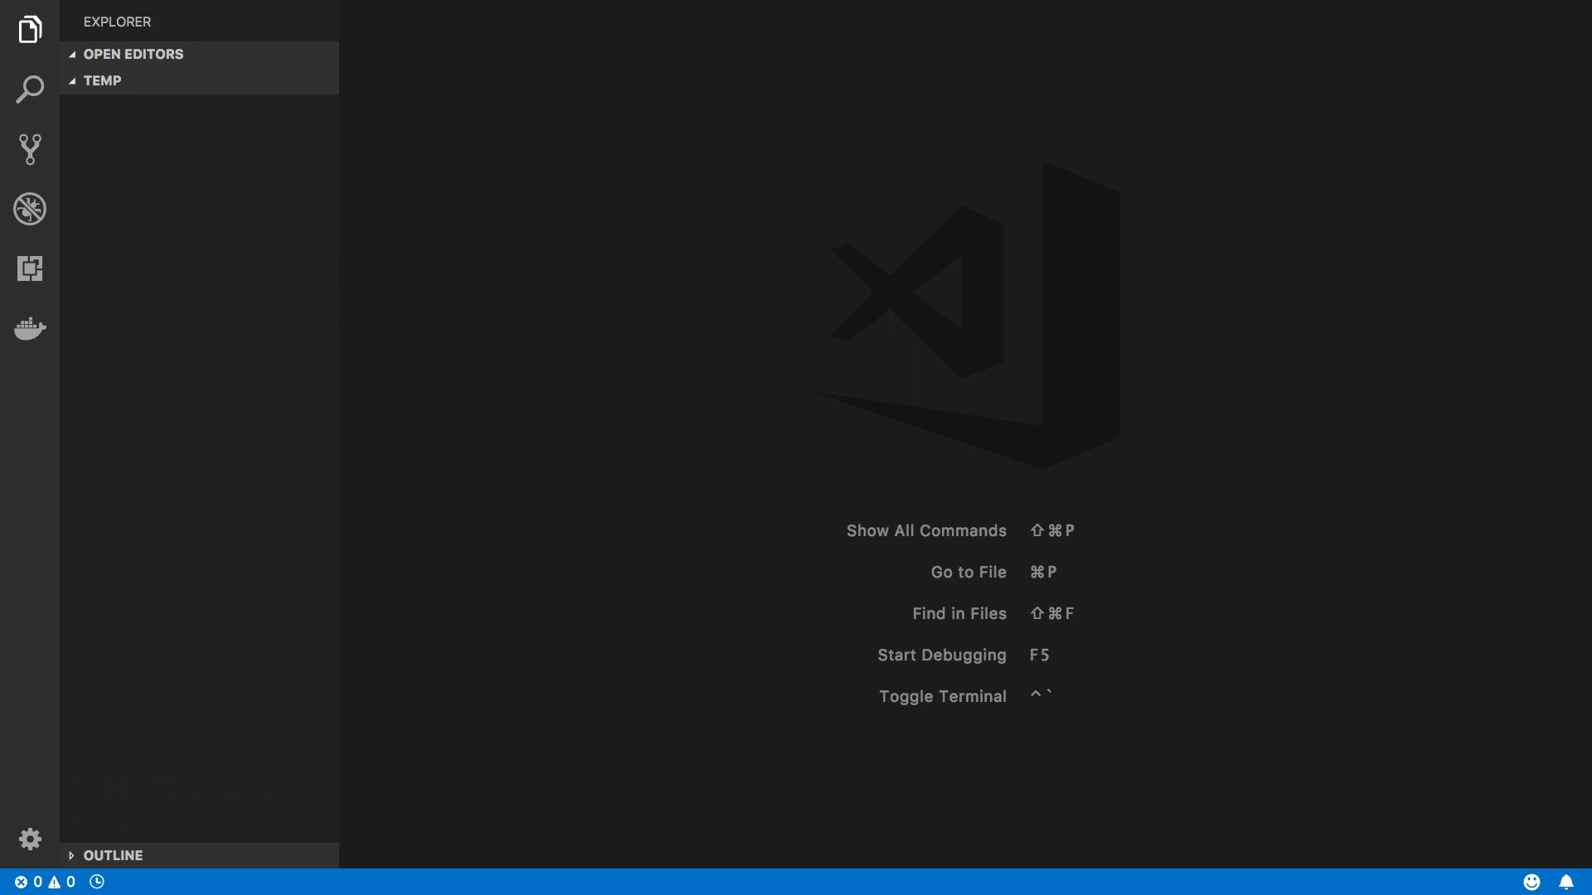
Bring up a shell prompt in the integrated terminal for the temp folder with Ctrl+`.
key("ctrl+`")
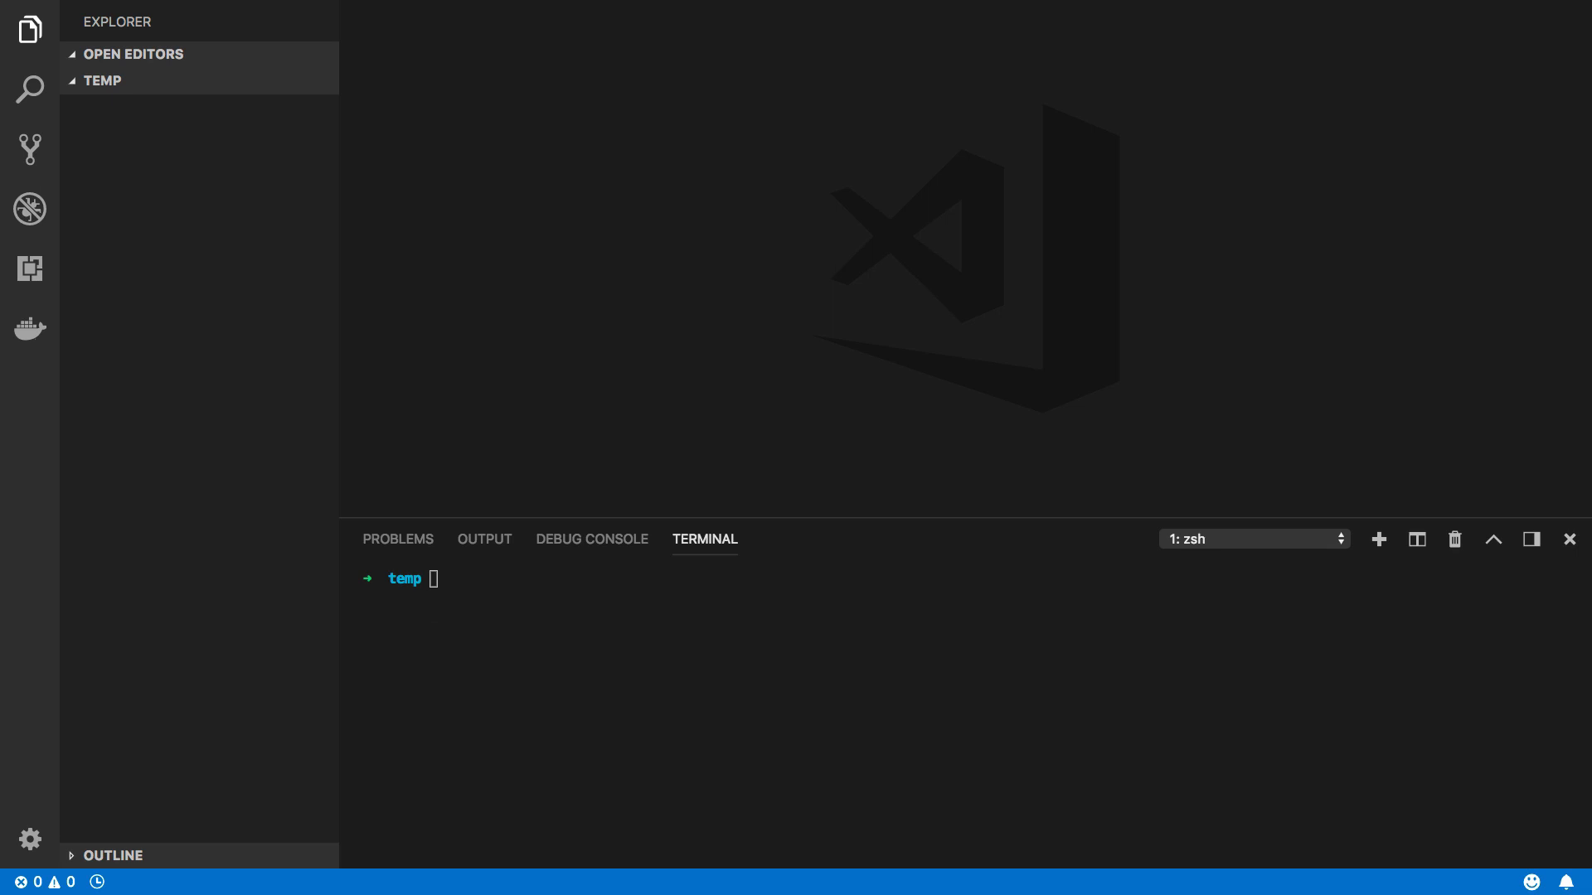
mouse_move(109, 479)
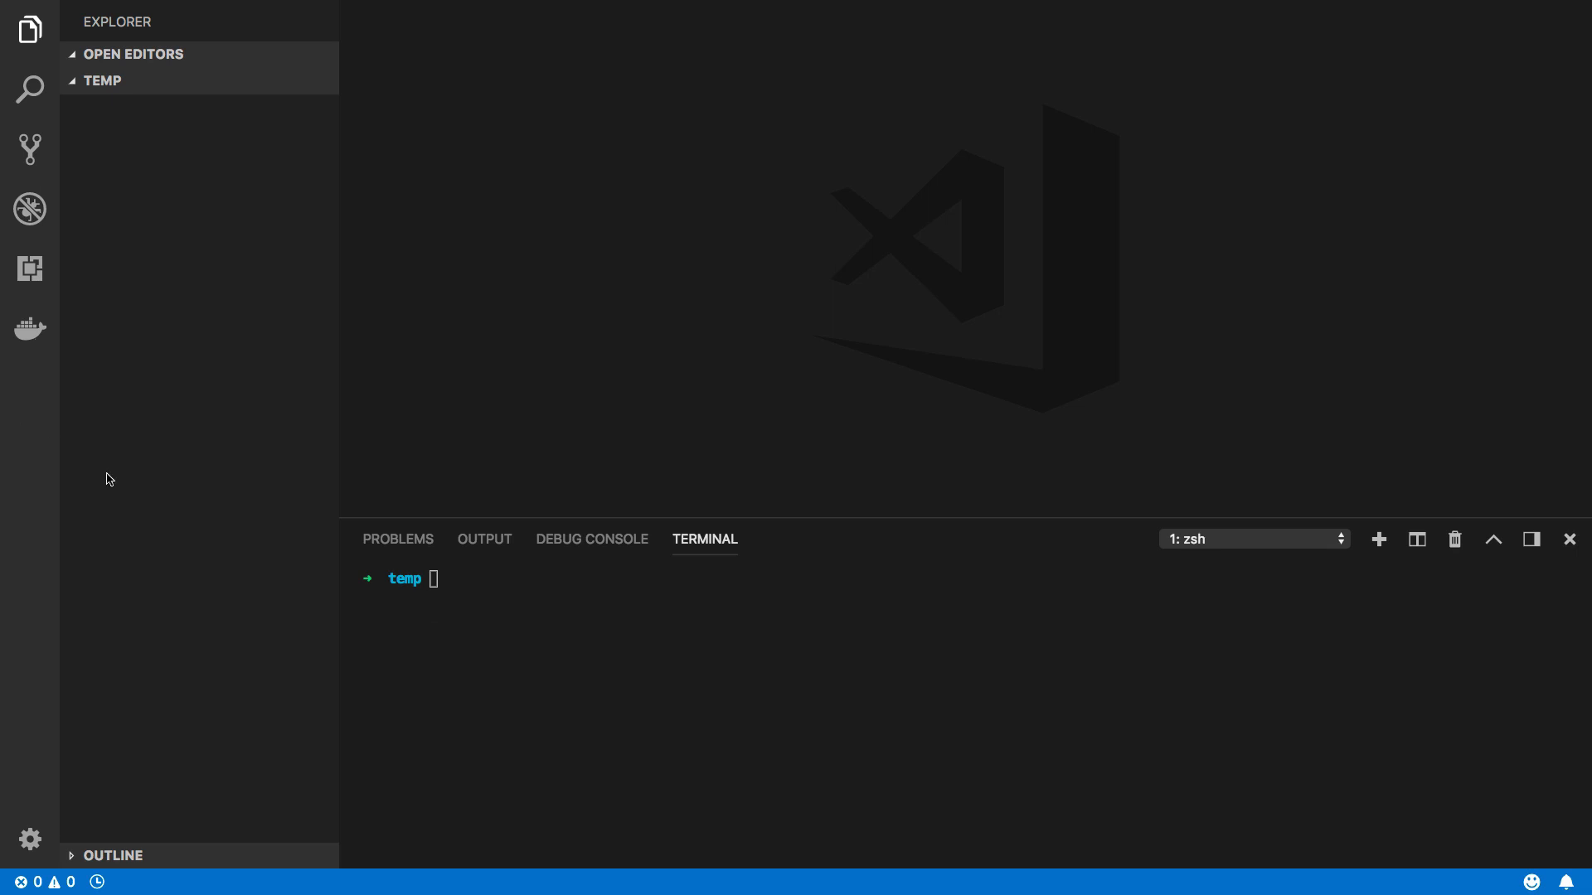
mouse_move(162, 172)
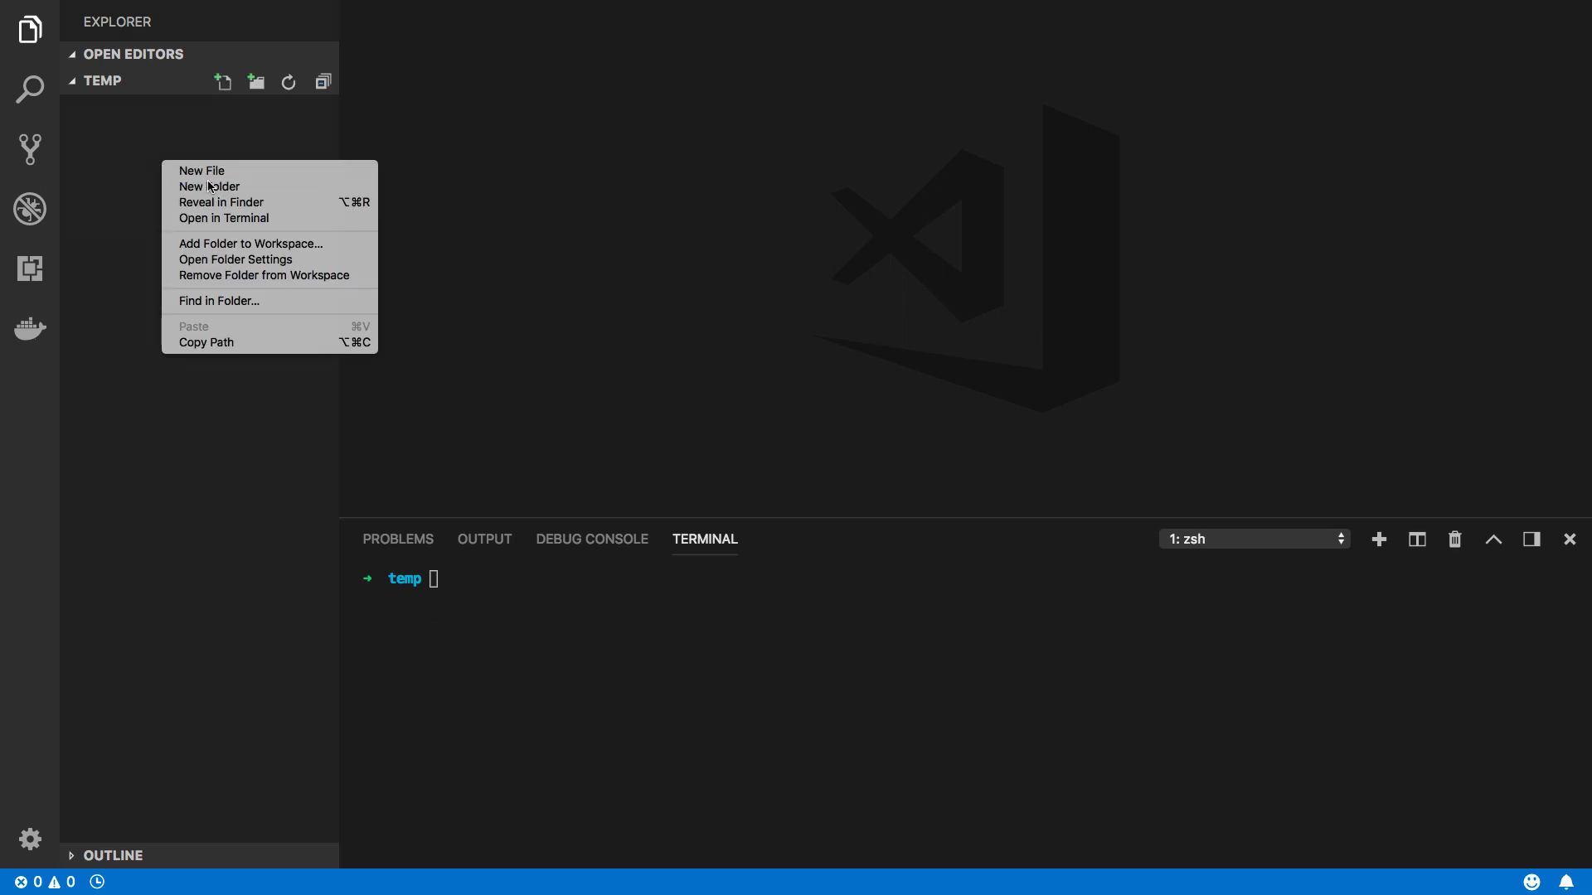
Create the nested cmd/my-cli folders in Explorer and expand cmd to reveal my-cli.
left_click(171, 114)
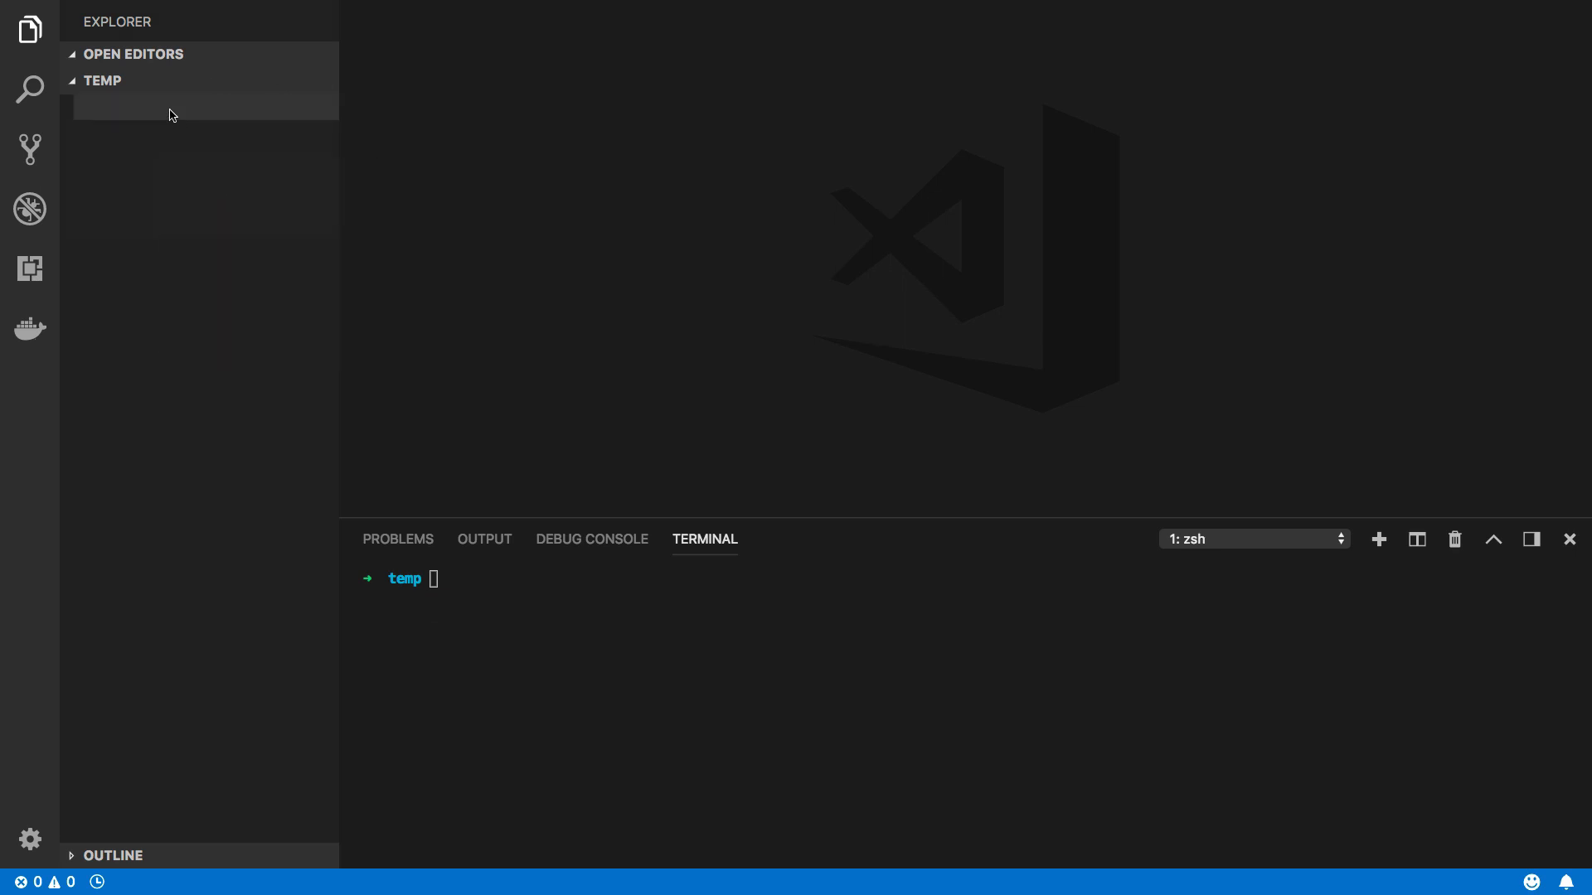
type("cmd/my")
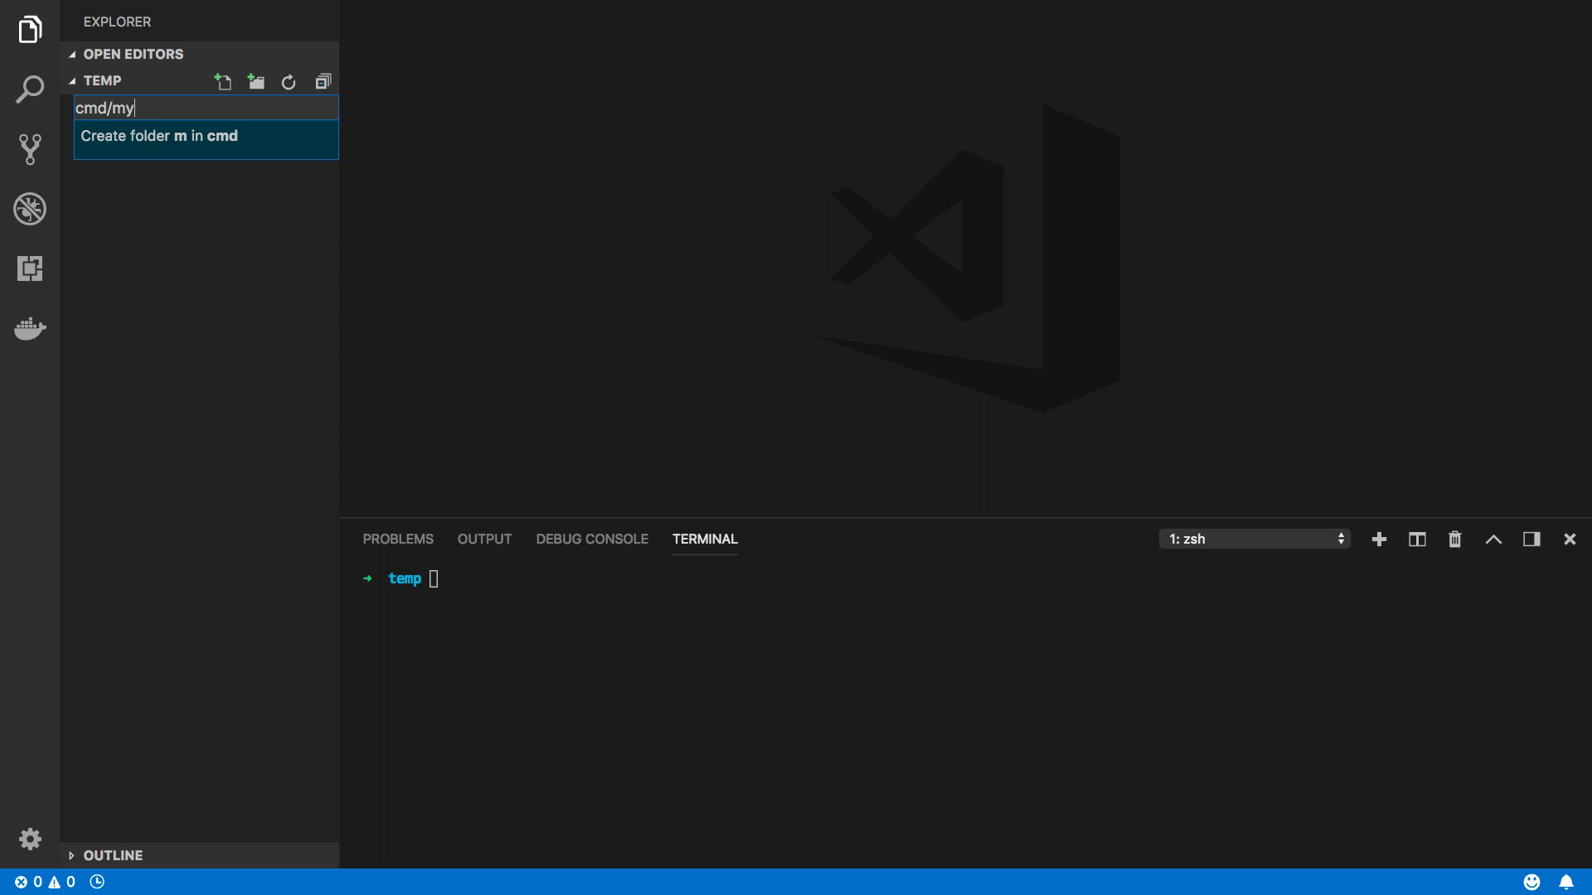
key("Escape")
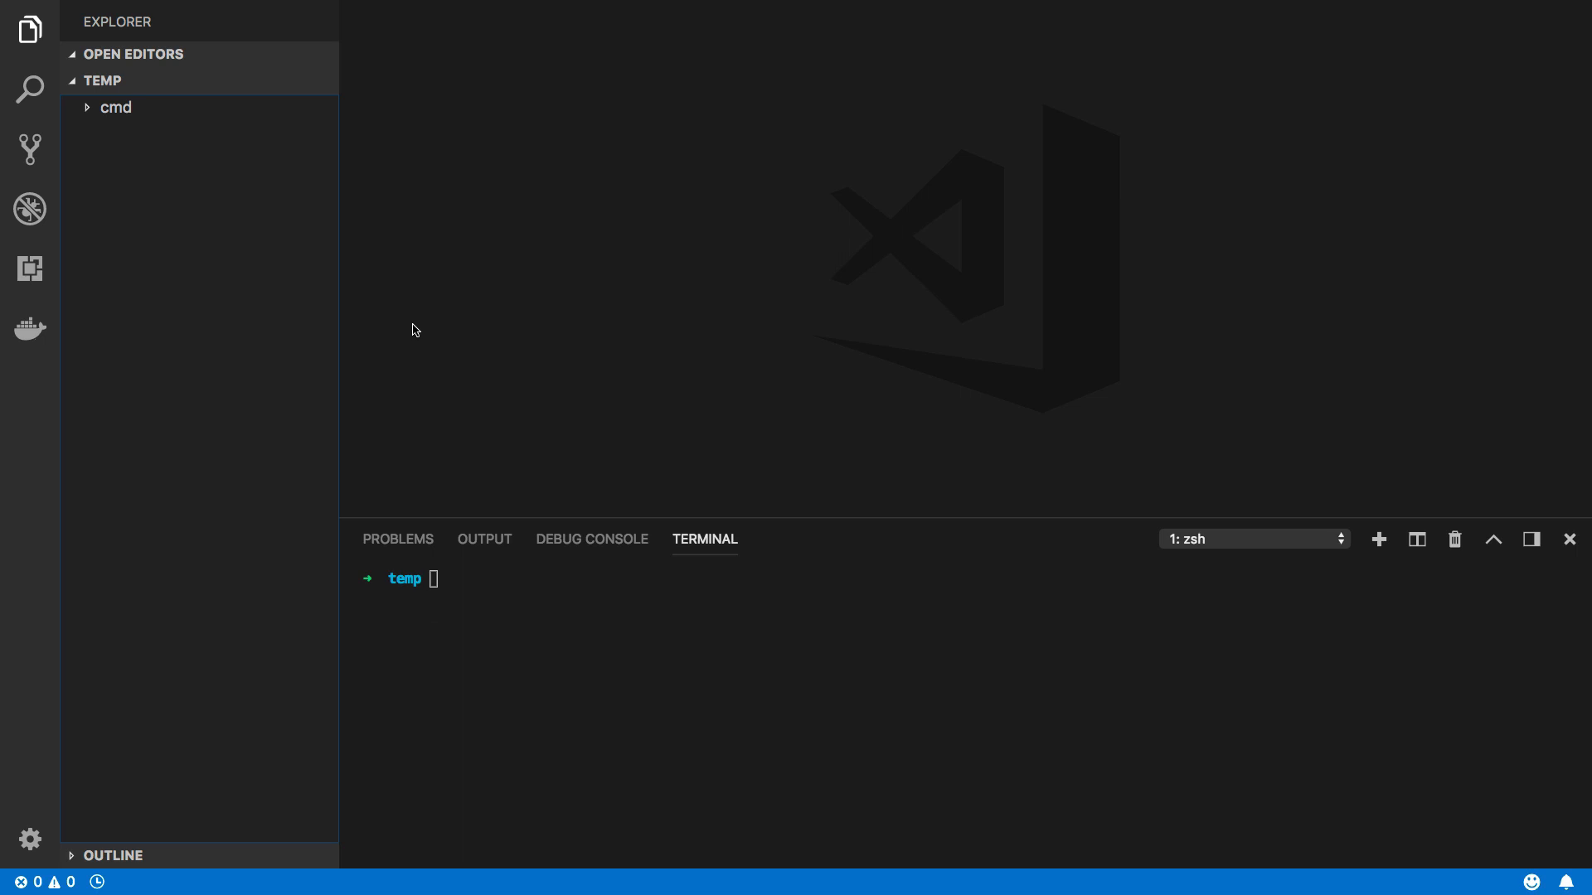
left_click(116, 108)
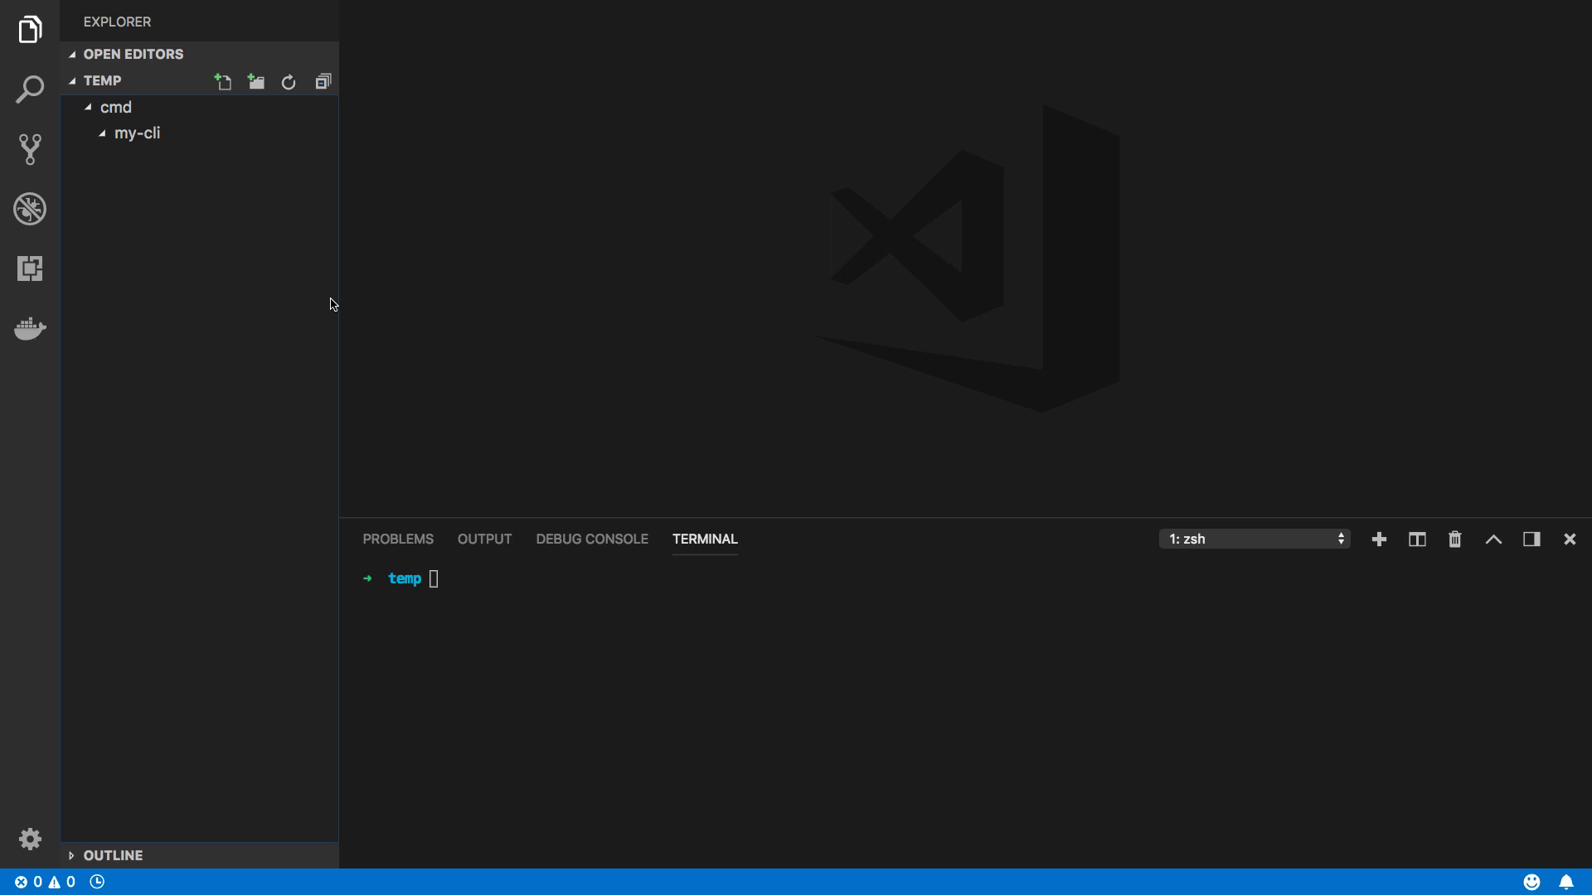
right_click(136, 132)
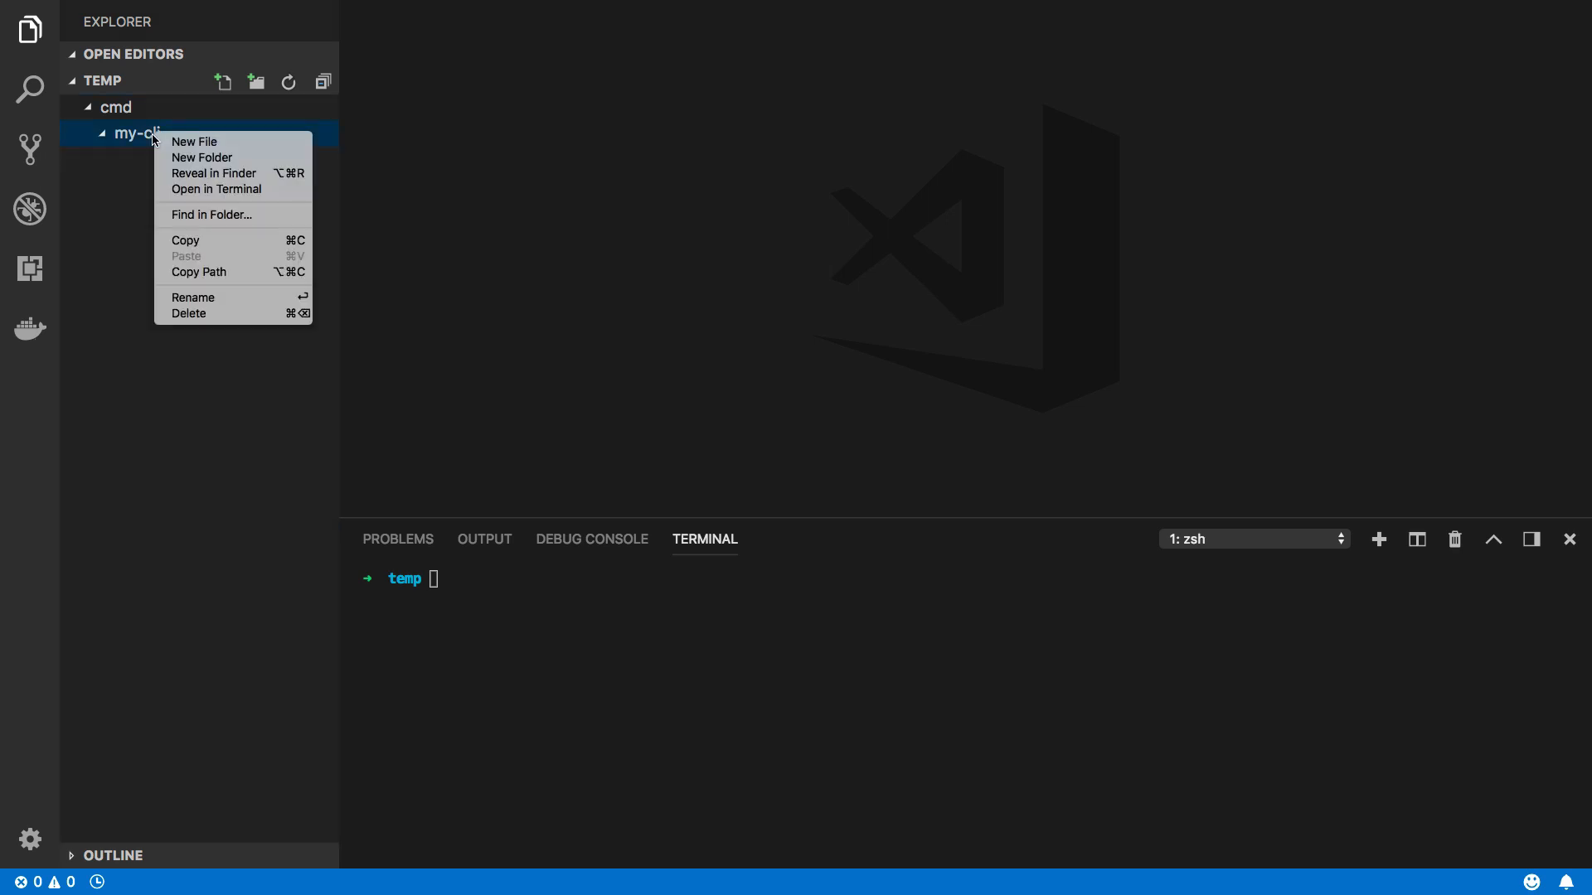
Create cli.go in my-cli with package main and an import block for fmt.
left_click(194, 141)
type("cli.go")
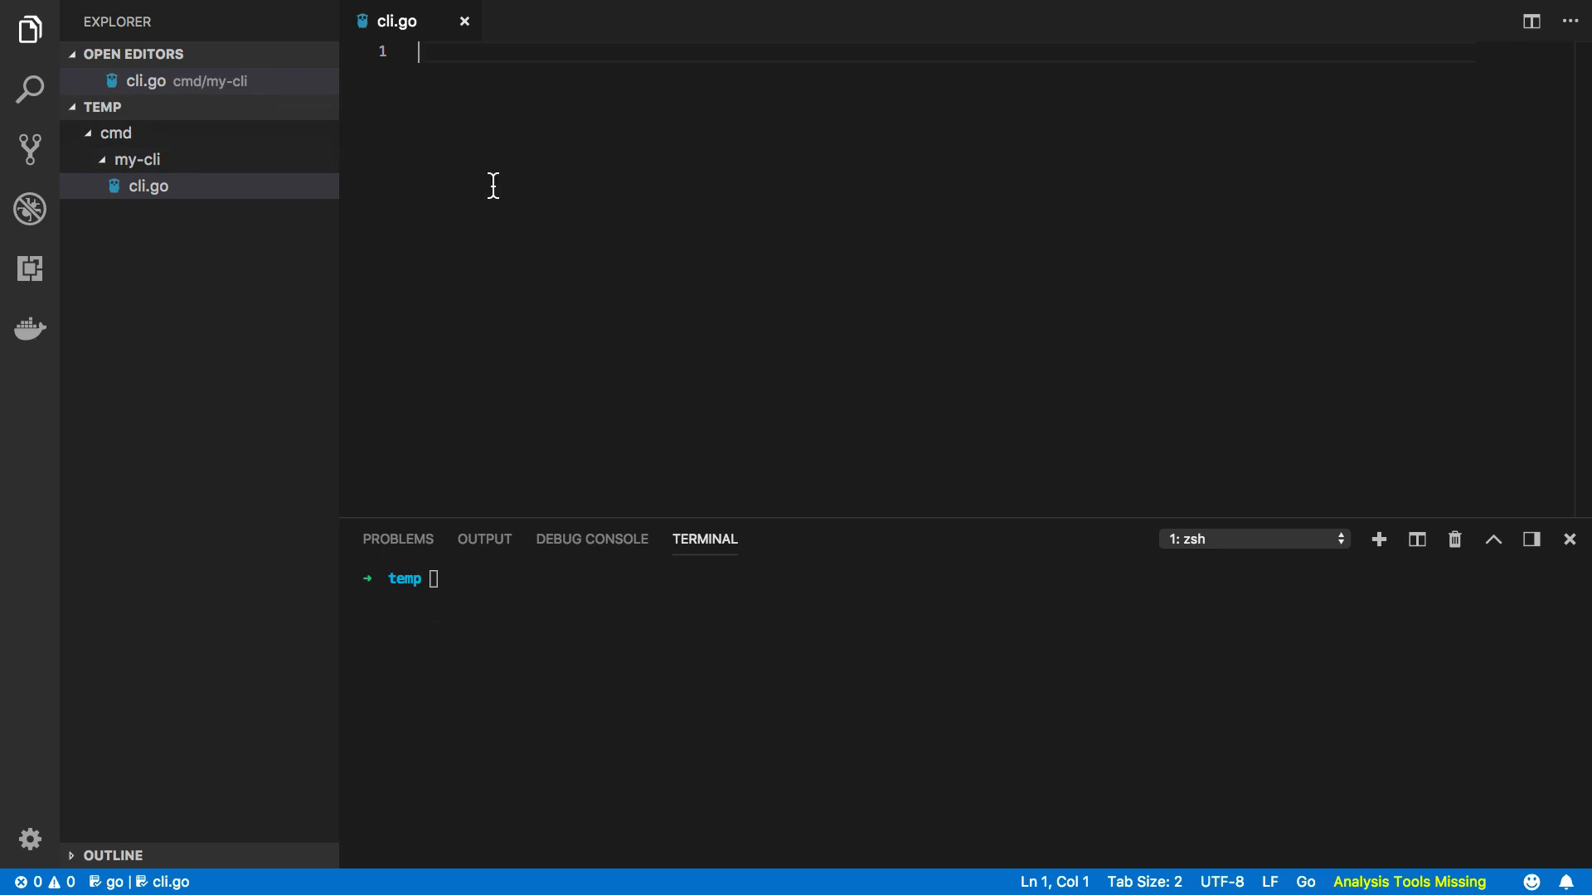
type("package main")
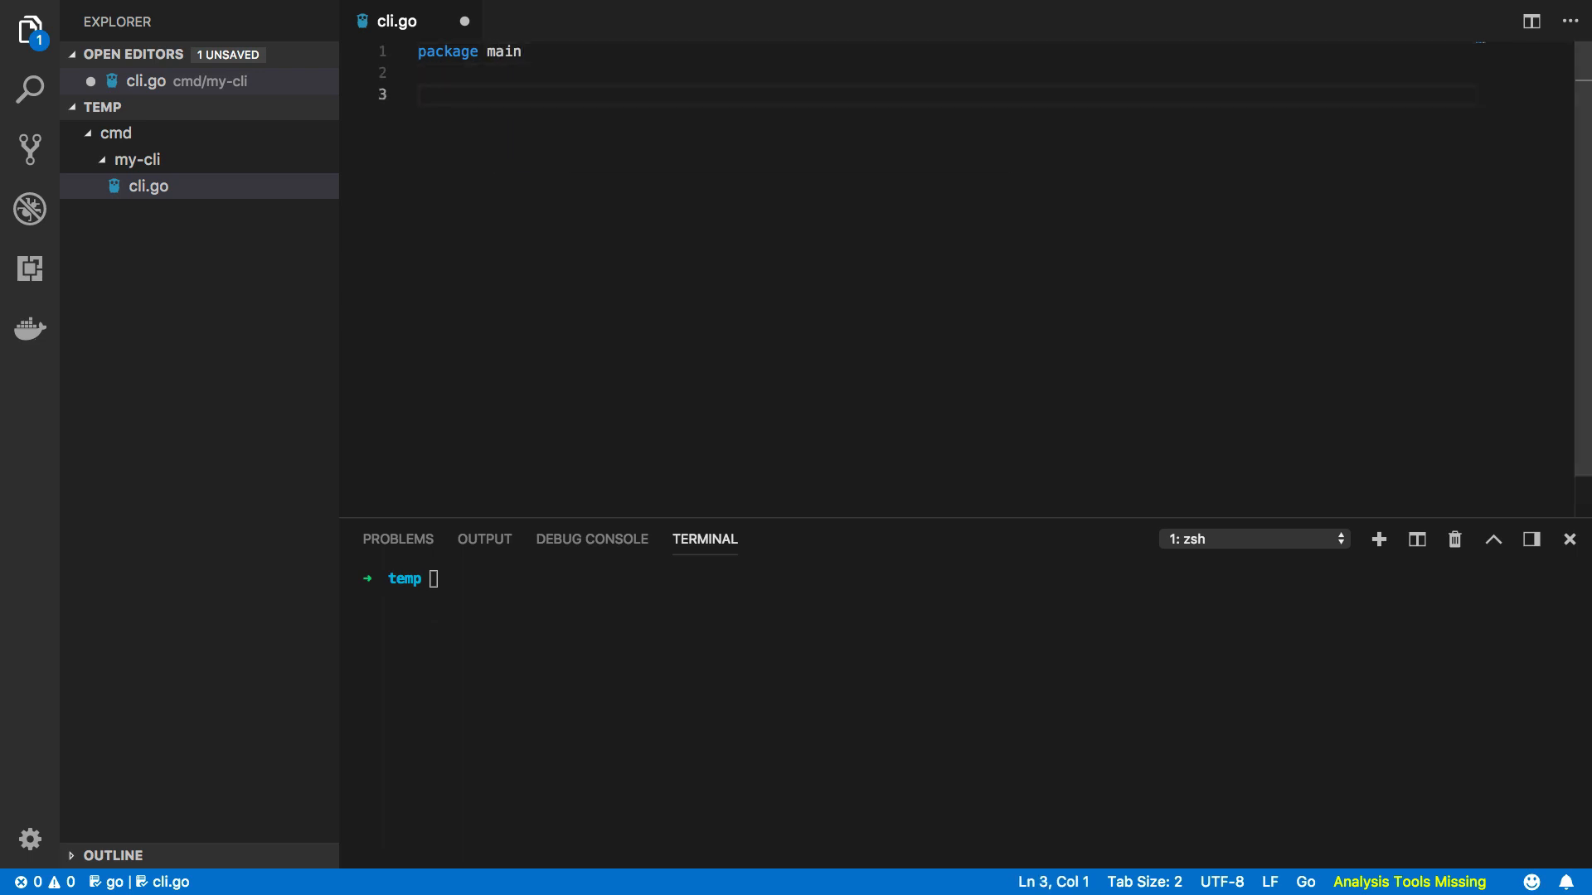
type("import (")
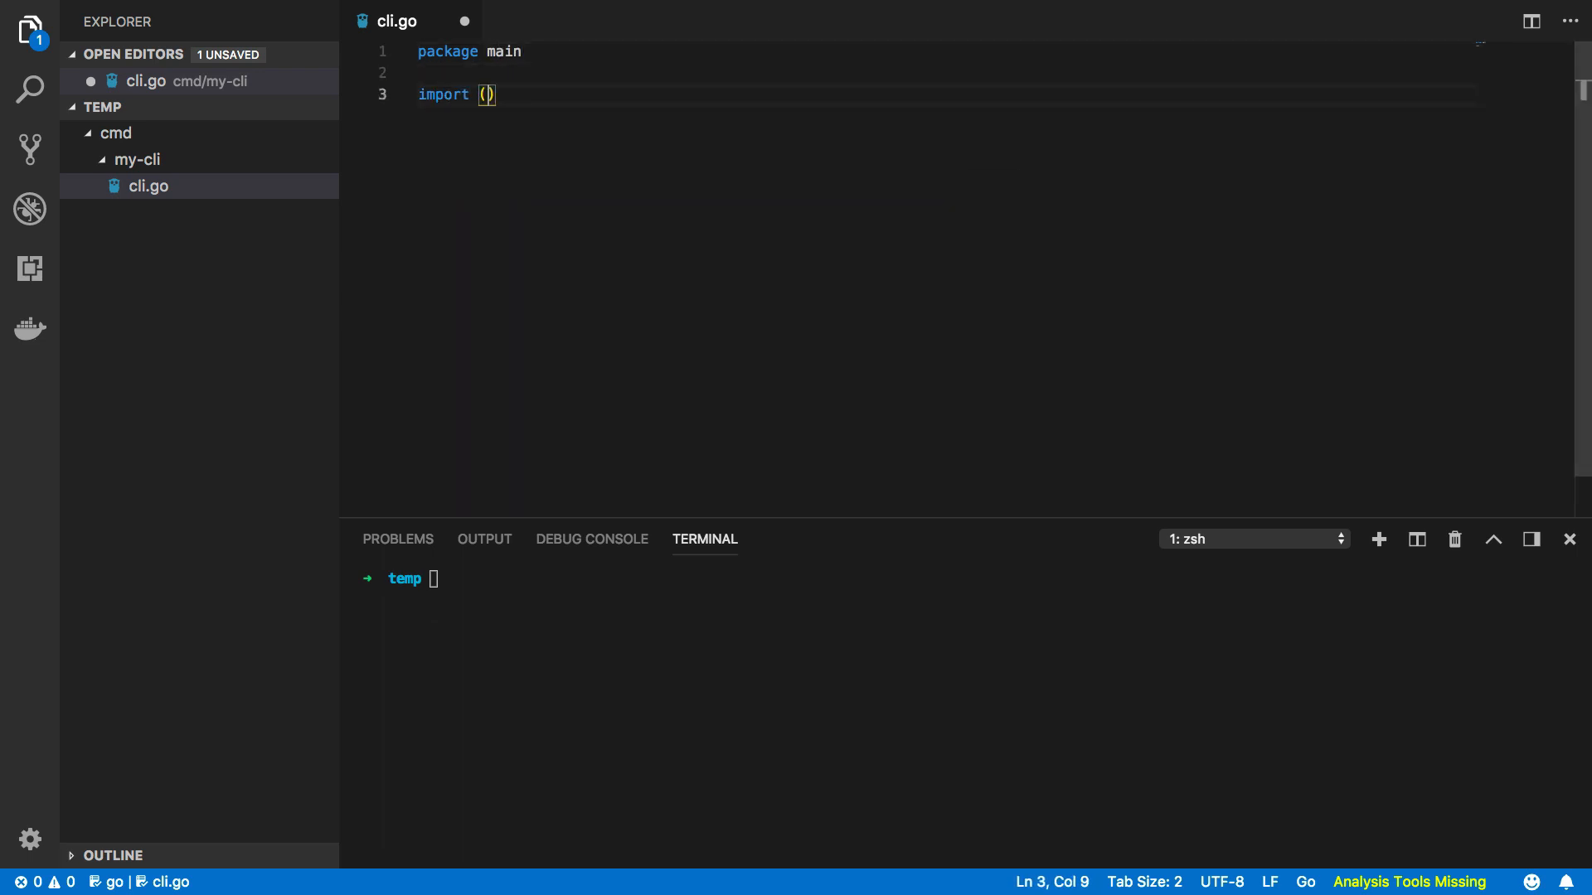
type("\"fmt\"")
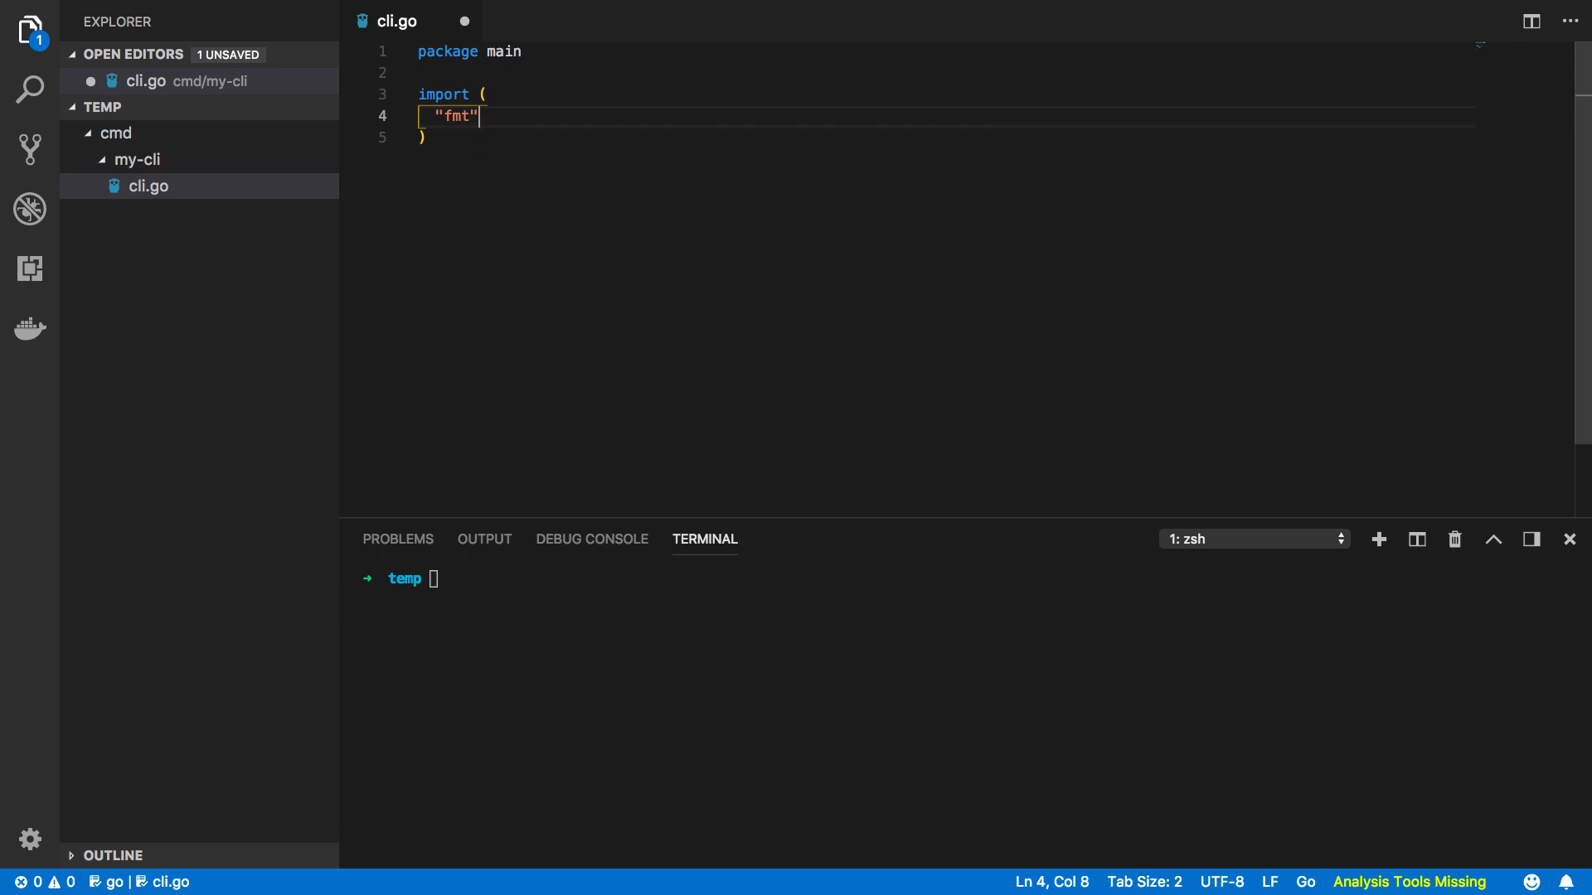
key("enter")
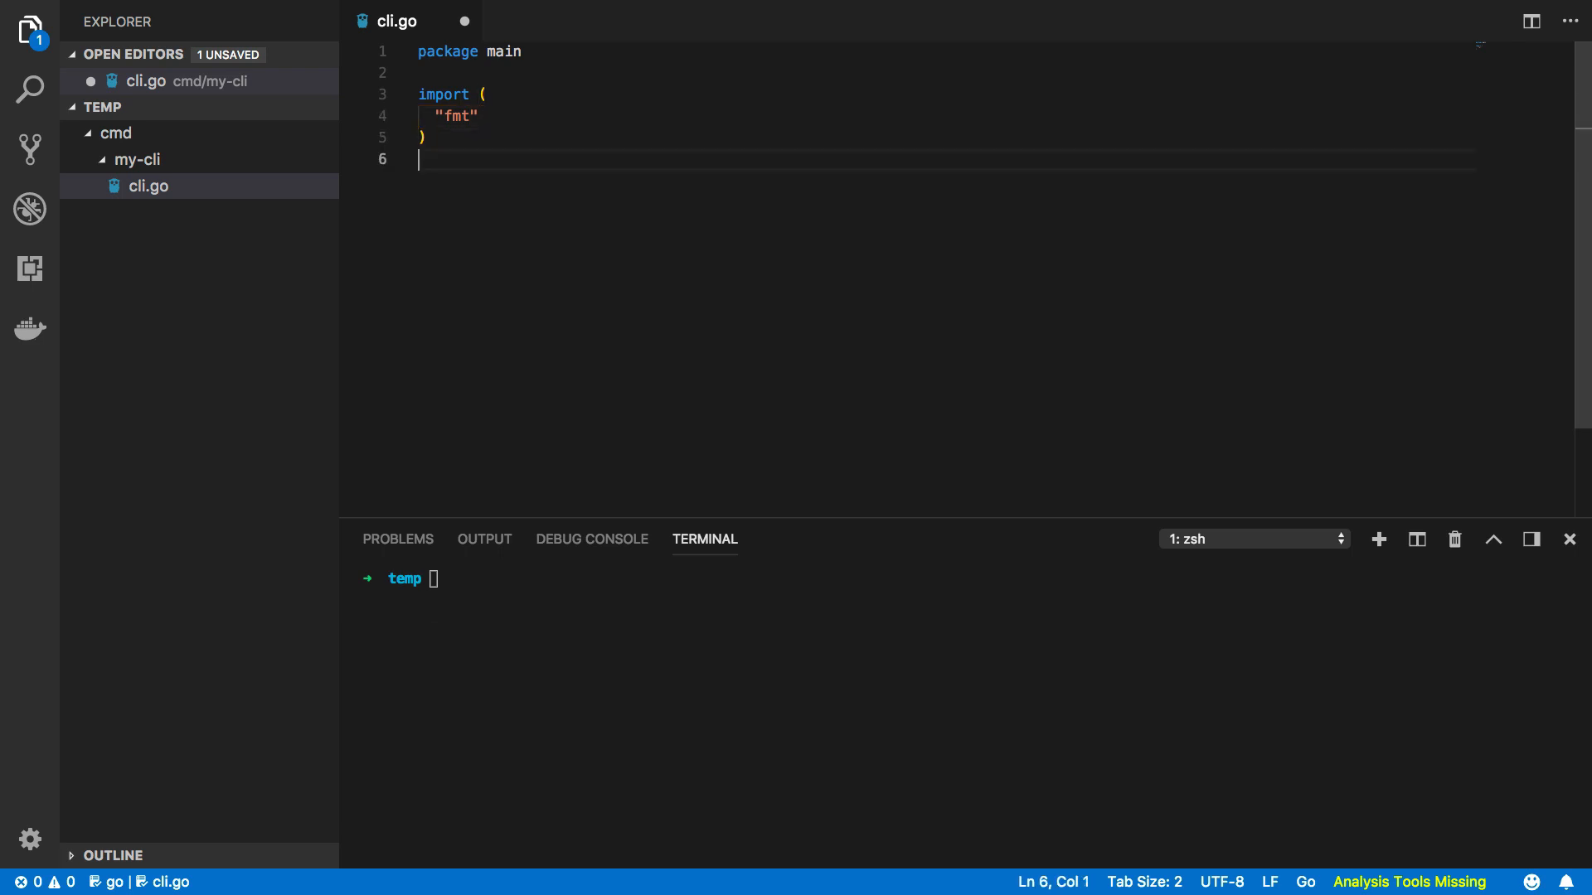
Write a main function that prints "Hello WOrld" with fmt.Println.
type("func main() {")
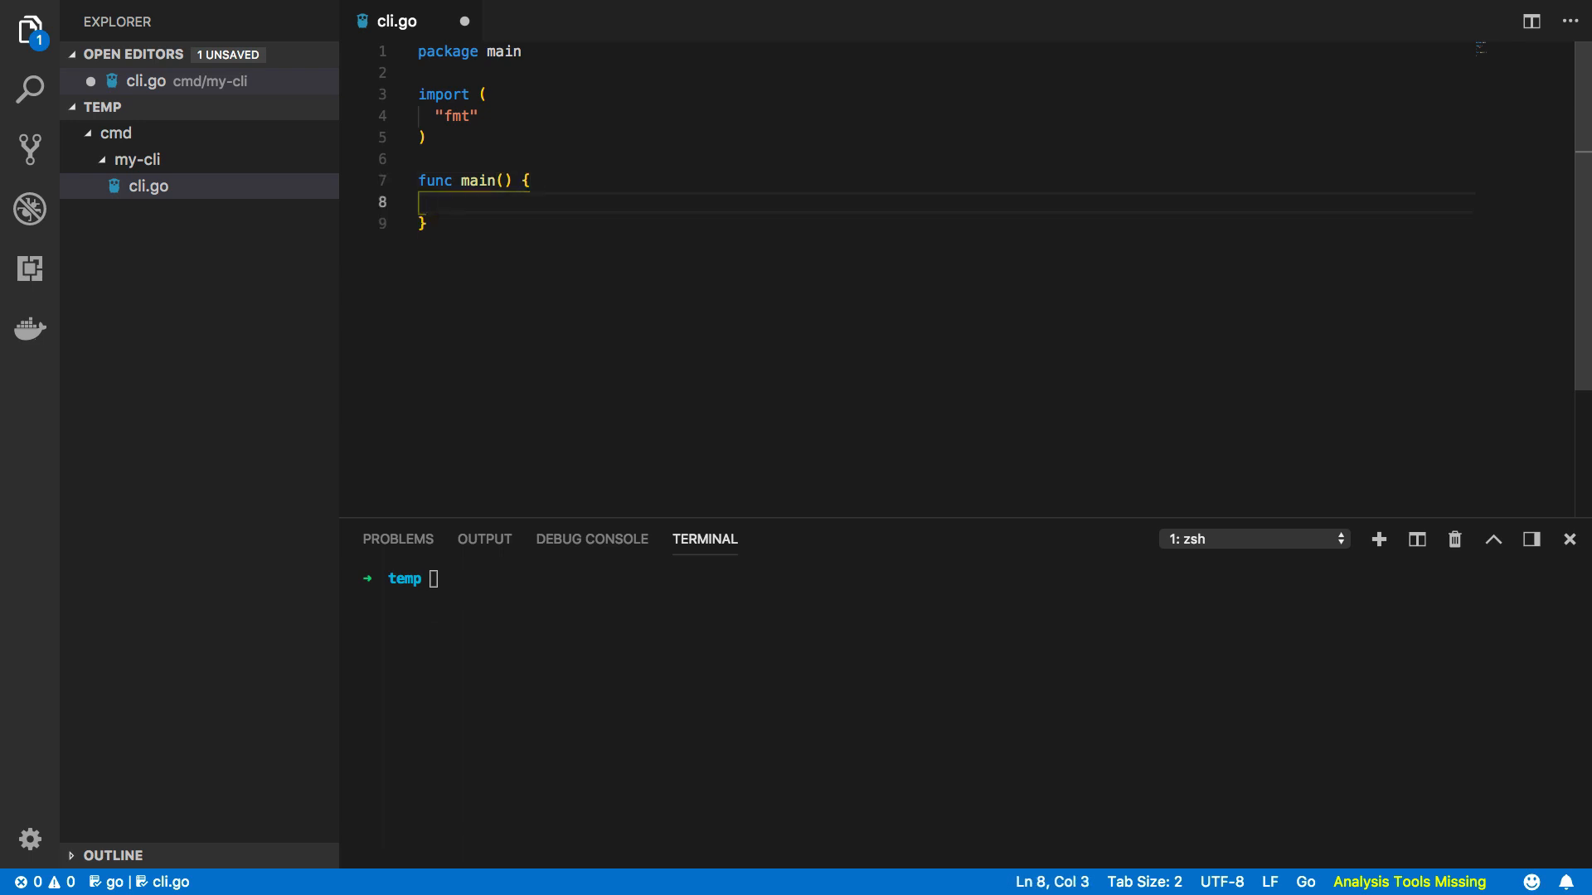
type("fm")
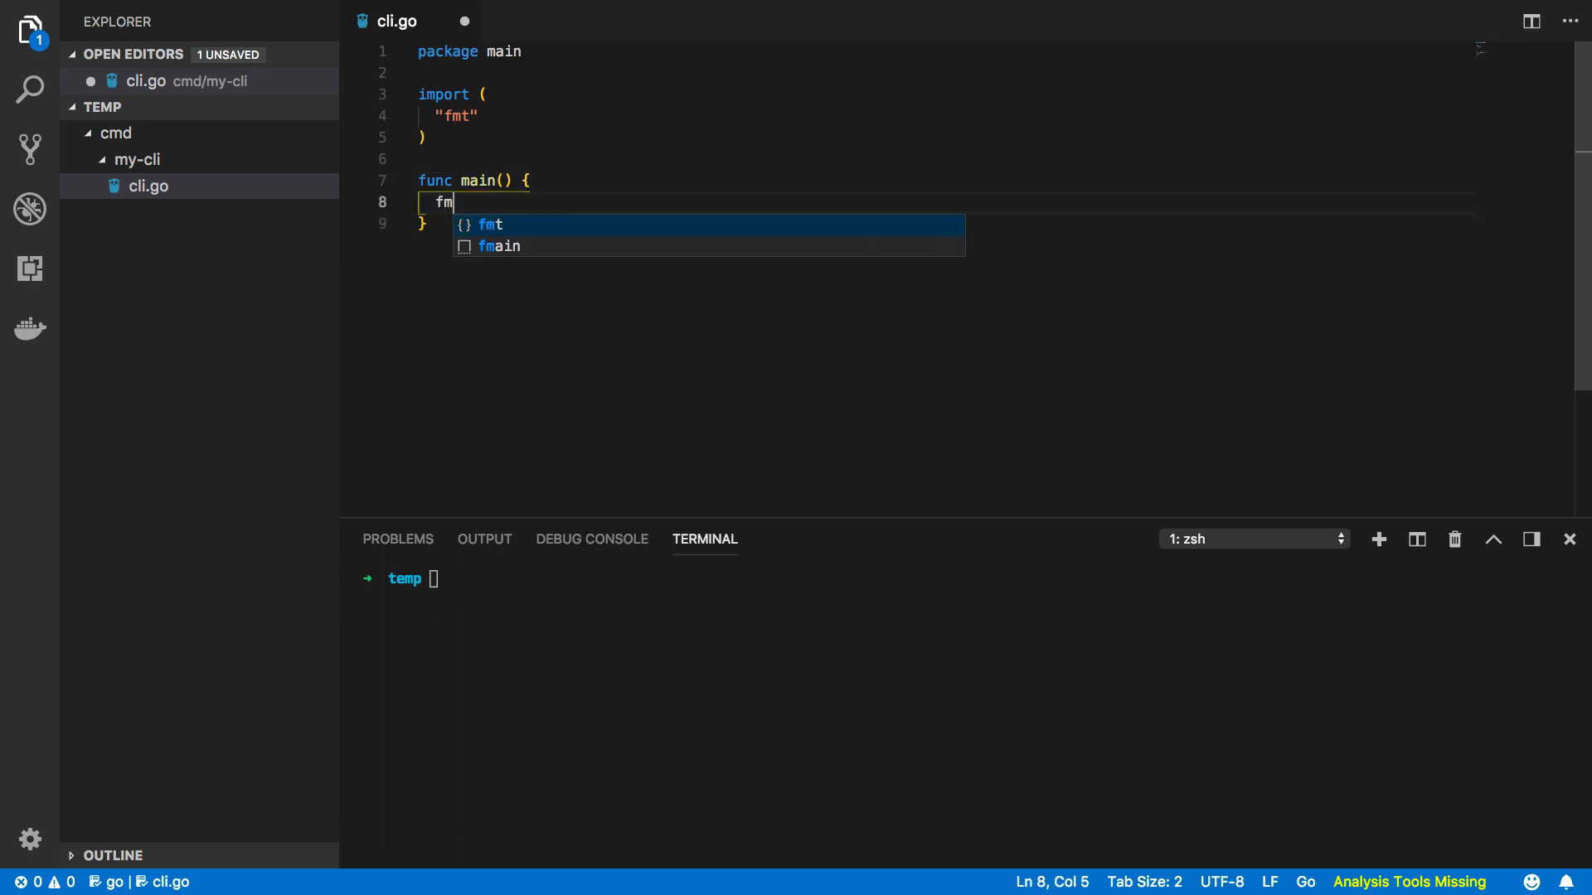
type("t.Print")
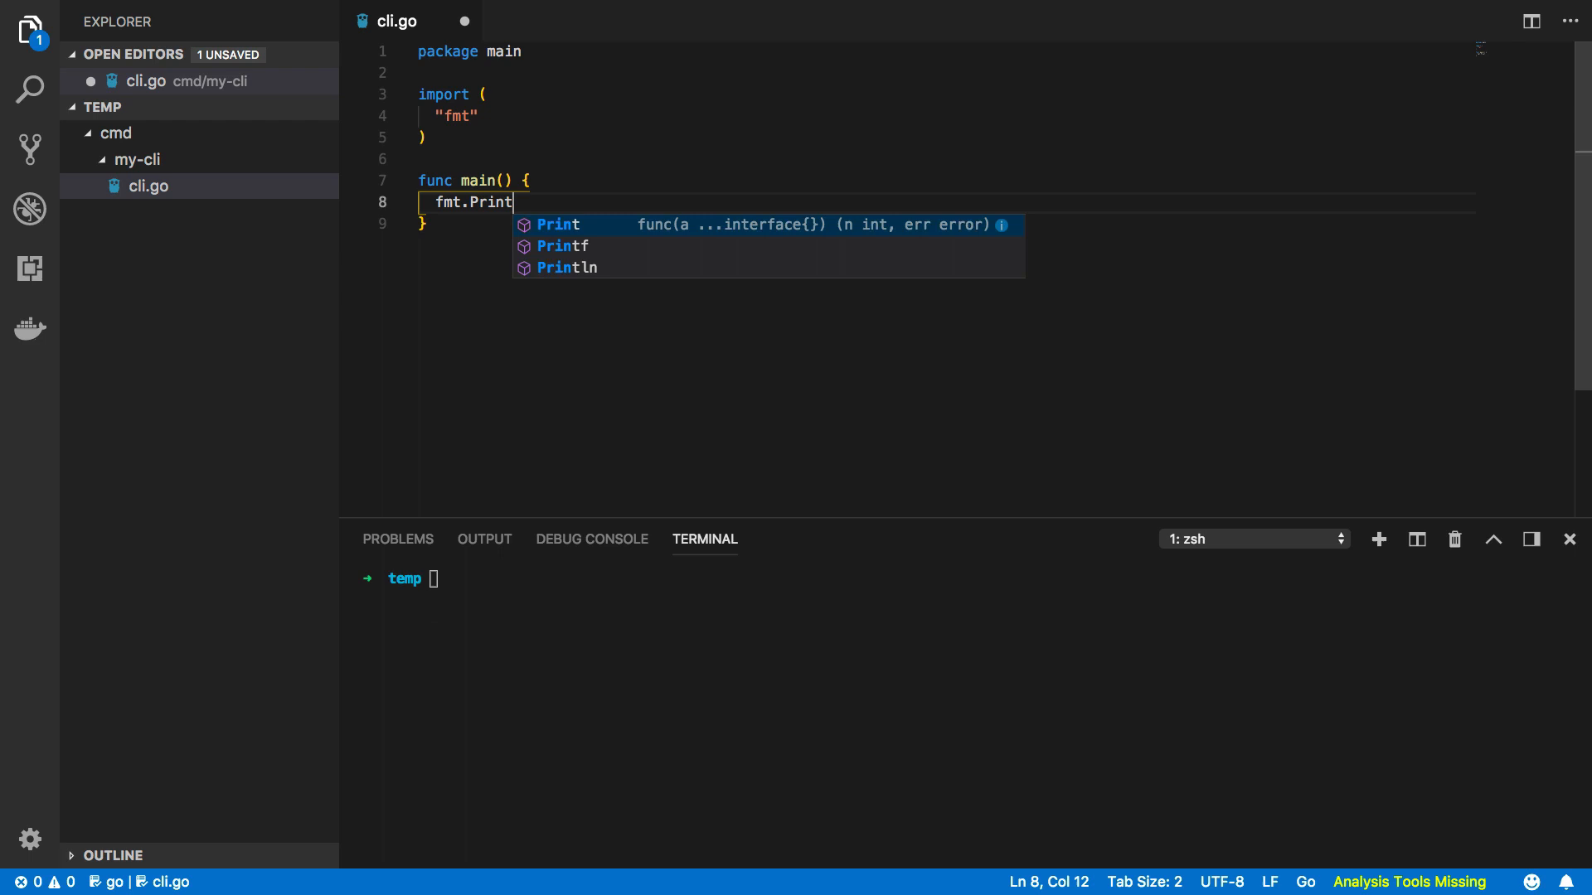
type("ln(\"Hello W\"")
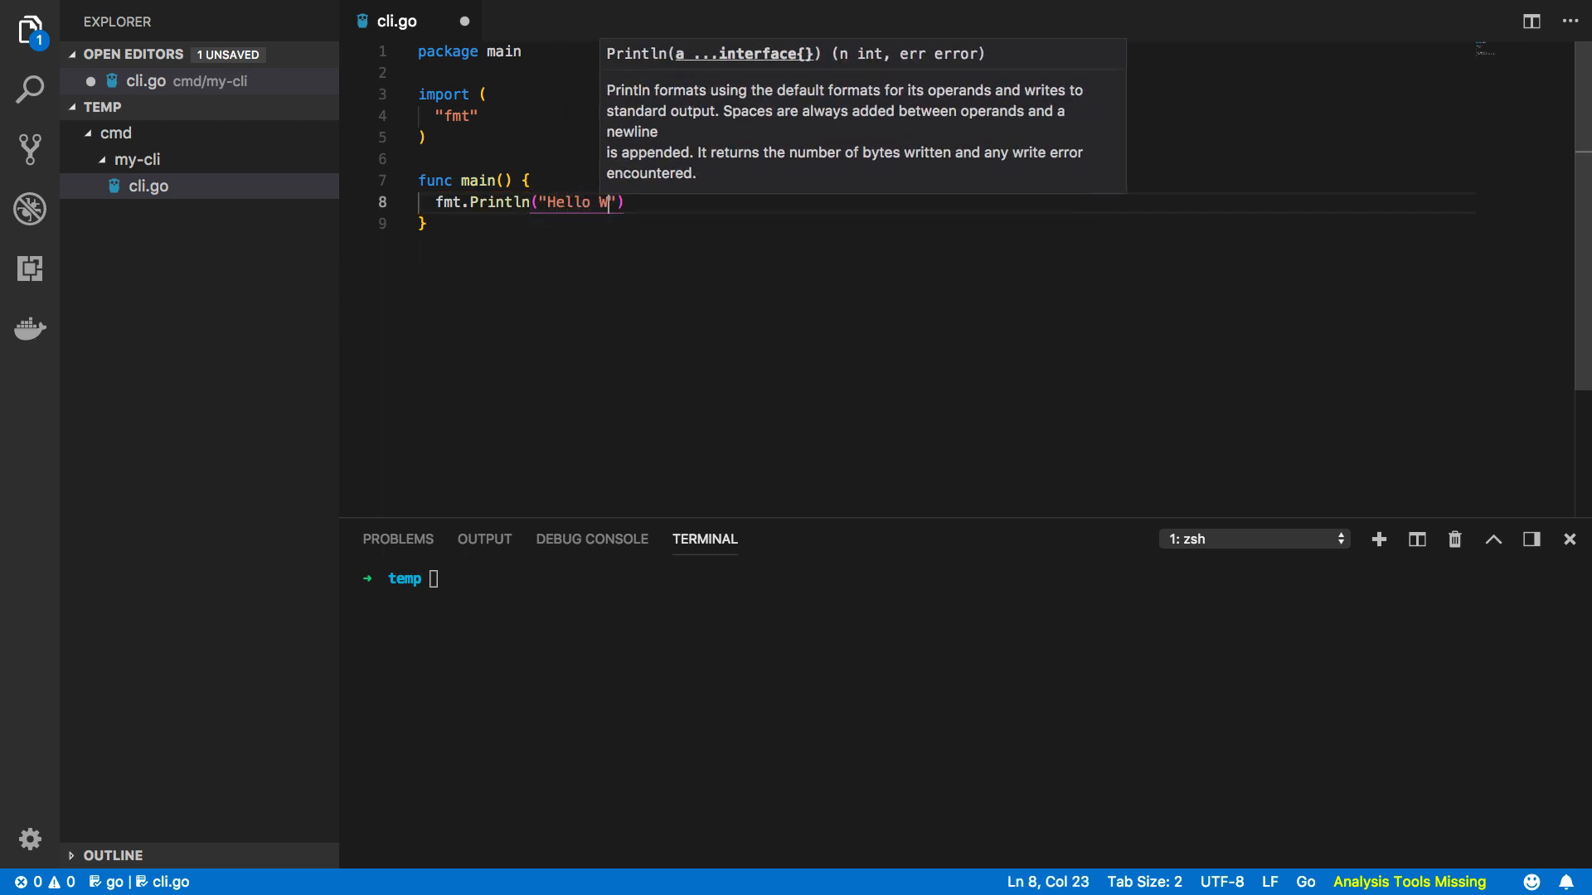
type("Orld")
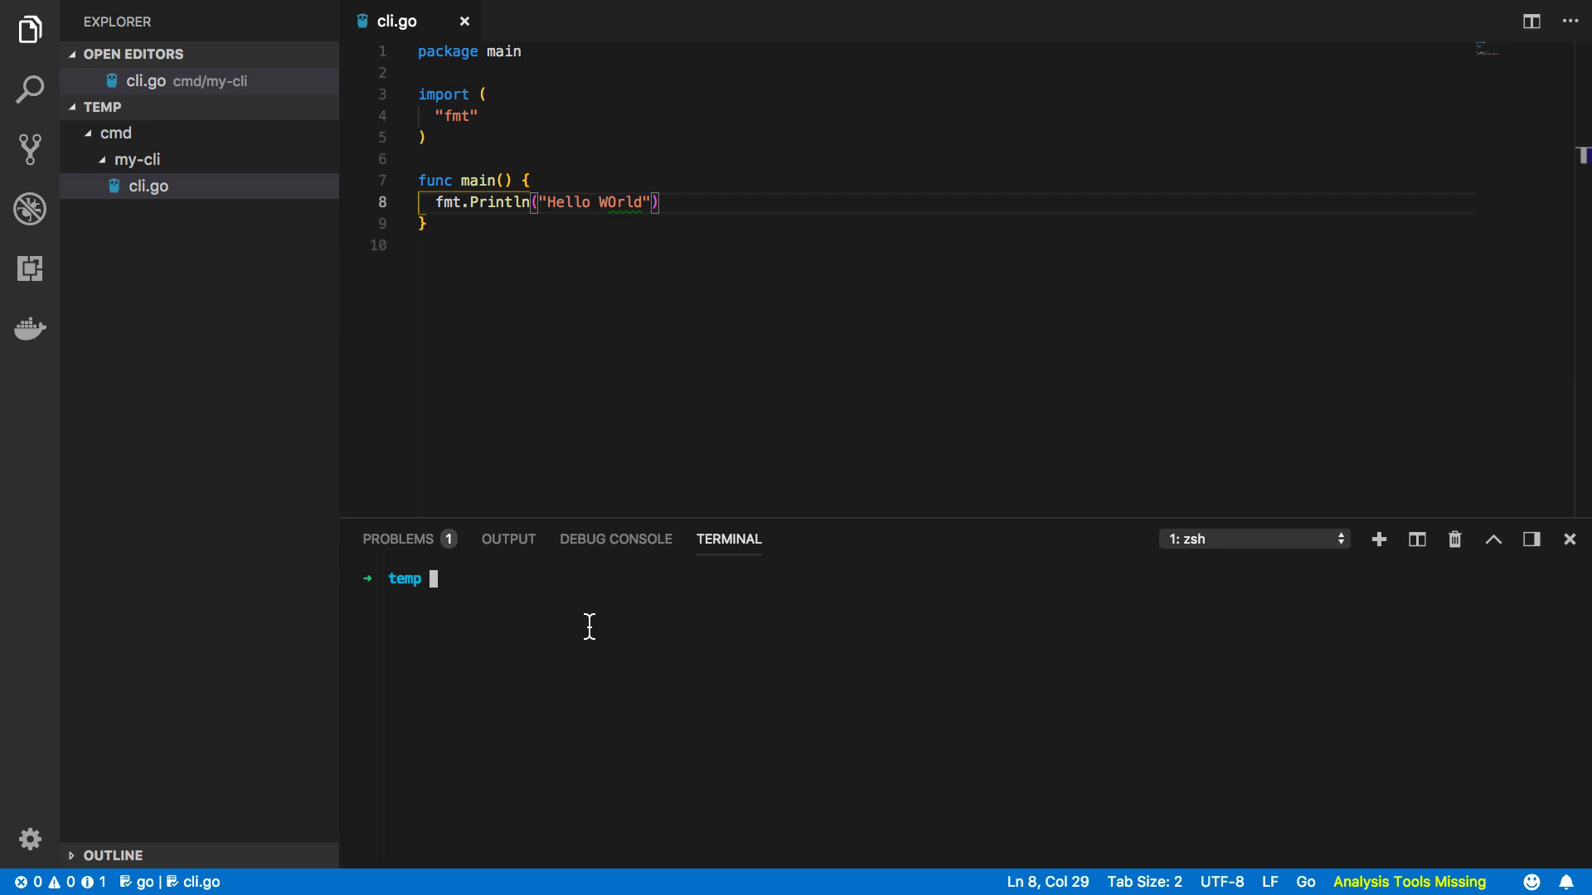
mouse_move(604, 638)
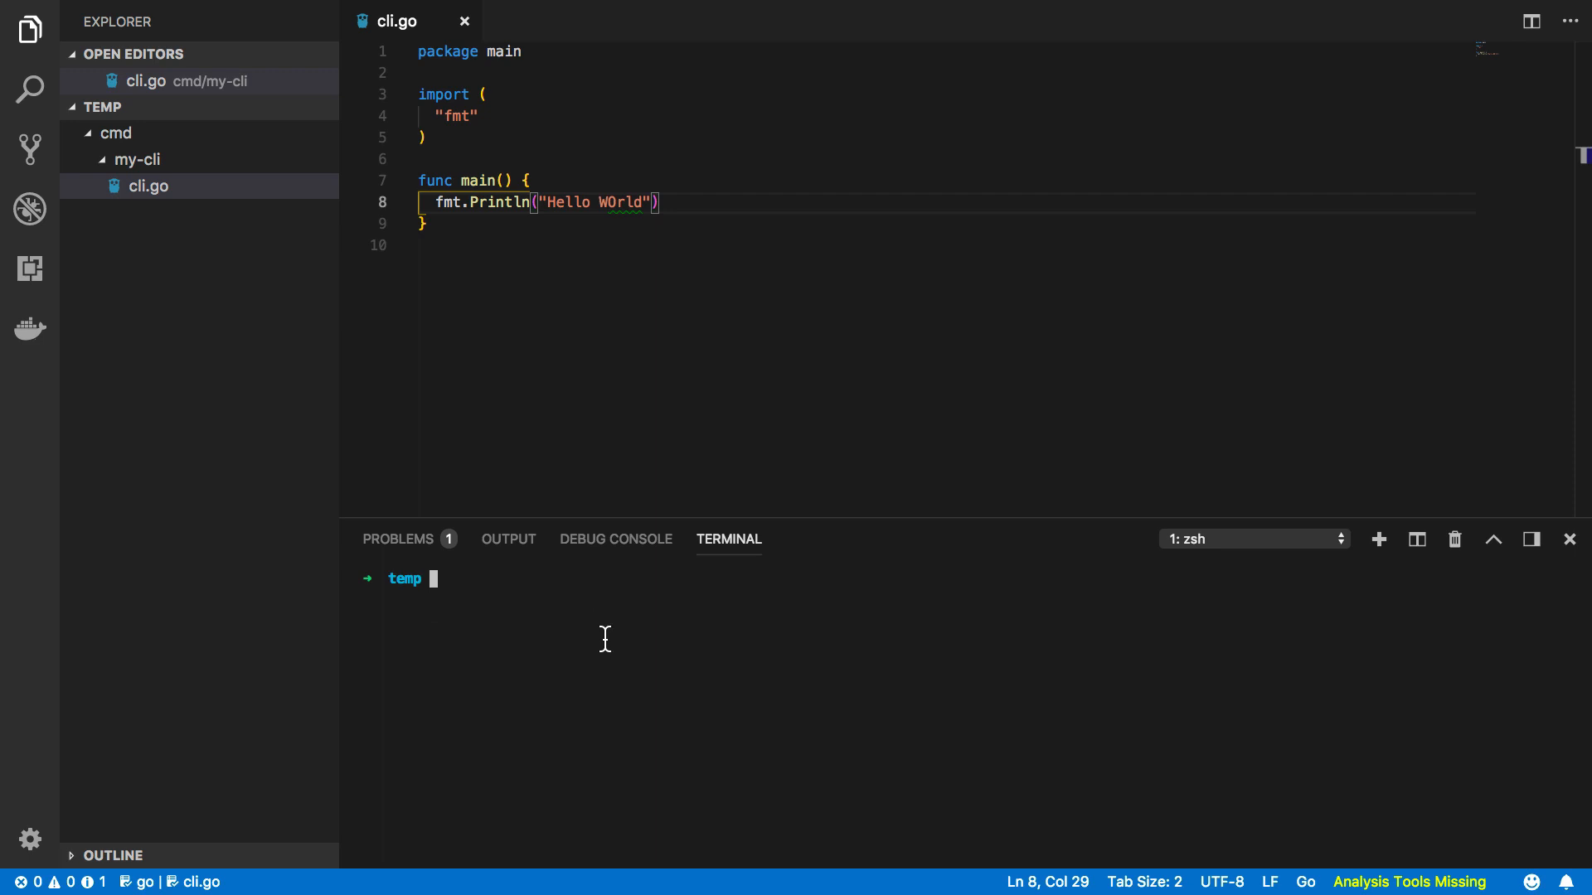
type("go")
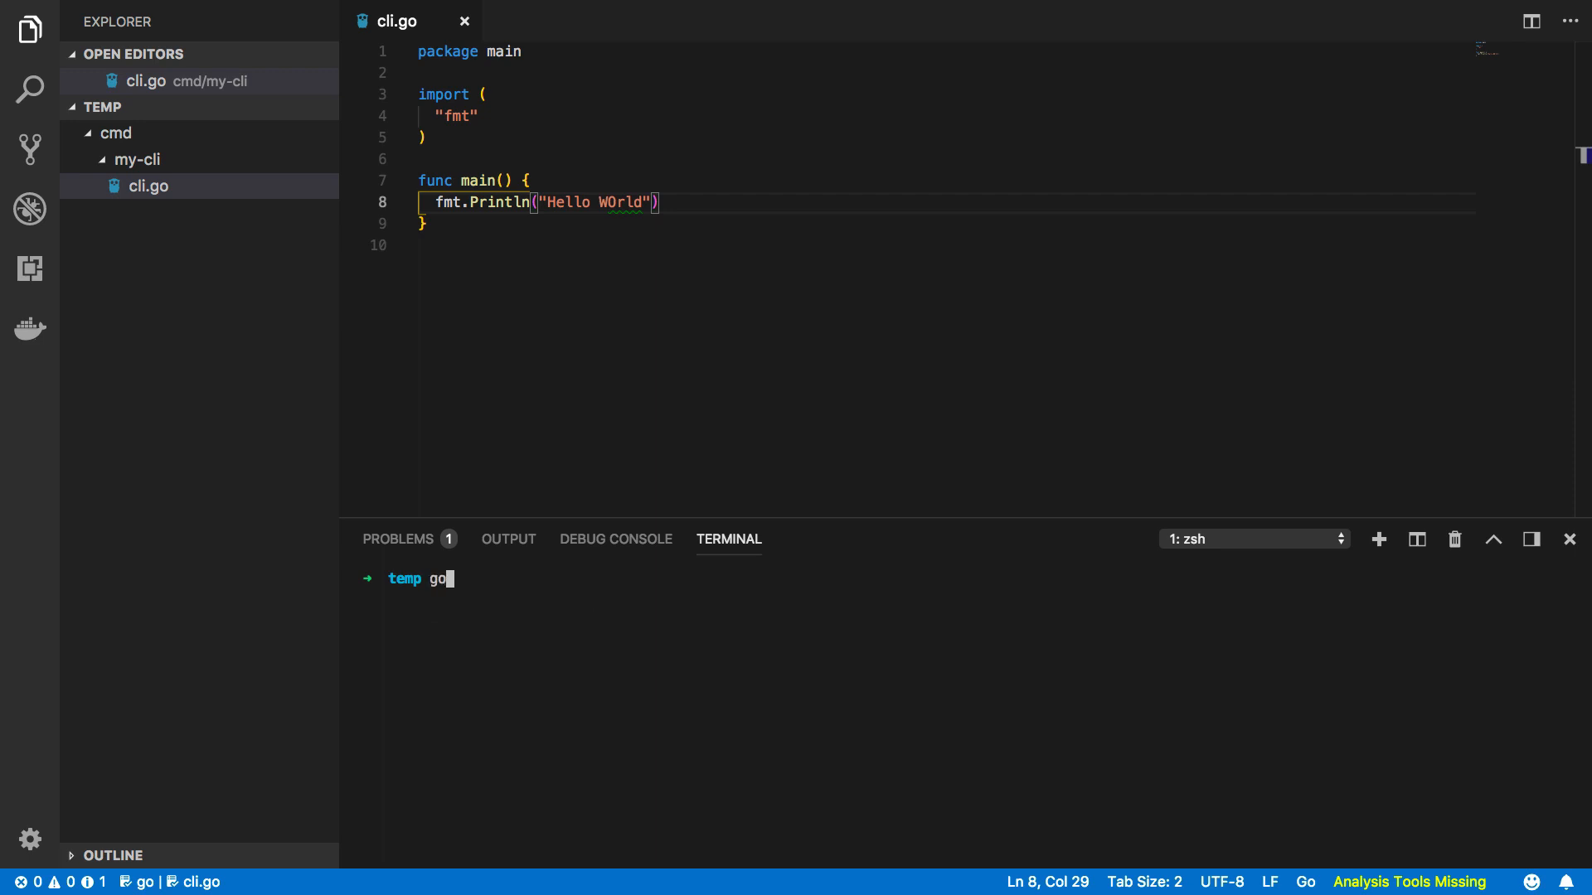
type("run")
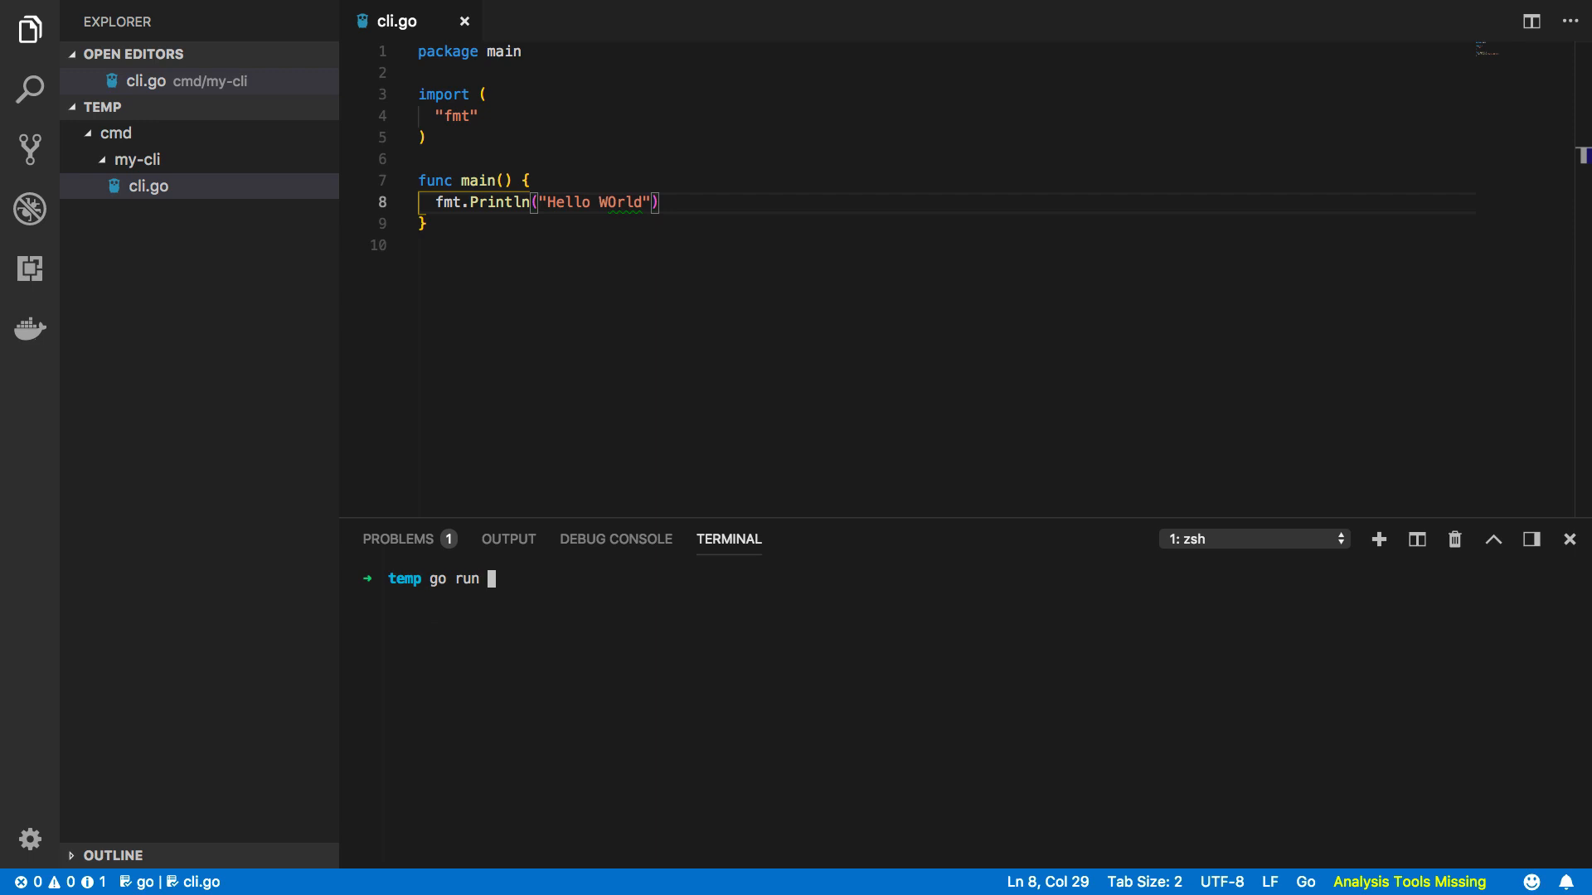
type("cmd/my-cli/")
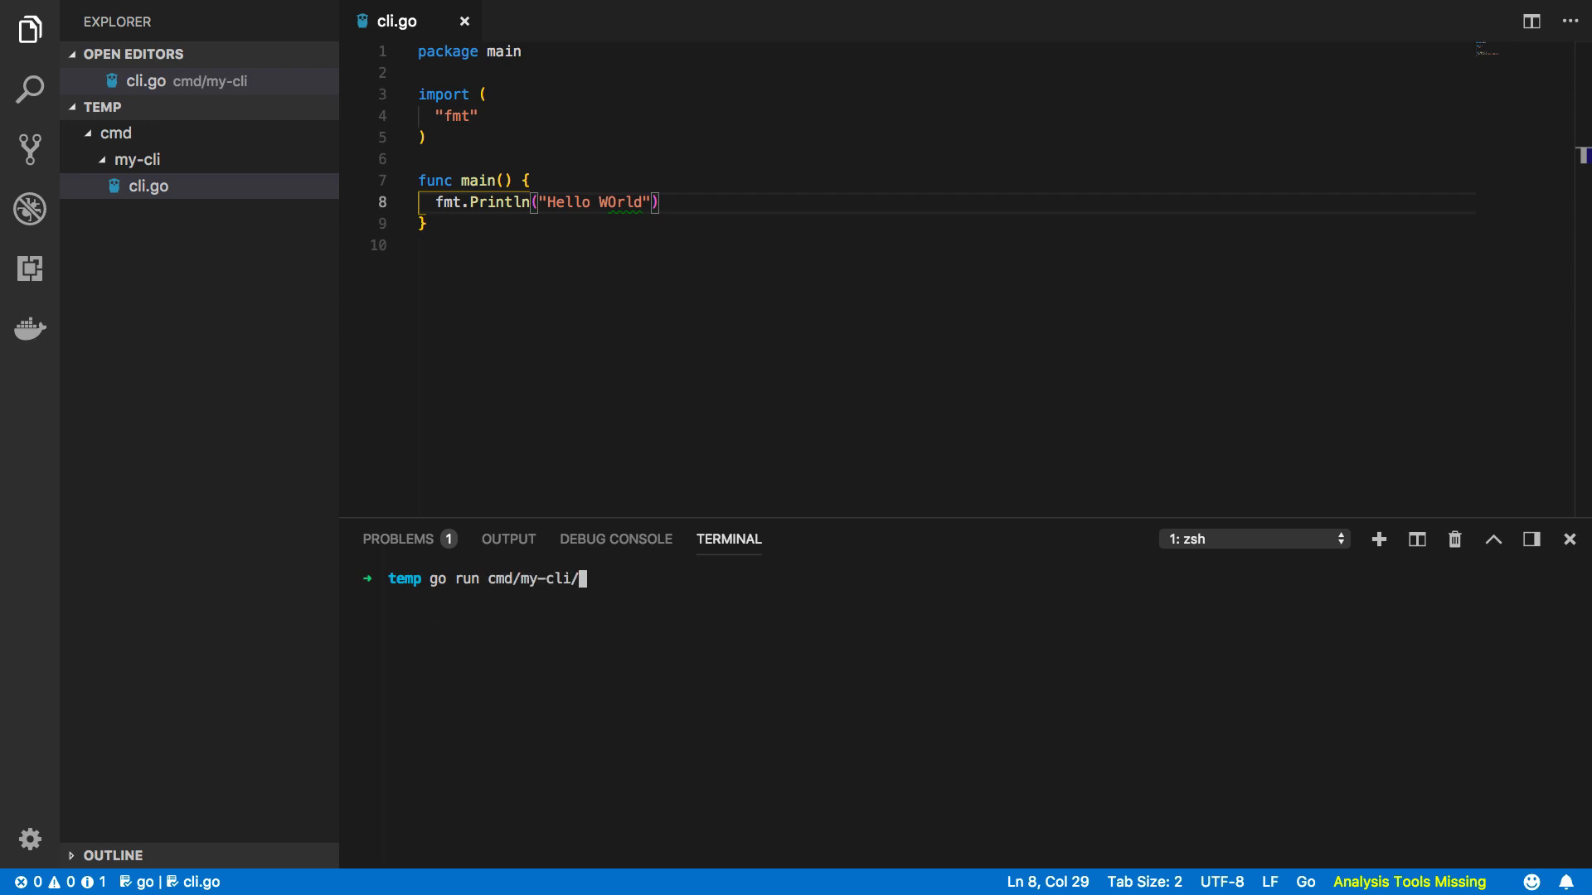
type("cli.go")
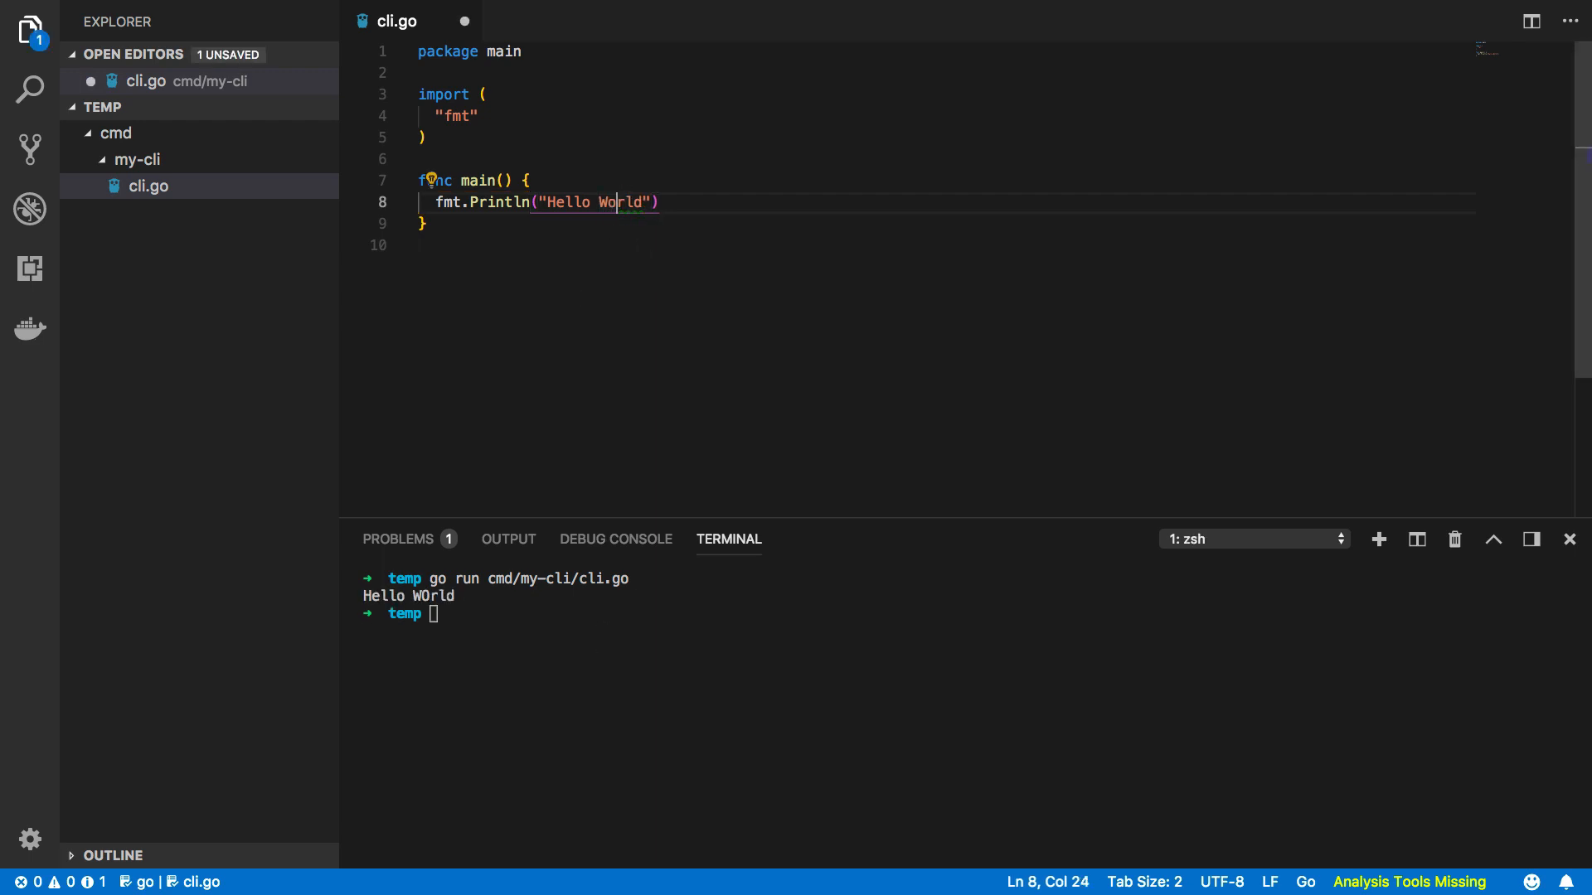
key("cmd+s")
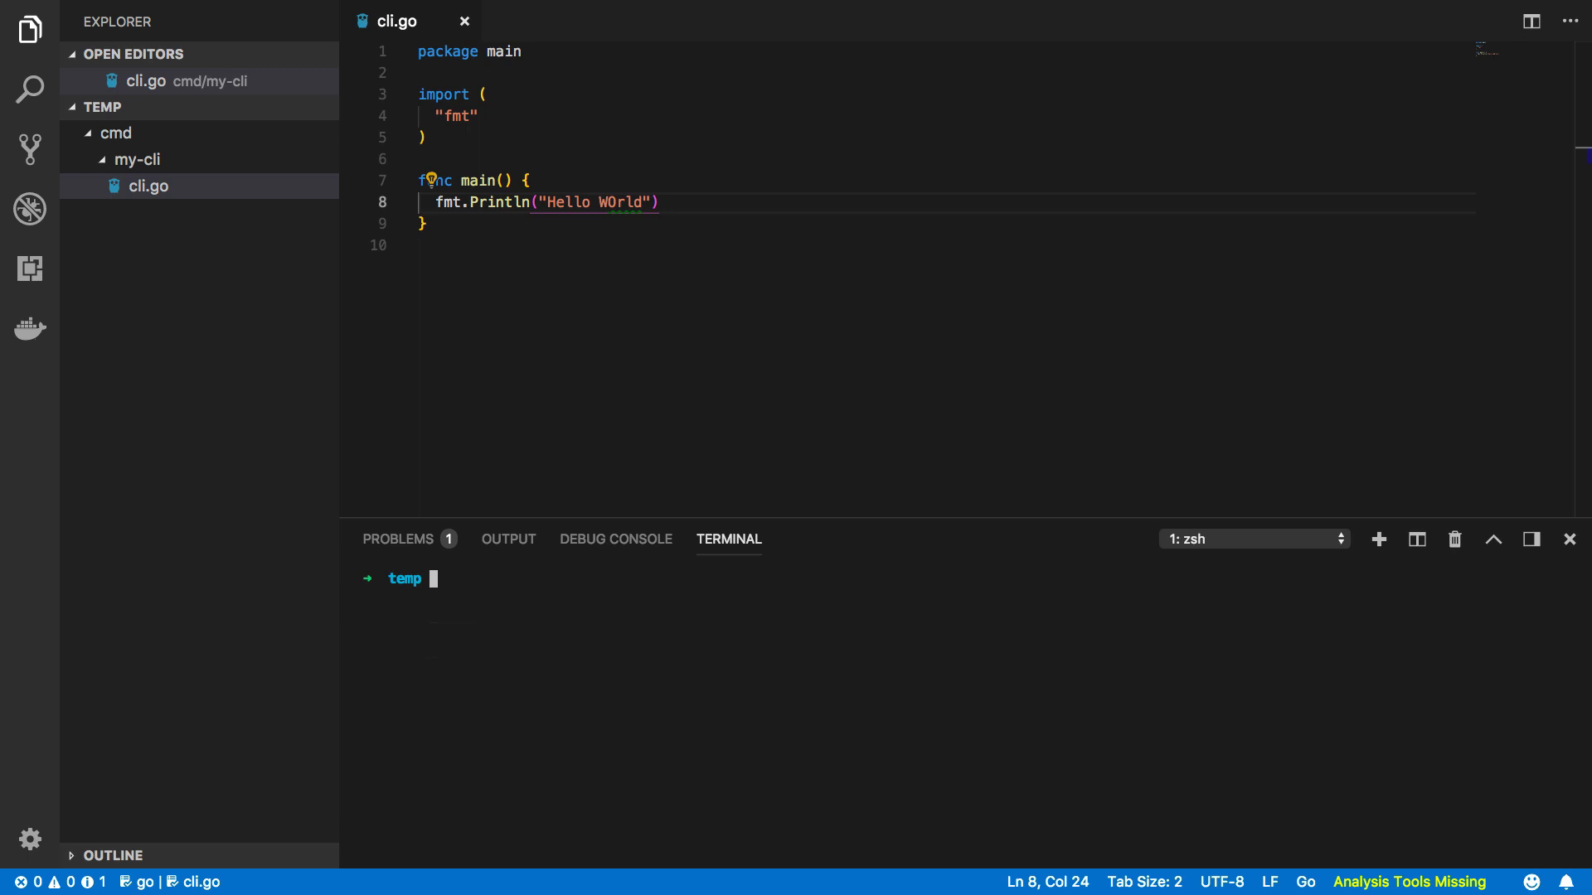
mouse_move(668, 470)
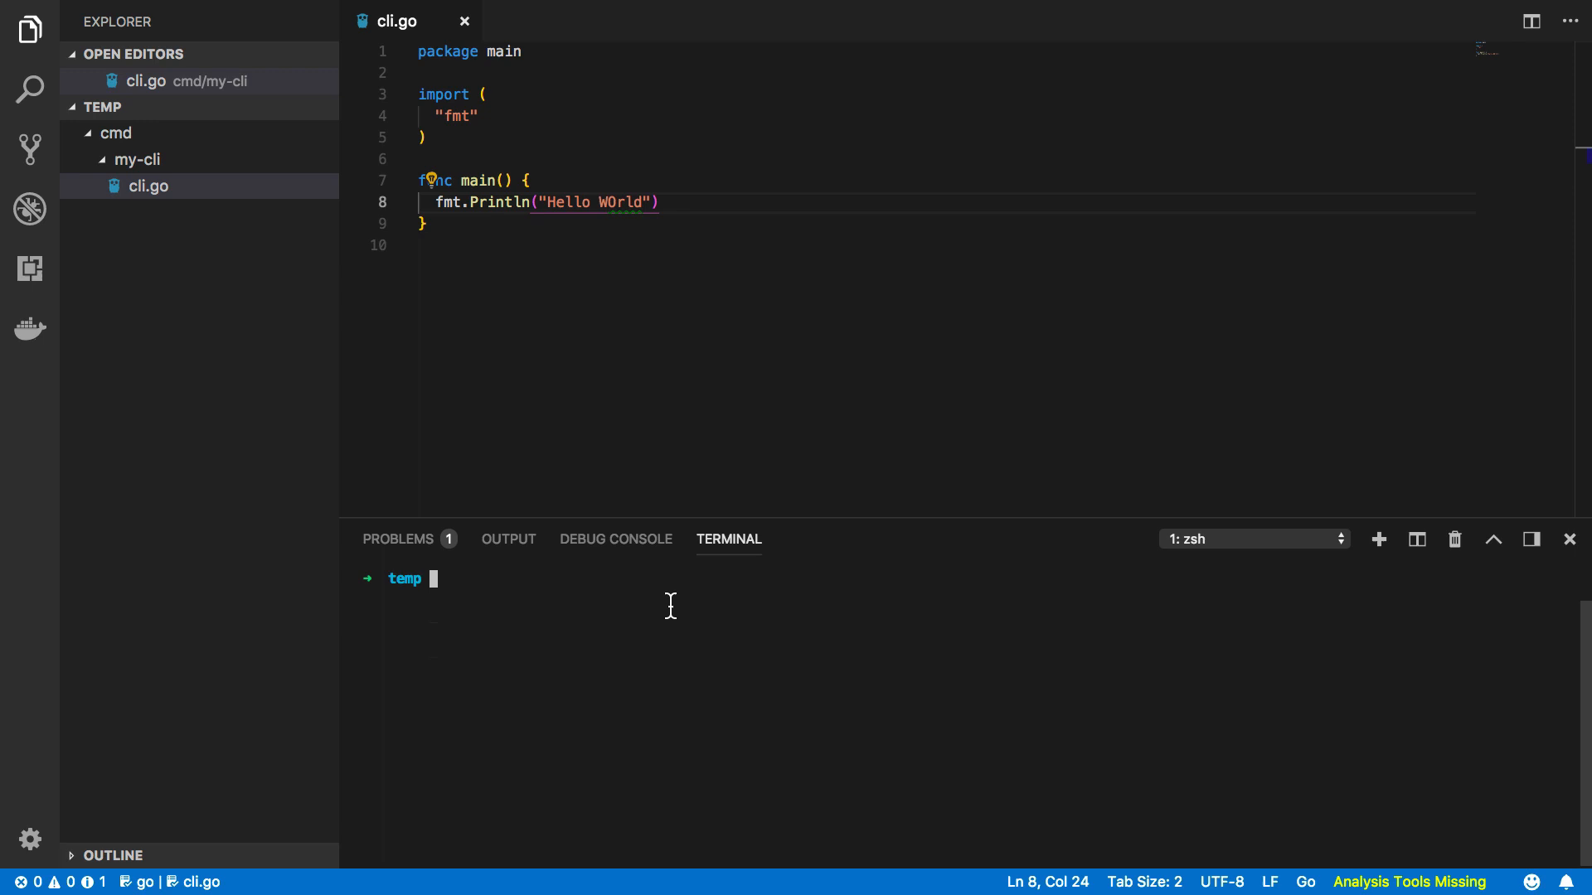
Run go get github.com/urfave/cli in the terminal to fetch the package.
type("go get")
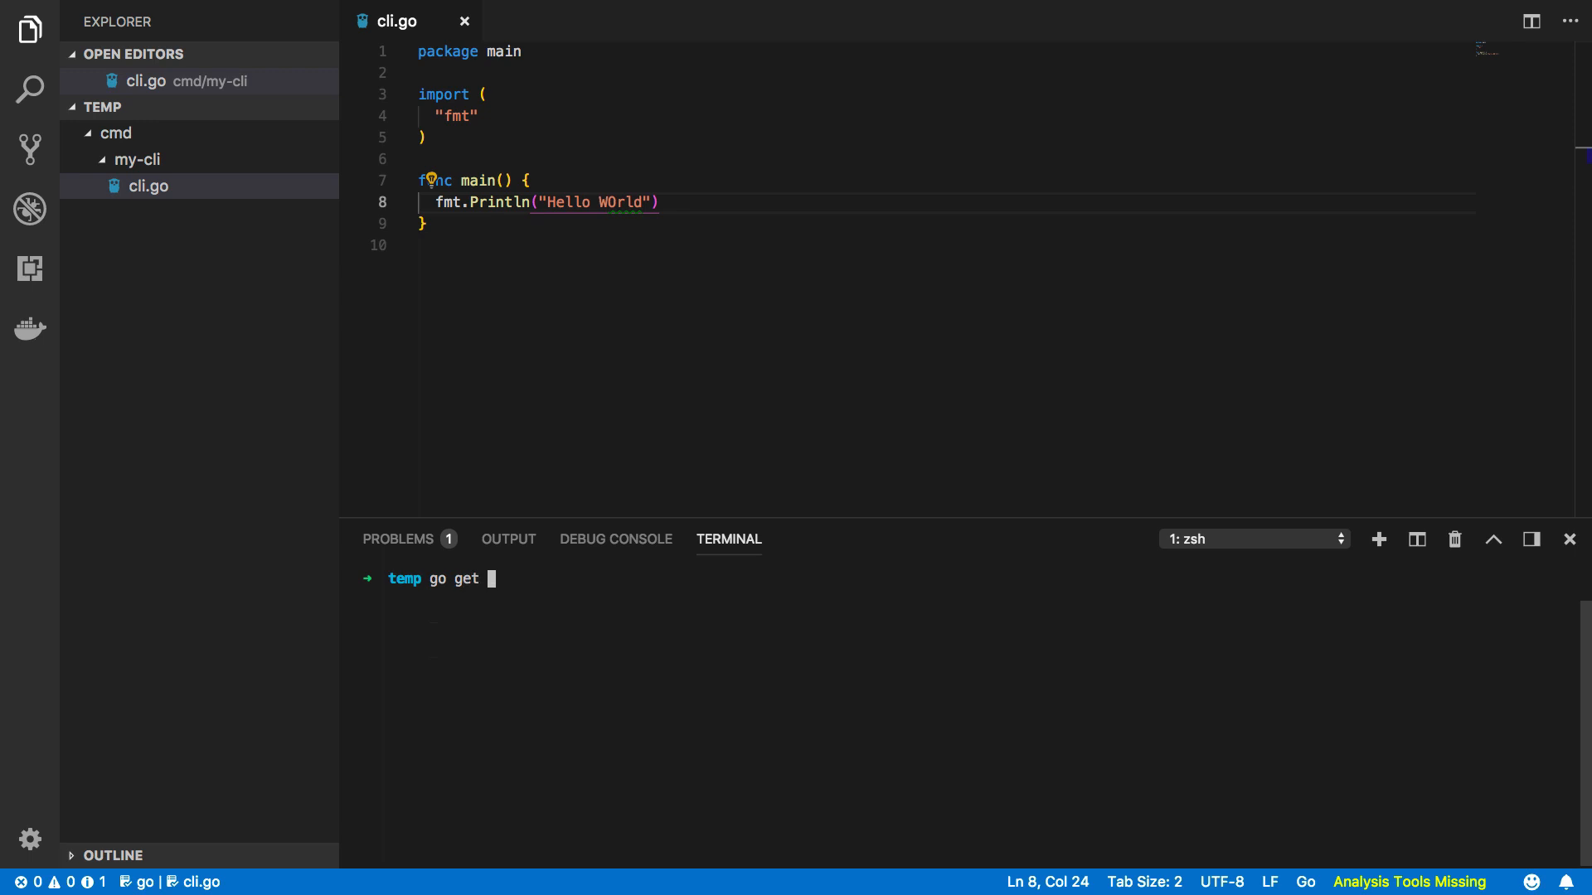
type("github.com/")
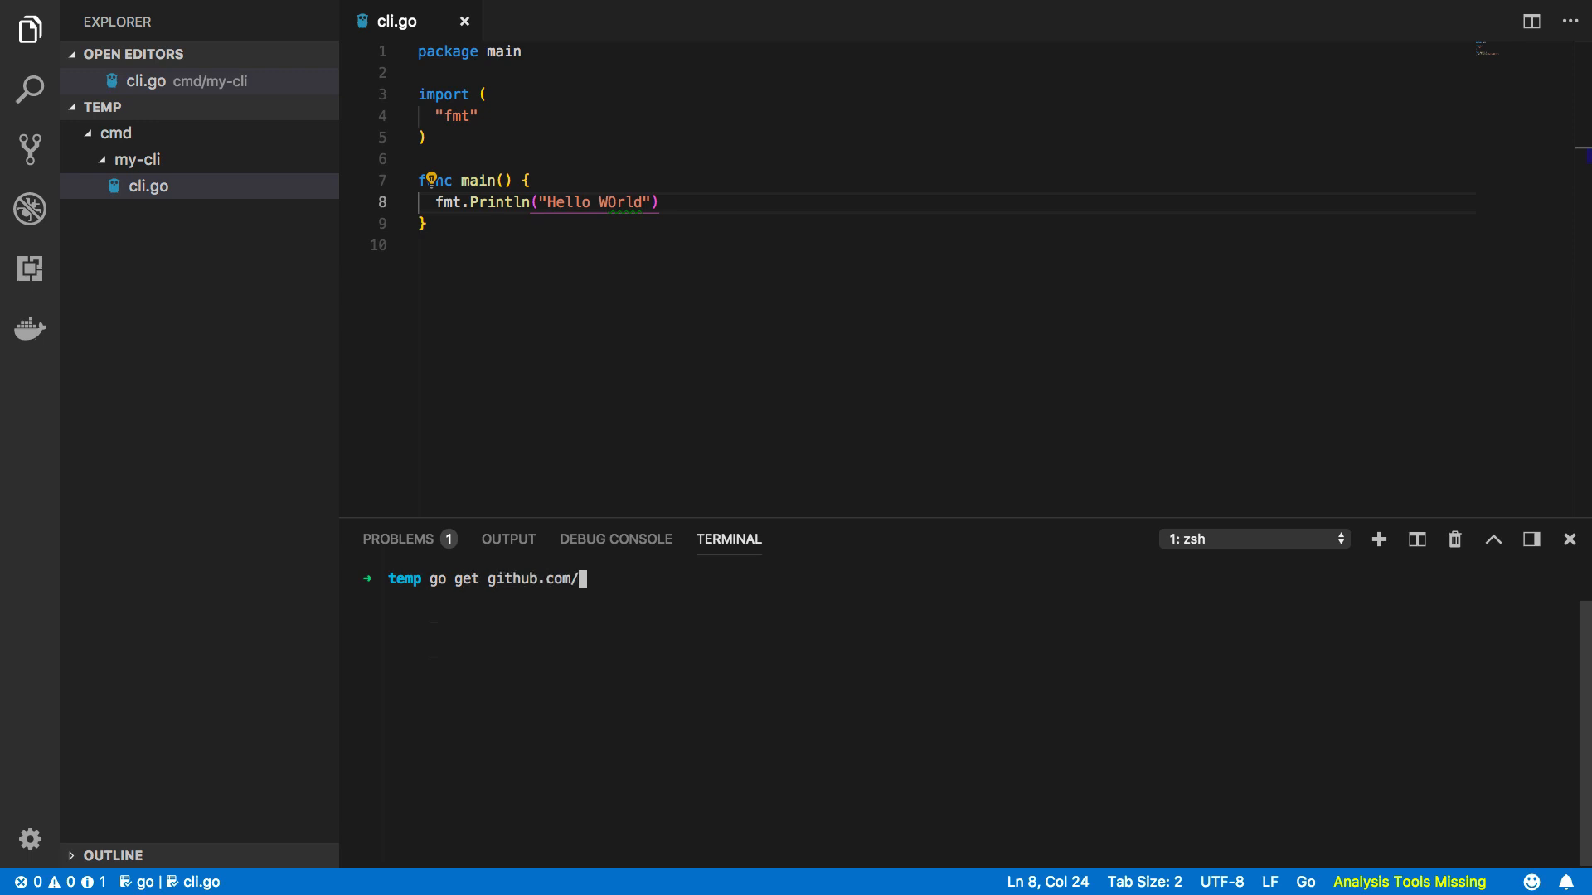
type("urfc")
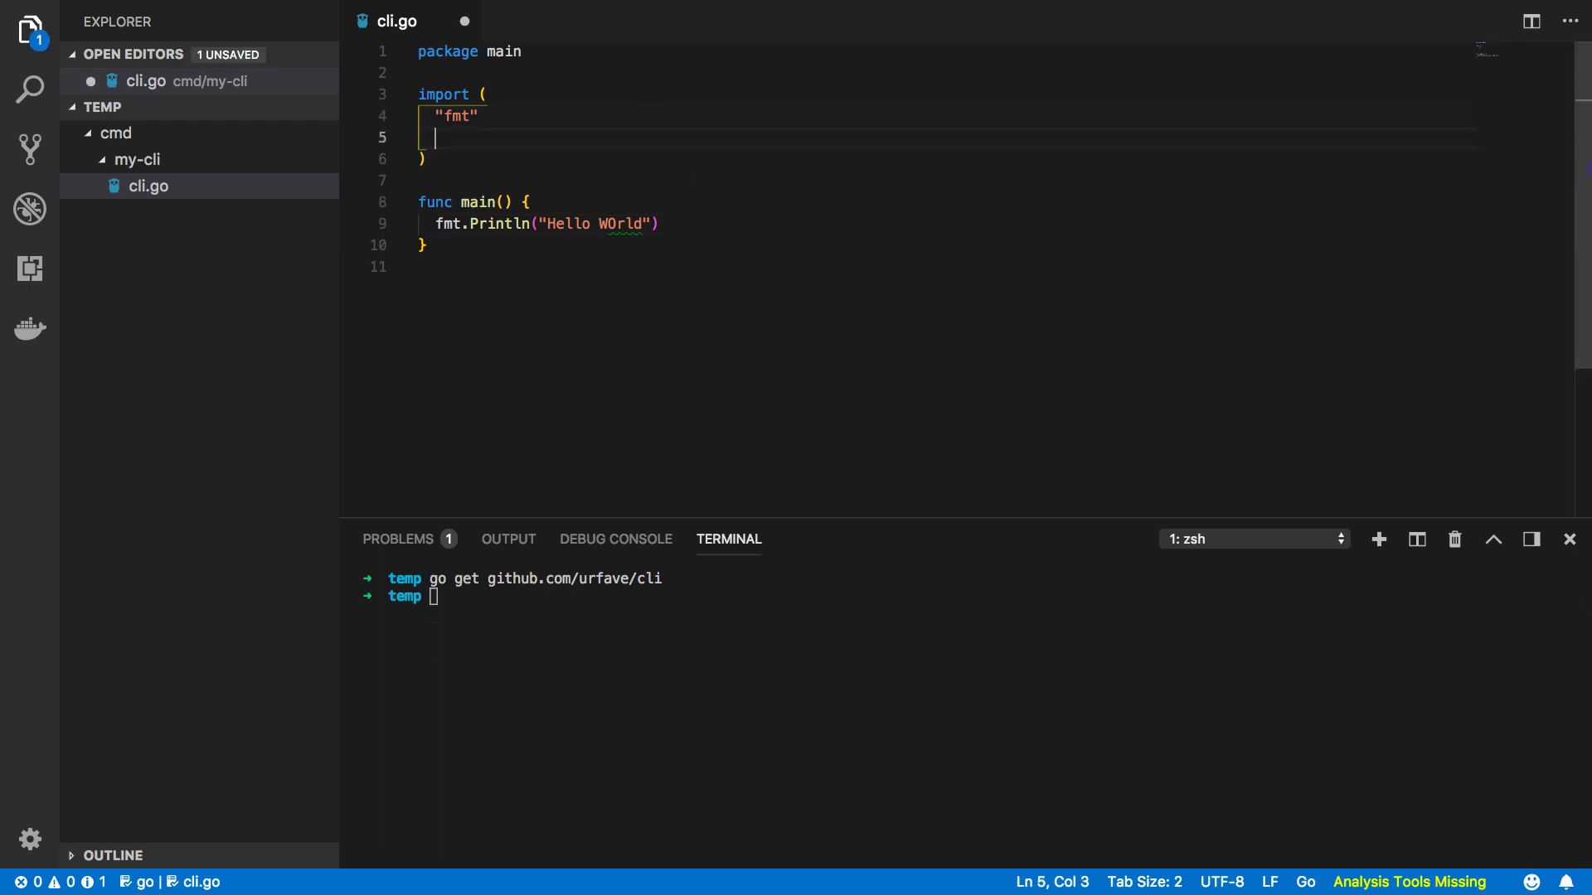
Import urfave/cli, remove the Hello WOrld print, and assign err from cli.NewApp().Run(os.Args).
type("\"gi\"")
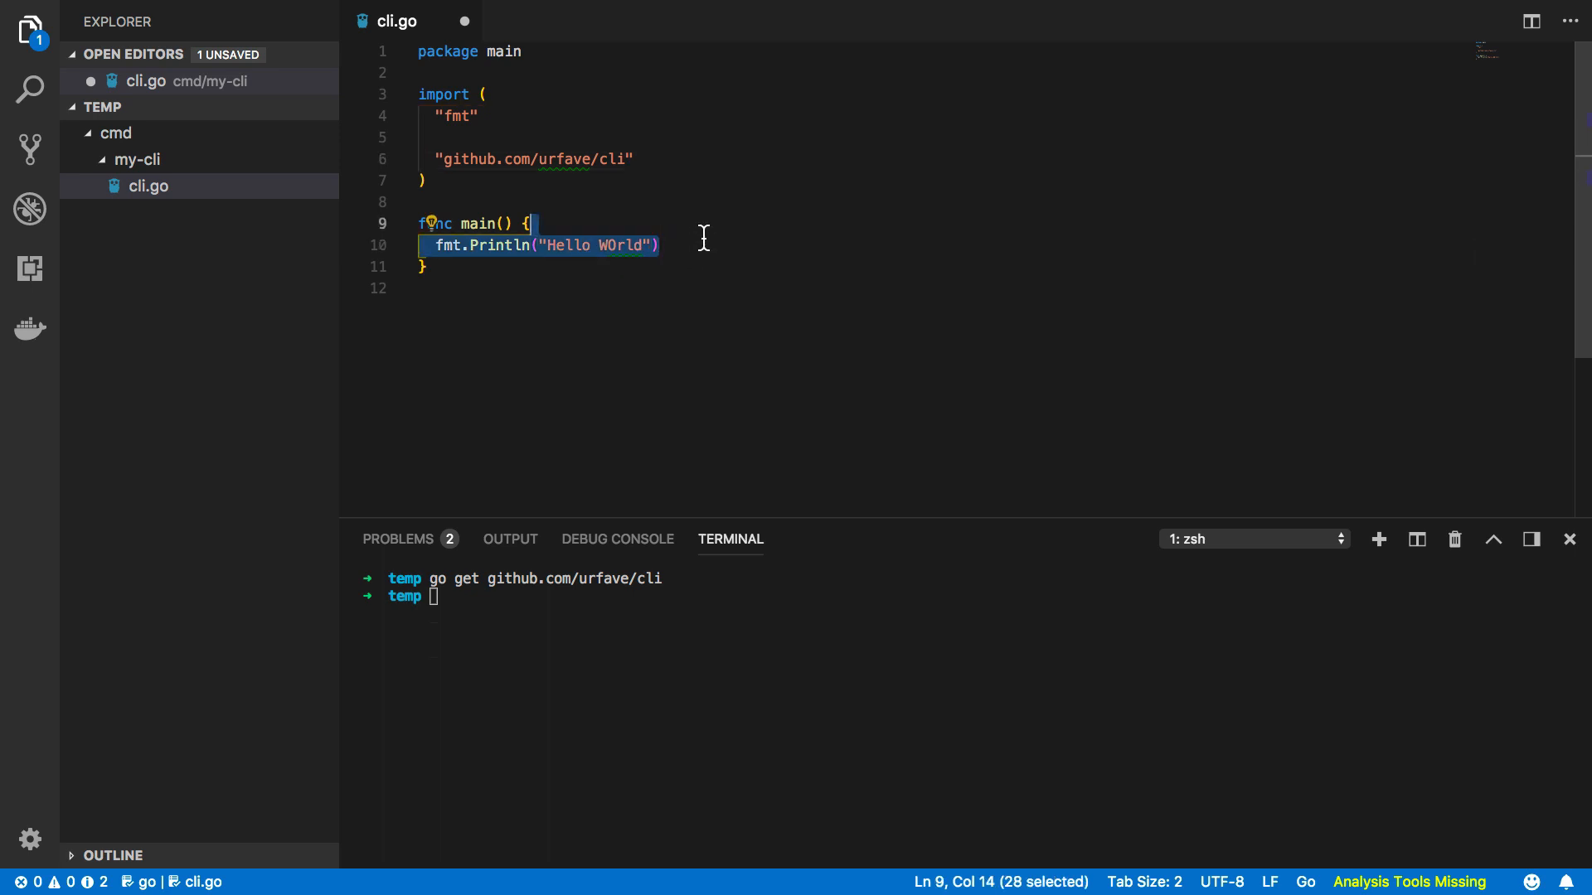
key("Delete")
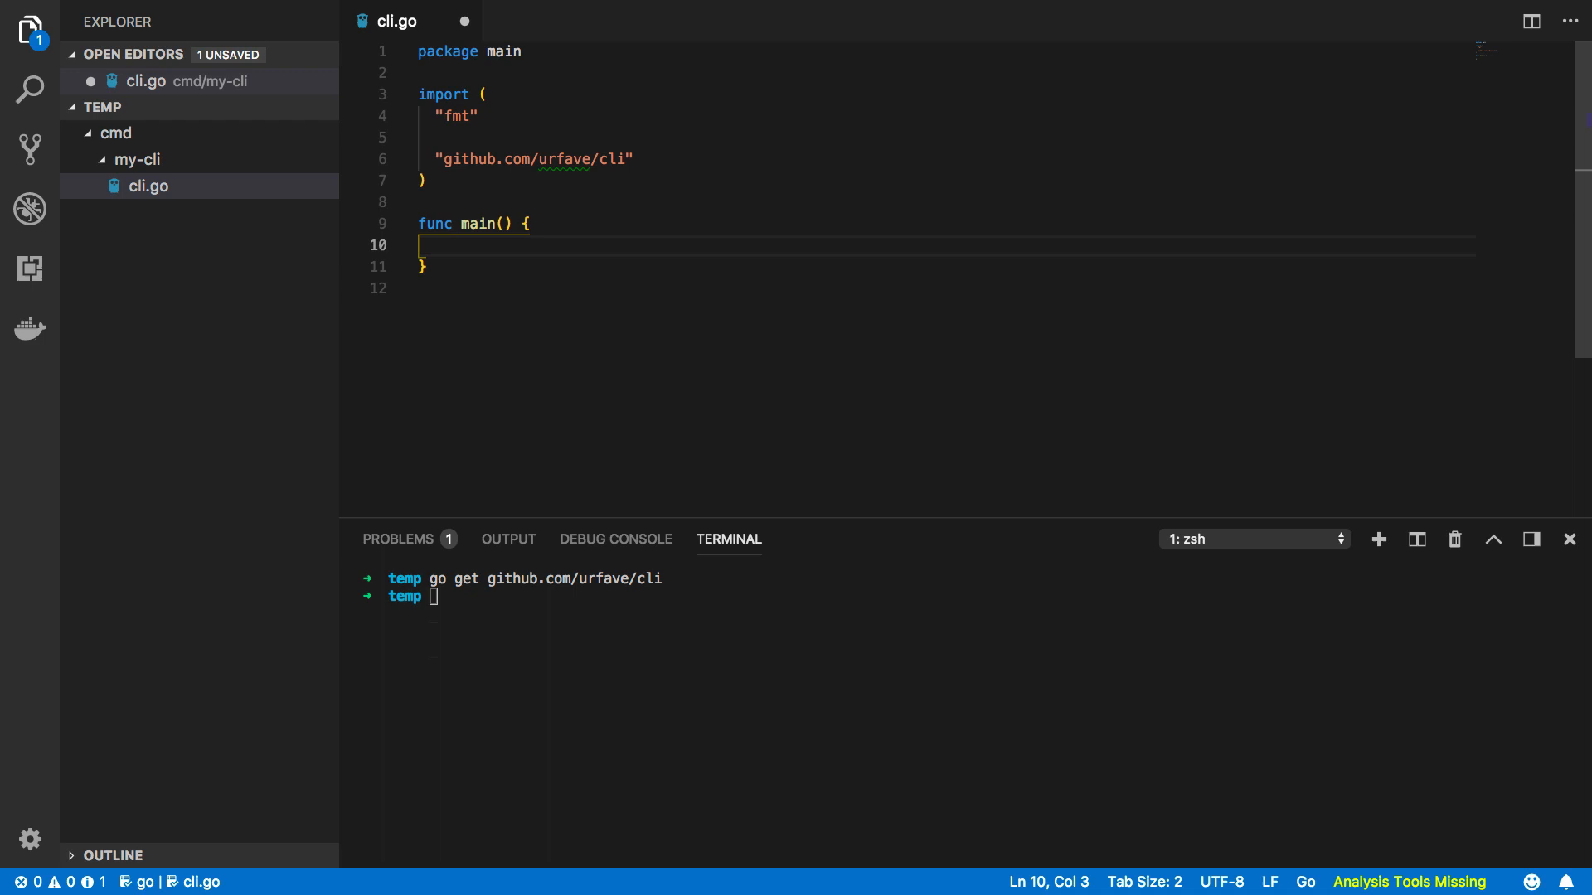
type("err :")
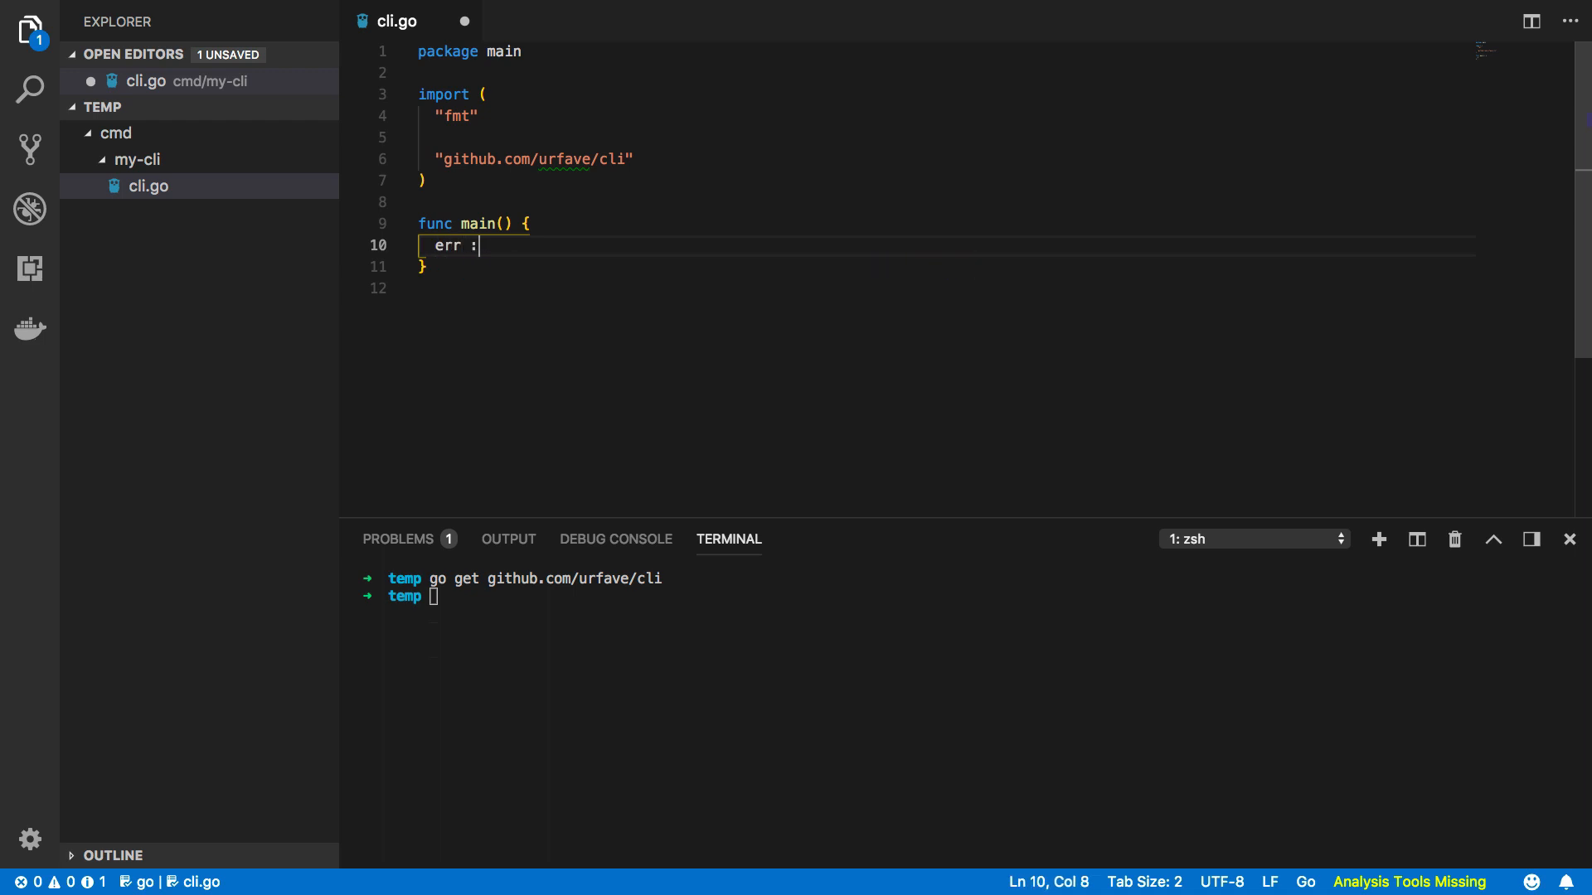
type("= cl")
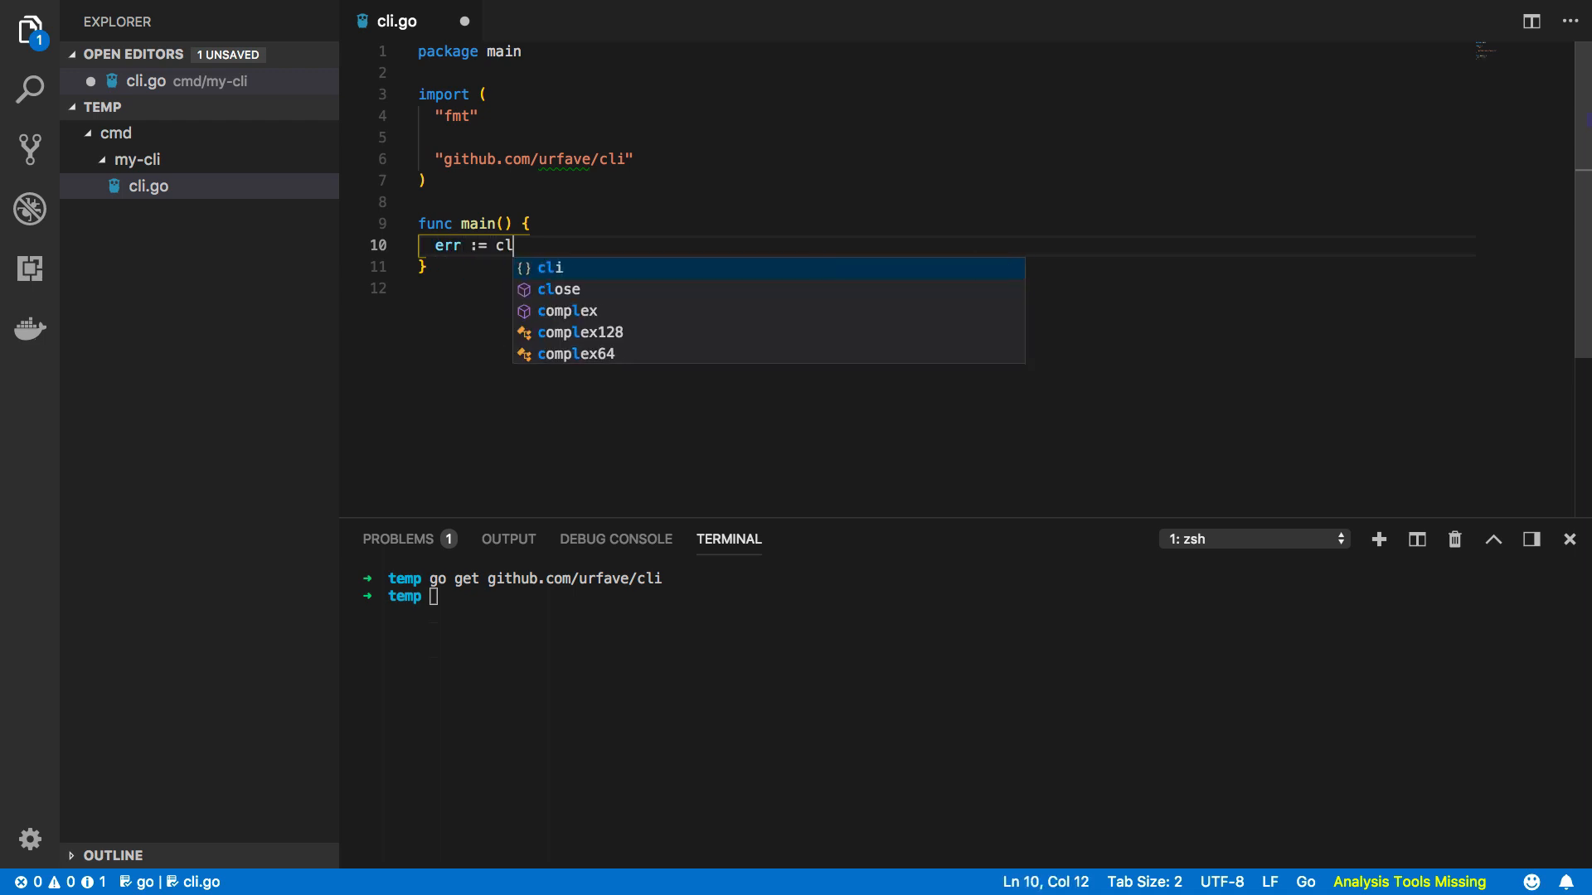
type(".New")
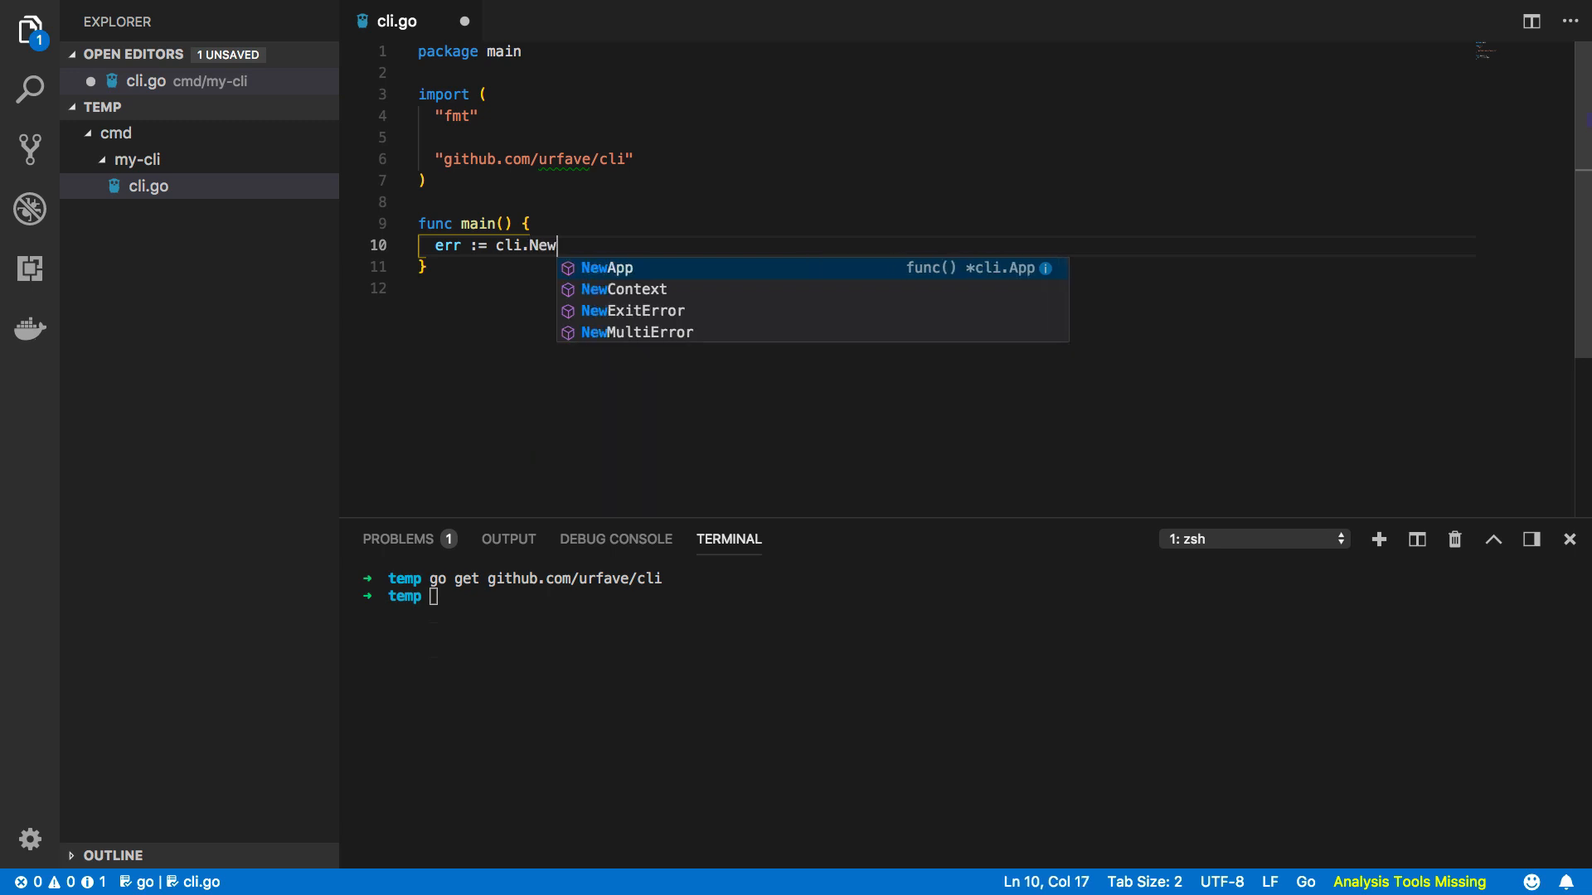
type("Ap")
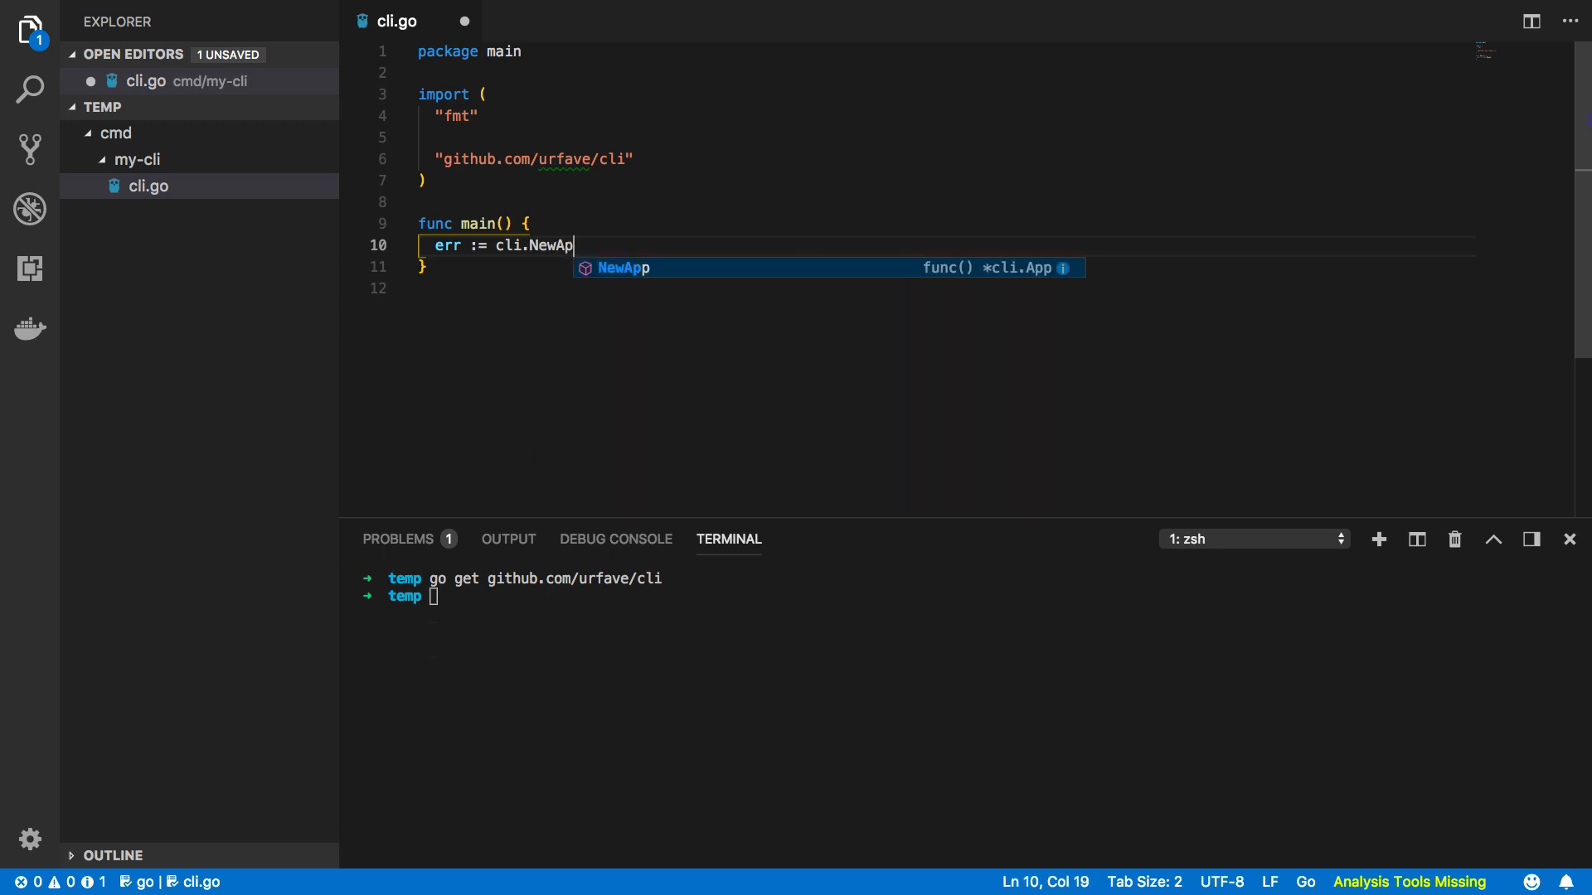
type("p().Run")
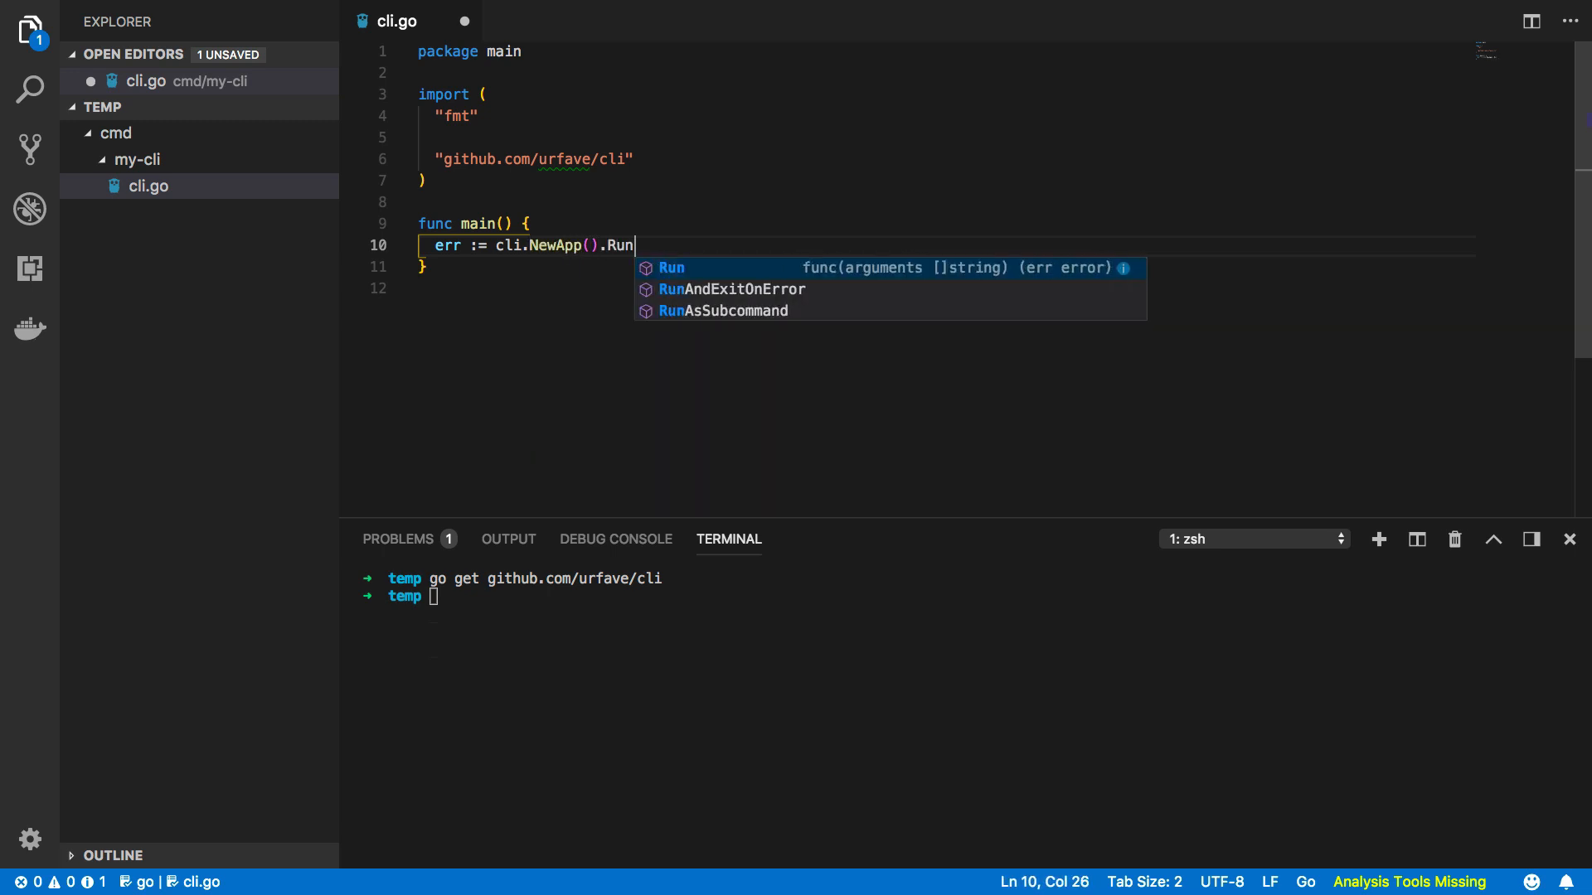
type("(os.Args")
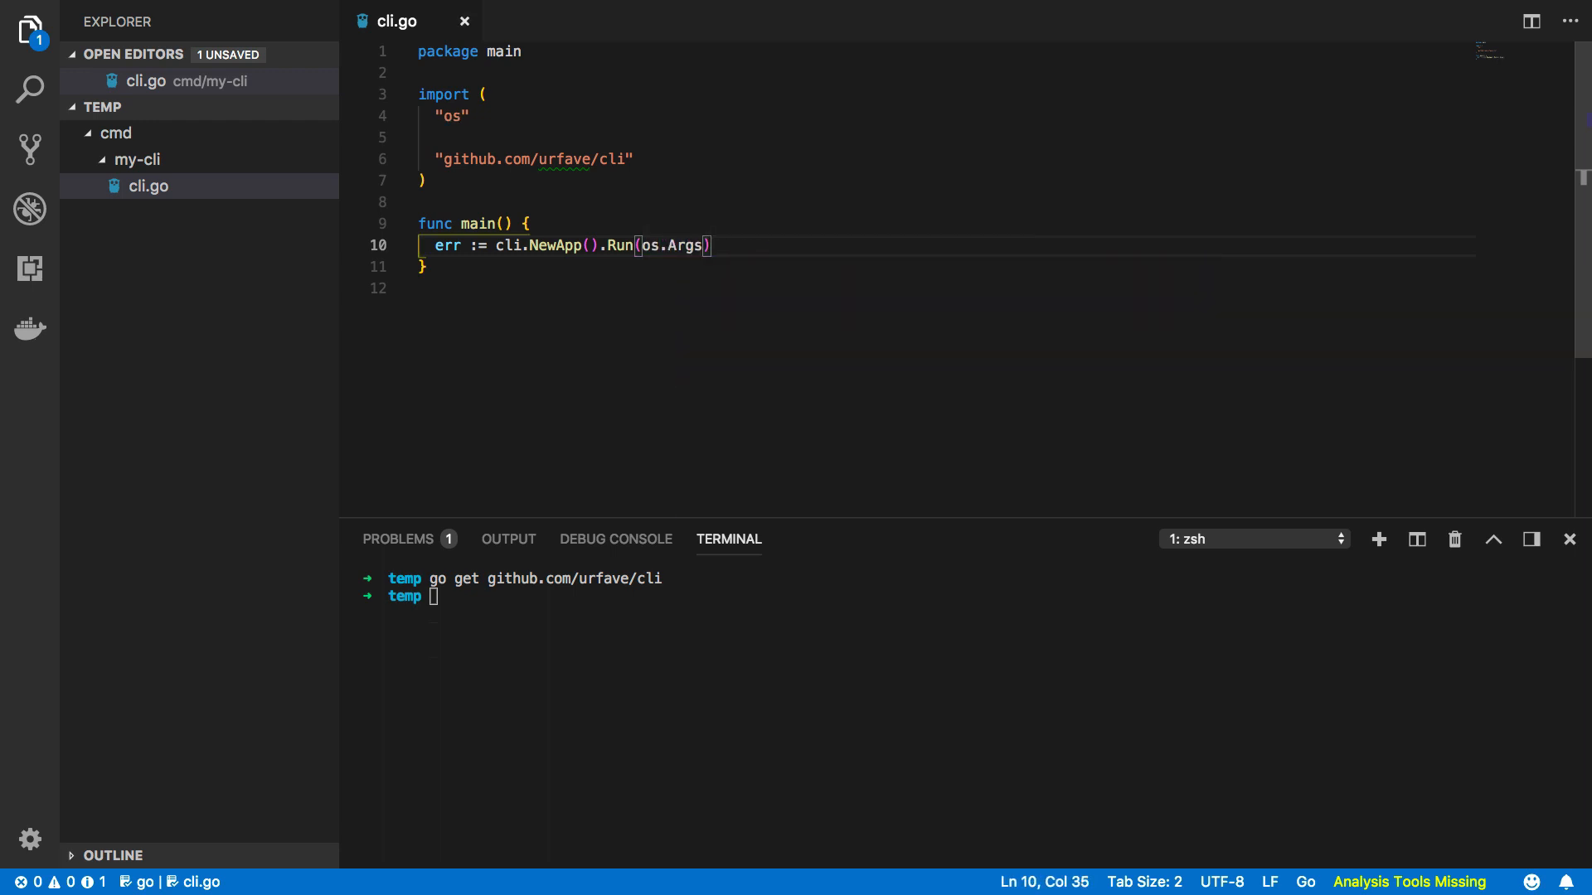
left_click(455, 116)
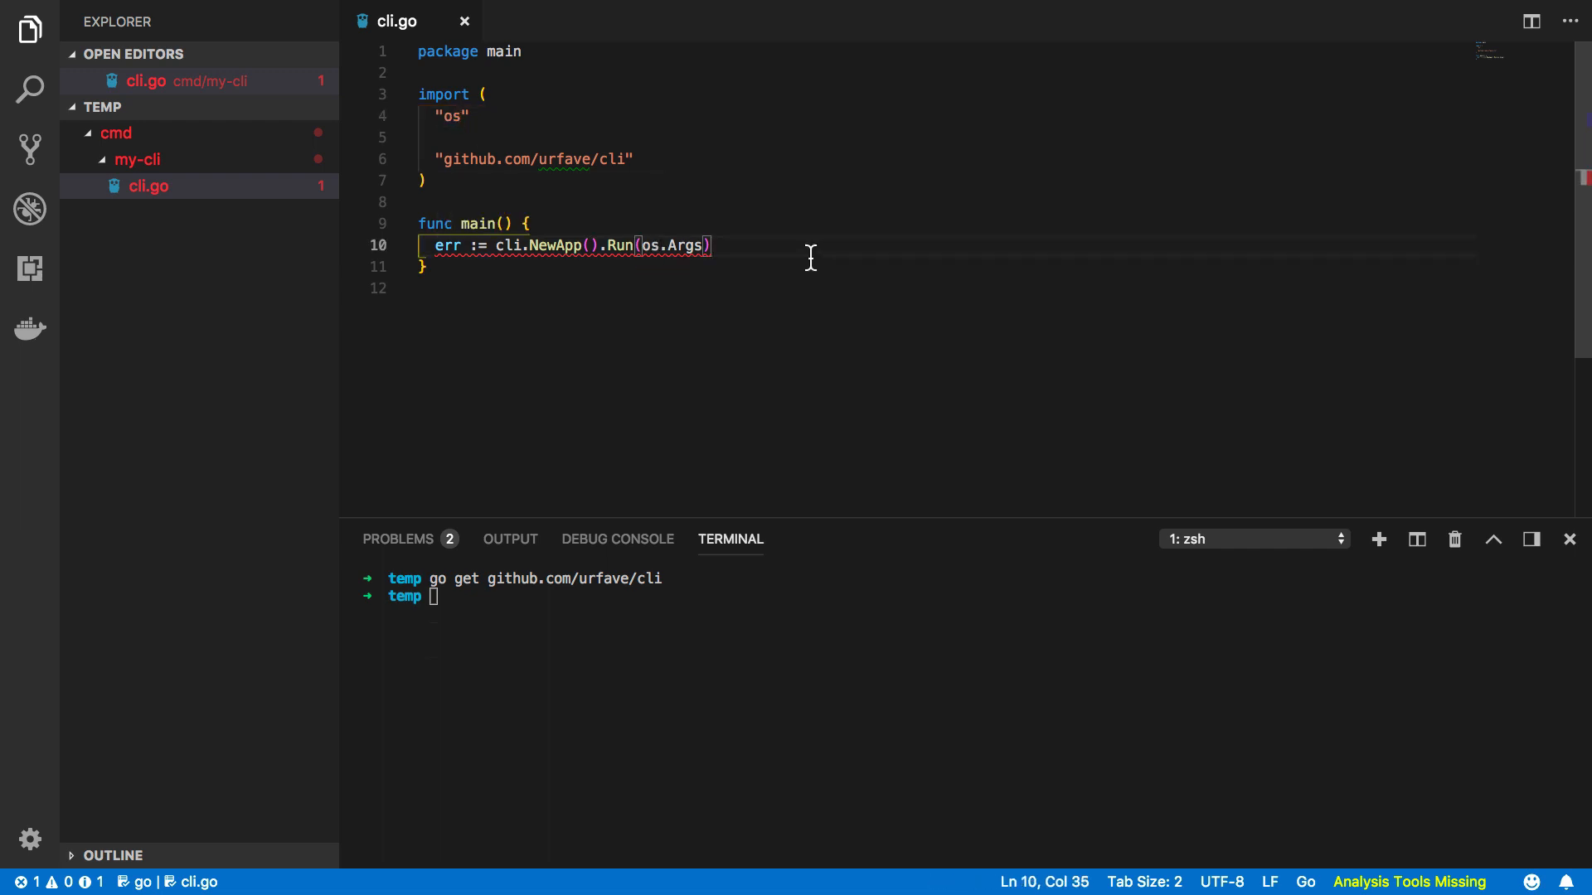
Add an if err != nil block that calls log.Fatal(err).
type("if err")
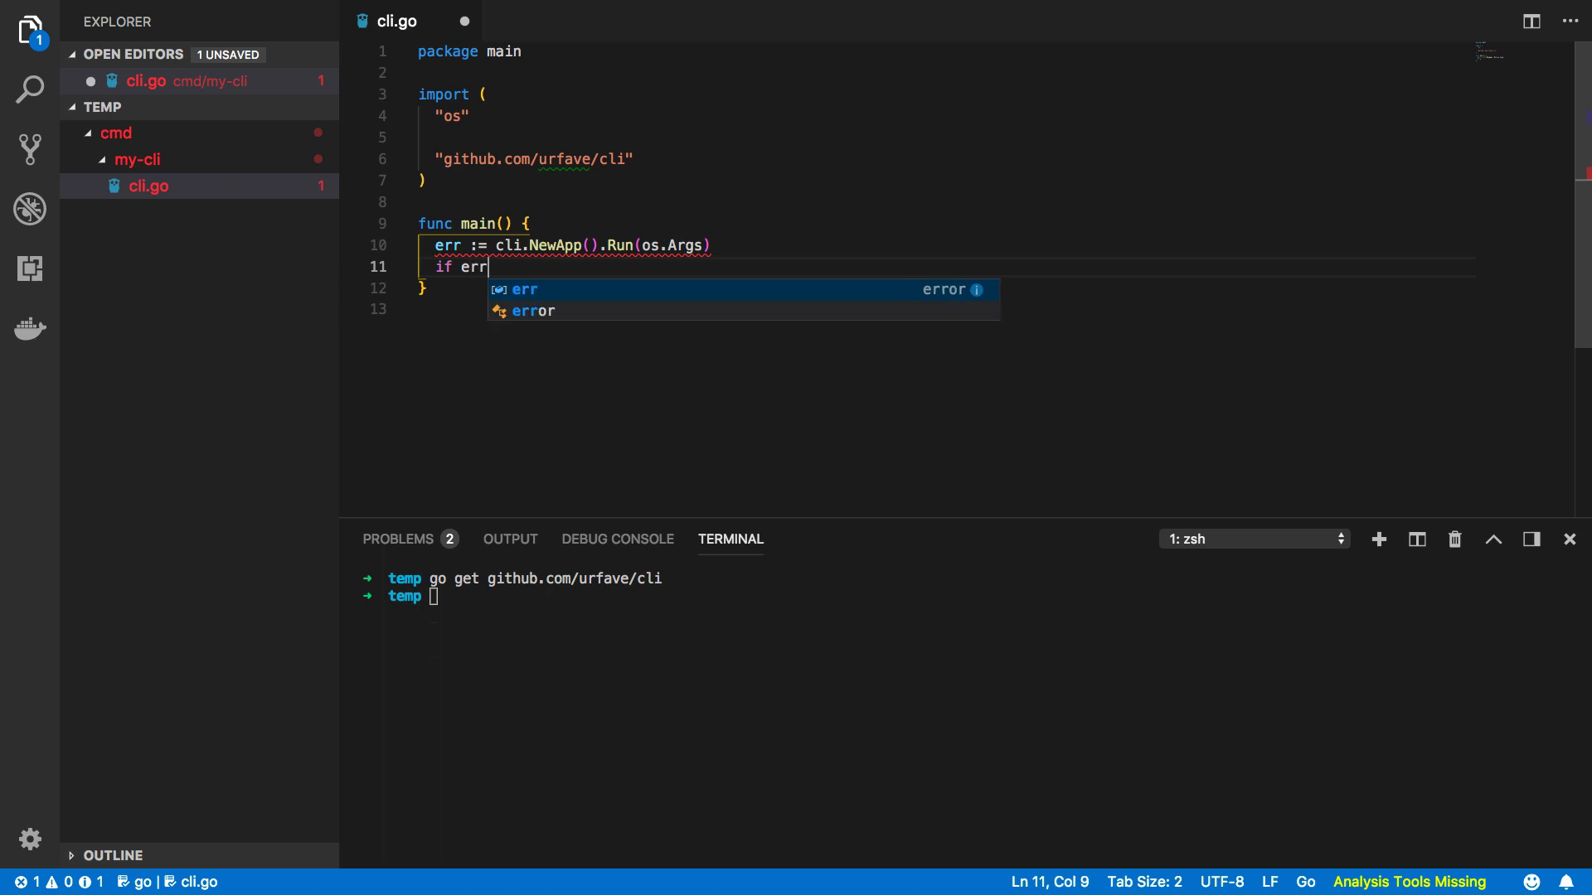
type("!=")
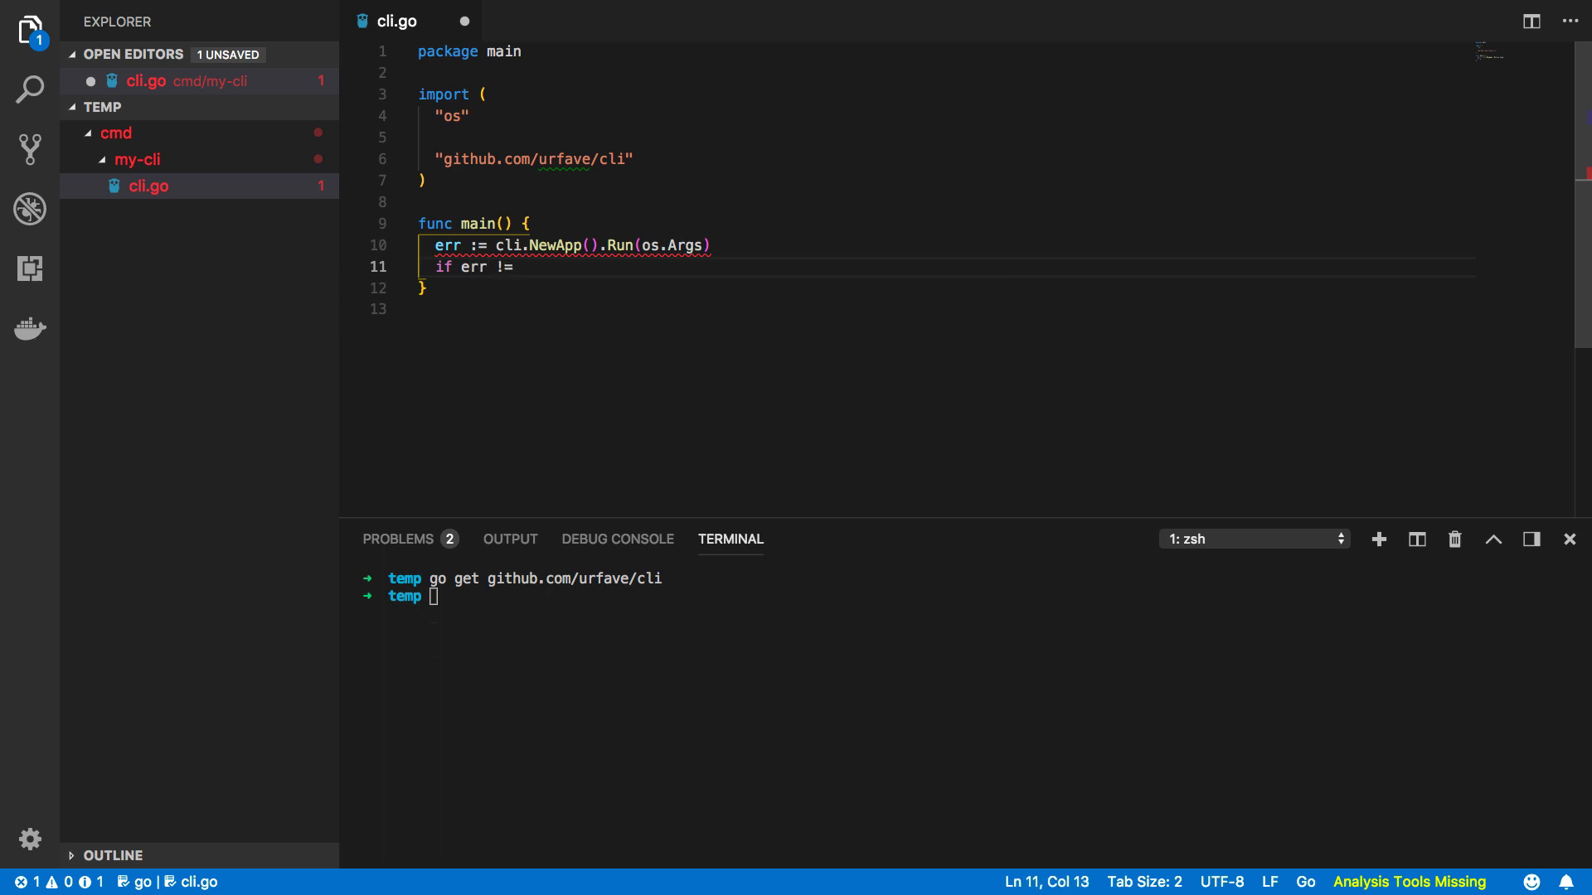
type("nil")
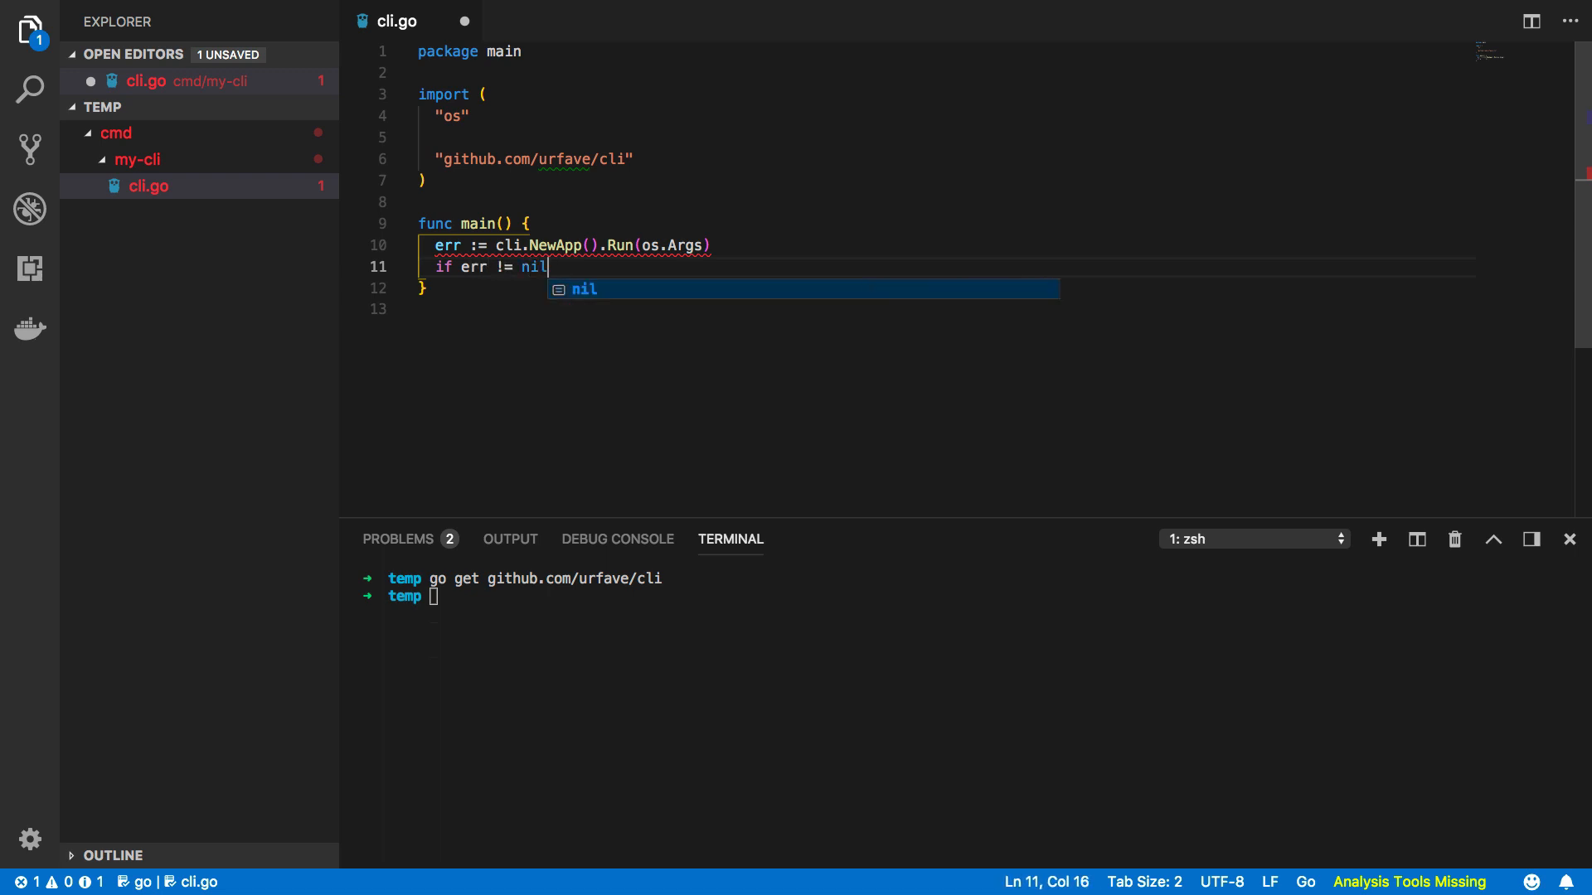
type("{")
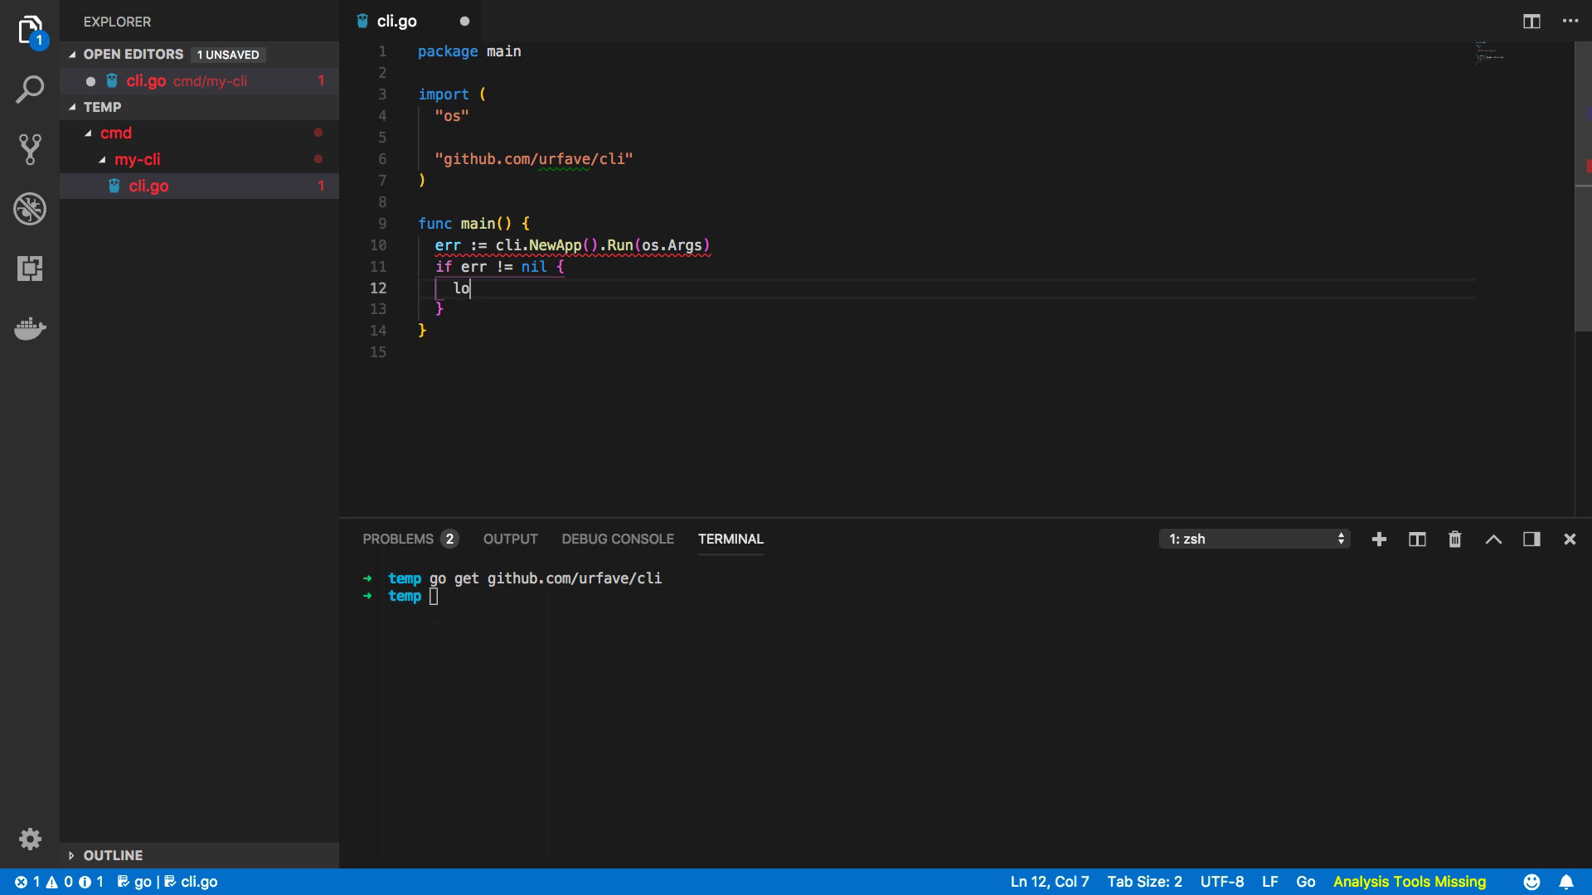
type("g.Fatal(err")
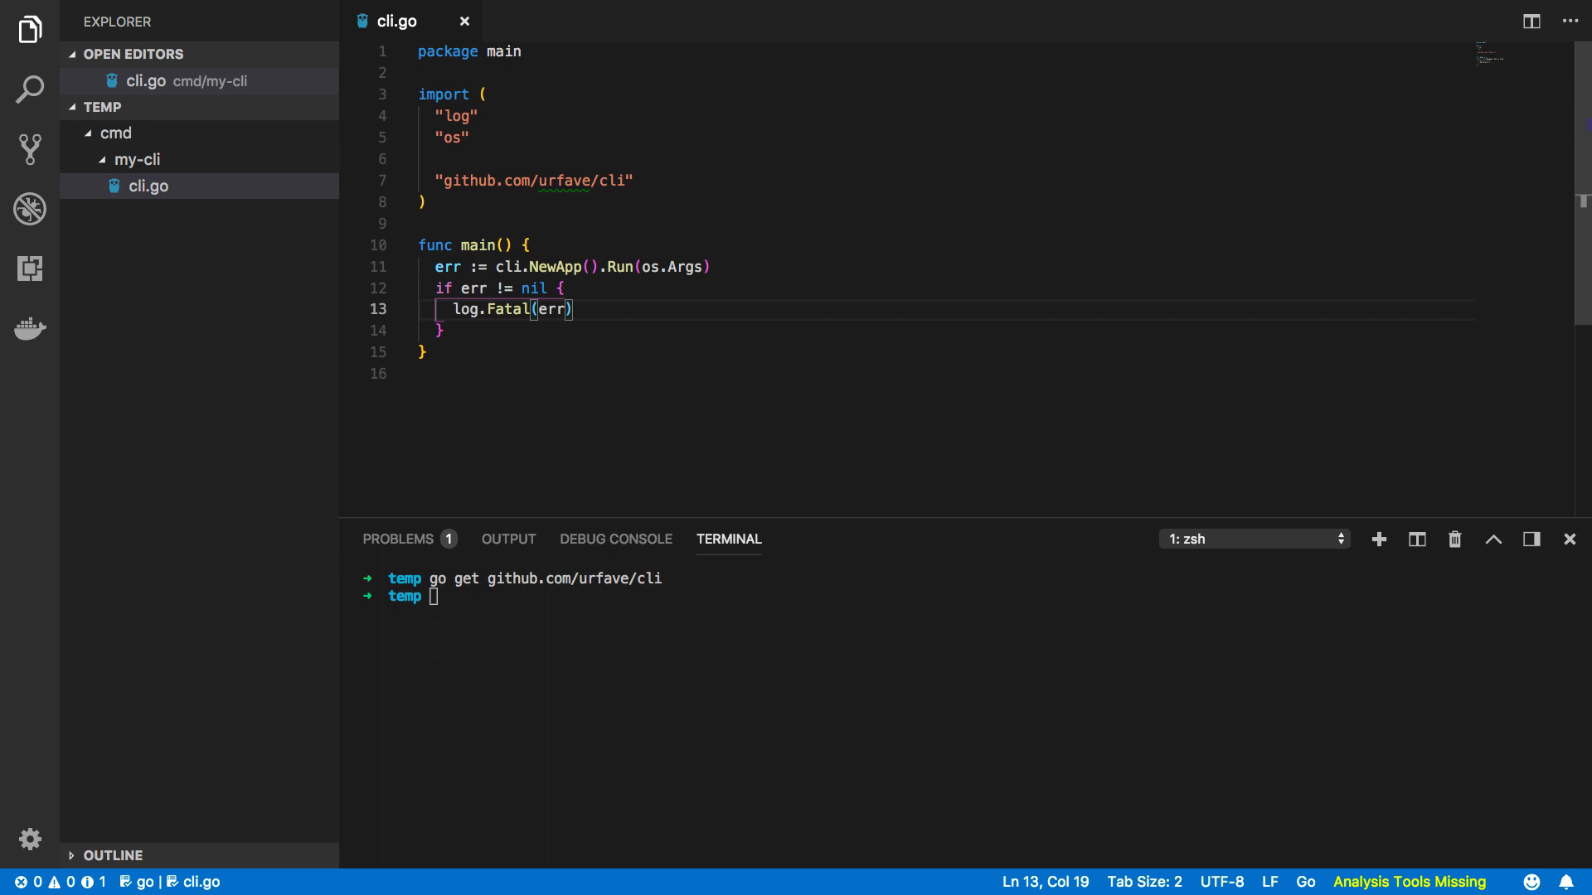
mouse_move(841, 626)
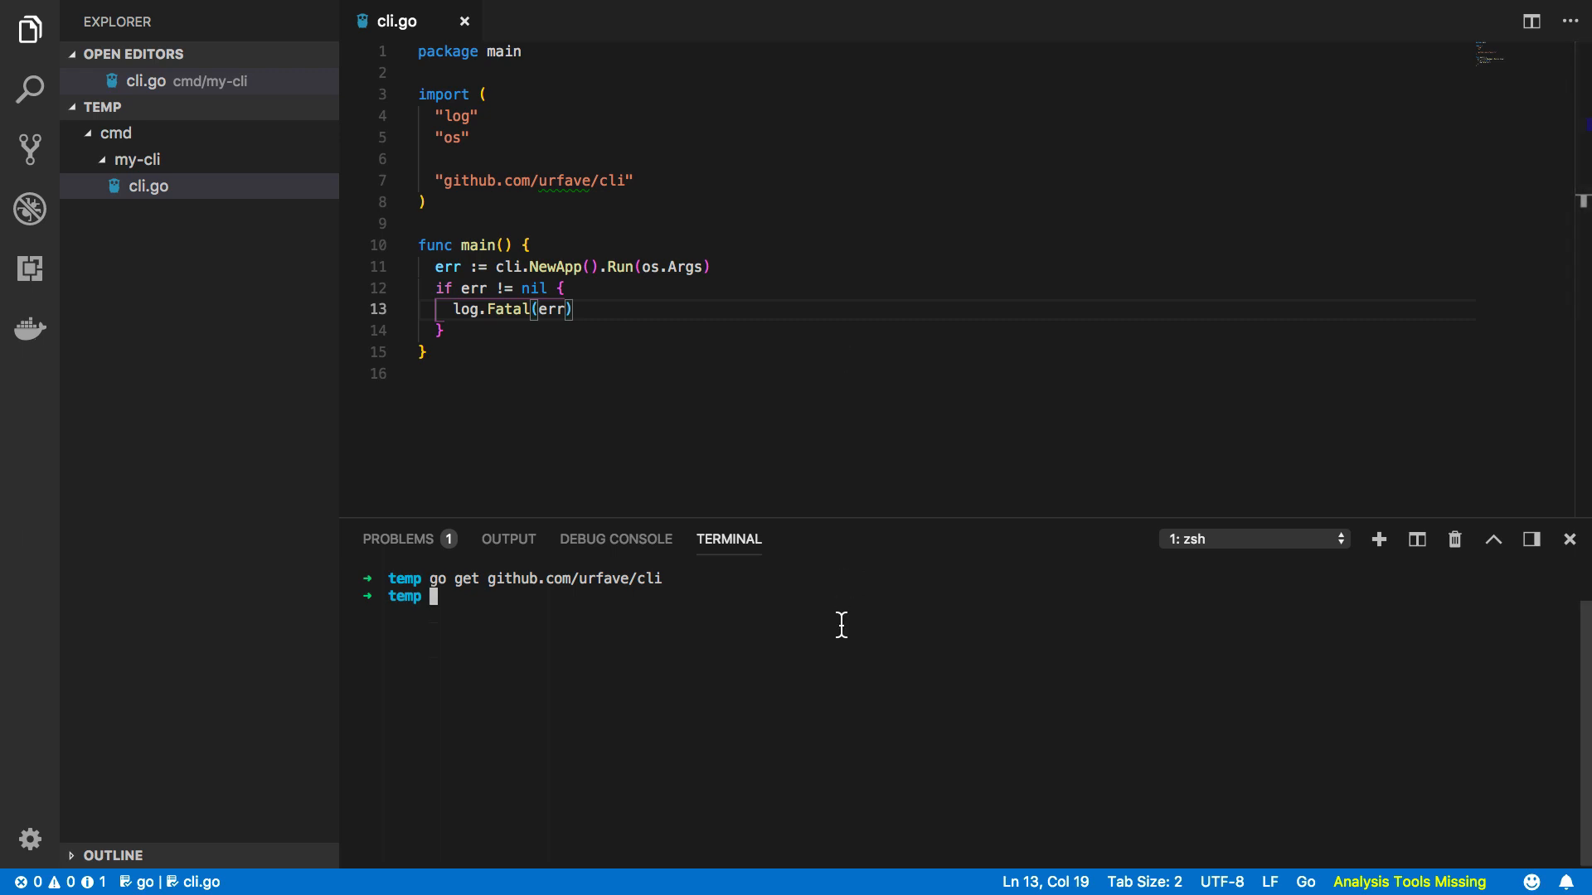
Run go run cmd/my-cli/cli.go, then again with the help argument.
type("go")
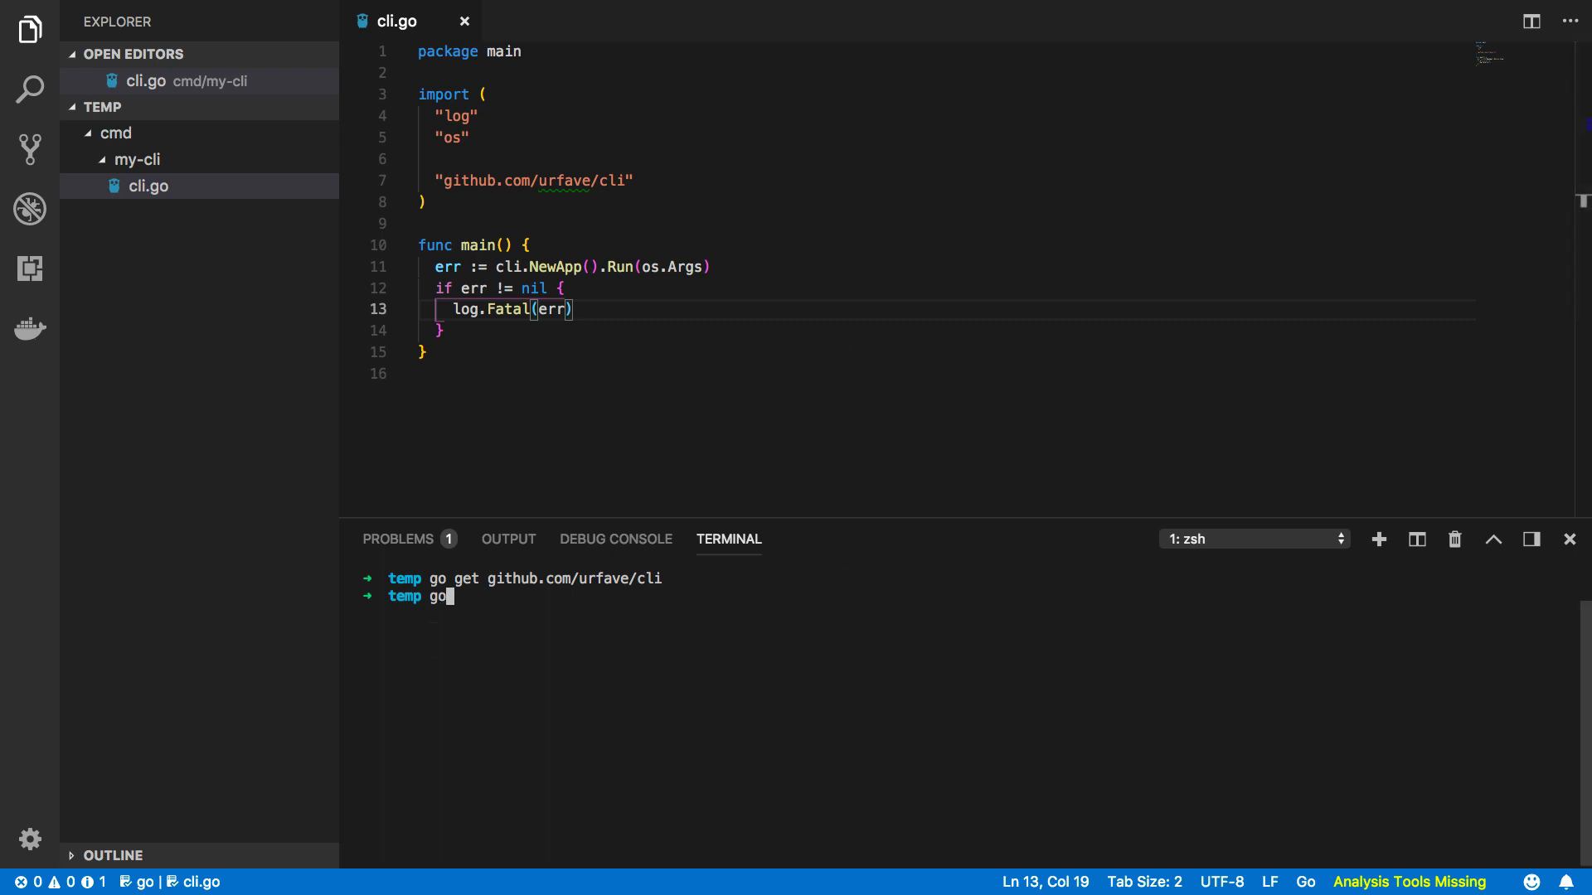
type("run cmd/my-cli/cli.go help")
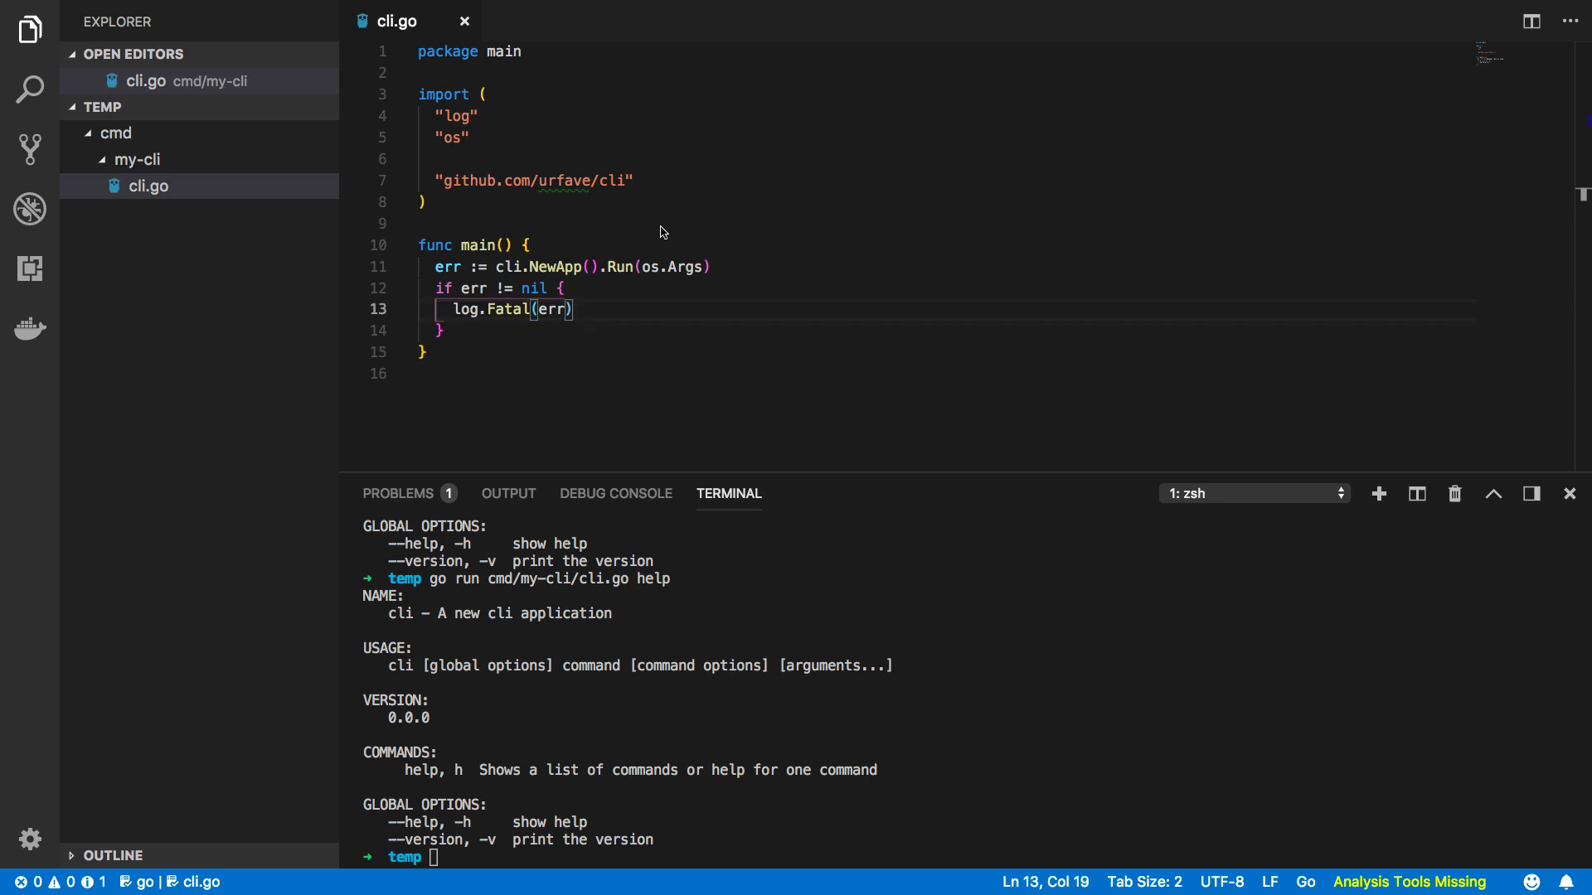
Create app with cli.NewApp() and set app.Name to "Website Lookup CLI".
left_click(442, 330)
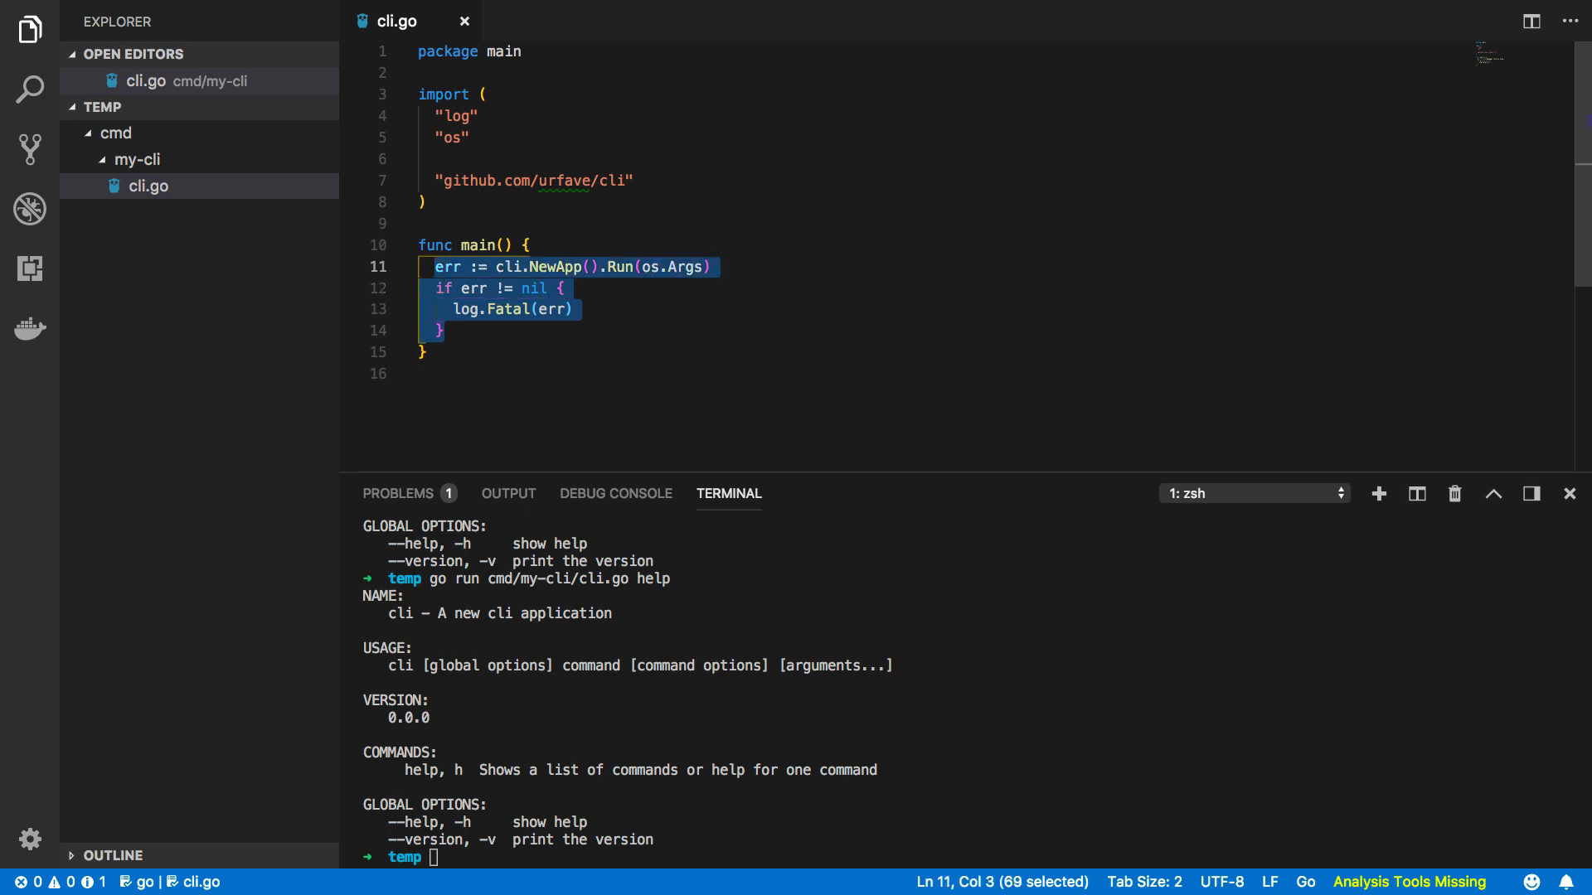
type("app")
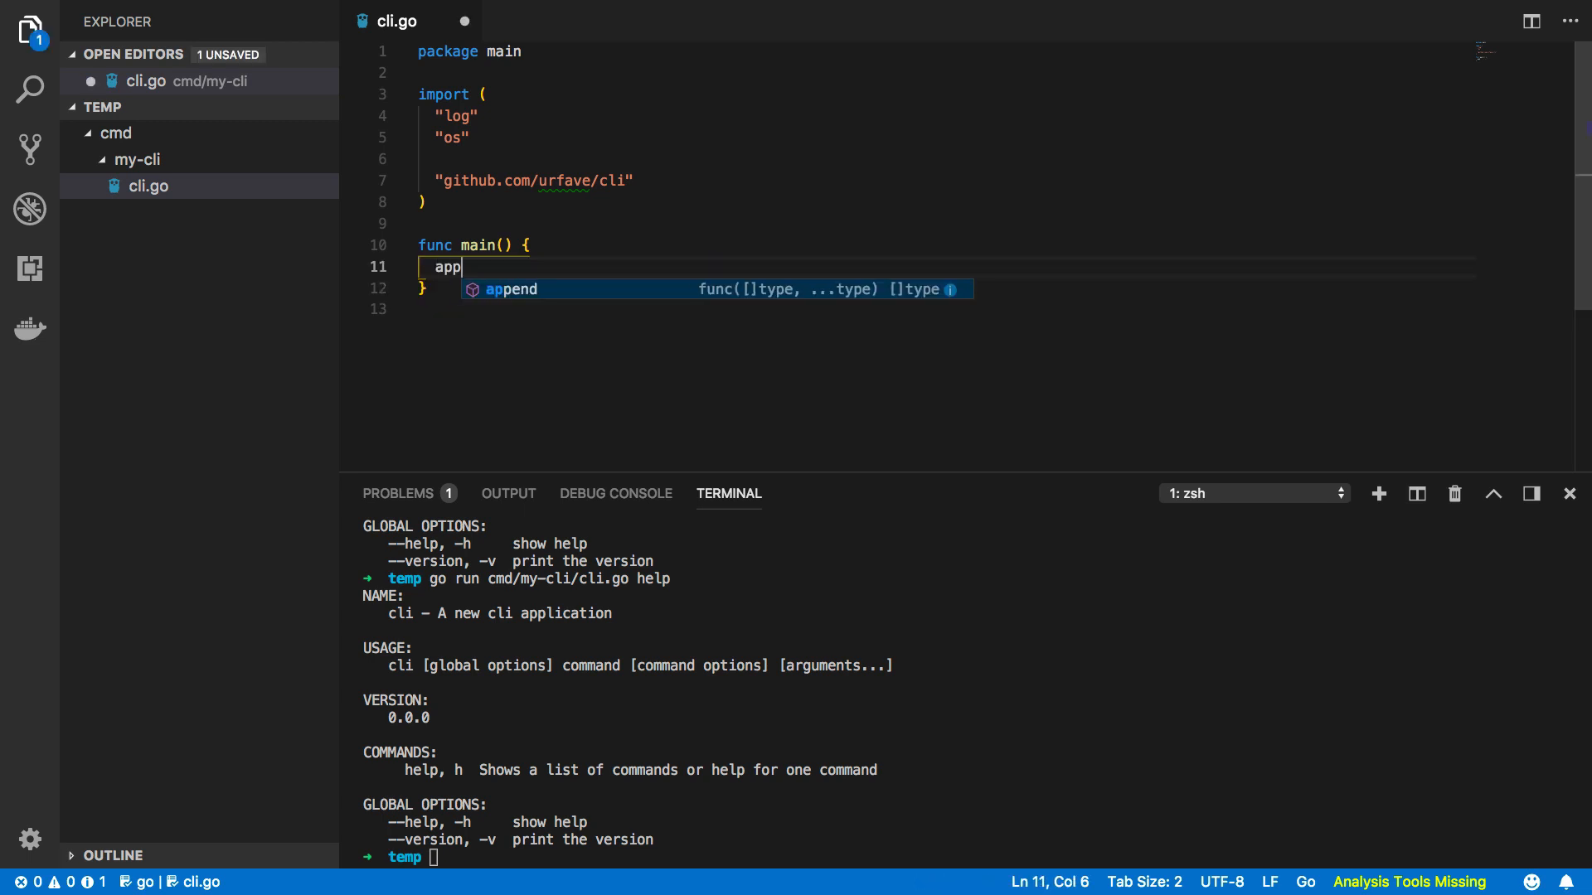
type(":= cli")
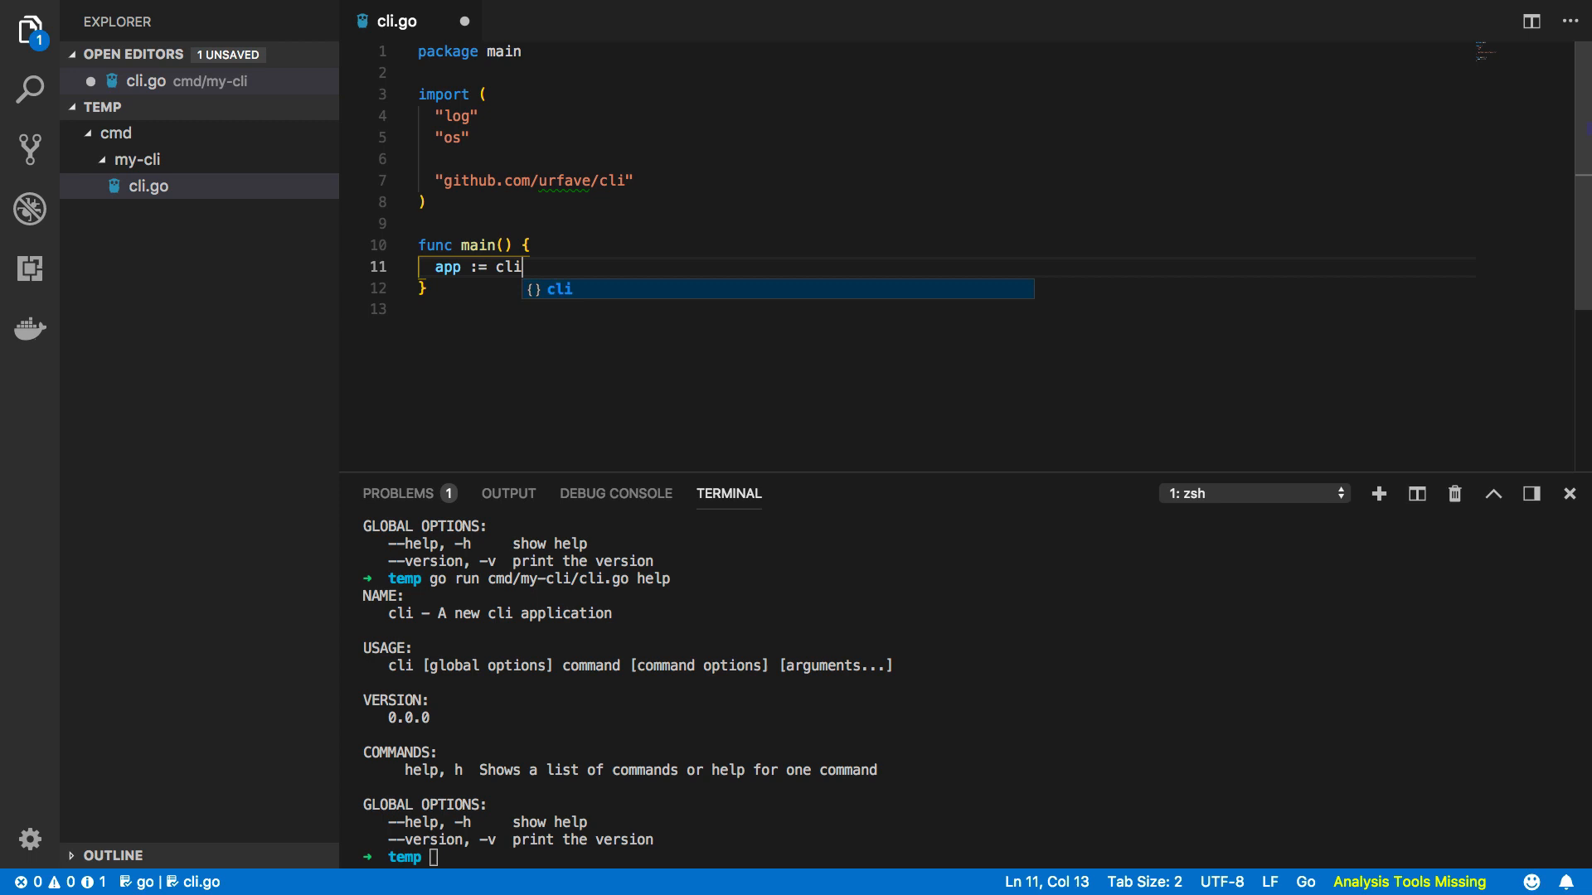
type(".NewApp")
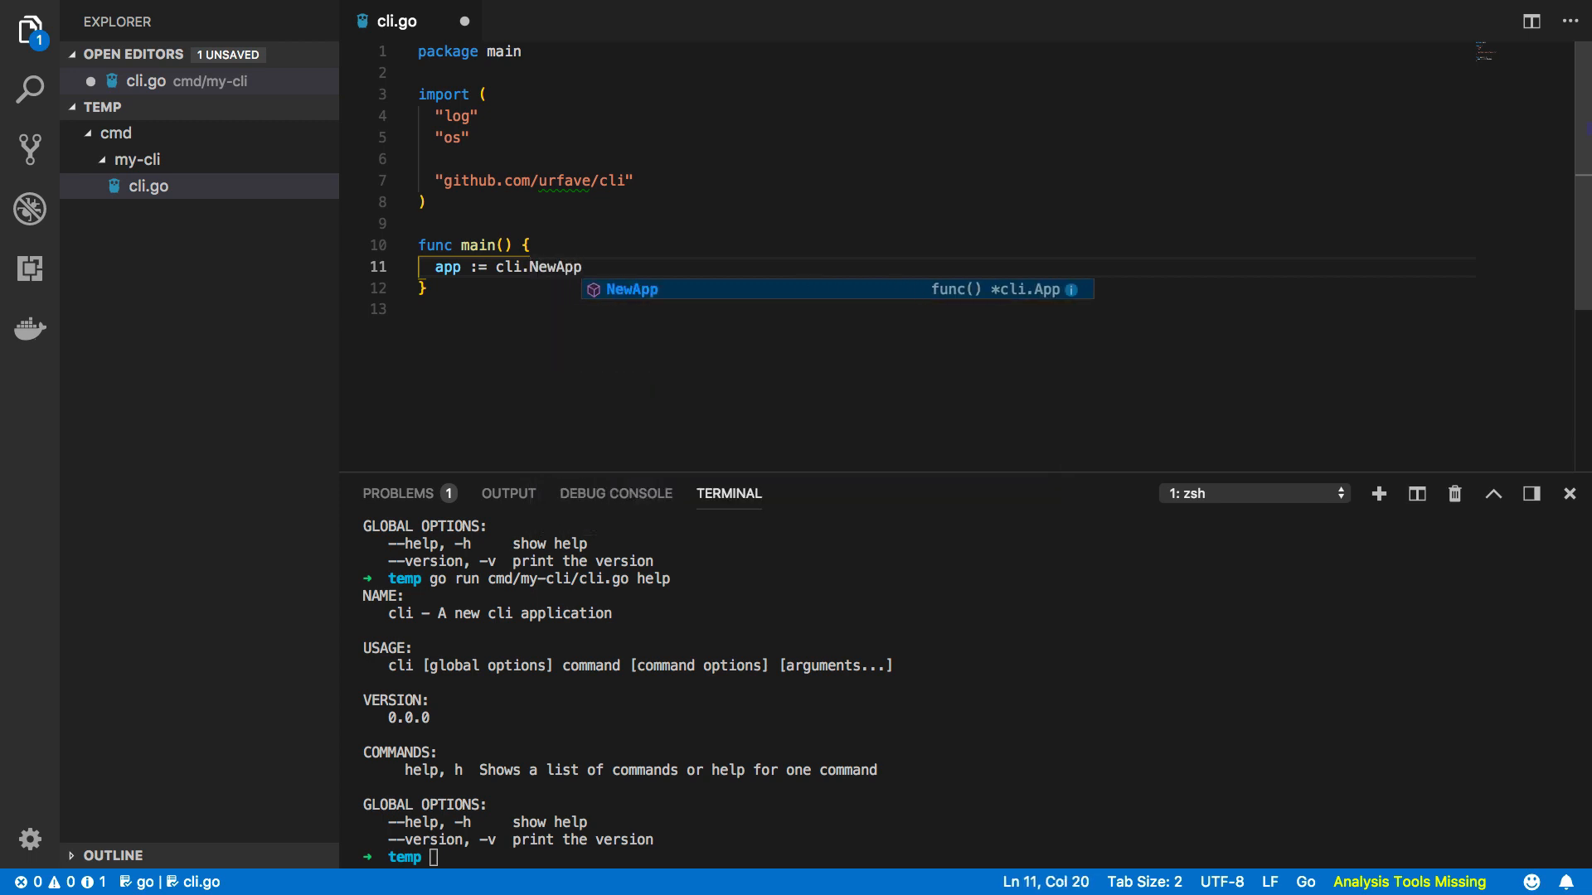
type("()")
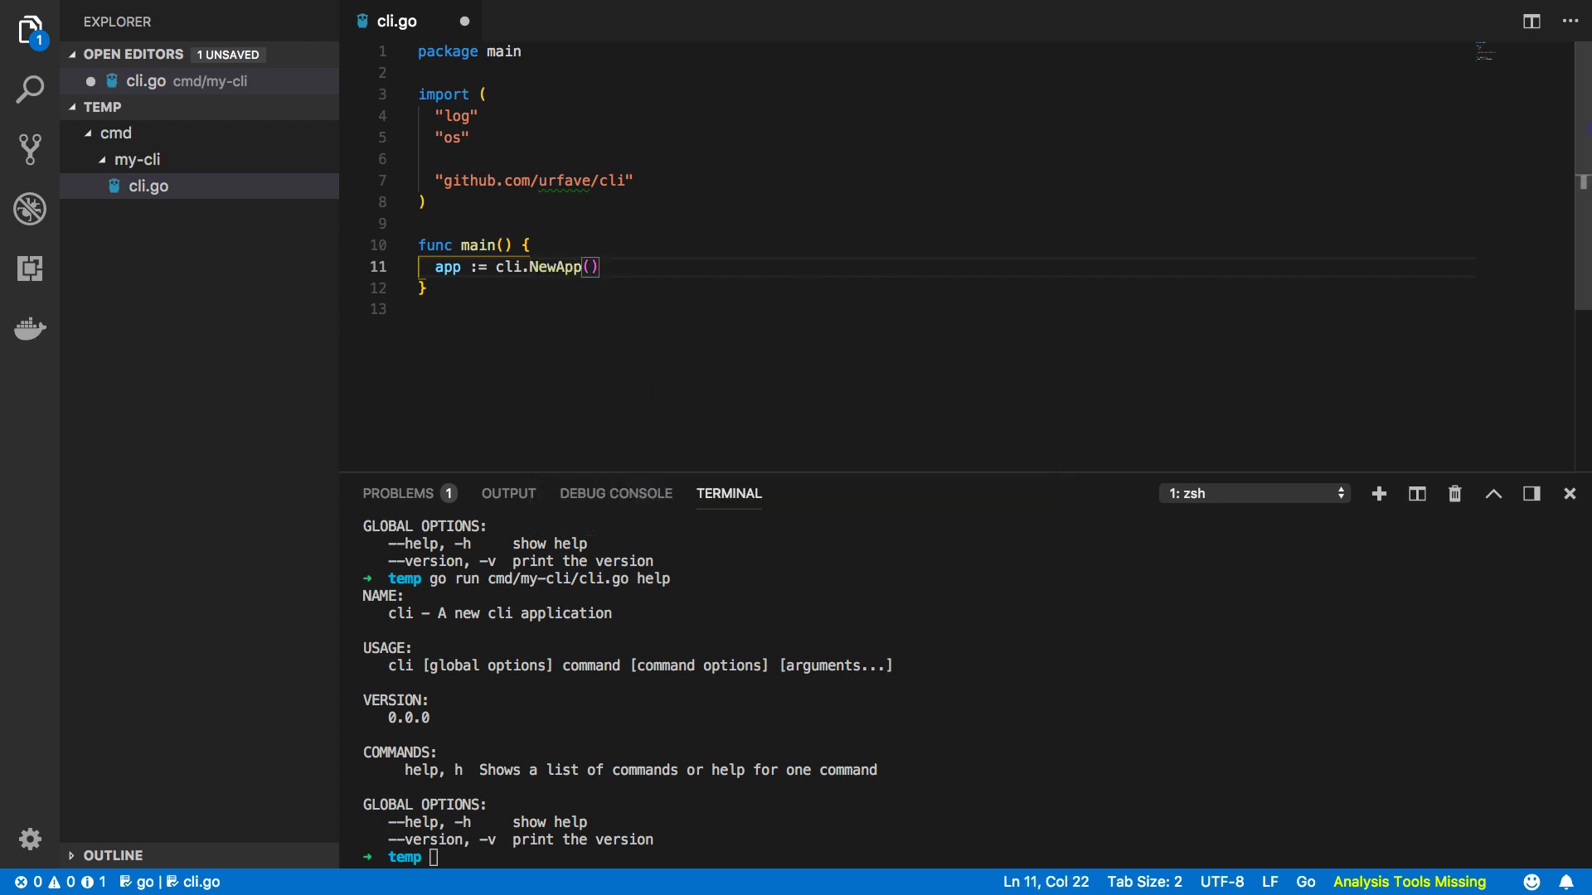
type("app")
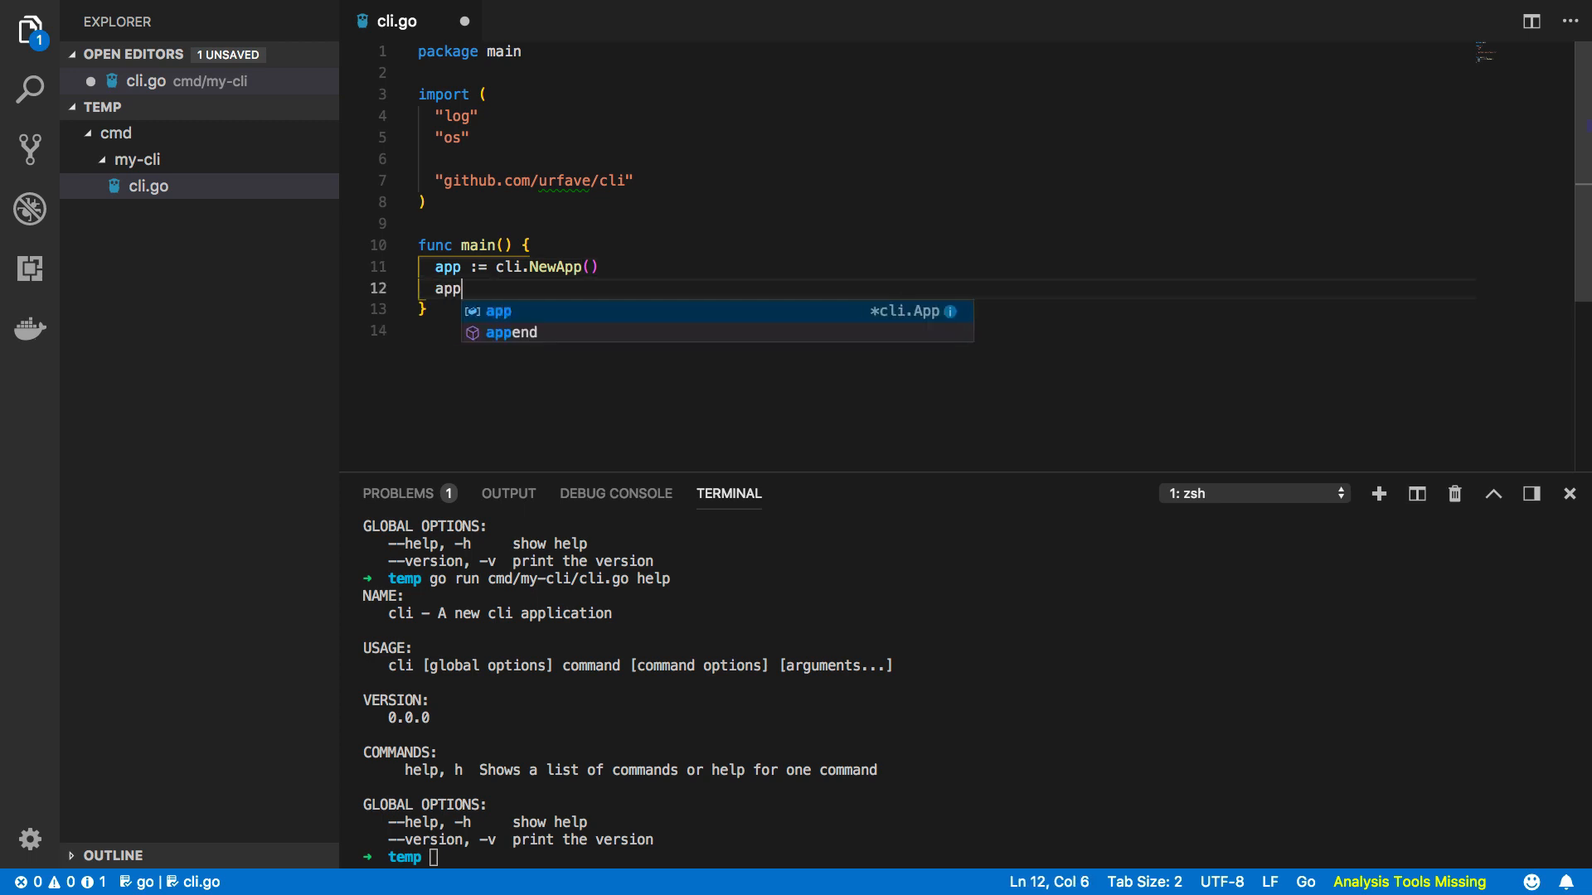
type(".Name := \"")
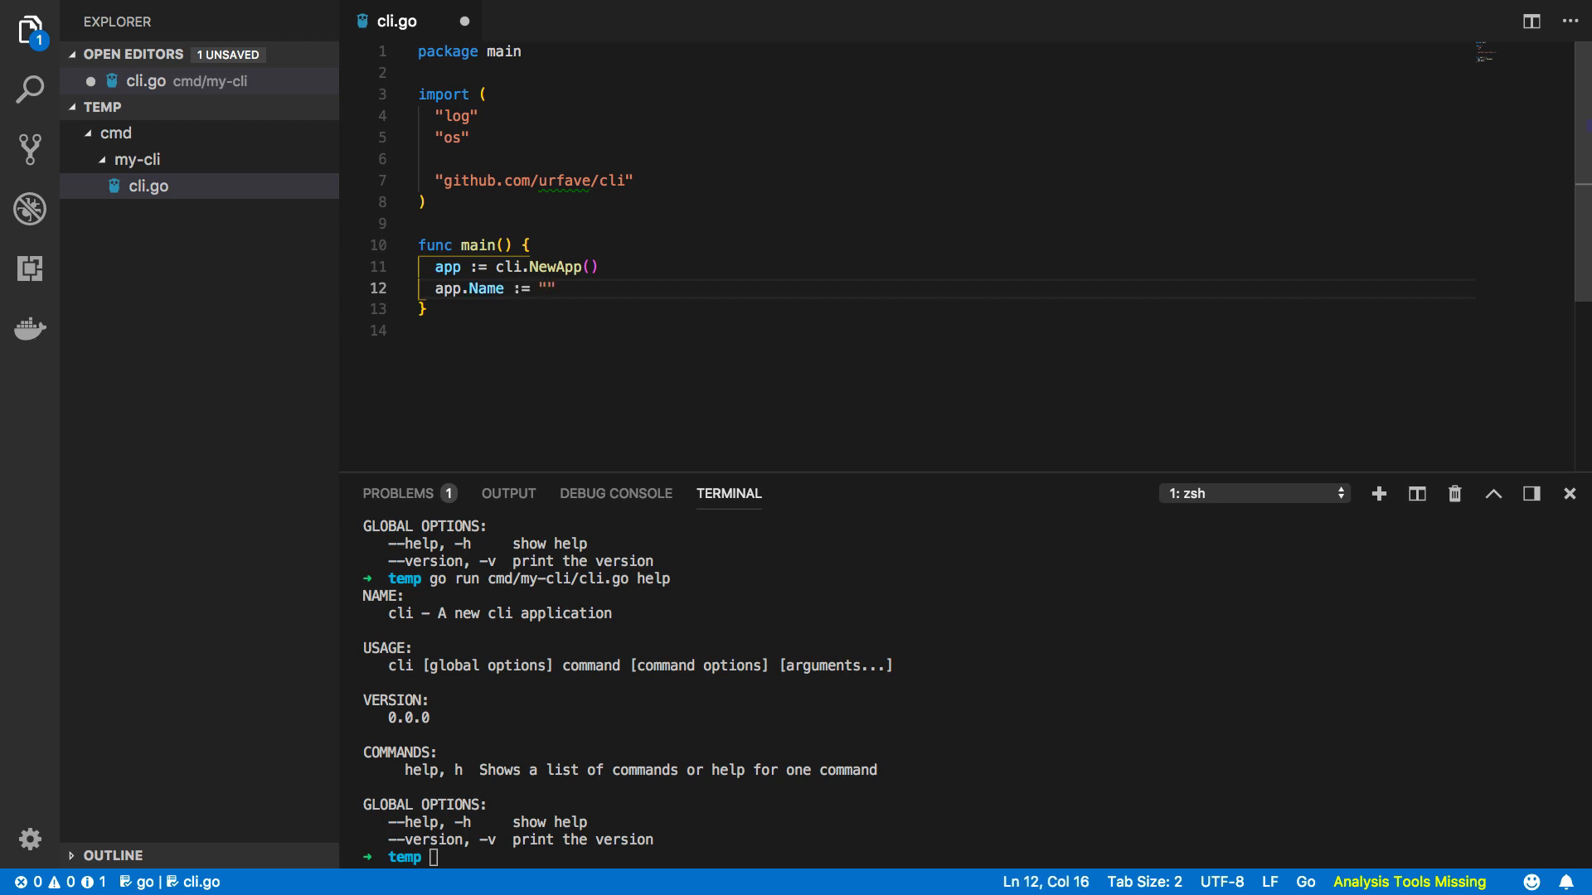
type("Website L")
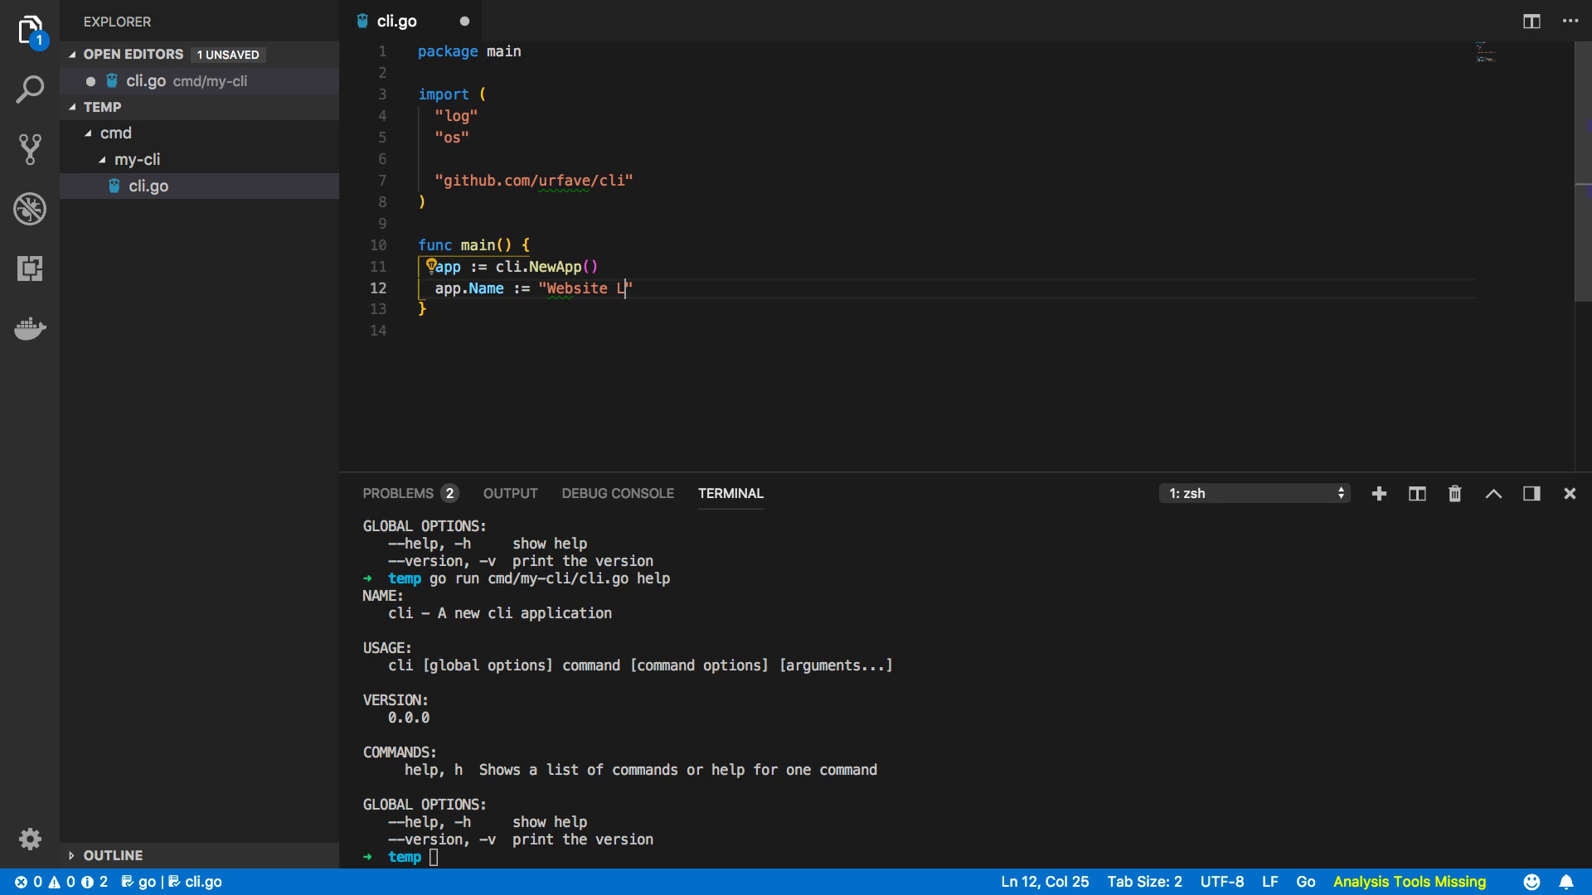
type("ookup CLI\"")
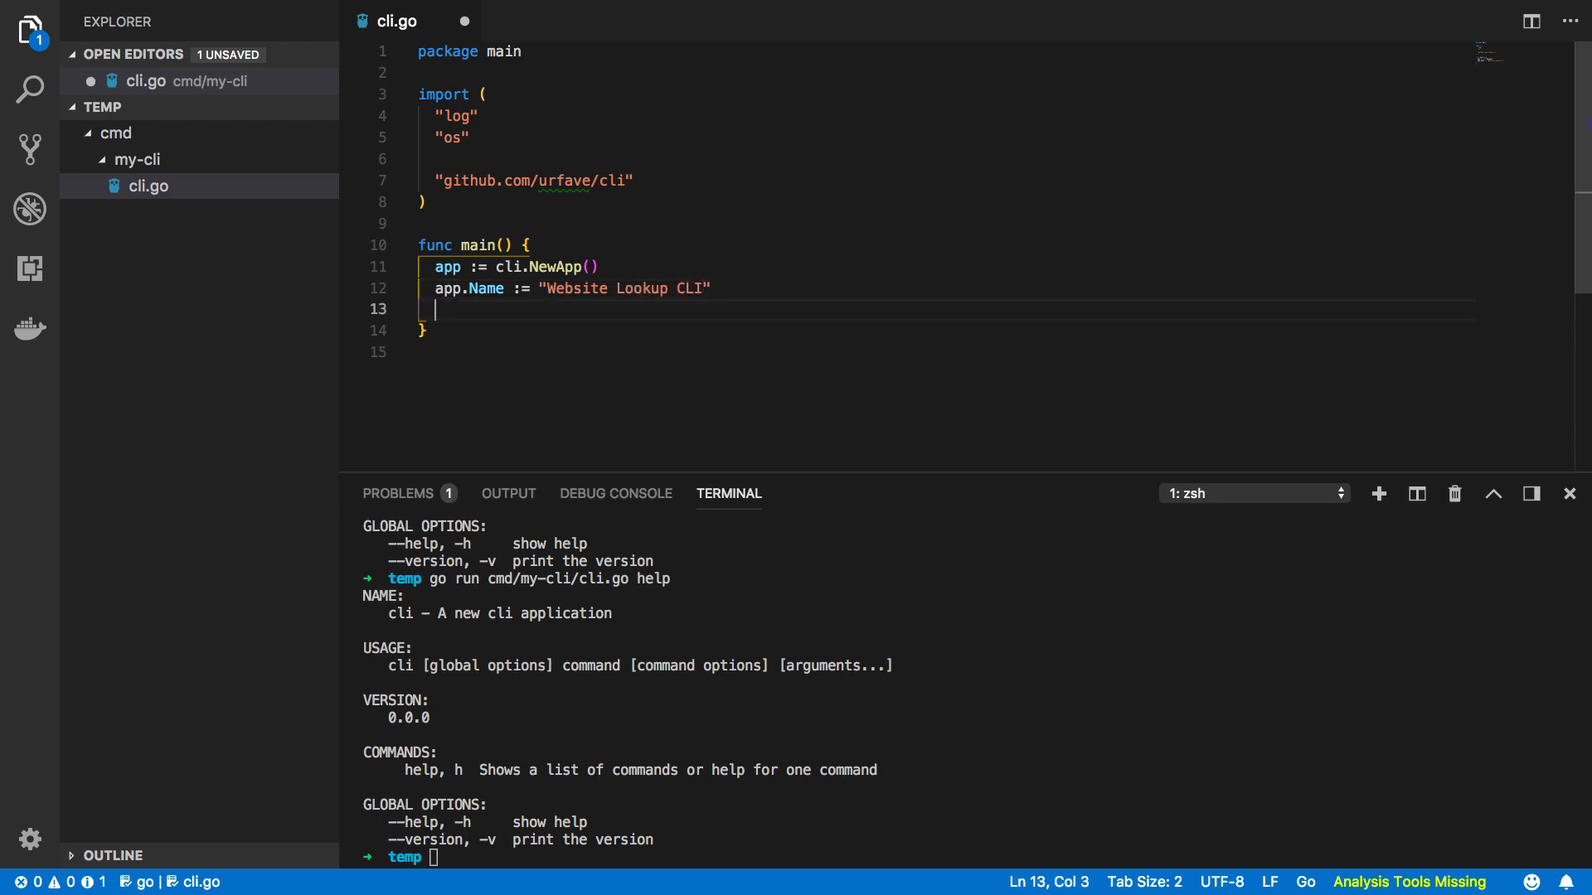
Set app.Usage to a description of querying IPs, CNAMEs, MX records and Name Servers.
type("ap")
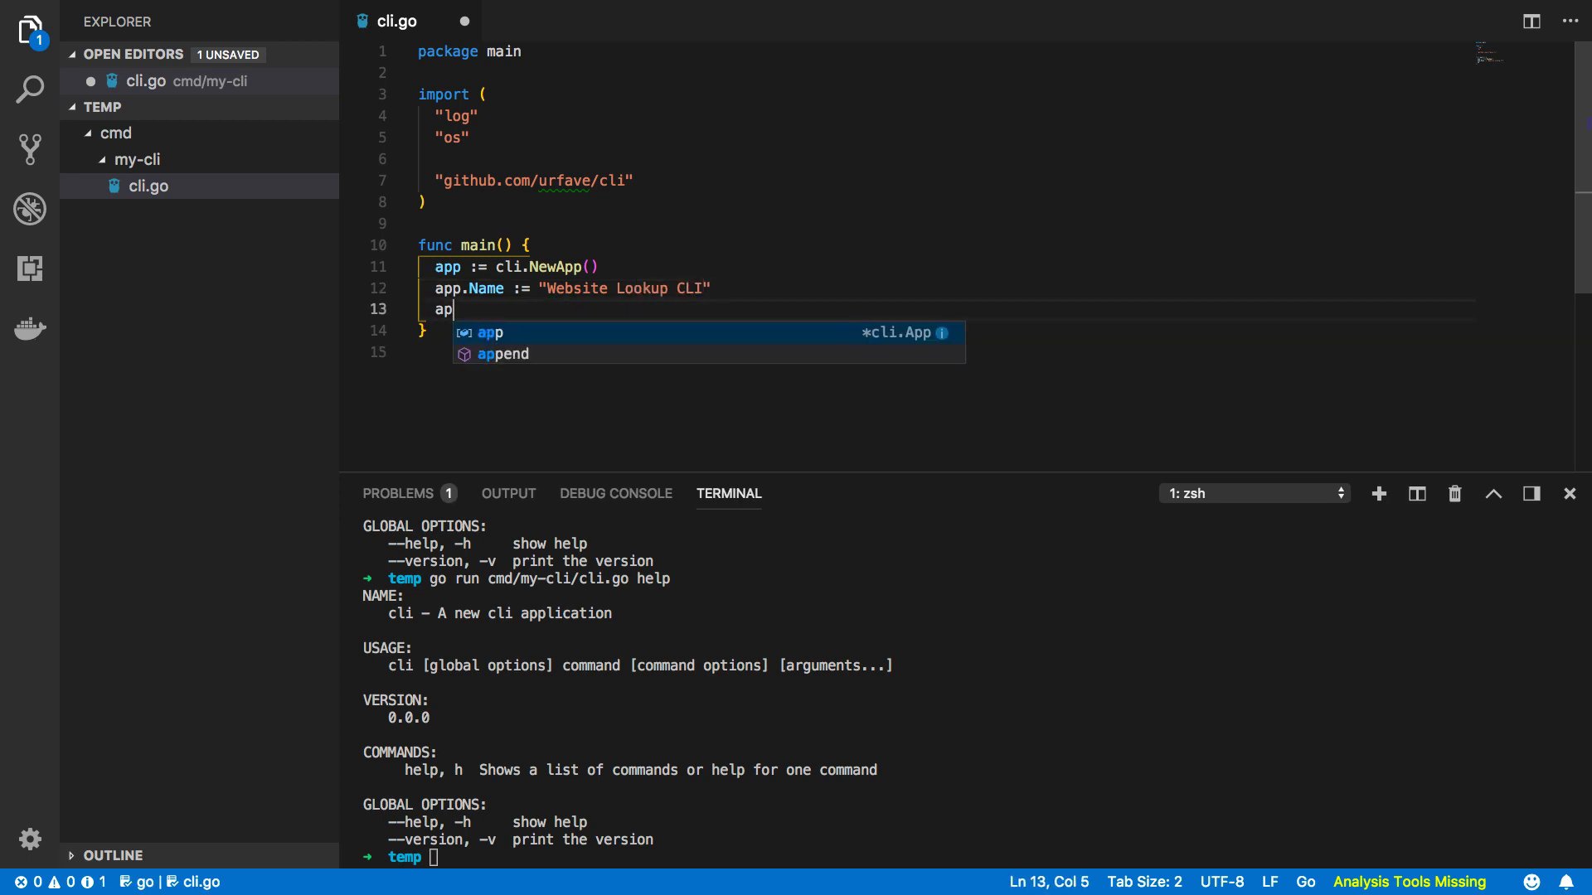
type(".Usage")
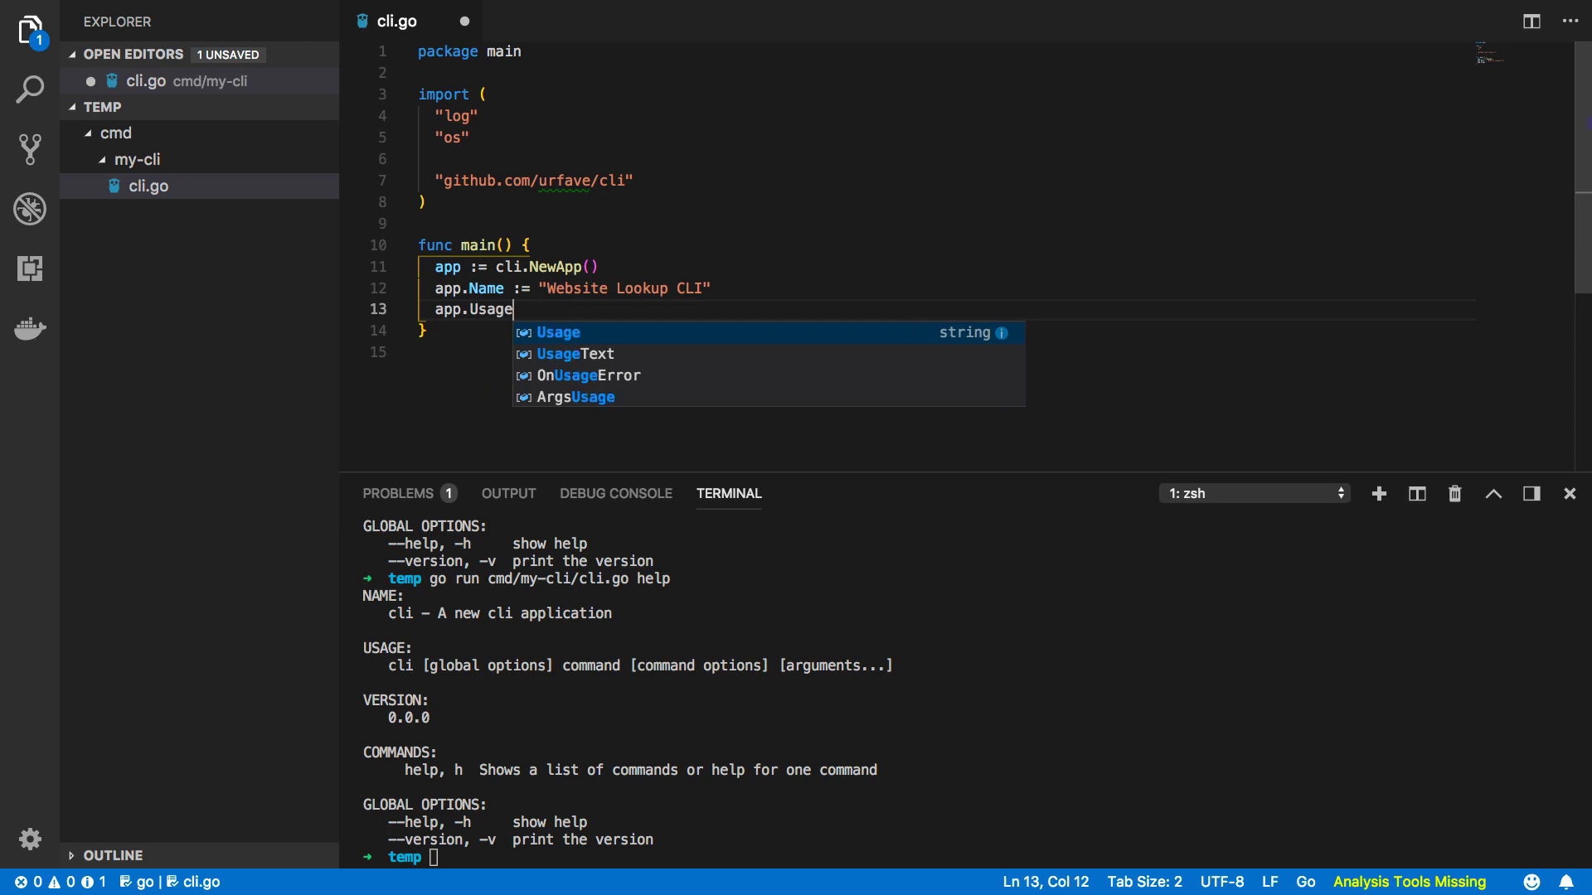
type("=")
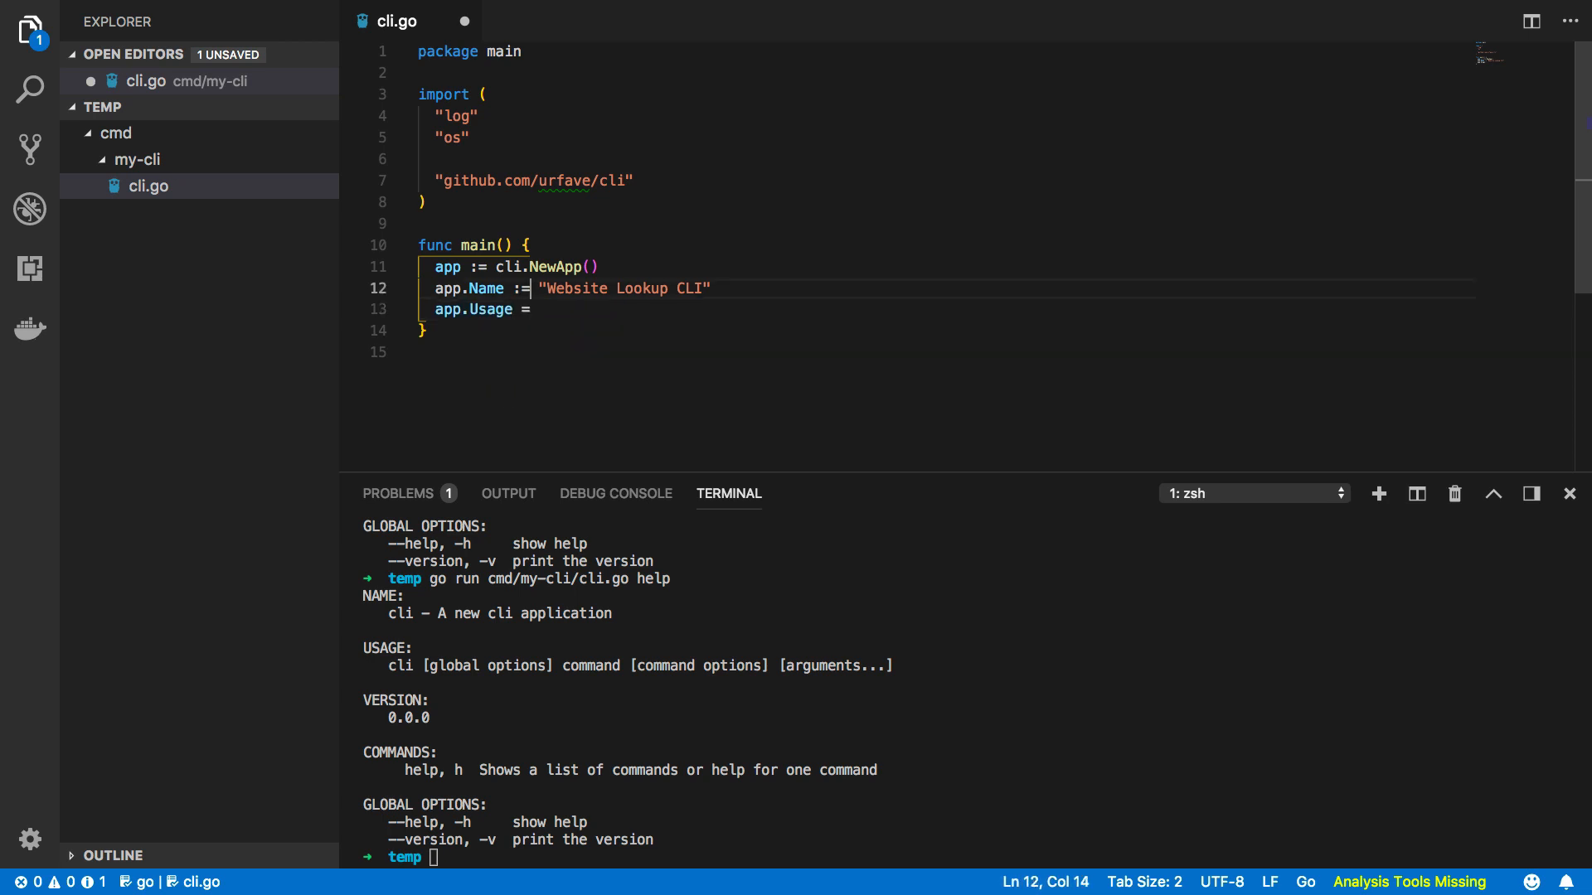
type("\"\"")
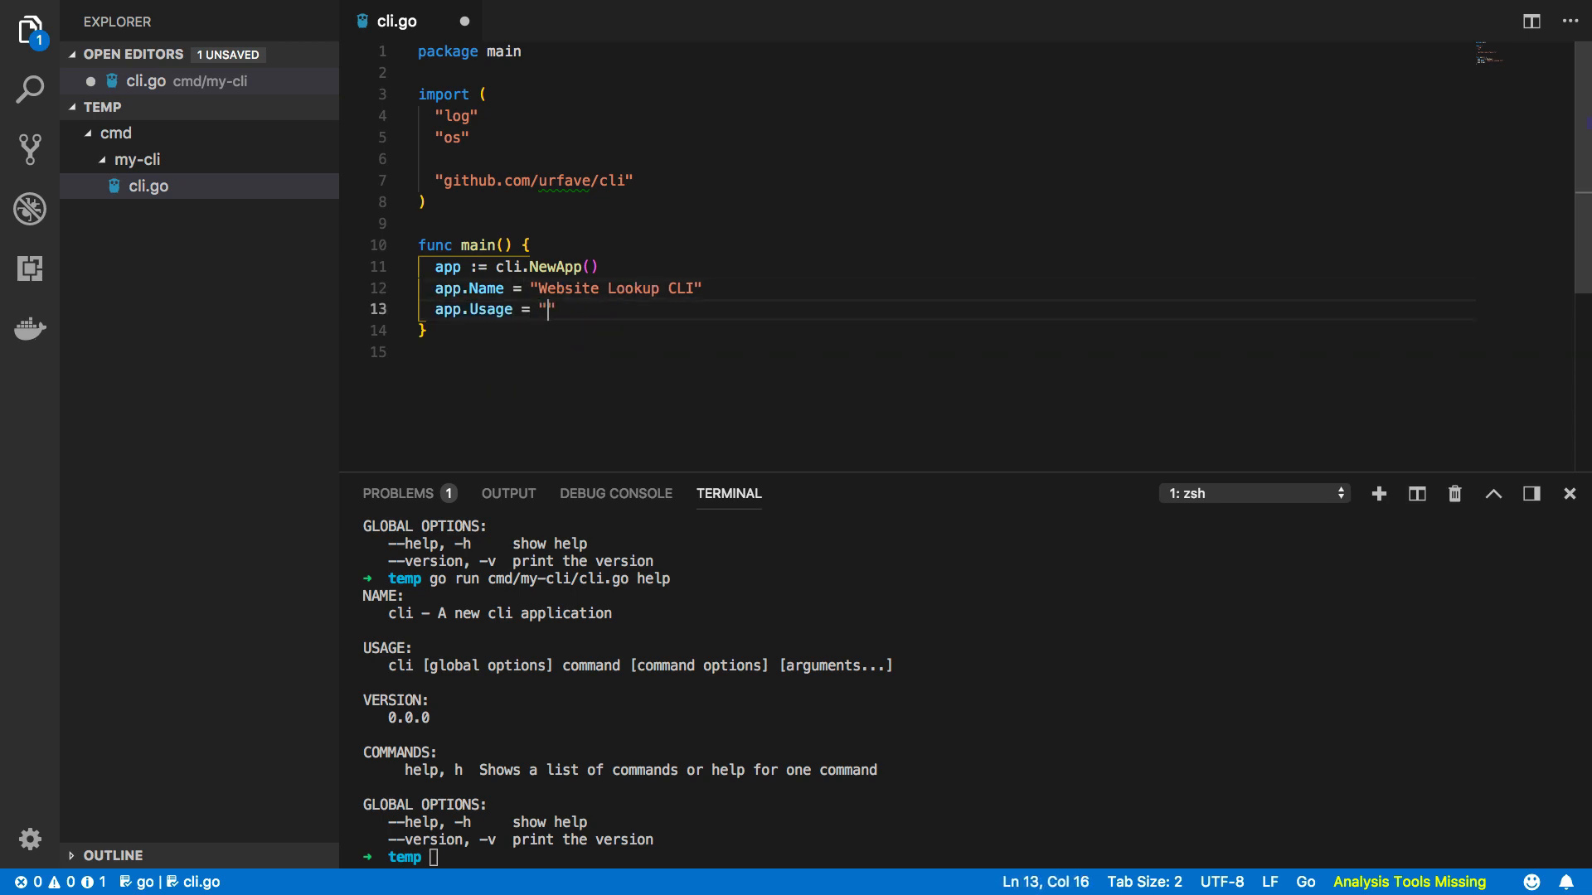
type("Let's you query IP")
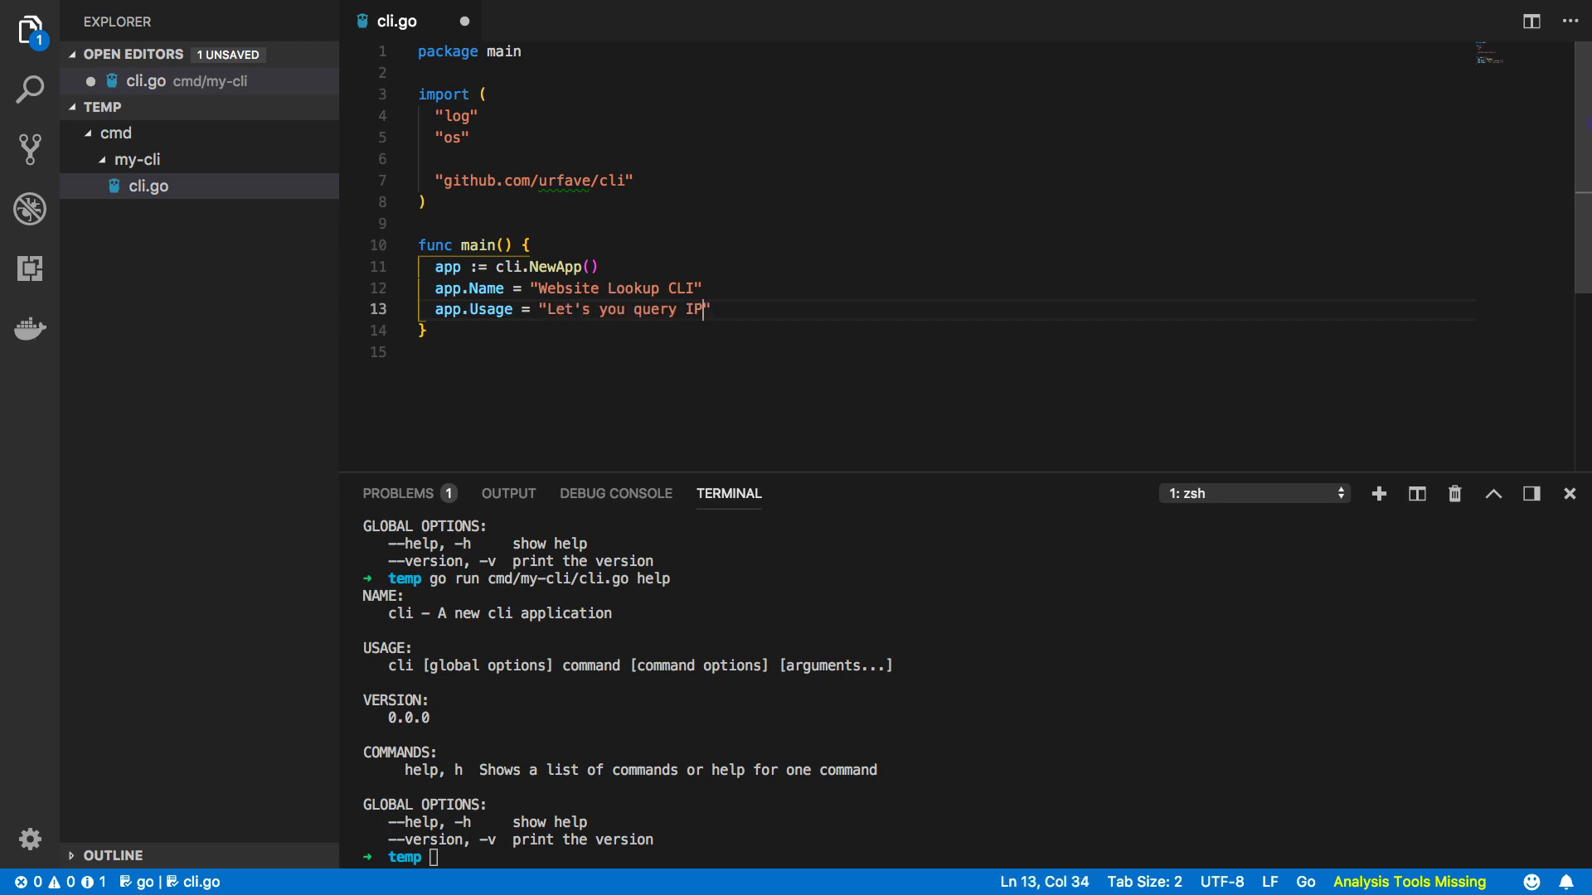
type("s, CNAMEs, MX")
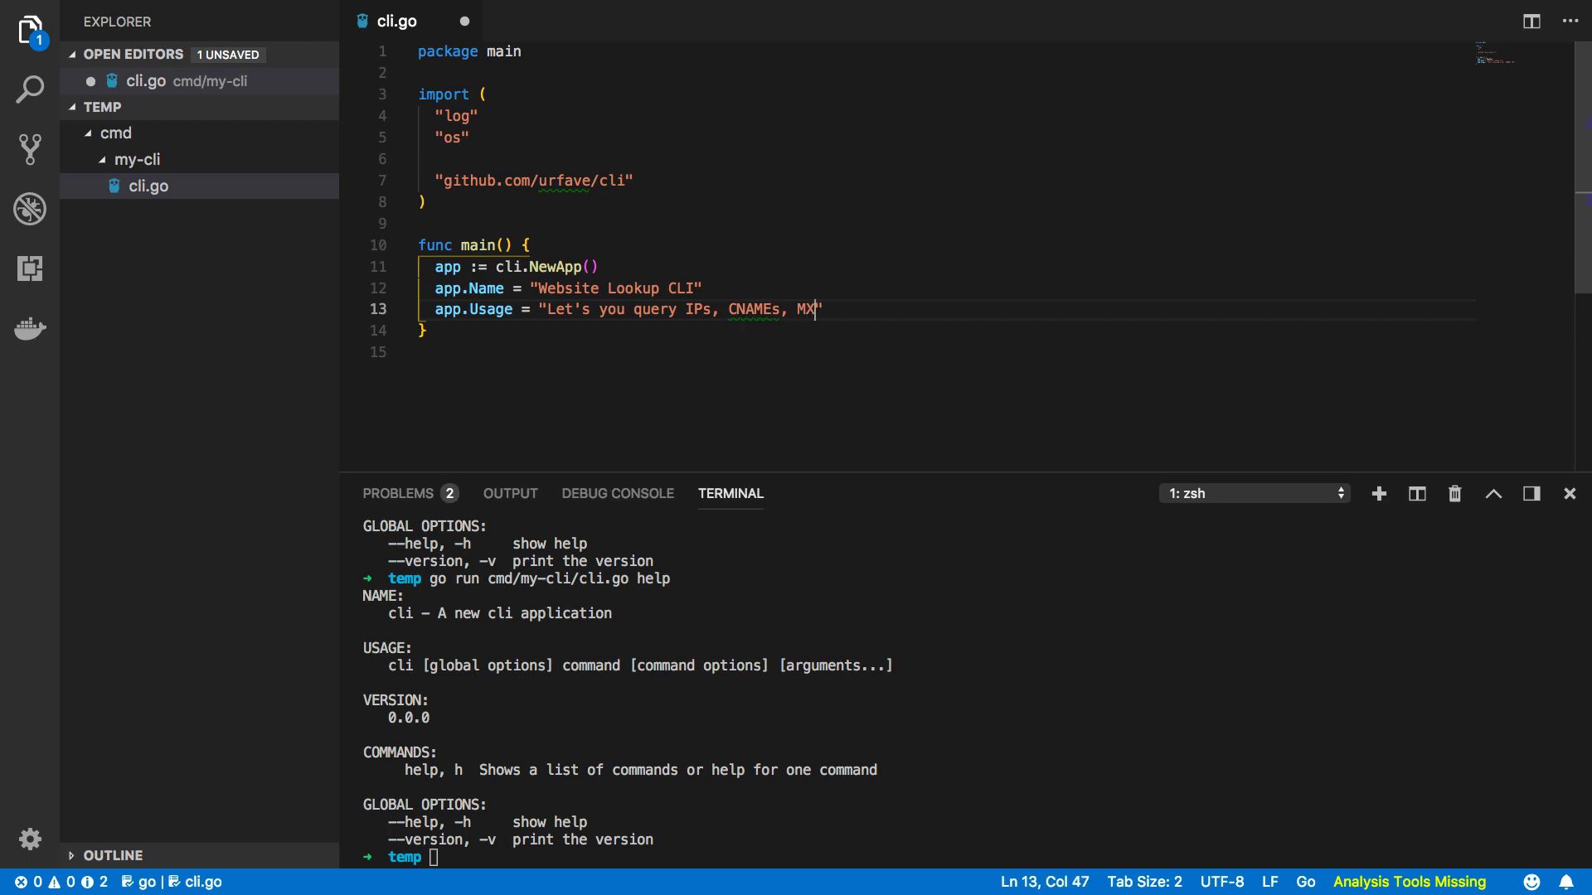
type("records a")
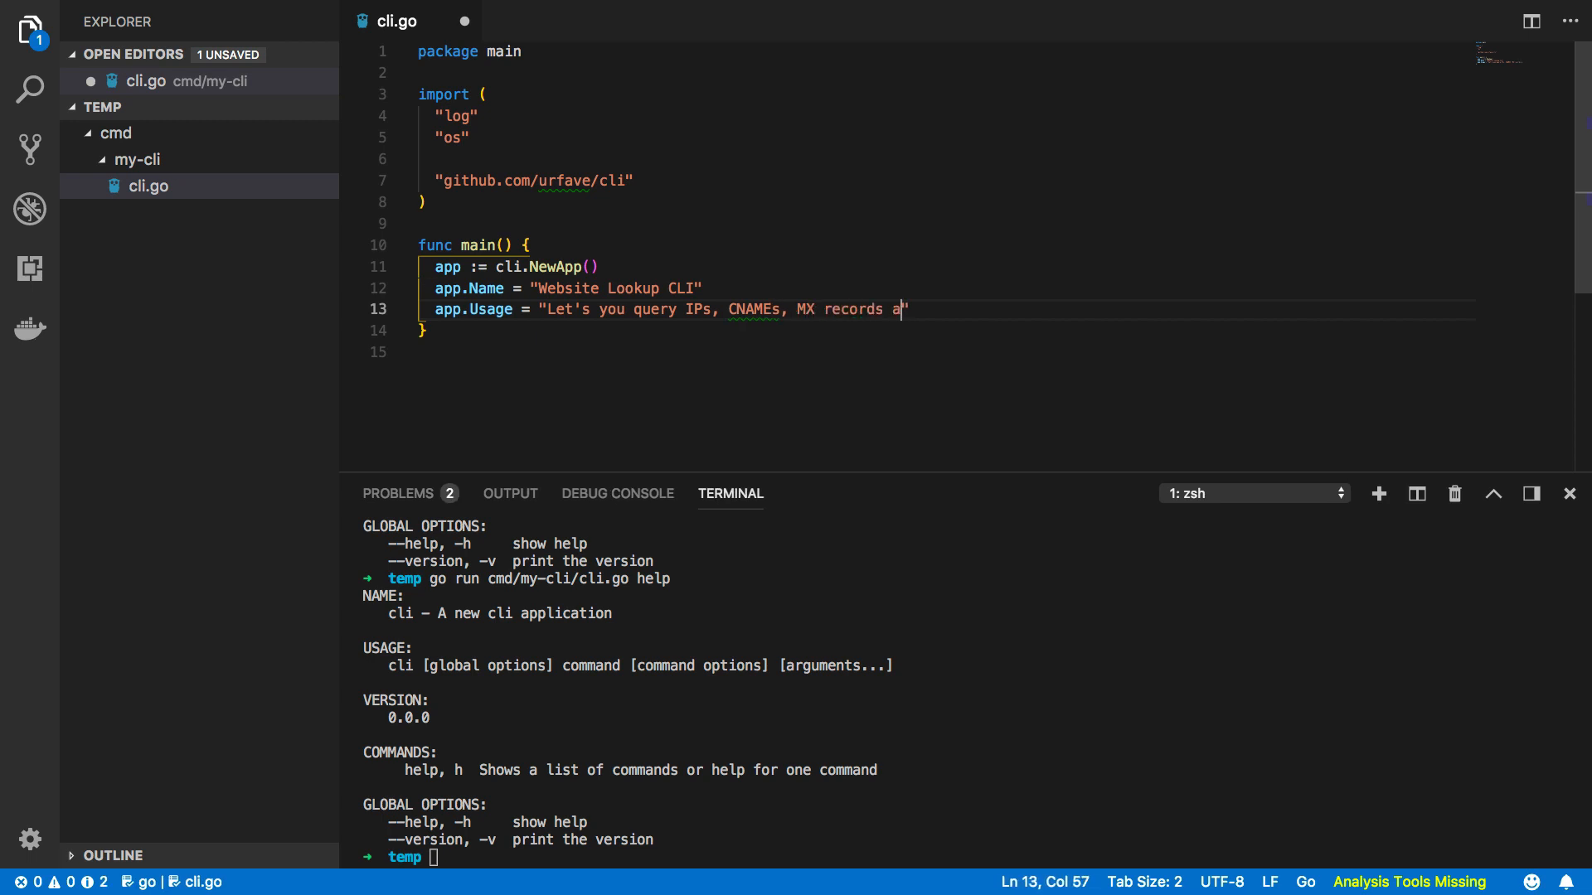
type("nd Name Servers!")
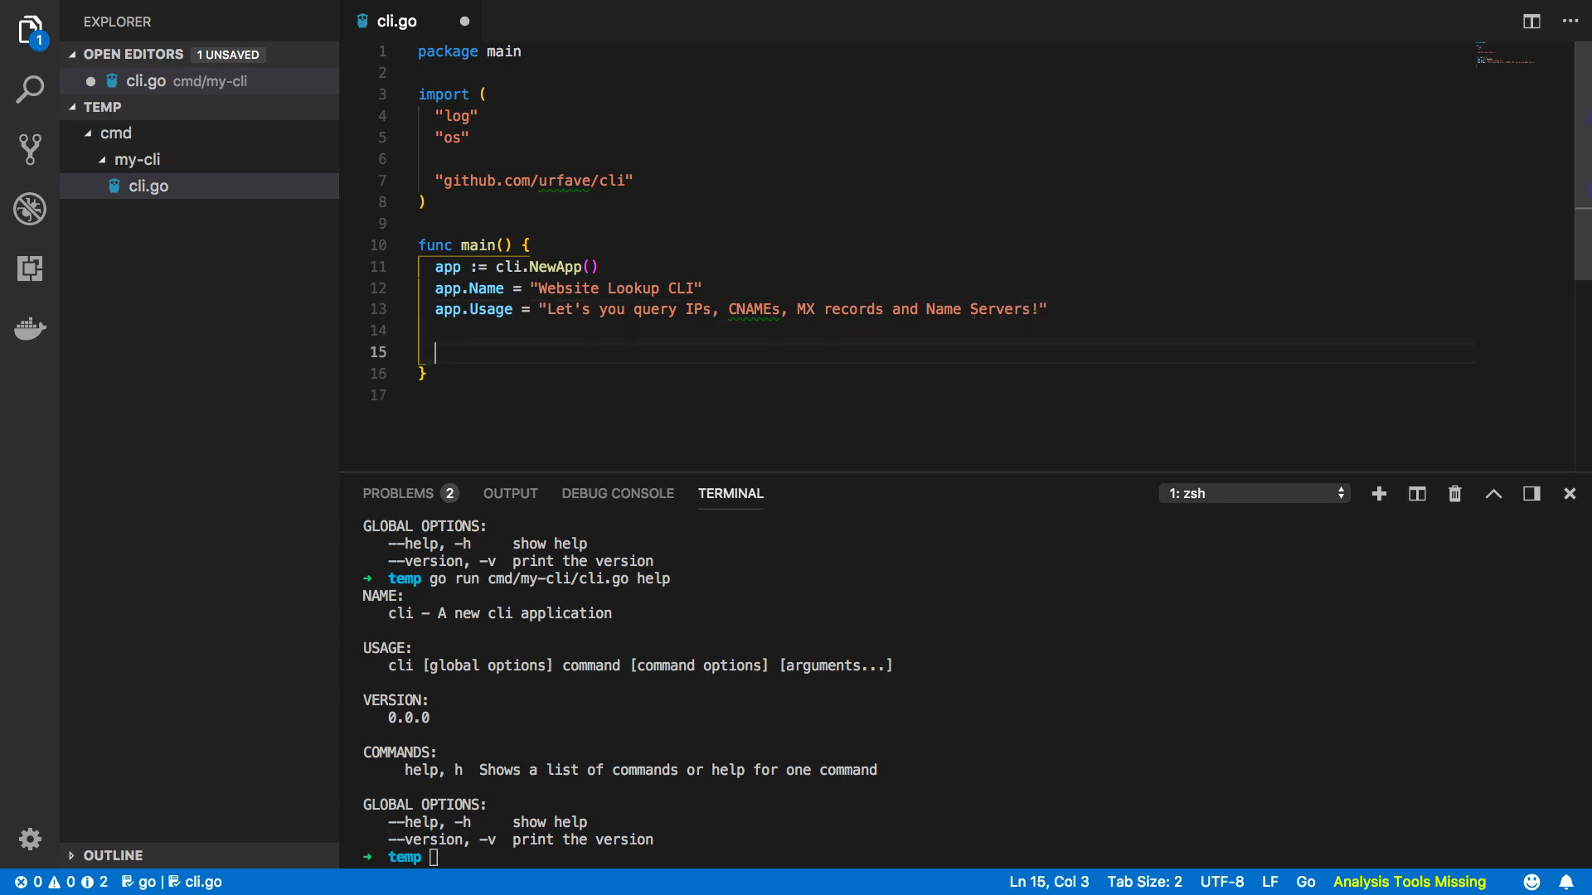
Declare myFlags as []cli.Flag holding a StringFlag "host" with Value "tutorialedge.net".
scroll("down", 3)
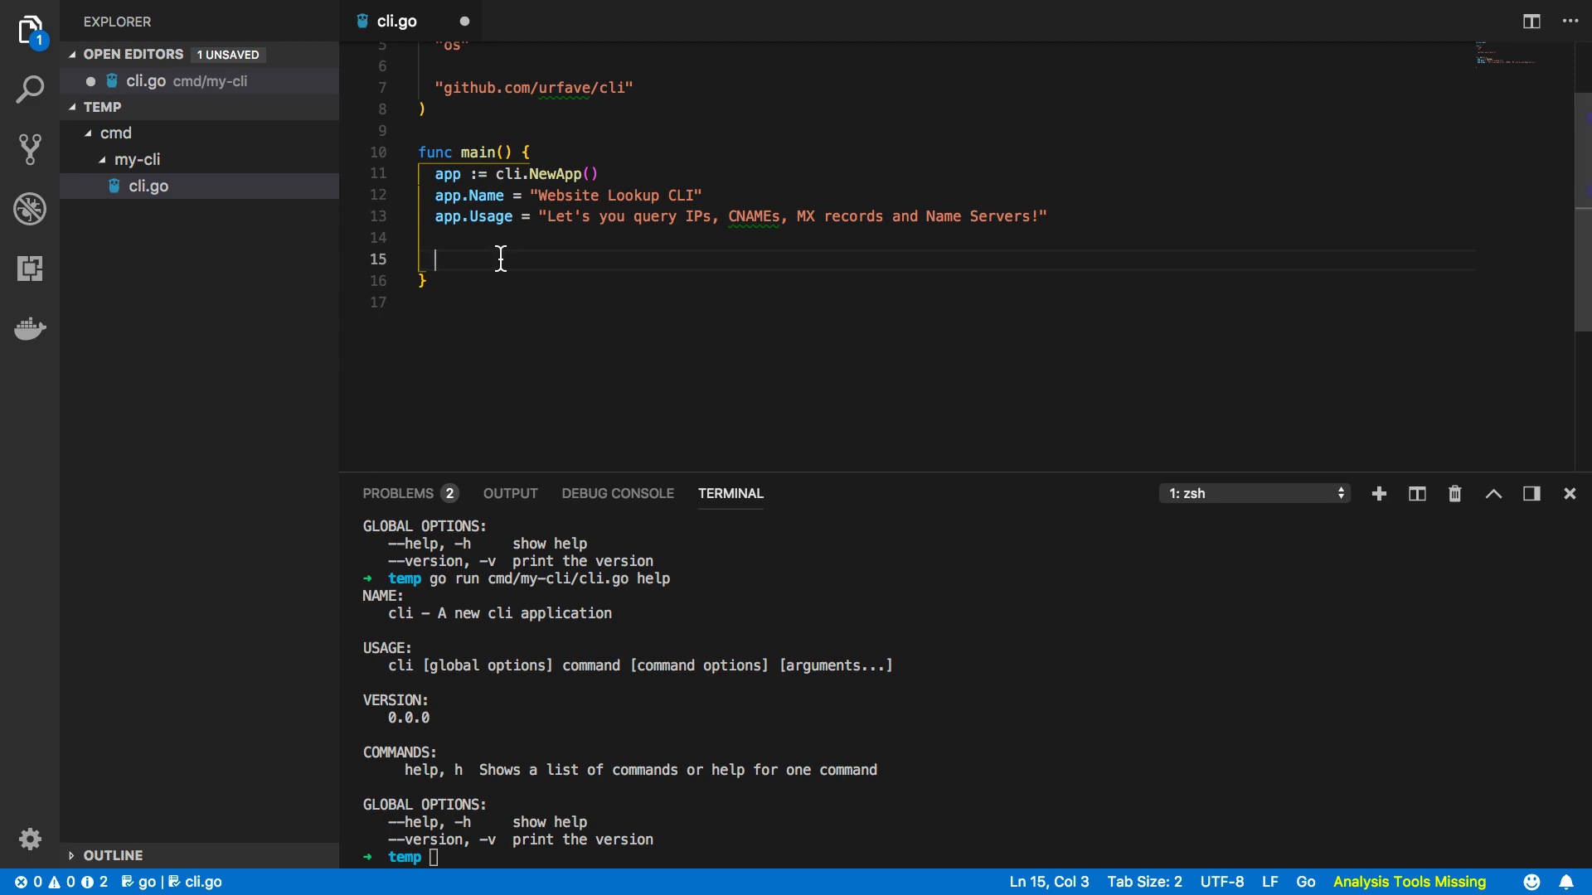
type("m")
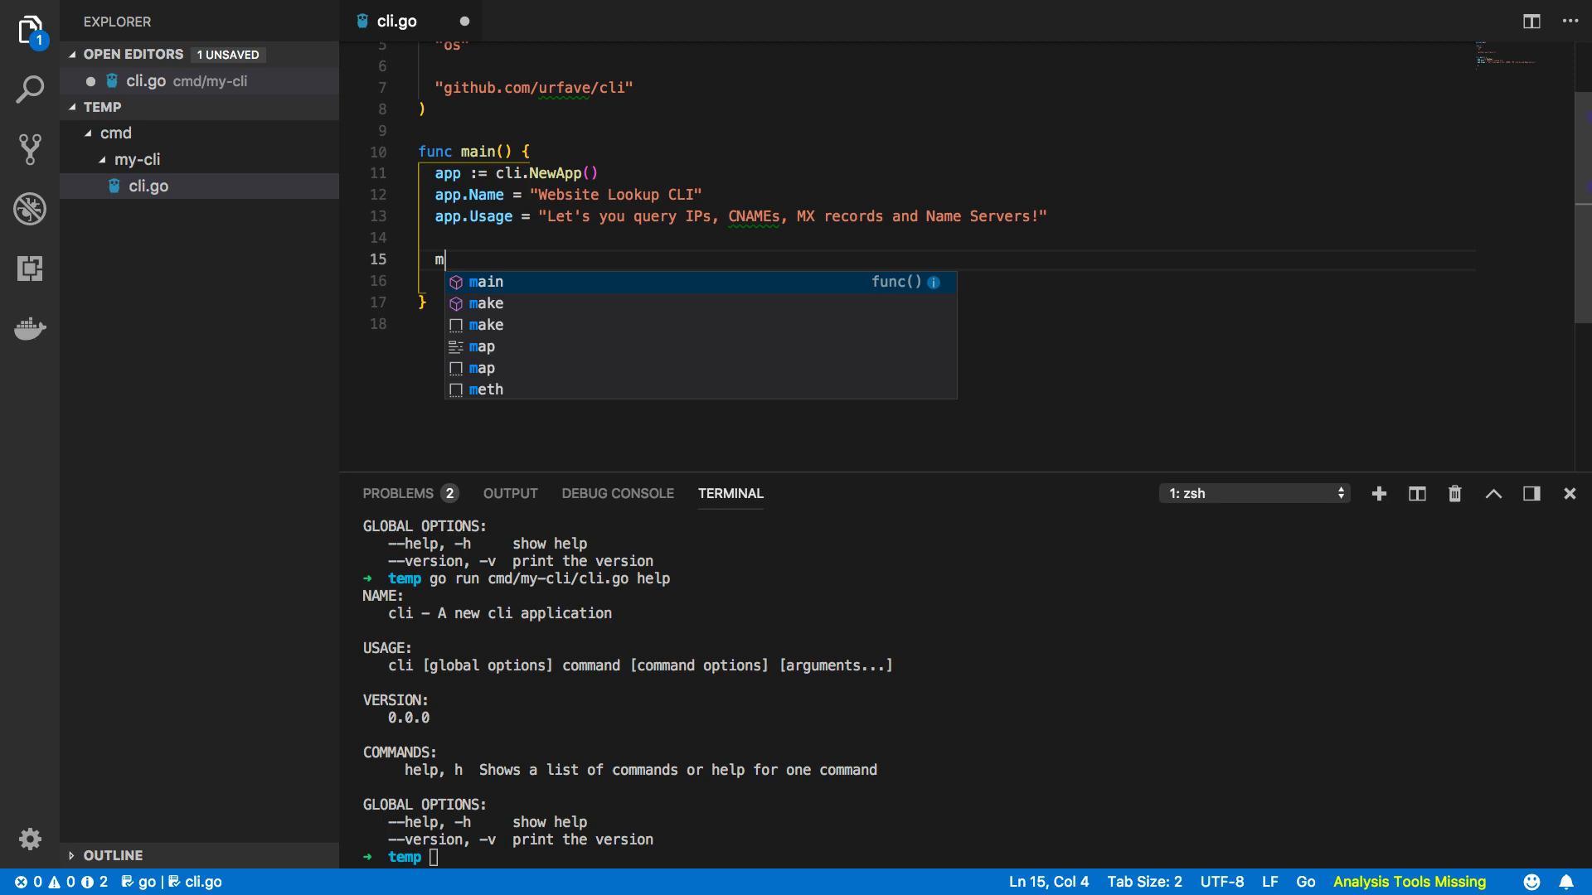
type("yFlags")
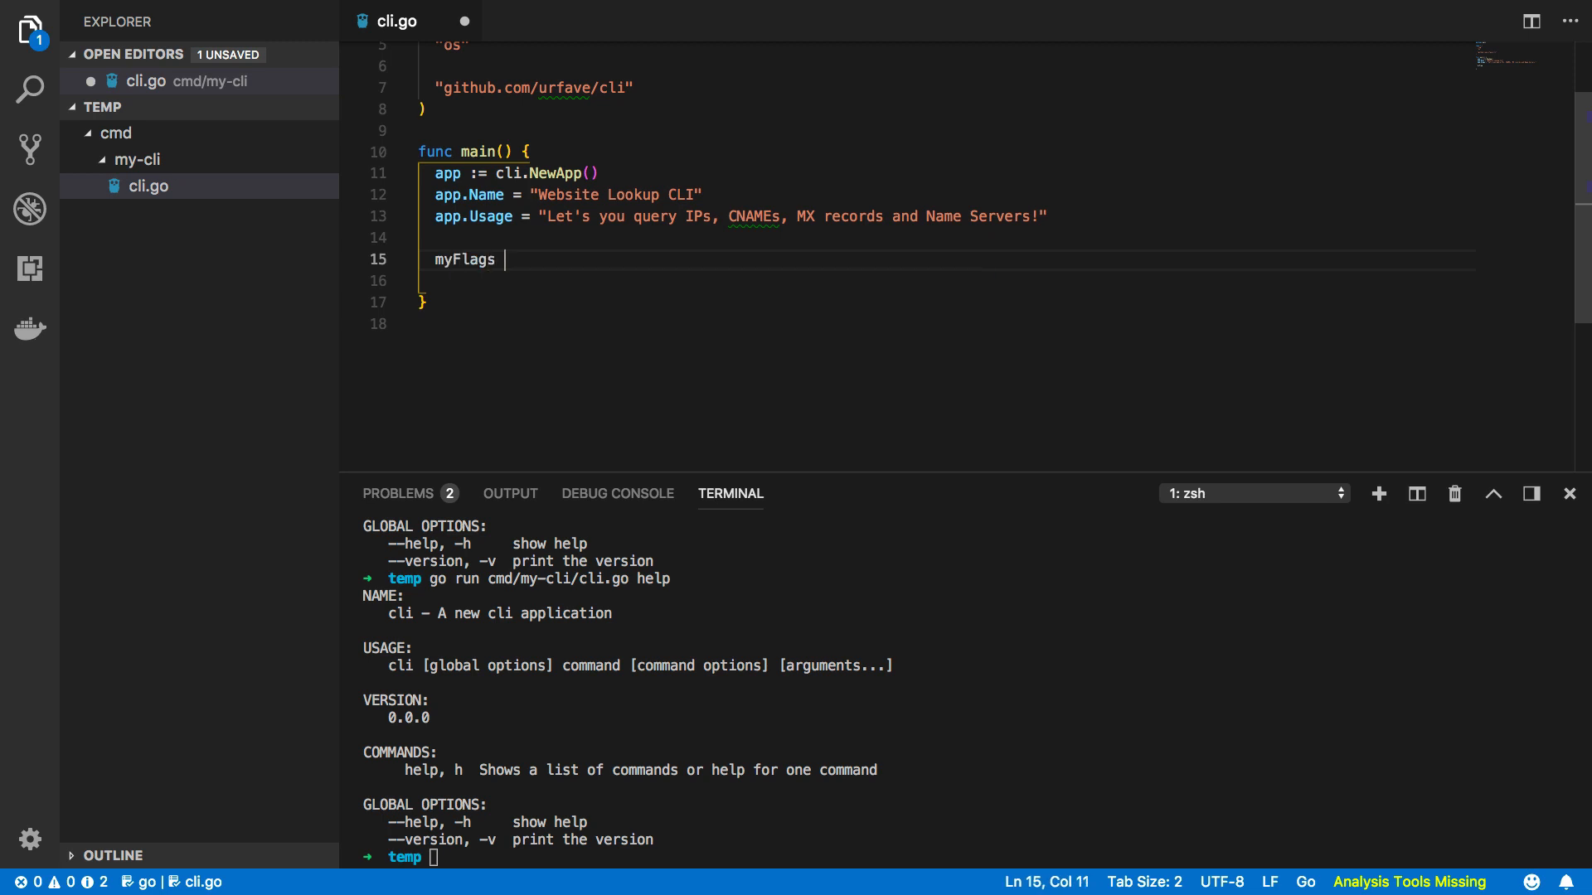
type(":= []")
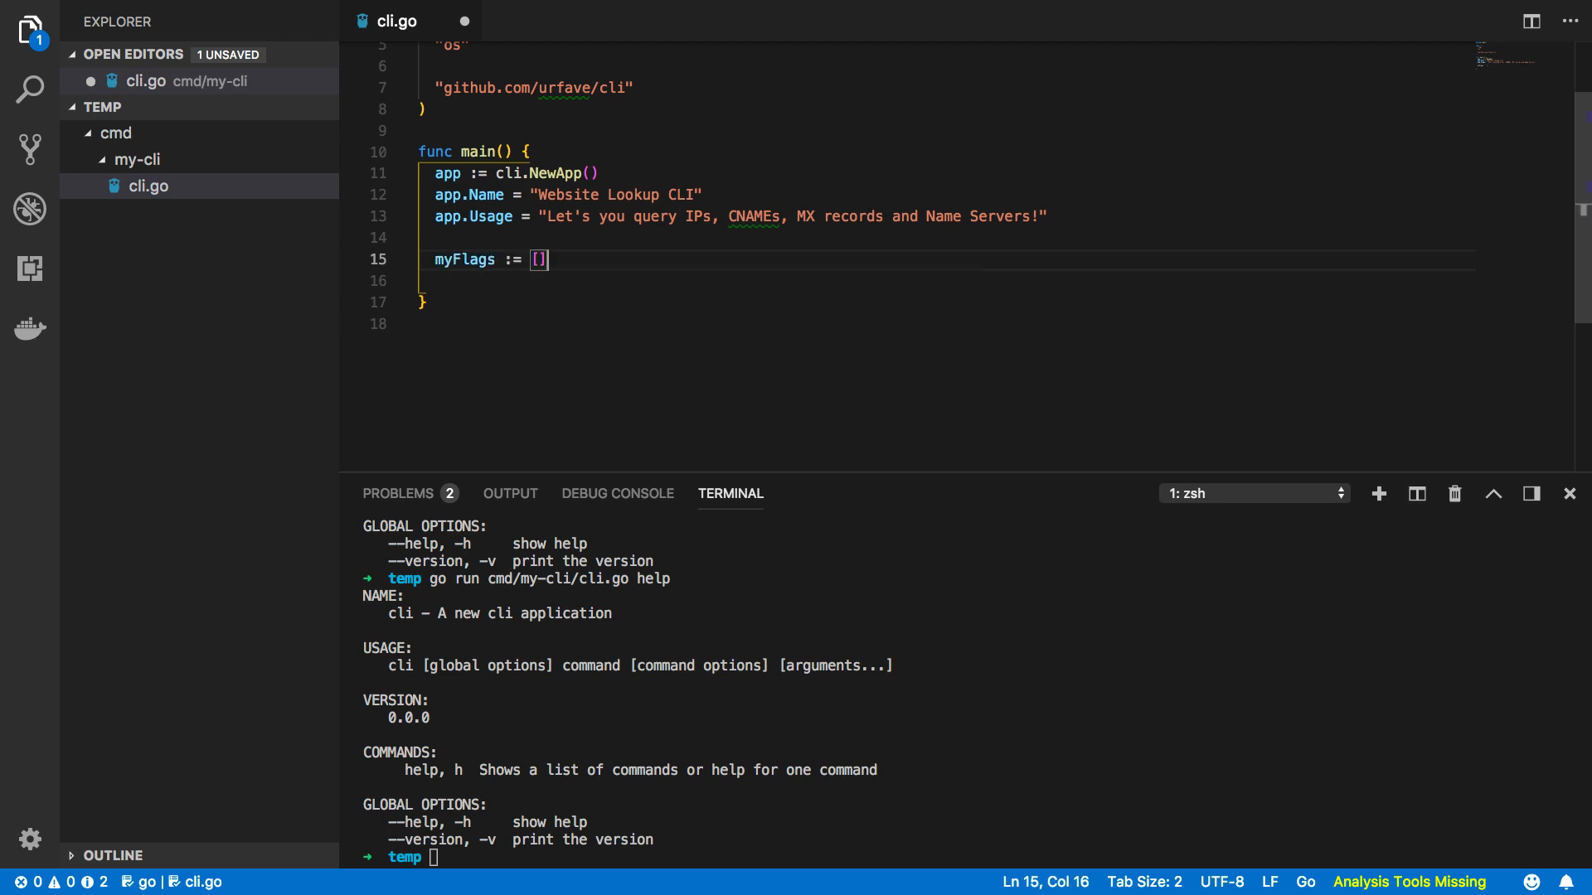
type("cli.Flag")
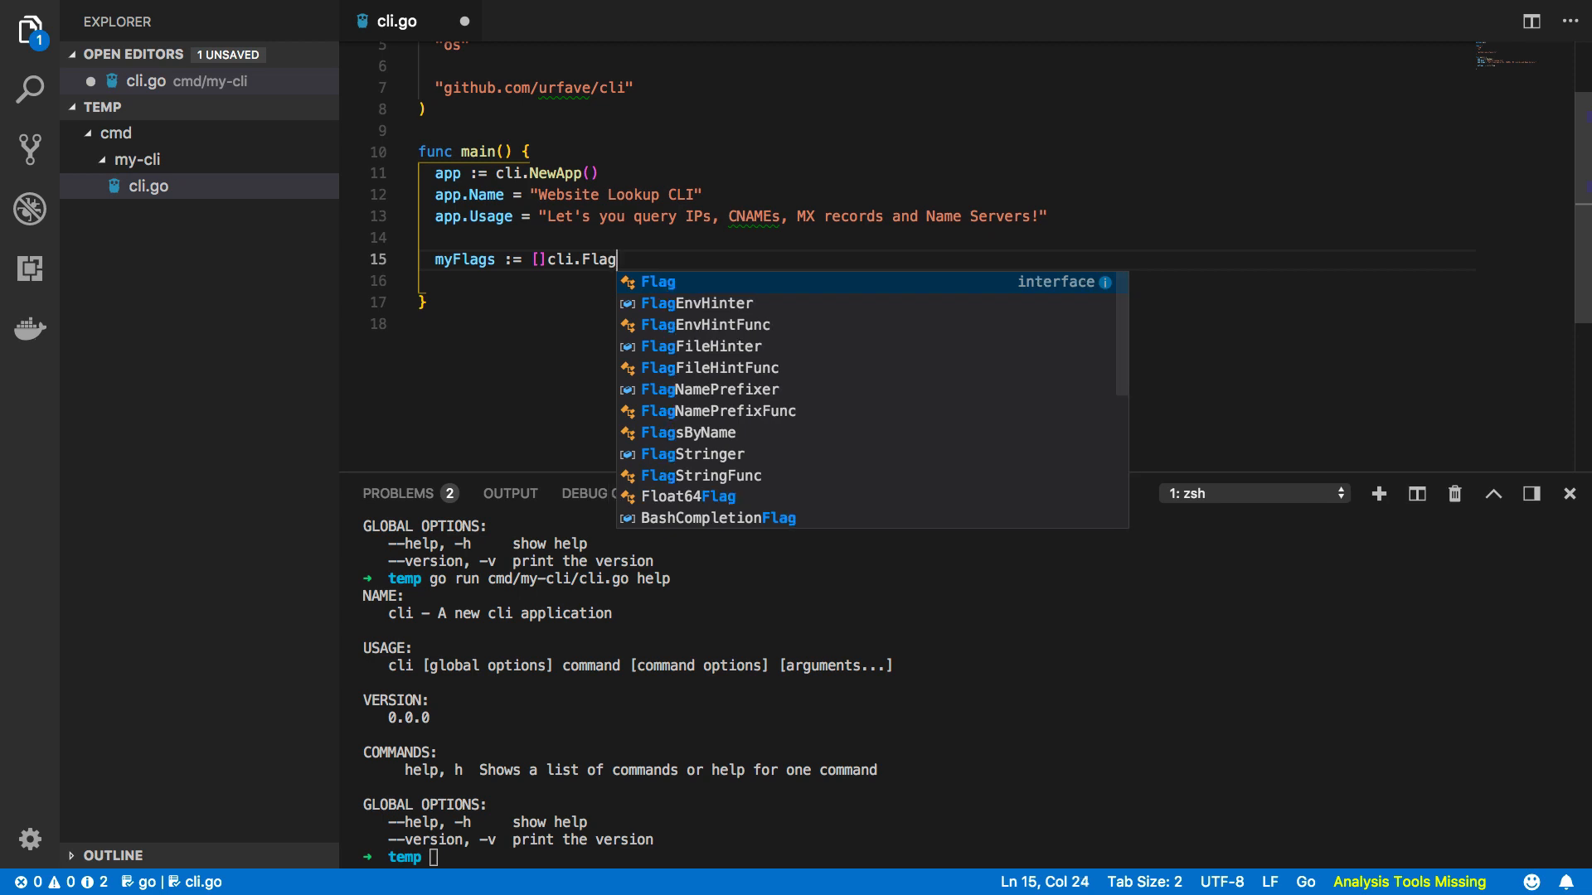
type("{")
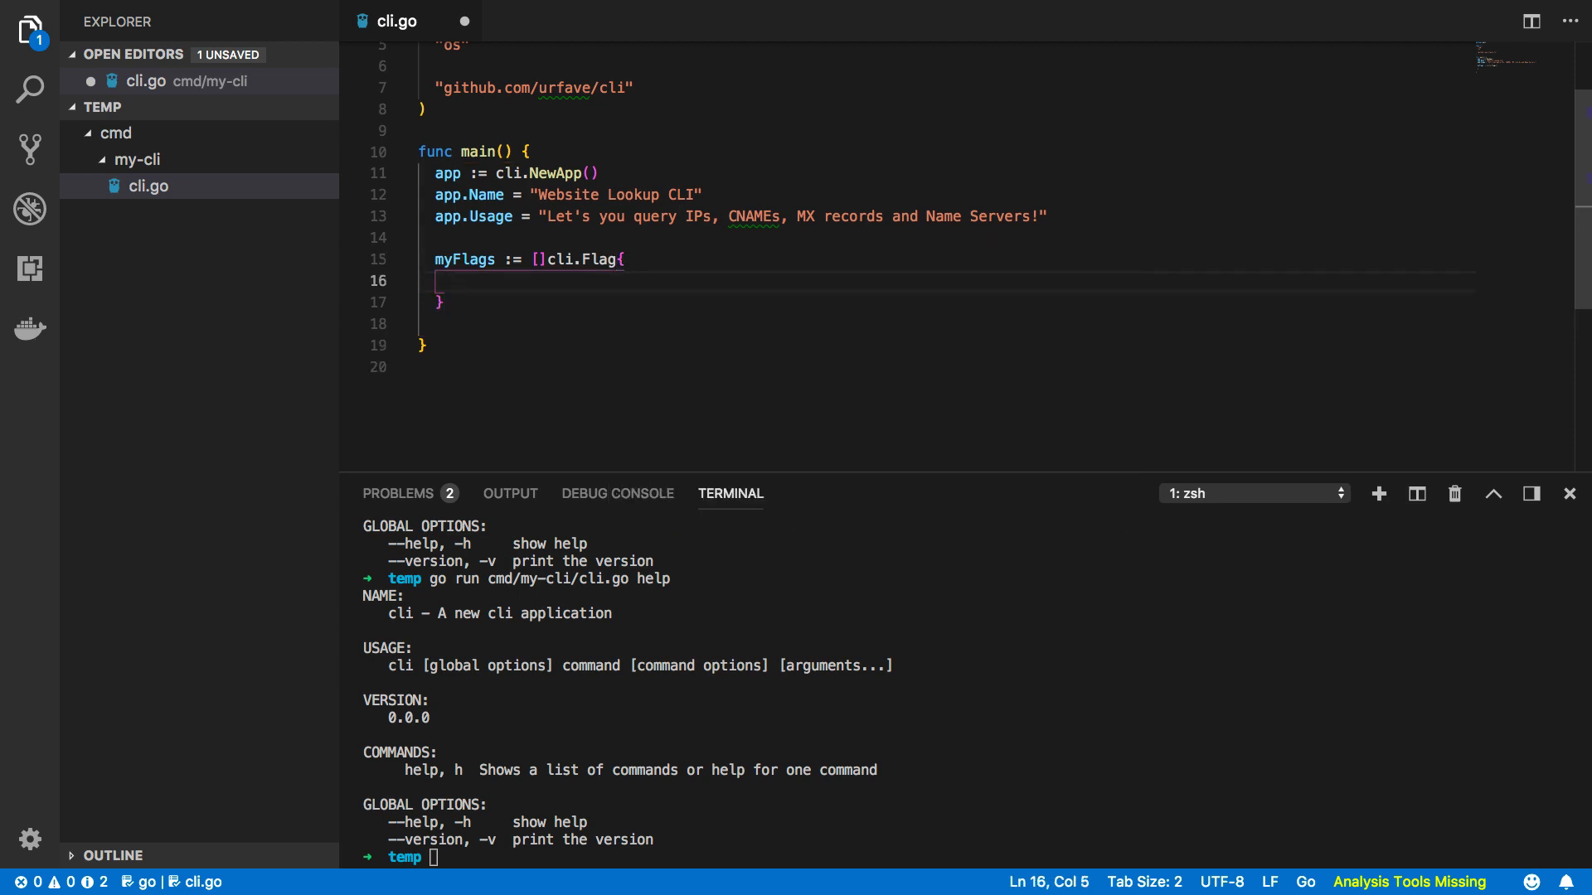
type("cli.St")
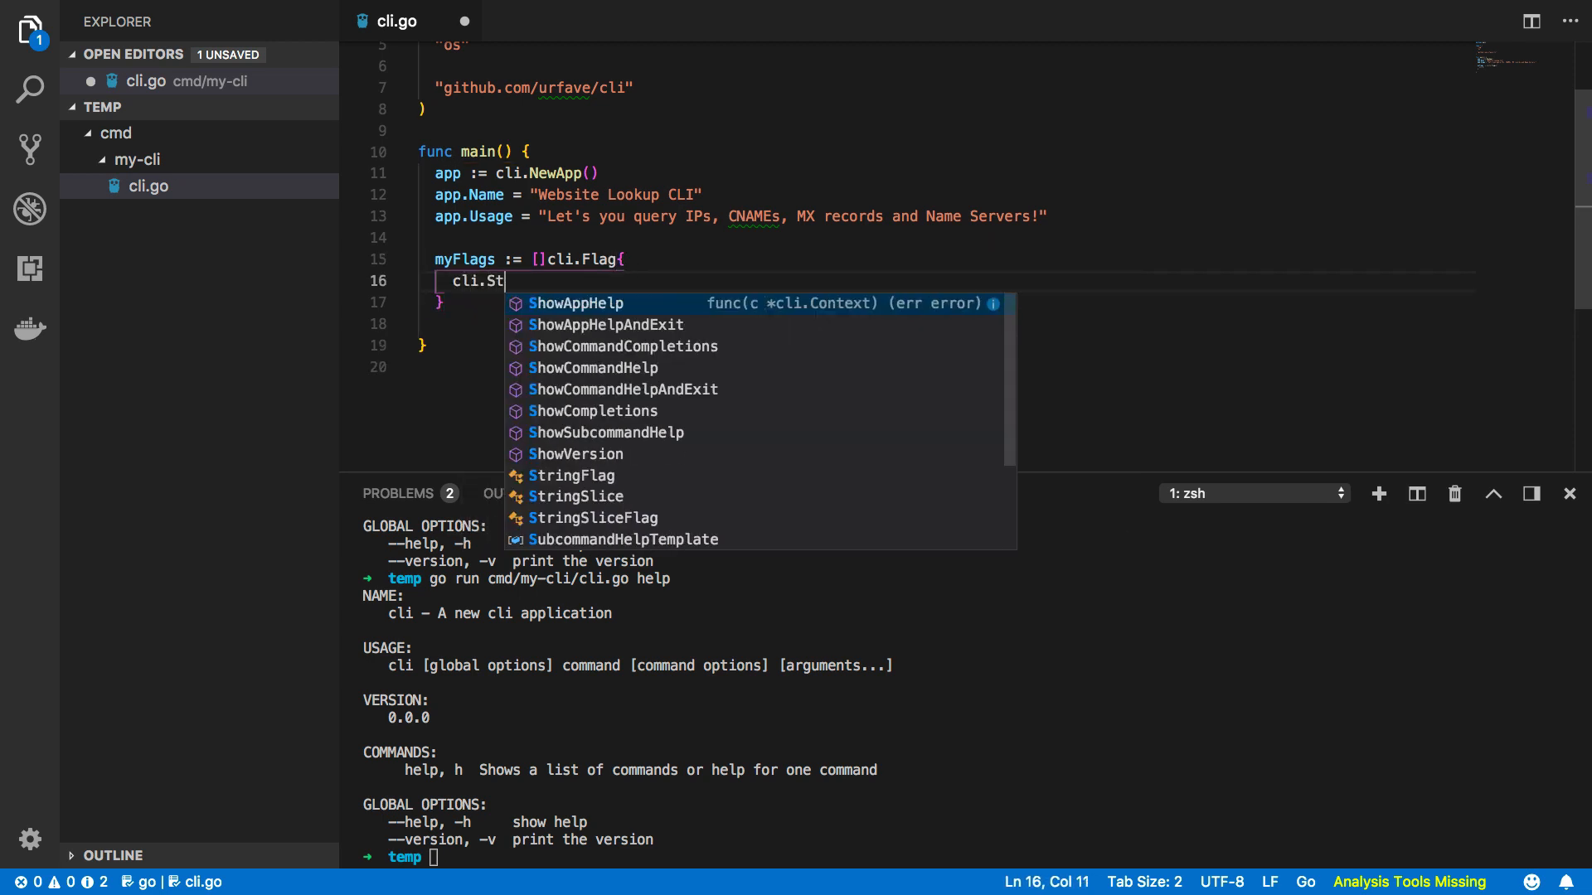
type("ringFlag {")
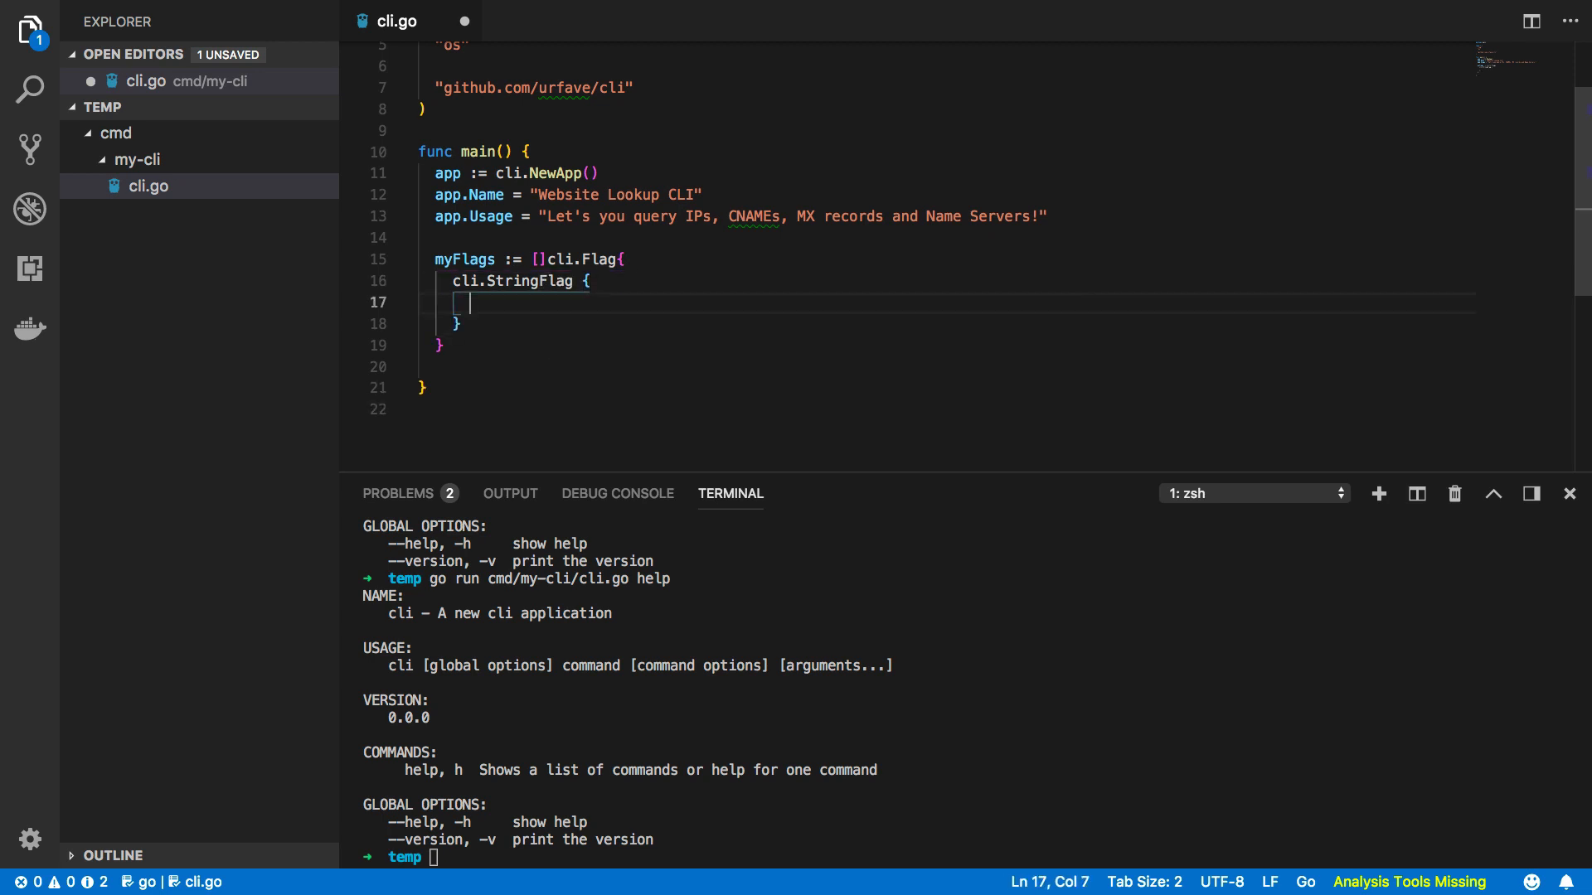
type("name: \"\"")
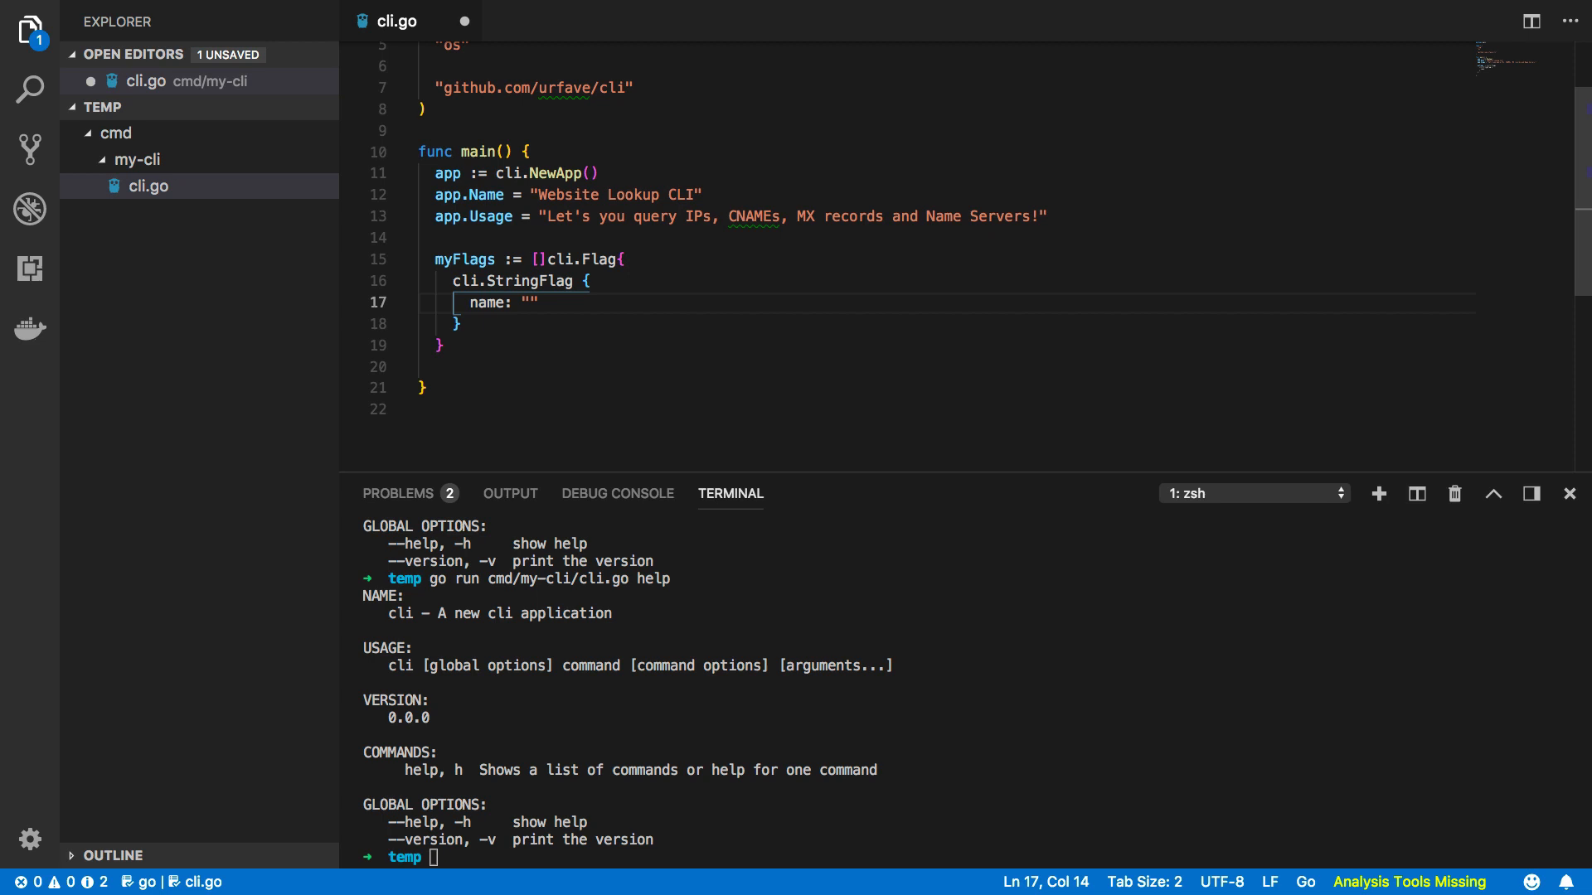
type("host\",")
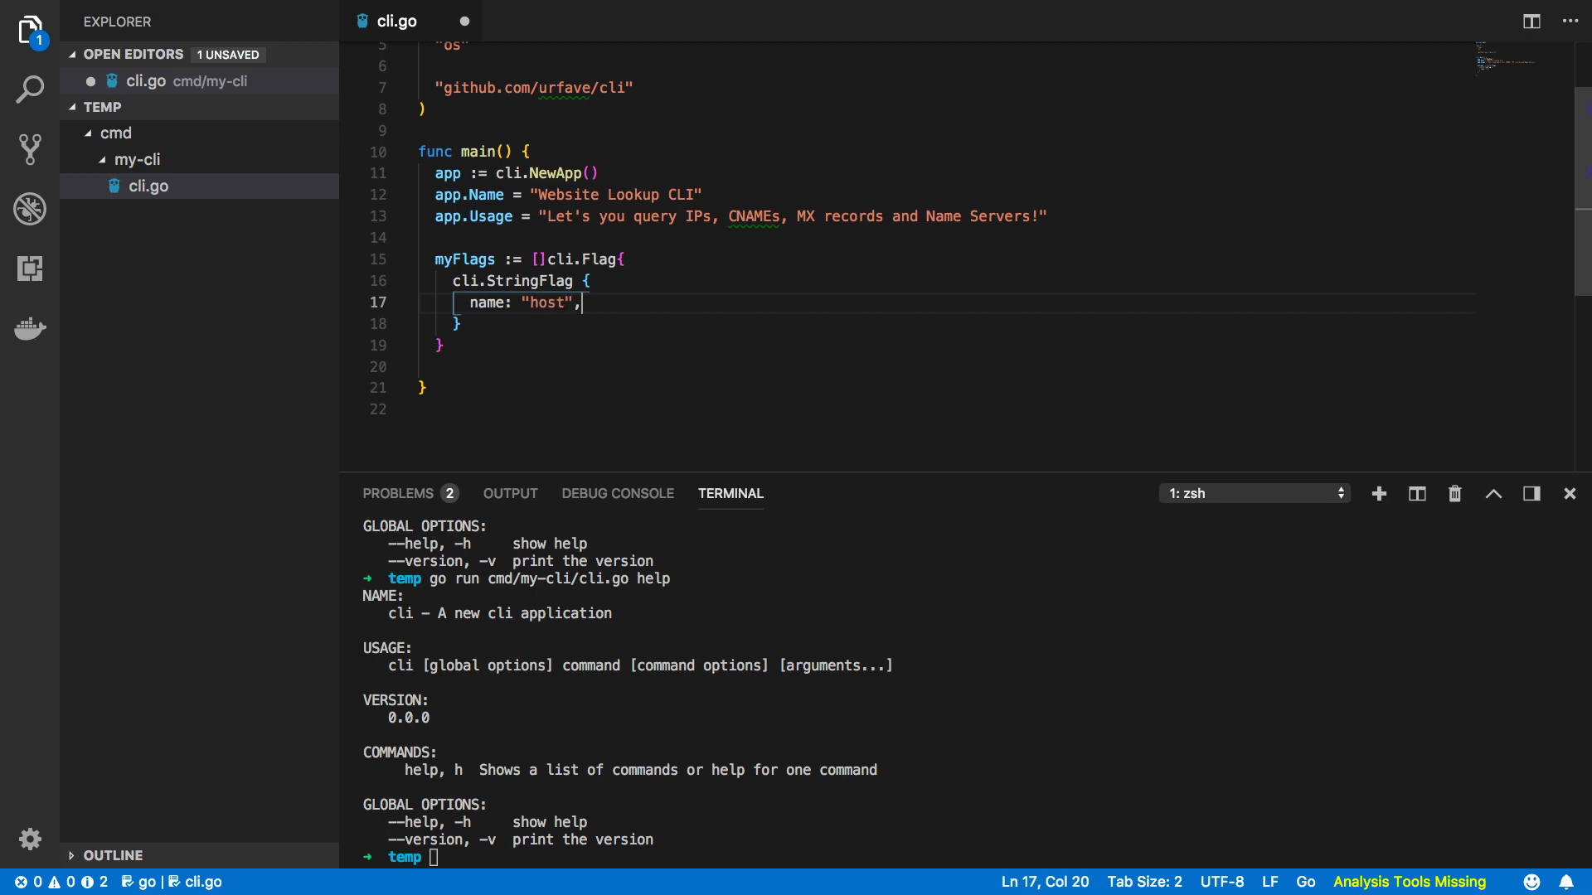
type("Vl")
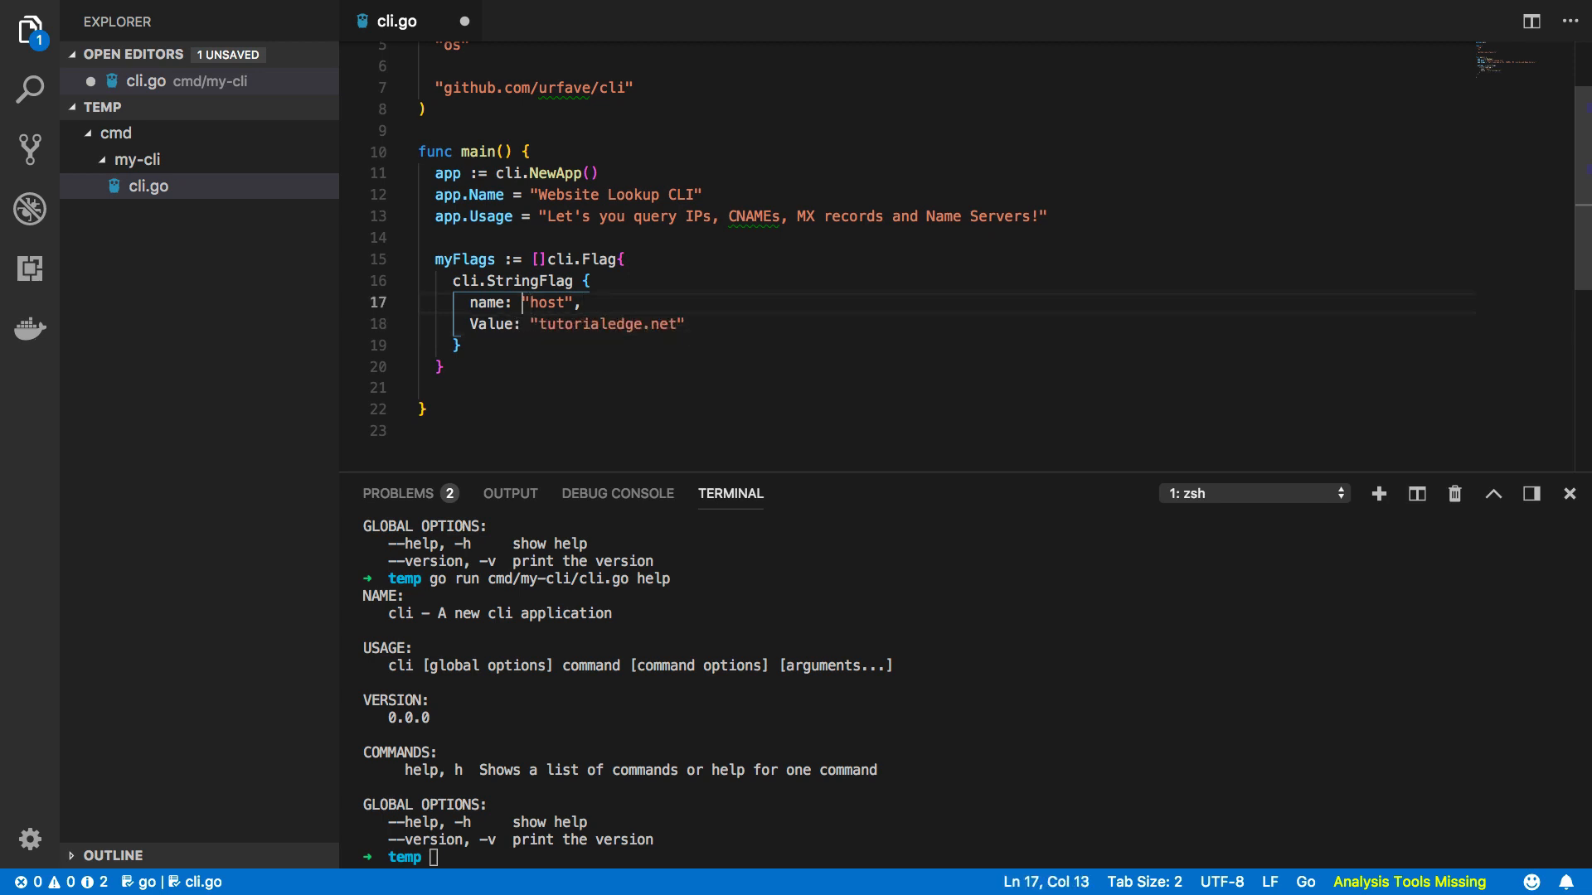
type("n")
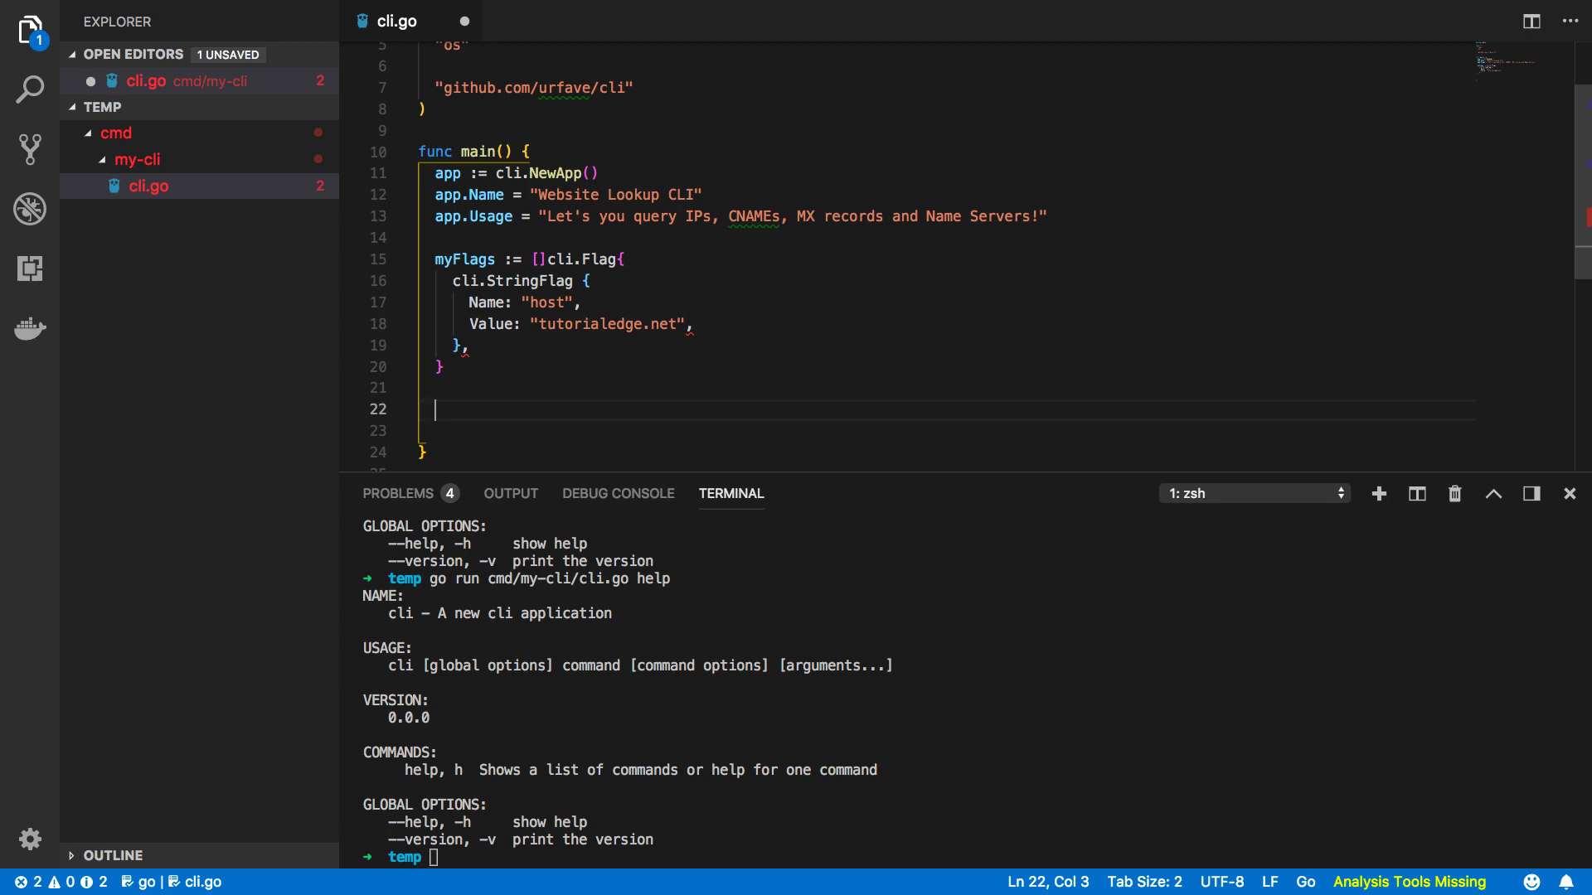
Start app.Commands with an "ns" cli.Command, a host-lookup Usage text and Flags: myFlags.
type("aa")
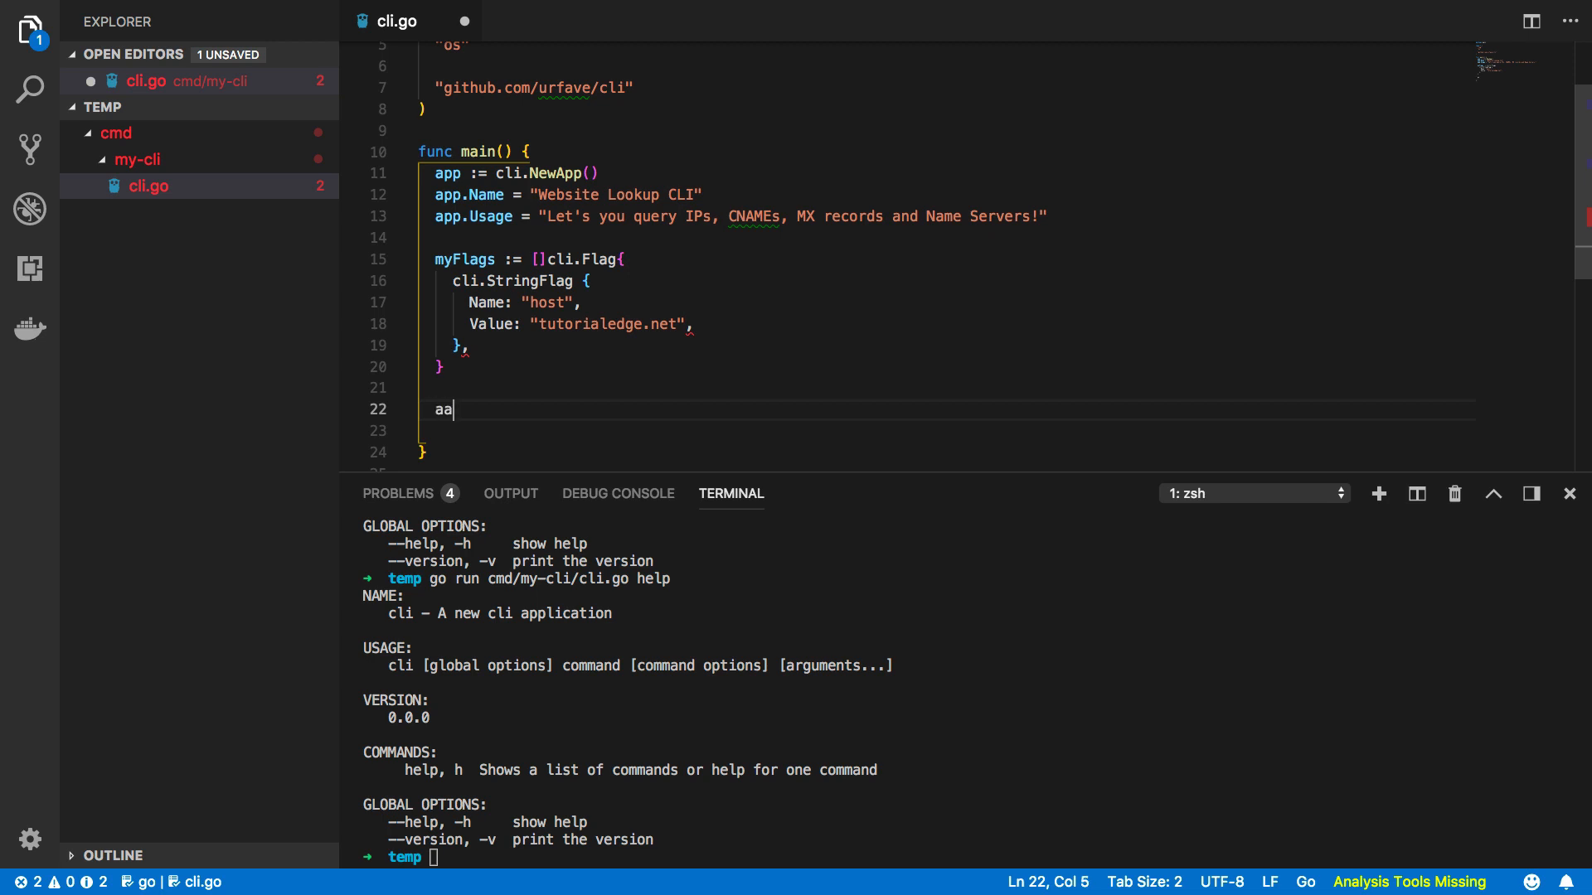
type("app.Commands")
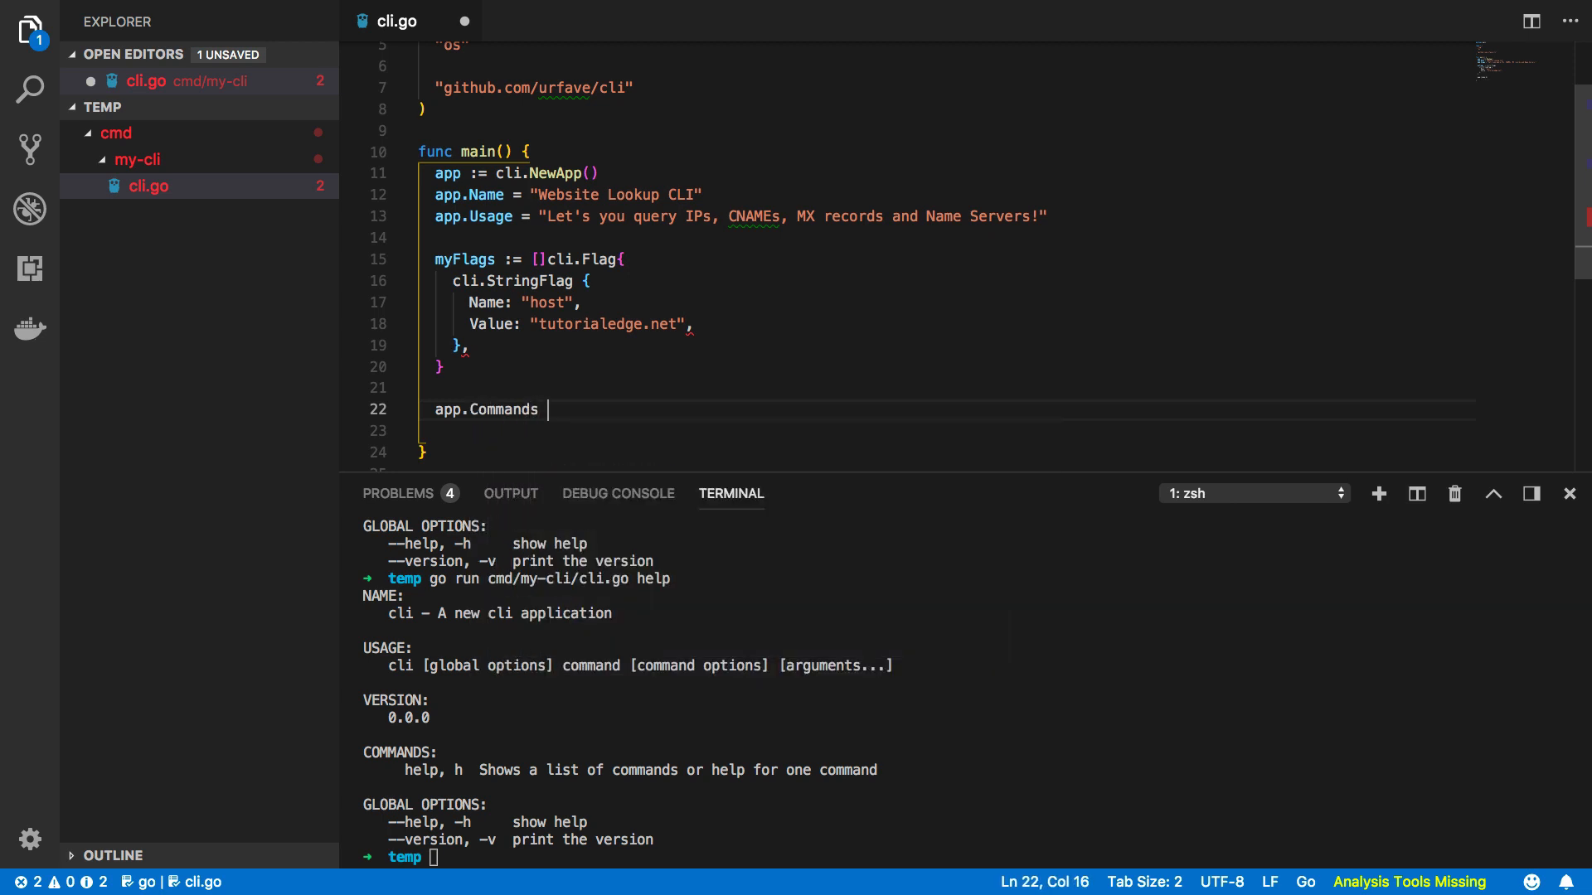
type("= []")
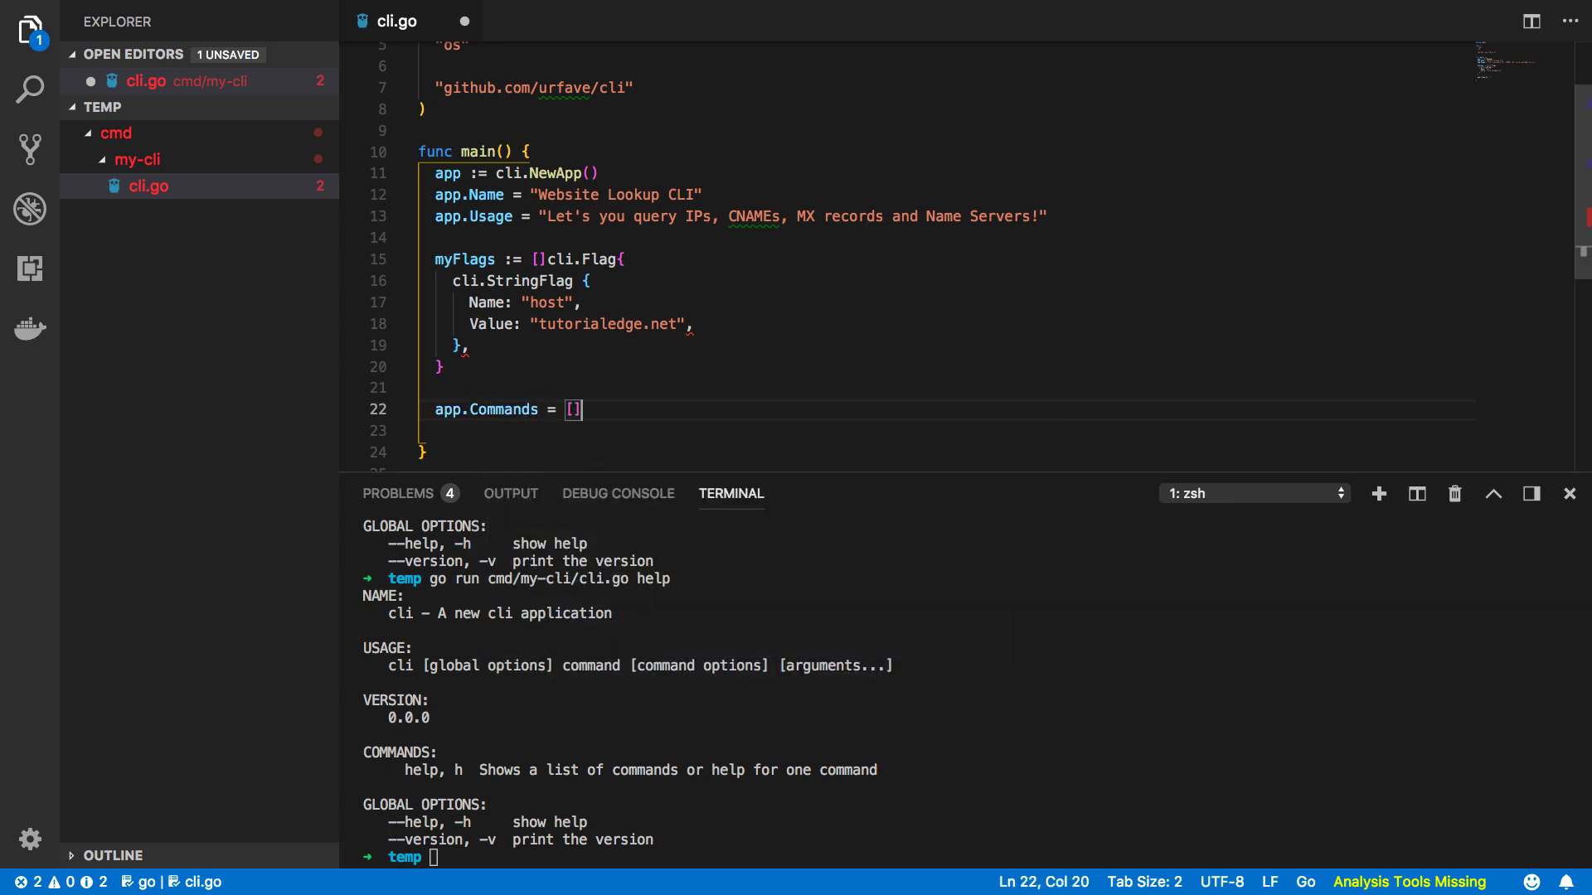
key("Right")
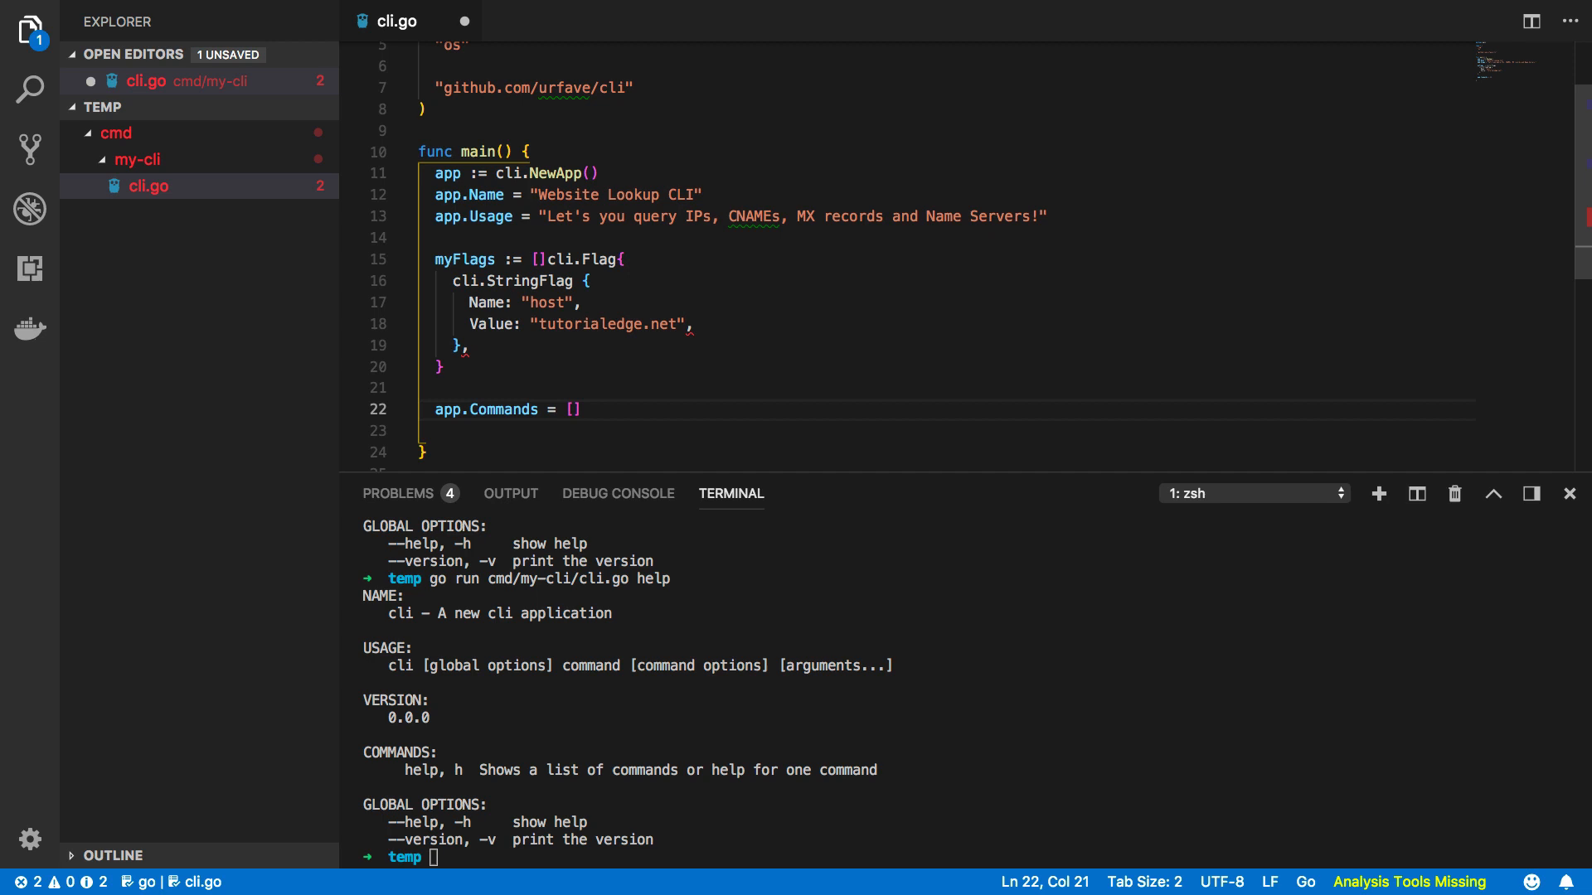
type("cli.Command")
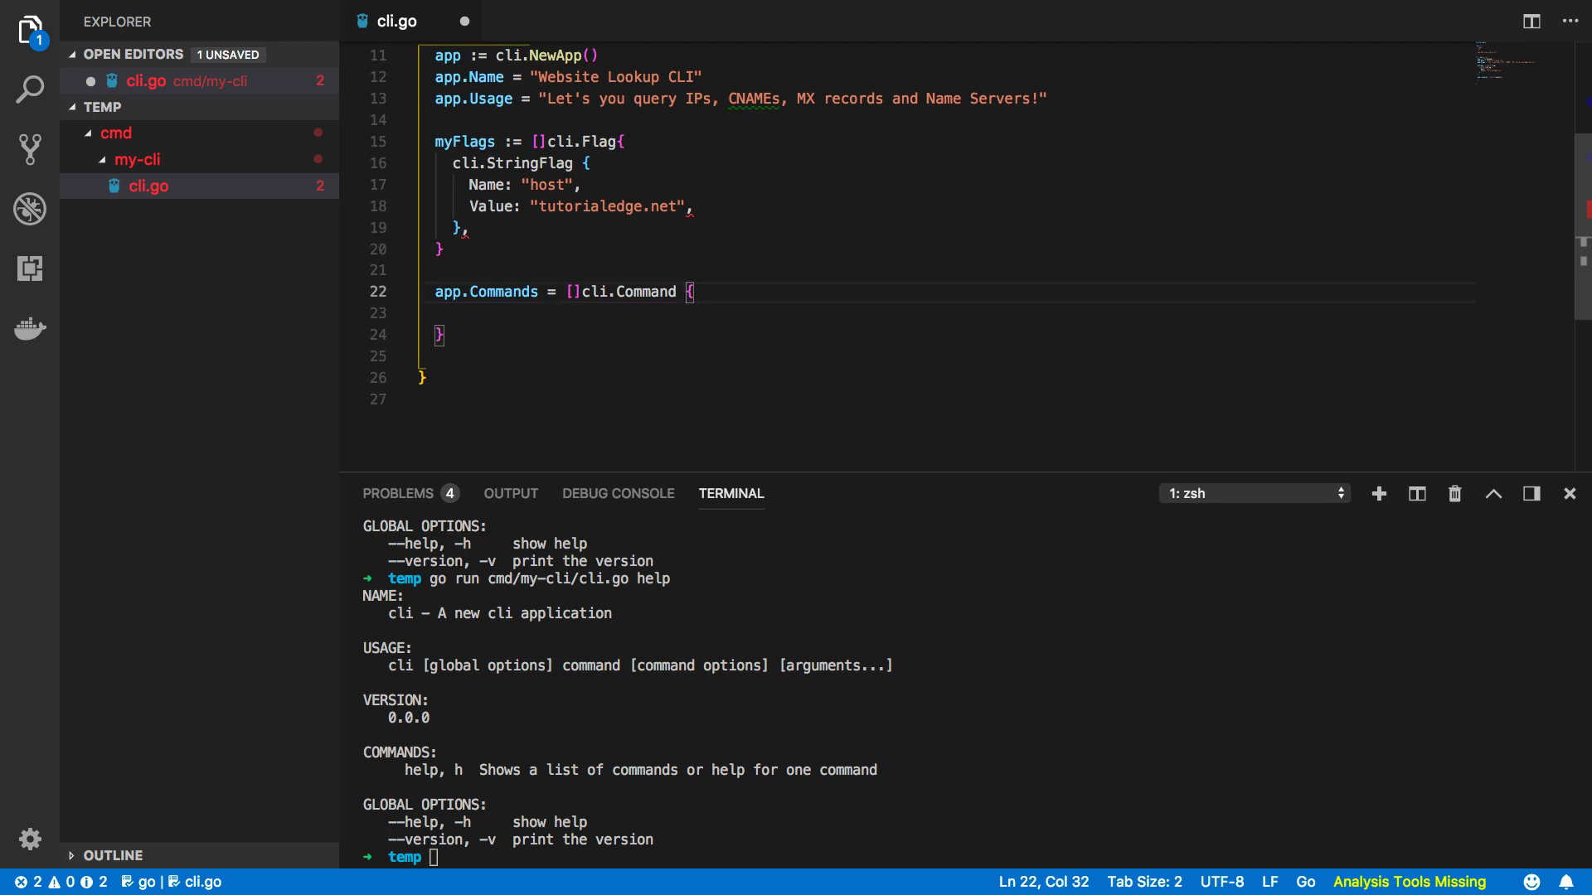
type("{")
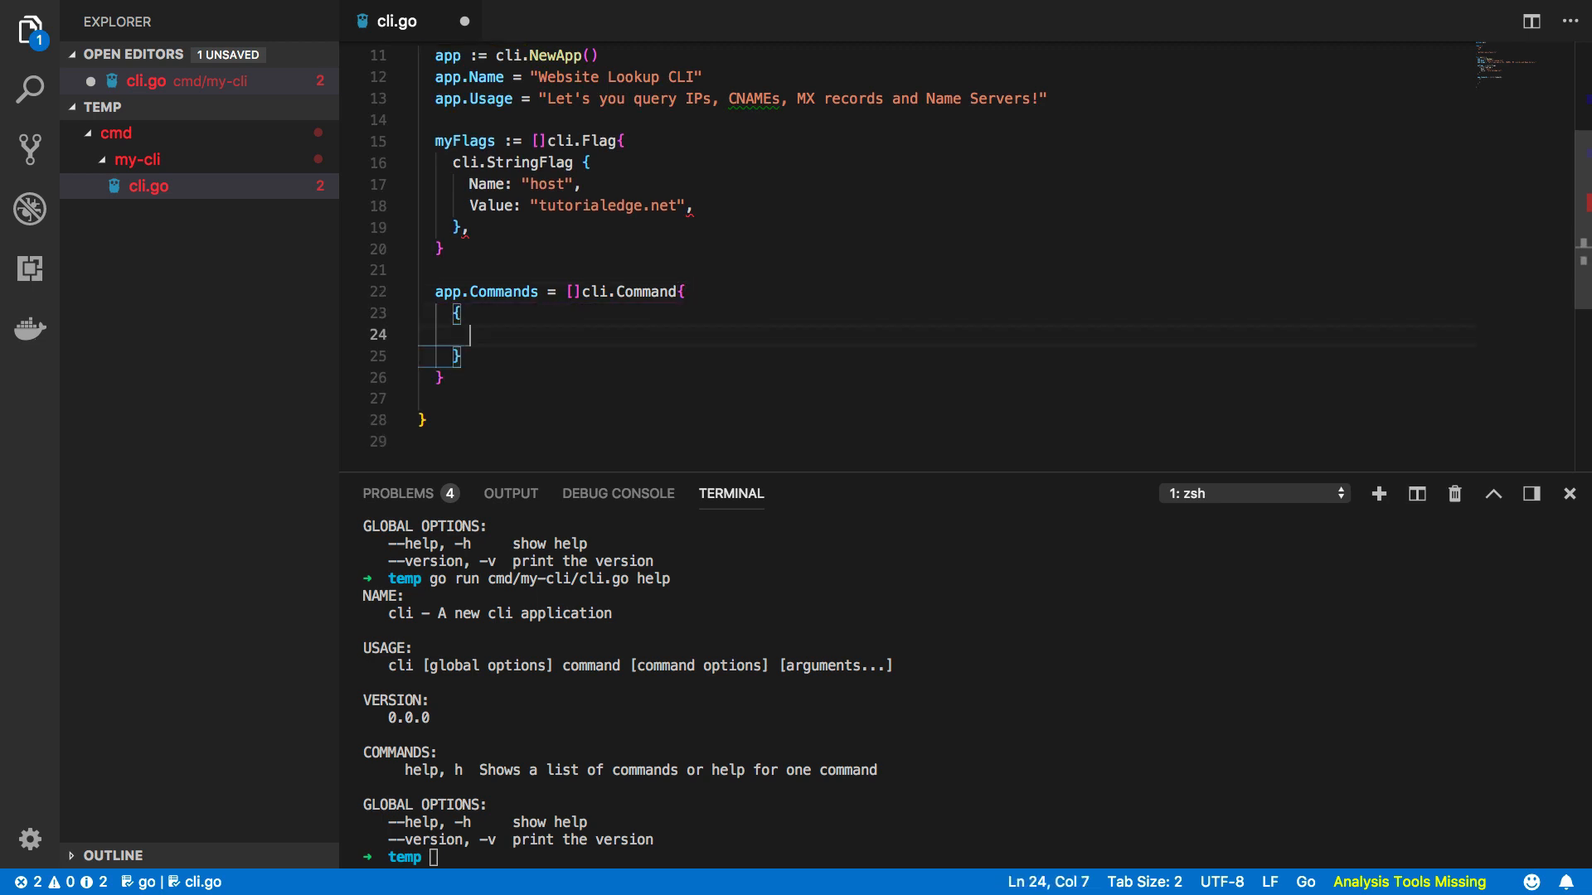
type("Name")
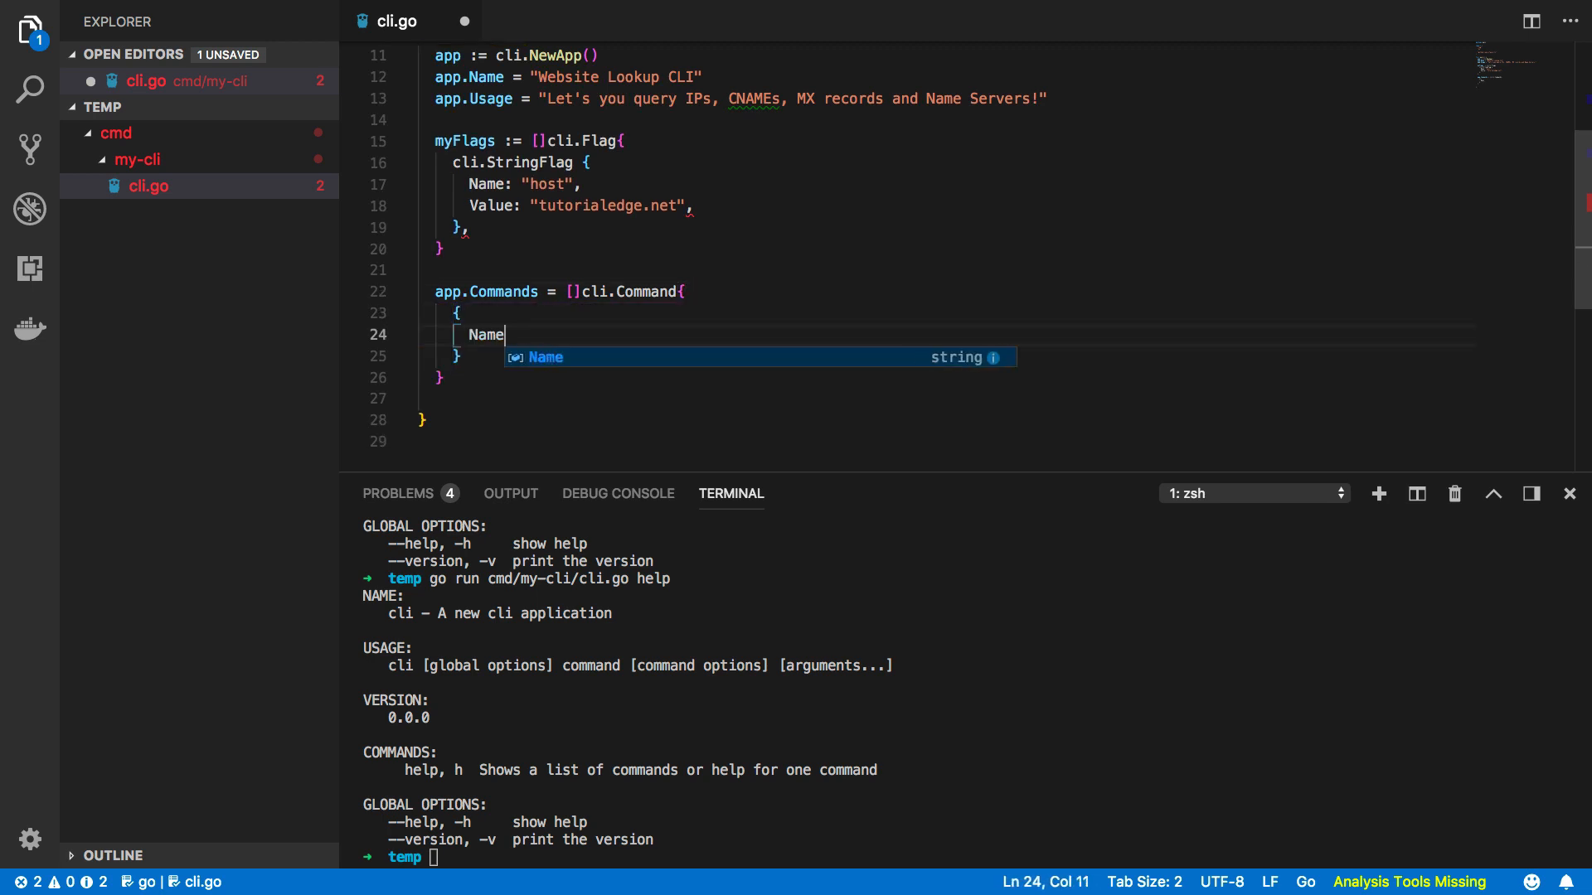
type(": \"n\"")
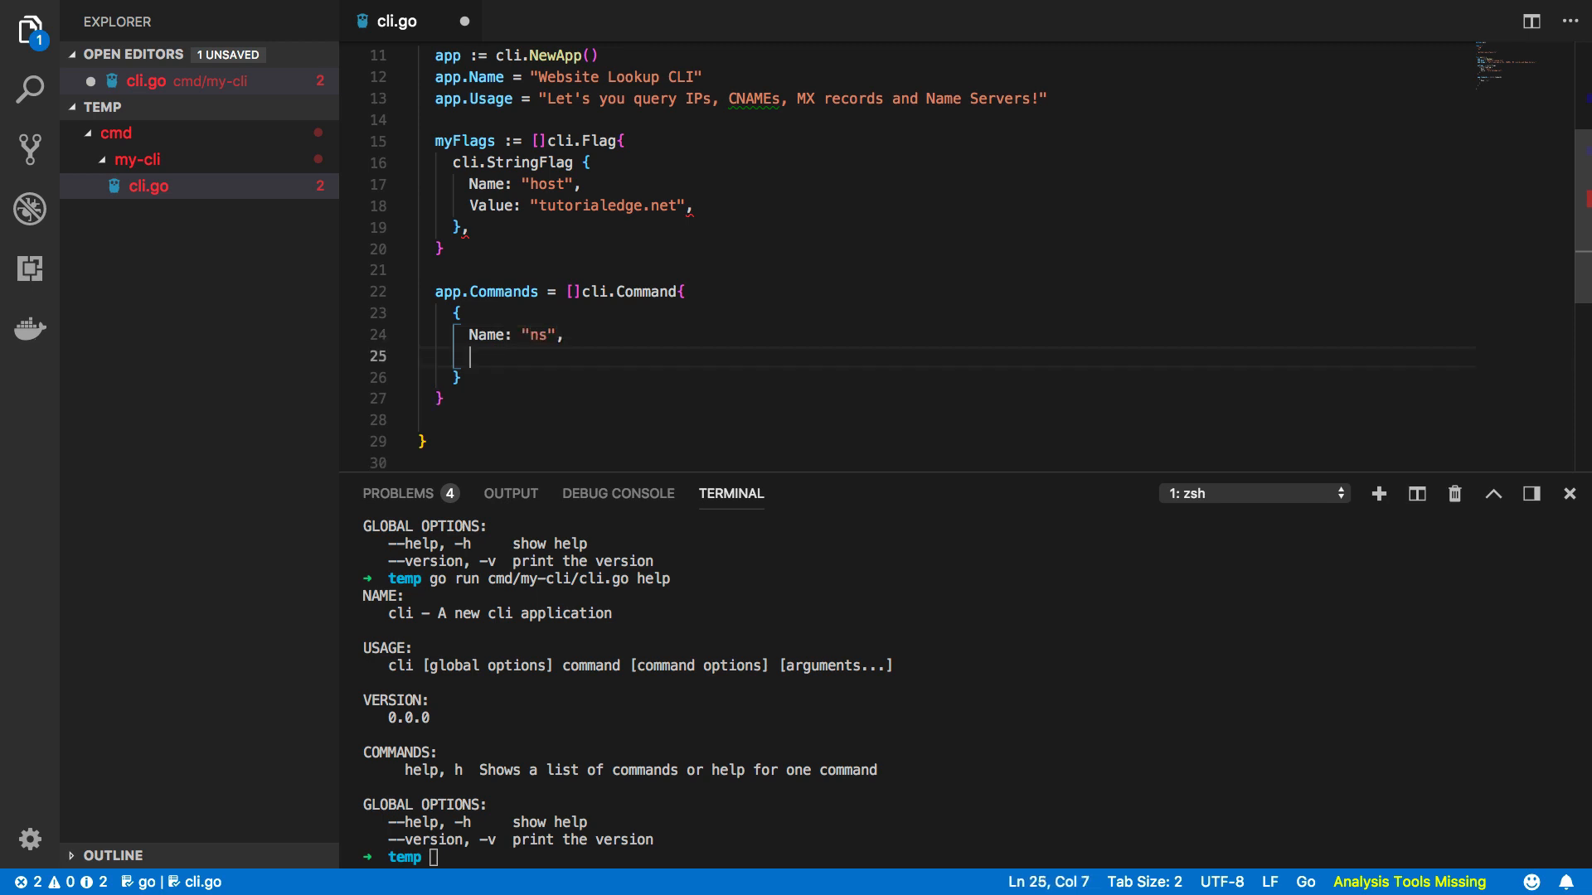
type("Usage: \"\"")
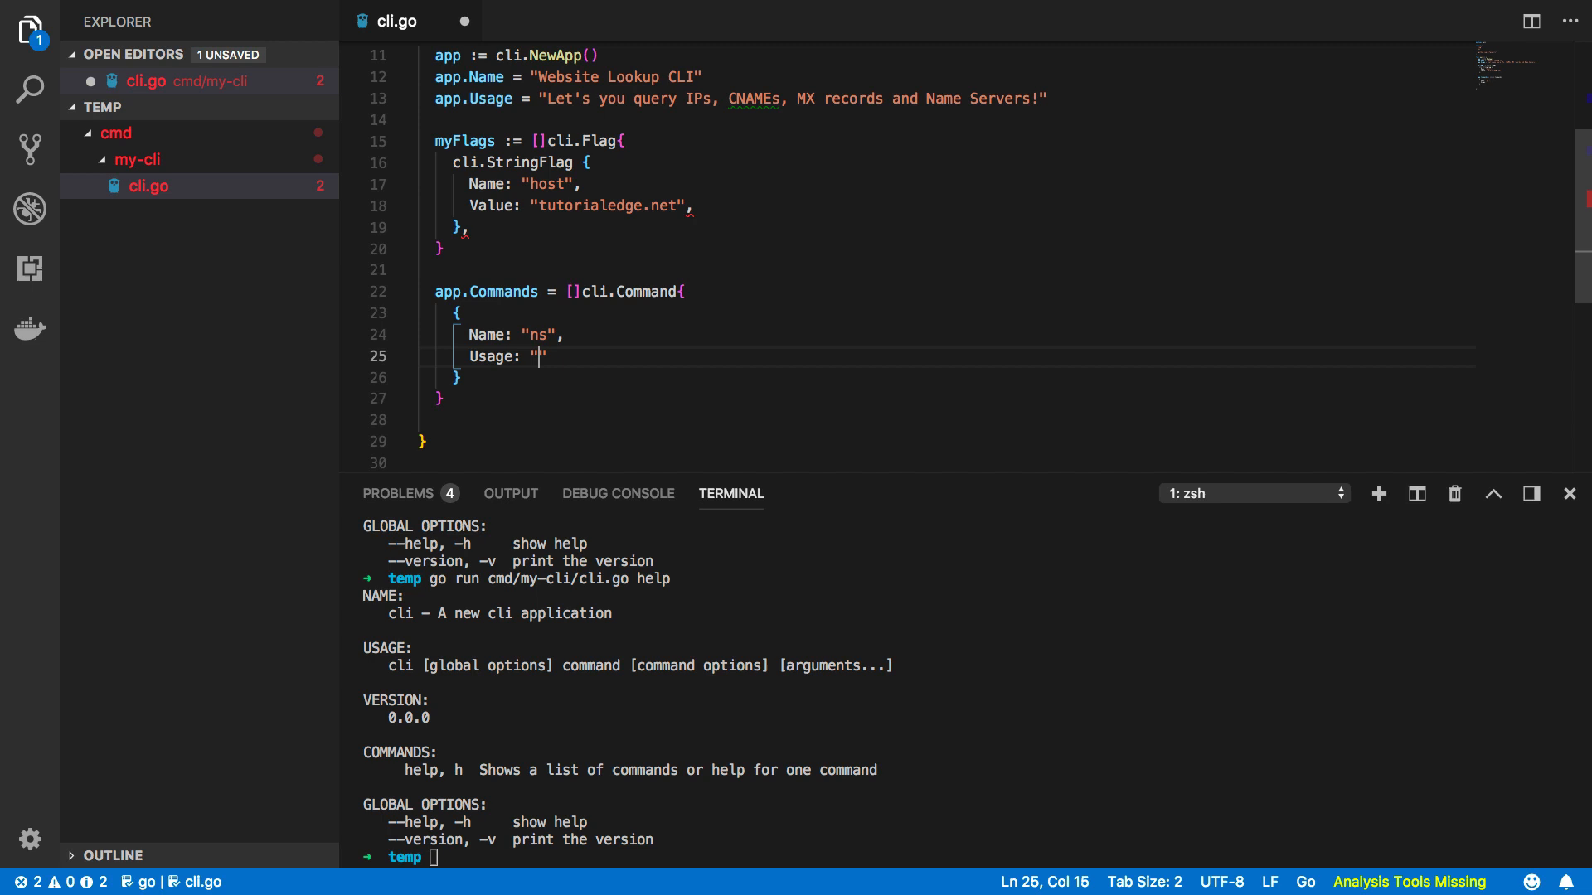
type("Looks up the Name Servers for a")
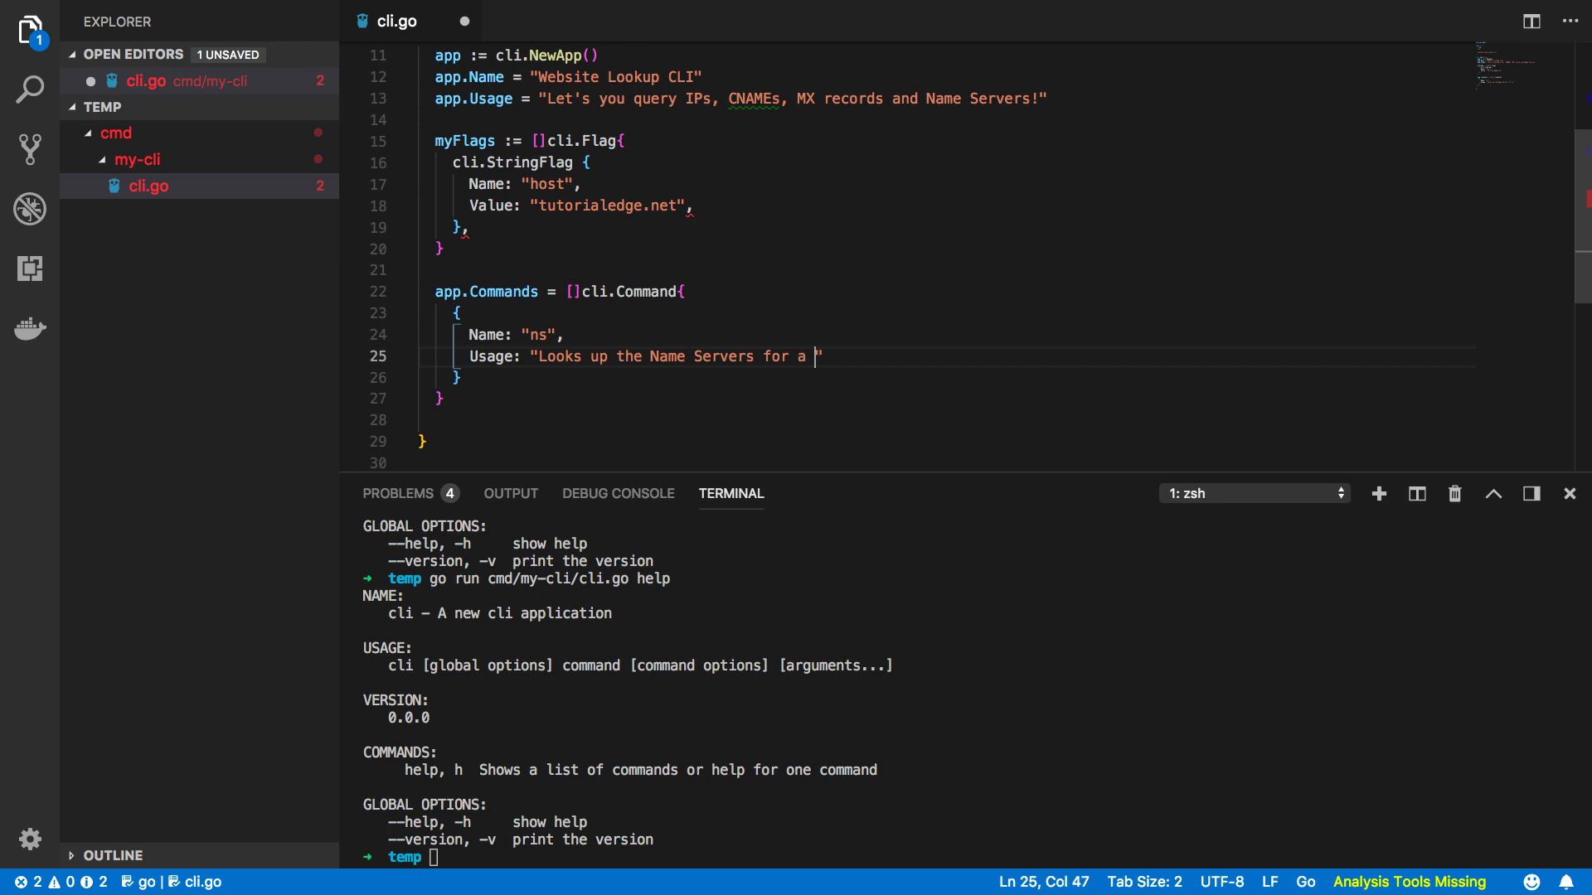
type("Particular Host")
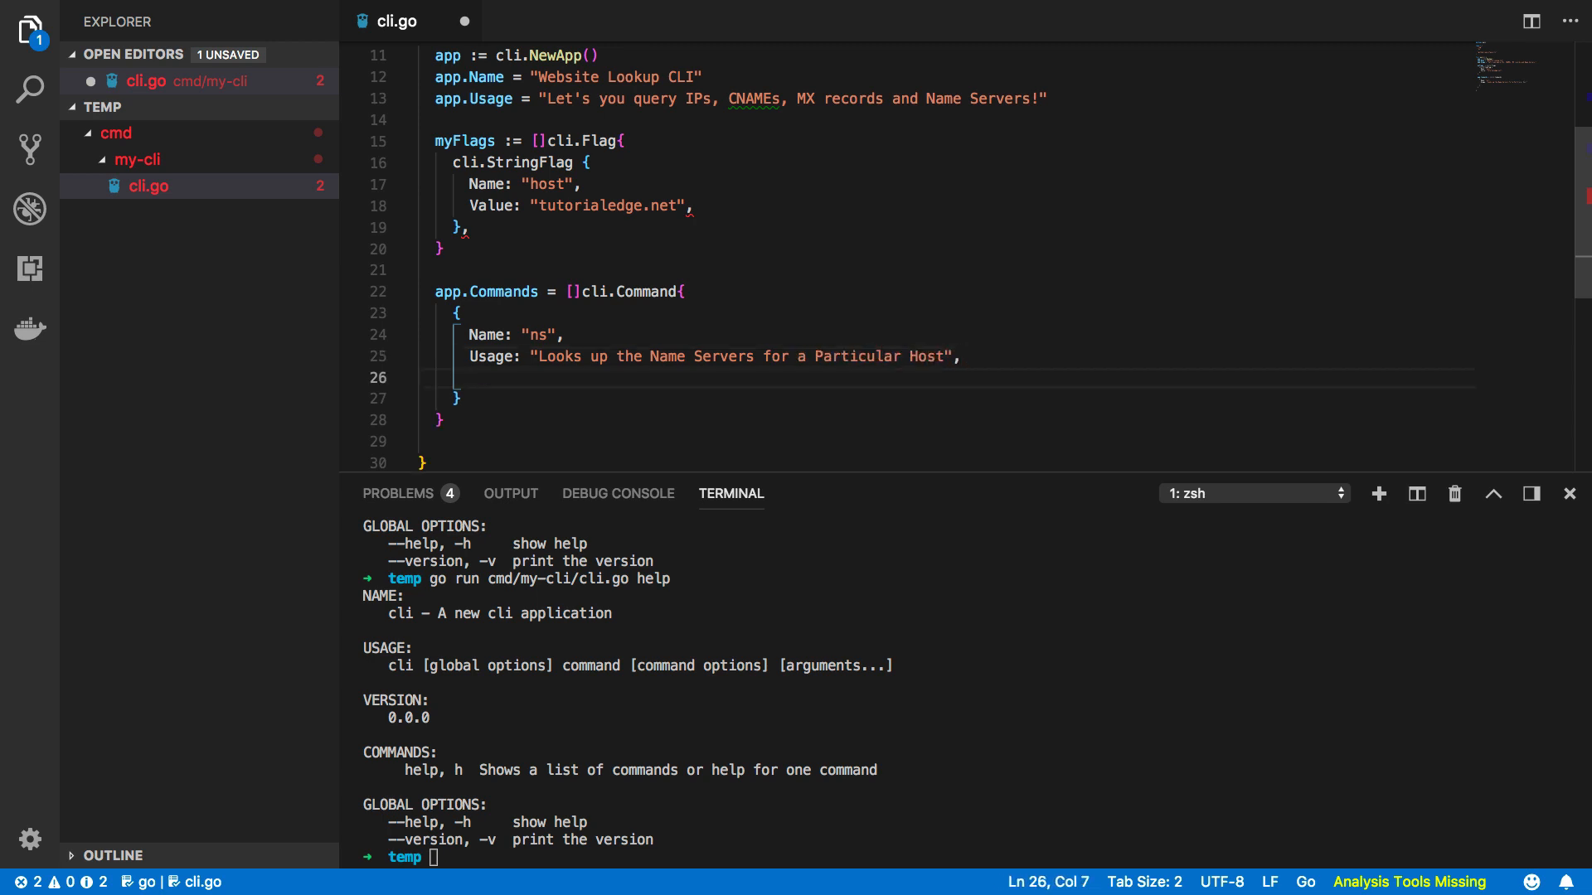
type("Flags:")
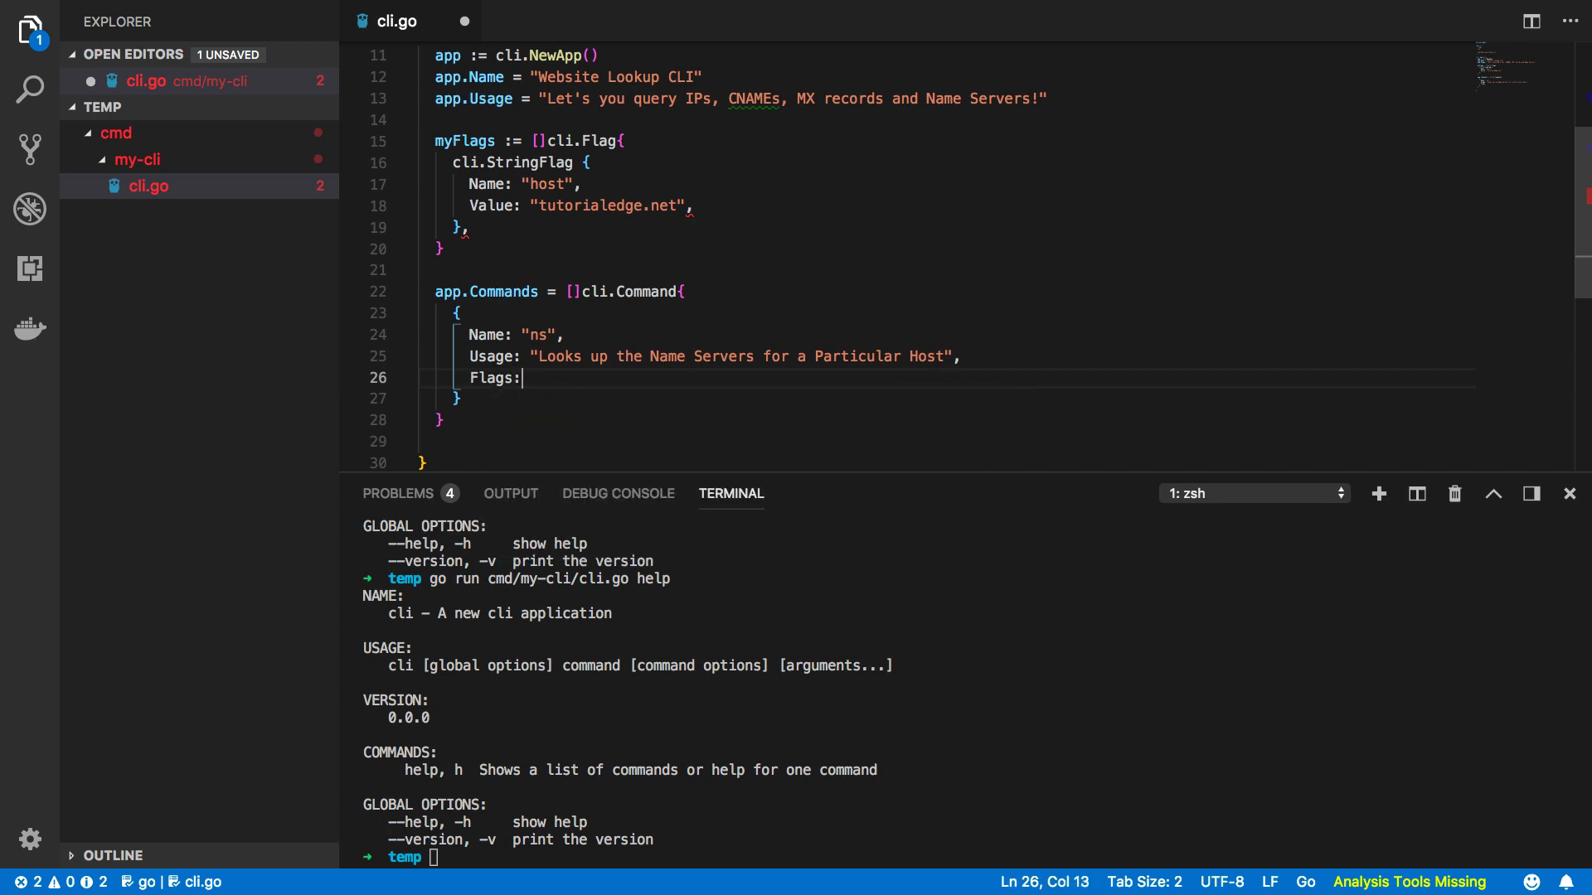
type("myFlags,")
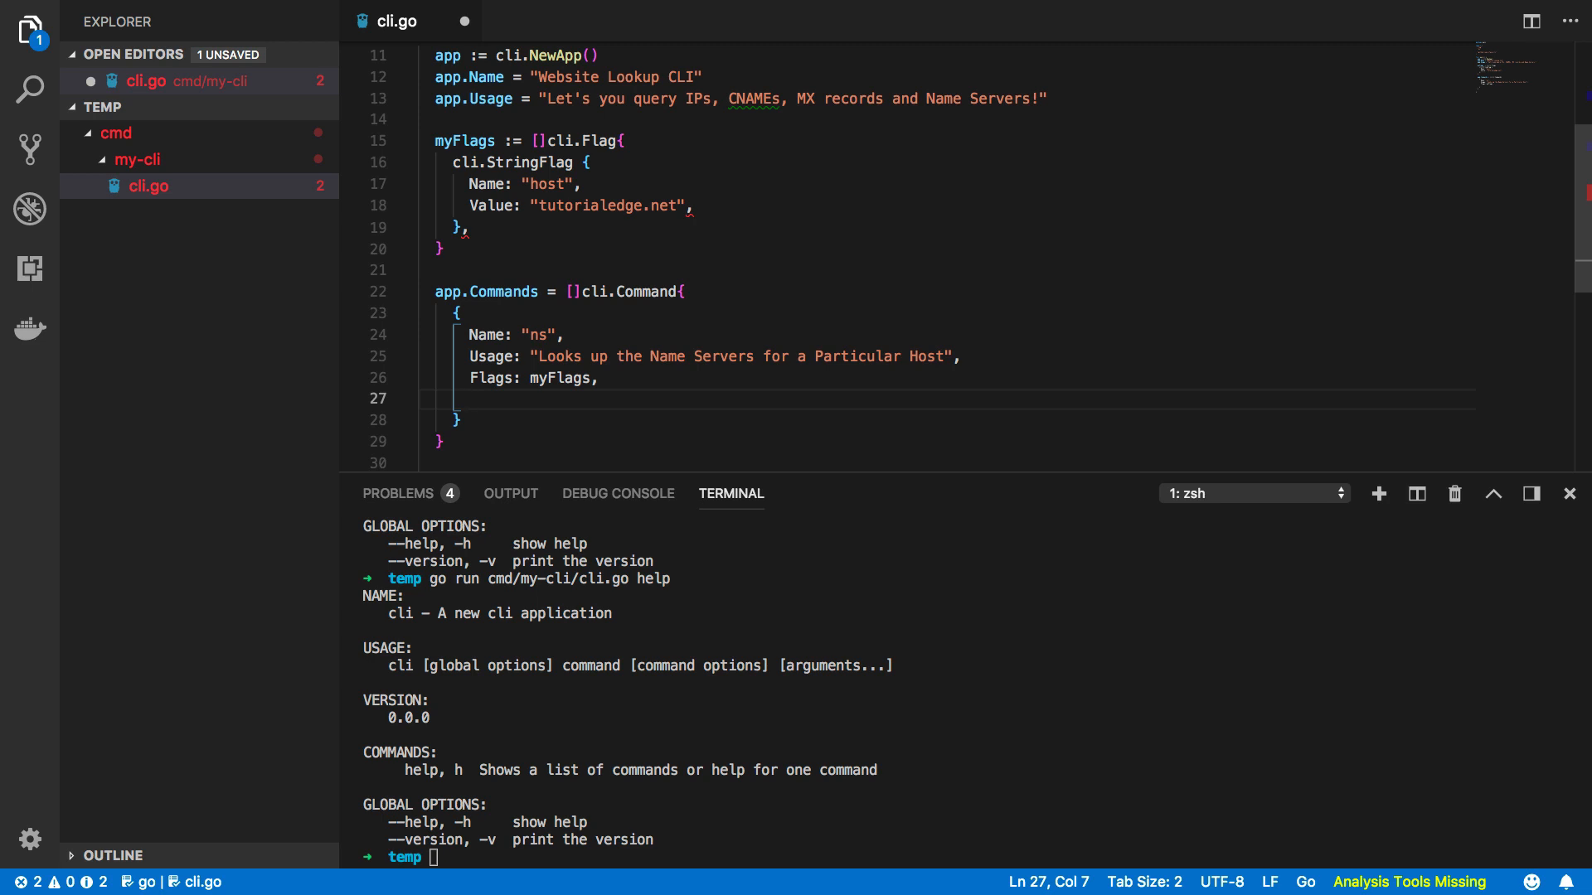
Give the ns command an Action of func(c *cli.Context) error with an open body.
type("Action:")
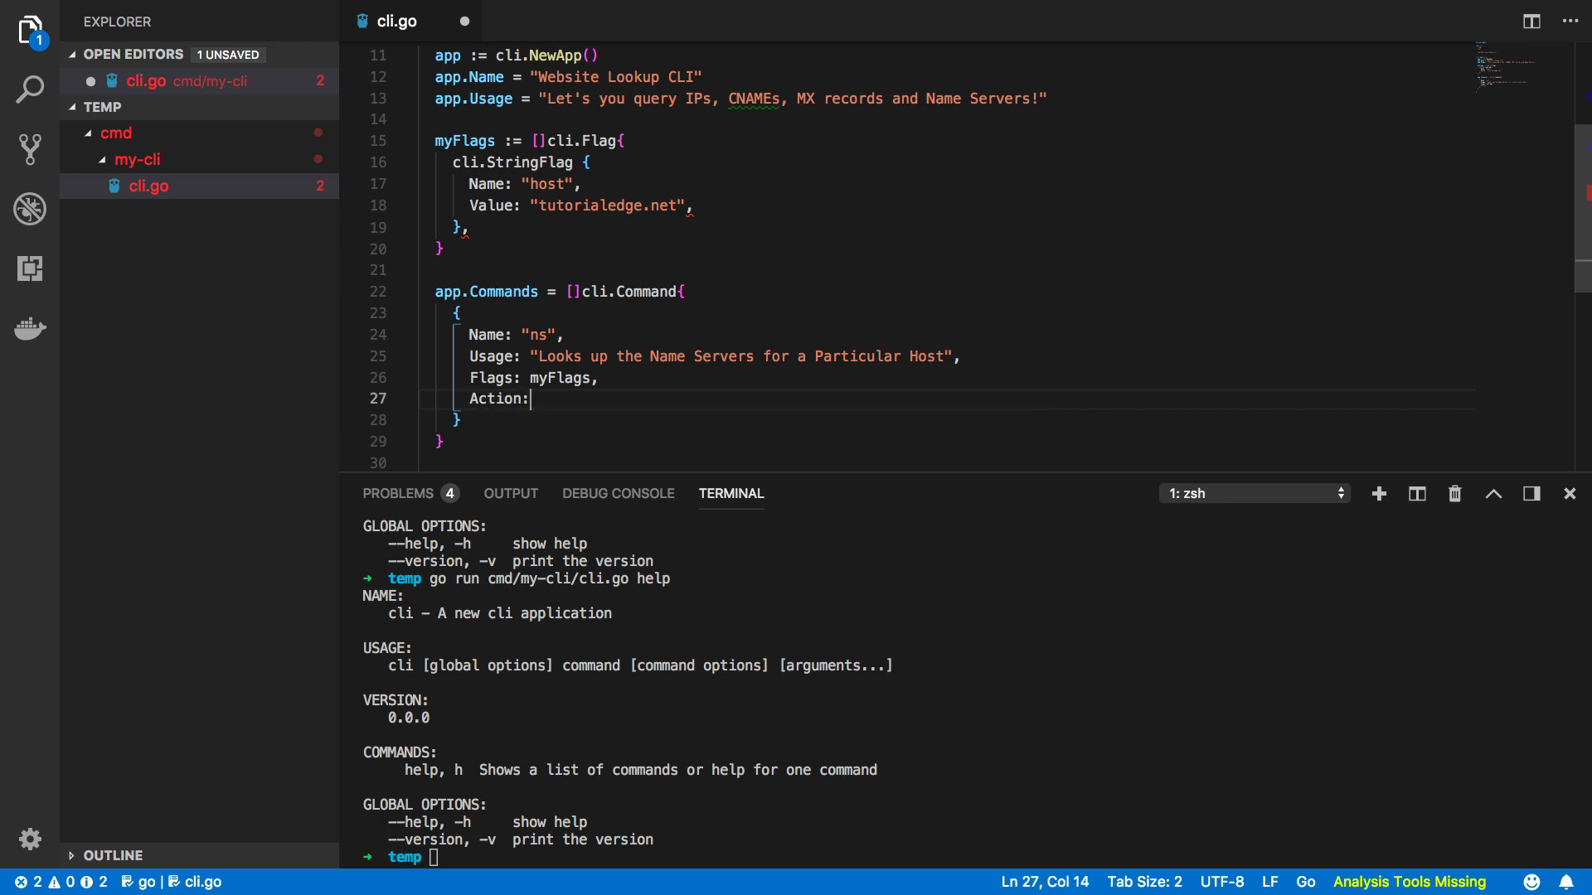
type("func")
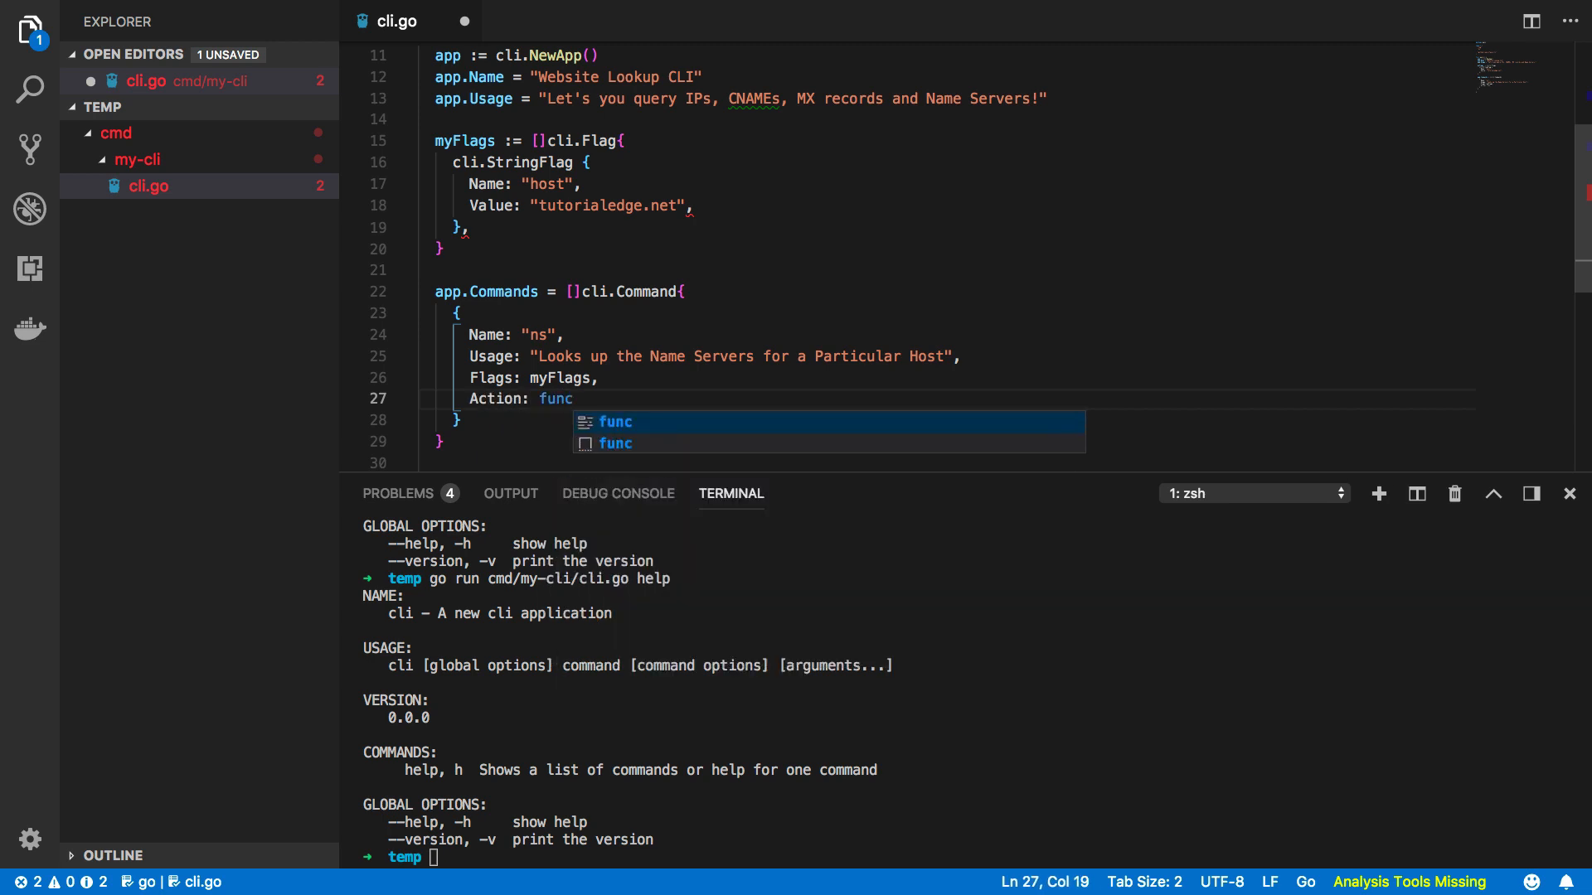
key("Escape")
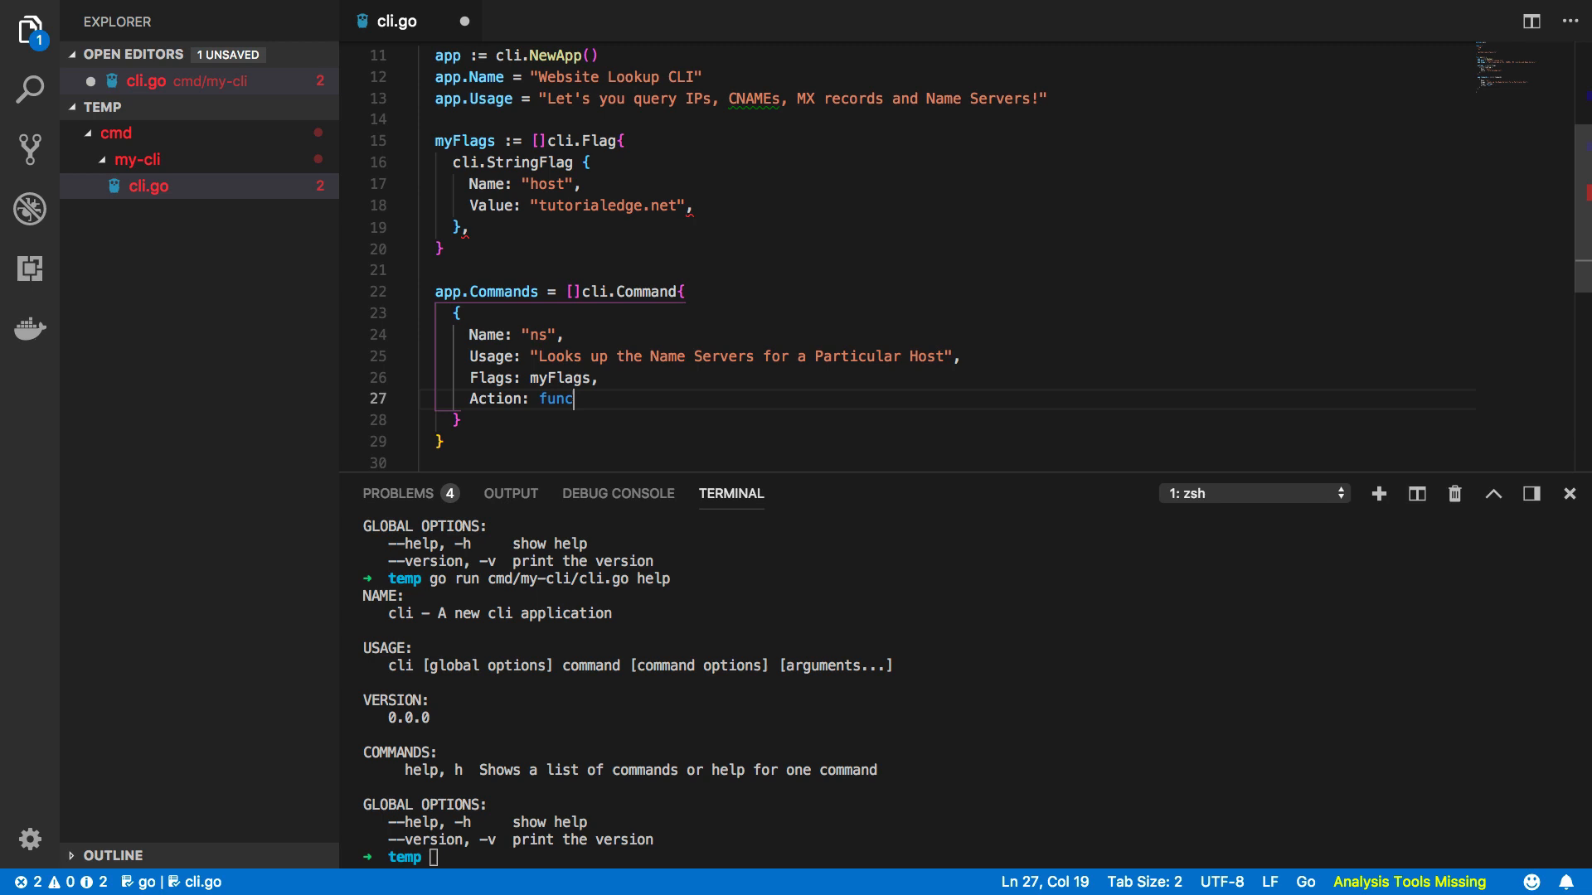
type("(c *c")
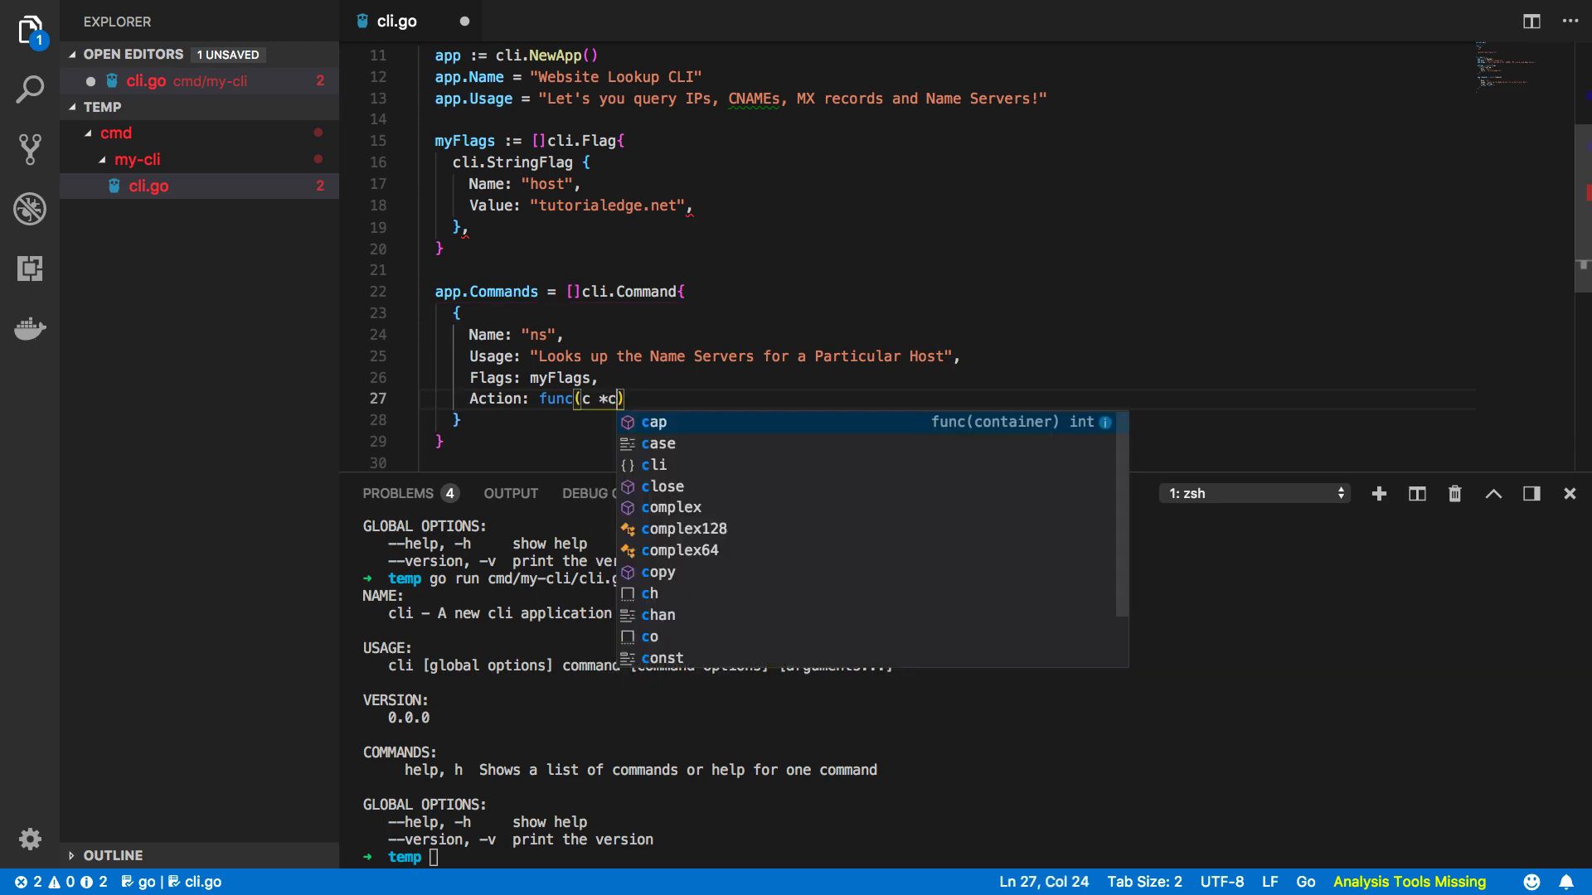
type("li.Context")
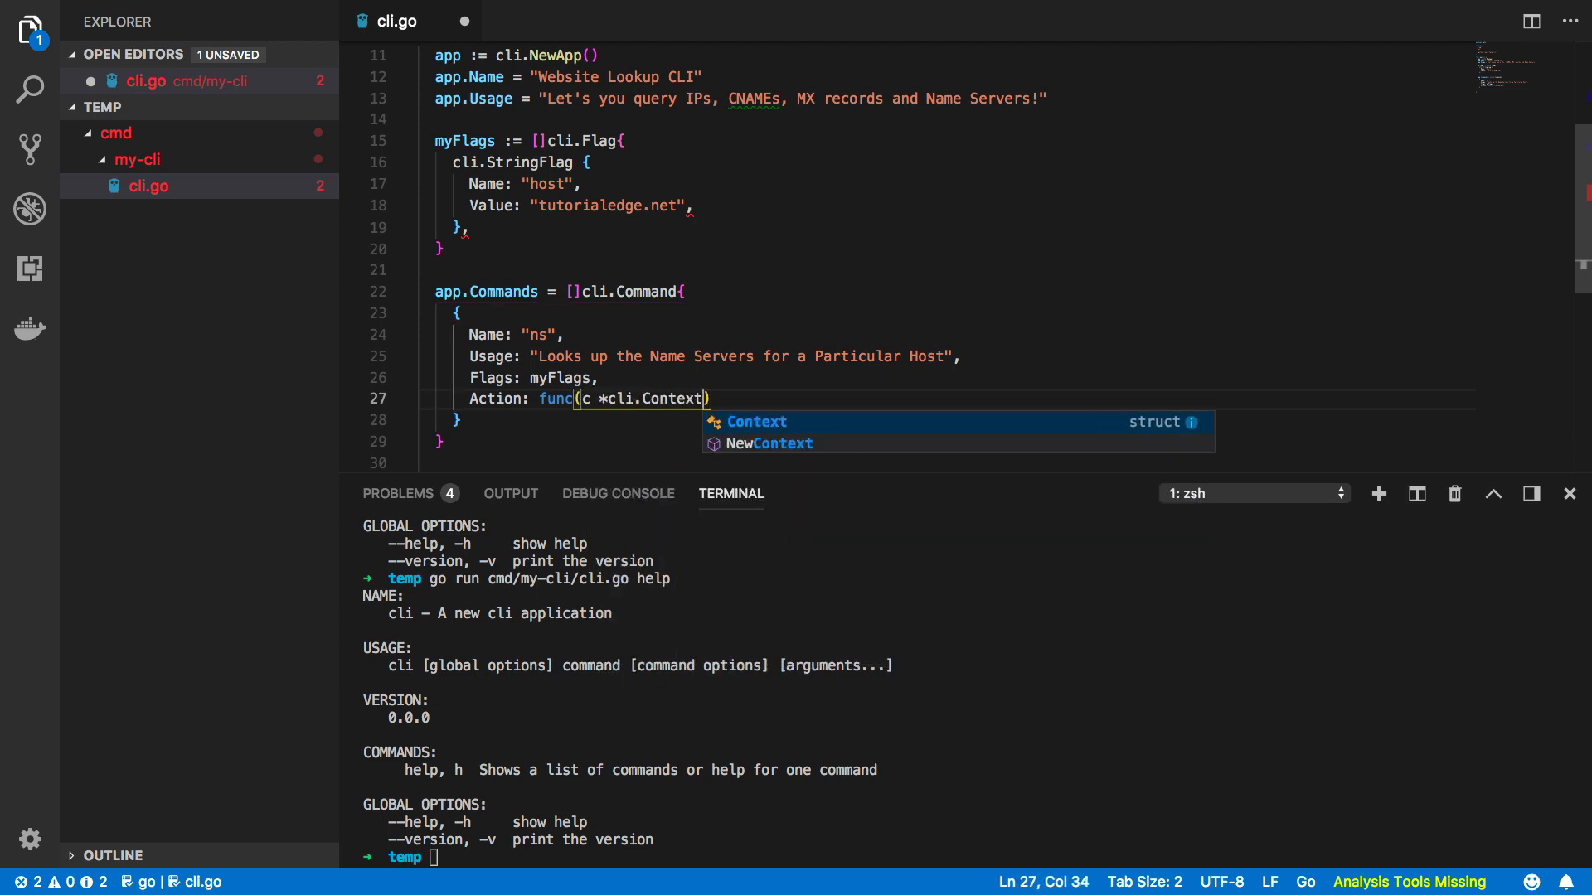
type("error")
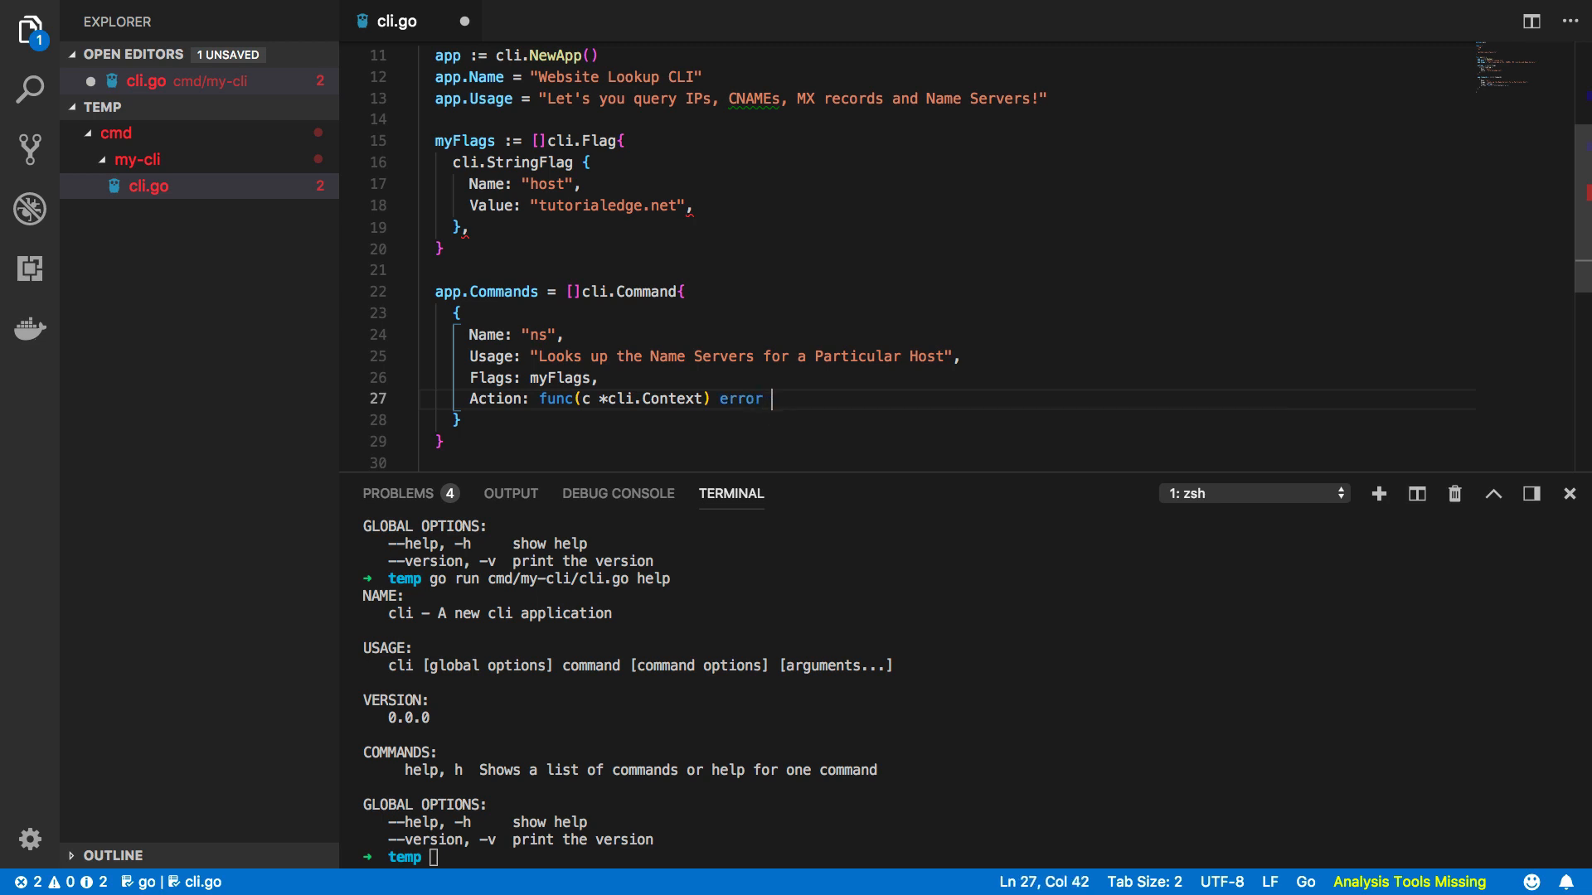
type("{")
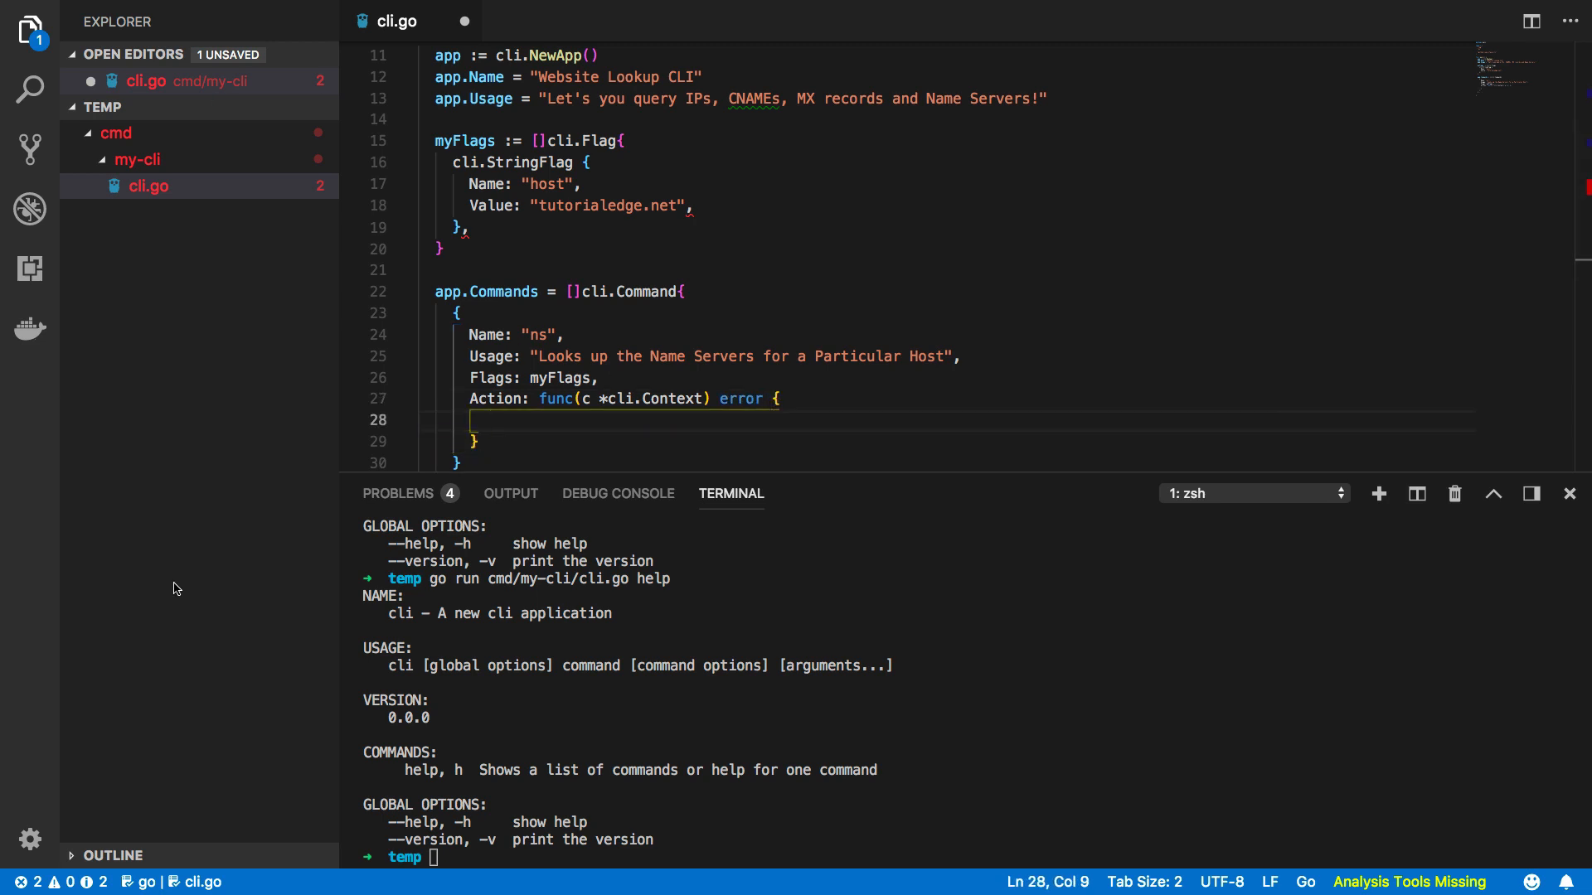
Call net.LookupNS(c.String("host")) into ns, err and return err if it fails.
type("ns")
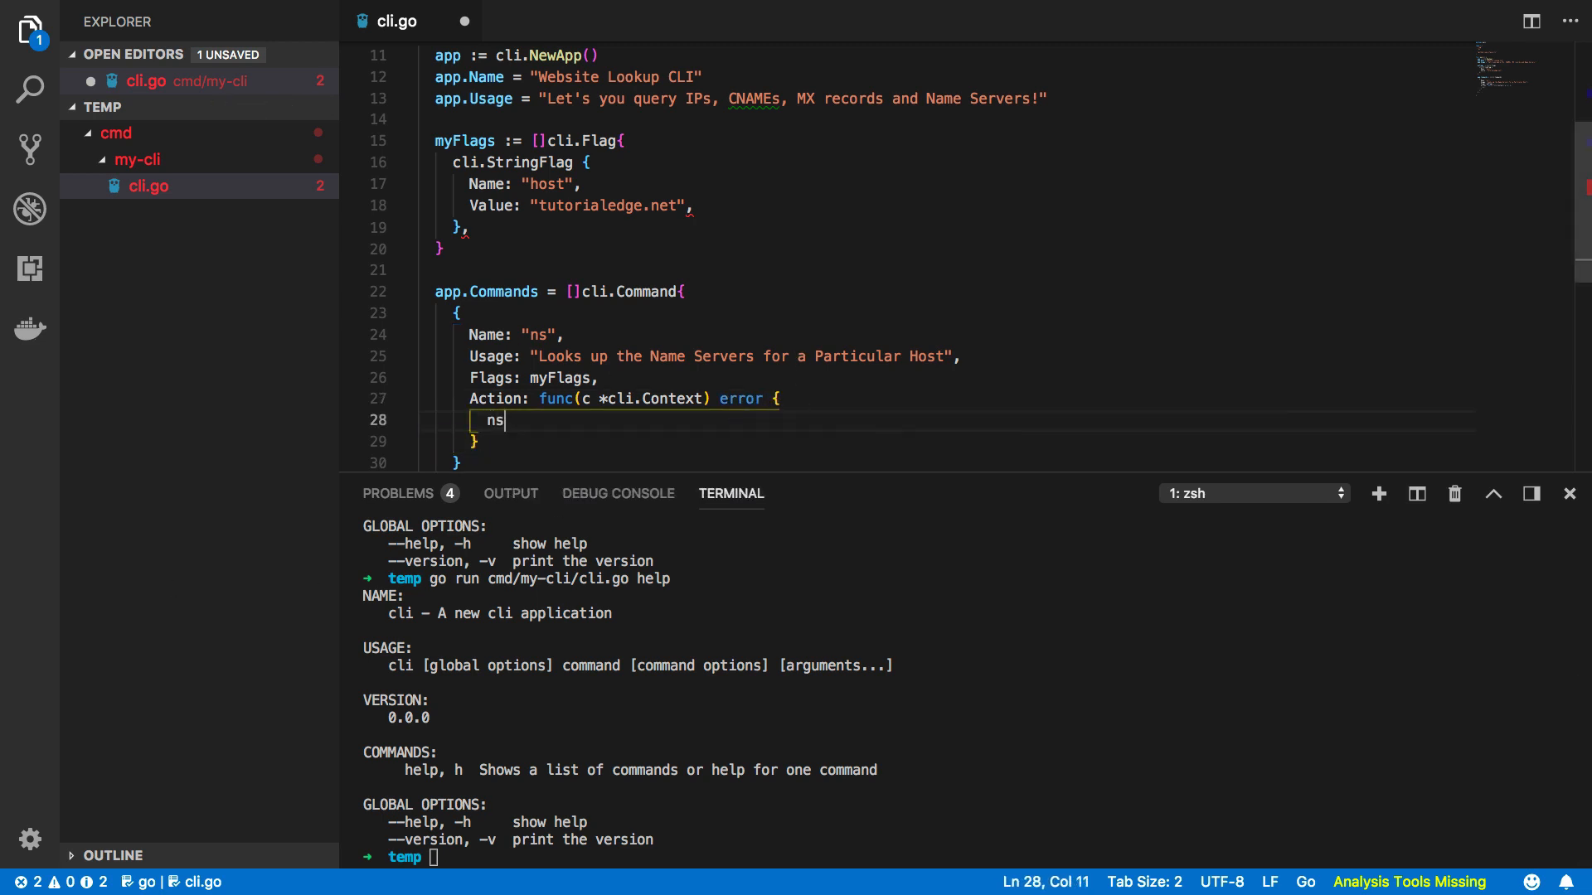
type(", err :=")
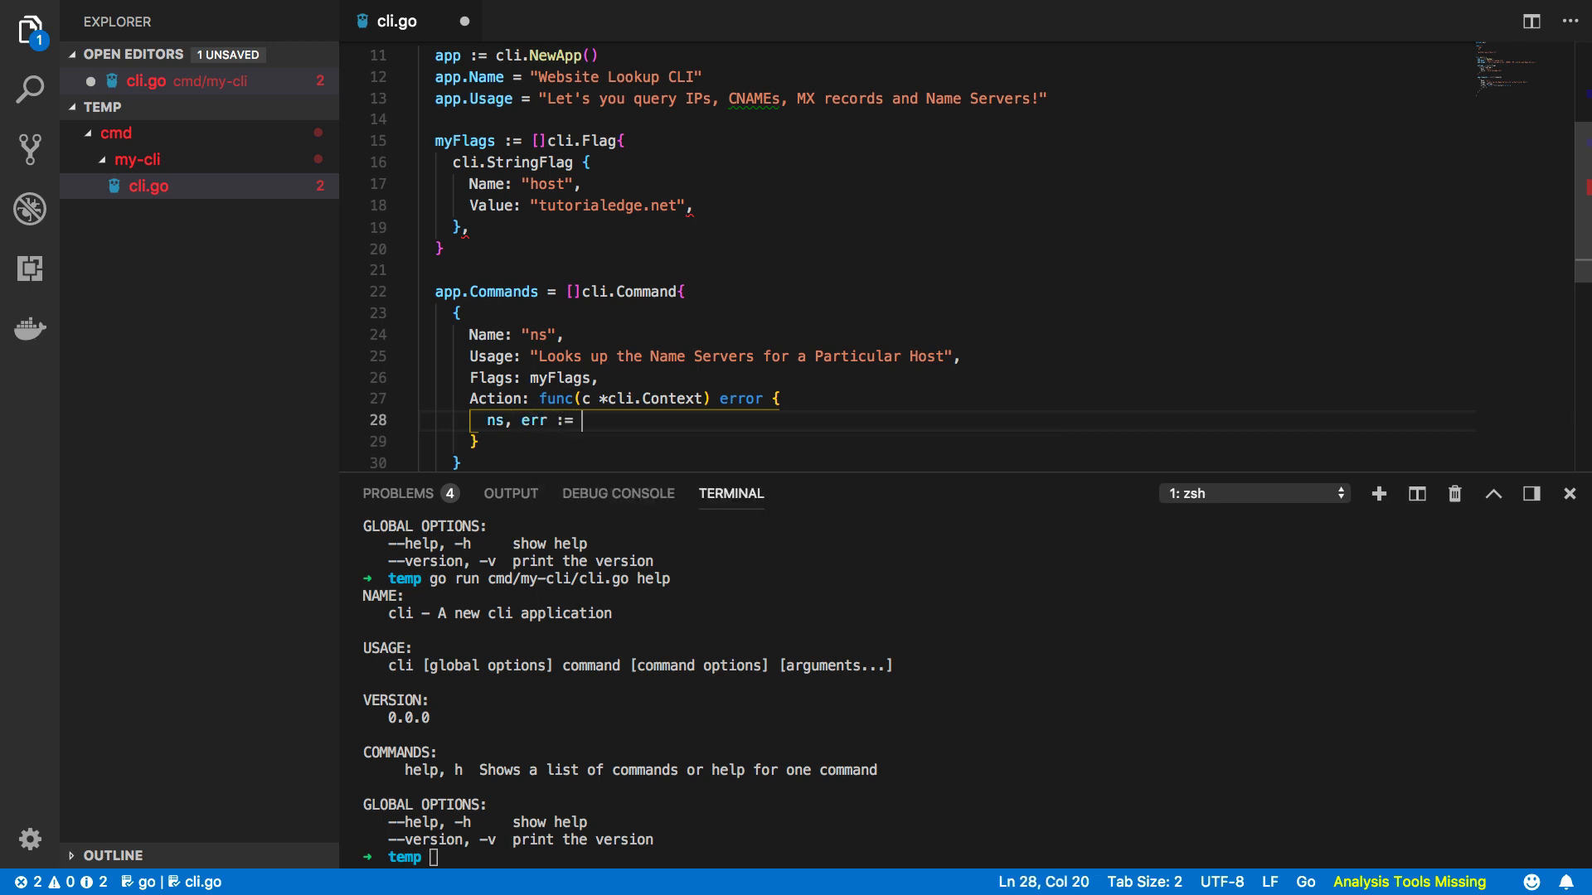
type("net.")
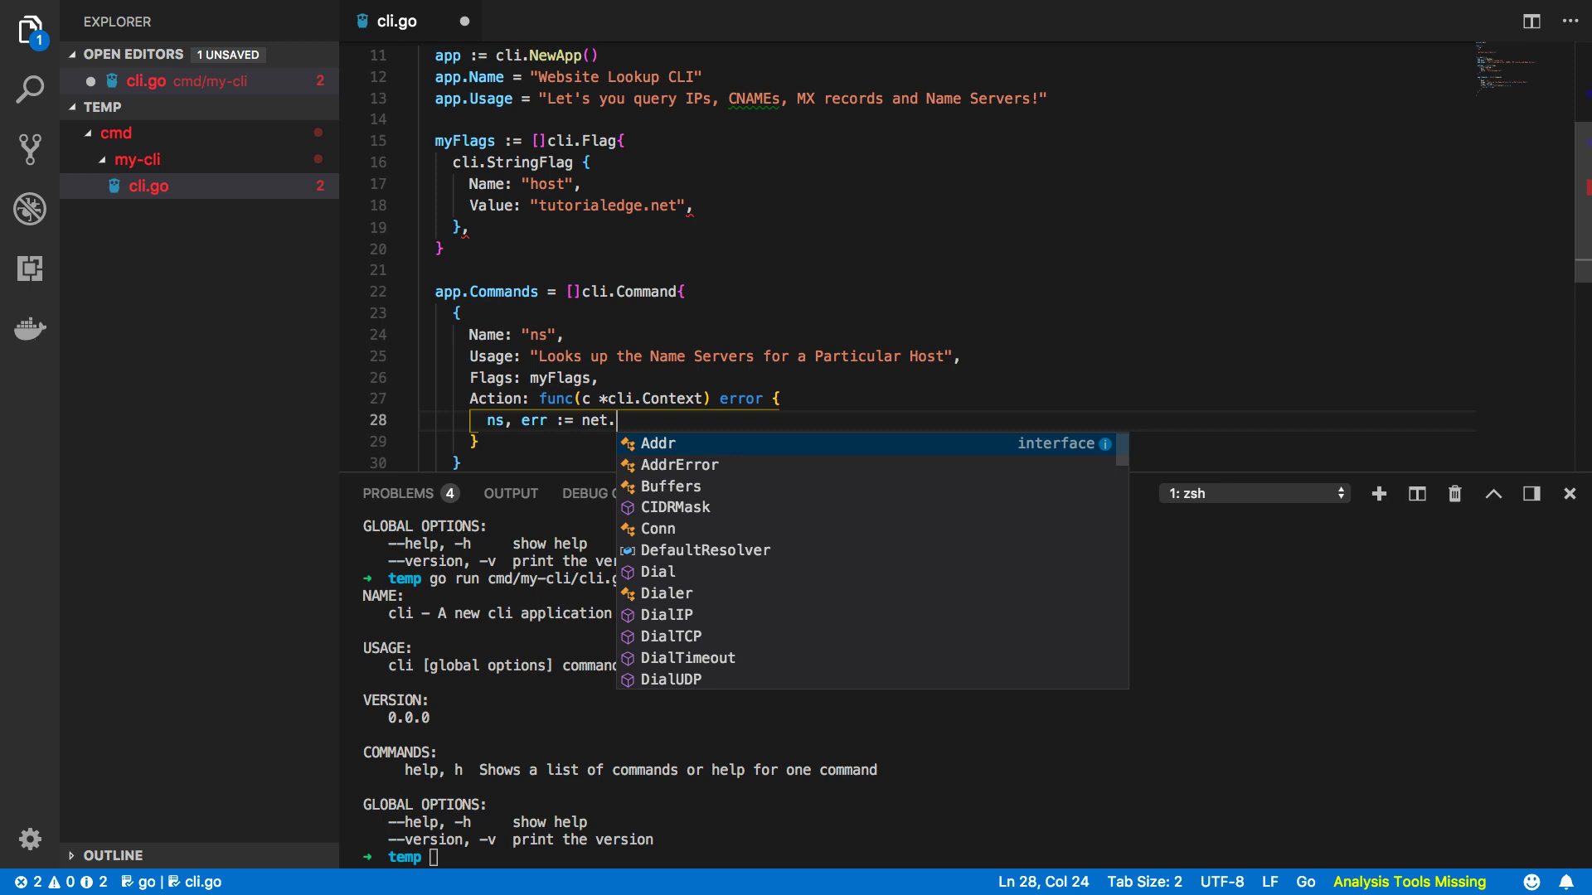
type("LookupNS(")
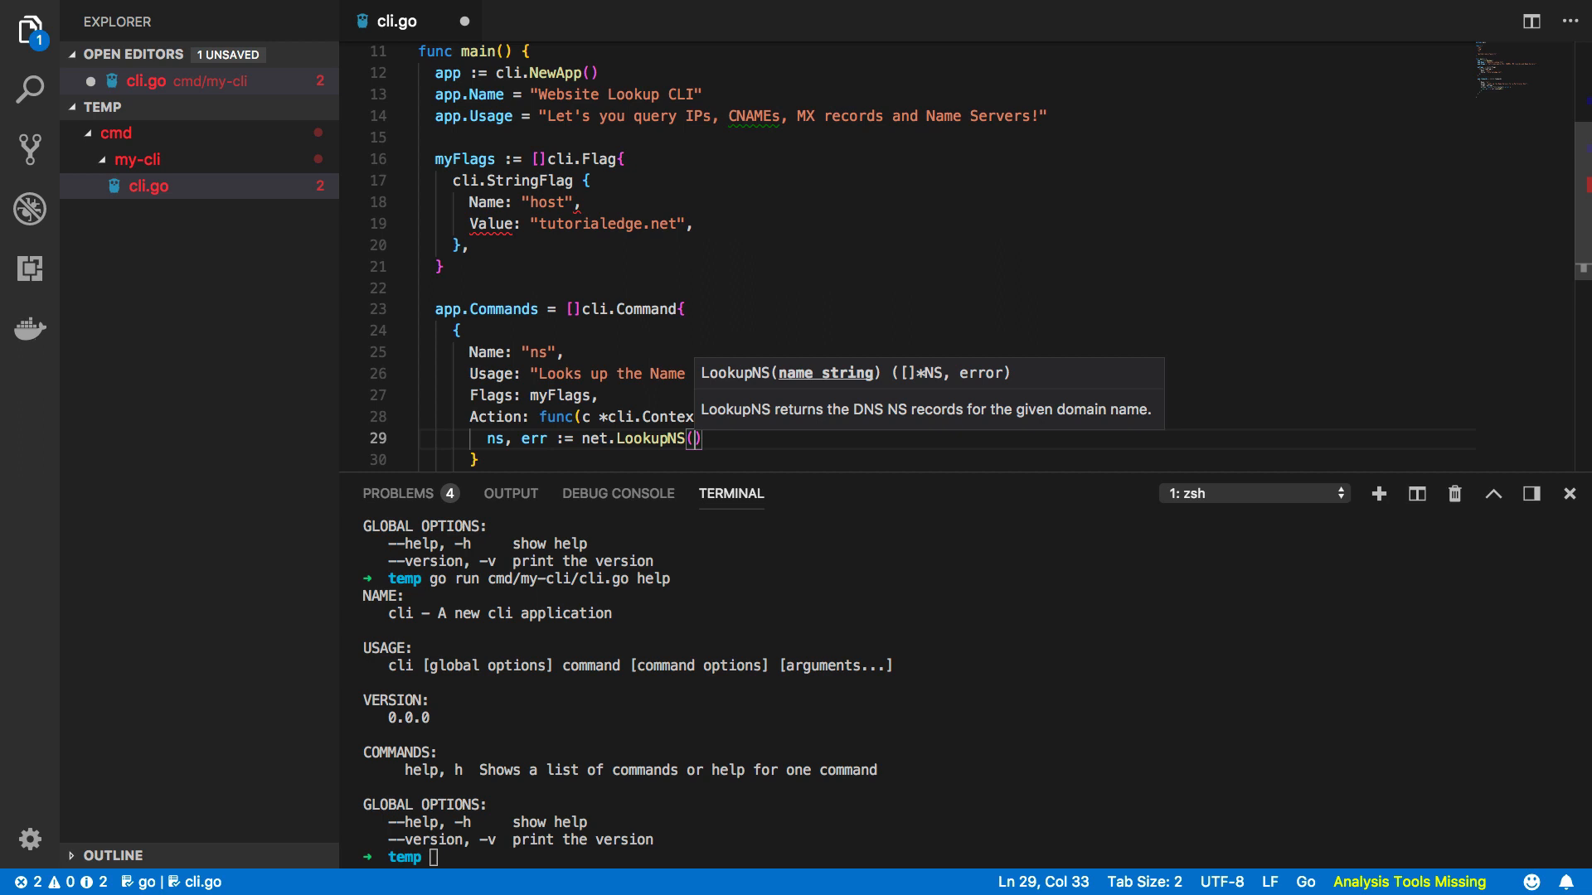
type("c.String(")
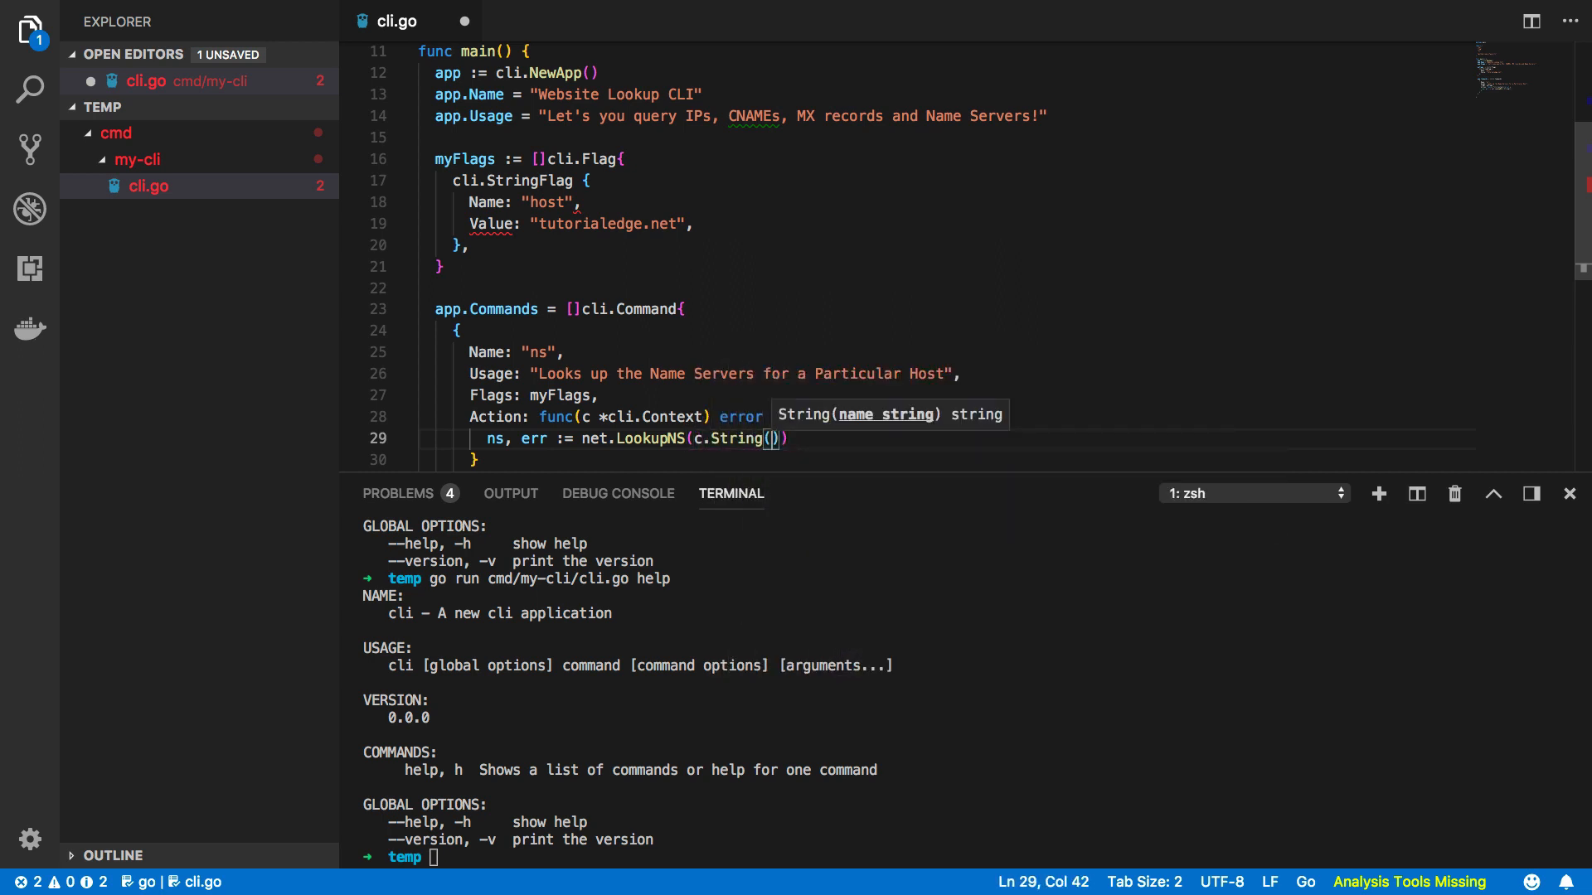
type("\"host\"")
type("if")
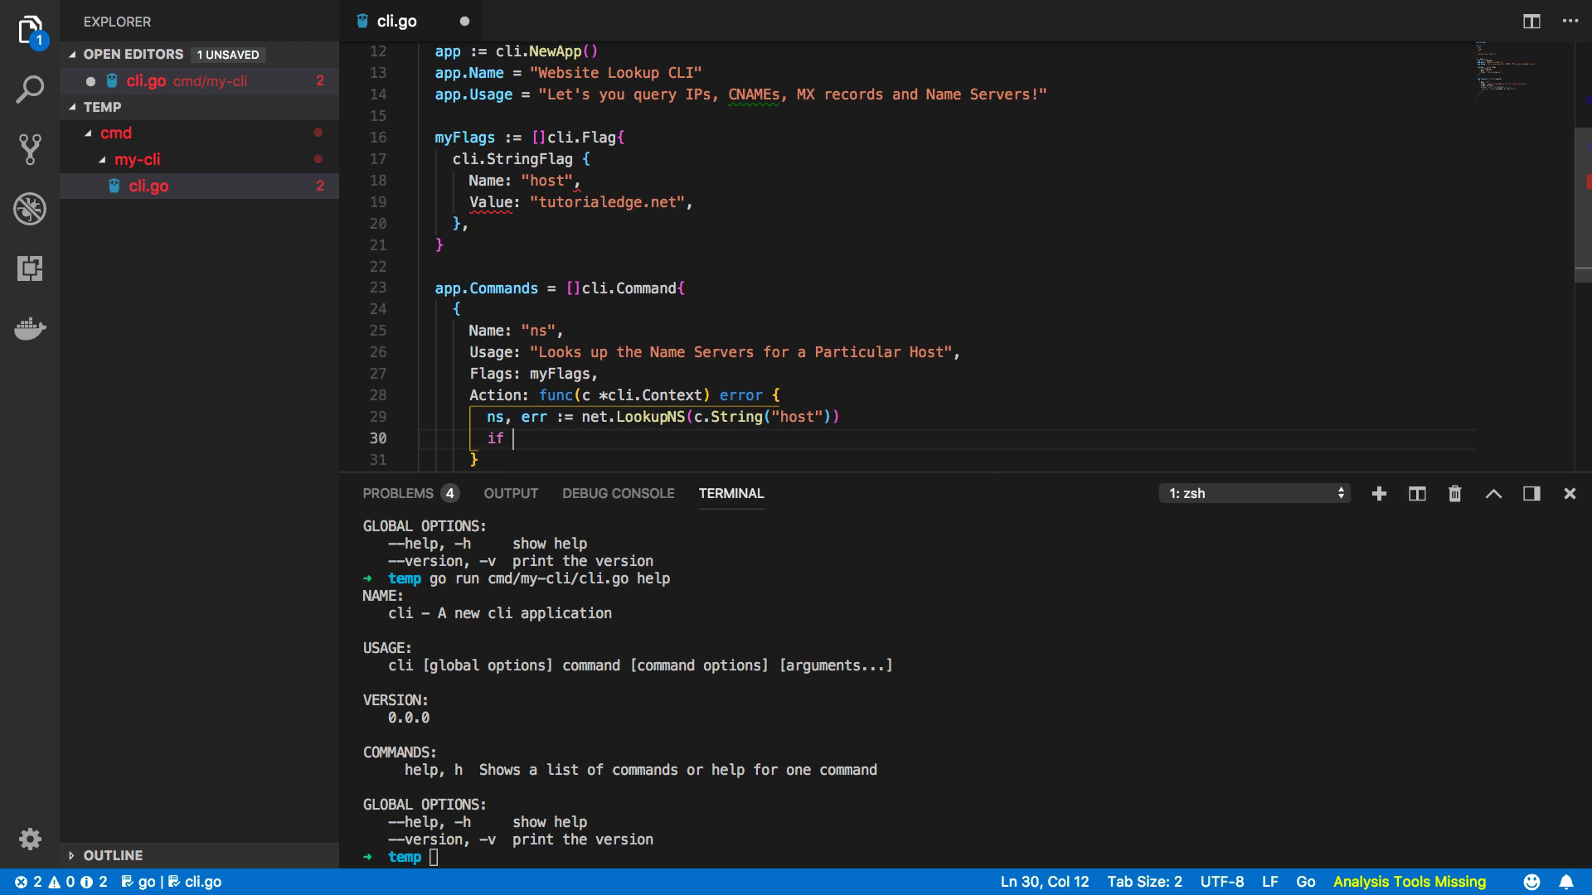
type("err != n")
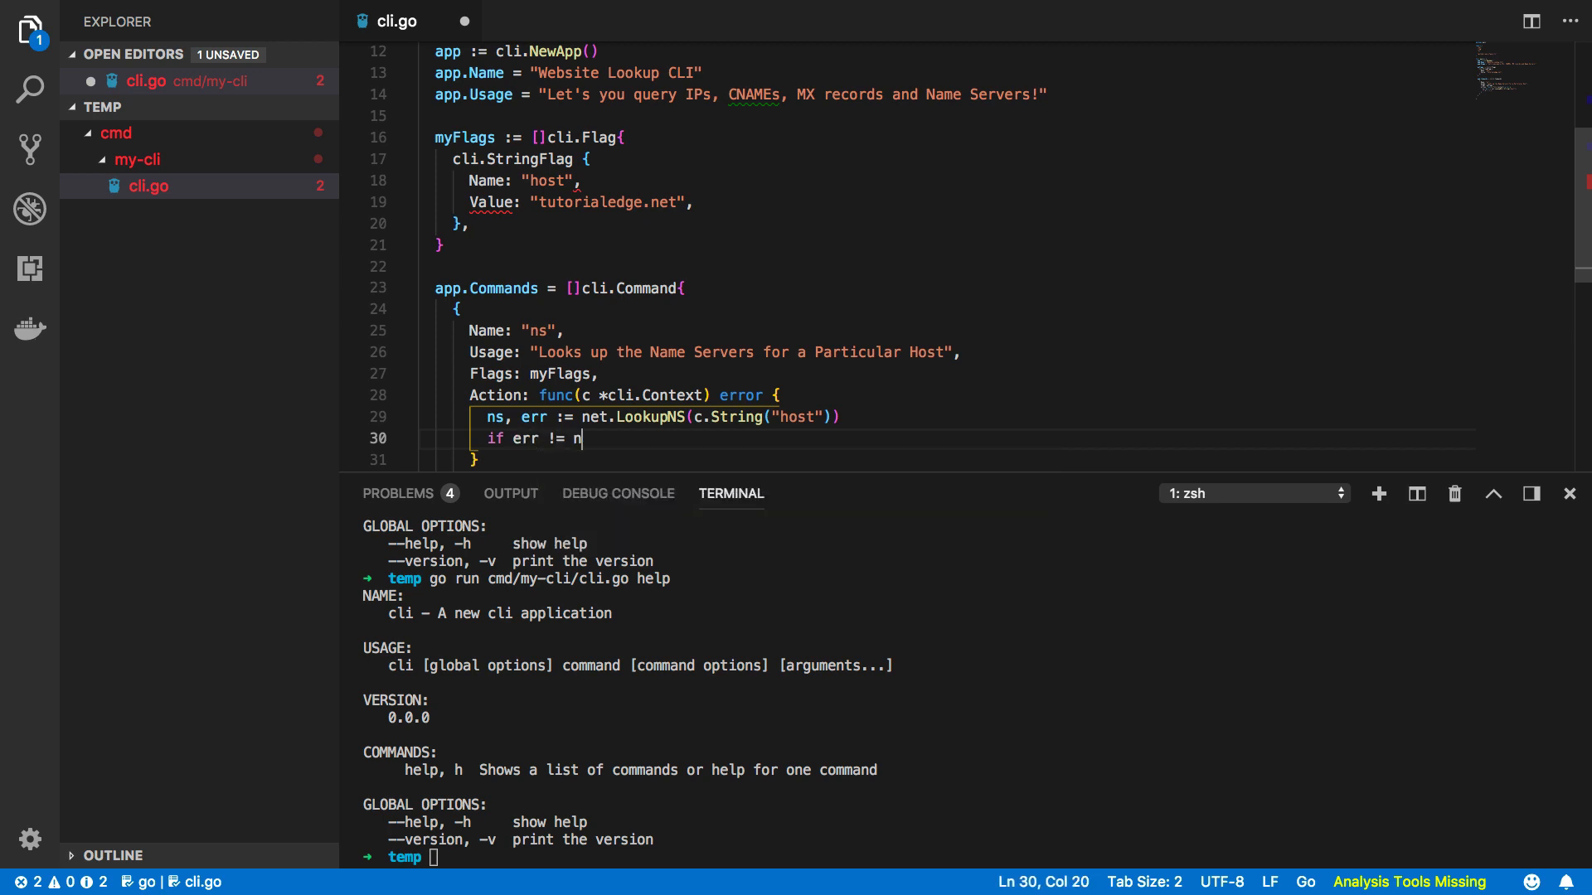
type("il {")
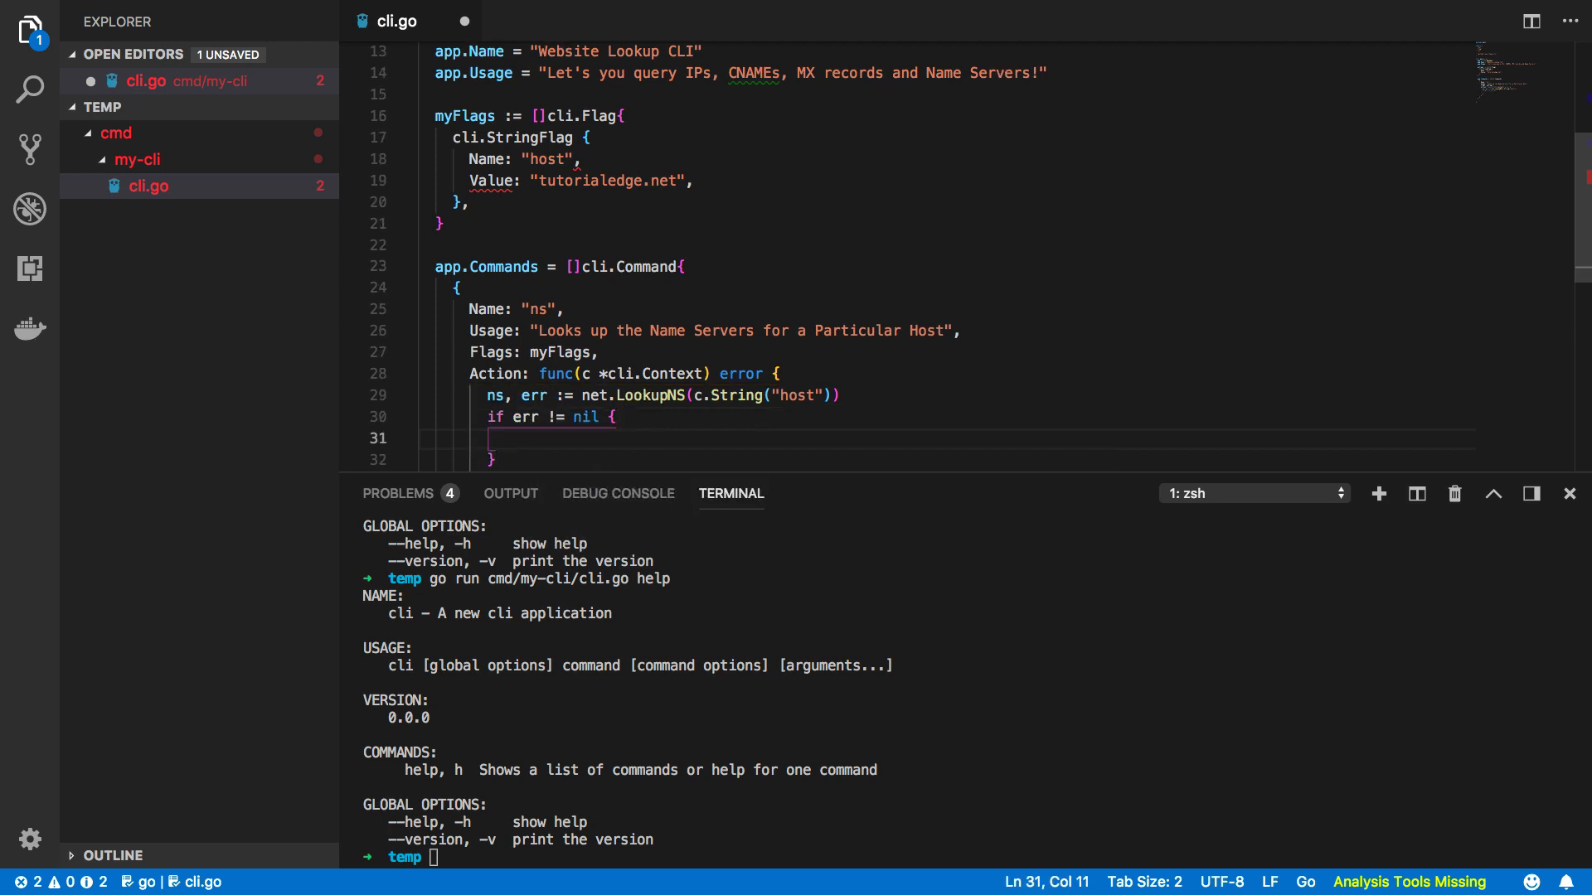
type("return err")
type("for")
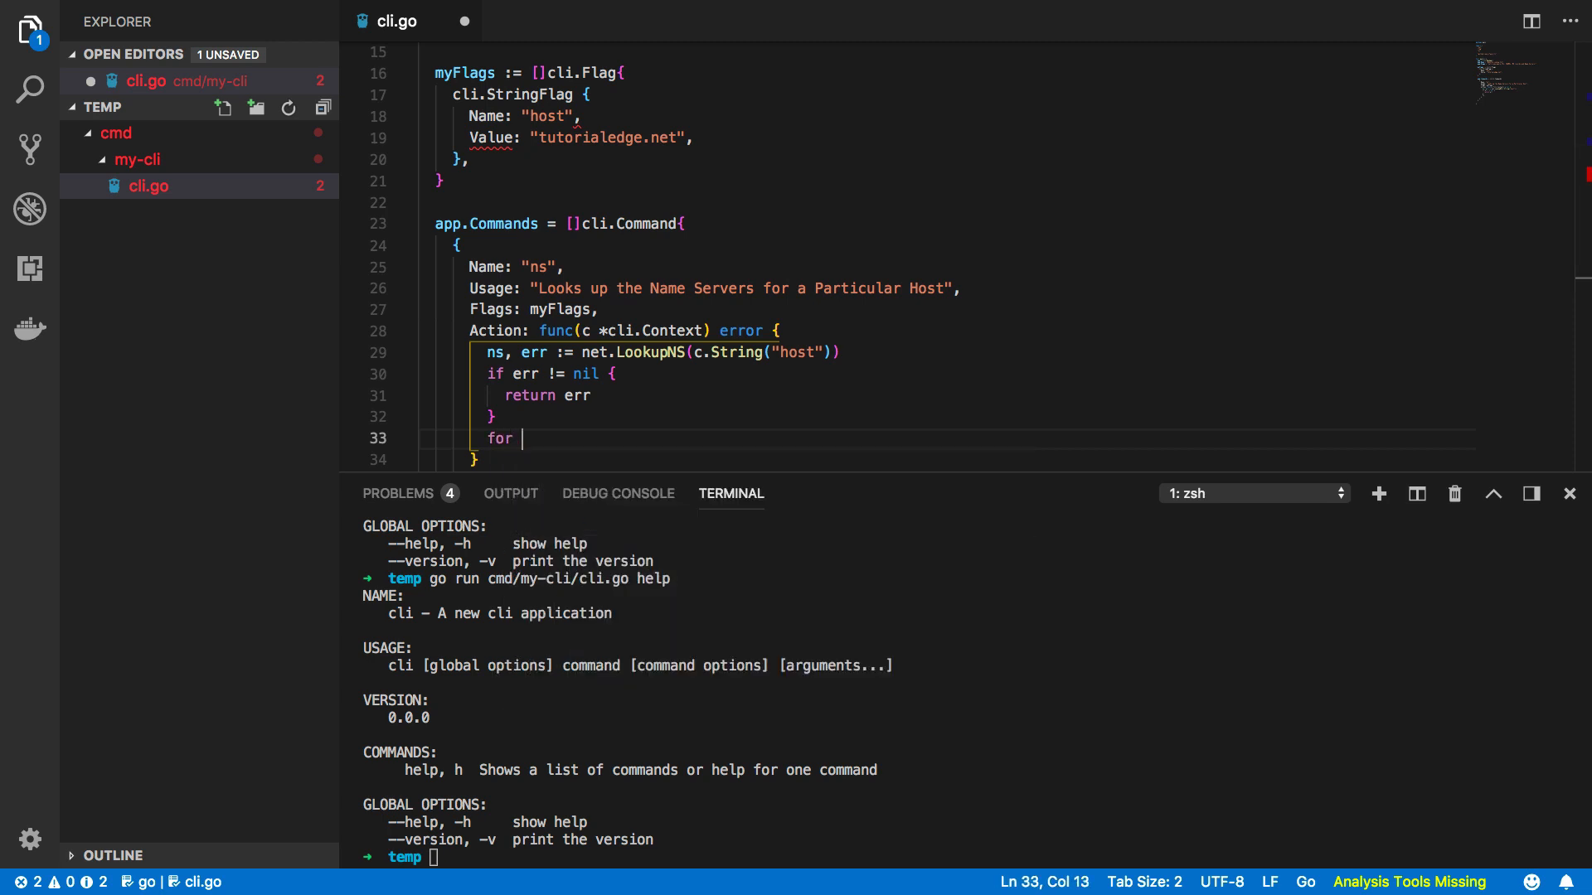
Loop over ns printing each ns[i].Host with fmt.Println, then return nil.
type("i :=")
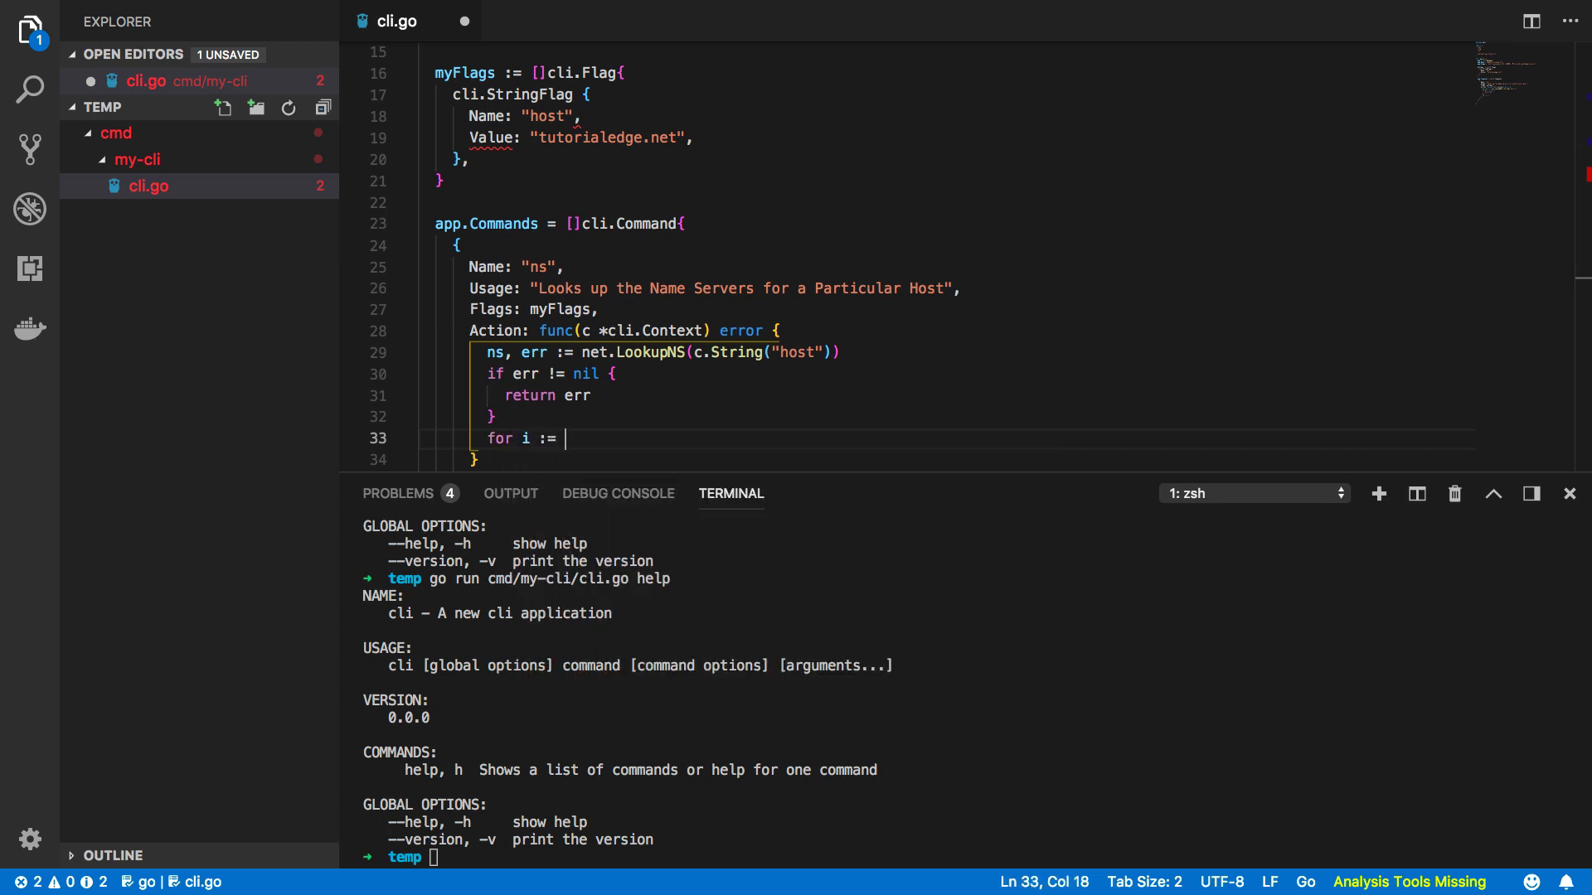
type("0l i")
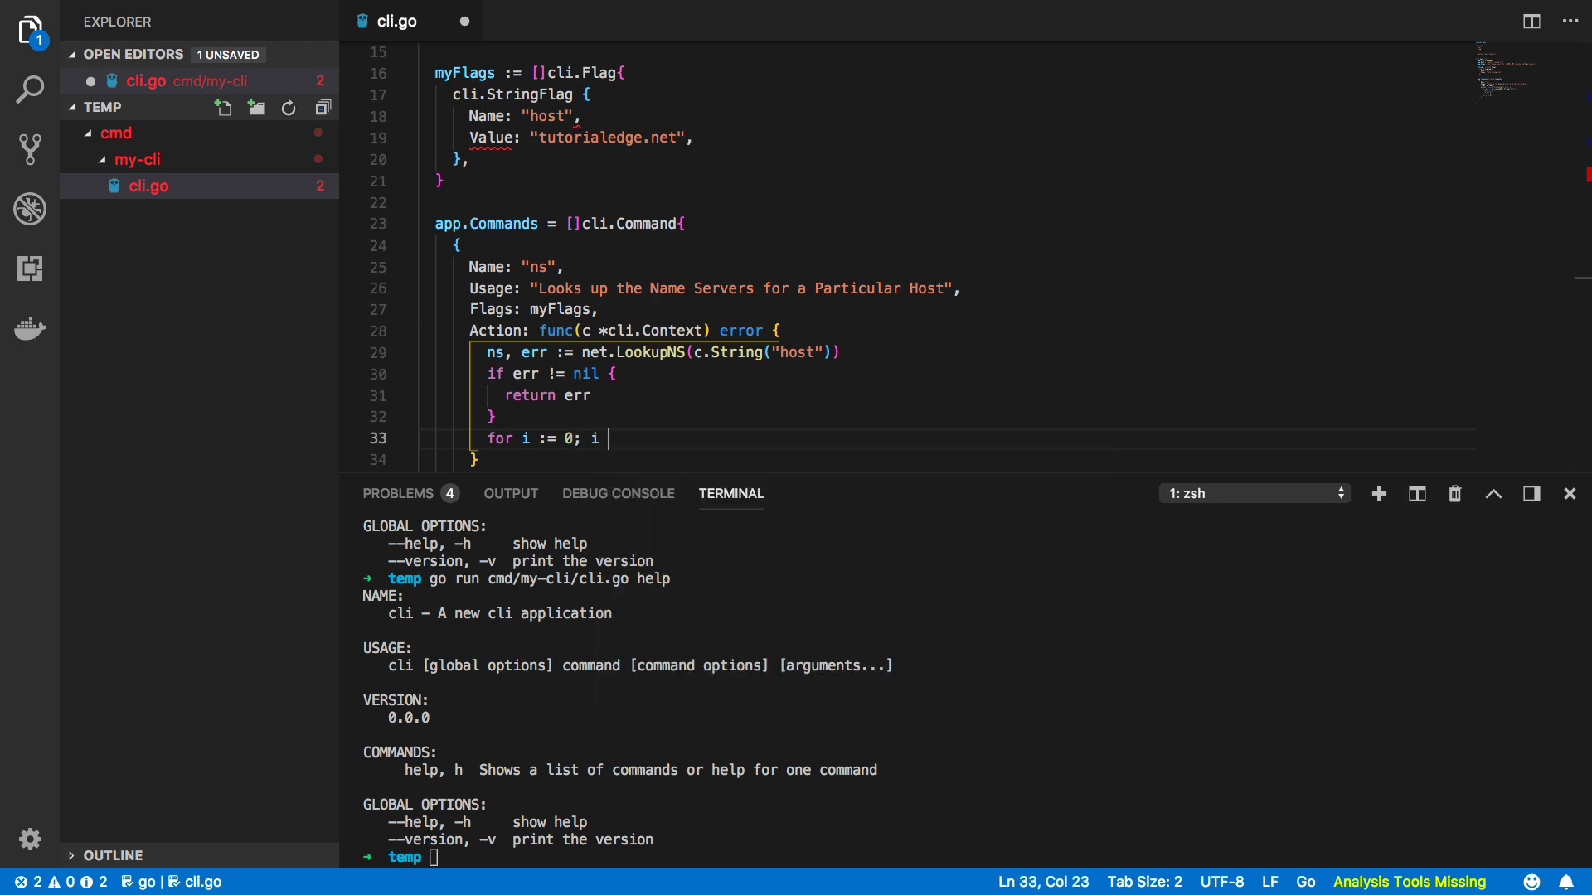
type("< len(ns); i++ {")
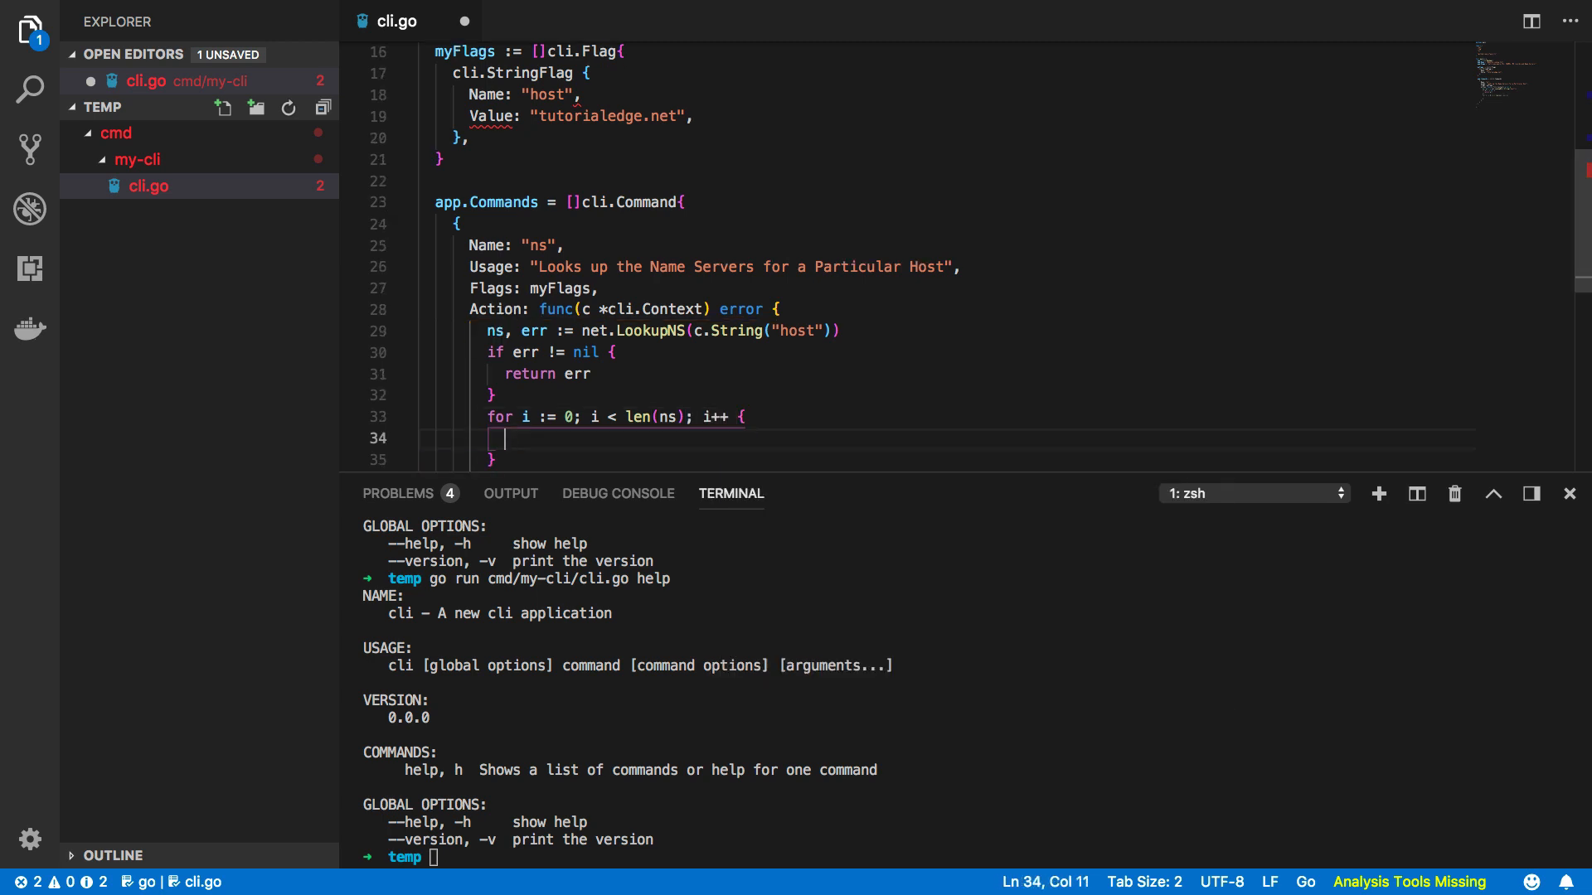
type("fmt.Println(ns")
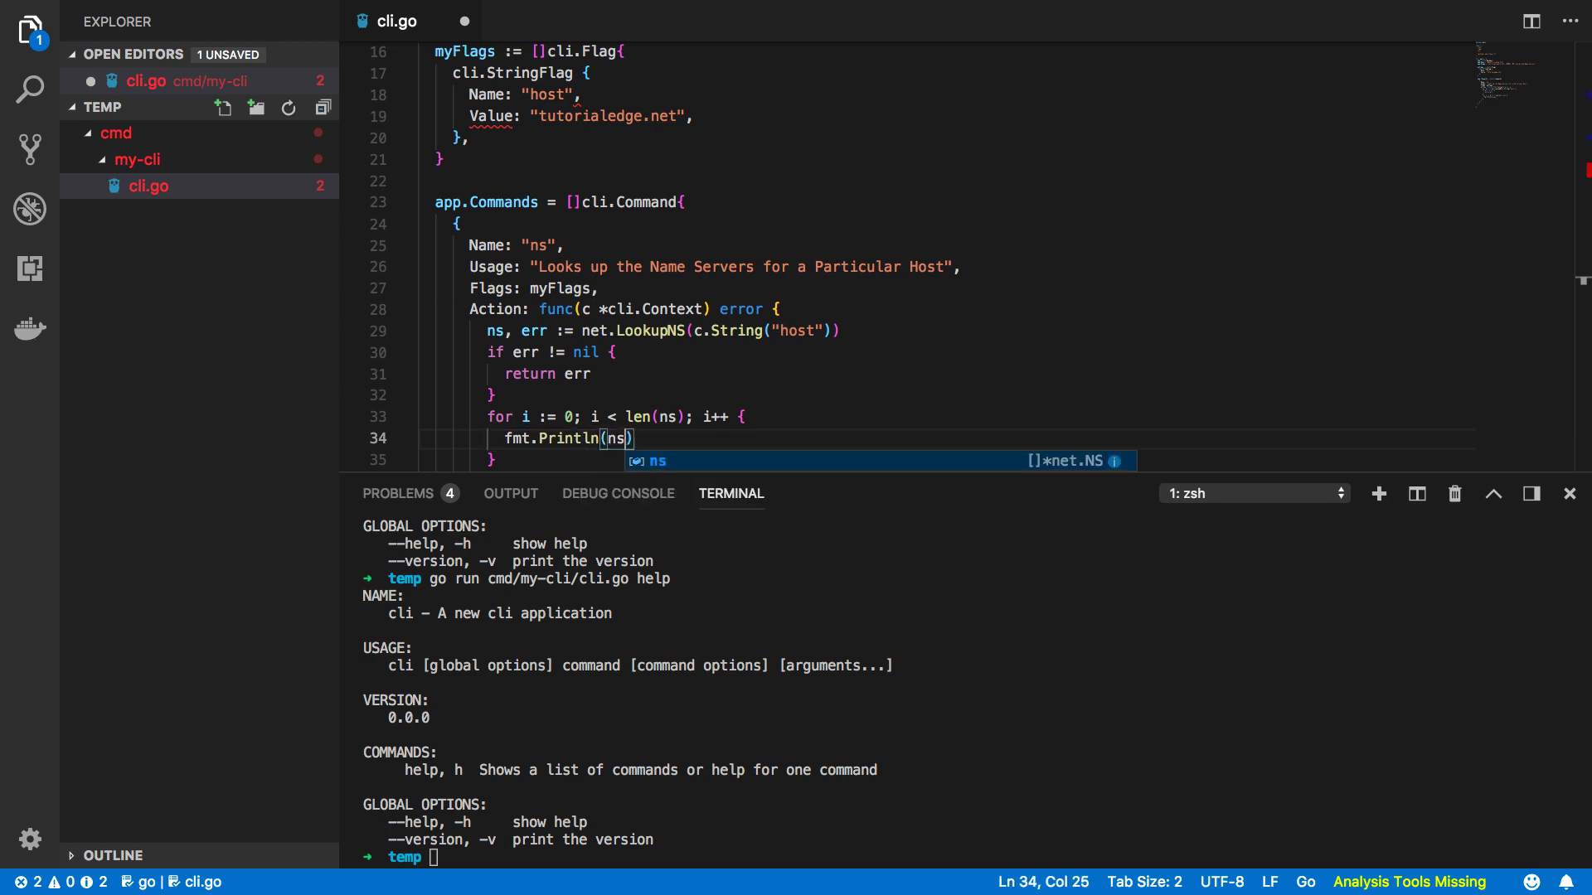
type("[i].Host")
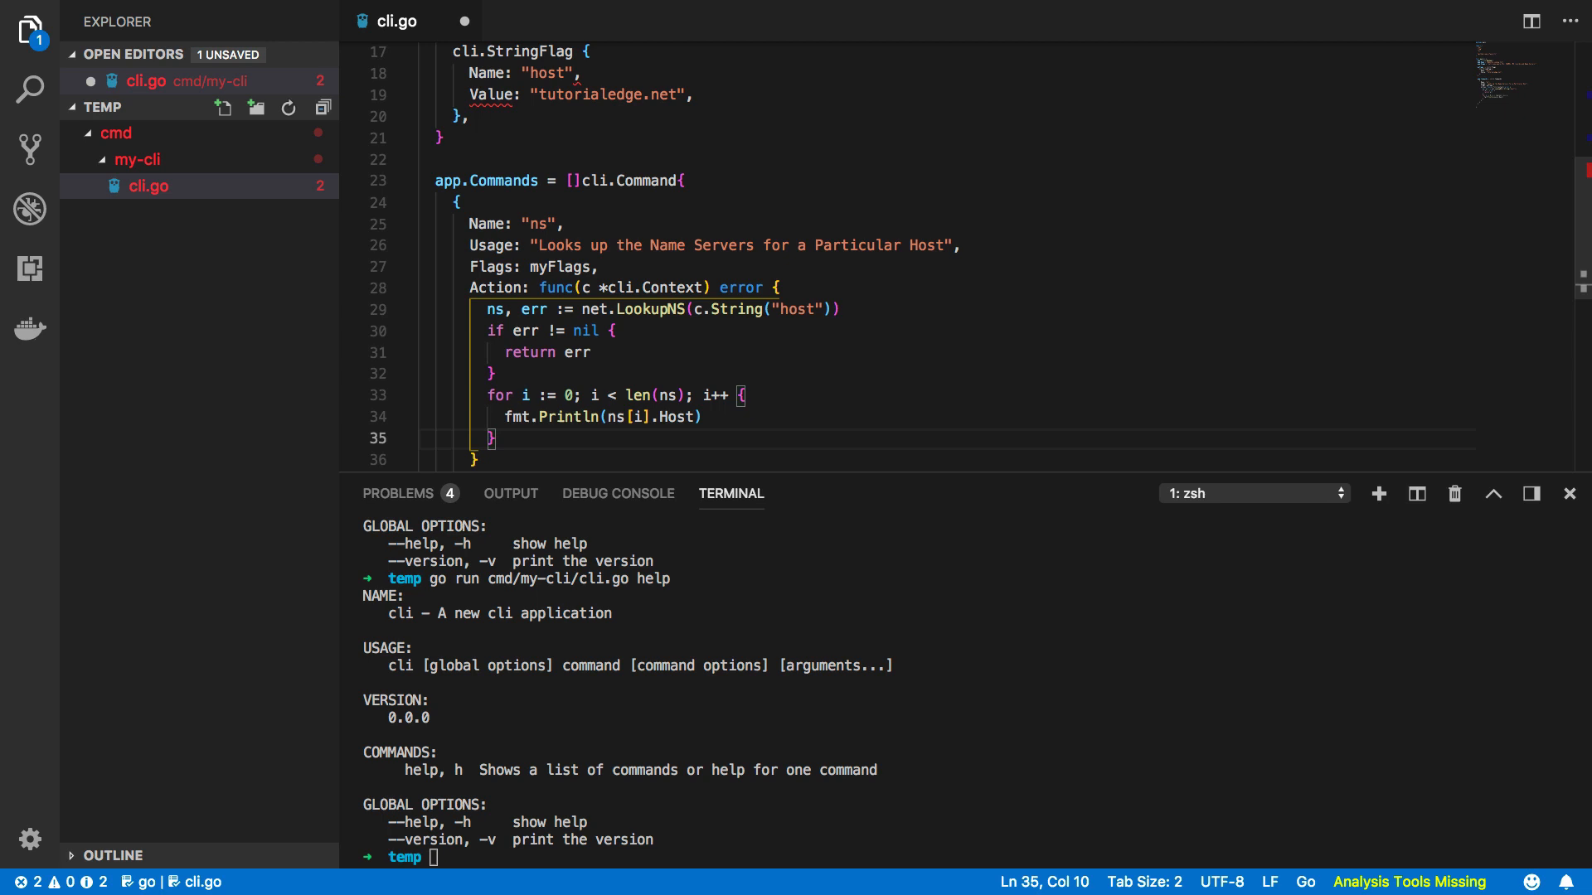
type("return nil")
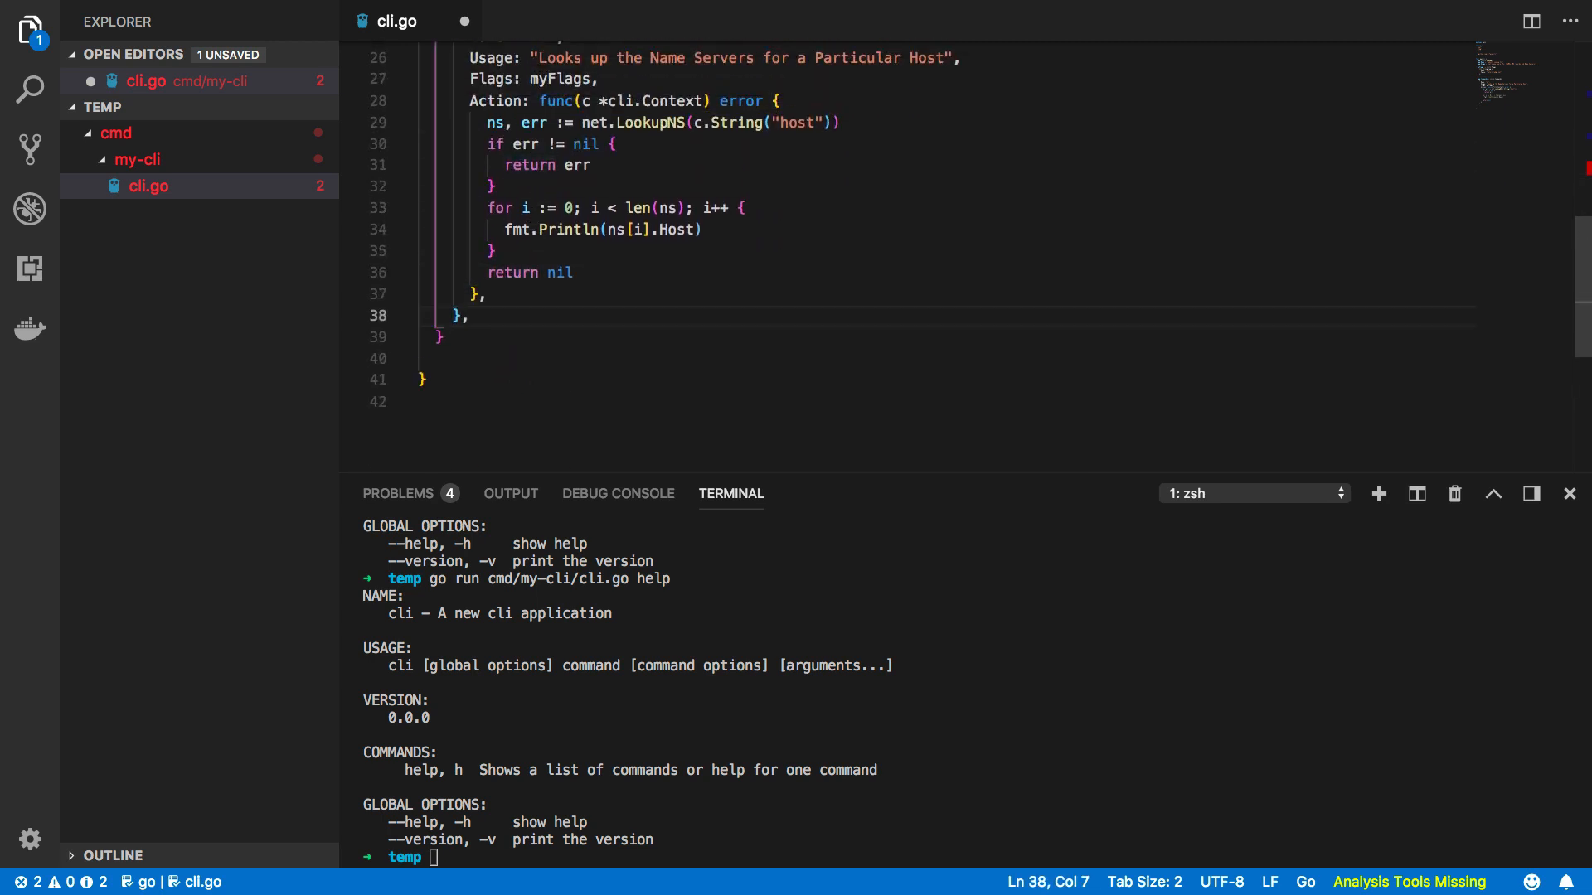
Below the commands list, add err := app.Run(os.Args) with an if err != nil log.Fatal(err) check.
key("Enter")
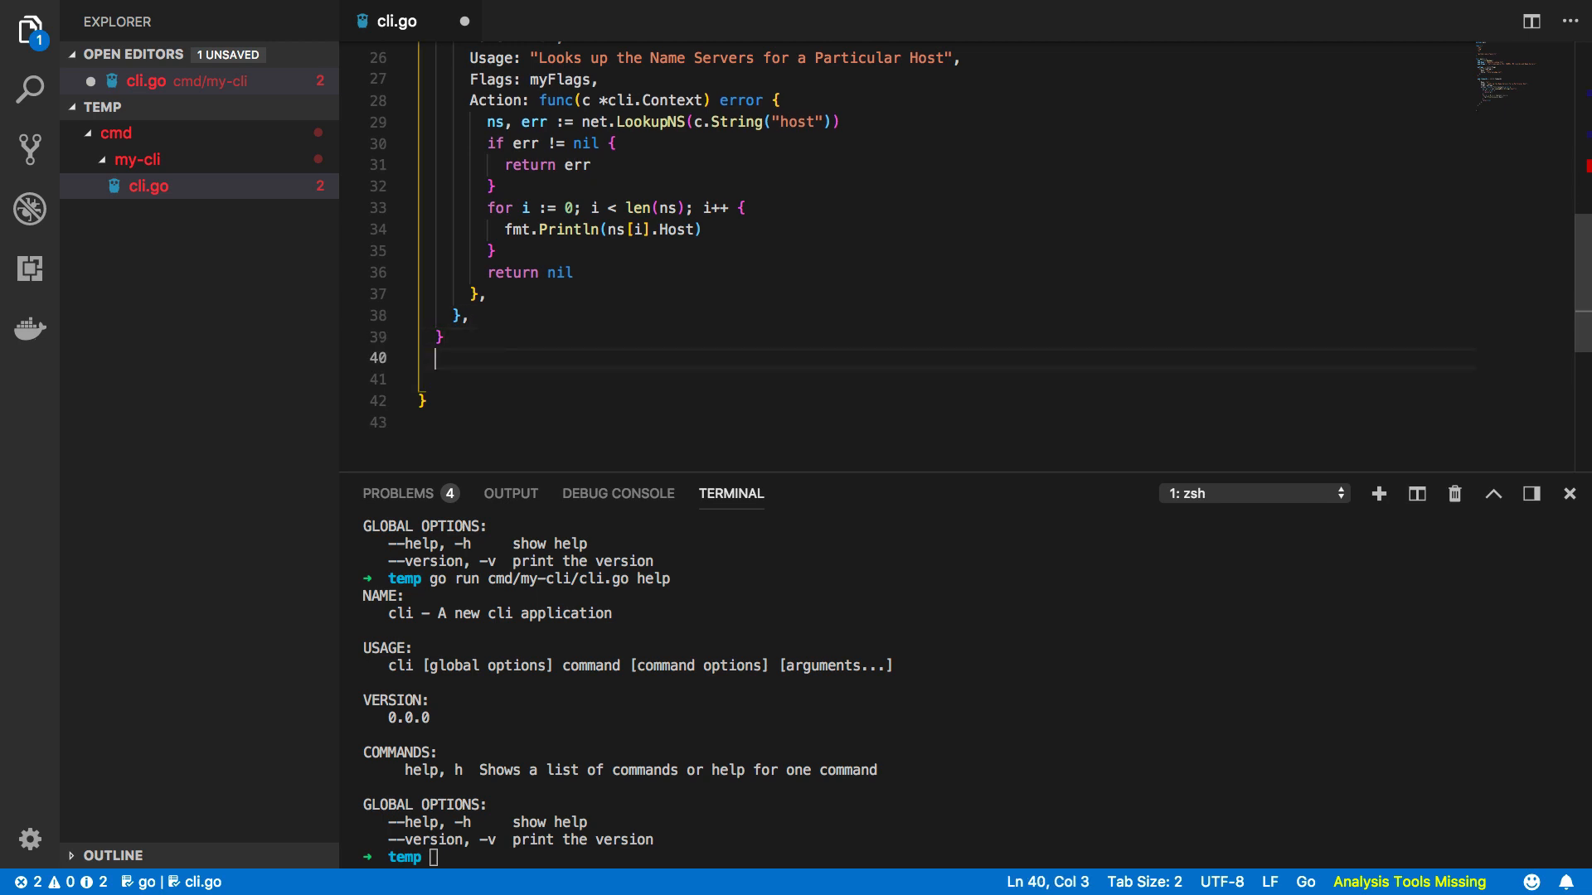
key("enter")
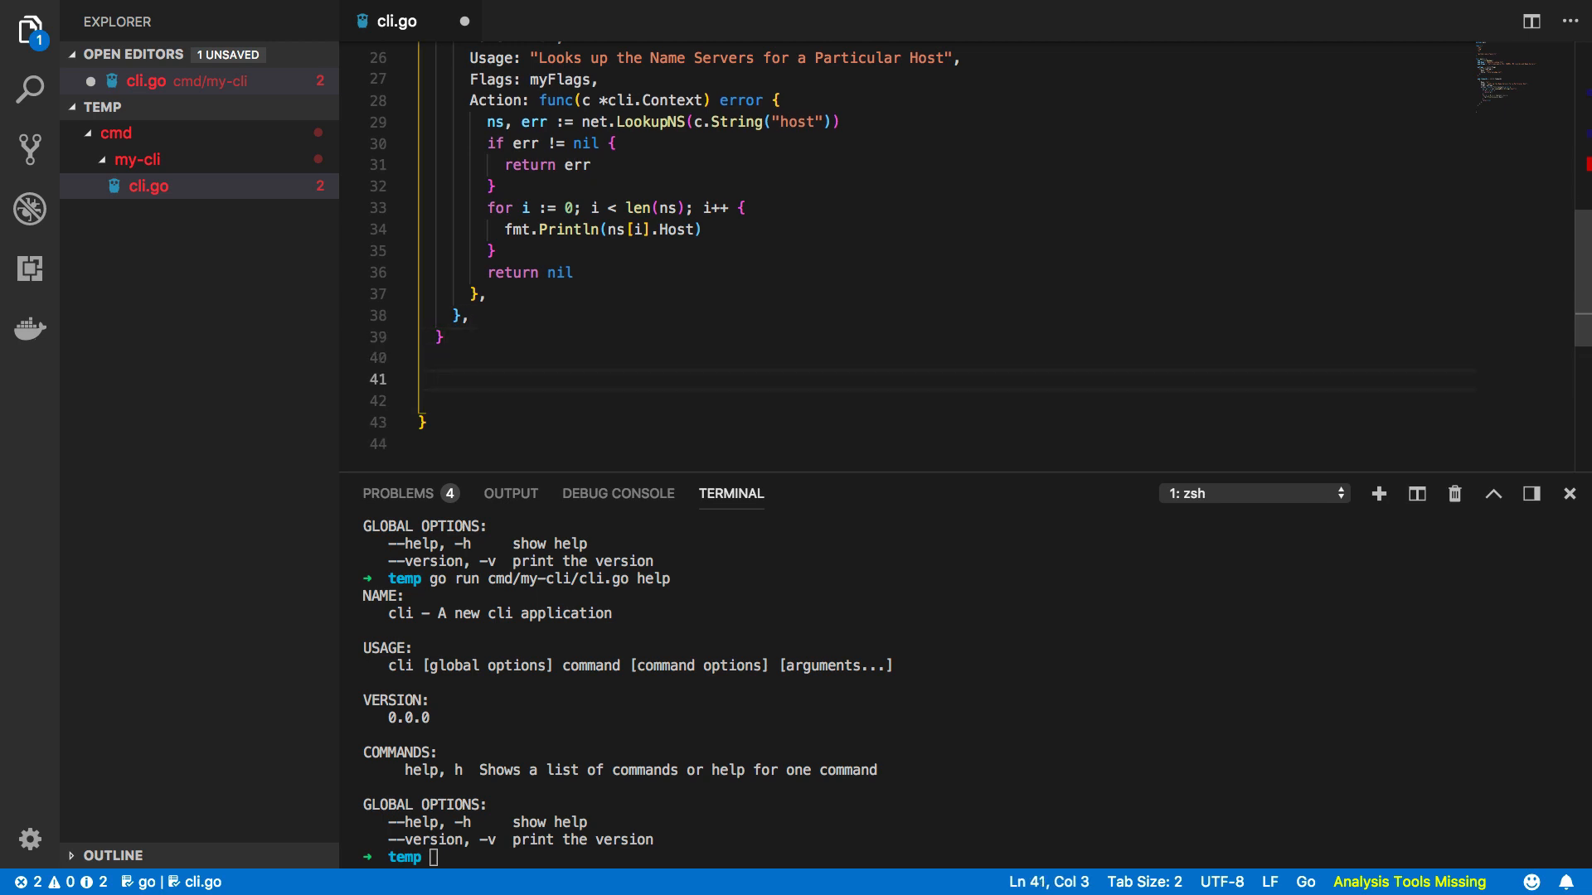
type("err :=")
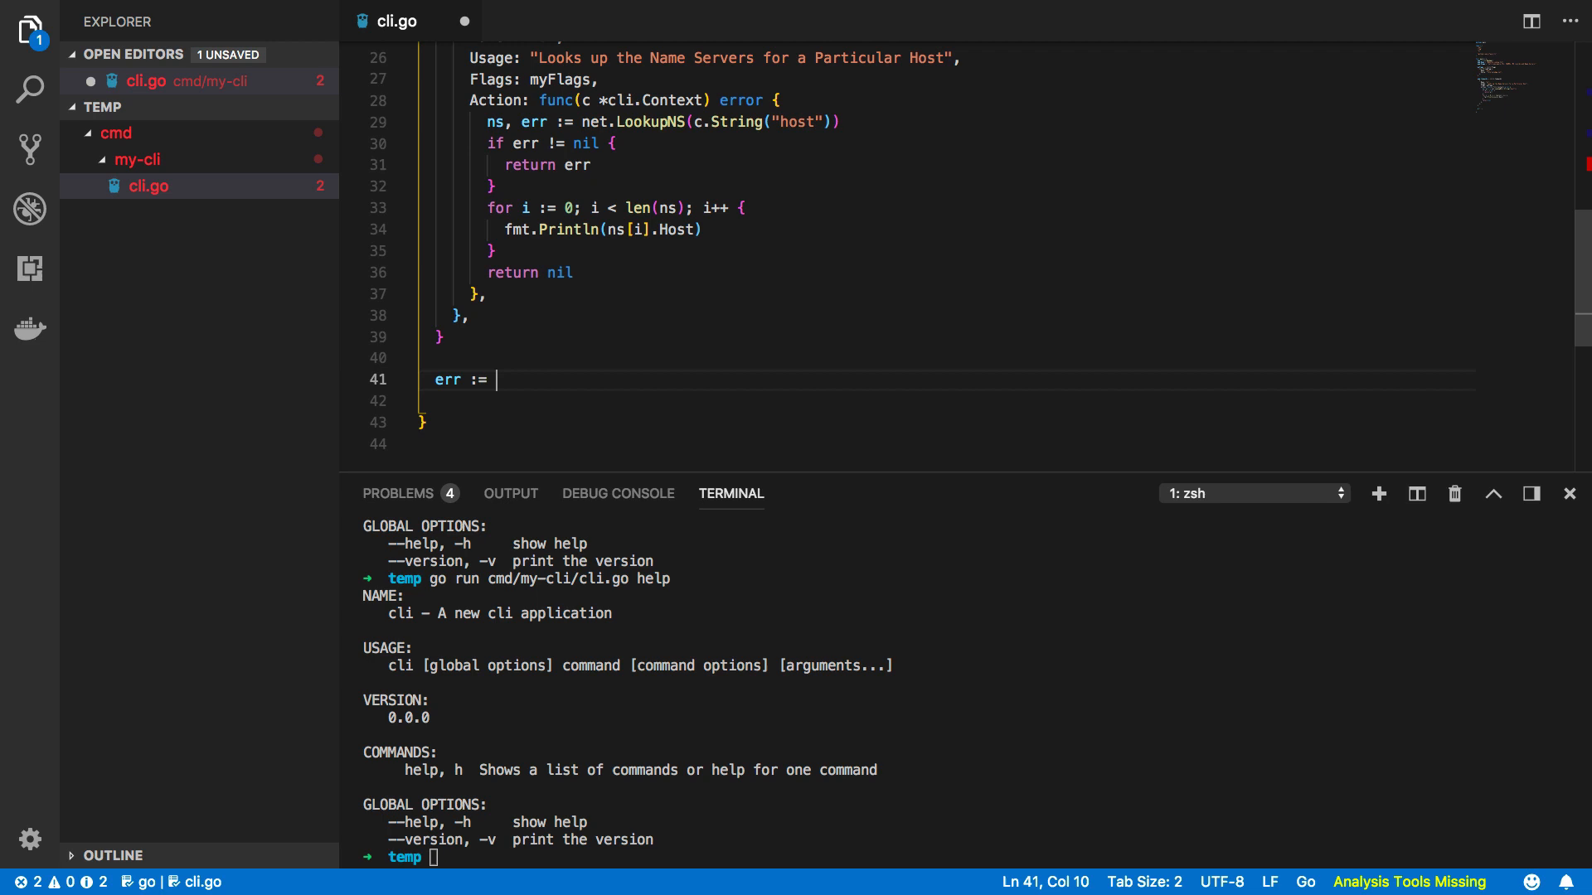
type("app.Run()")
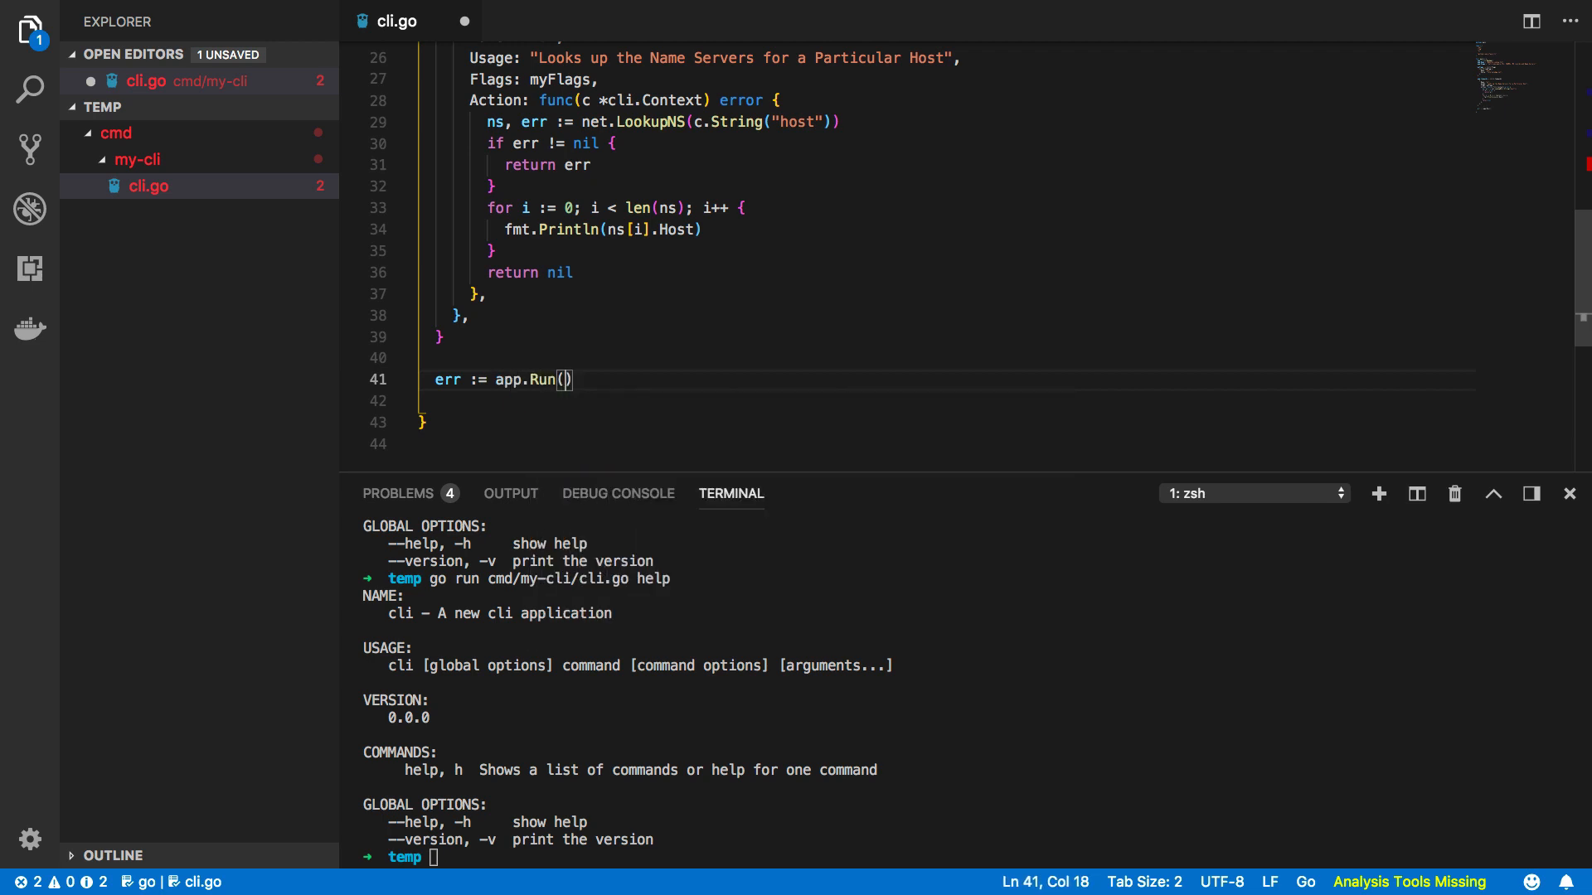
type("os.Args")
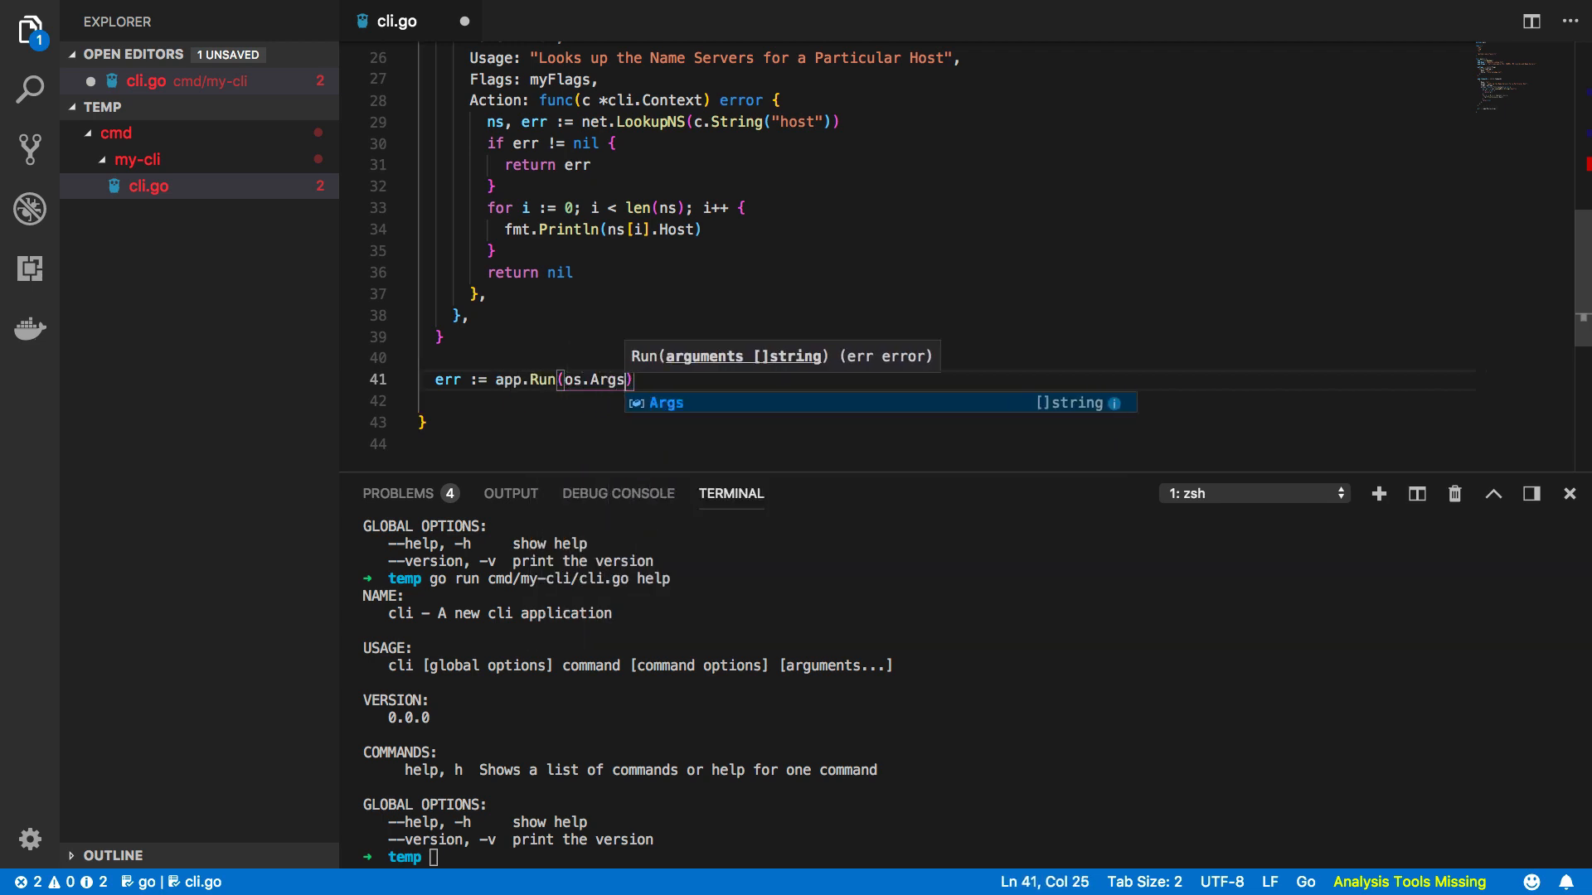
type("if")
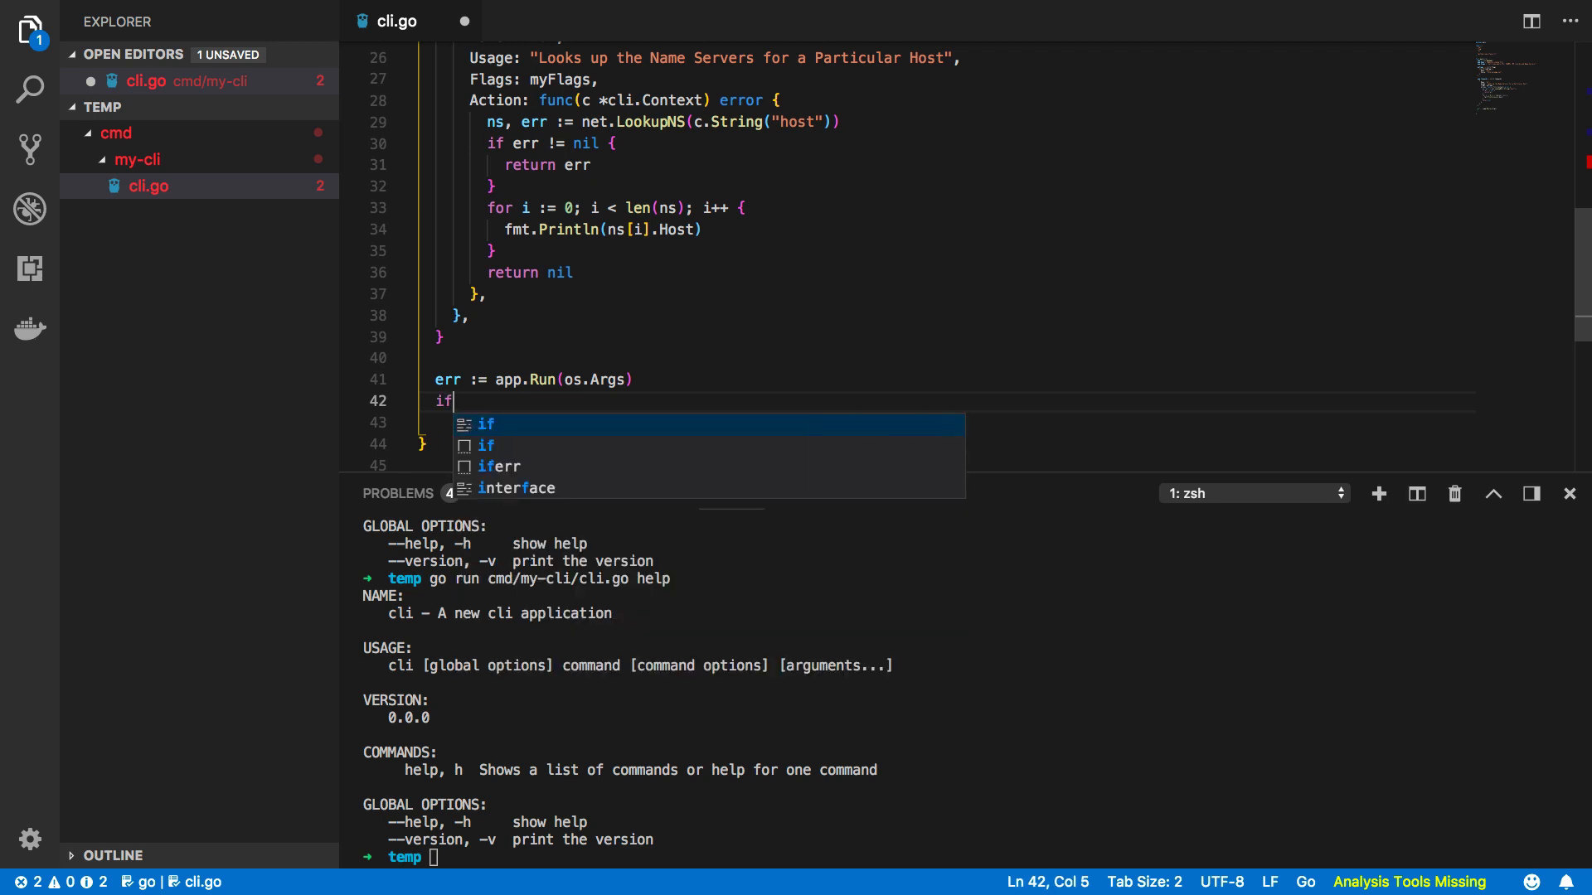
type("err !=")
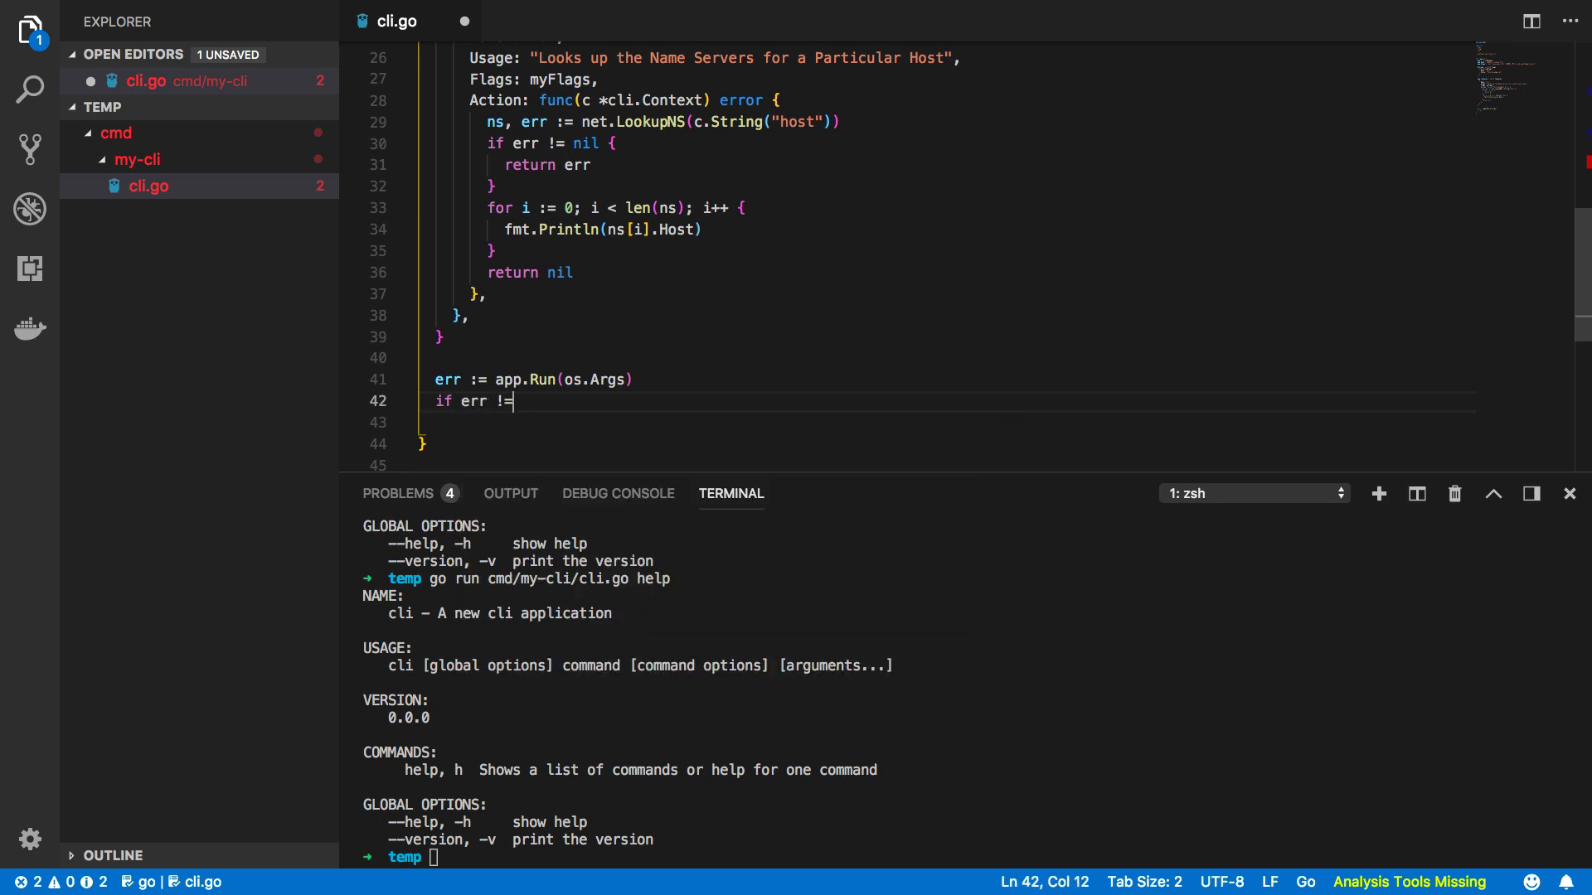
type("nil {")
type("log.Fatal(err)")
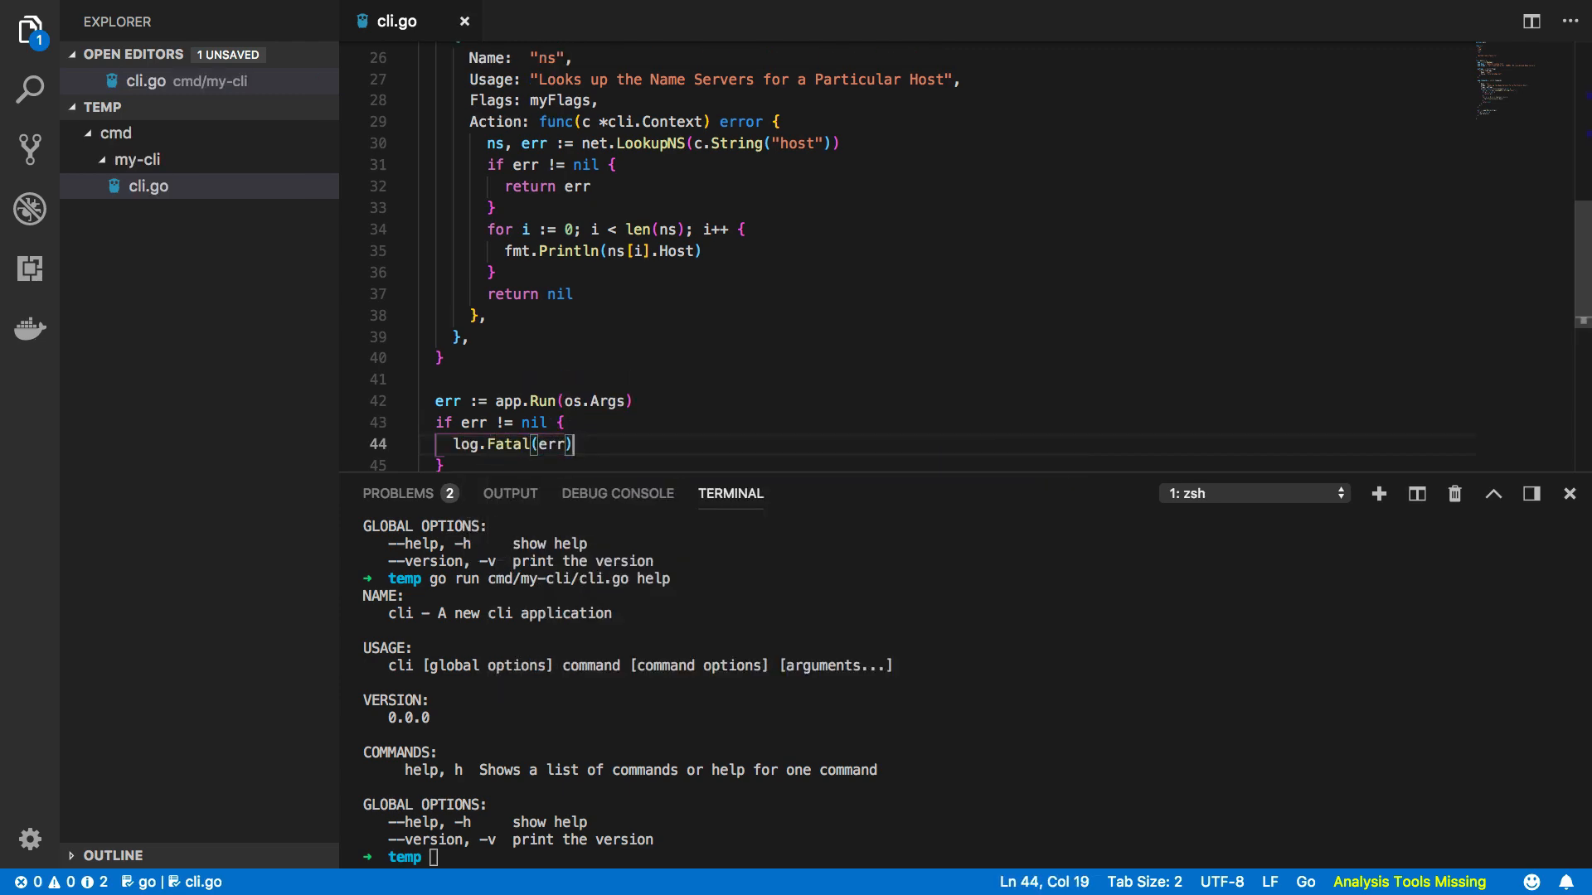
scroll("up", 3)
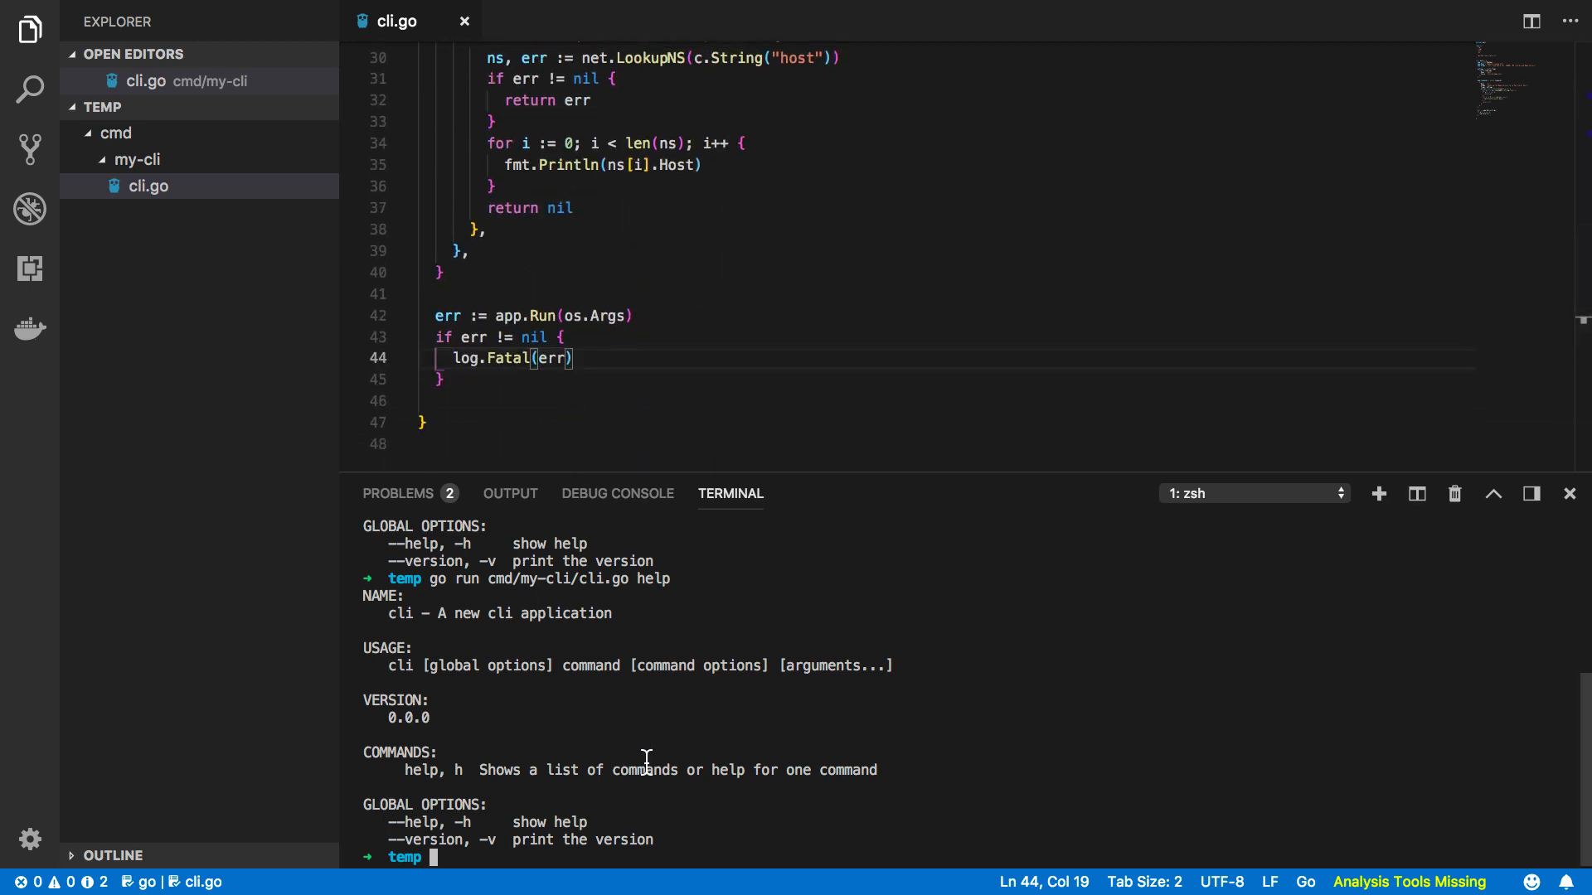
Run cli.go to see the ns command, then run ns --host tutorialedge.net.
type("go run cmd/my-cli/cli.go")
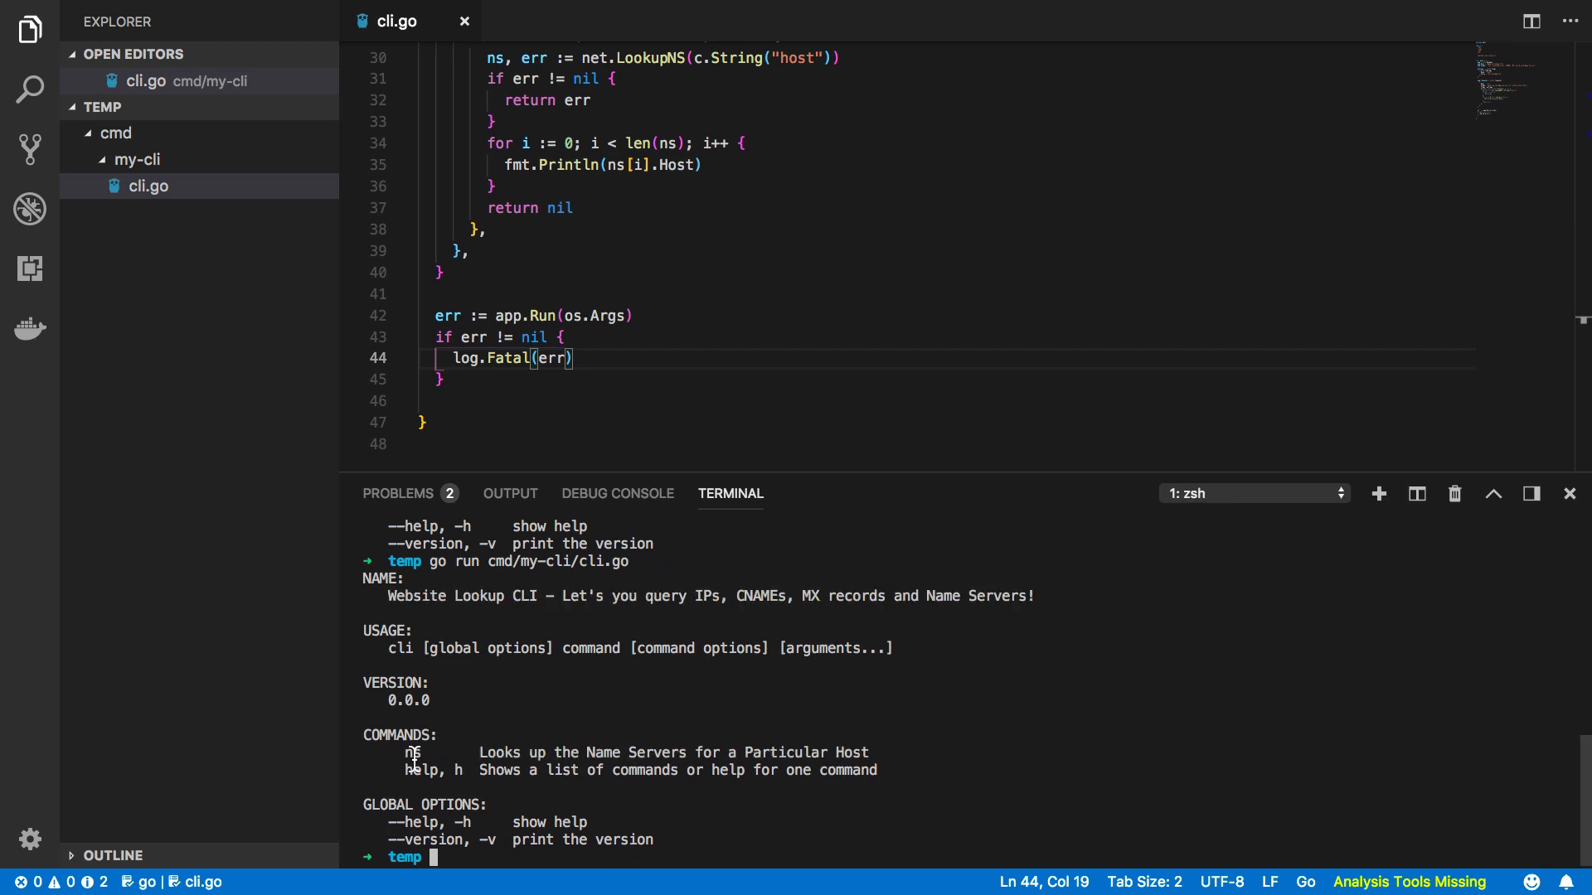
left_click_drag(406, 752, 871, 752)
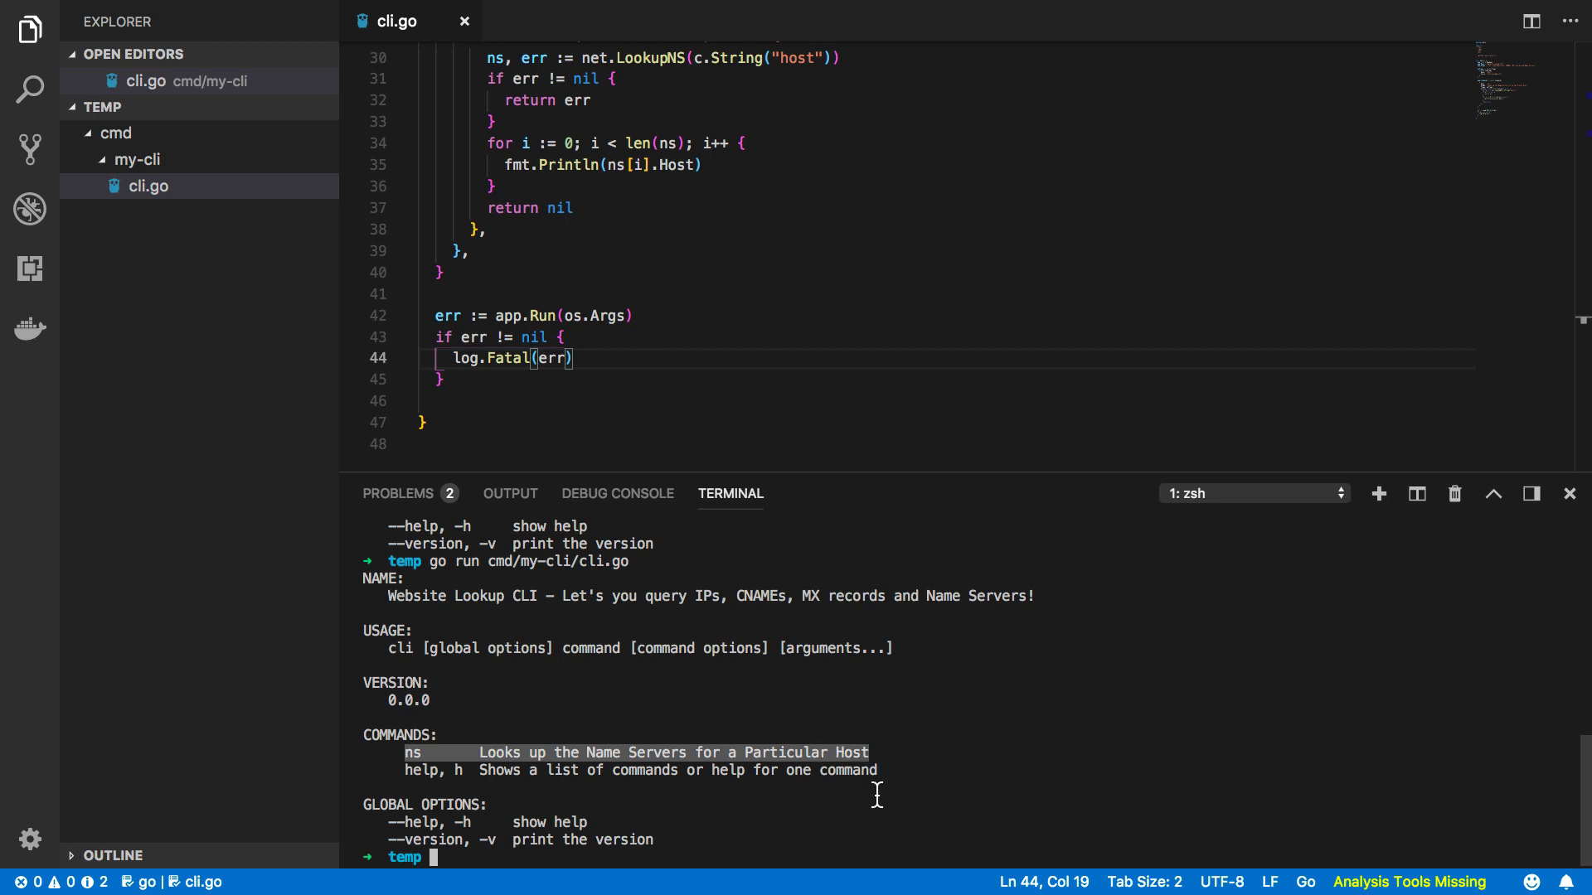
type("go run cmd/my-cli/cli.go")
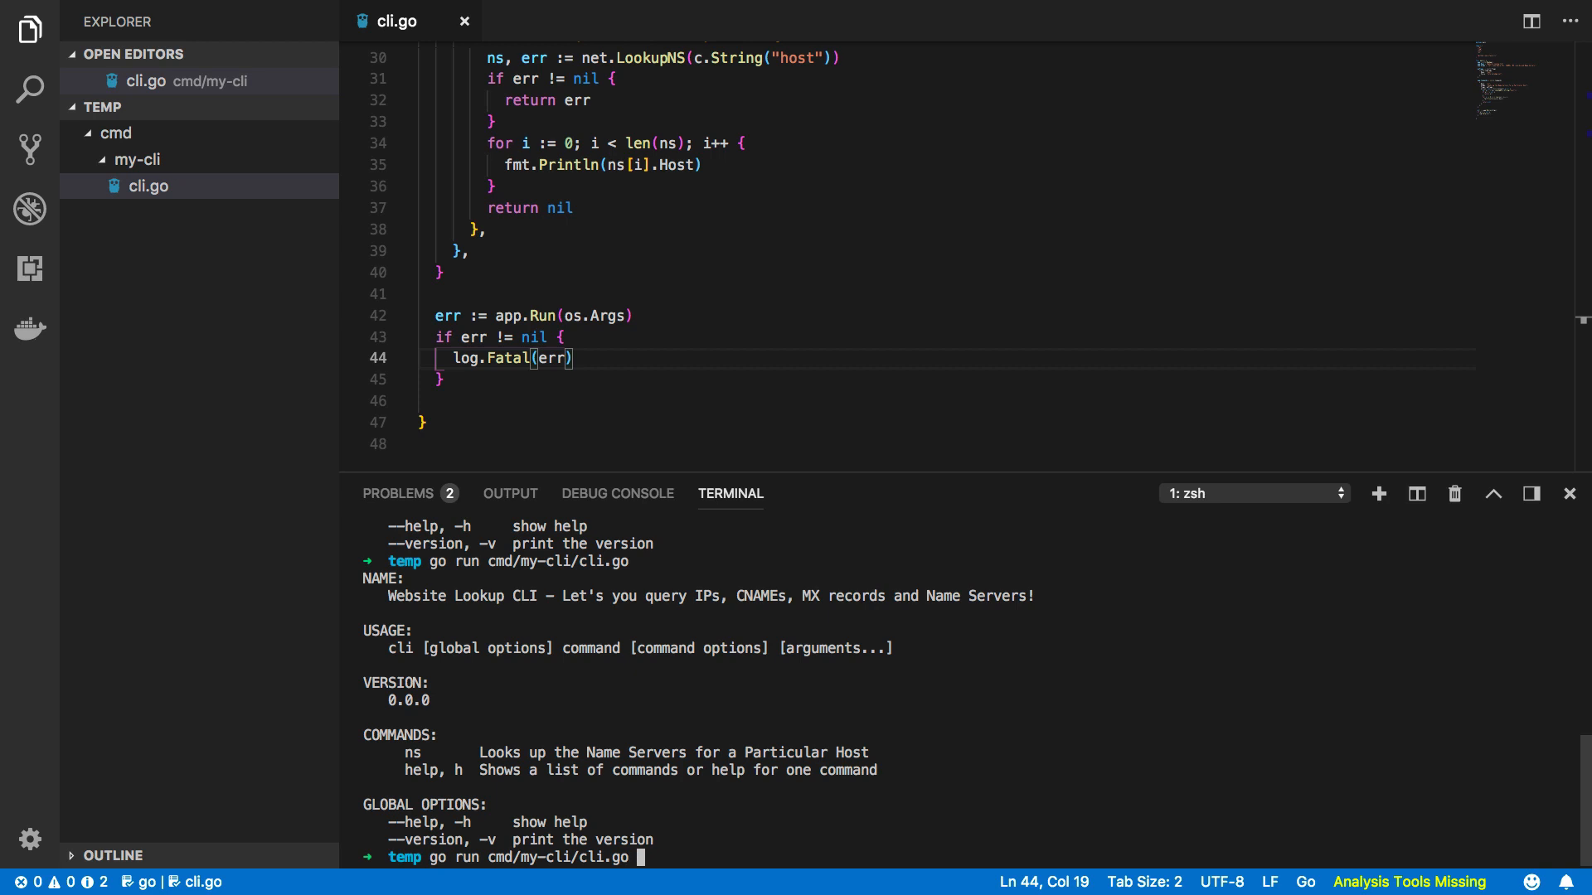
type("ns --")
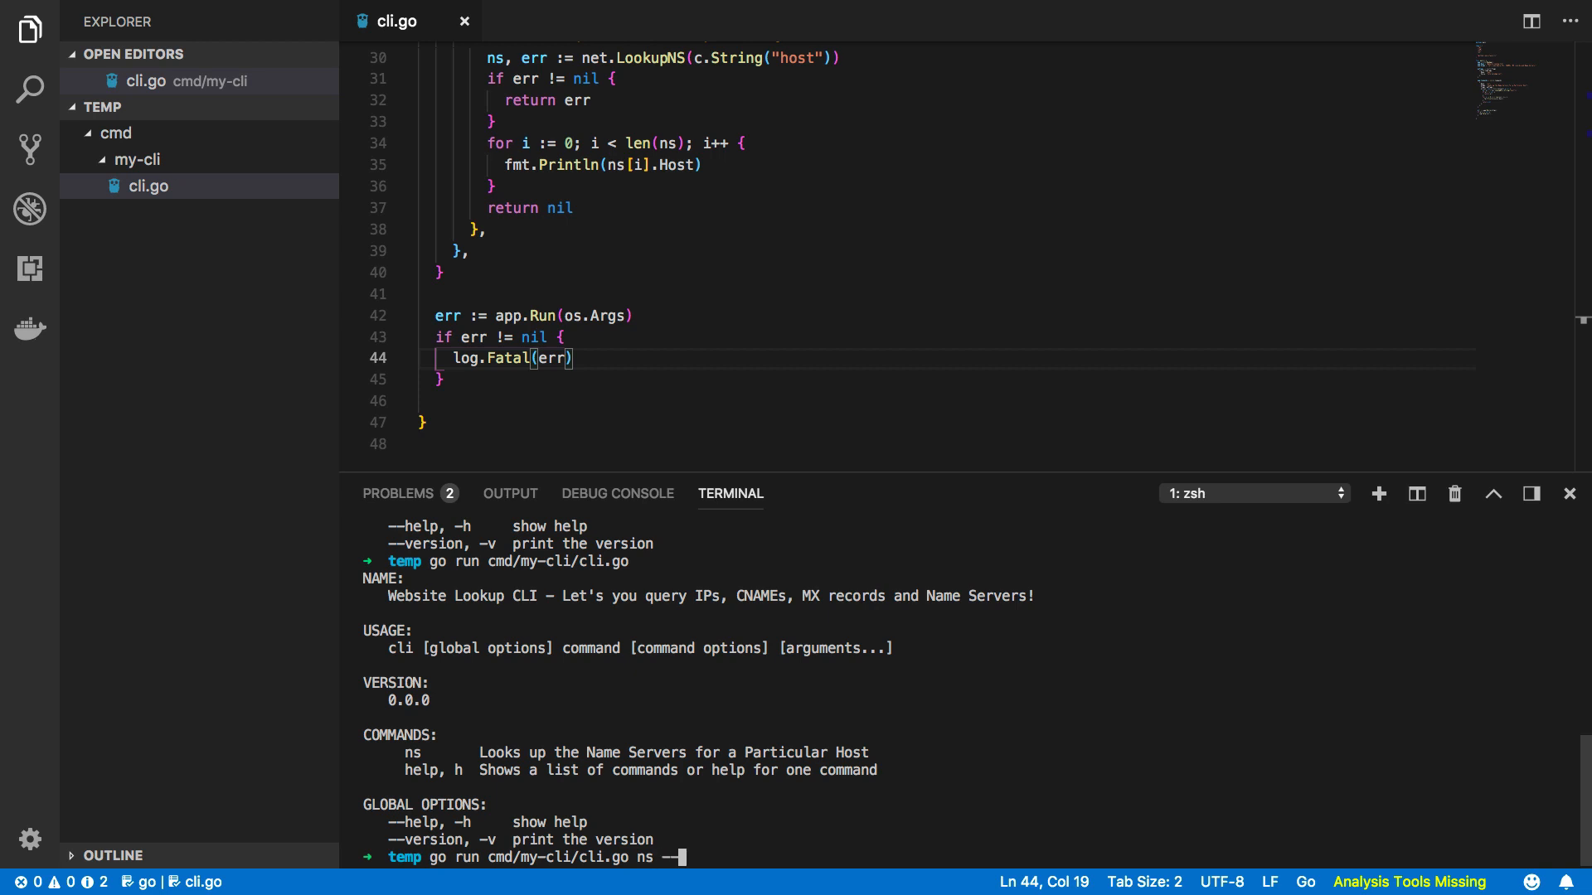
type("hos")
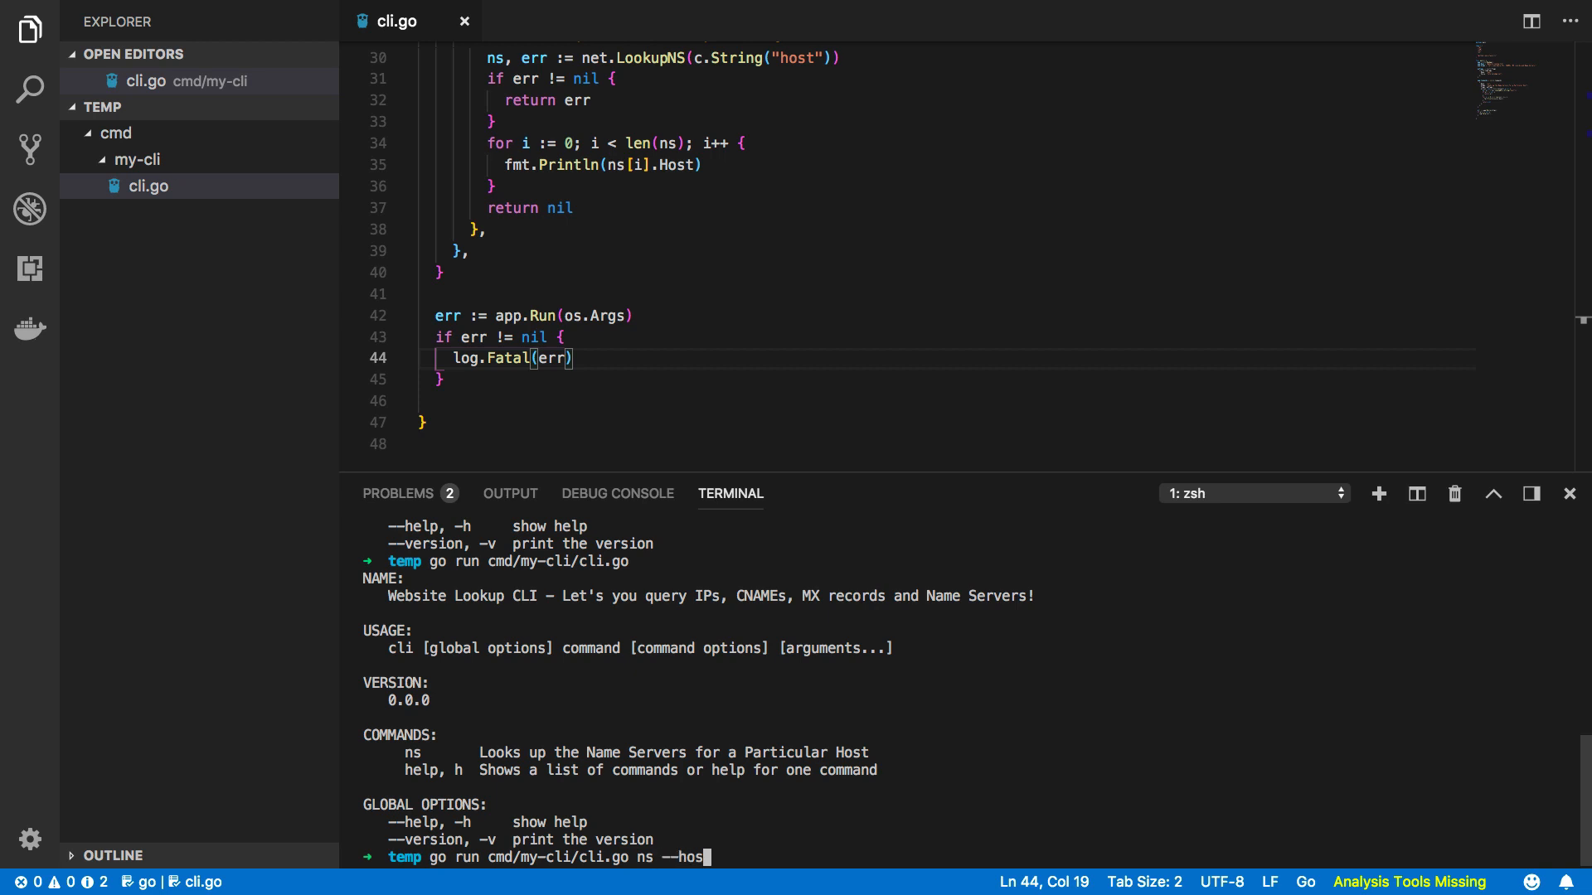
type("tutoair")
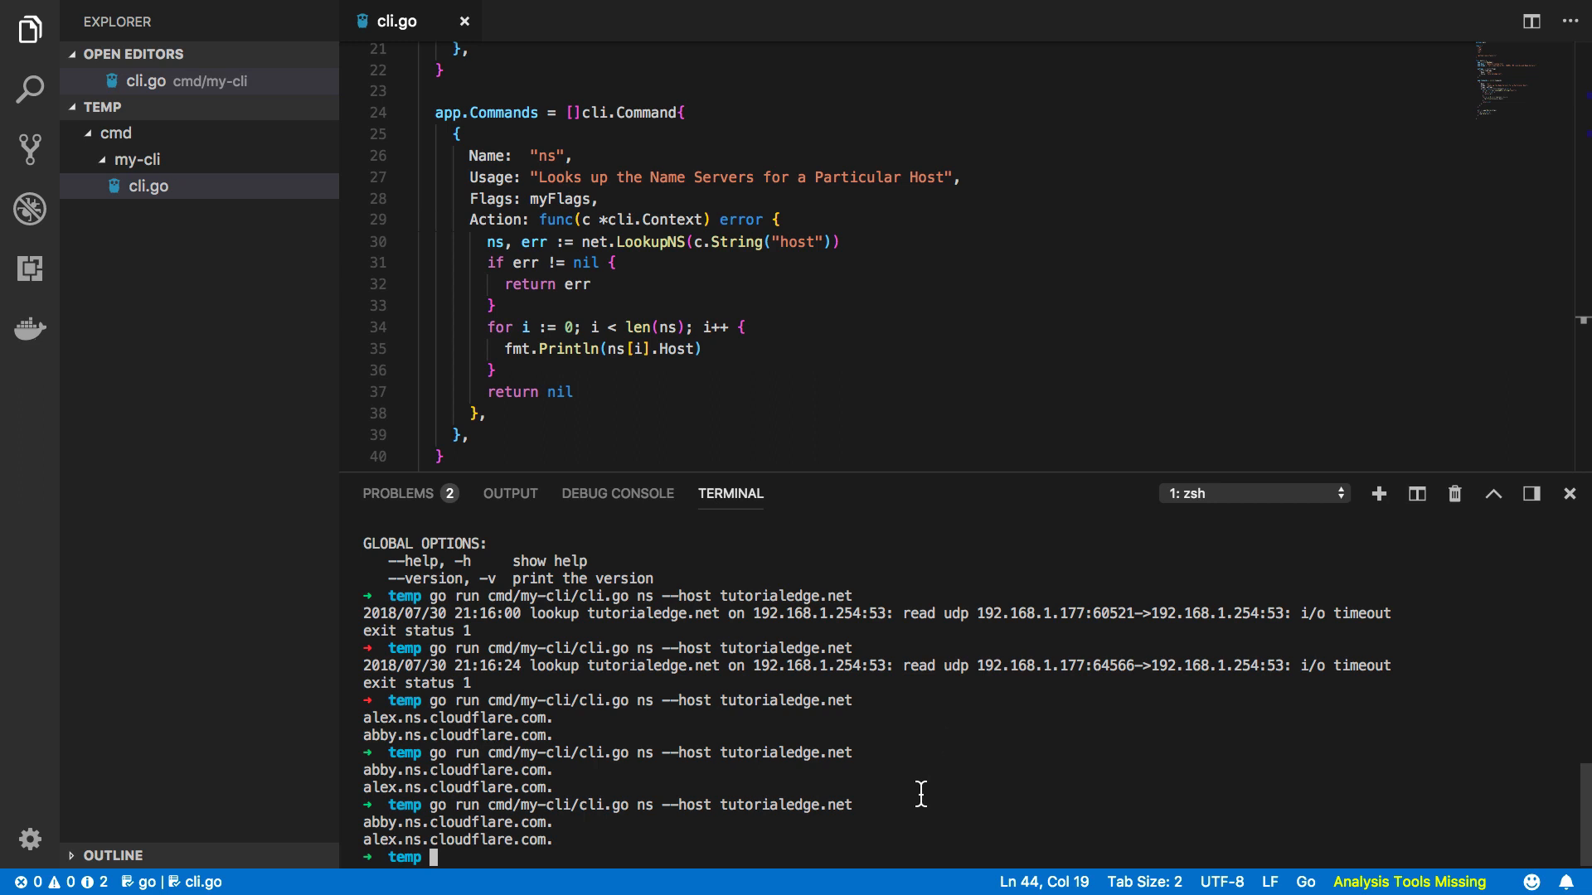
type("go run cmd/my-cli/cli.go ns --host tutorialedge.net")
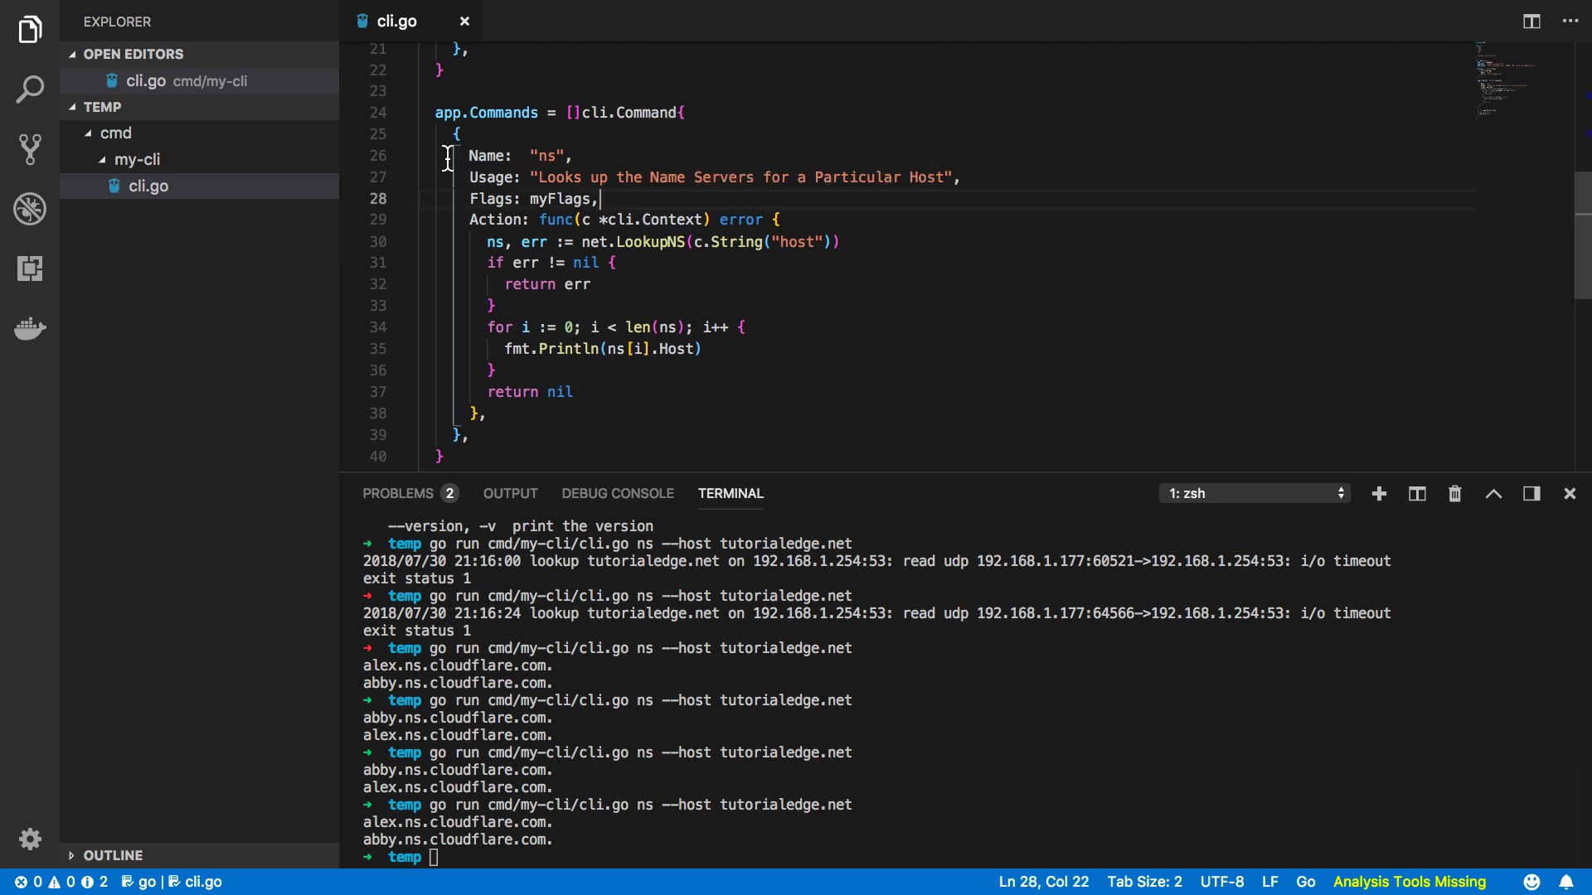
Start the "ip" command with usage about looking up addresses for a particular host and Flags: myFlags.
left_click_drag(456, 132, 467, 435)
type("Name:")
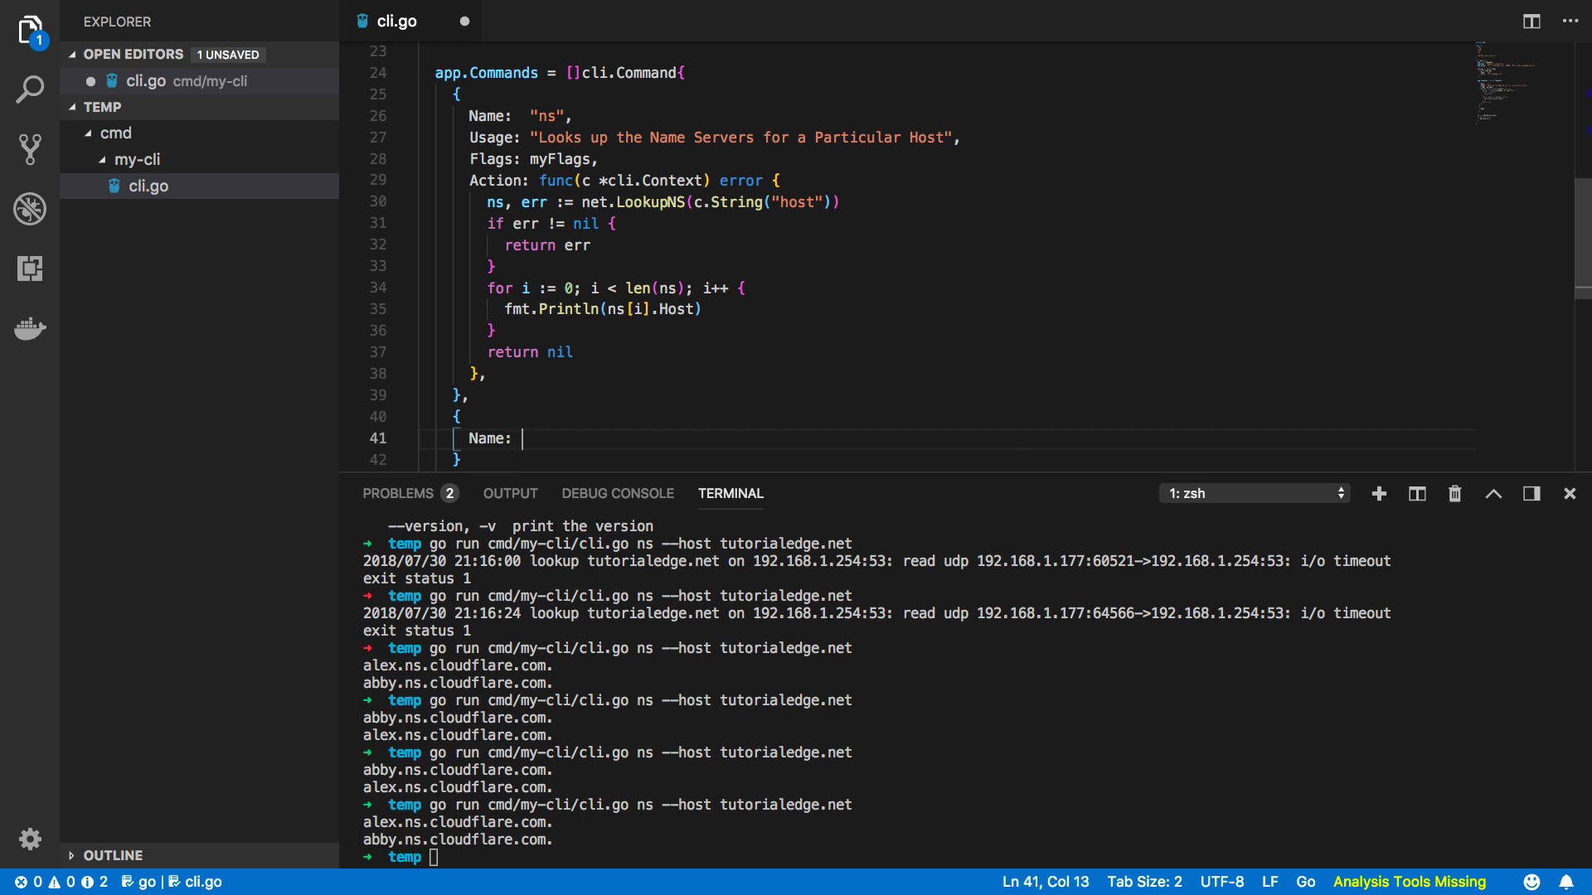
type("\"ip\"")
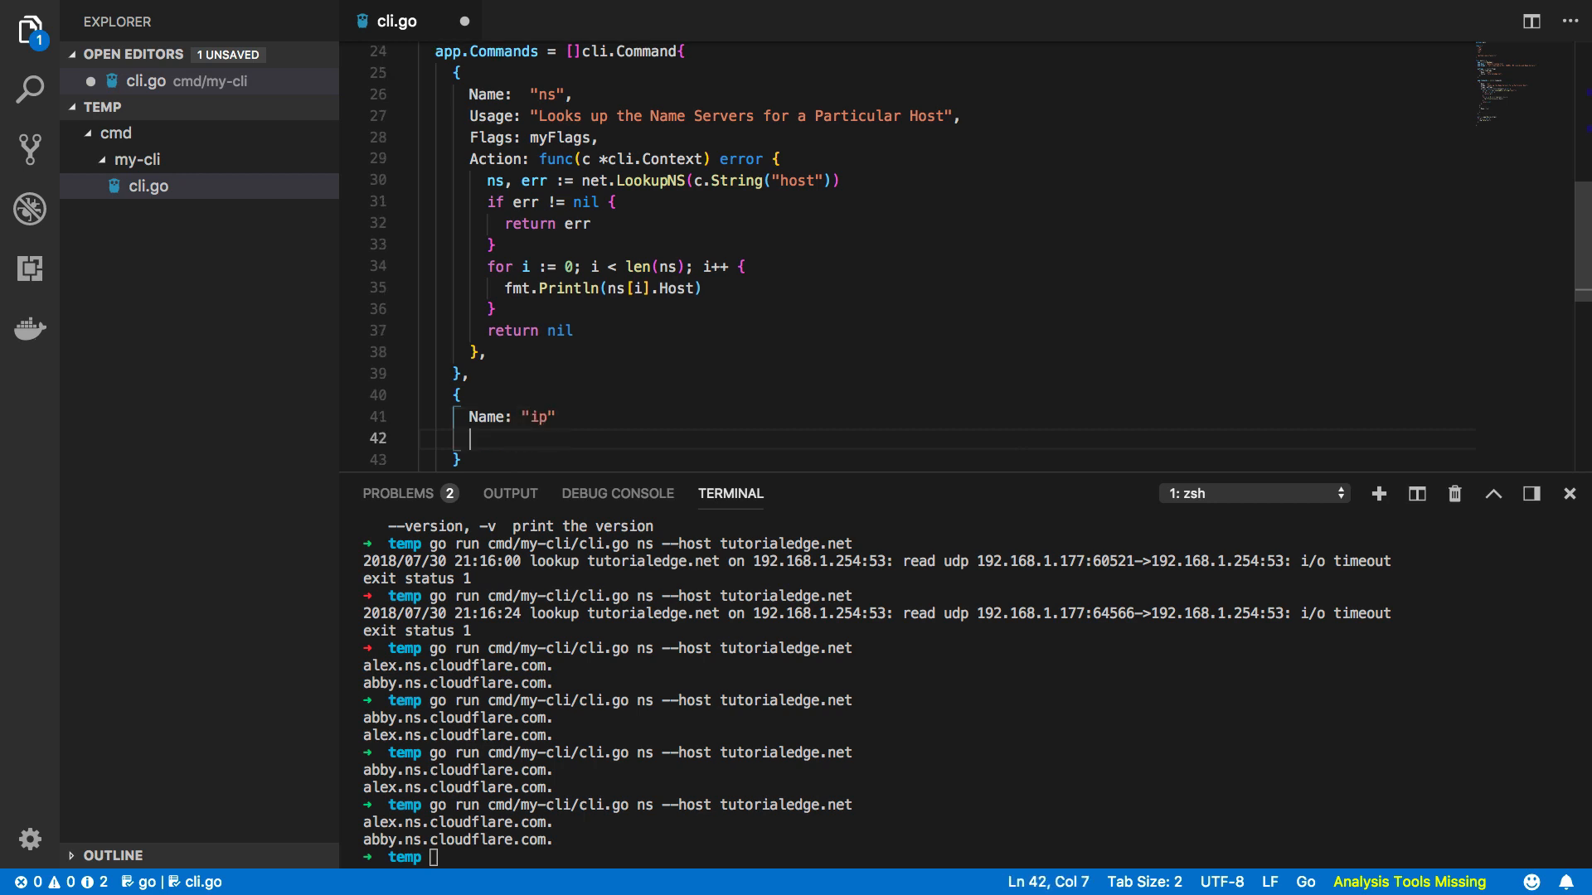
key("Backspace")
type("U")
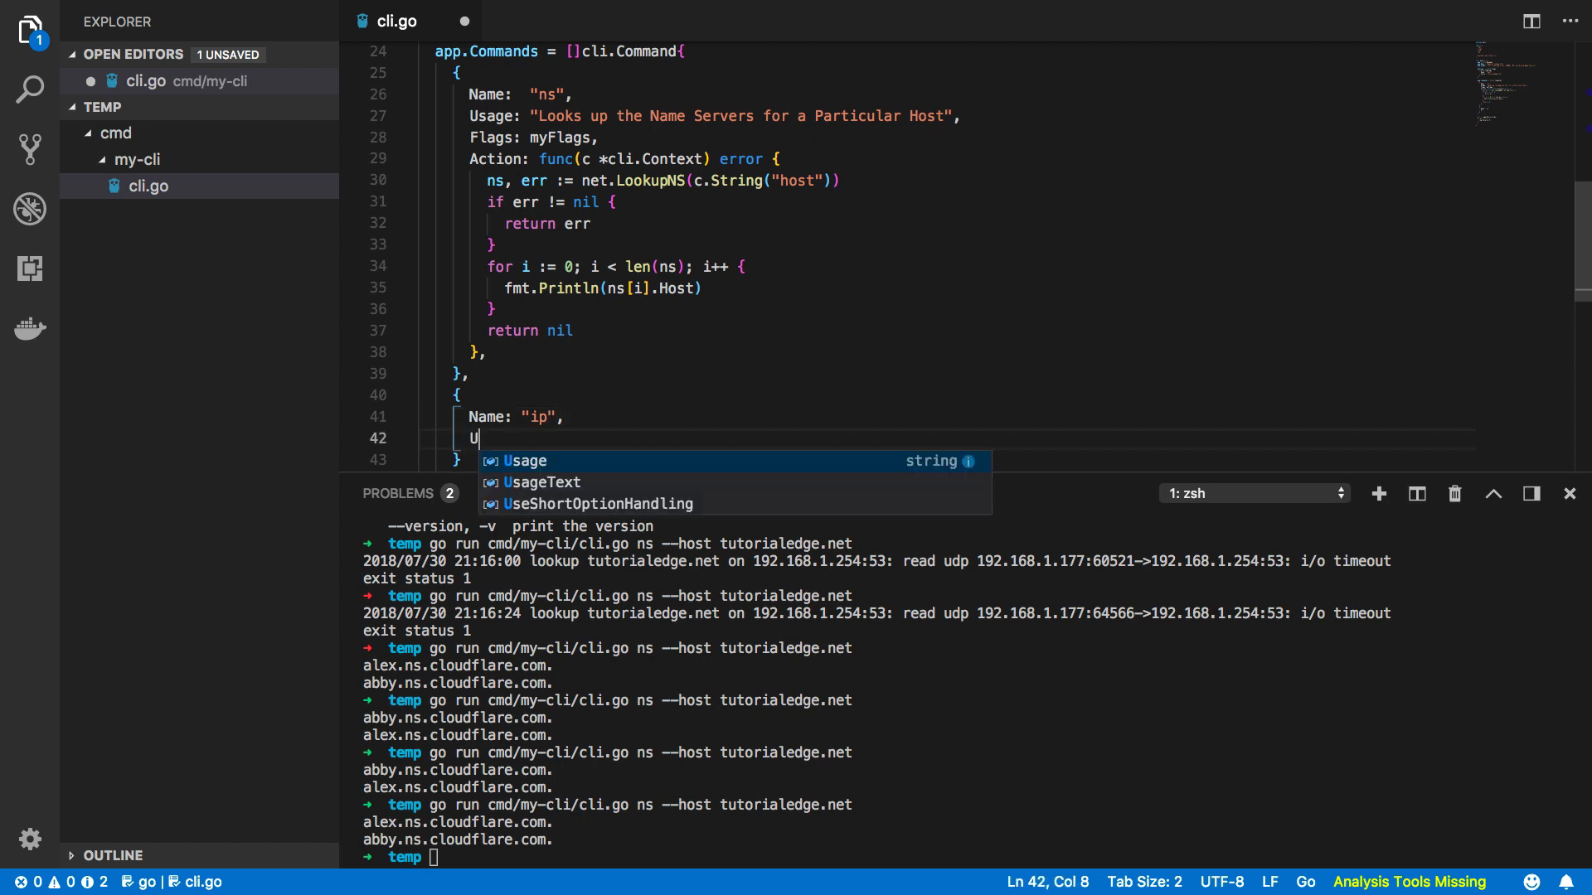
type("sage: \"Looks up the IP")
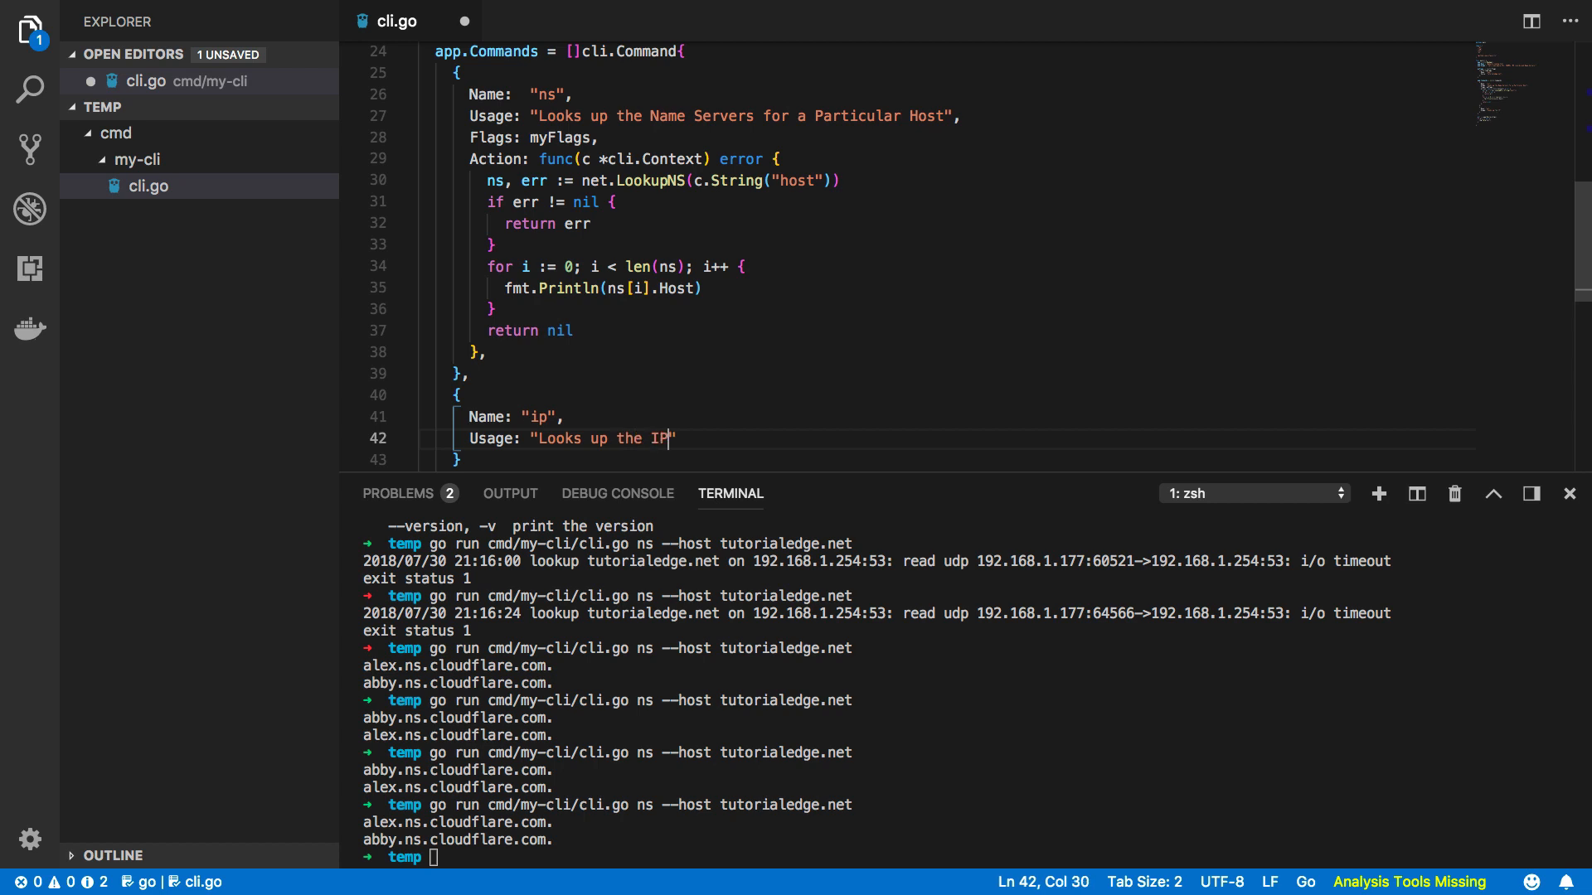
type("addresses")
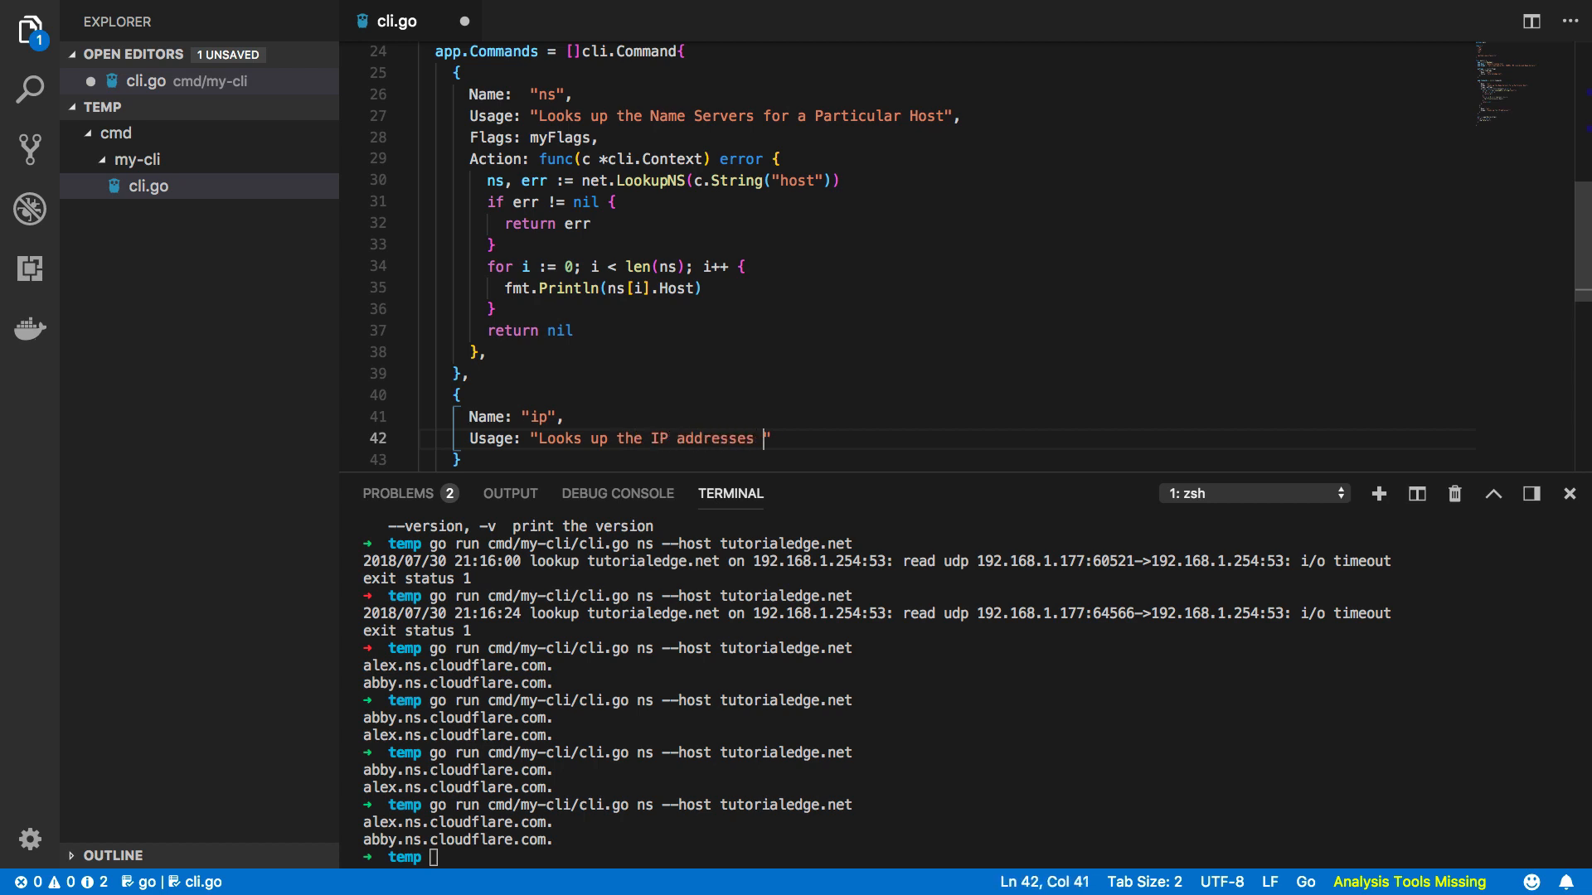
type("for a parit")
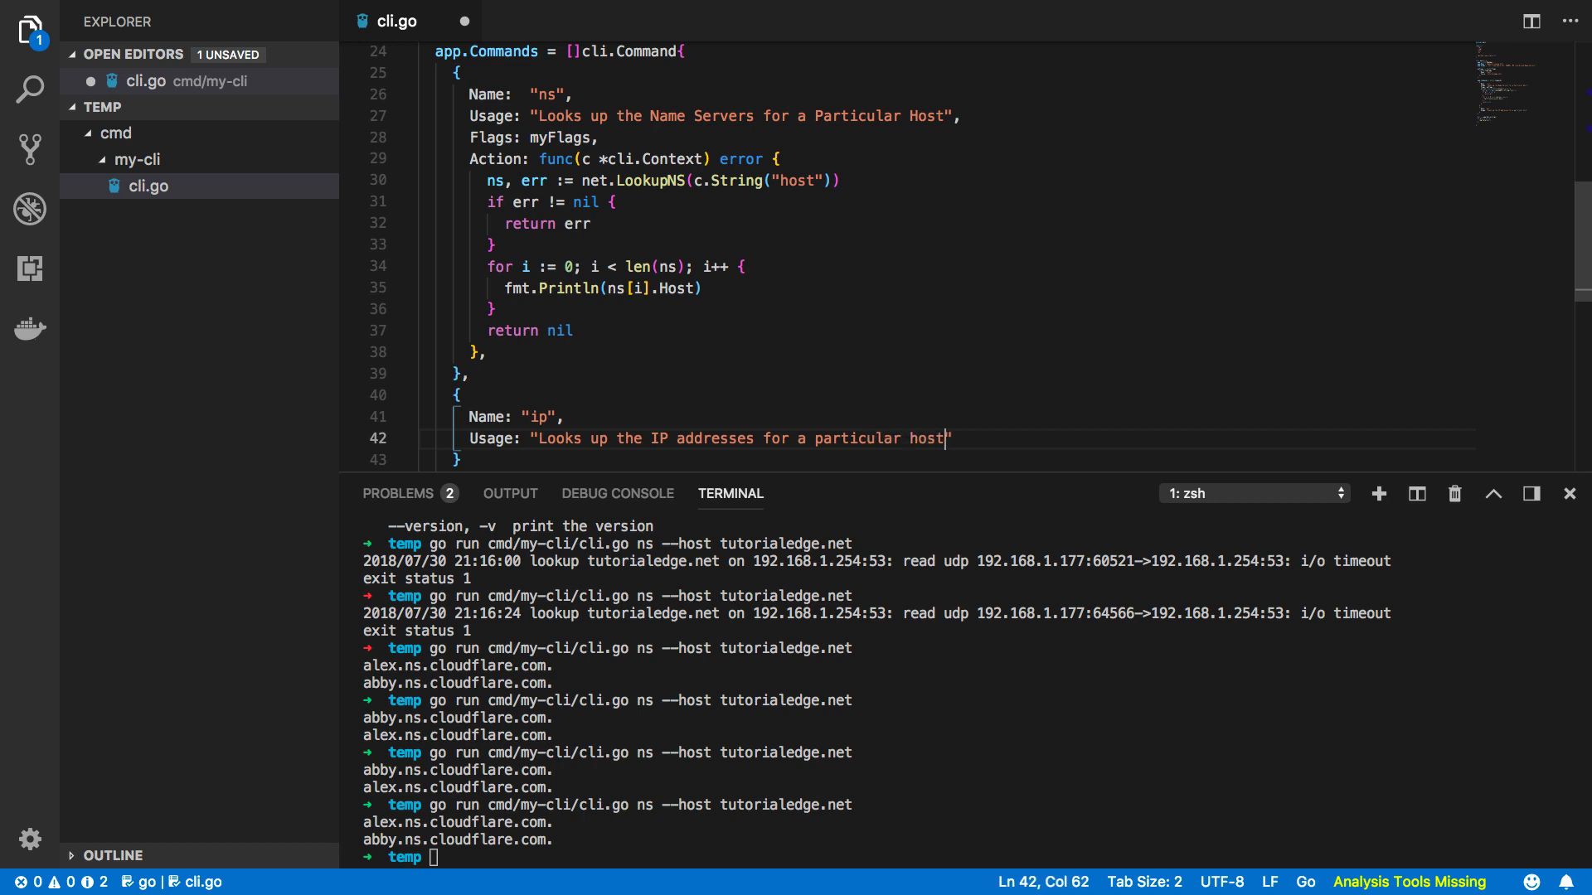
type("Flag")
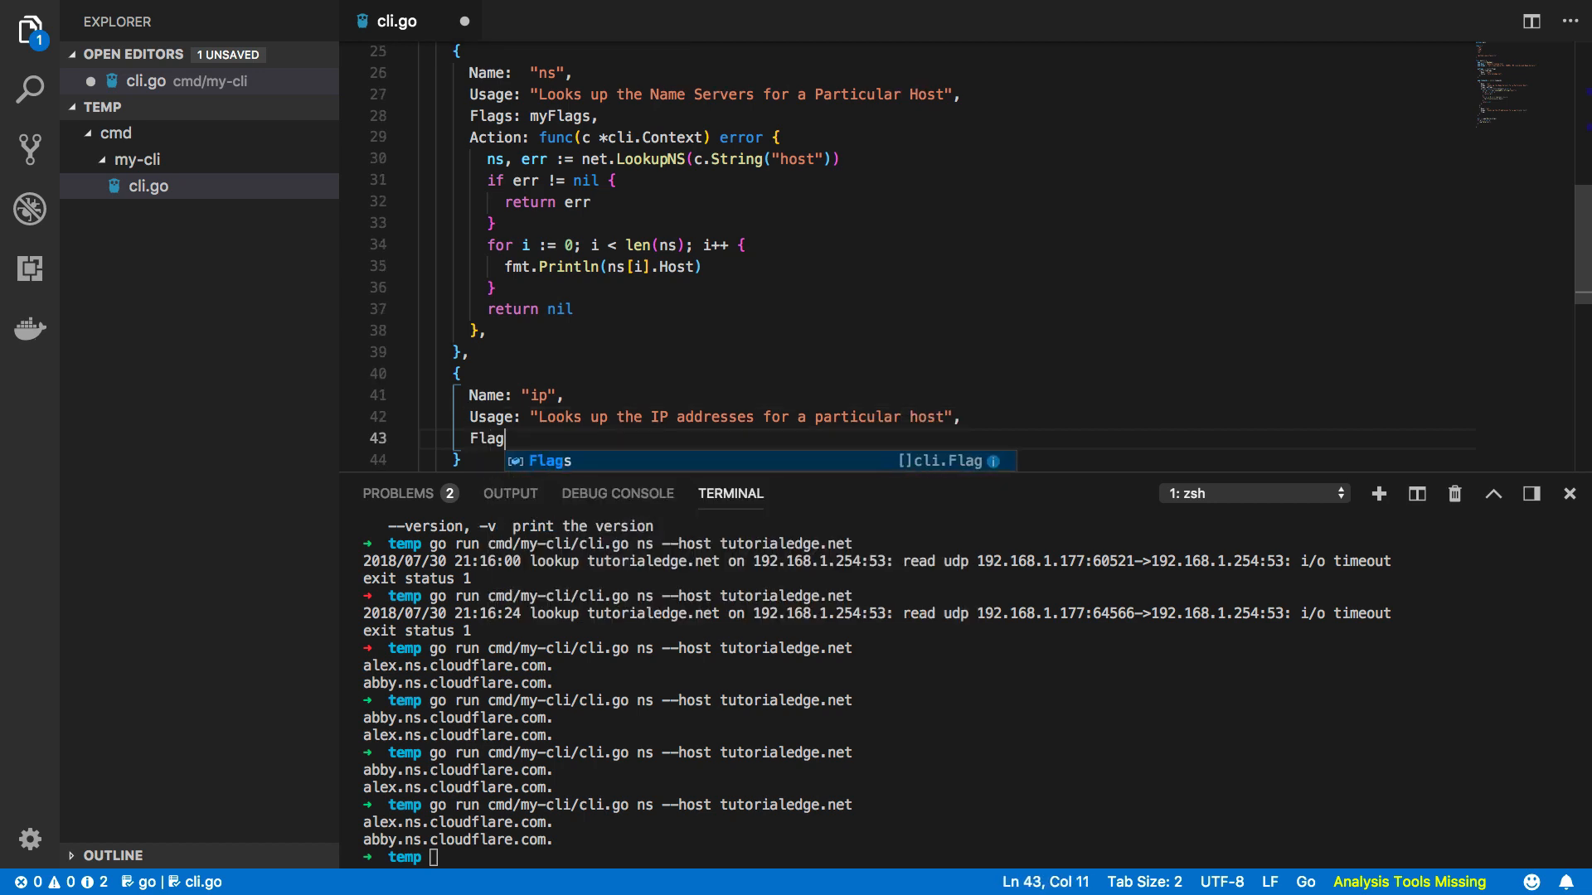
type("s: myFlags,")
type("Action: func(")
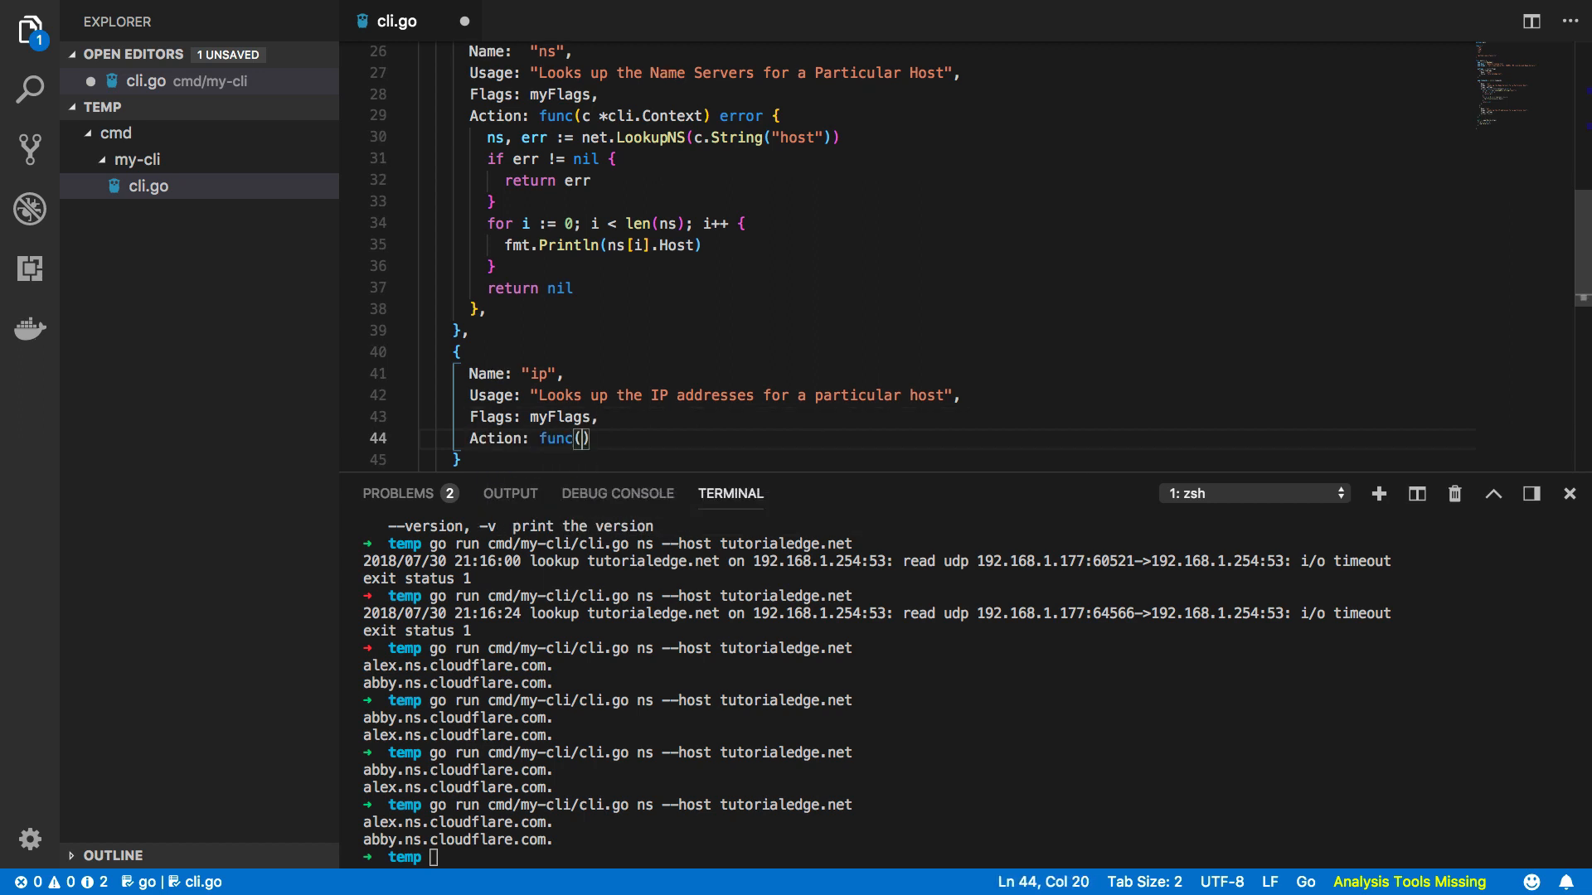
Write the ip Action: net.LookupIP on the host, an error check, and a loop printing each IP.
type("c *cli.Context")
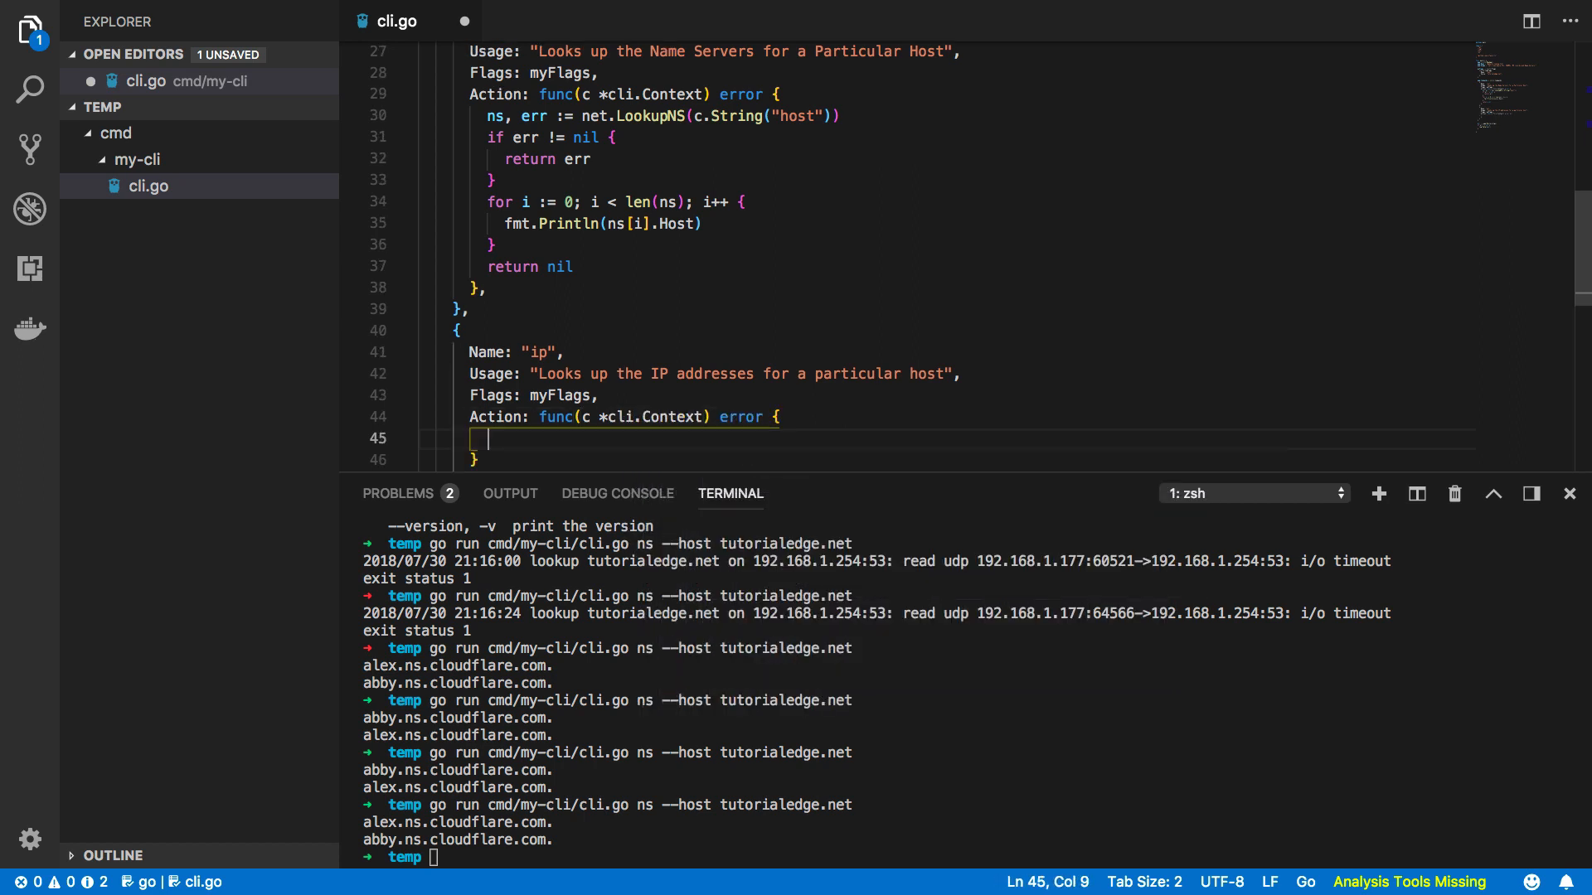
type("ip, err :=")
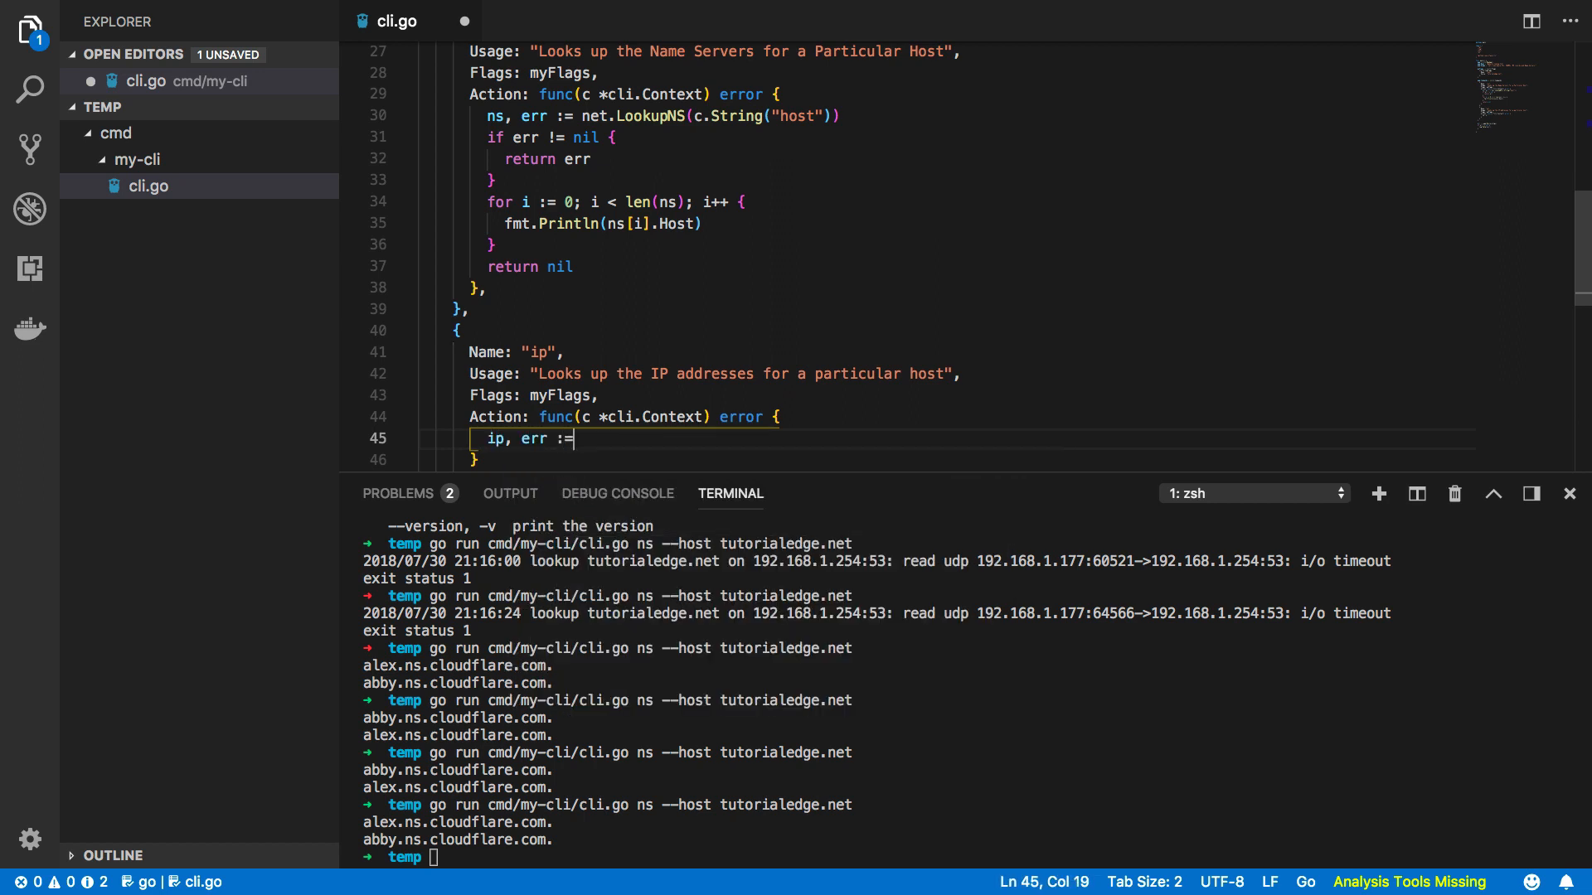
type("net.Looku")
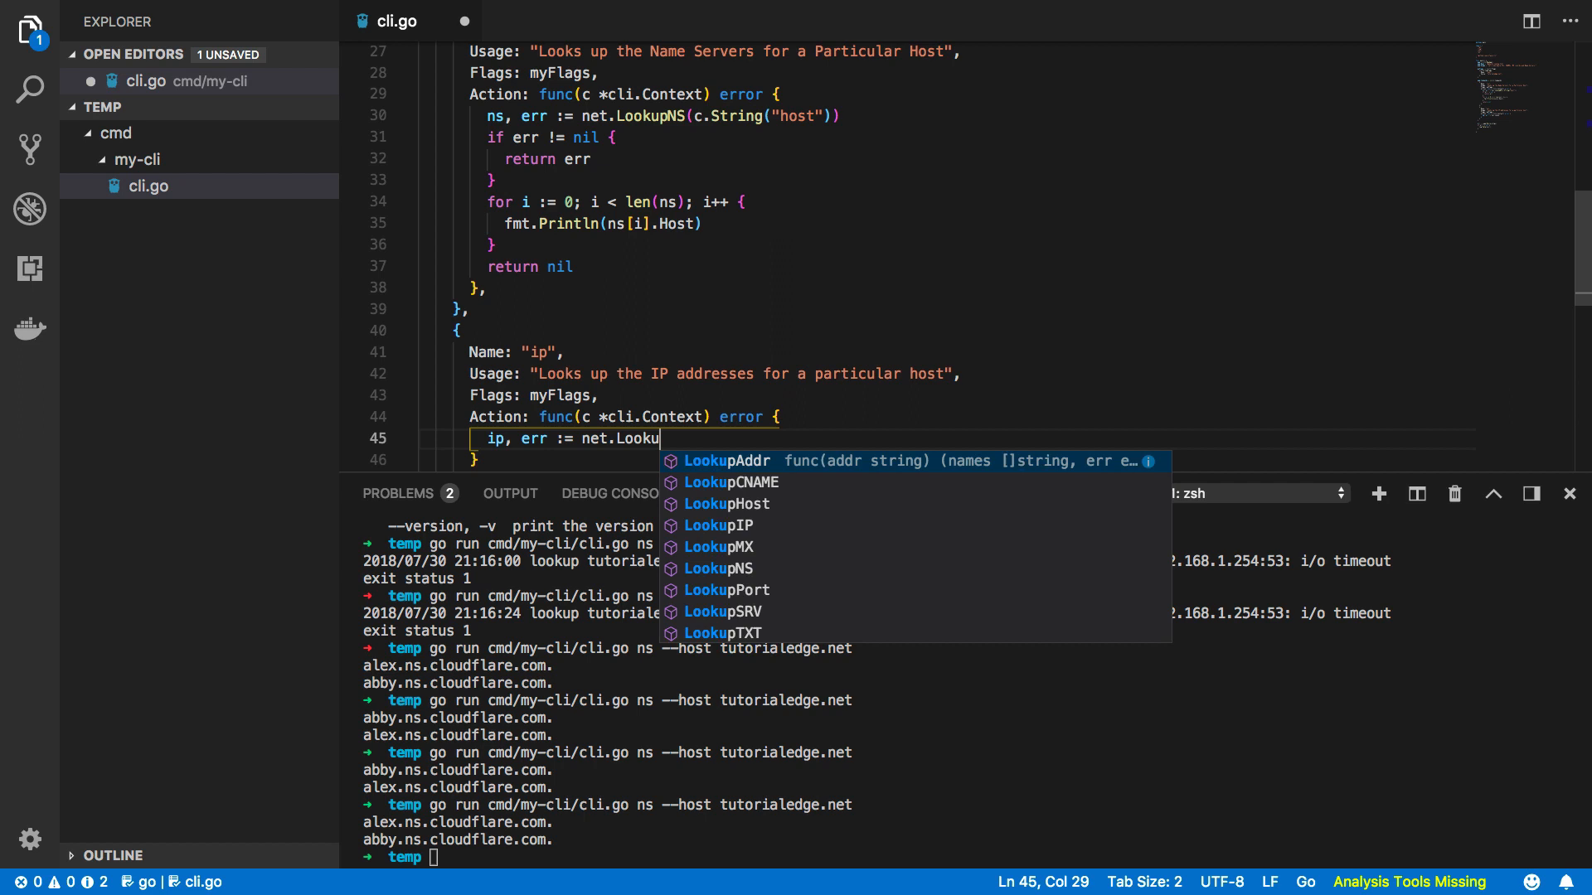
type("pI")
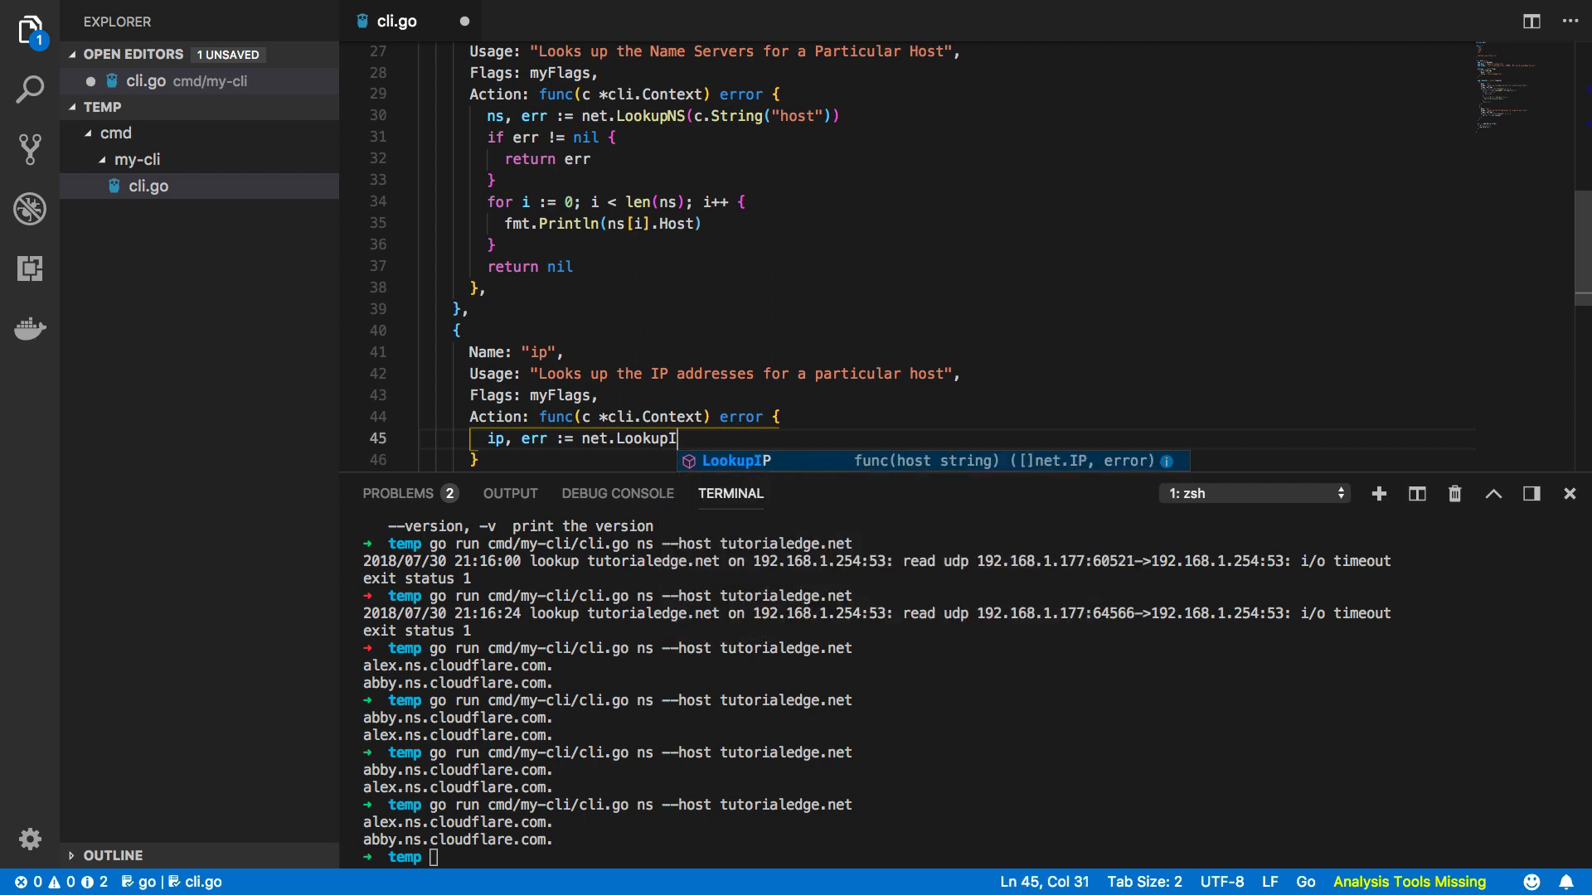
type("P(c.String(\"\"")
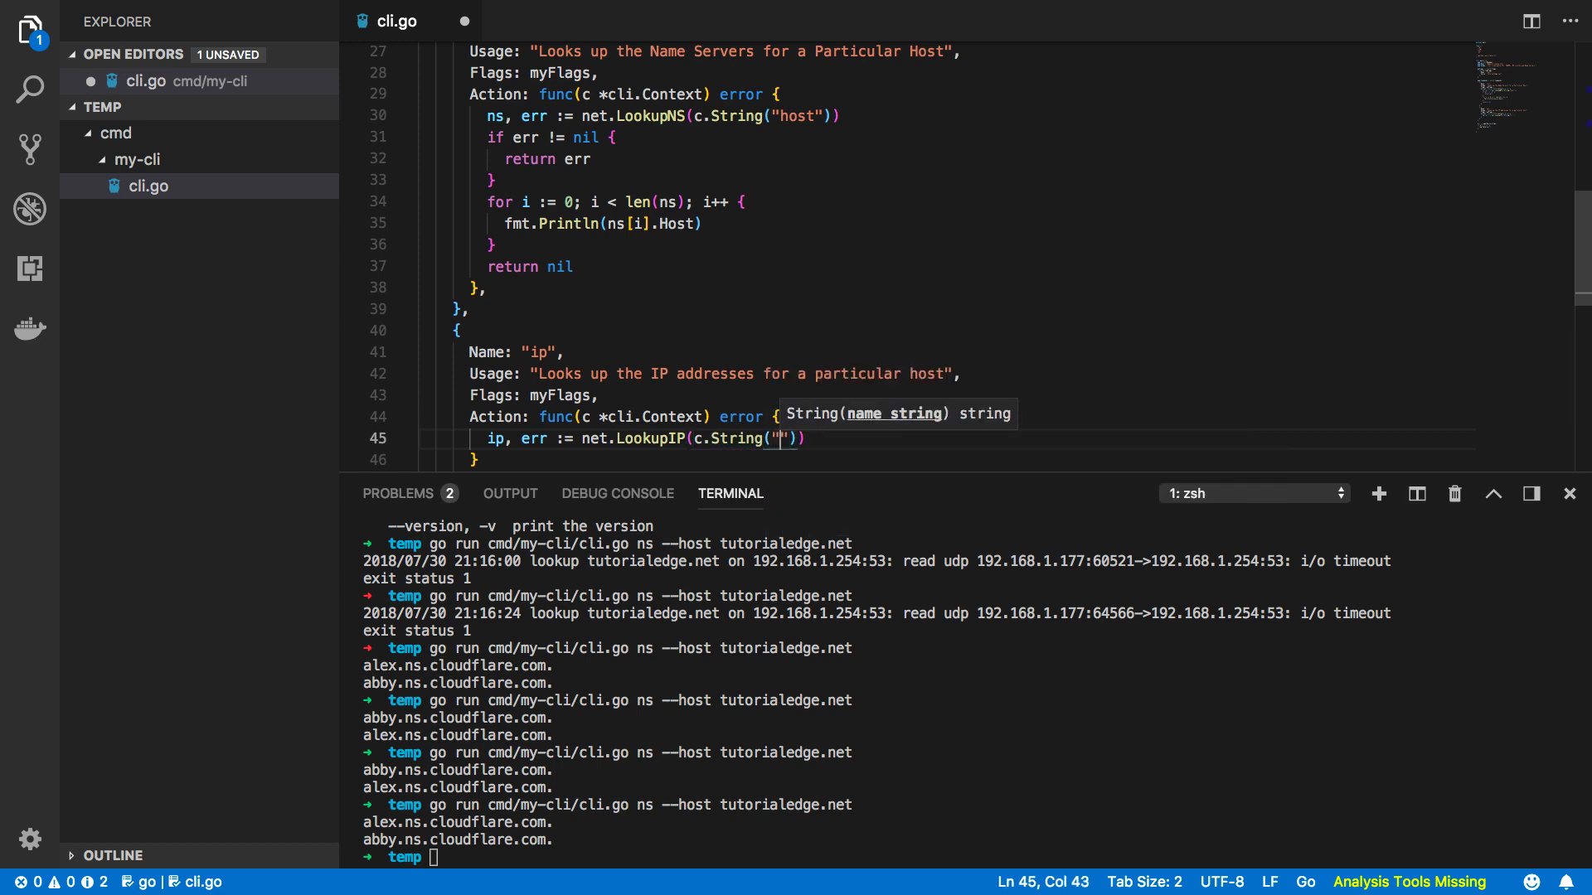
type("host")
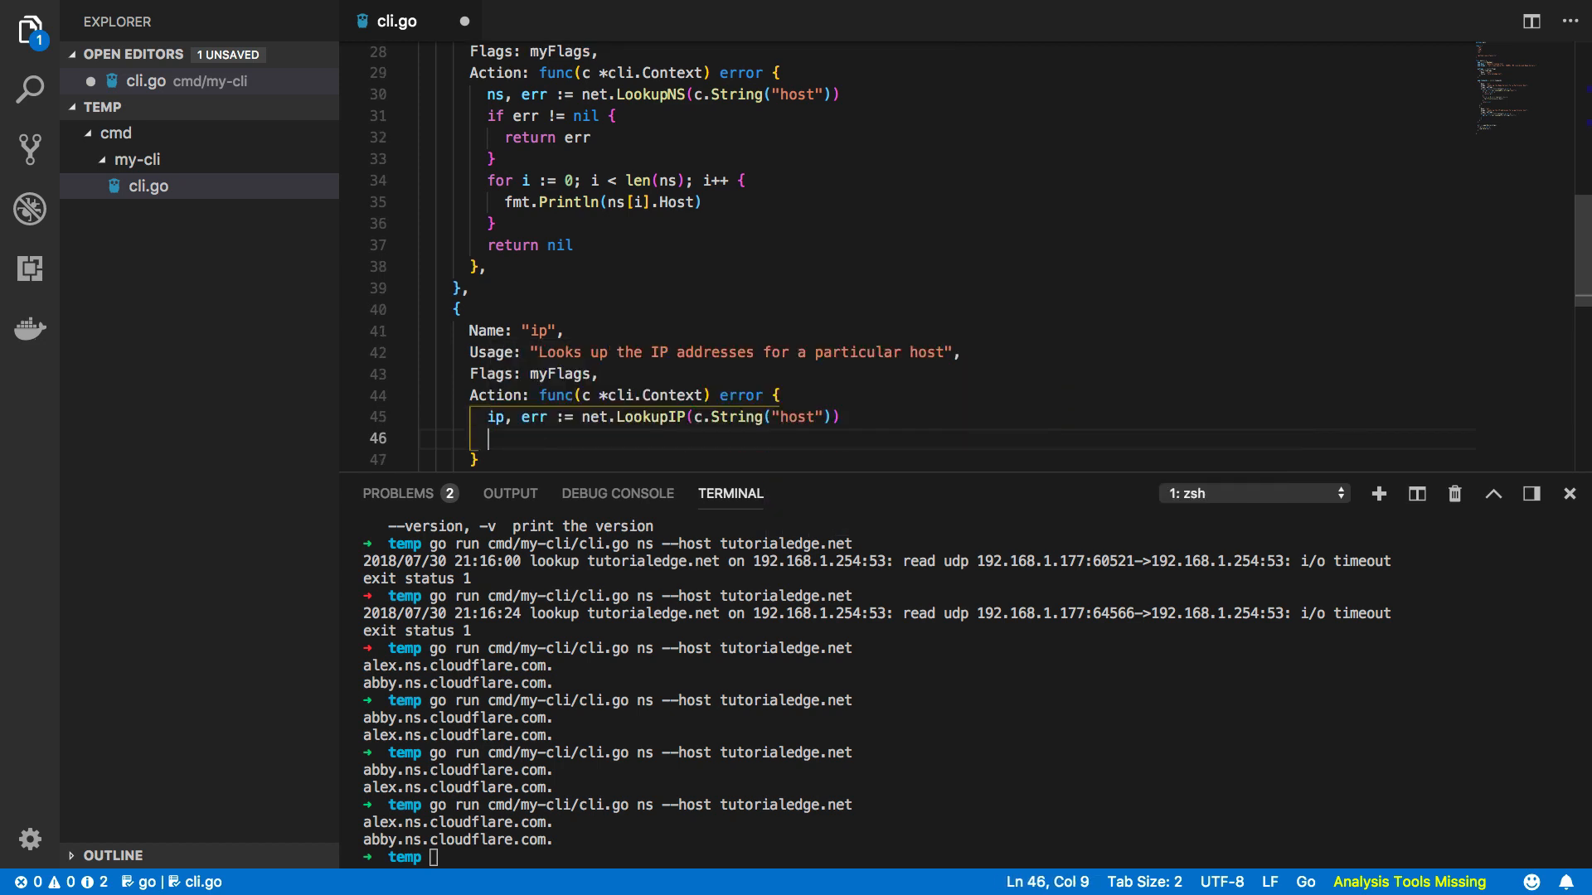
type("if err != ni")
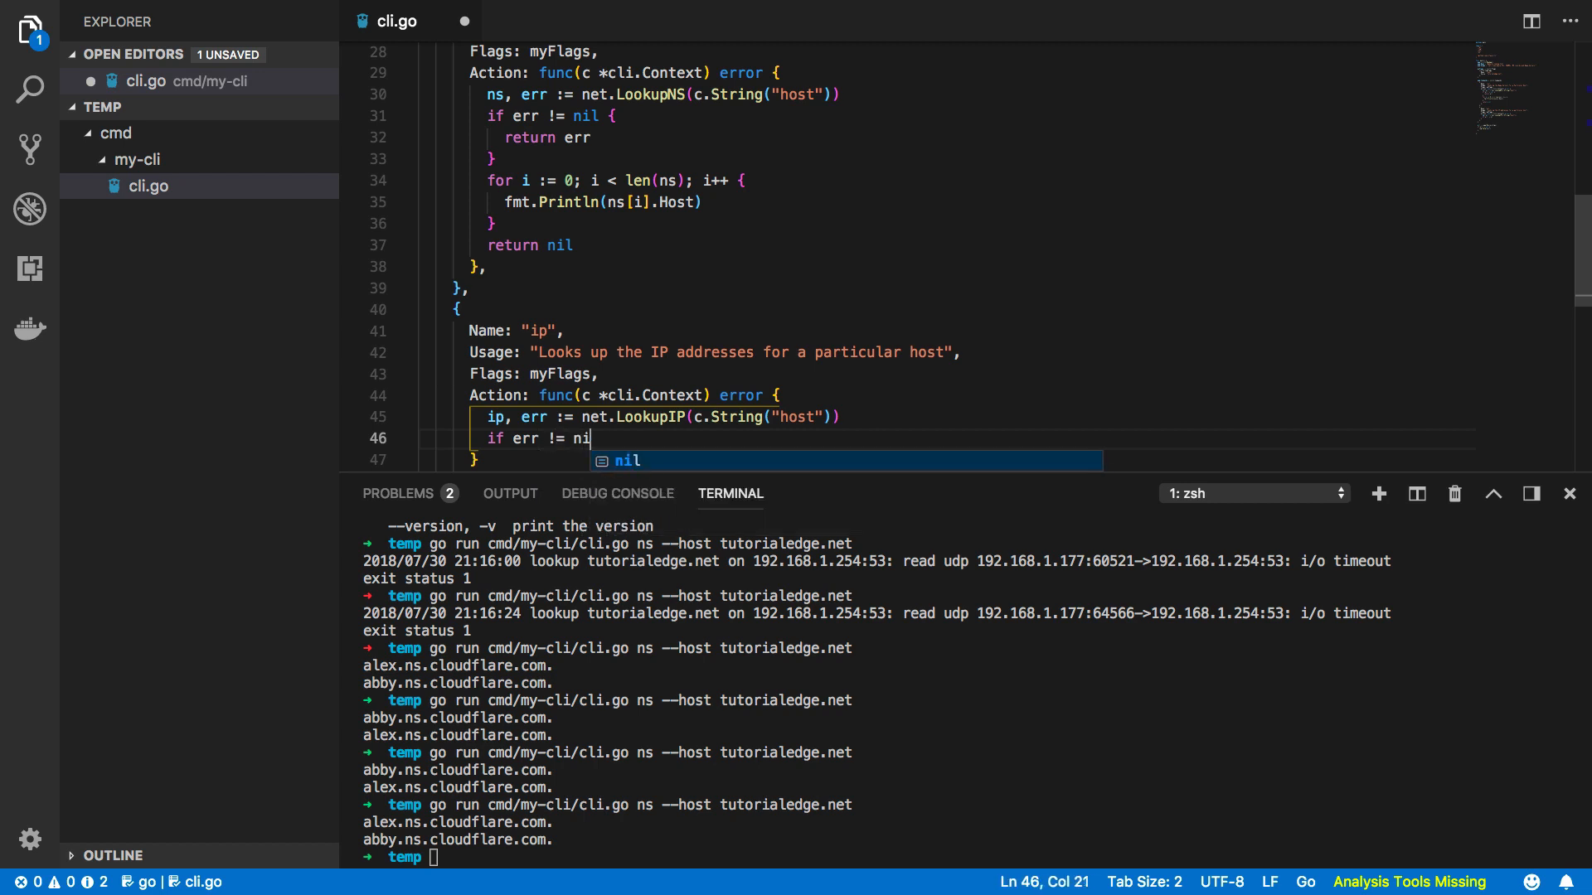
type("l {")
type("fmt.Println(err")
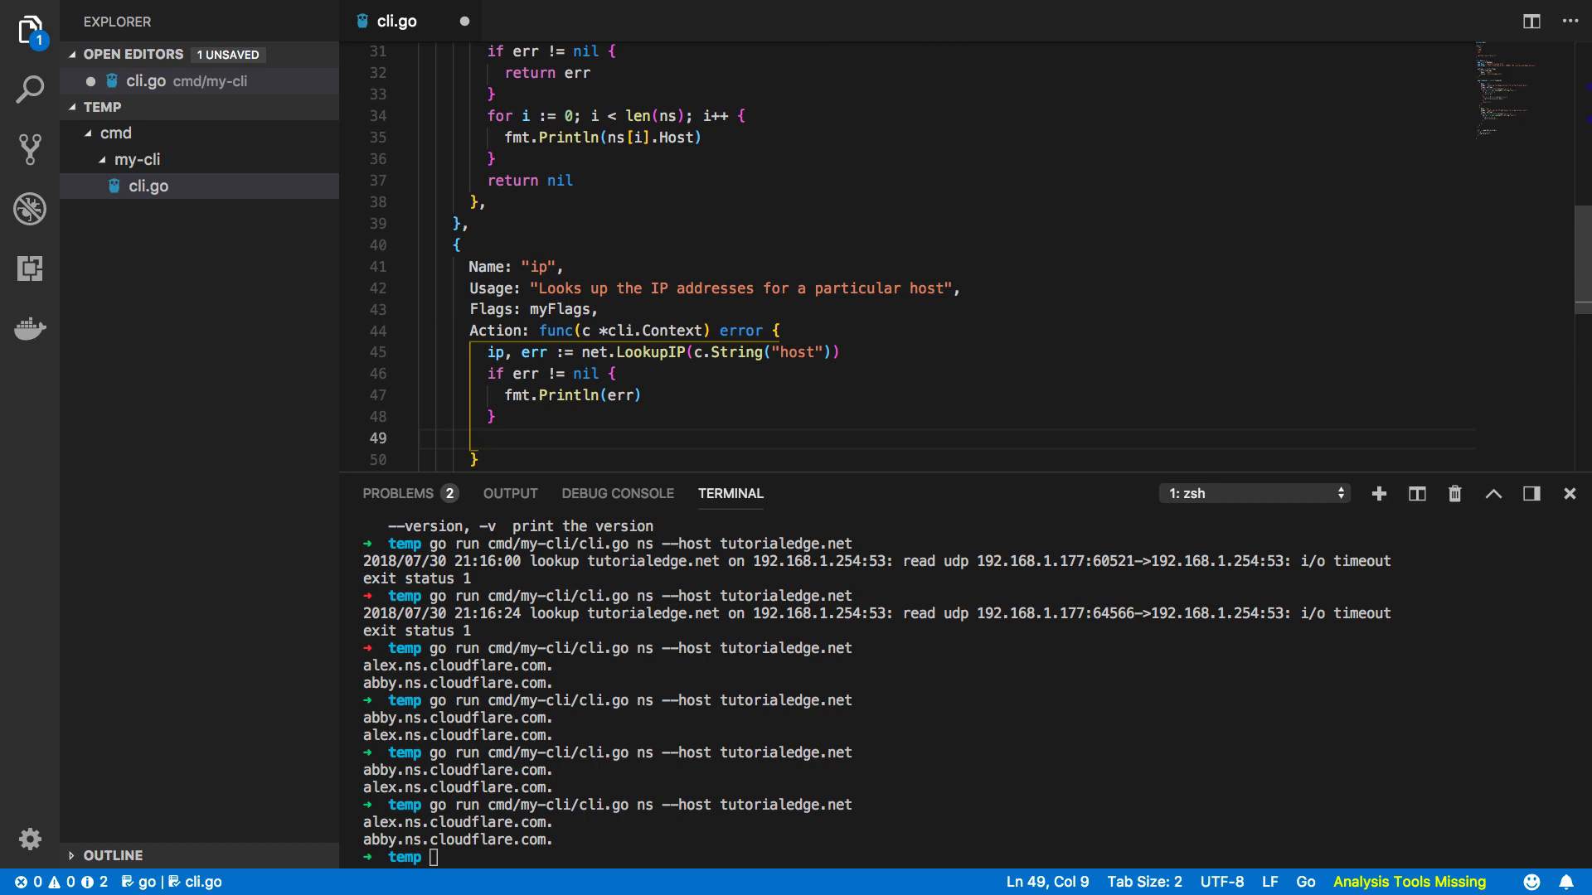
type("for")
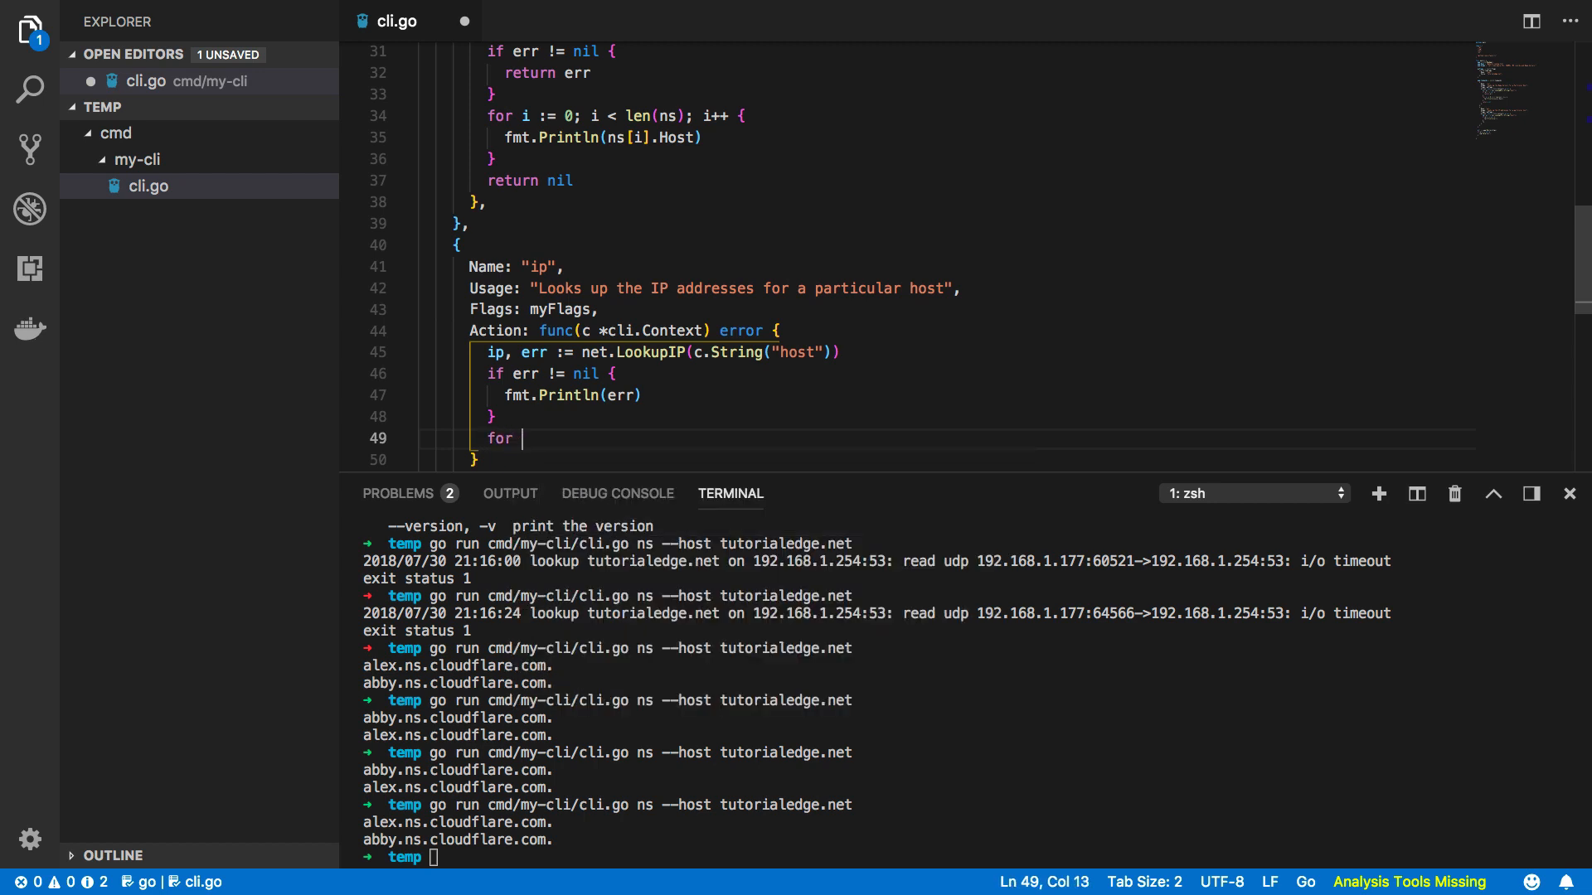
type("i := 0; i <")
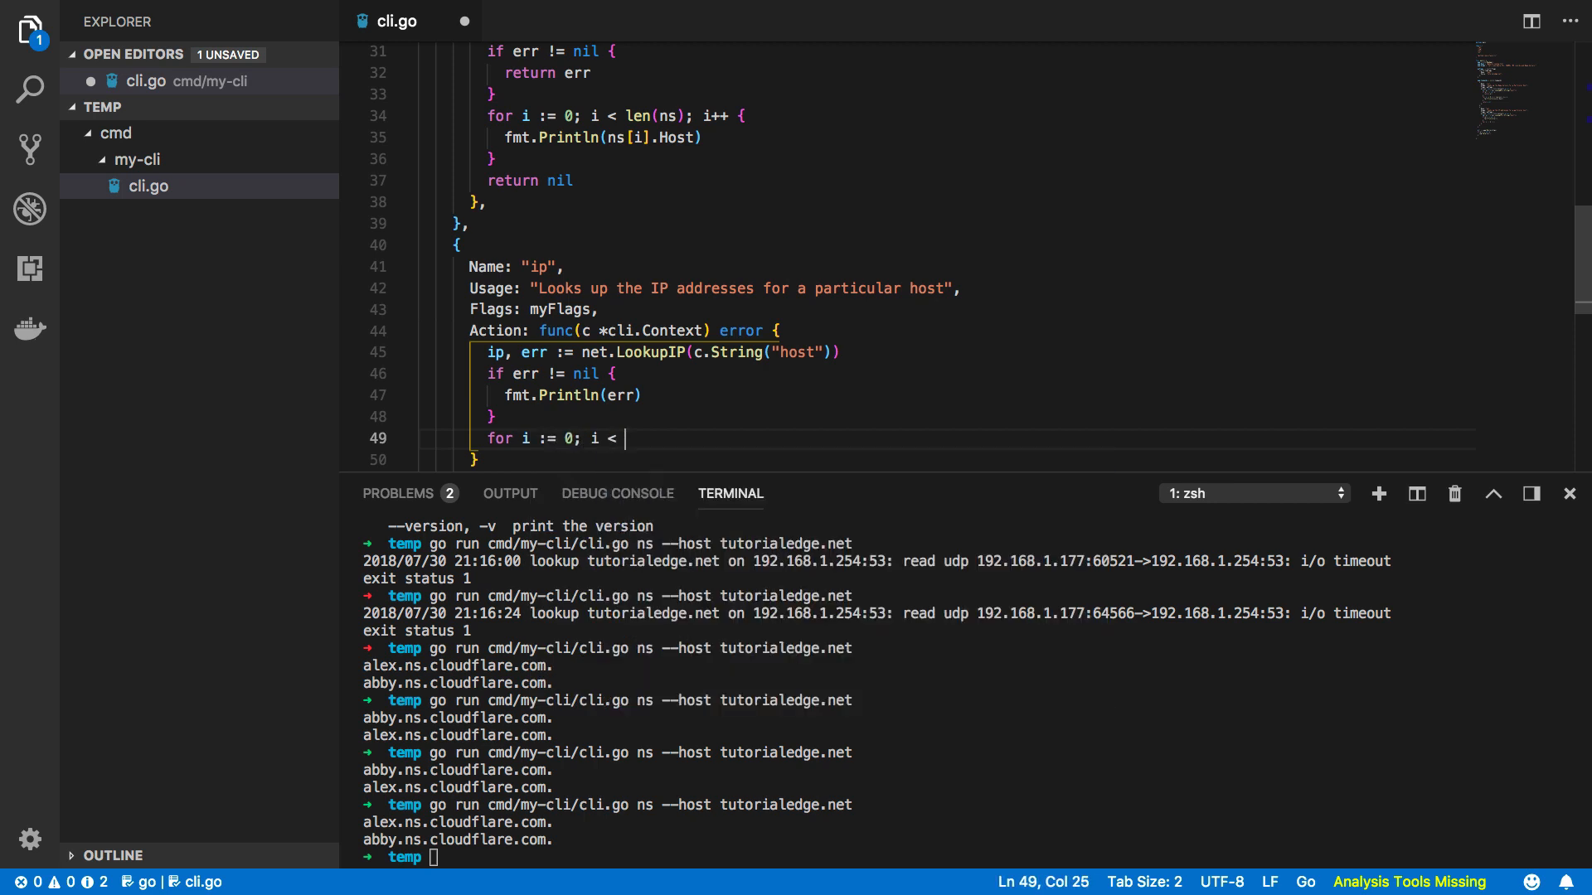
type("len(ip)")
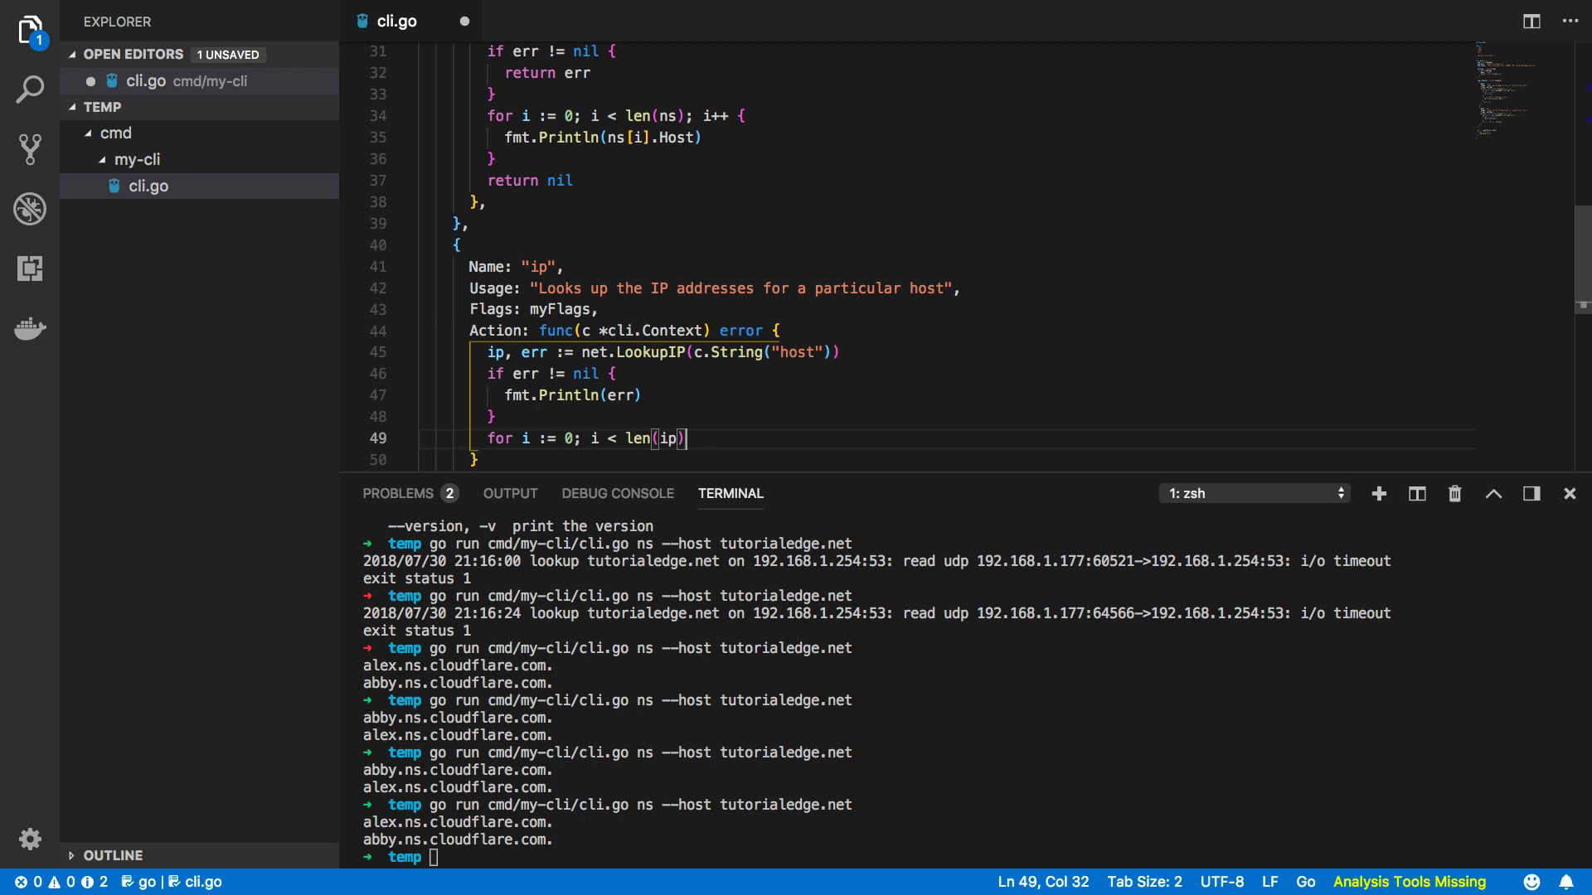
type("; i++ {")
type("fmt.Println(ip[i")
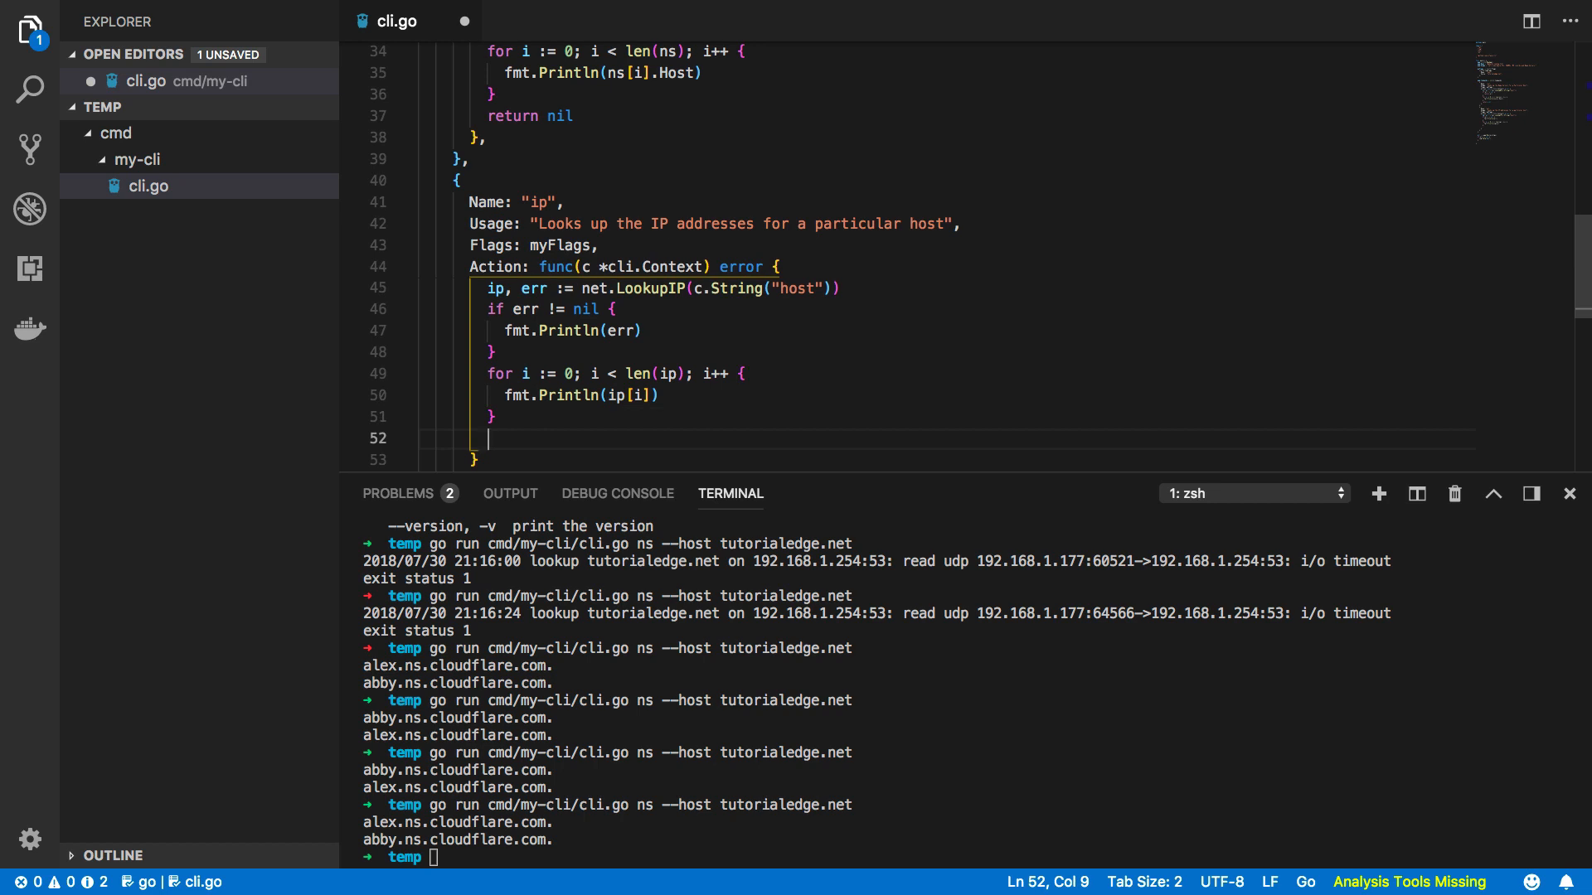
type("return nil")
left_click(970, 857)
type("go run cmd/my-cli/cli.go ip --host tutorialedge.net")
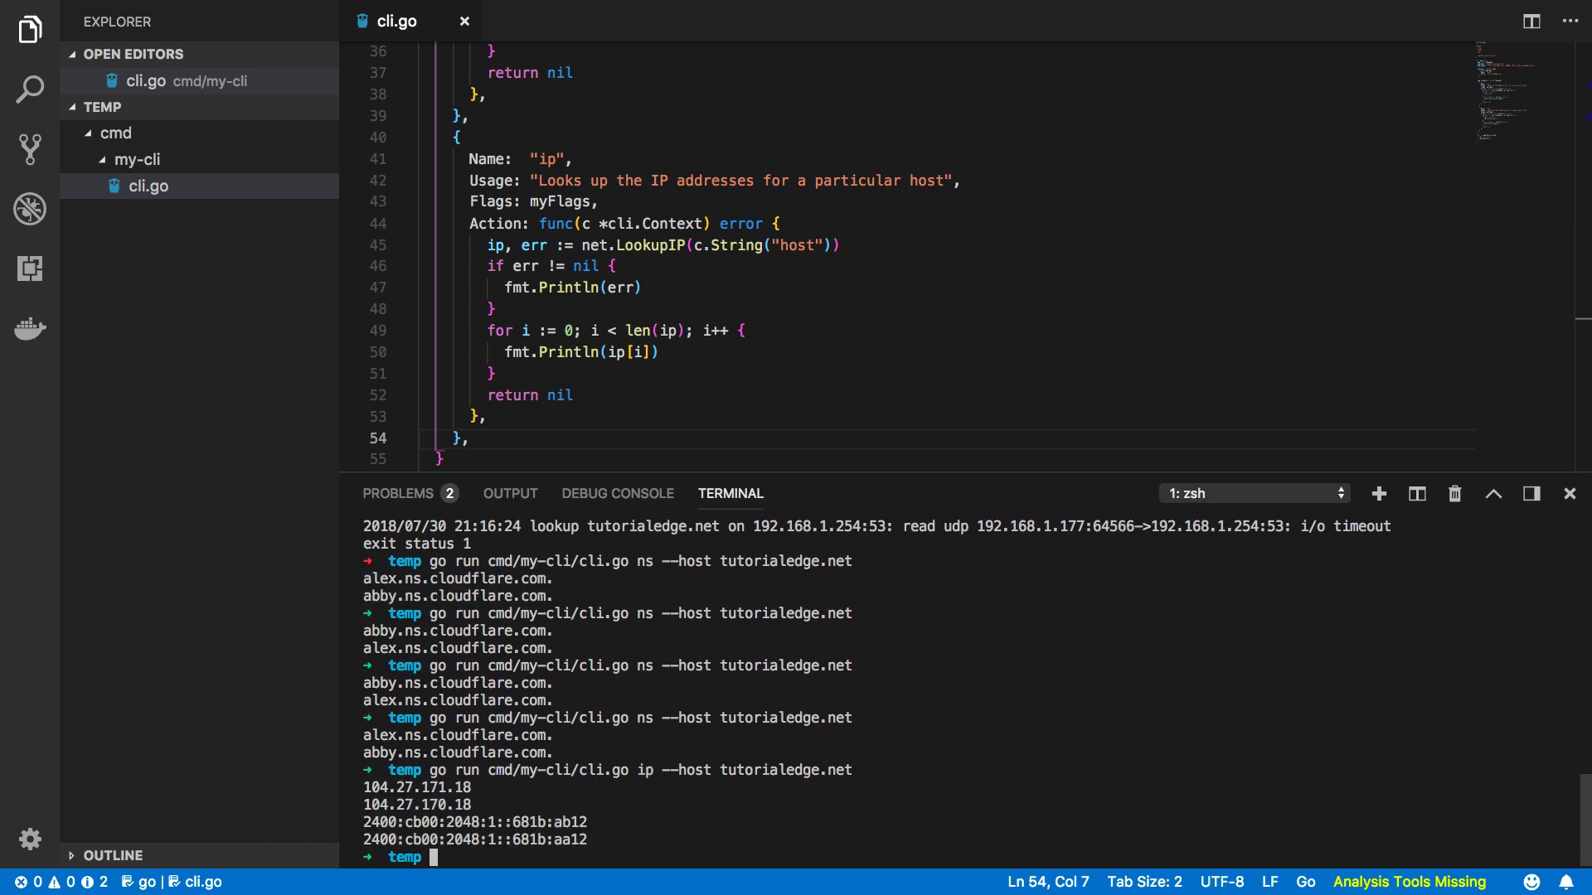
mouse_move(345, 791)
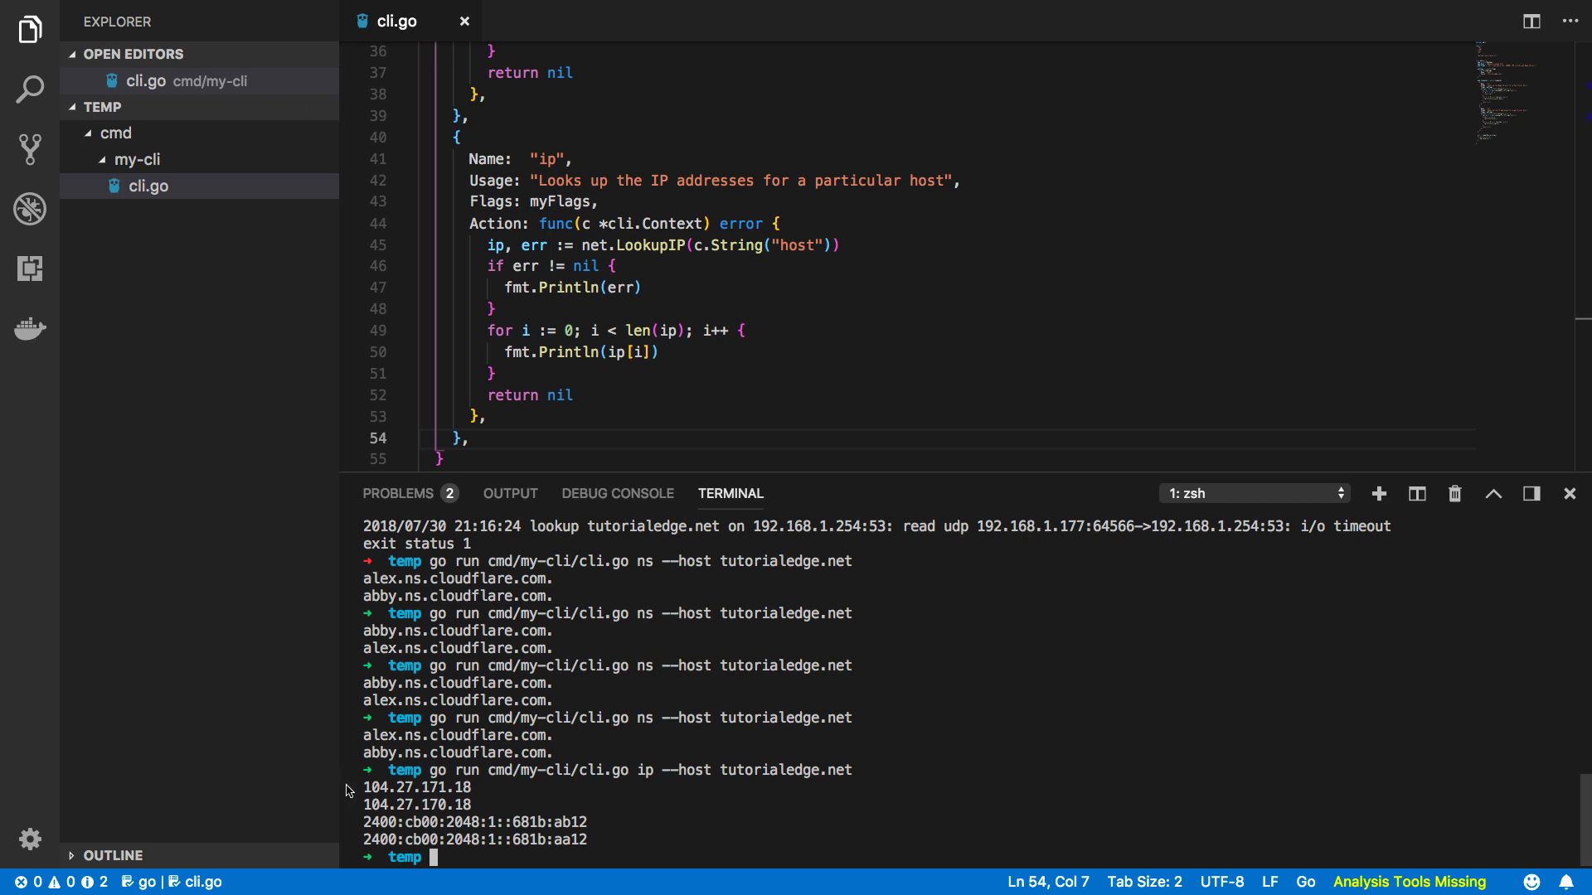
Select the ip command's printed addresses for tutorialedge.net in the terminal.
left_click_drag(361, 787, 598, 840)
type("{")
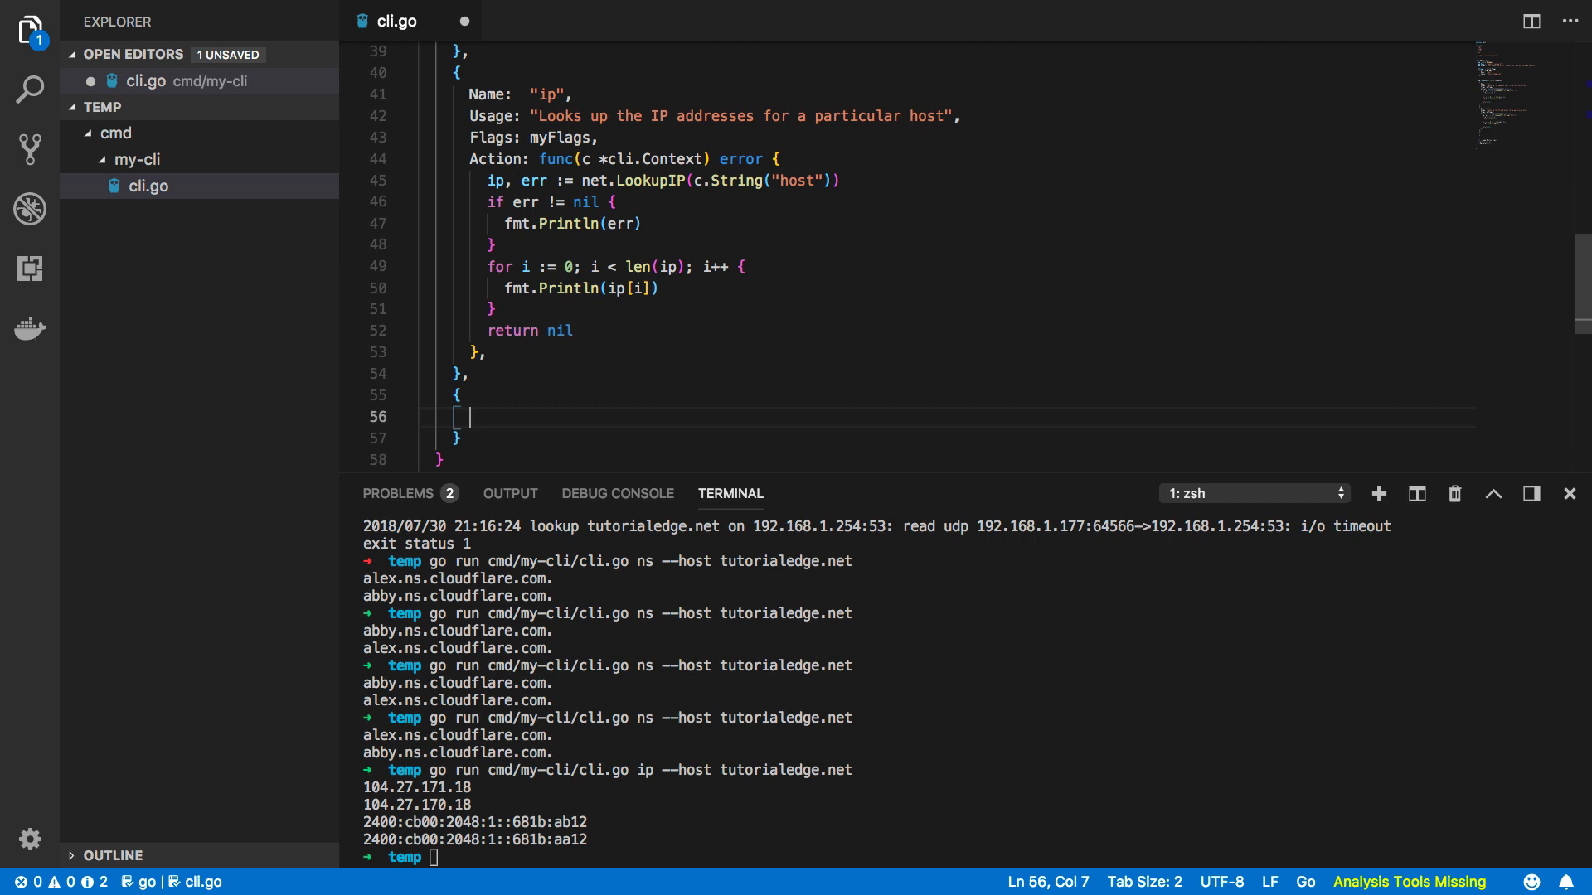
Add a cname command entry with its Name, Lookup usage, Flags: myFlags and an Action func.
type("Name")
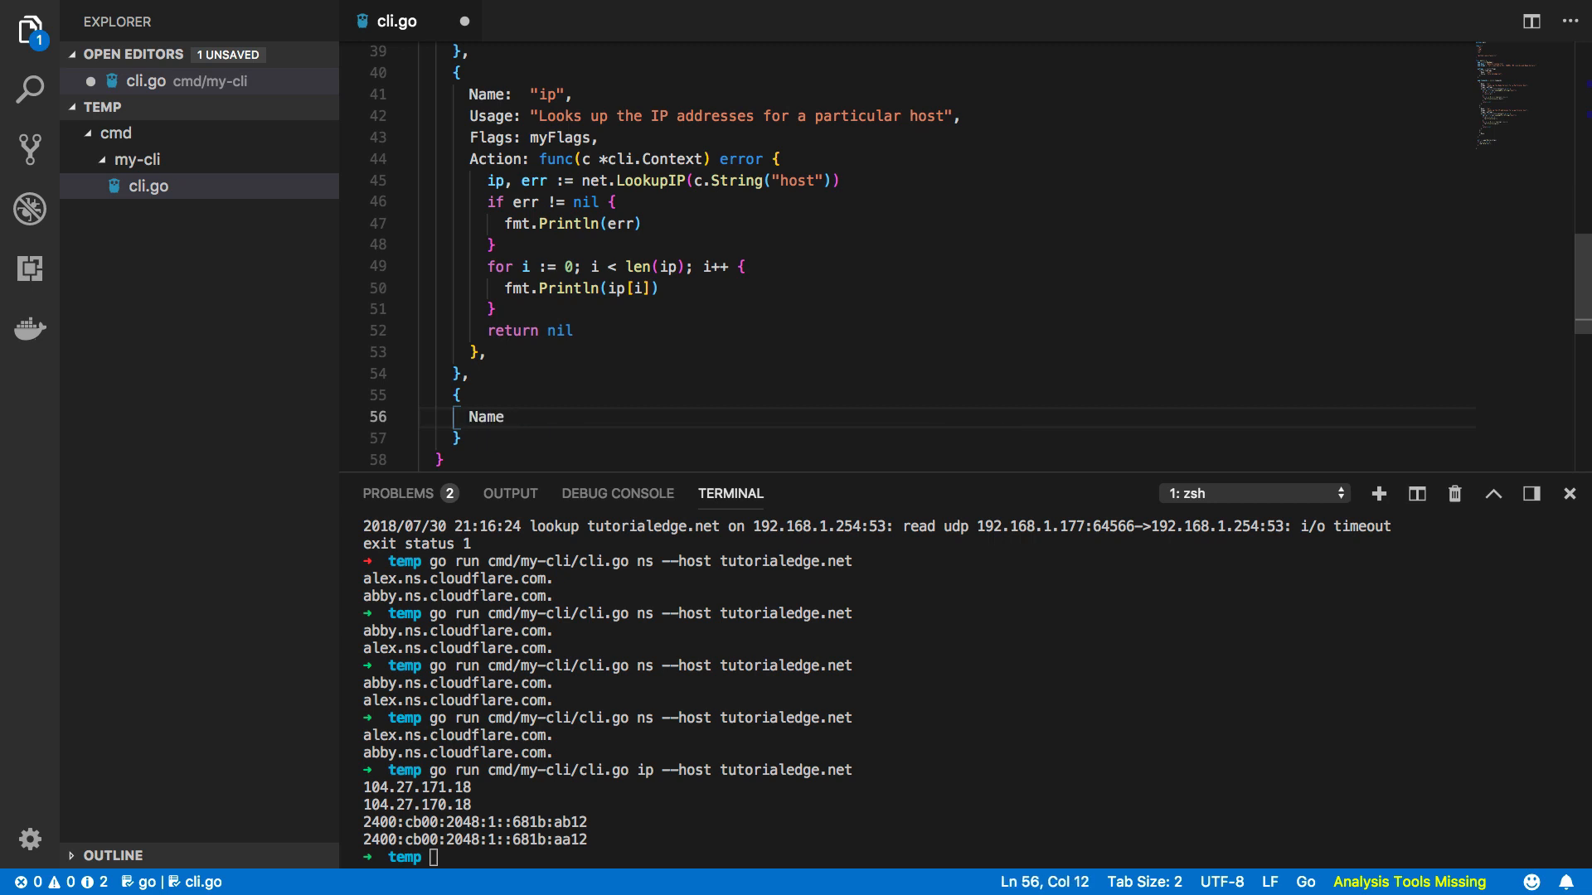
type(": \"\"")
type("Usage")
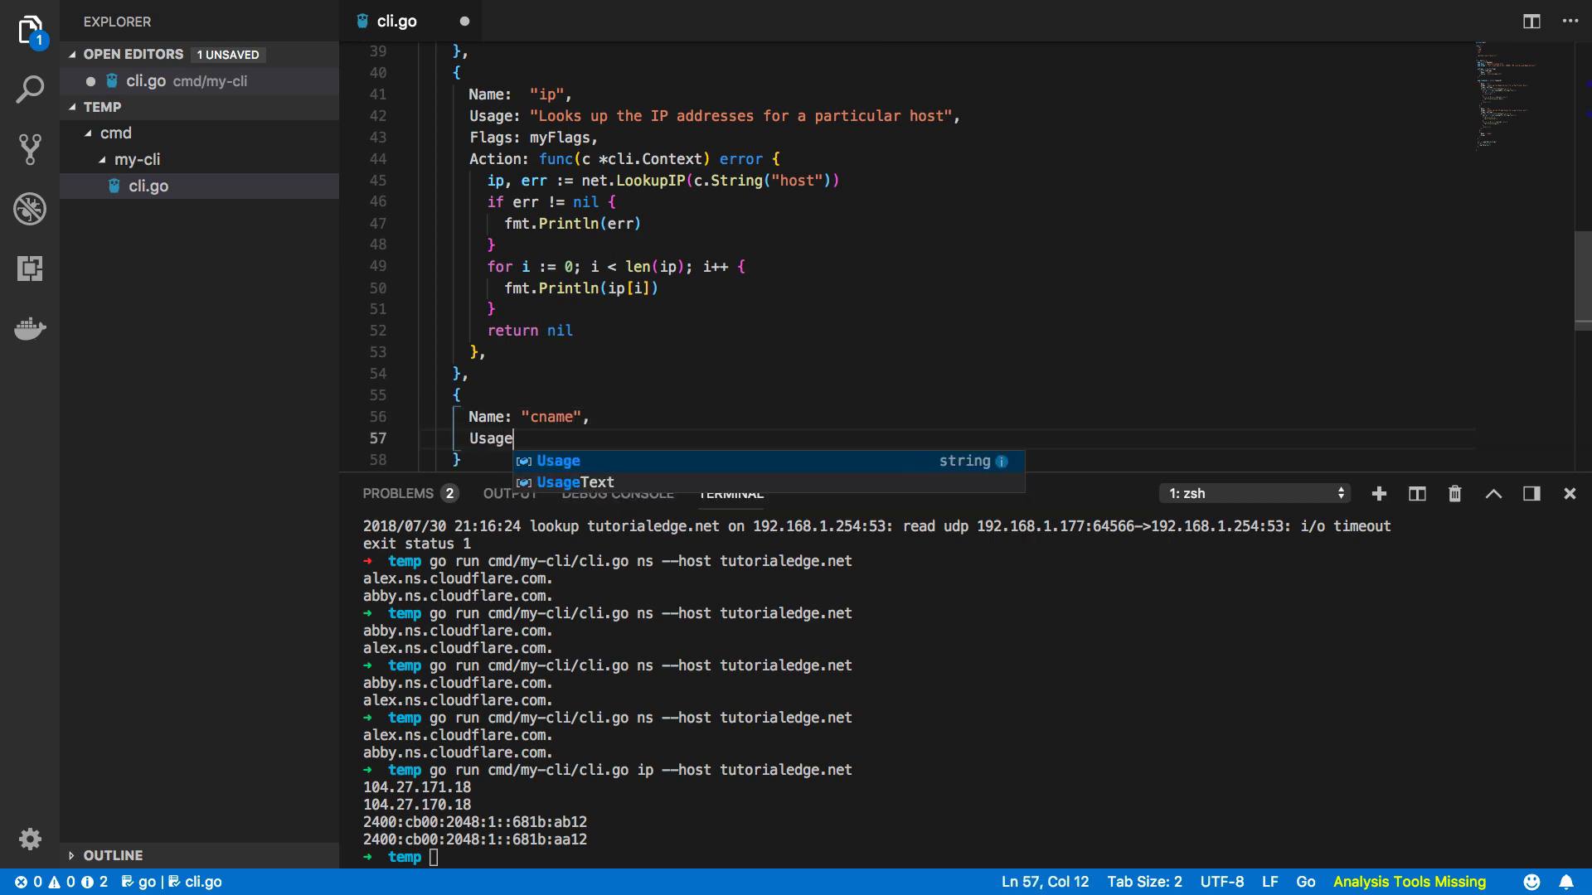
type(": \"Looku")
type("f")
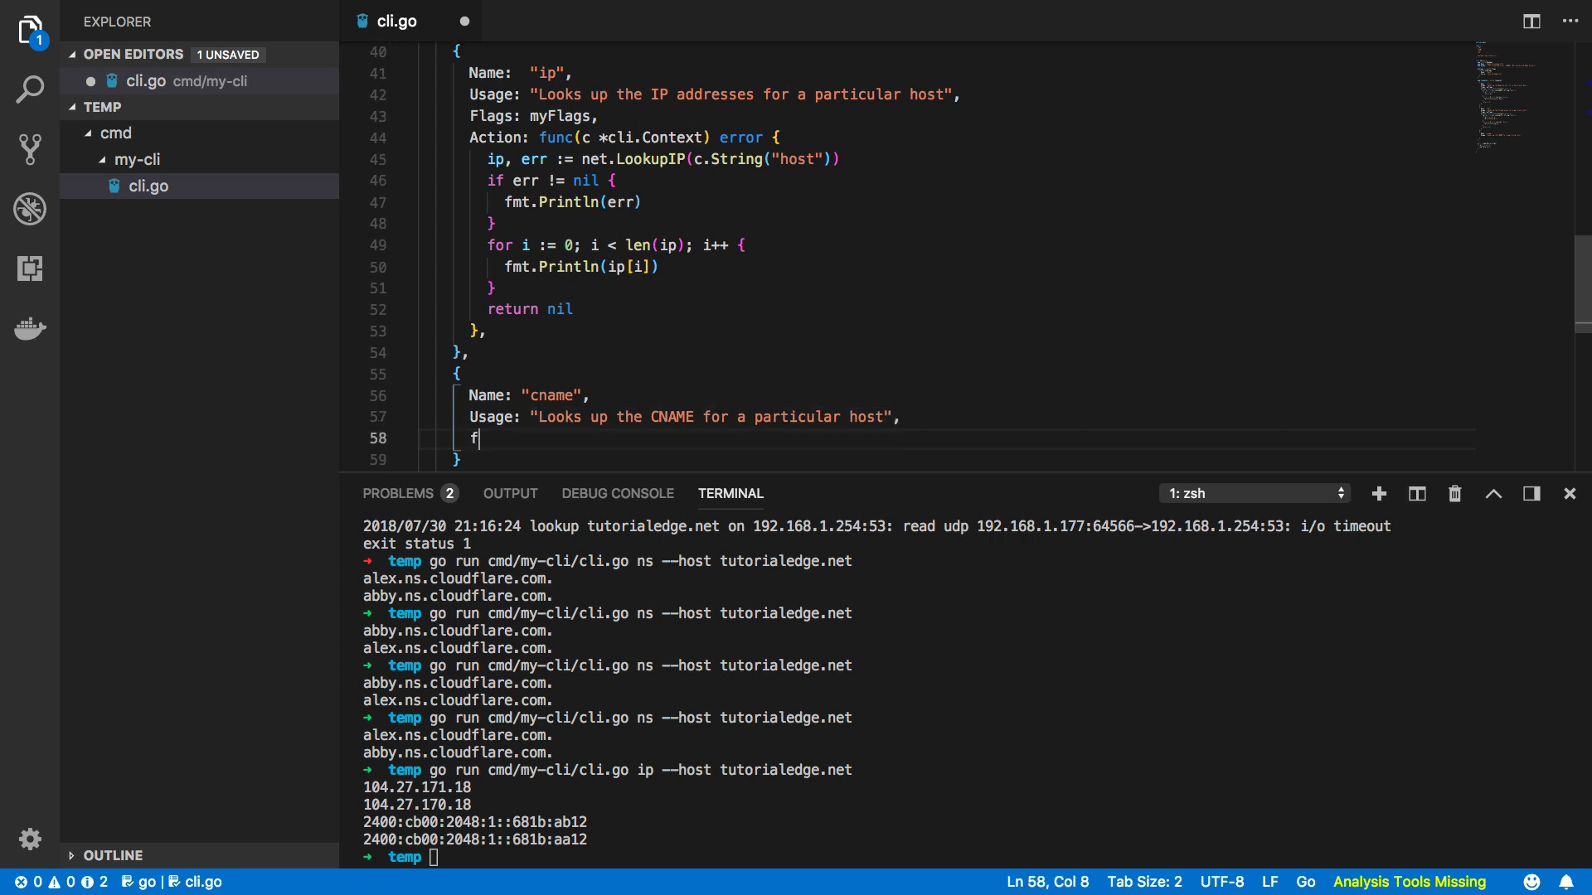
type("Flags: myFlags")
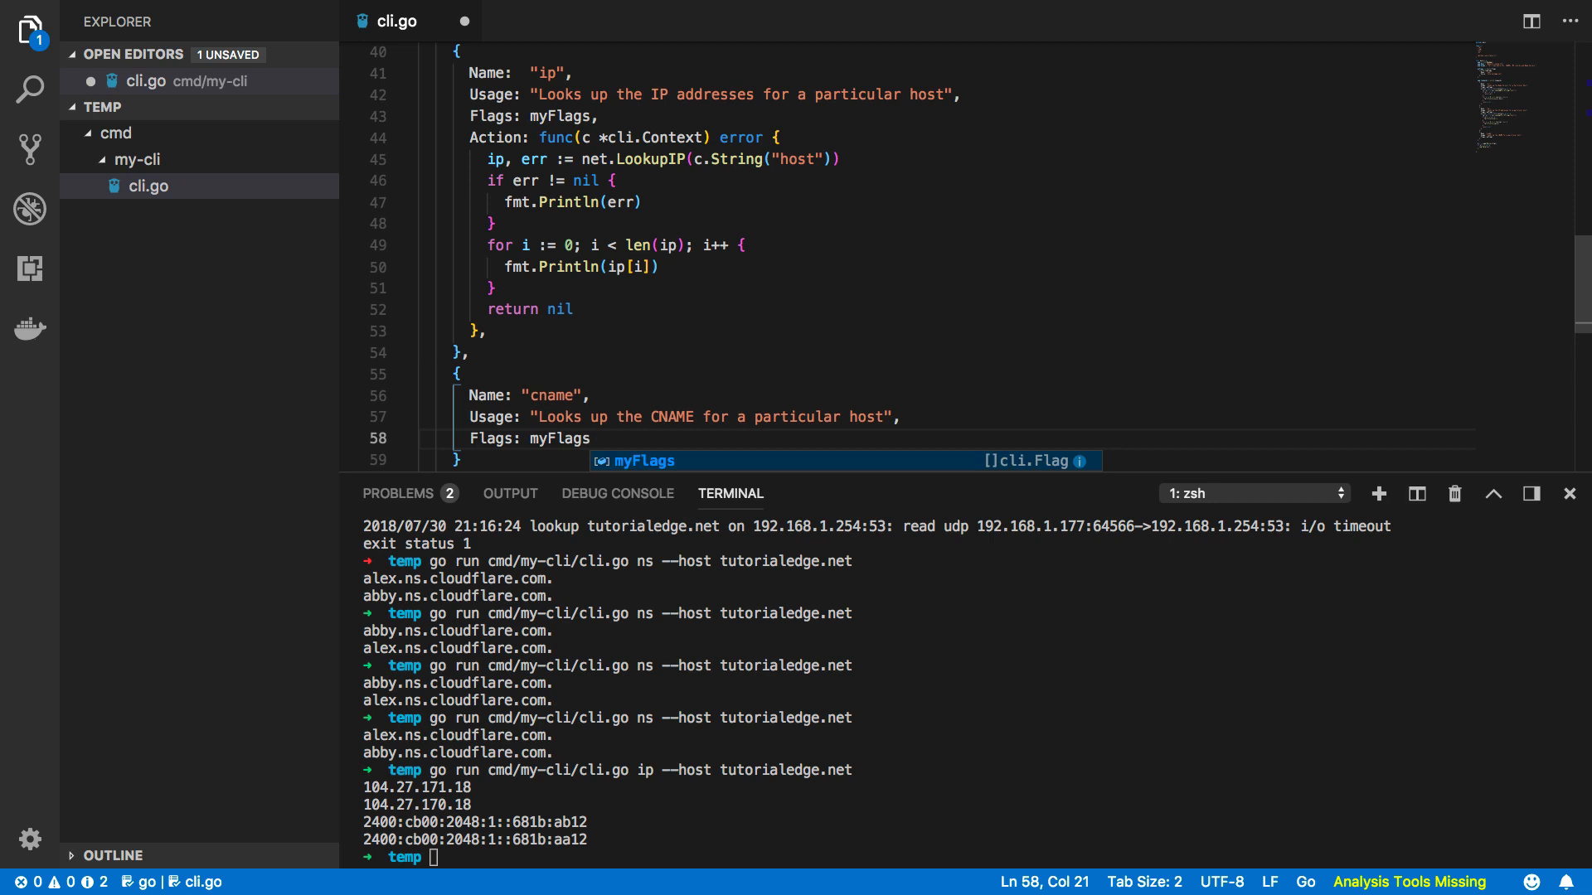
type("Act")
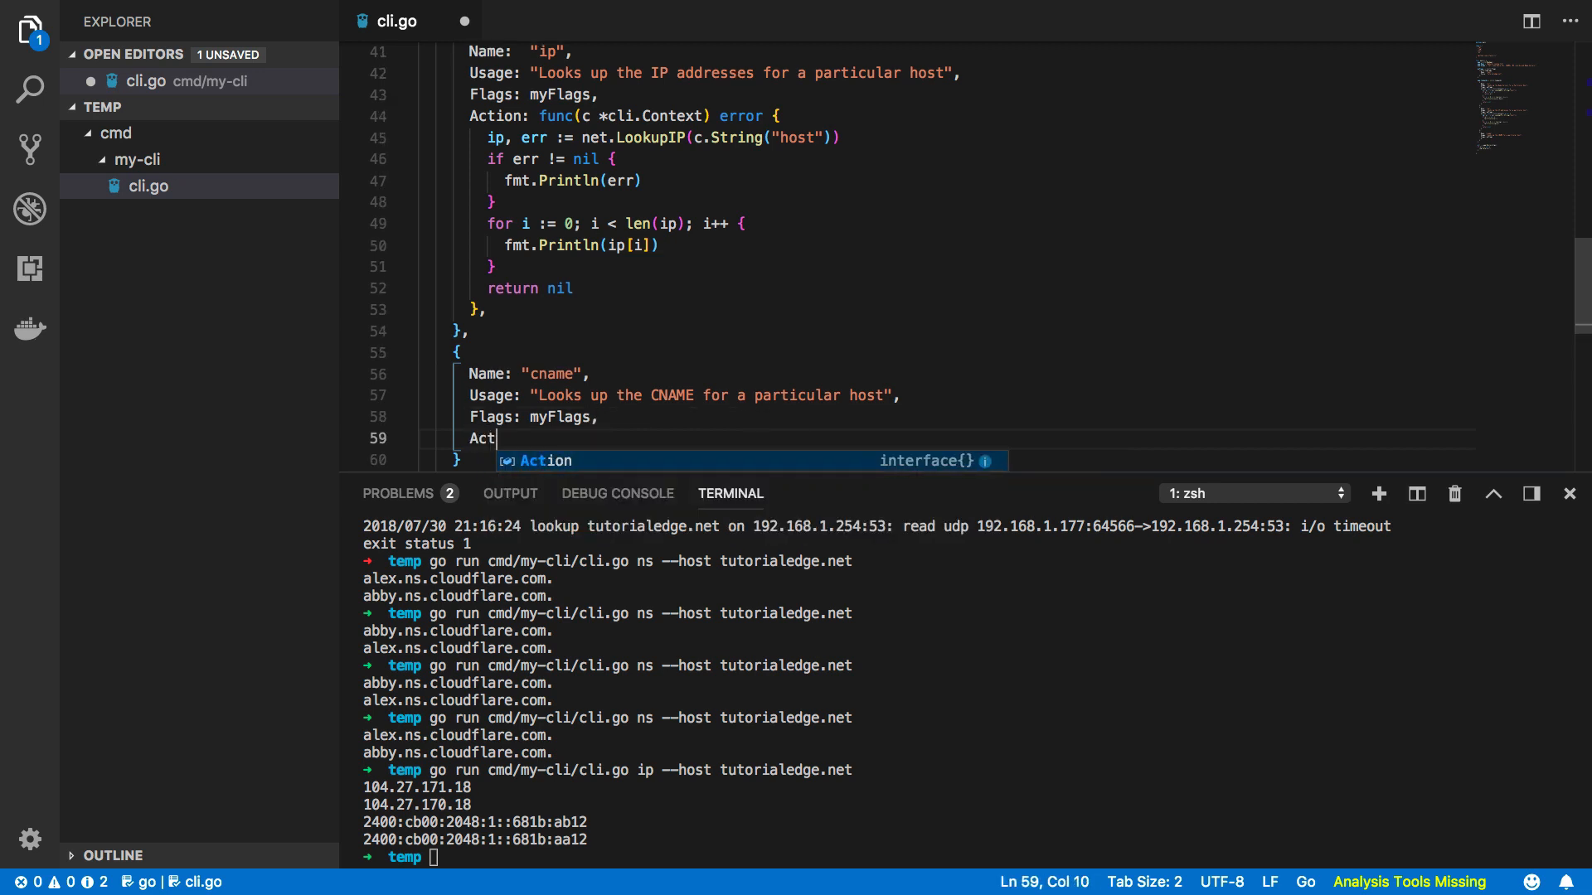
type("ion: func(c *cli.Context) er")
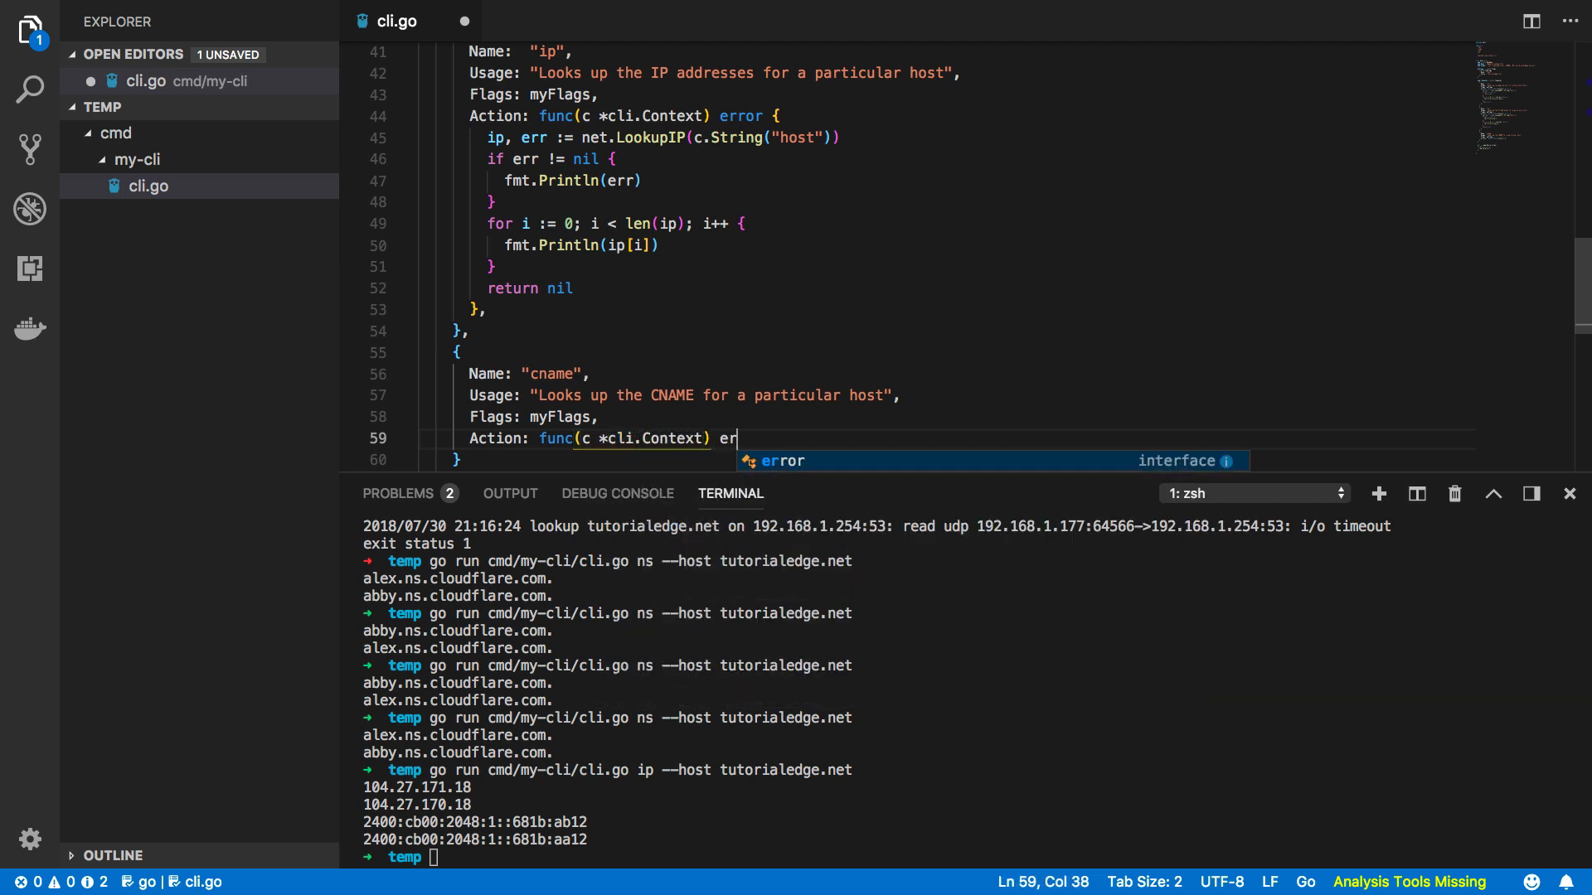
Fill the cname Action with net.LookupCNAME(c.String("host")), an error Println, and return nil.
key("Enter")
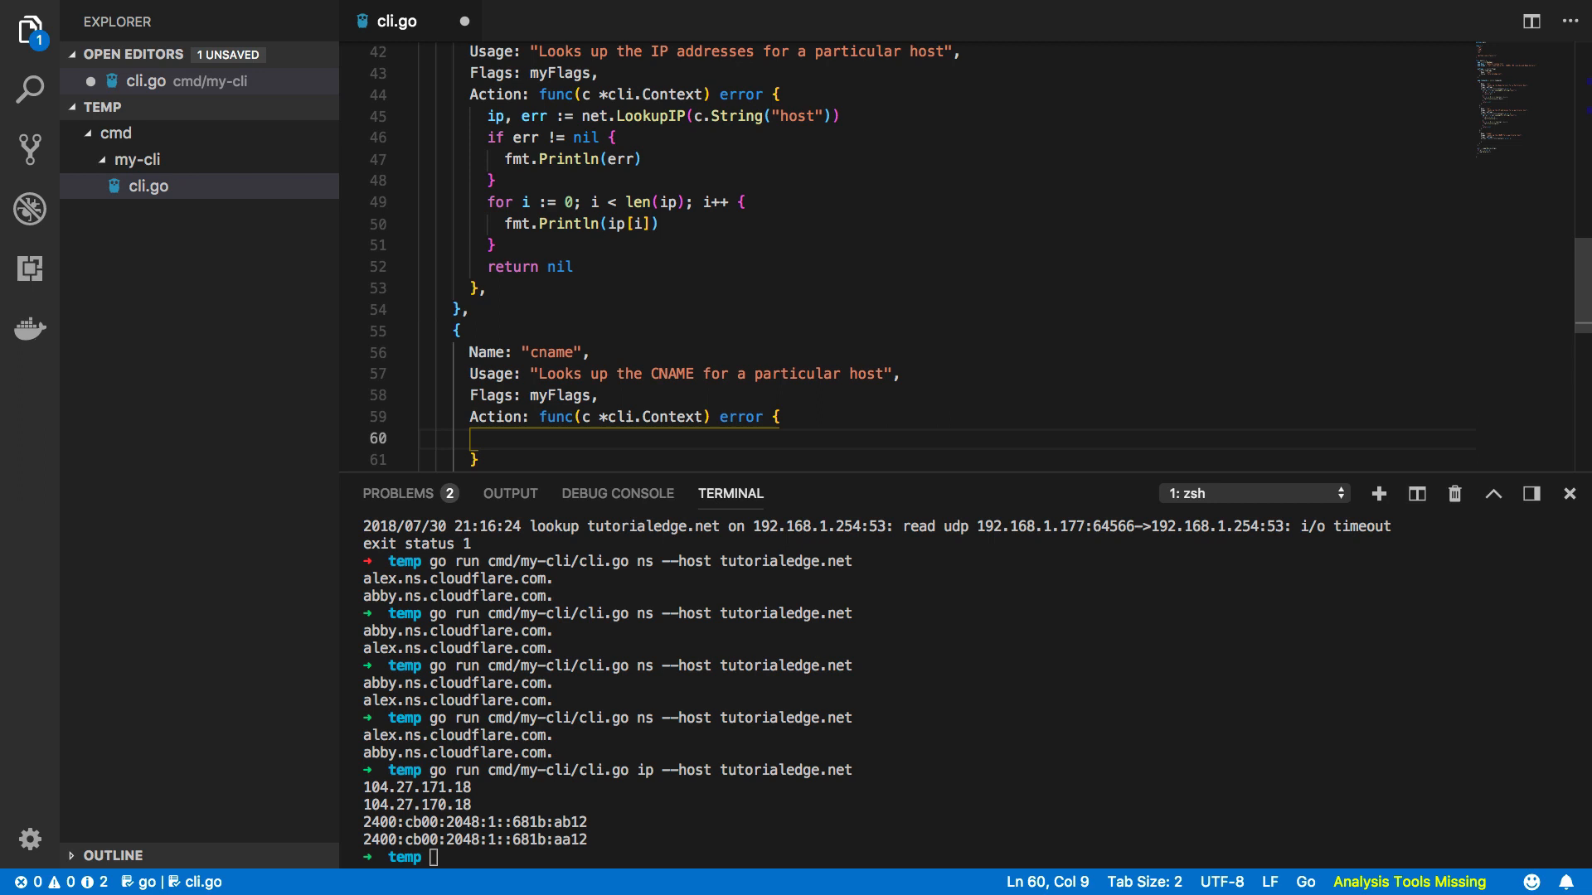
type("cname")
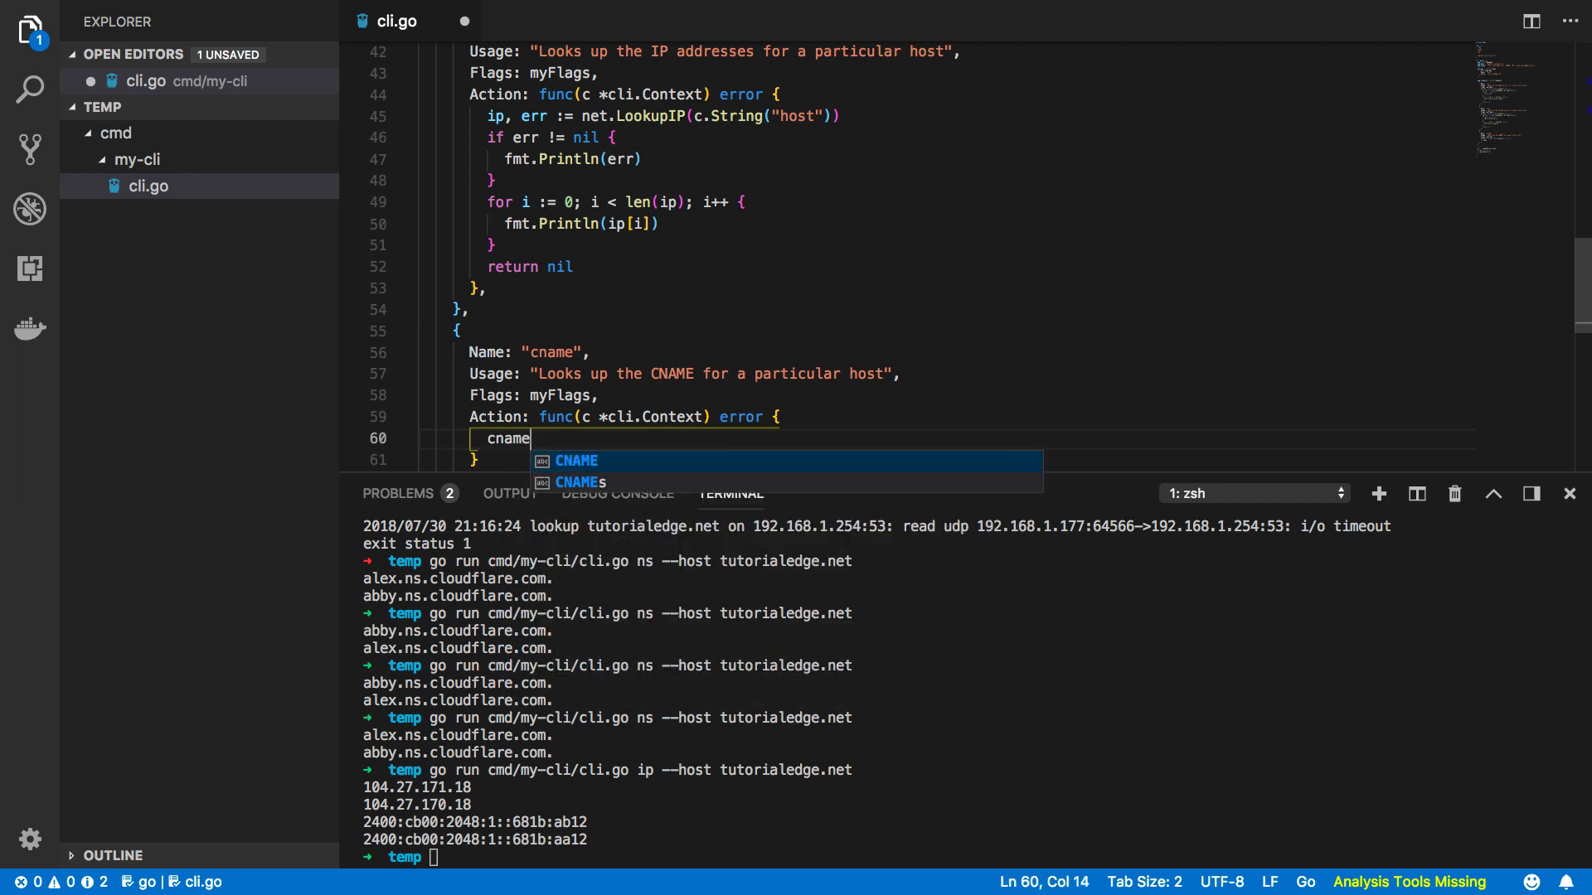
type(", err :=")
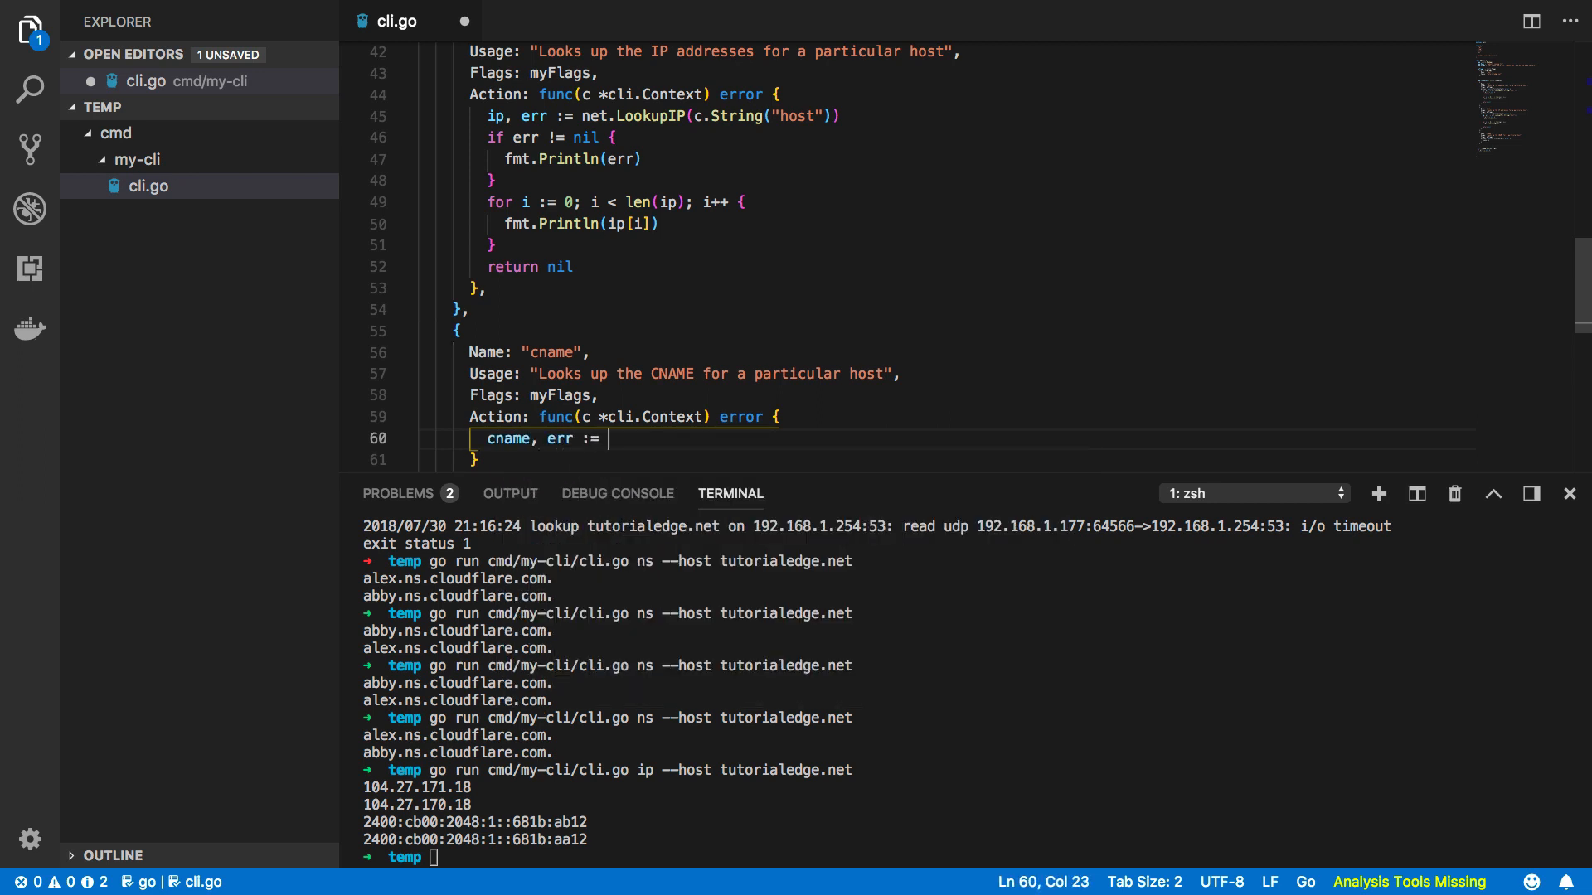
type("net.LookupCNAME(")
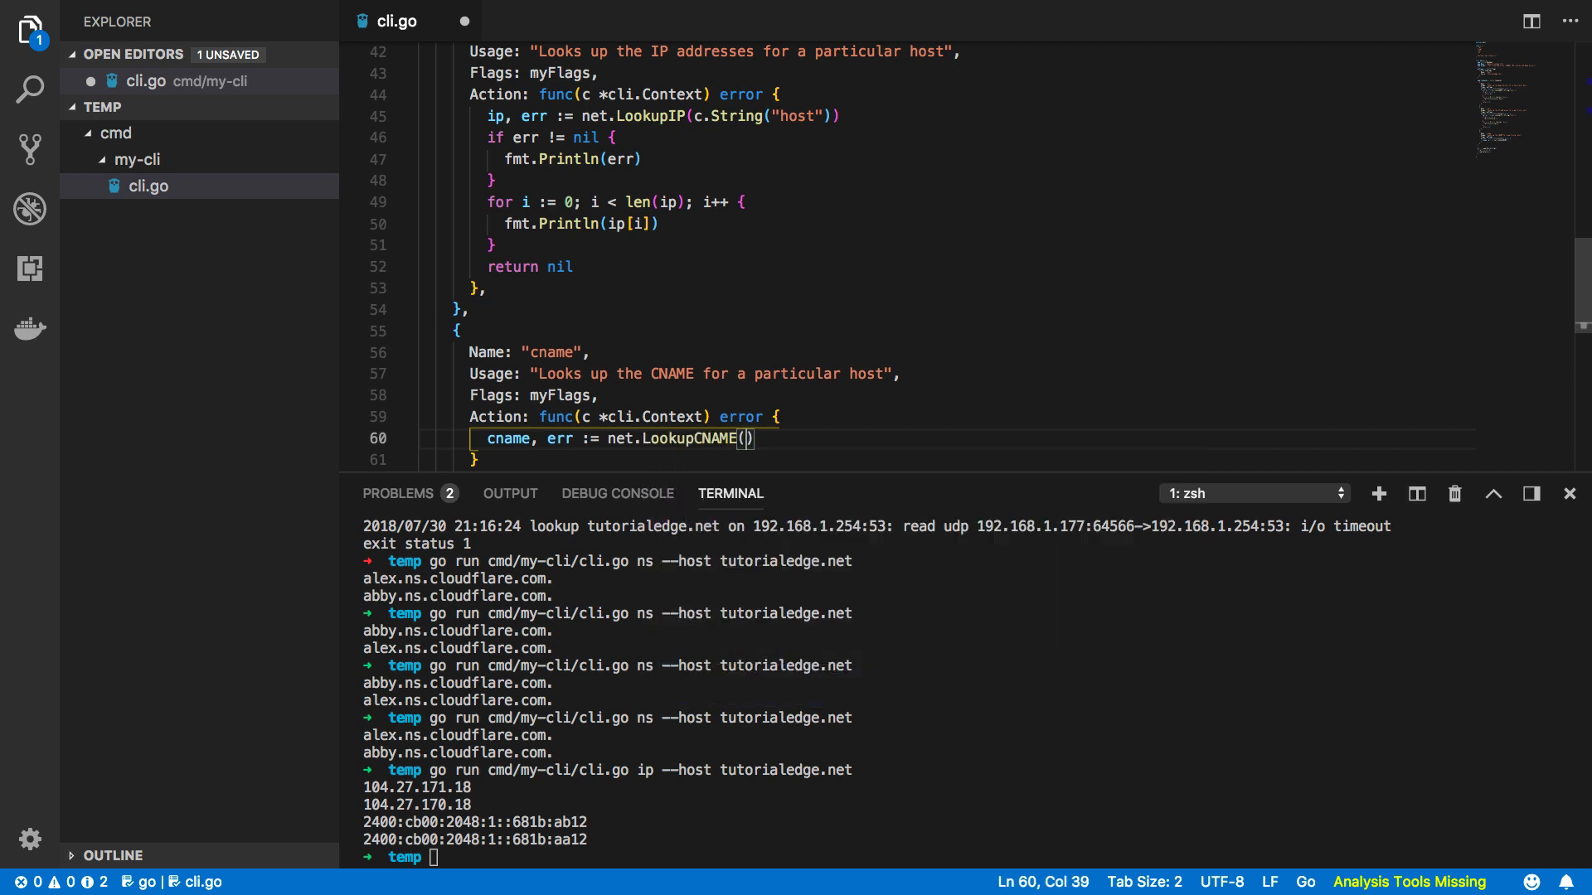
type("c.String(")
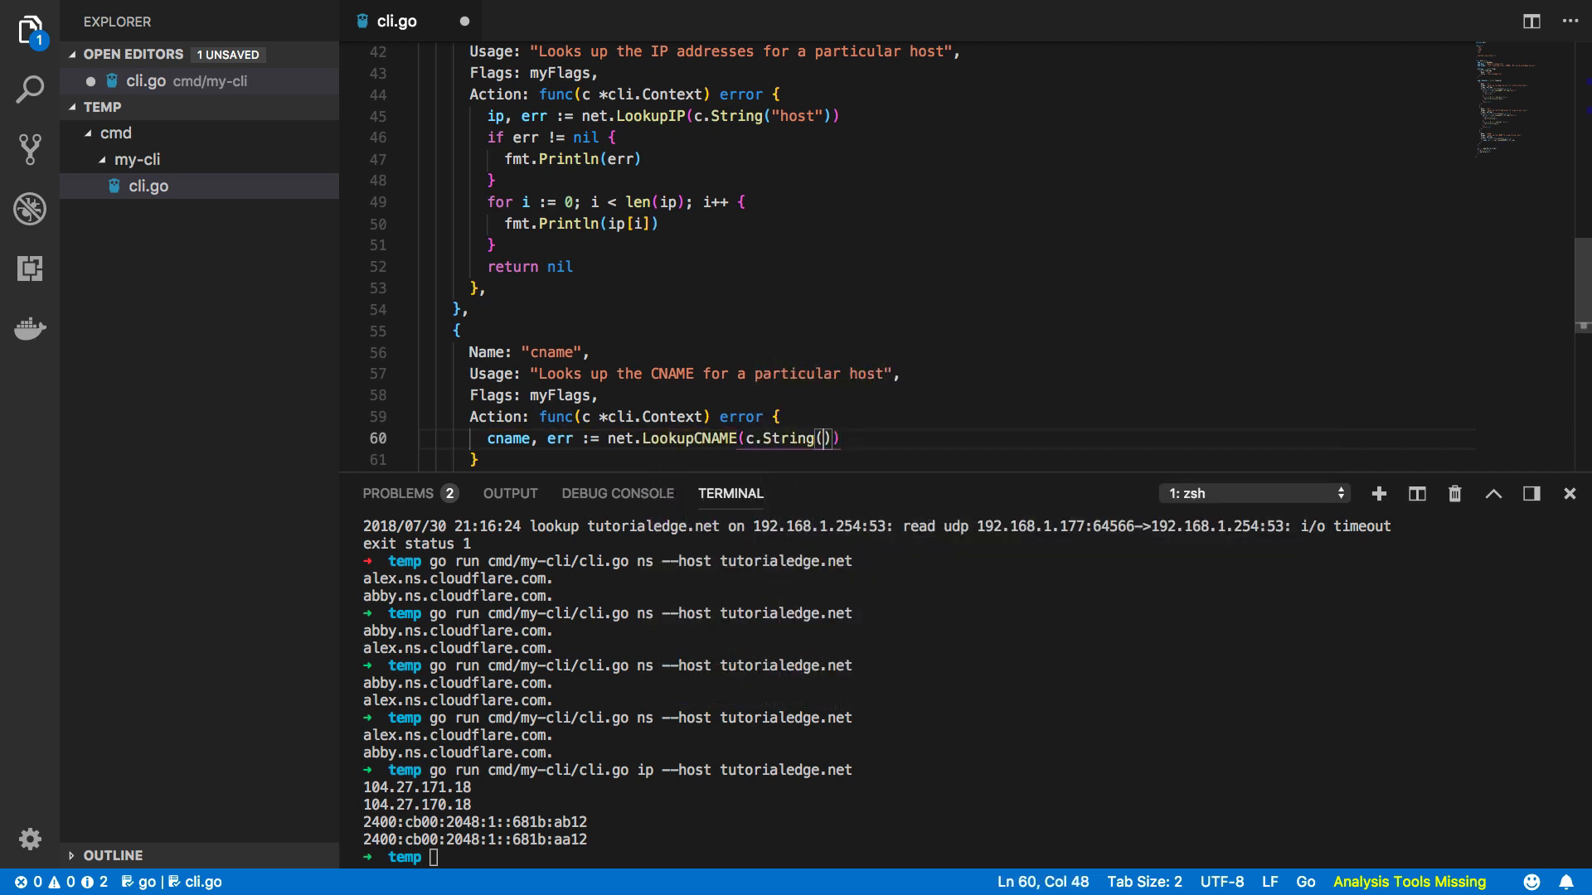
type("\"host\"")
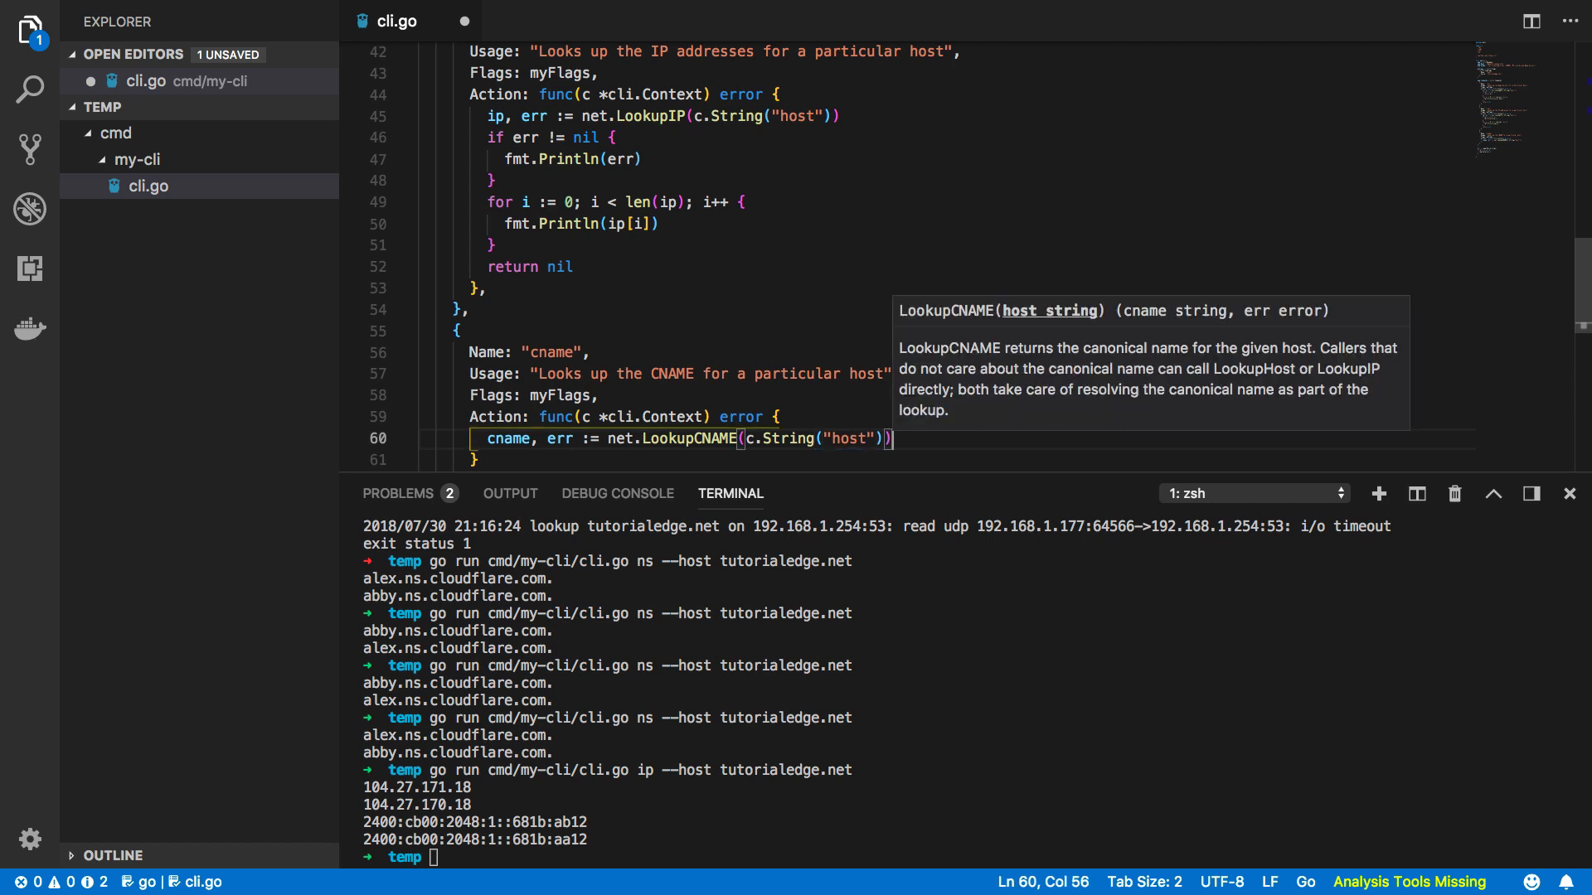
type("if")
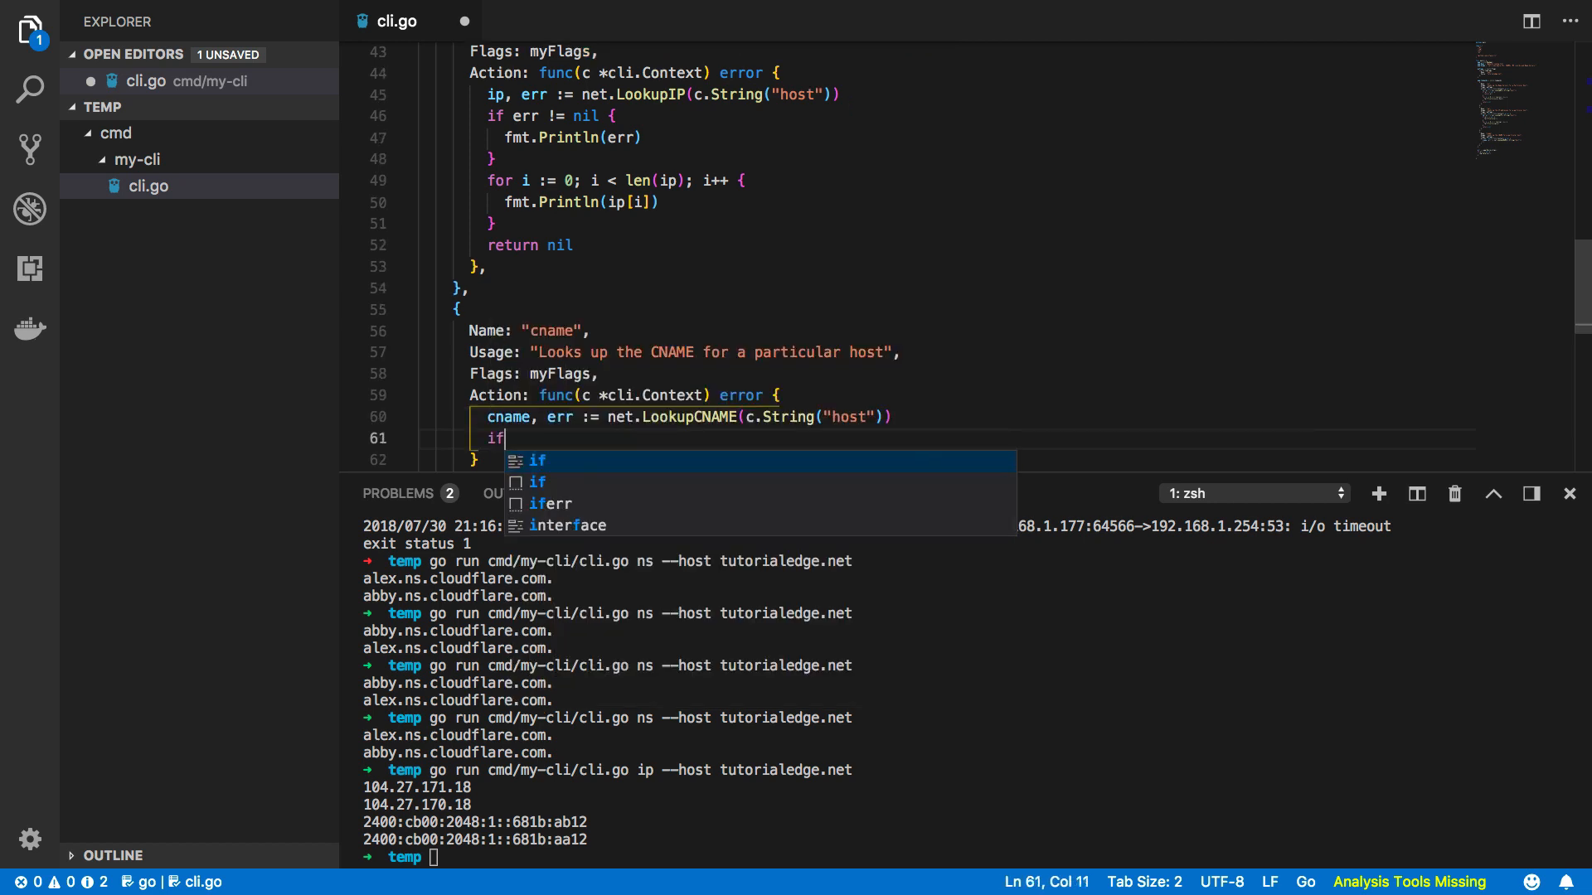
type("err !=")
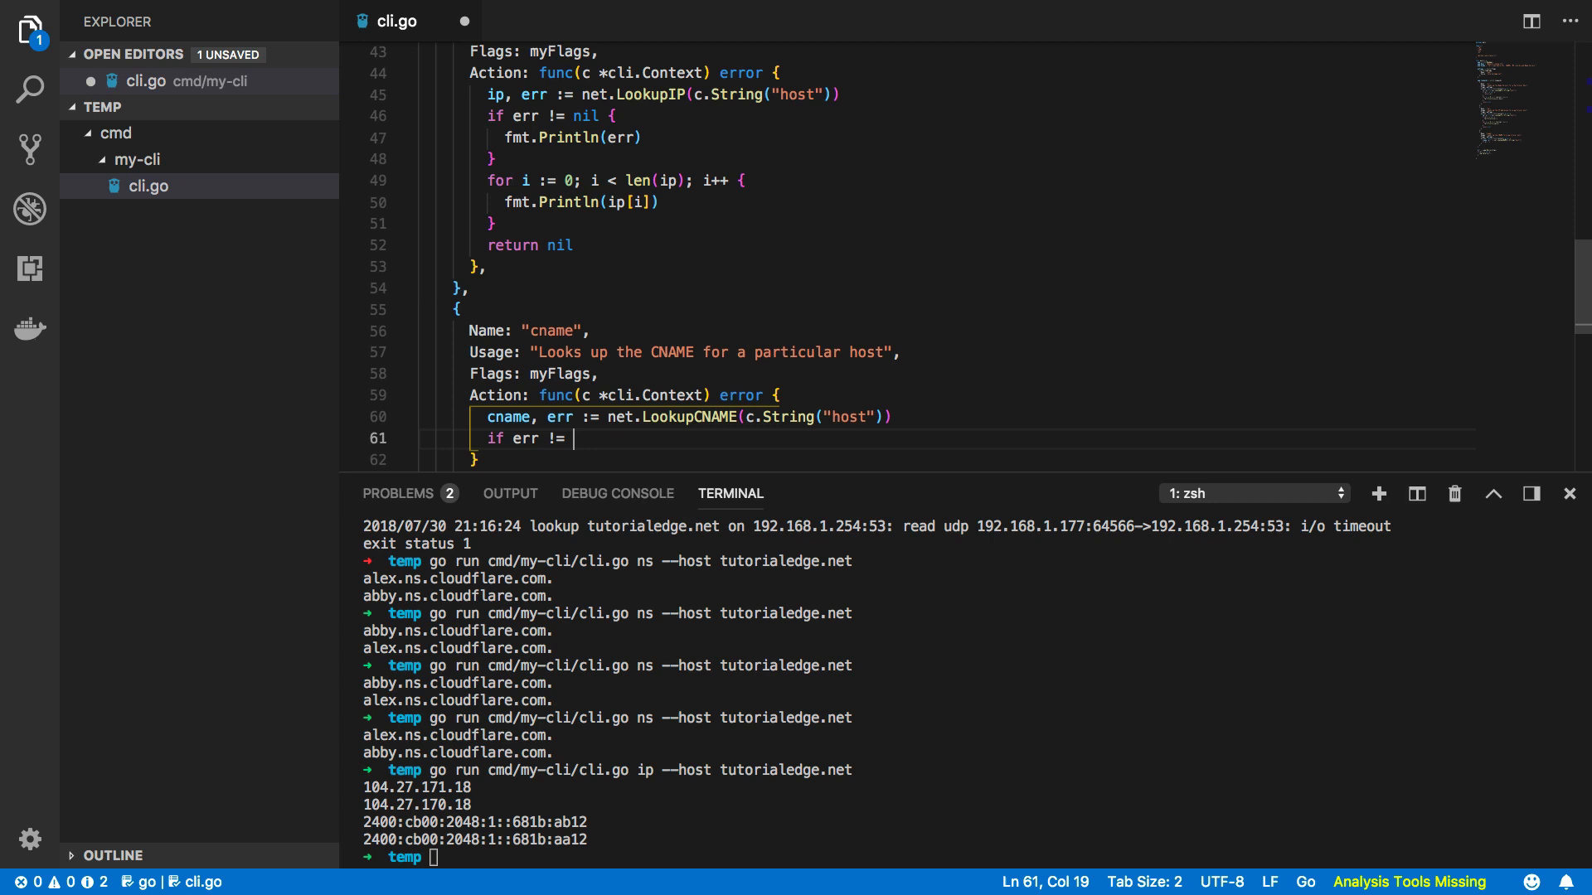
type("nil {")
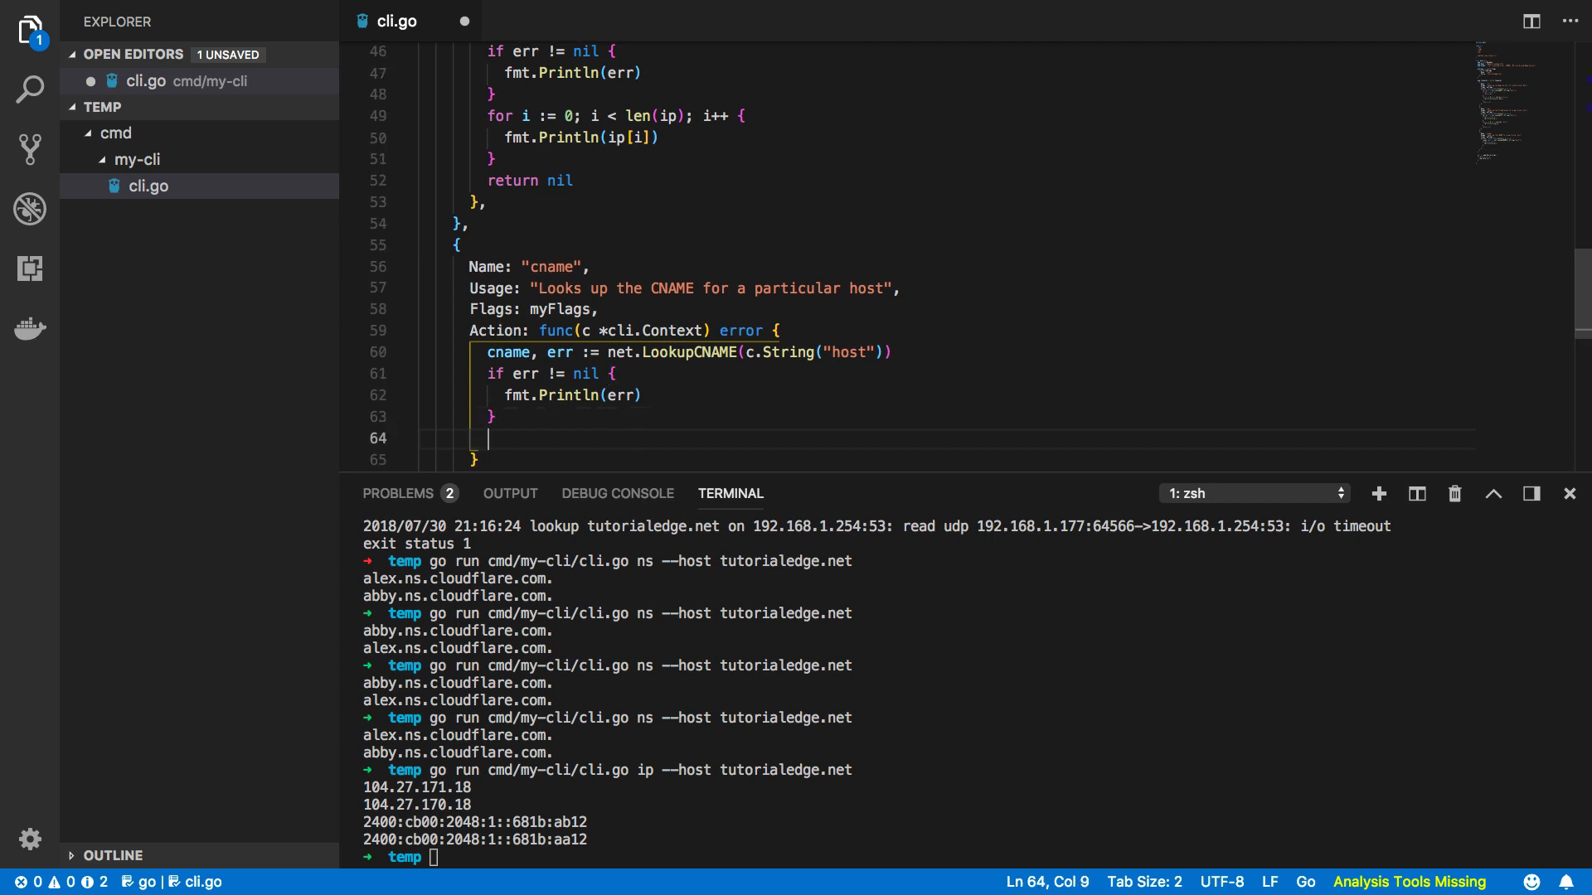
type("fmt./")
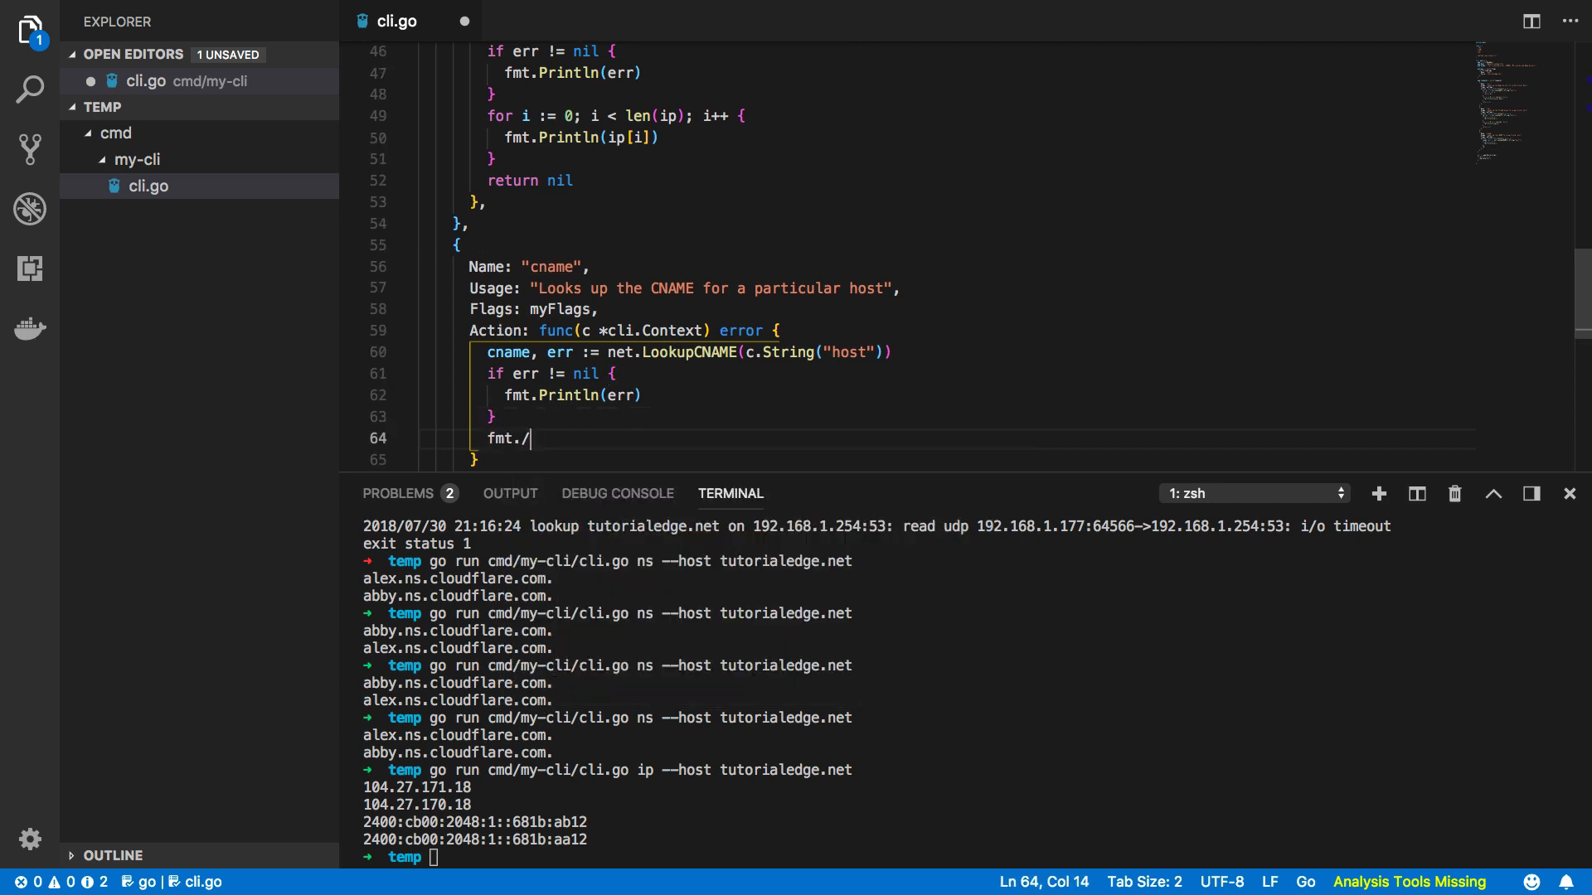
type("Println(cname")
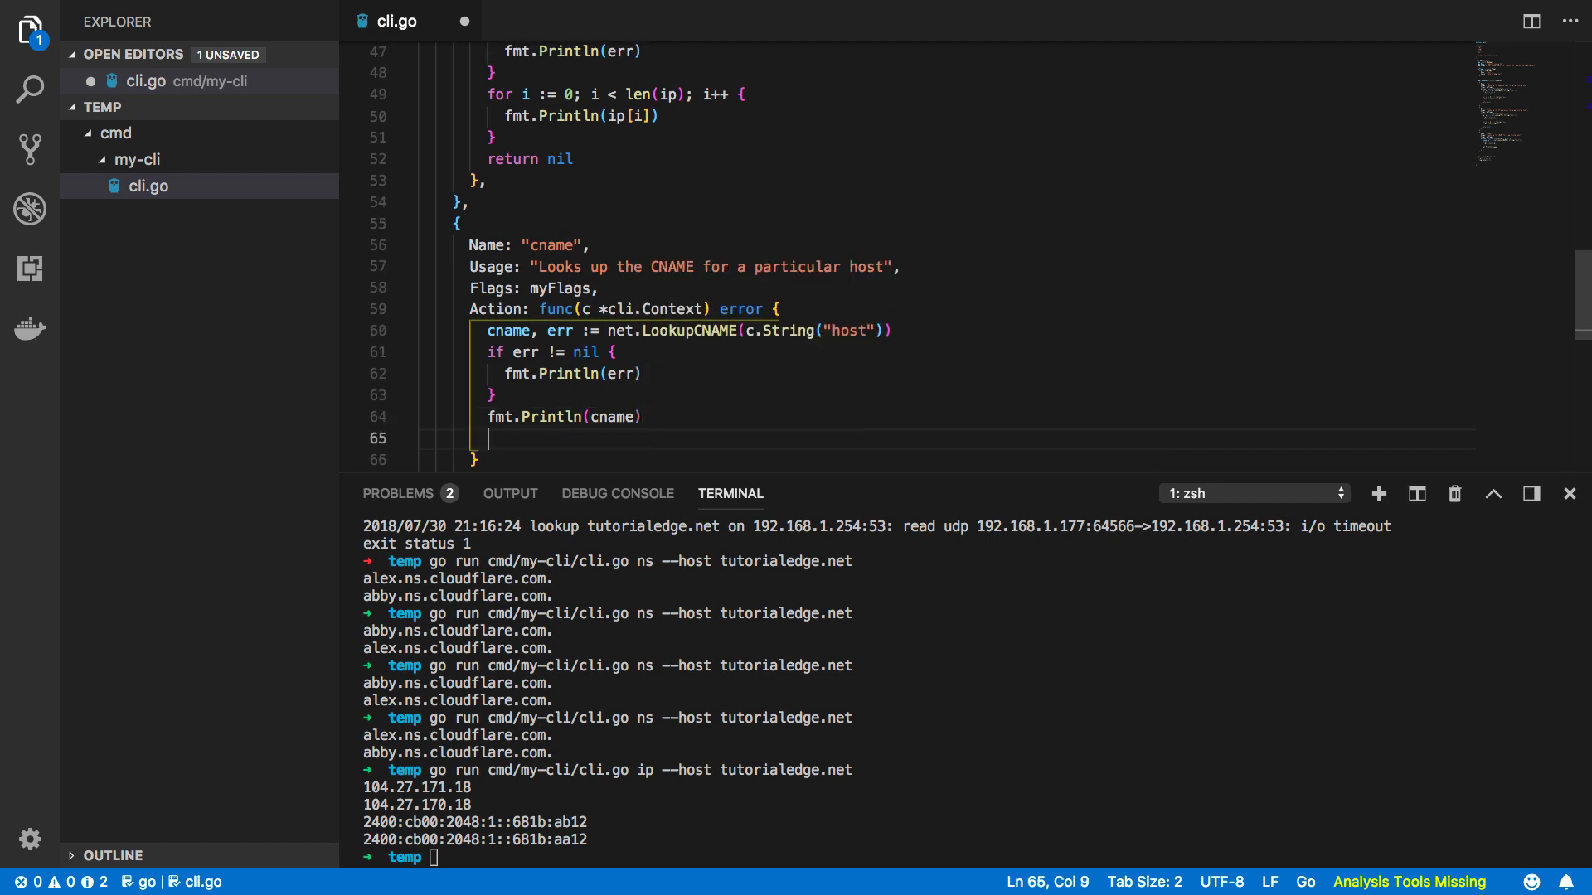
type("return nil")
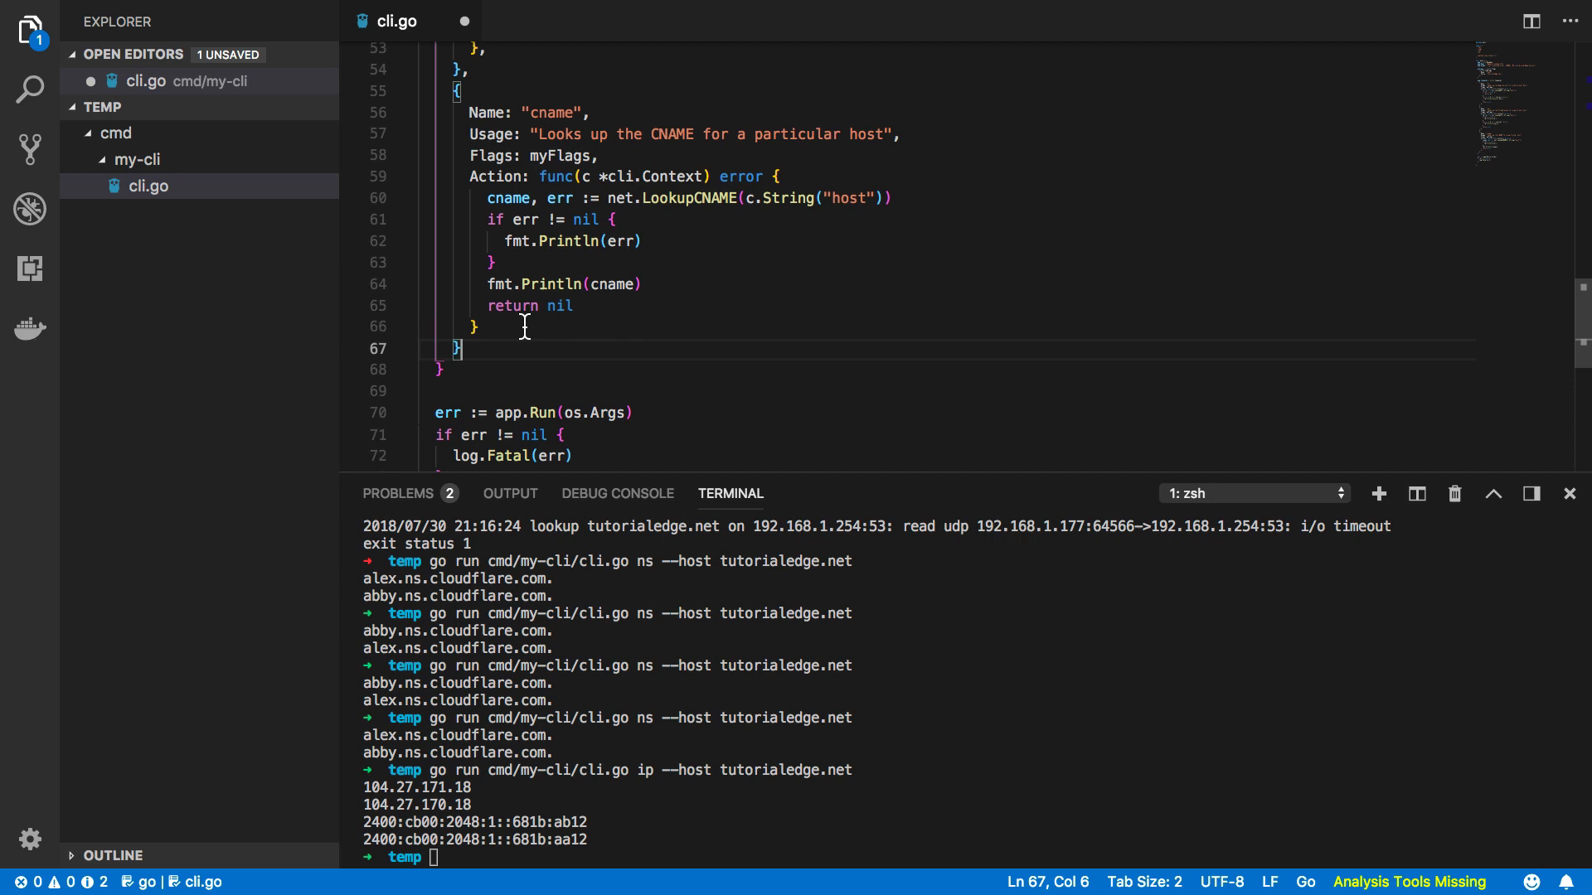
type(",")
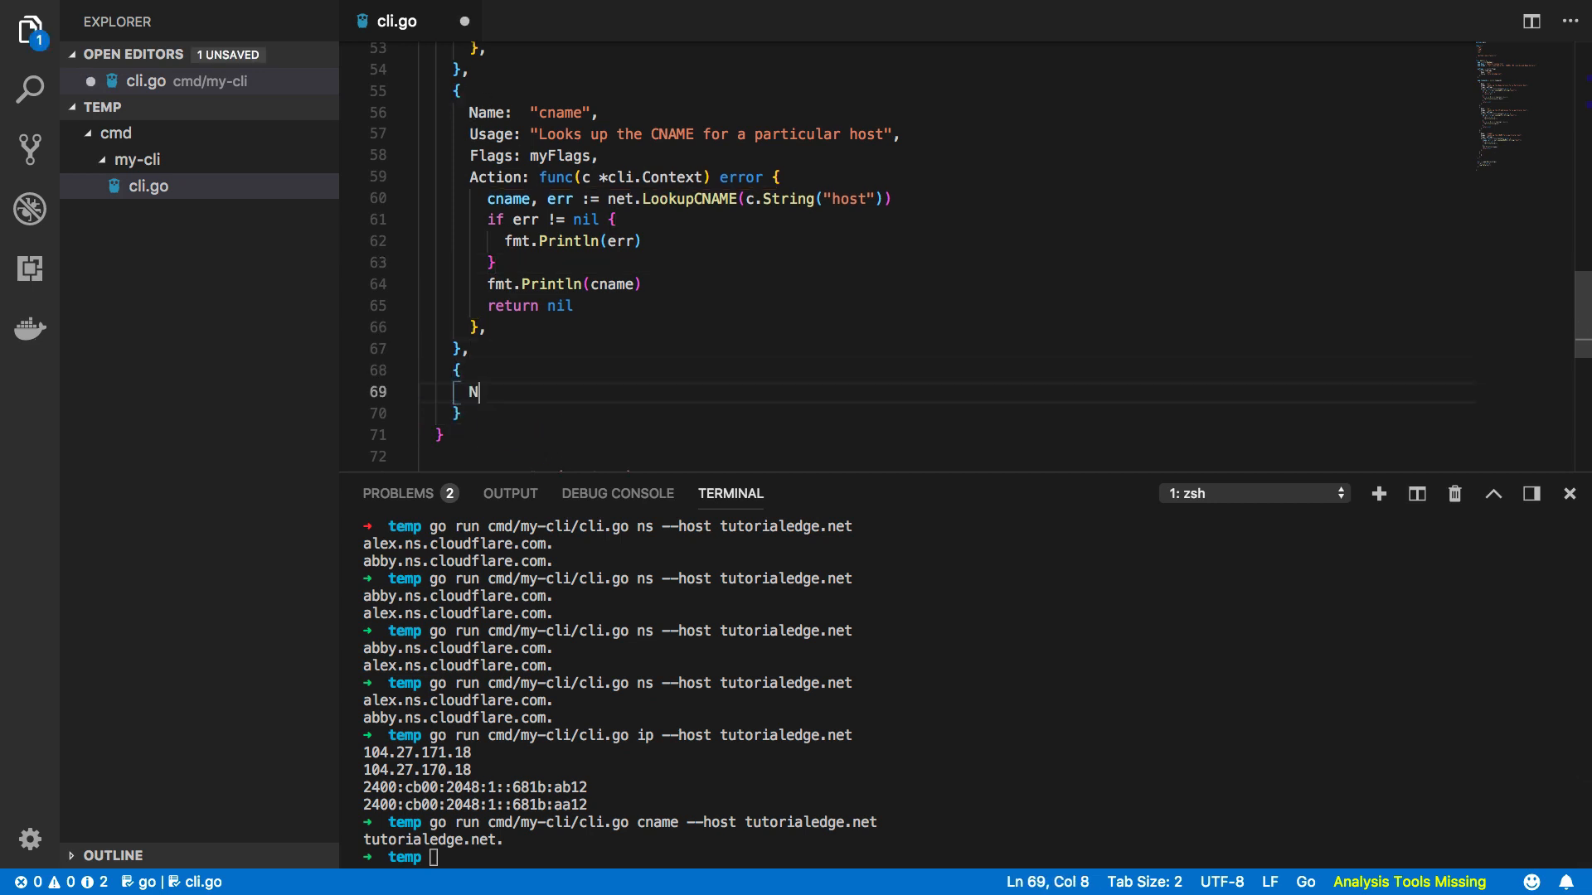
Add the "mx" command with usage about looking up MX records, Flags: myFlags and an Action signature.
type("ame: \"mx\",")
type("Usage:")
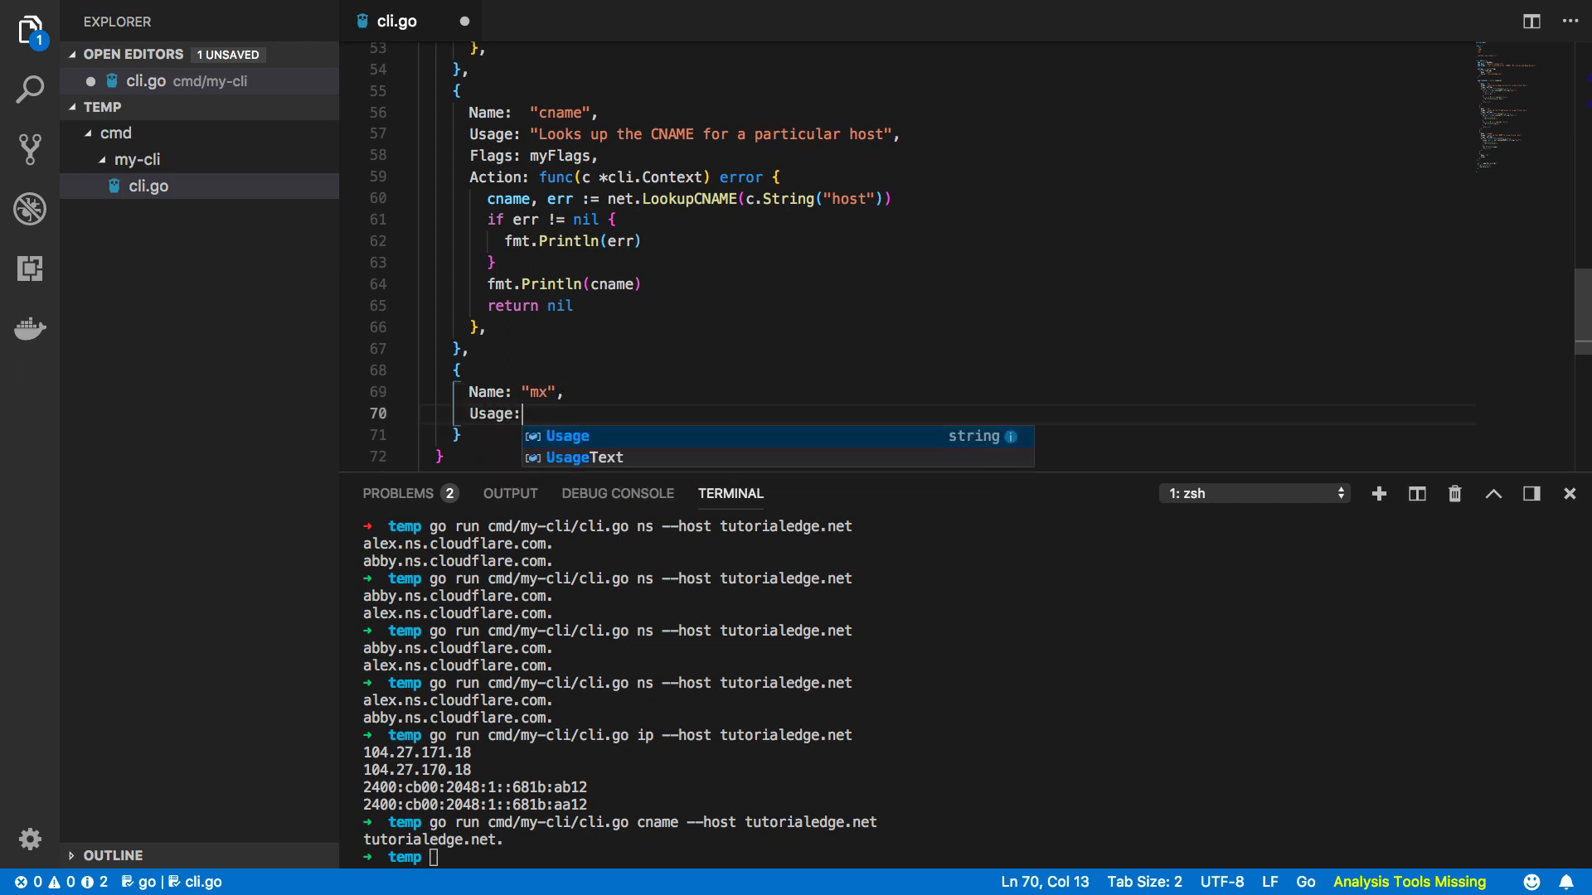
type("\"Looks up the MX")
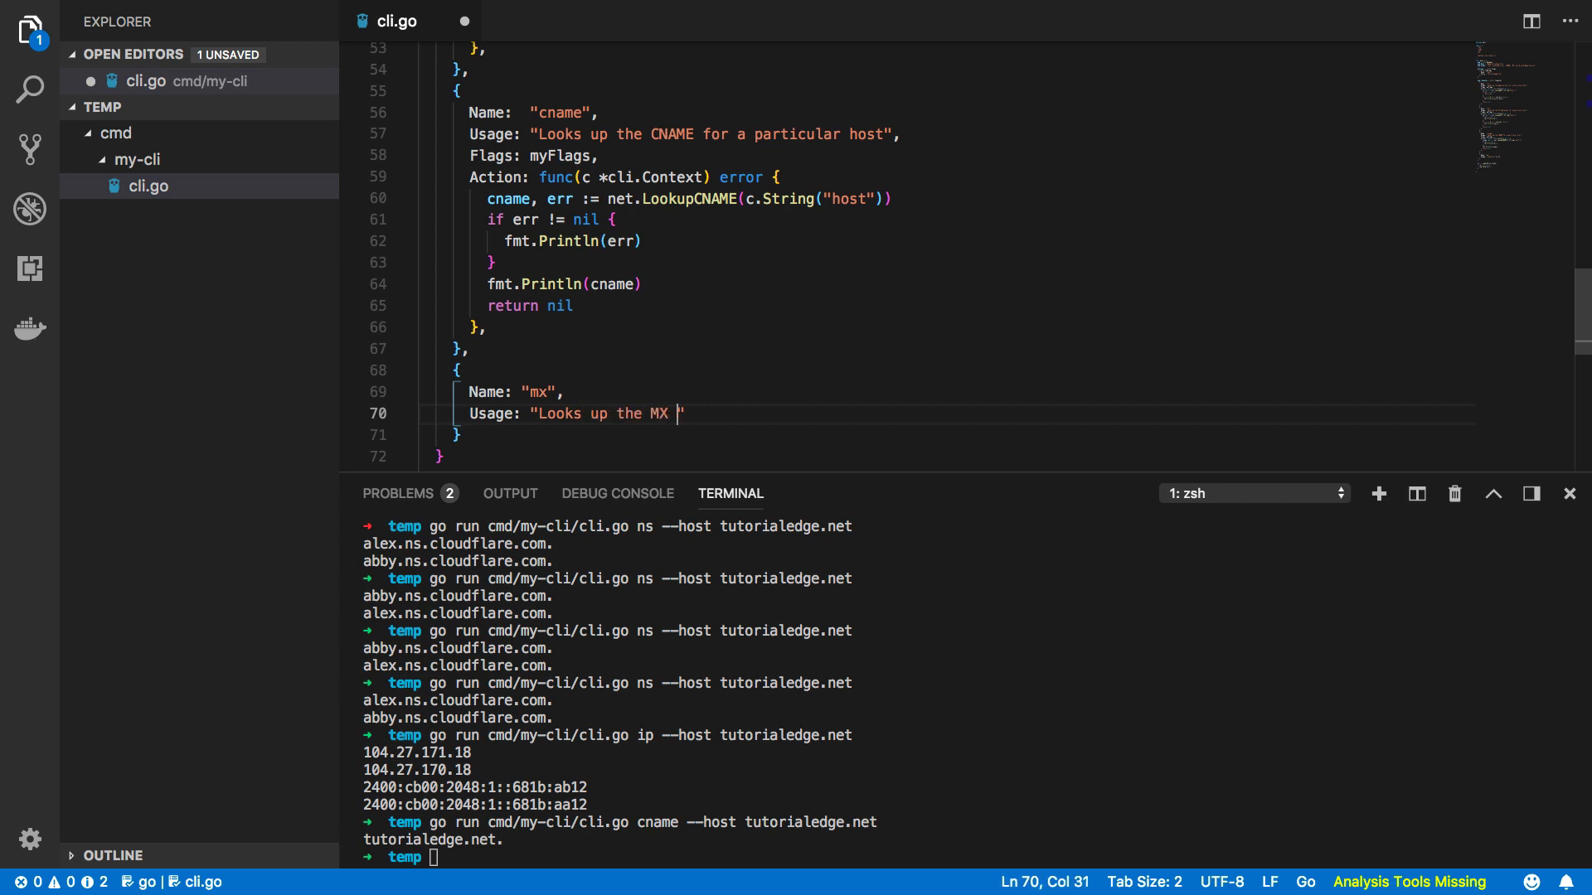
type("records f")
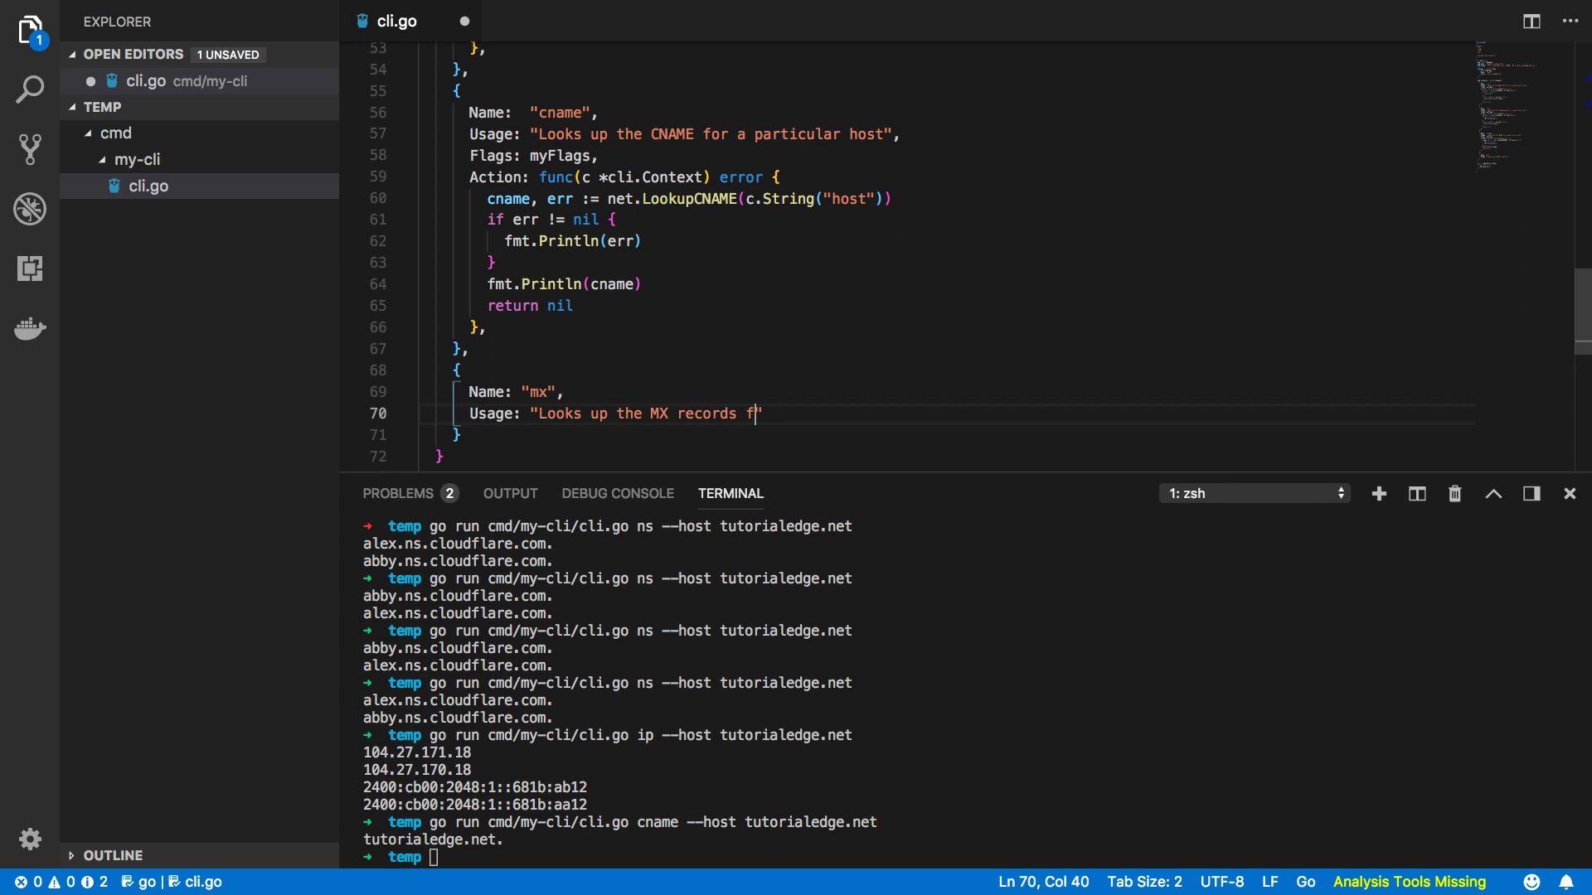
type("or a particular host")
type("Flag")
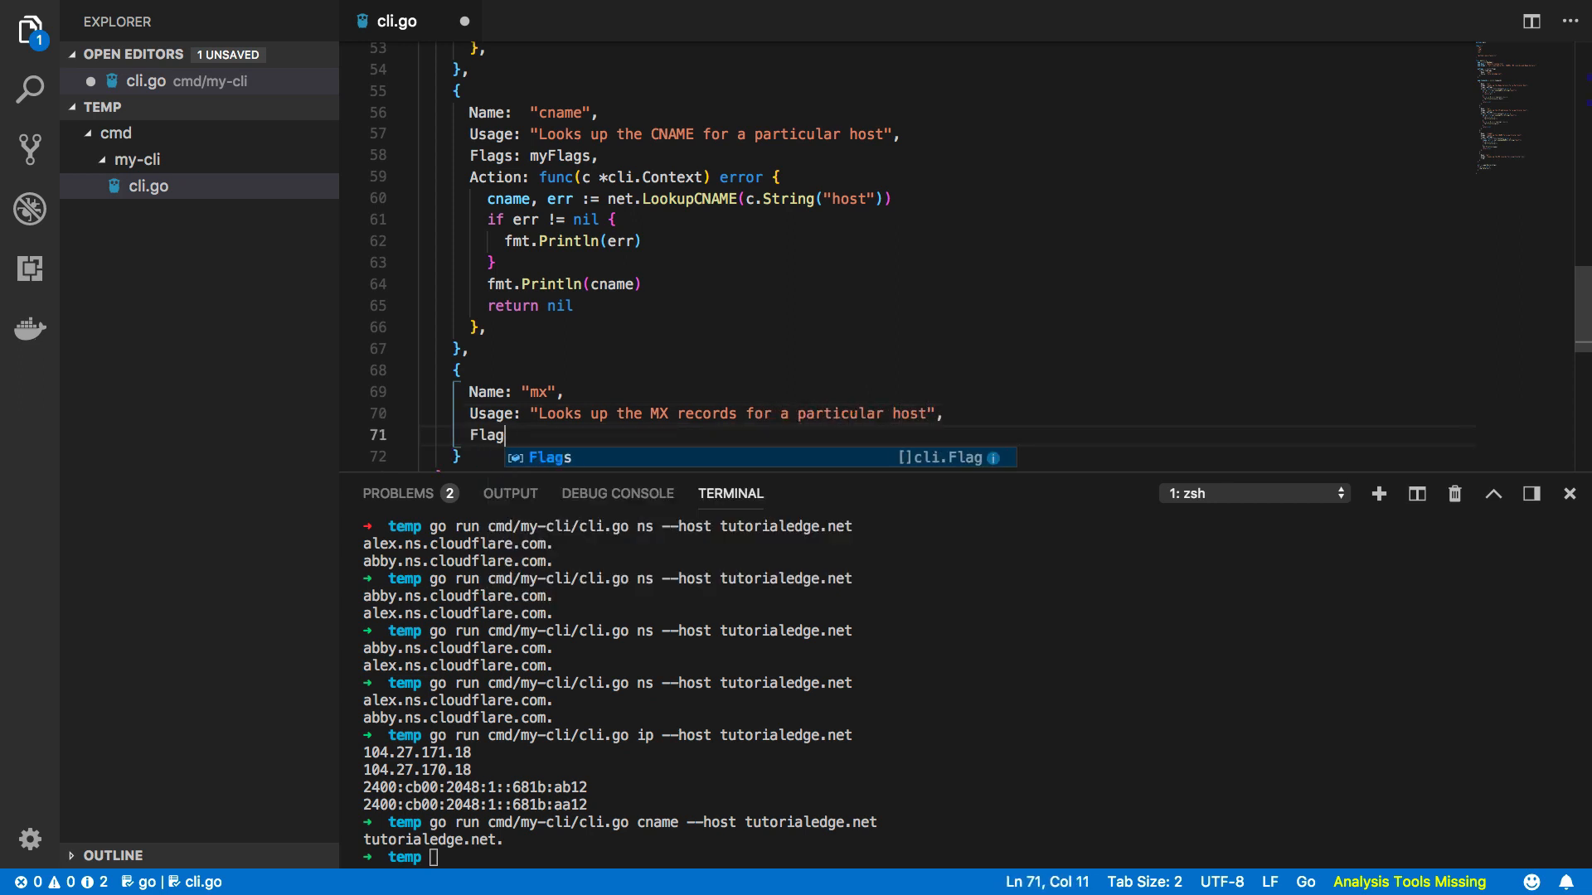
type("s: myFlags,")
type("Action")
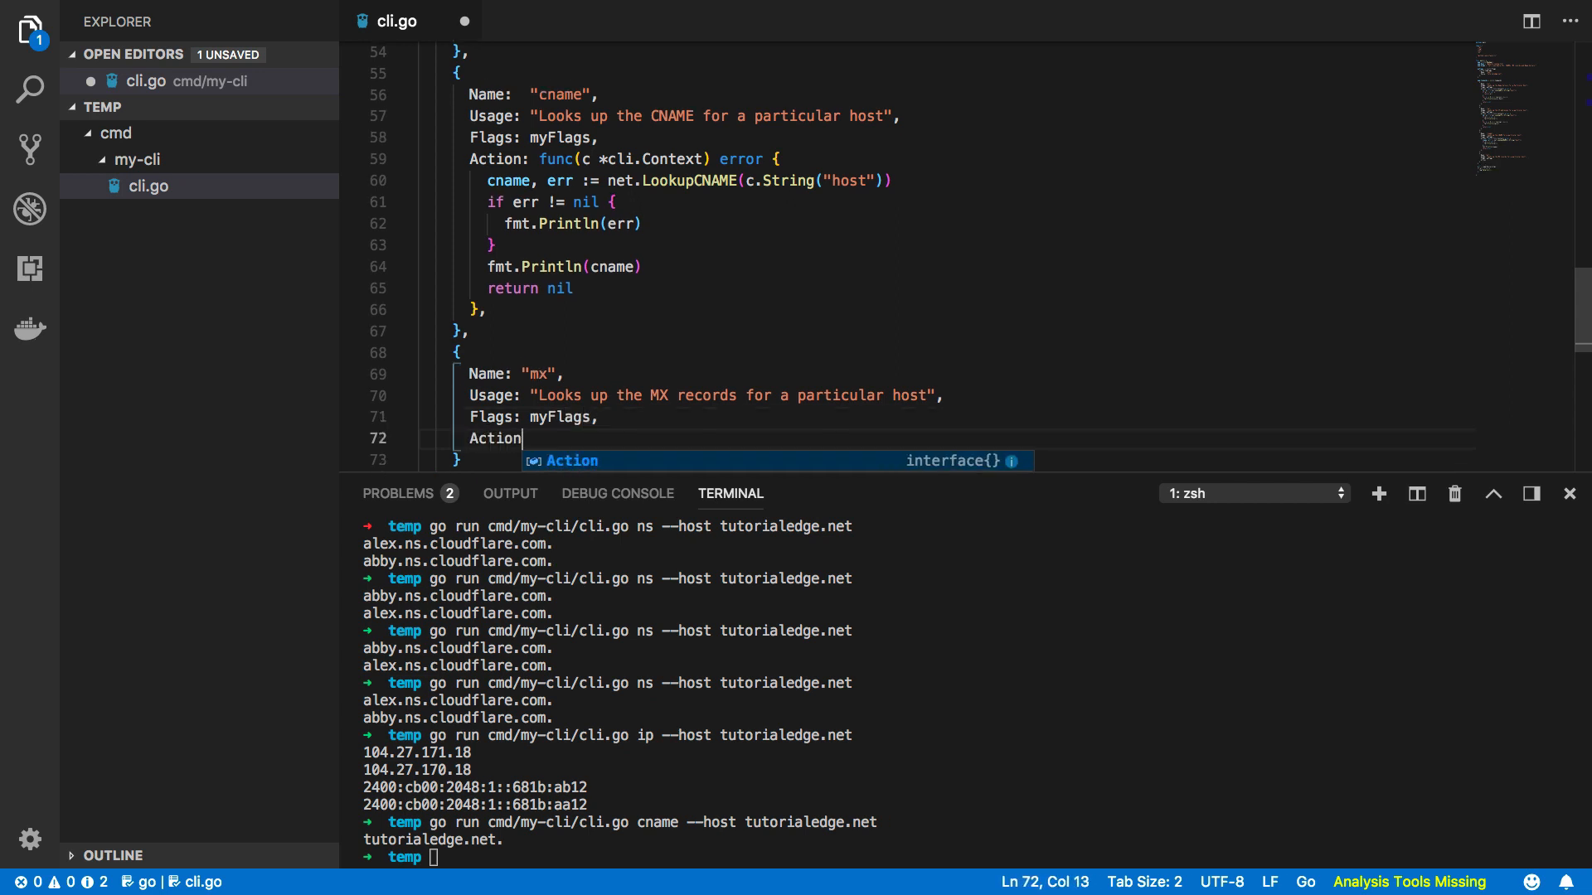
type(": func()")
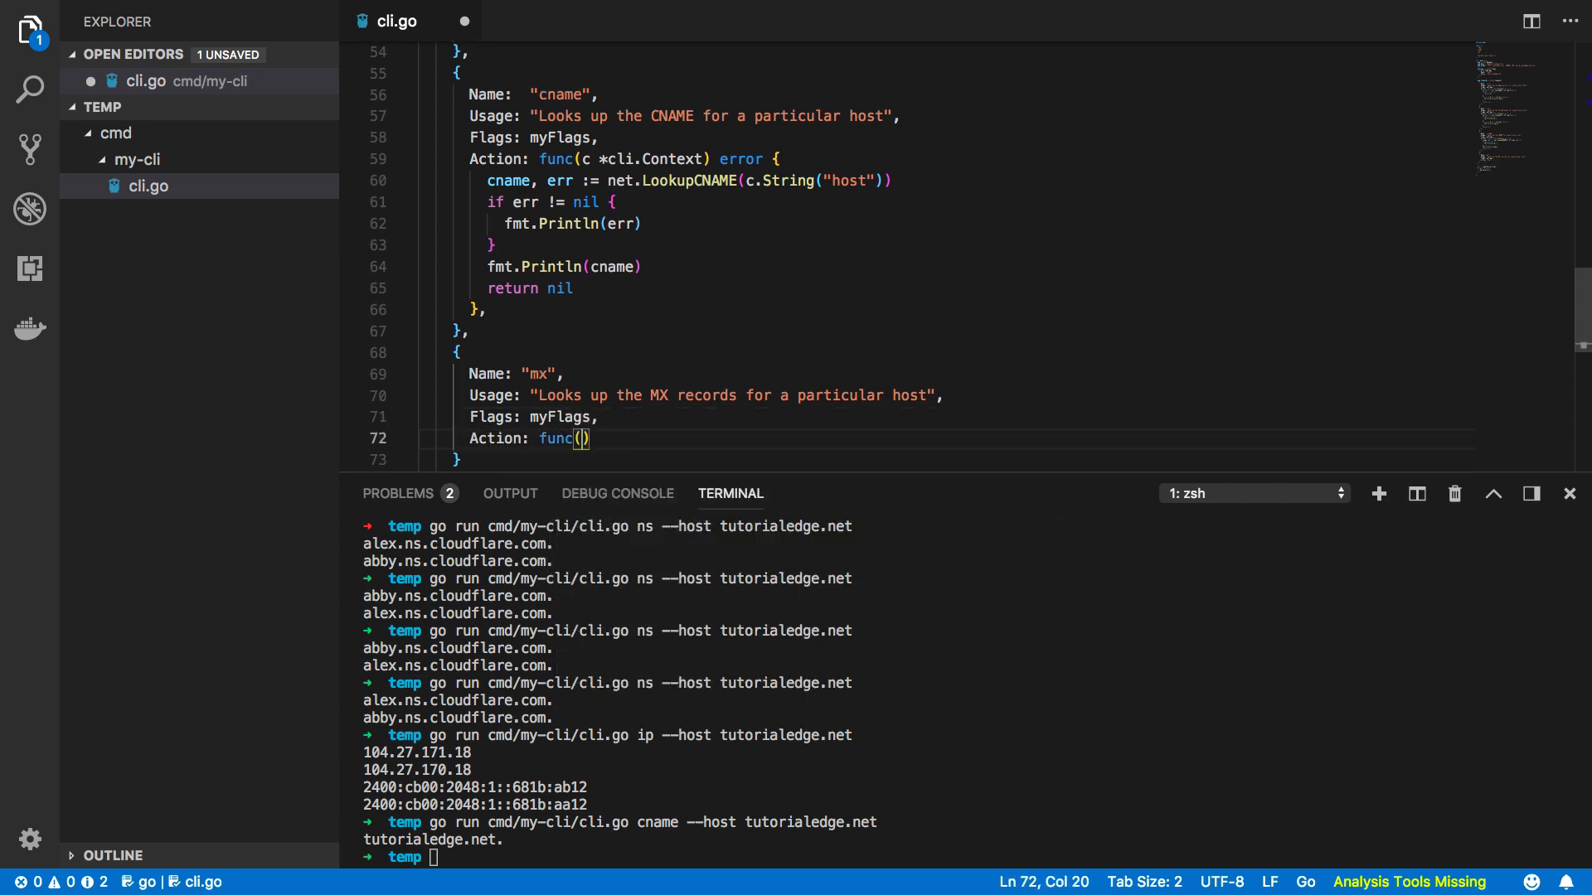
type("c *cli")
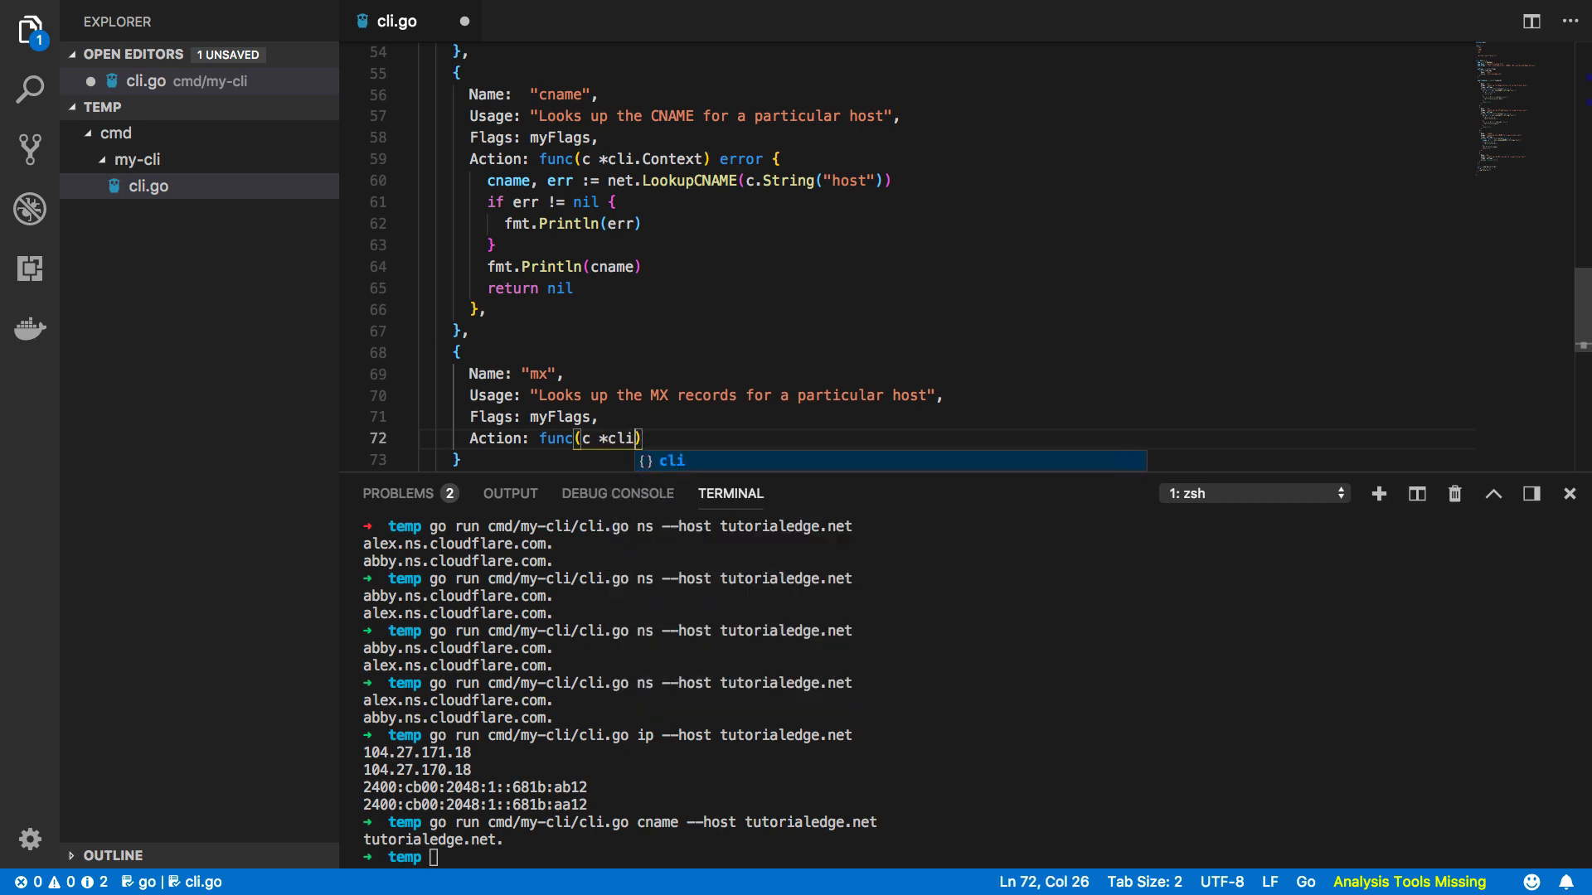
type(".Context) error {")
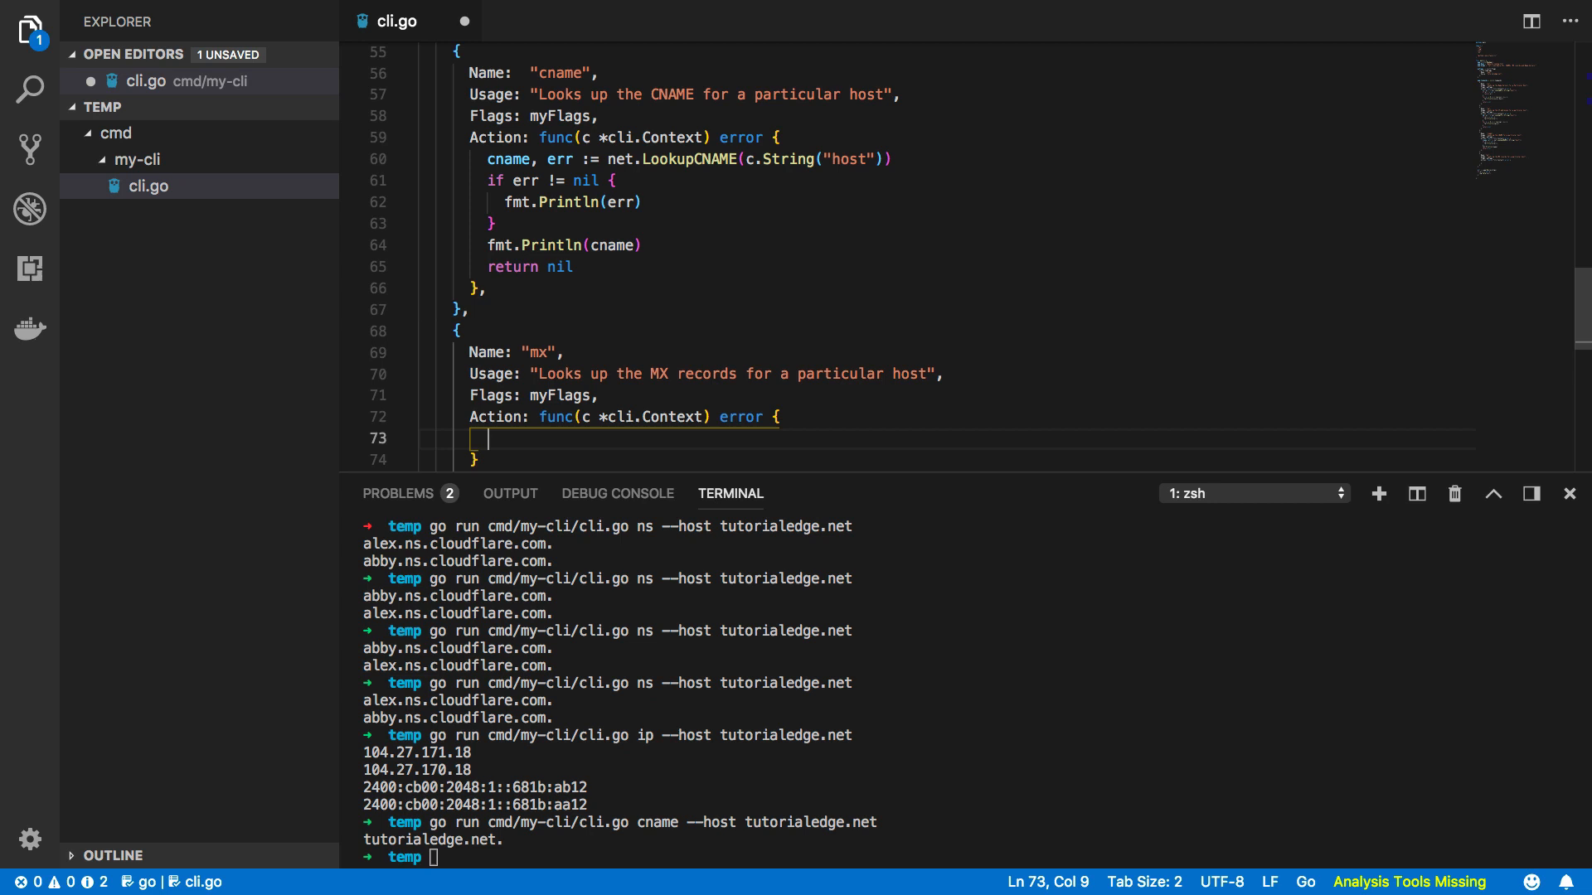
Look up MX records with net.LookupMX(c.String("host")) and add an err != nil check.
type("mx,")
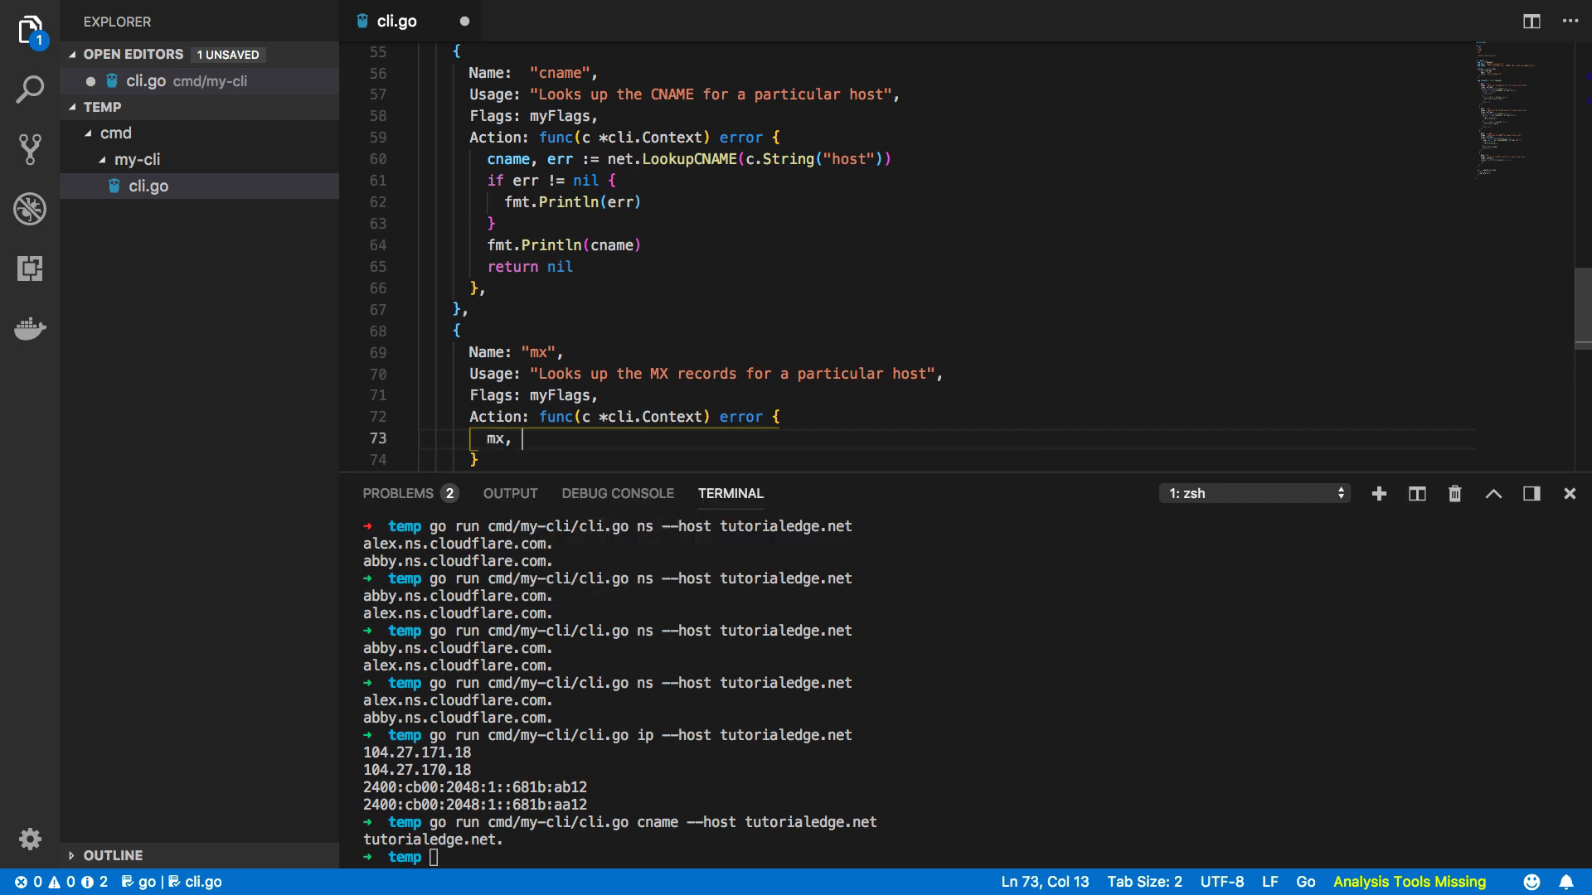
type("err")
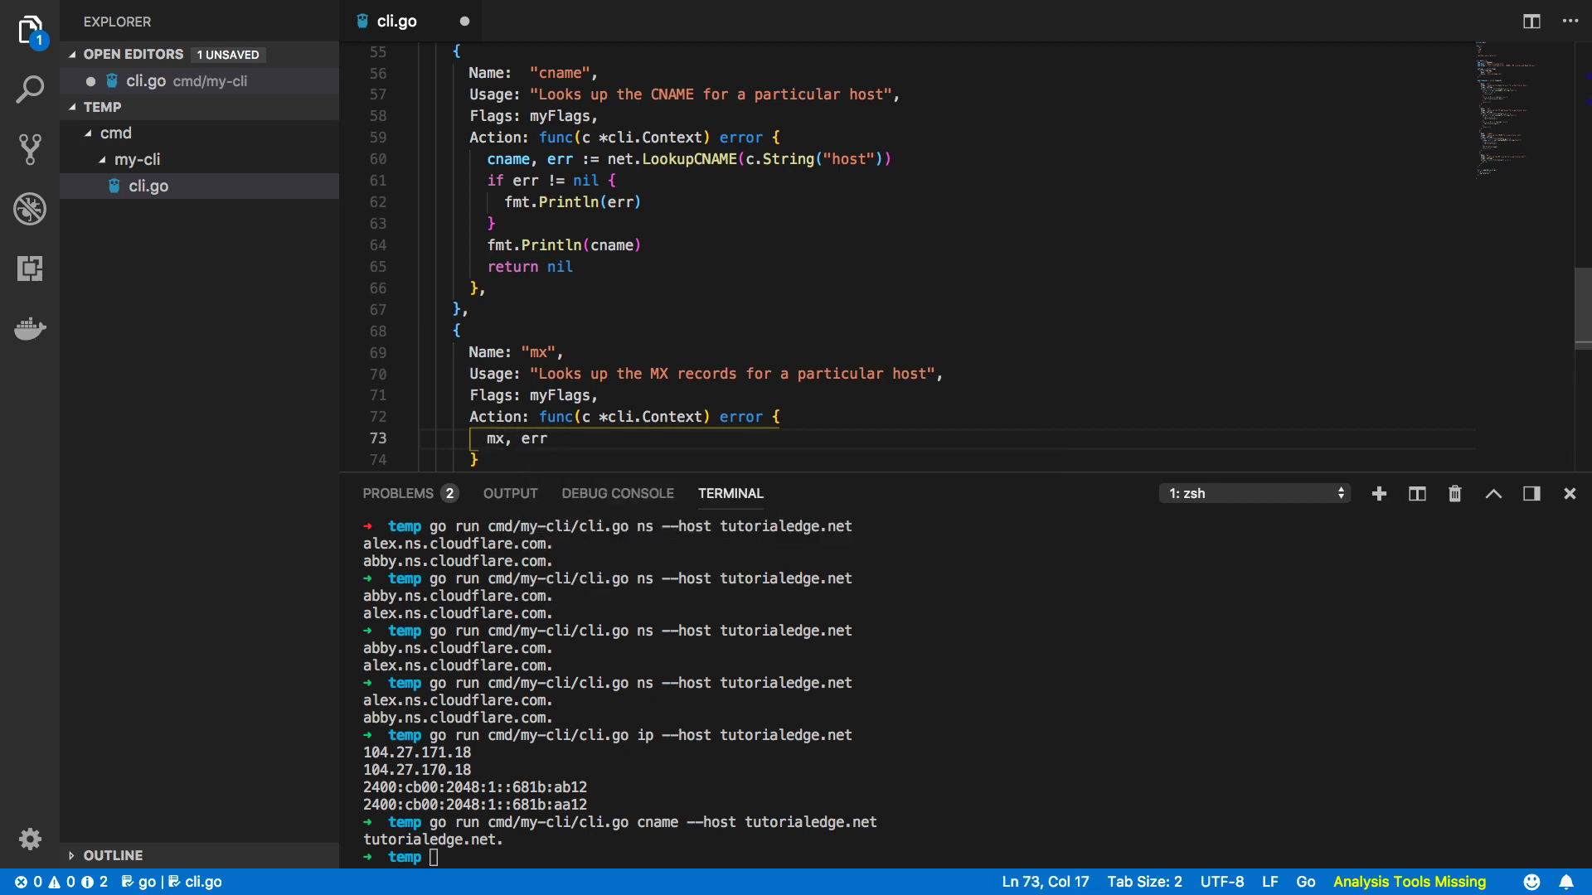
type(":=")
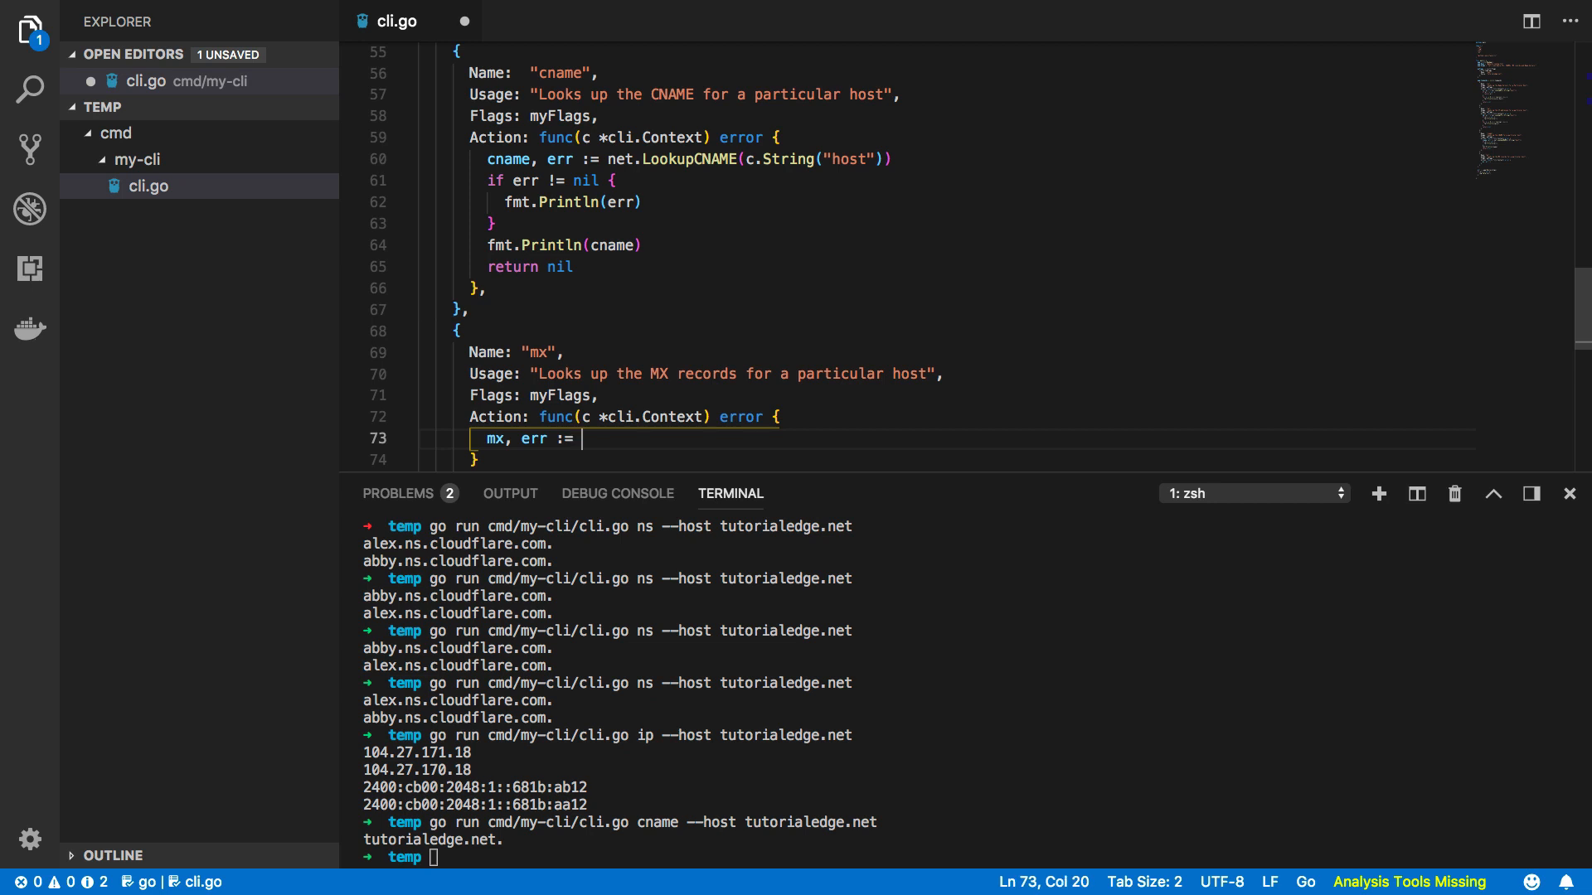
type("net.Lookup")
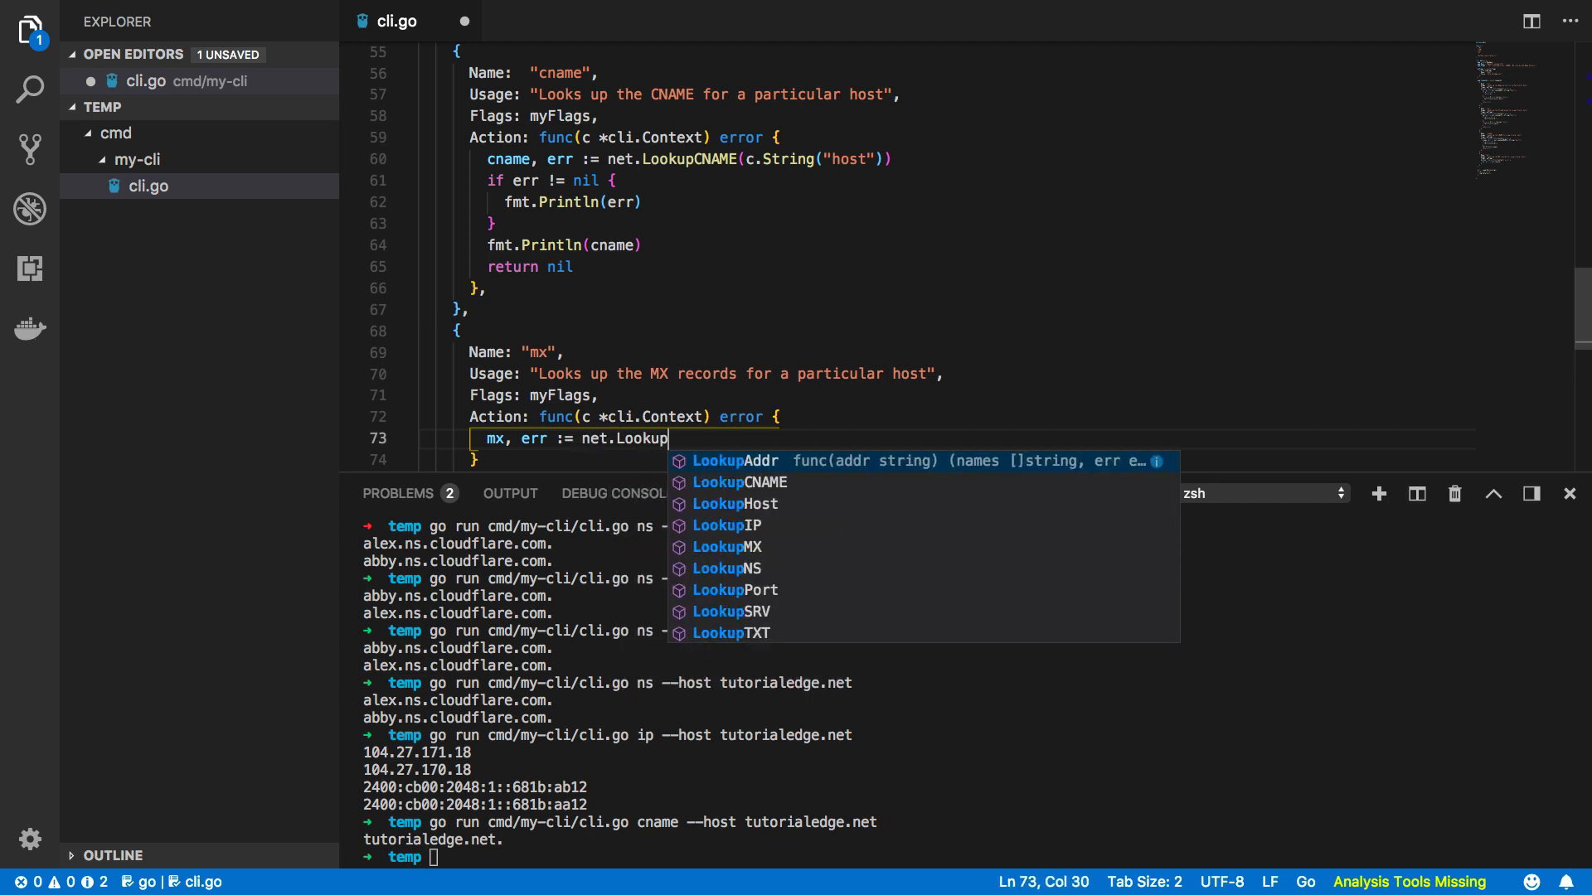
left_click(728, 546)
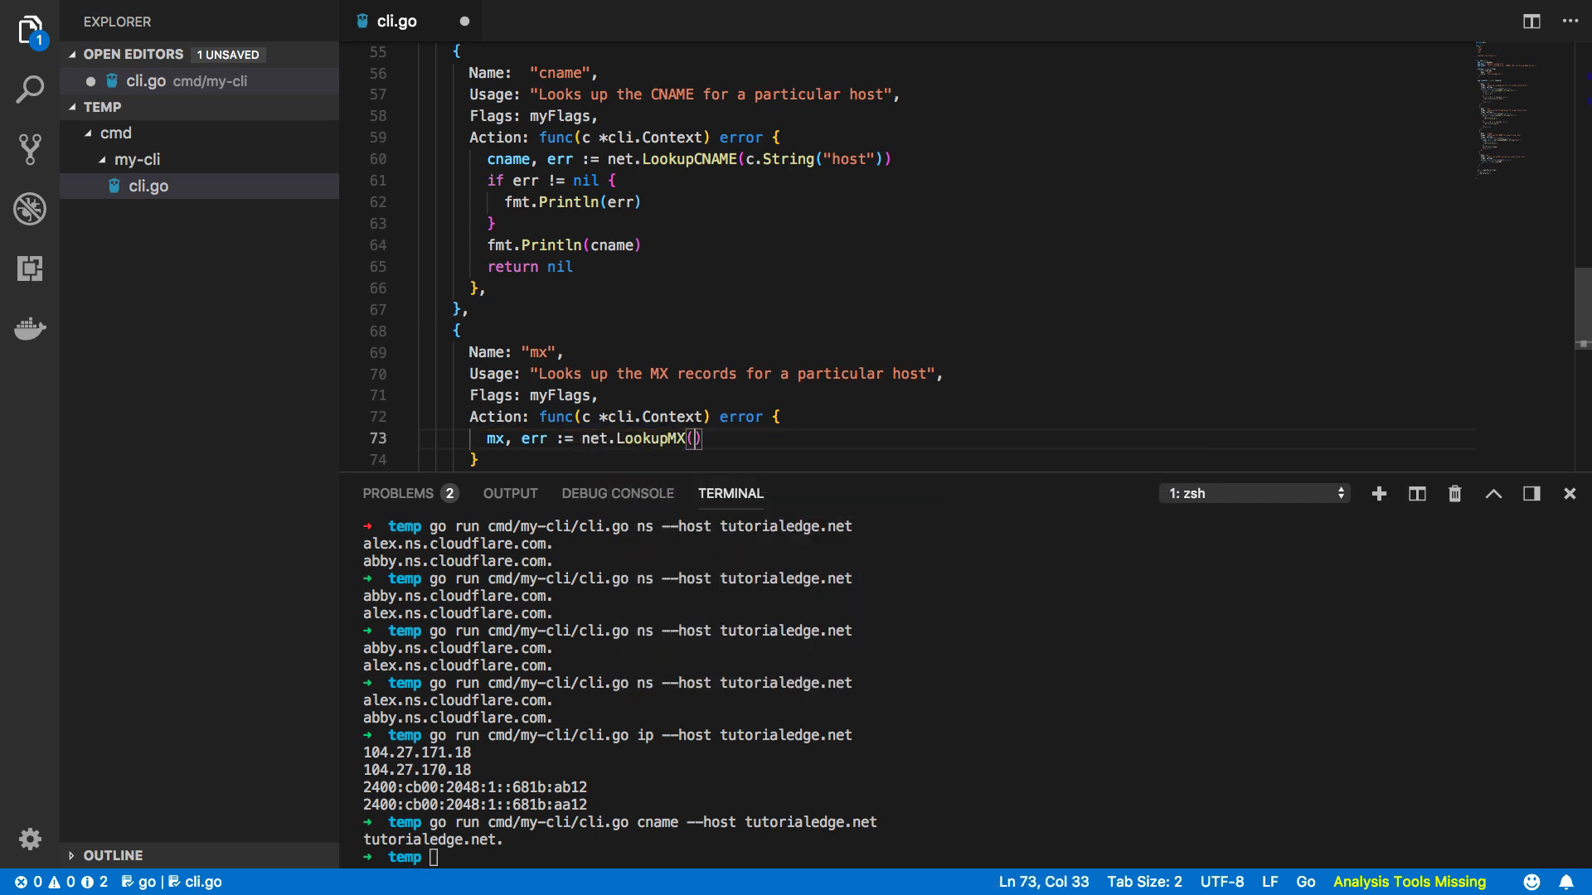
type("c.String(\"\")")
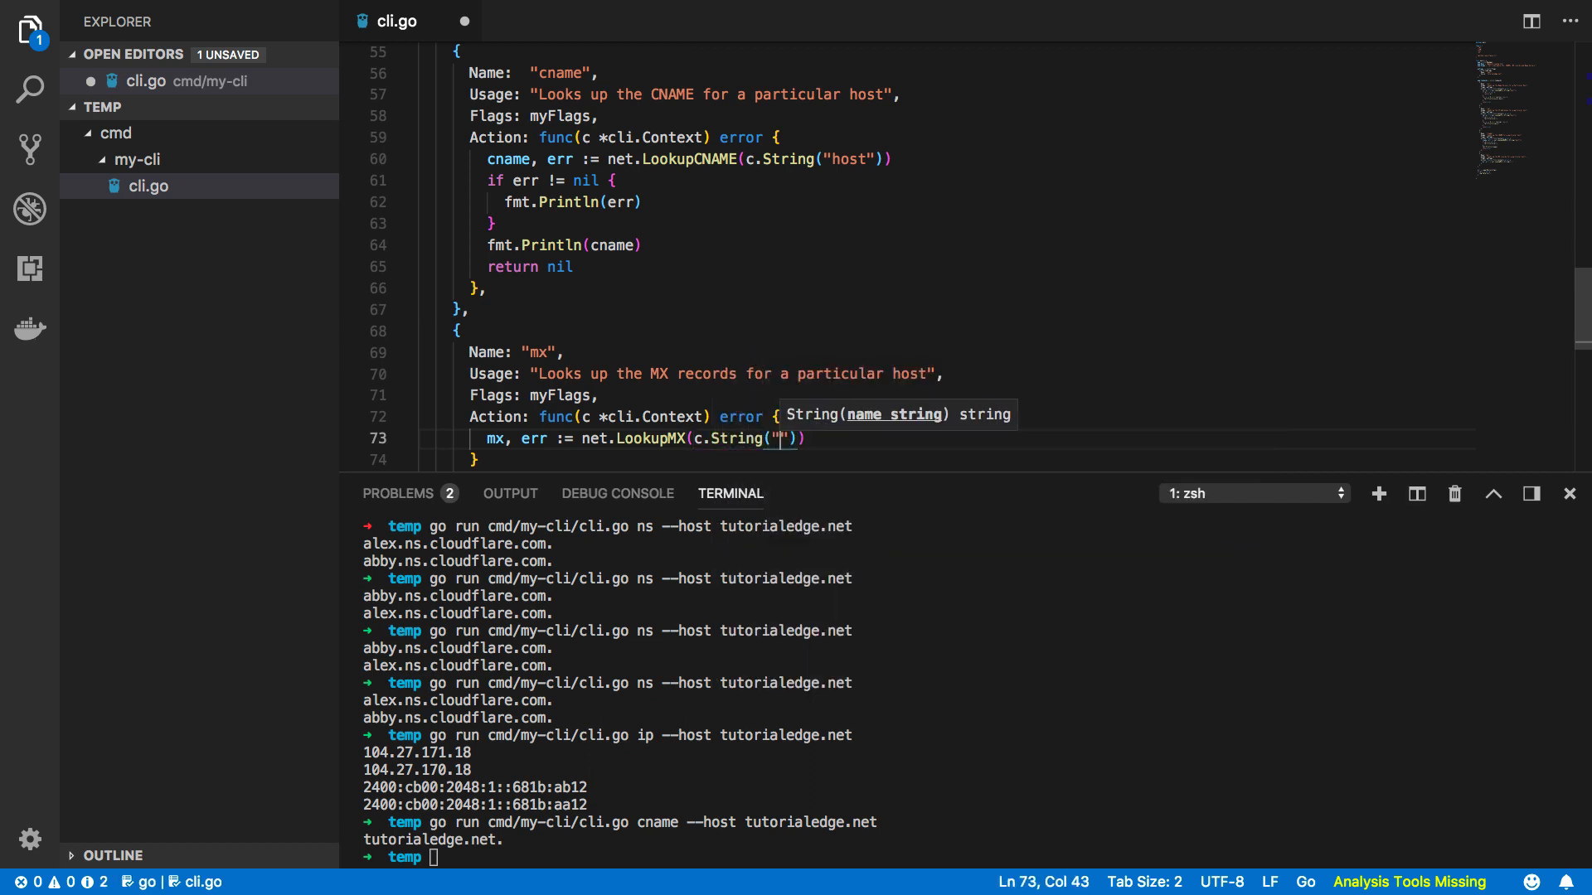
type("host")
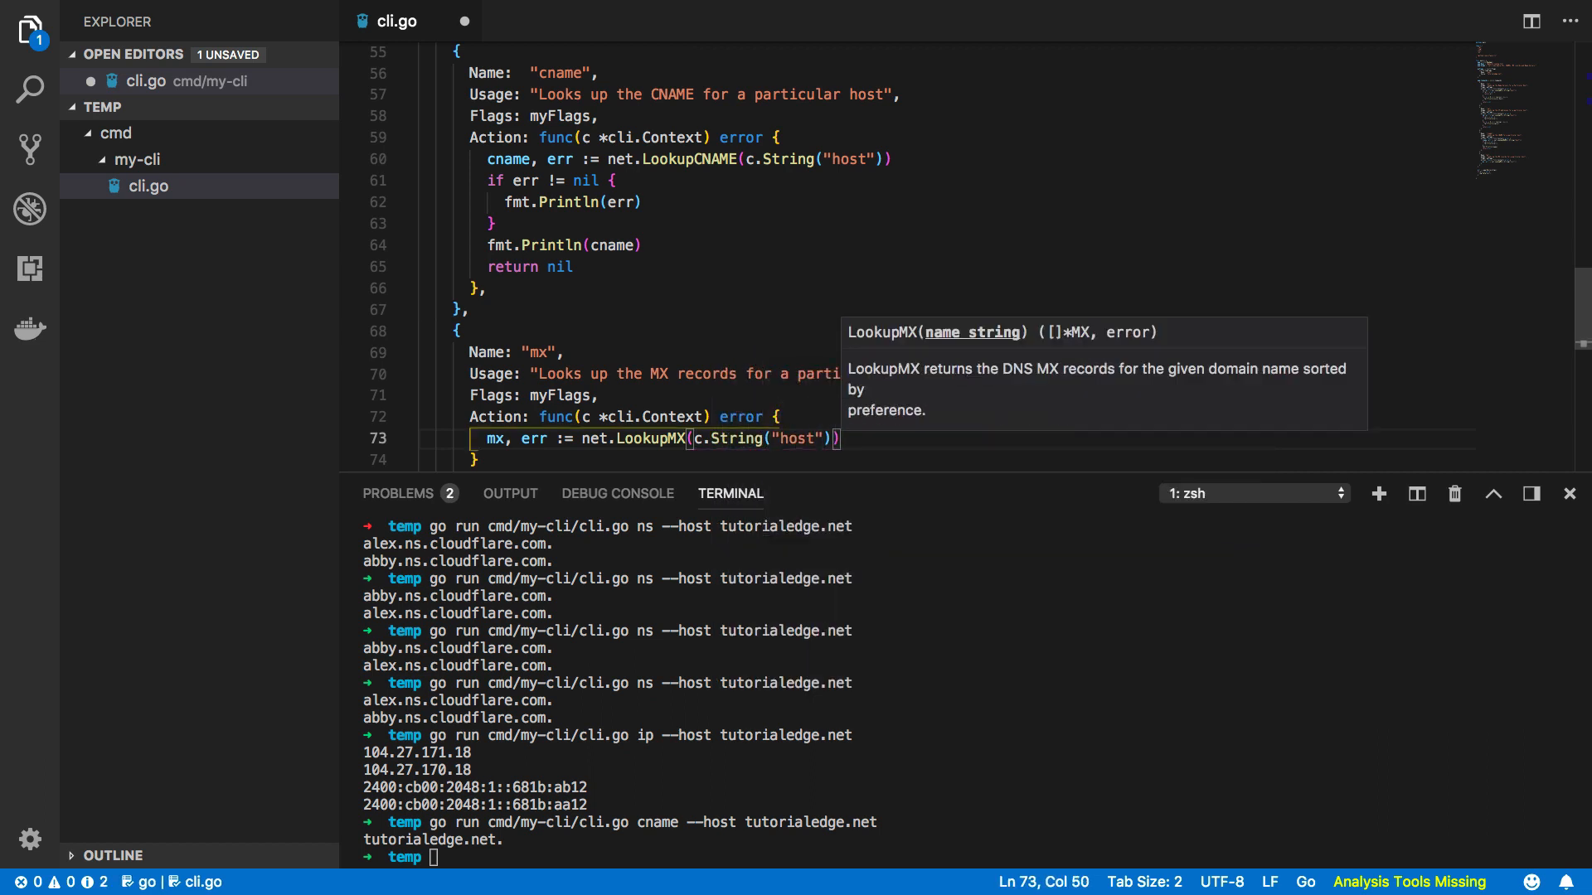
type("if")
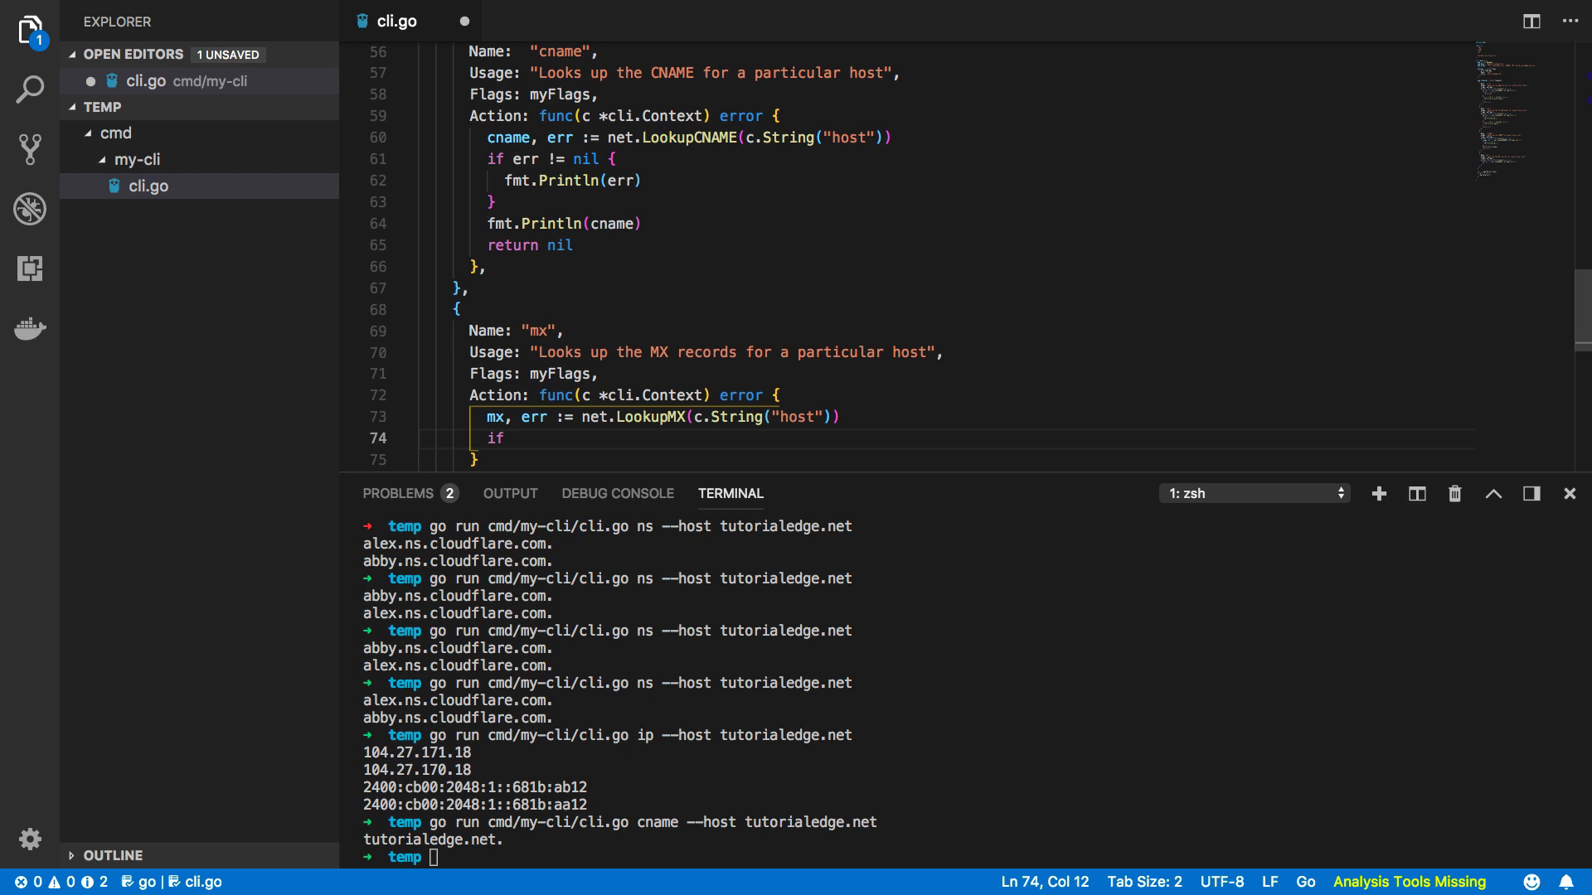
type("err != nil {")
type("fmt.Pritn")
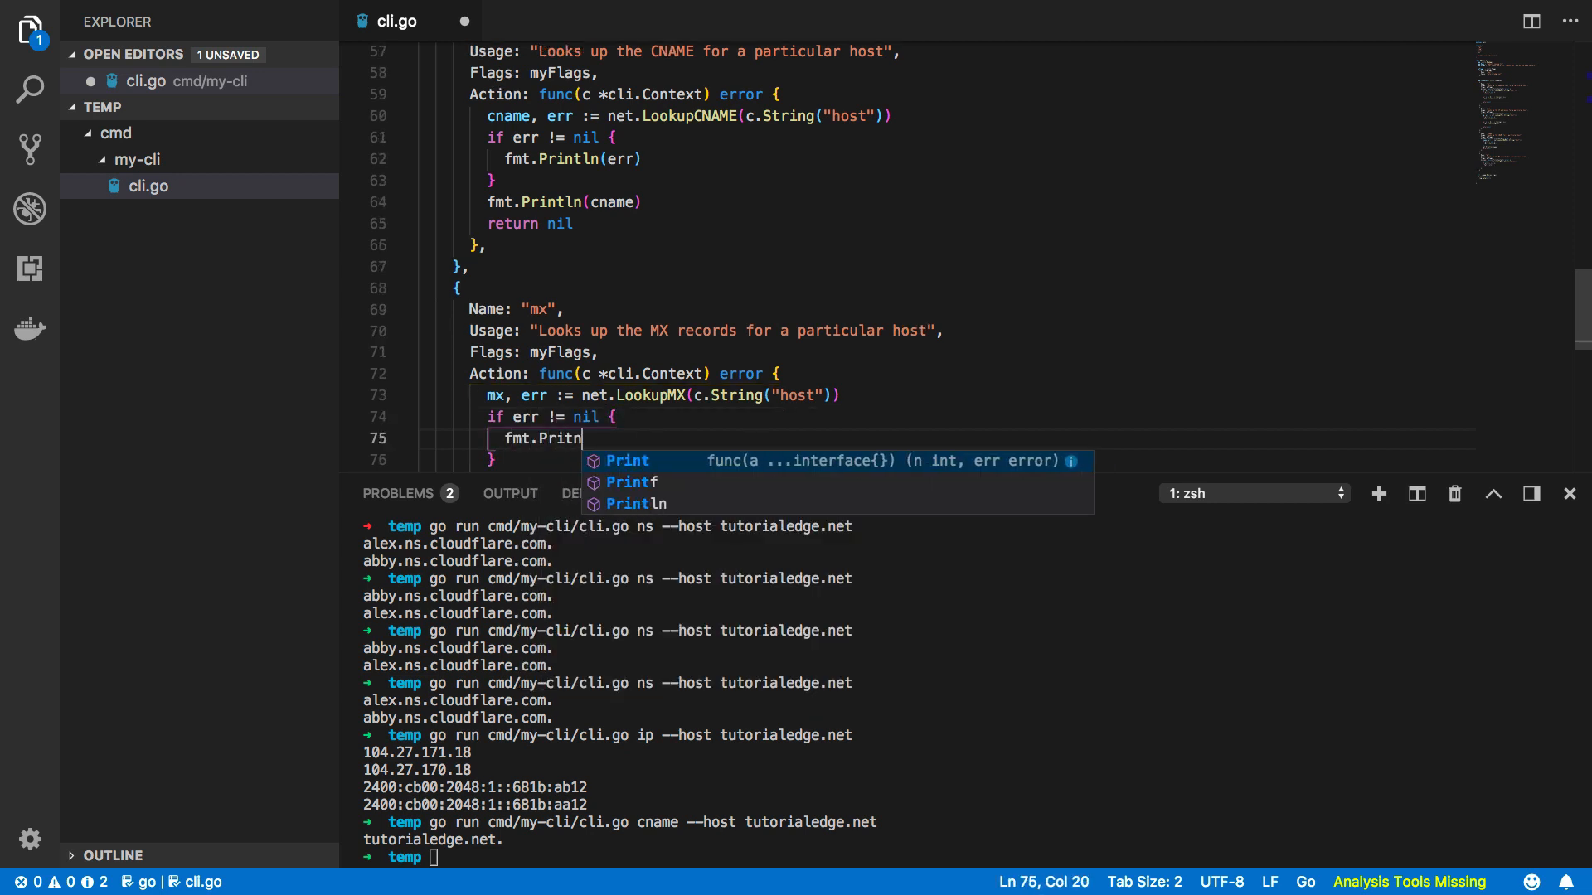
type("ln(err")
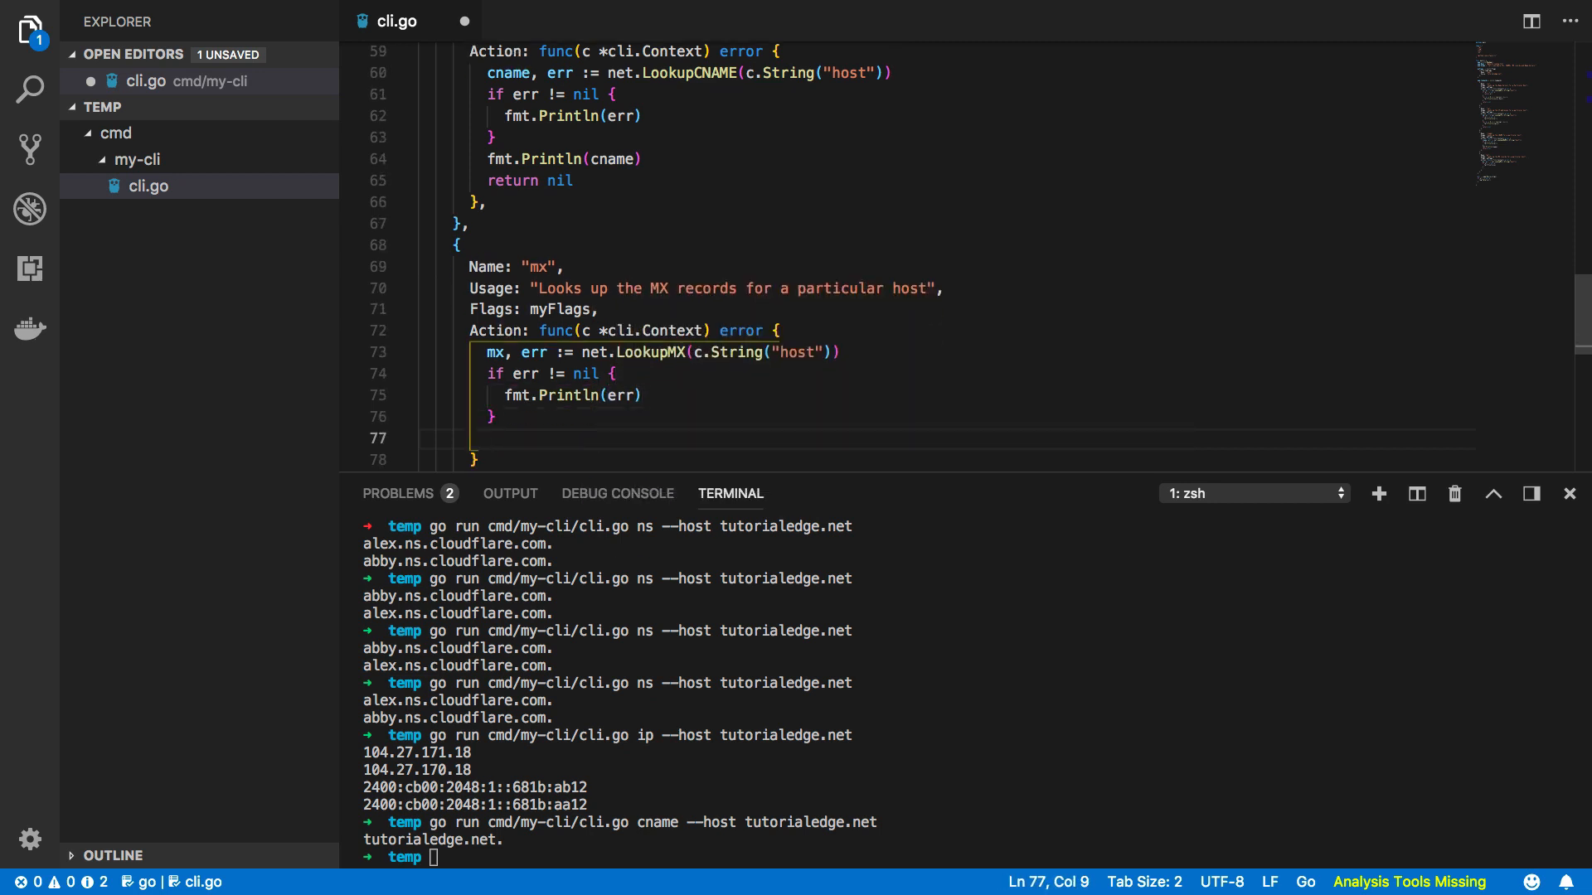
Loop over len(mx) and print each mx[i].Host and mx[i].Pref.
type("for")
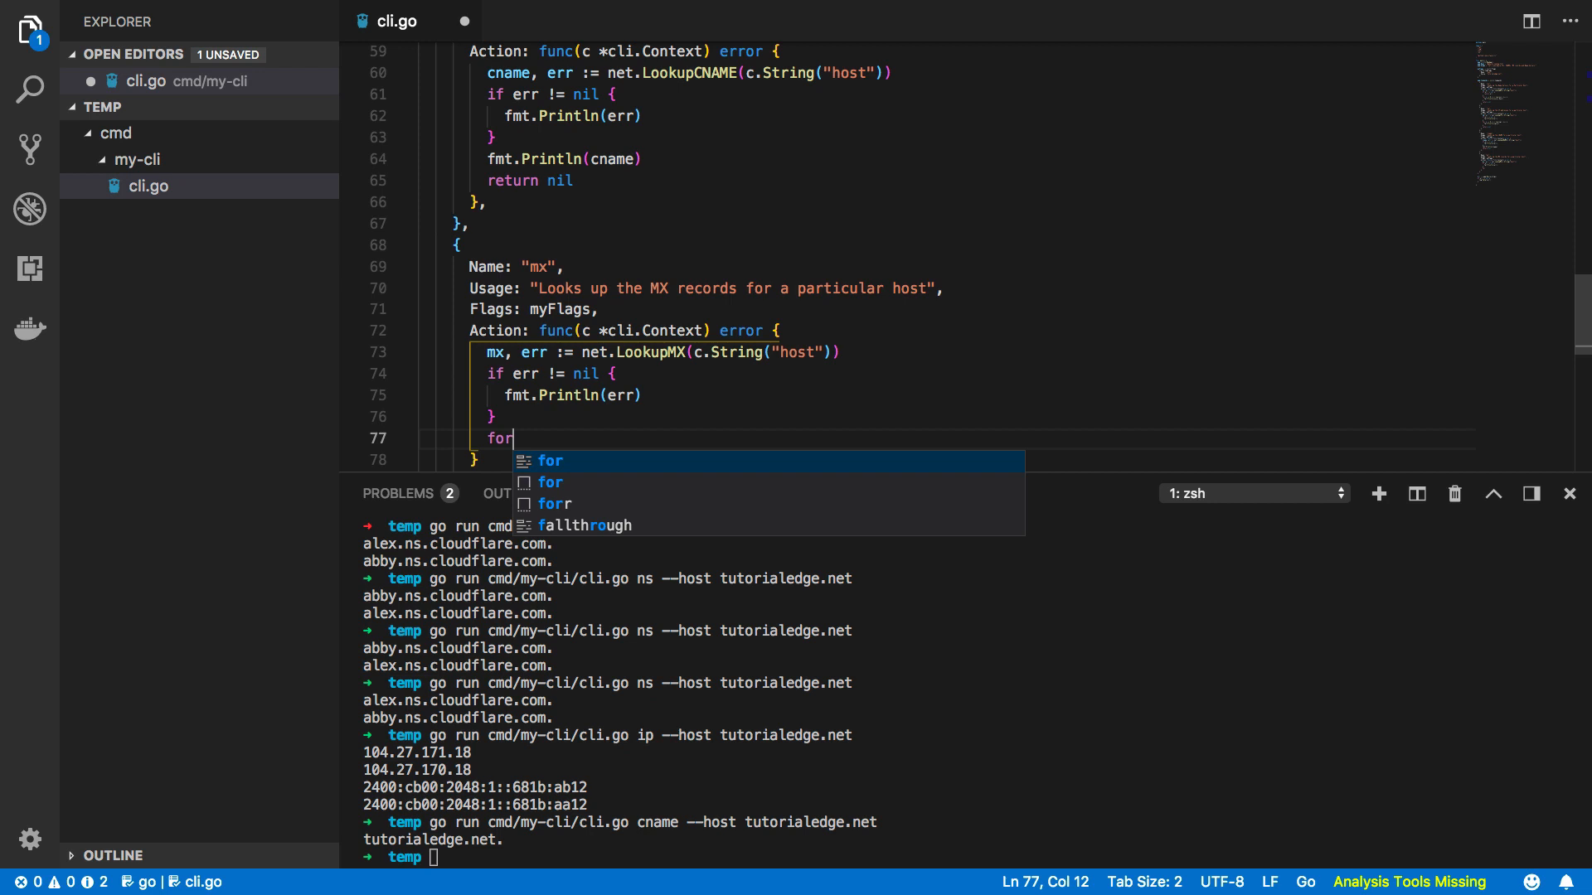
type("i")
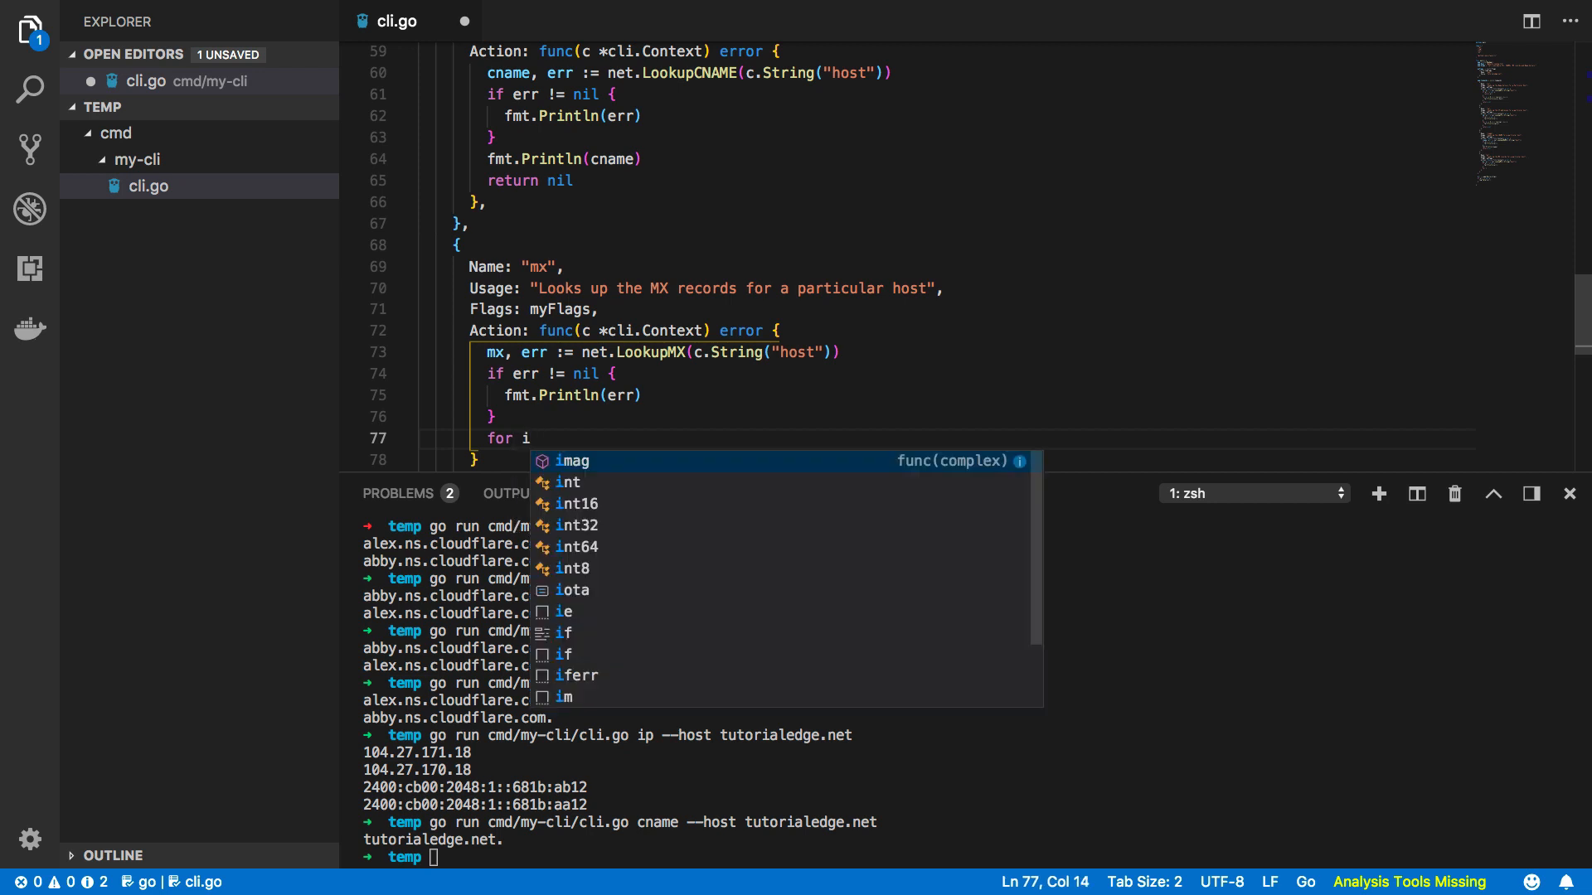
type(":=")
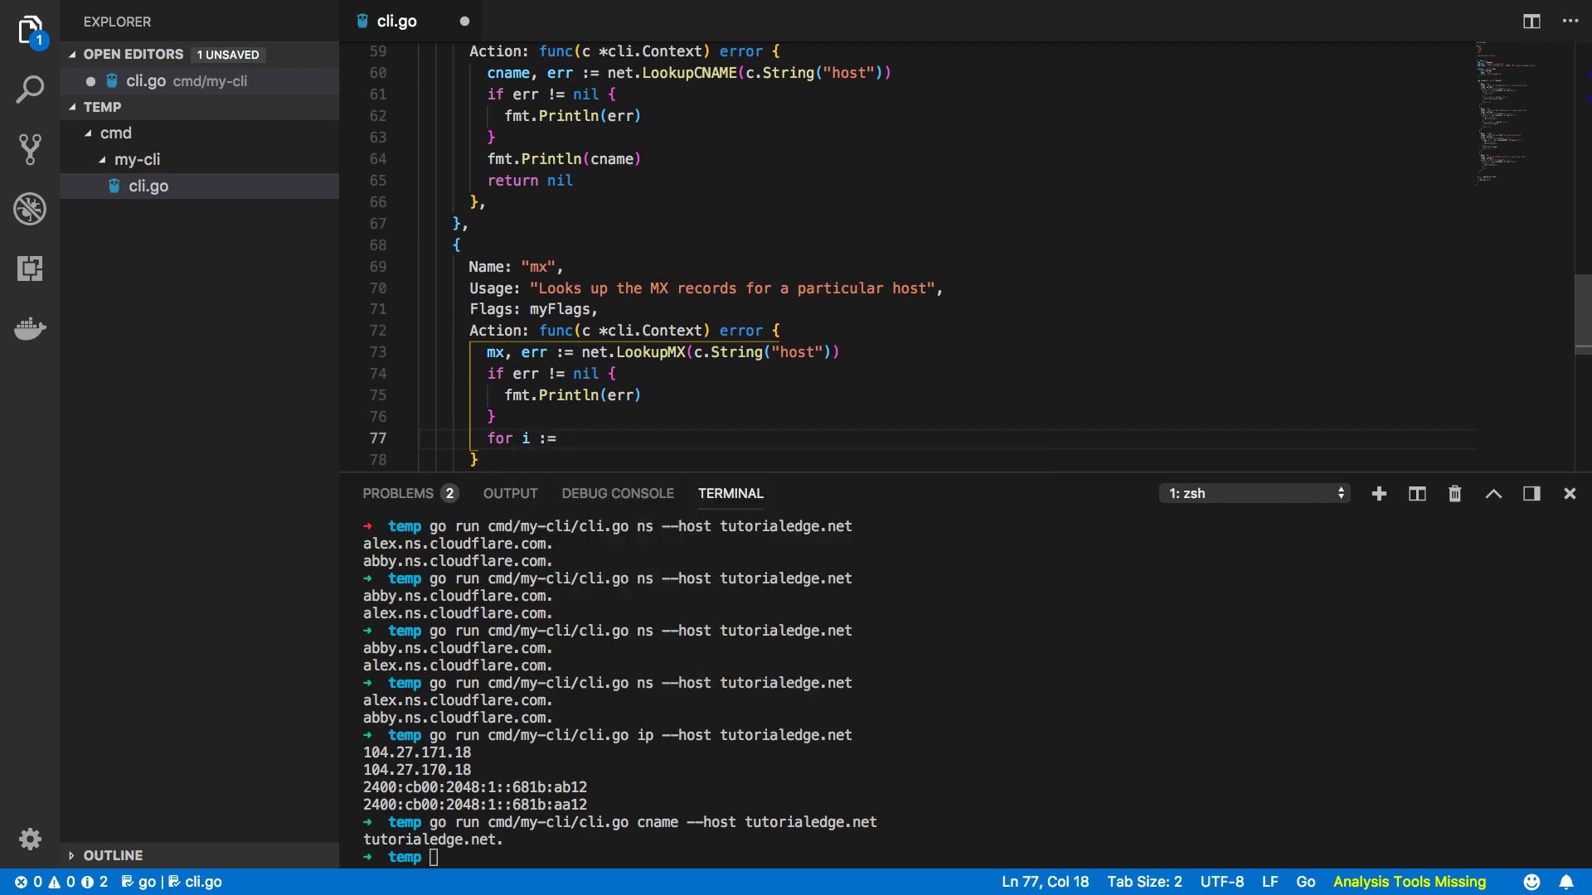
type("0l i")
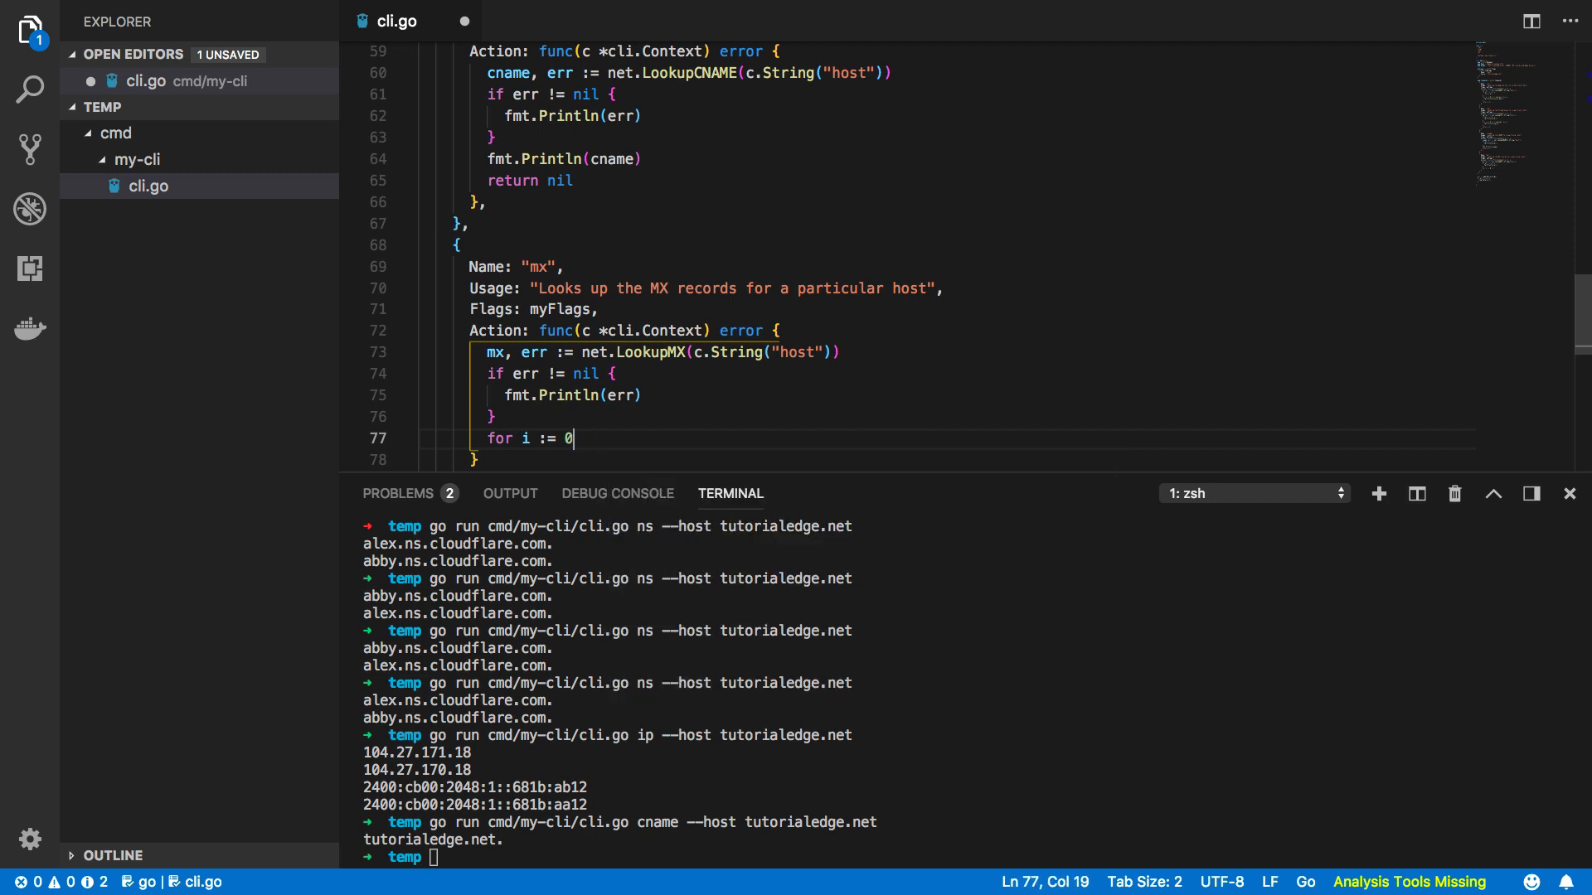
type("; i < len")
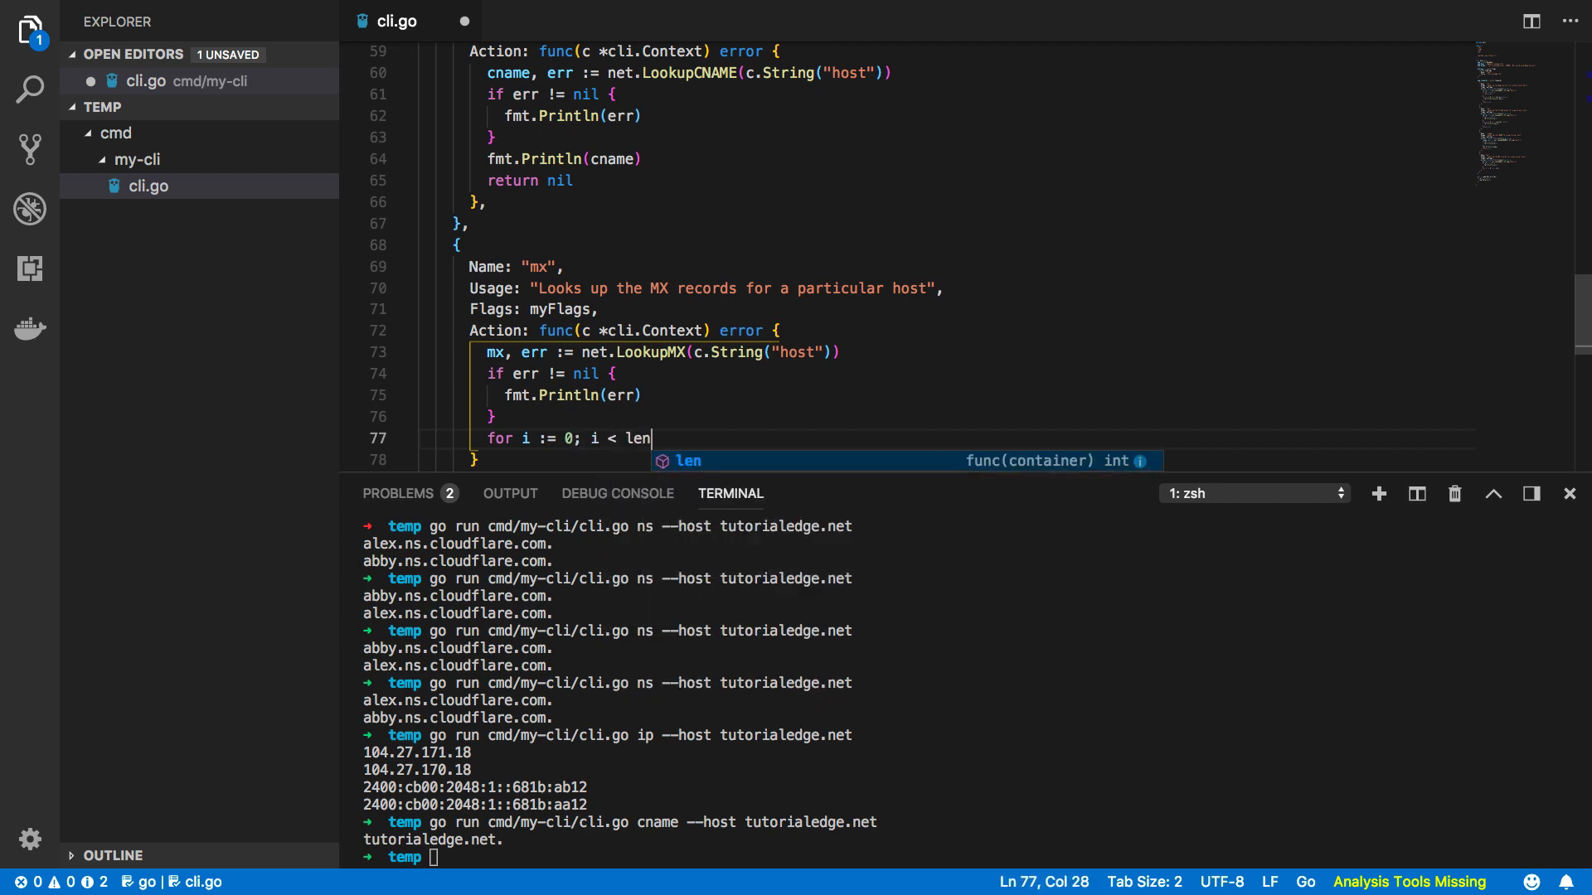
type("(mx)l")
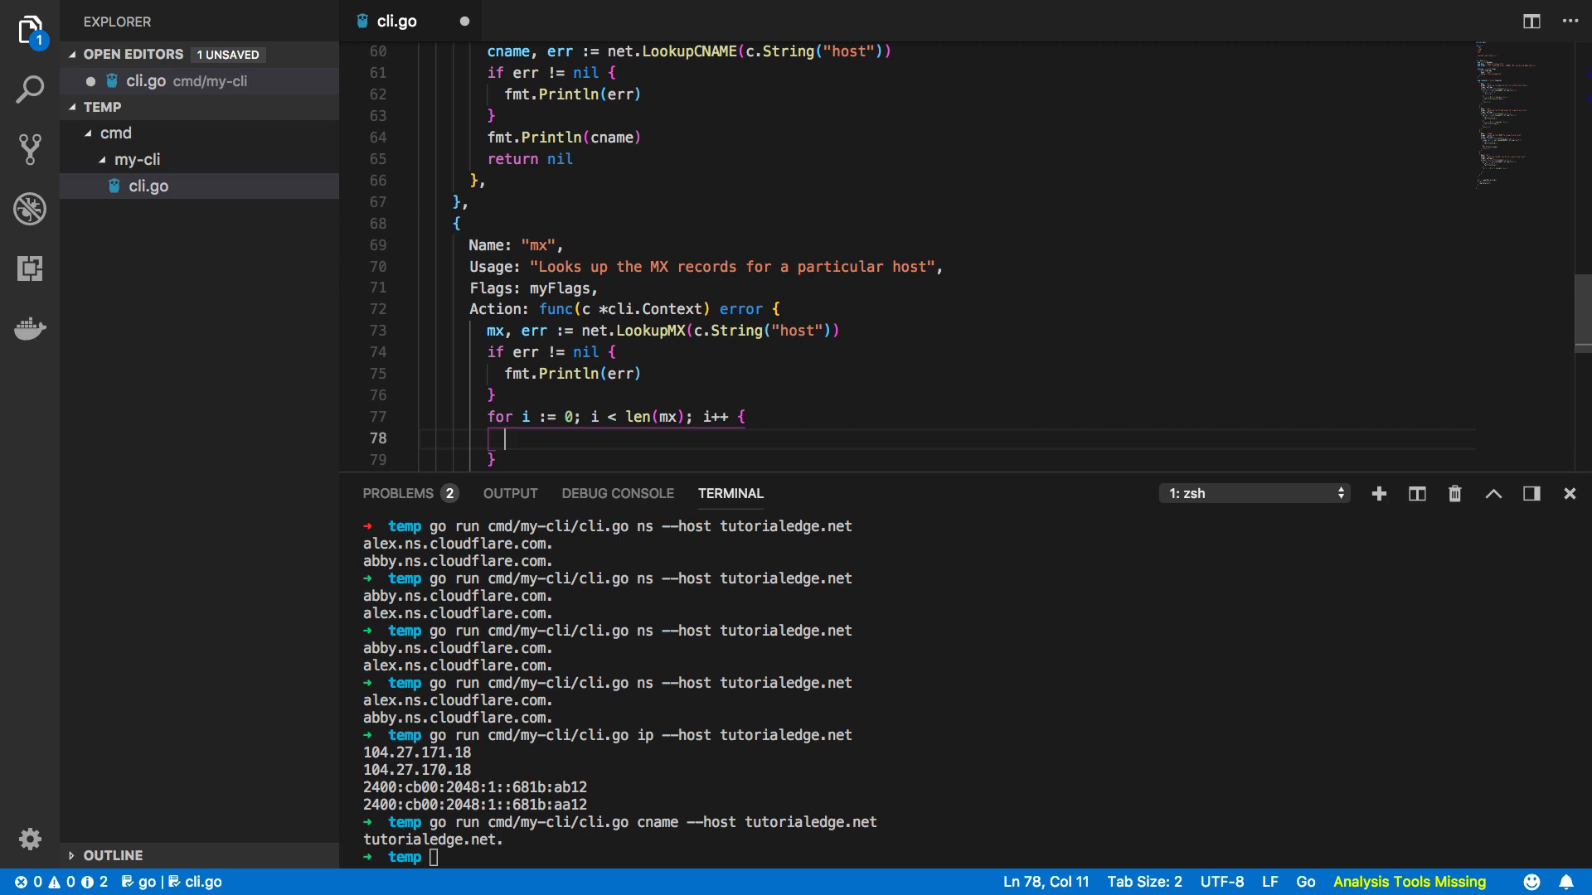
type("fmt.Pi")
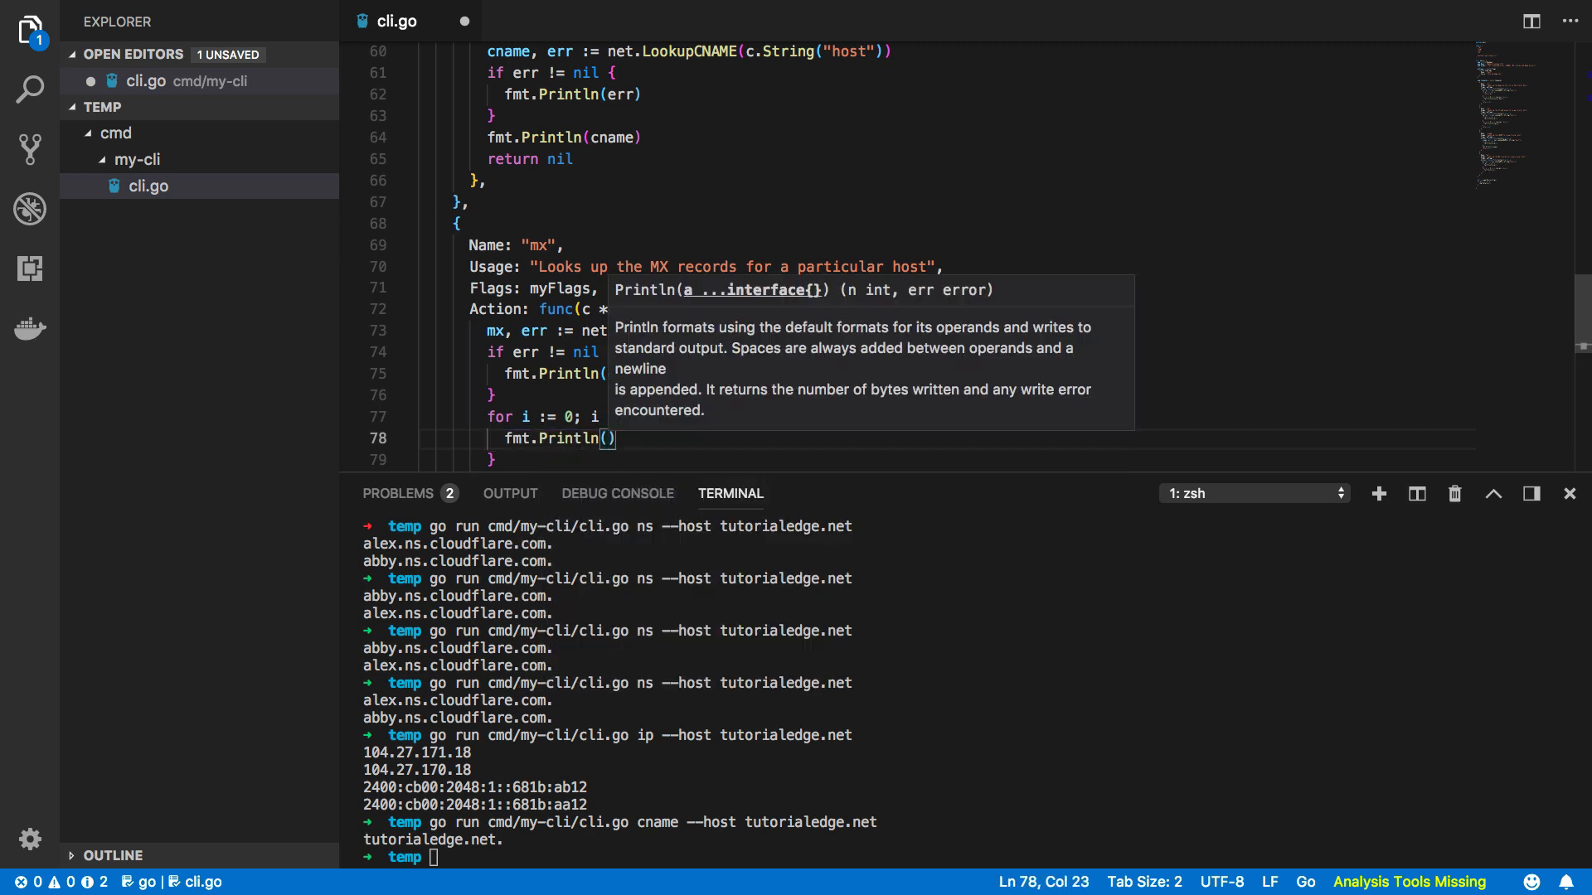
type("mx[i]")
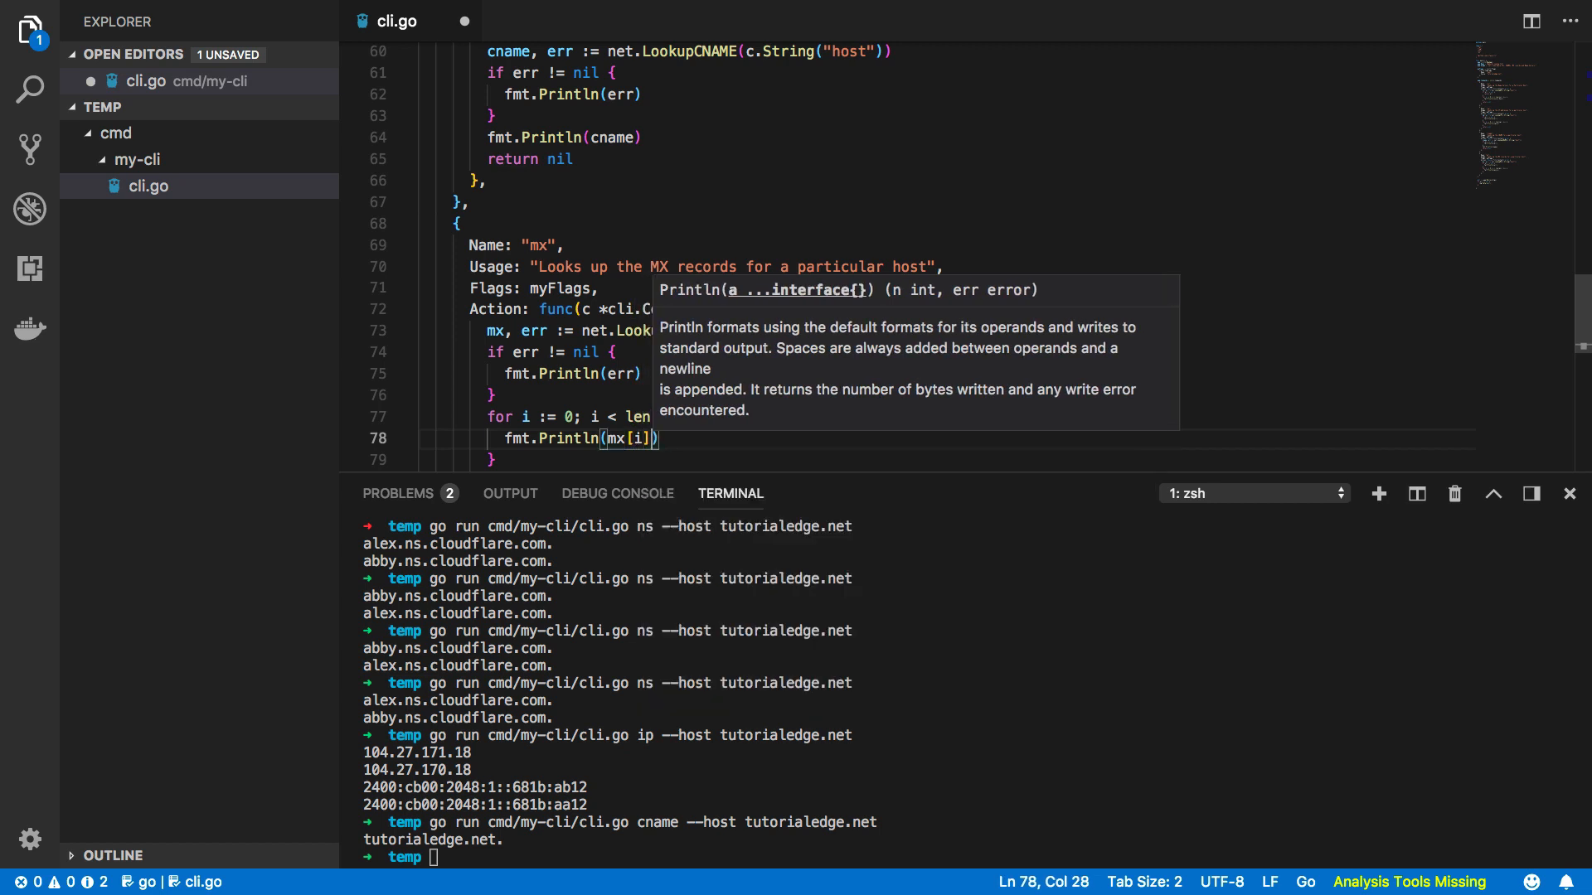
type(".Host,")
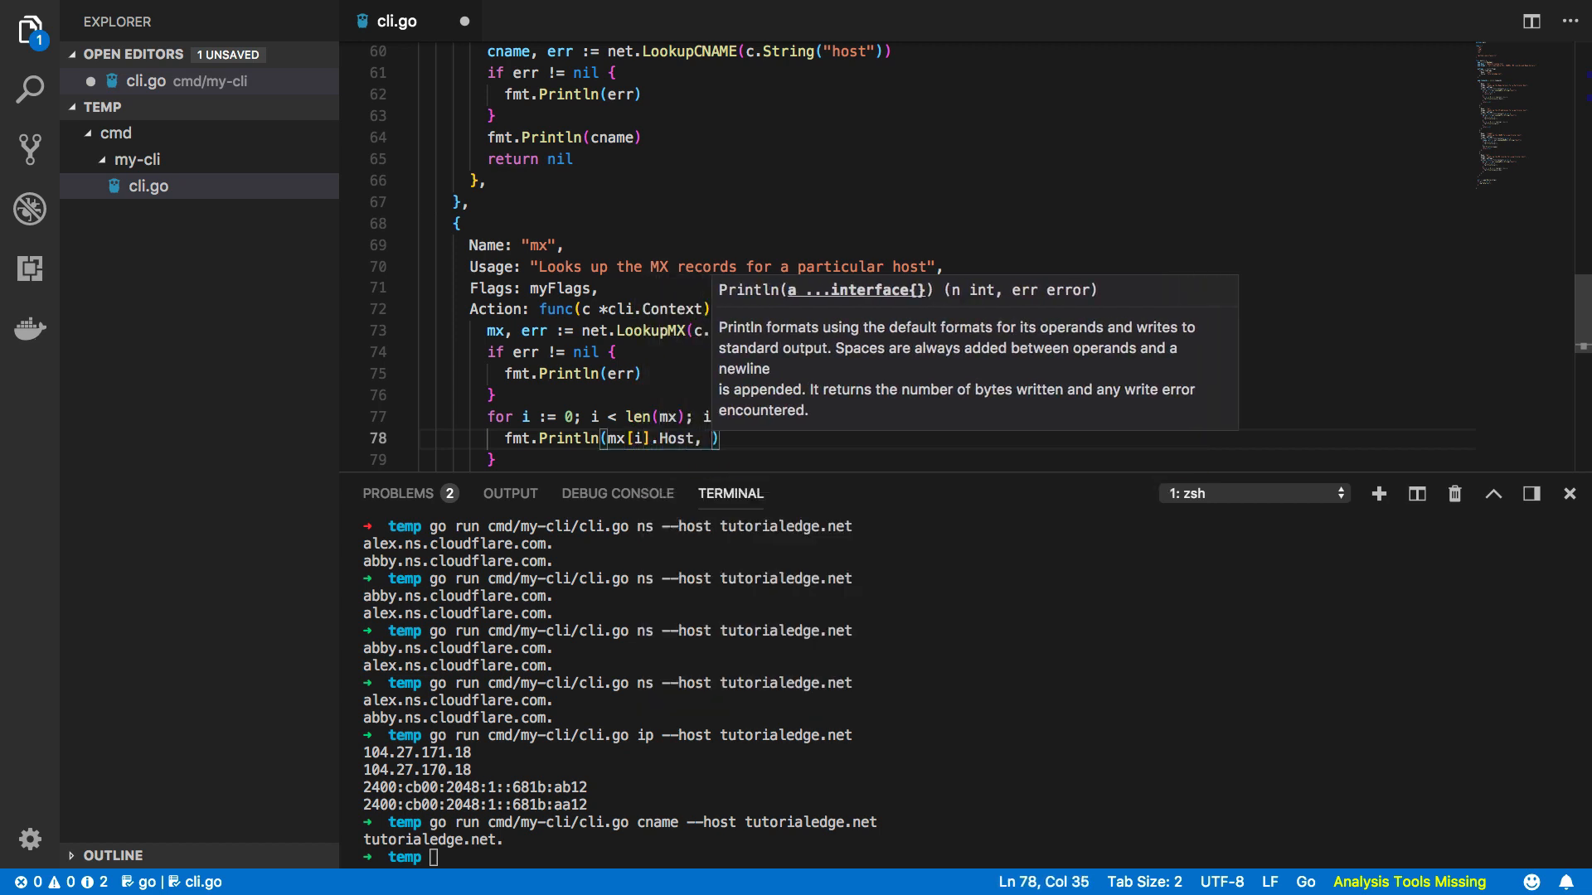
type("mx[i")
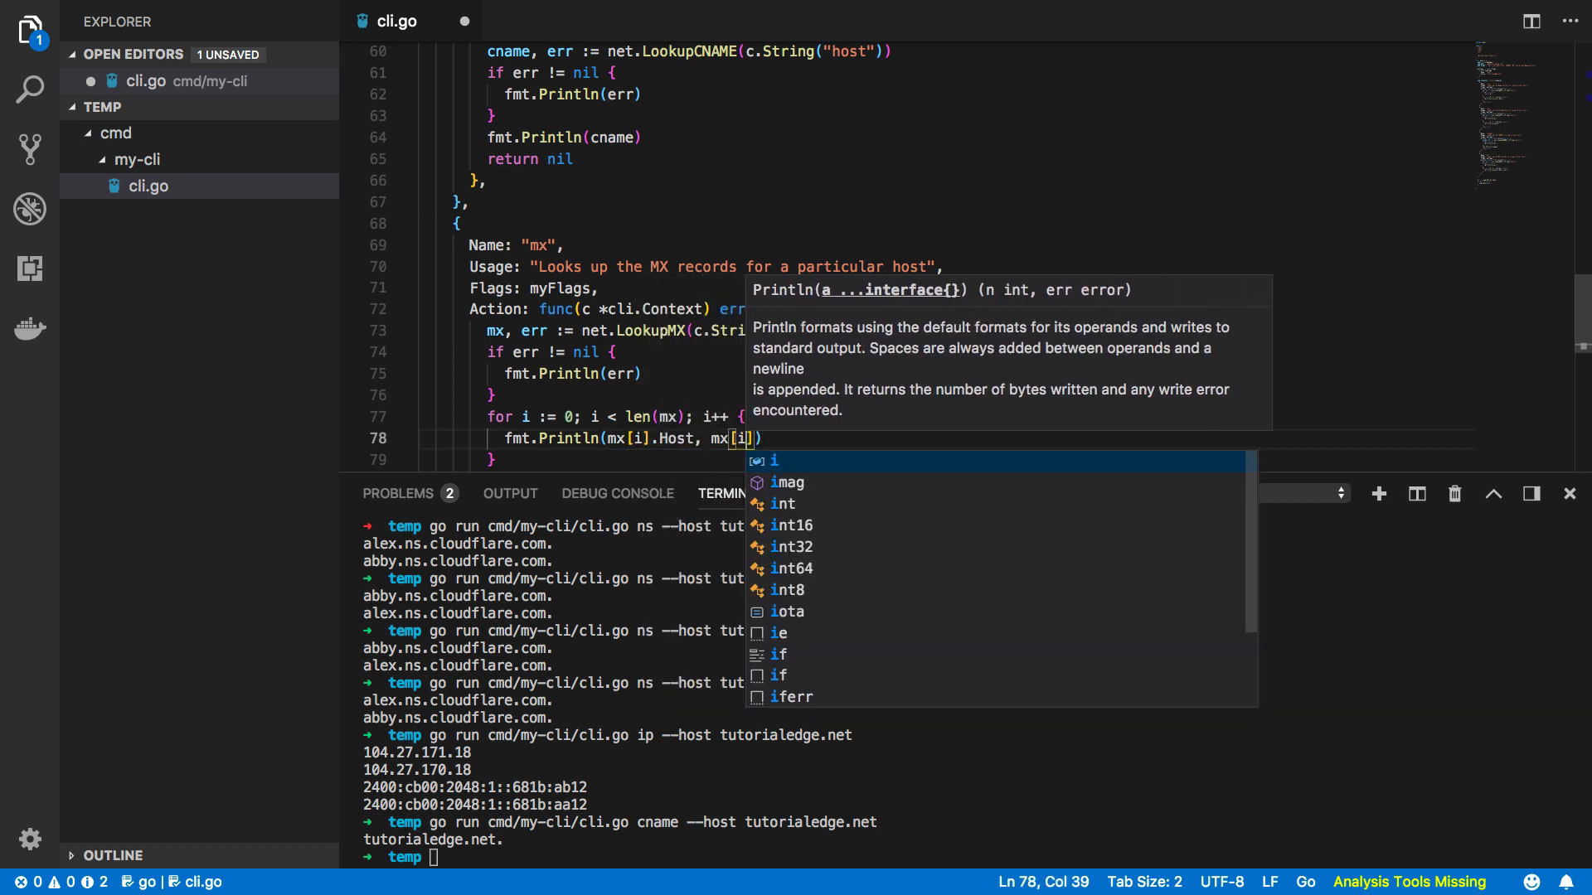
type(".Pref")
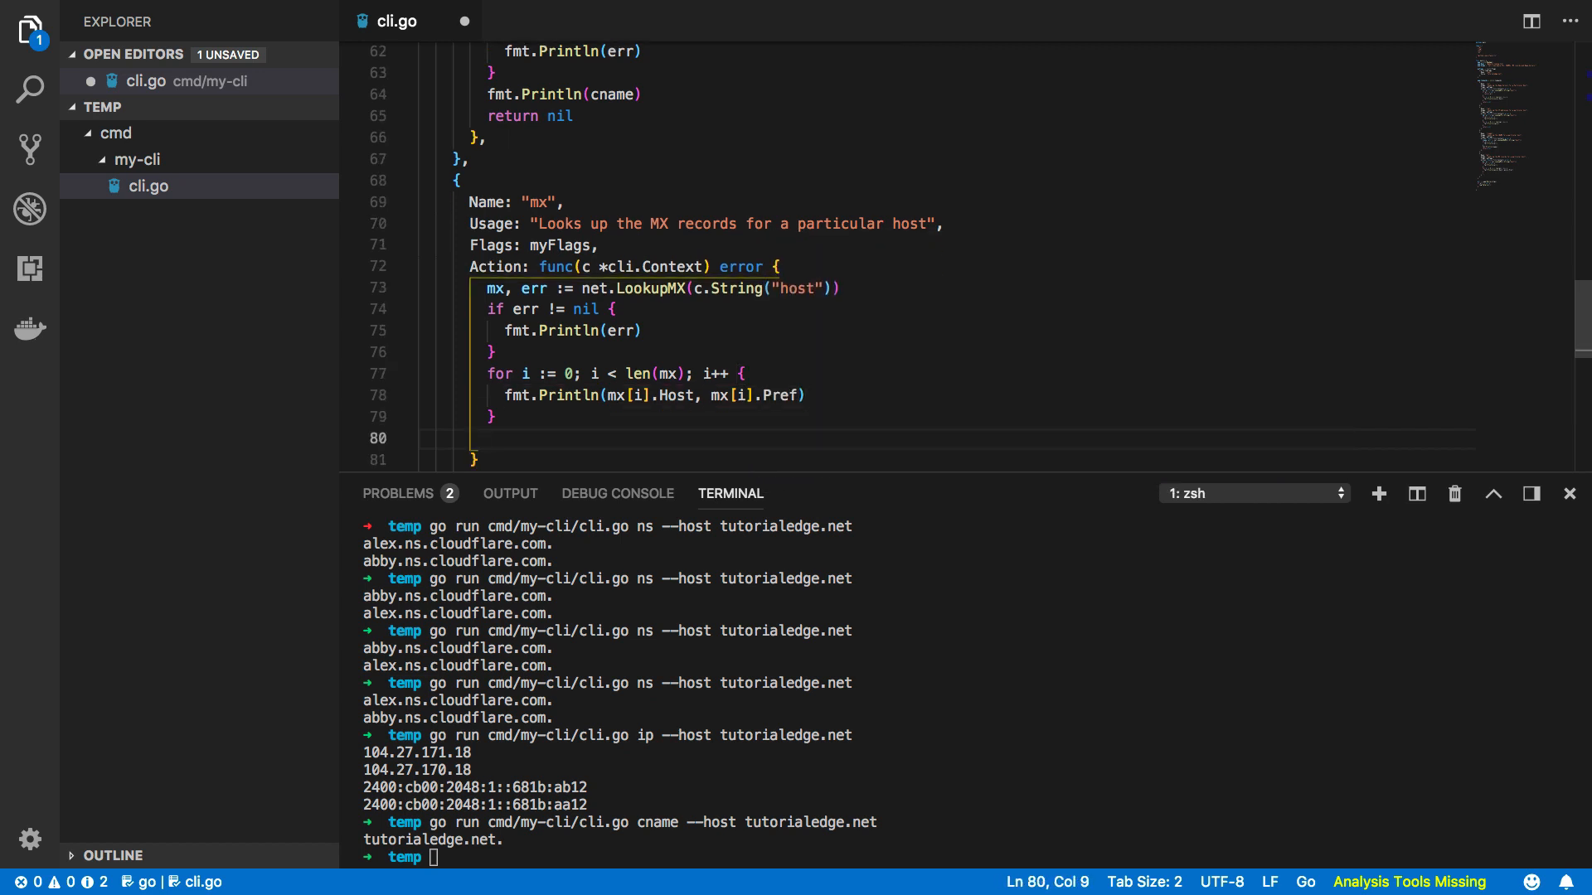
Add return err to the ip and mx error checks and return nil at the mx Action's end.
type("retrun n")
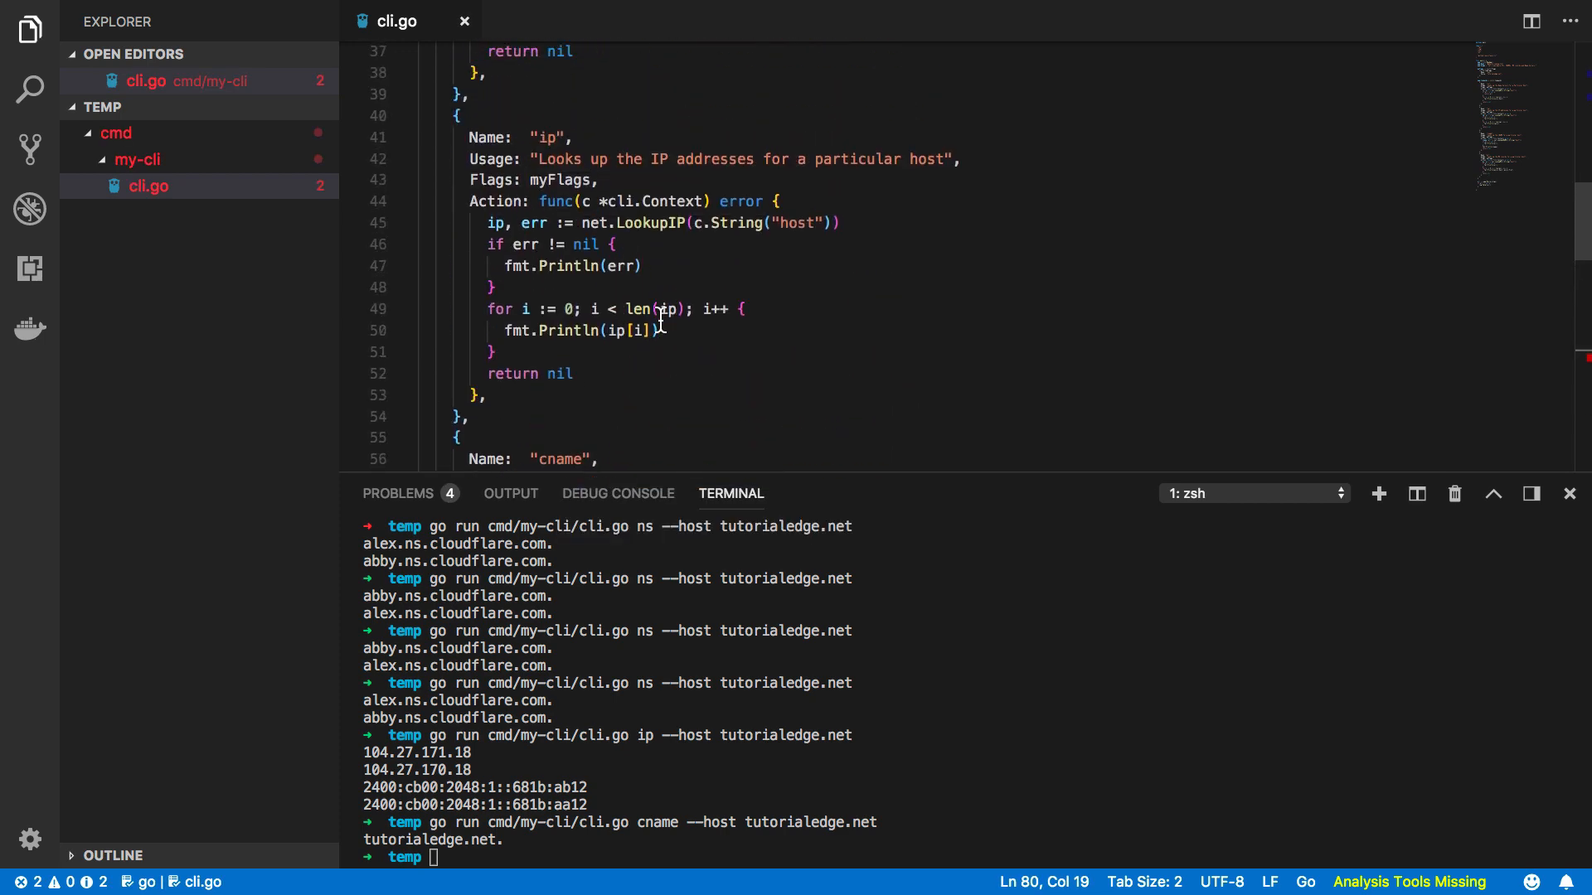
scroll("down", 3)
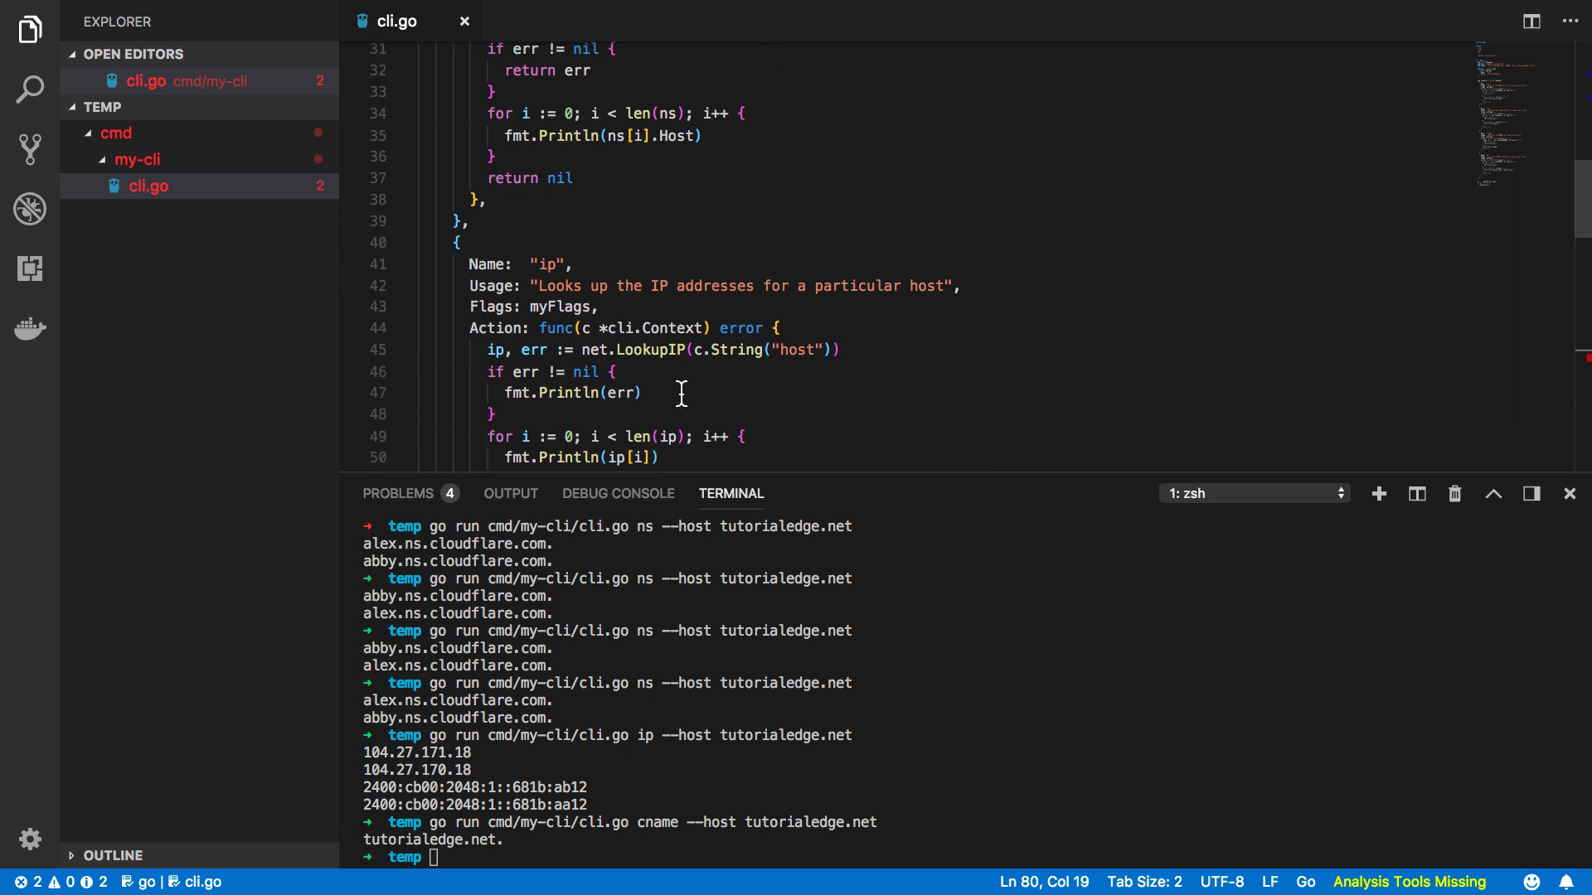
type("return er")
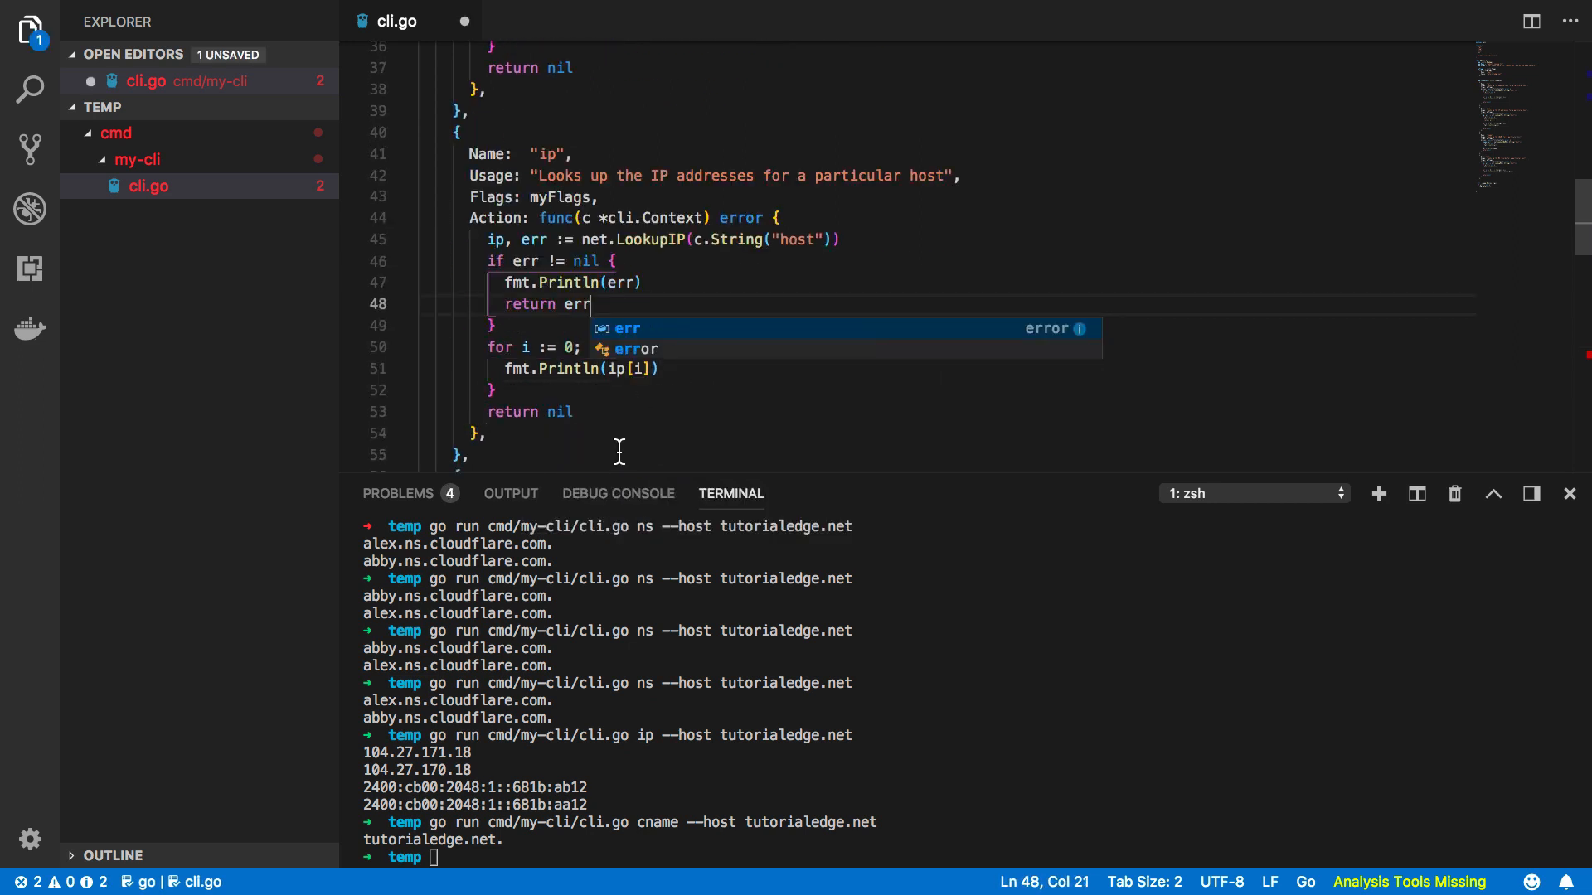
type("return")
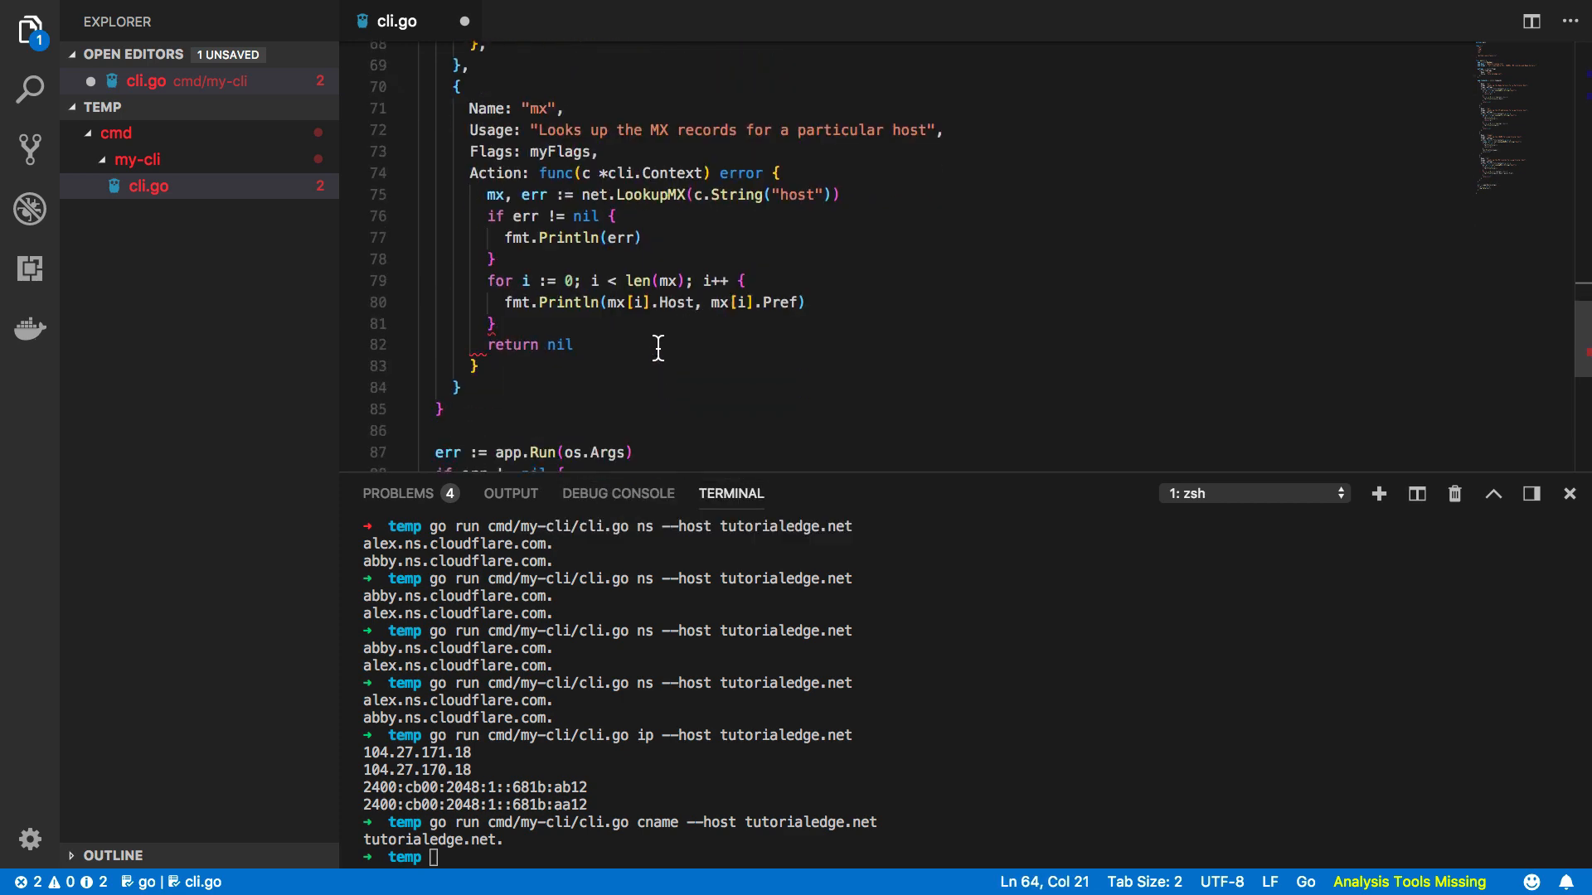
type("return")
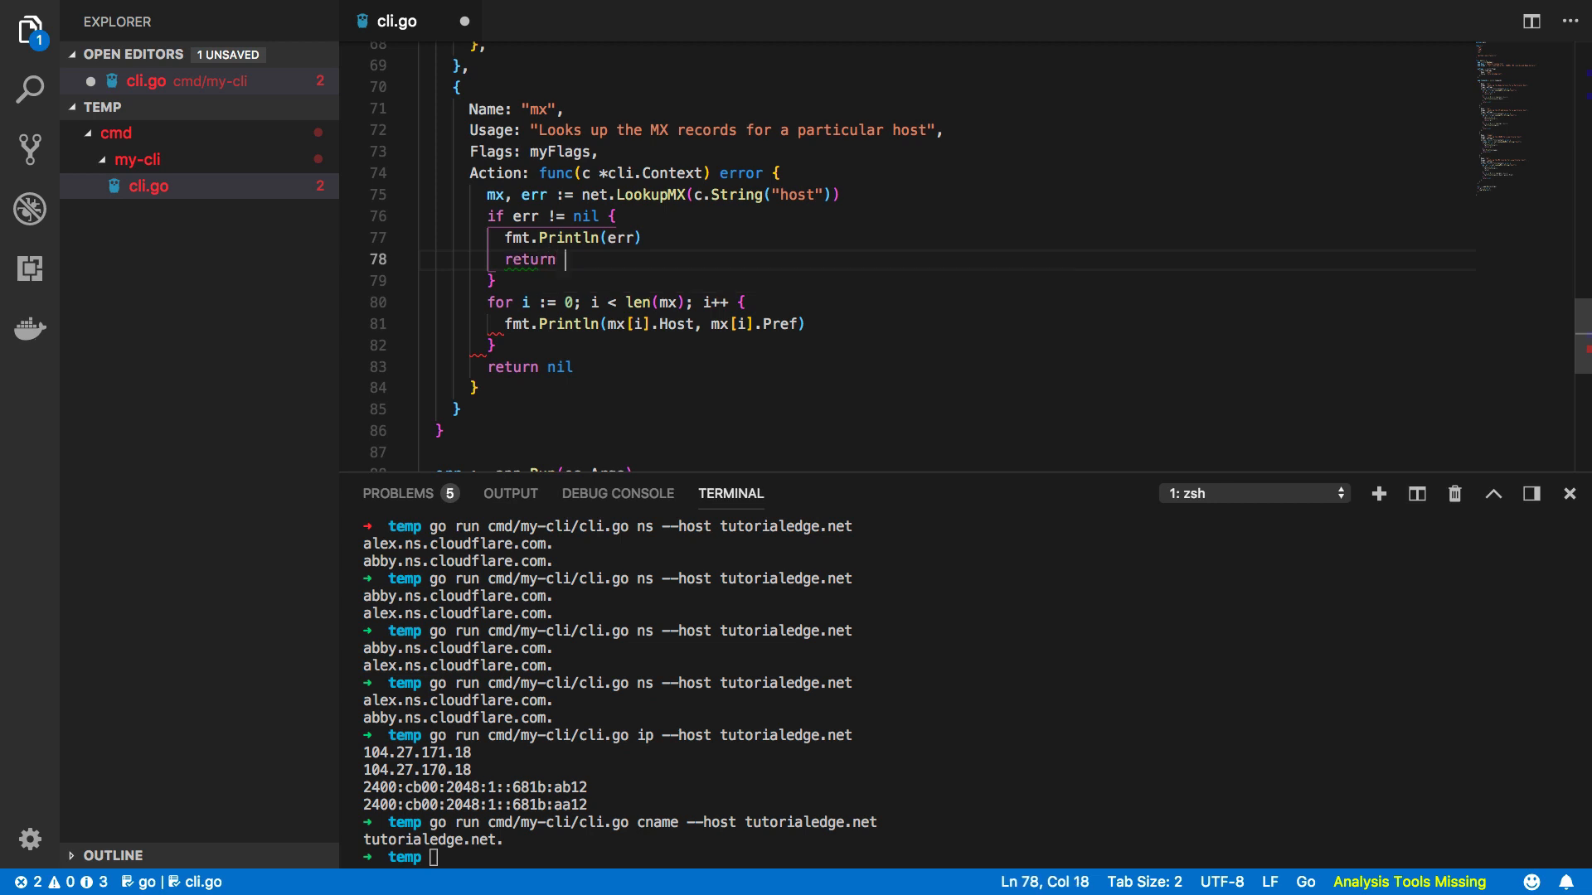
type("err")
left_click(948, 410)
type(",")
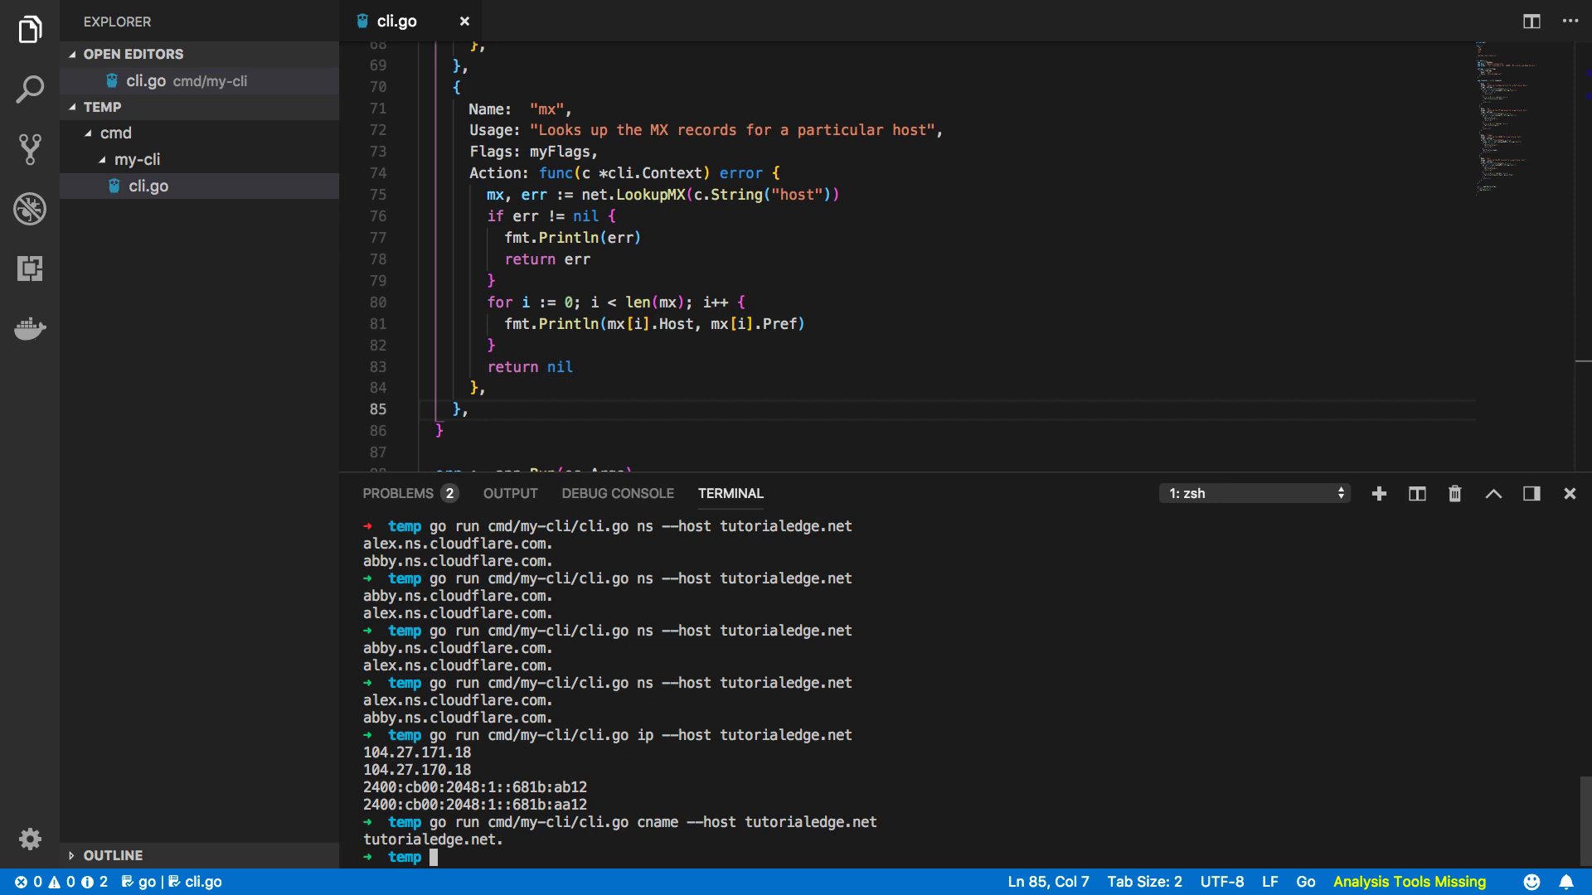
Run the cname command for tutorialedge.net, then build cmd/my-cli/cli.go with go build.
type("go run cmd/my-cli/cli.go cname --host tutorialedge.net")
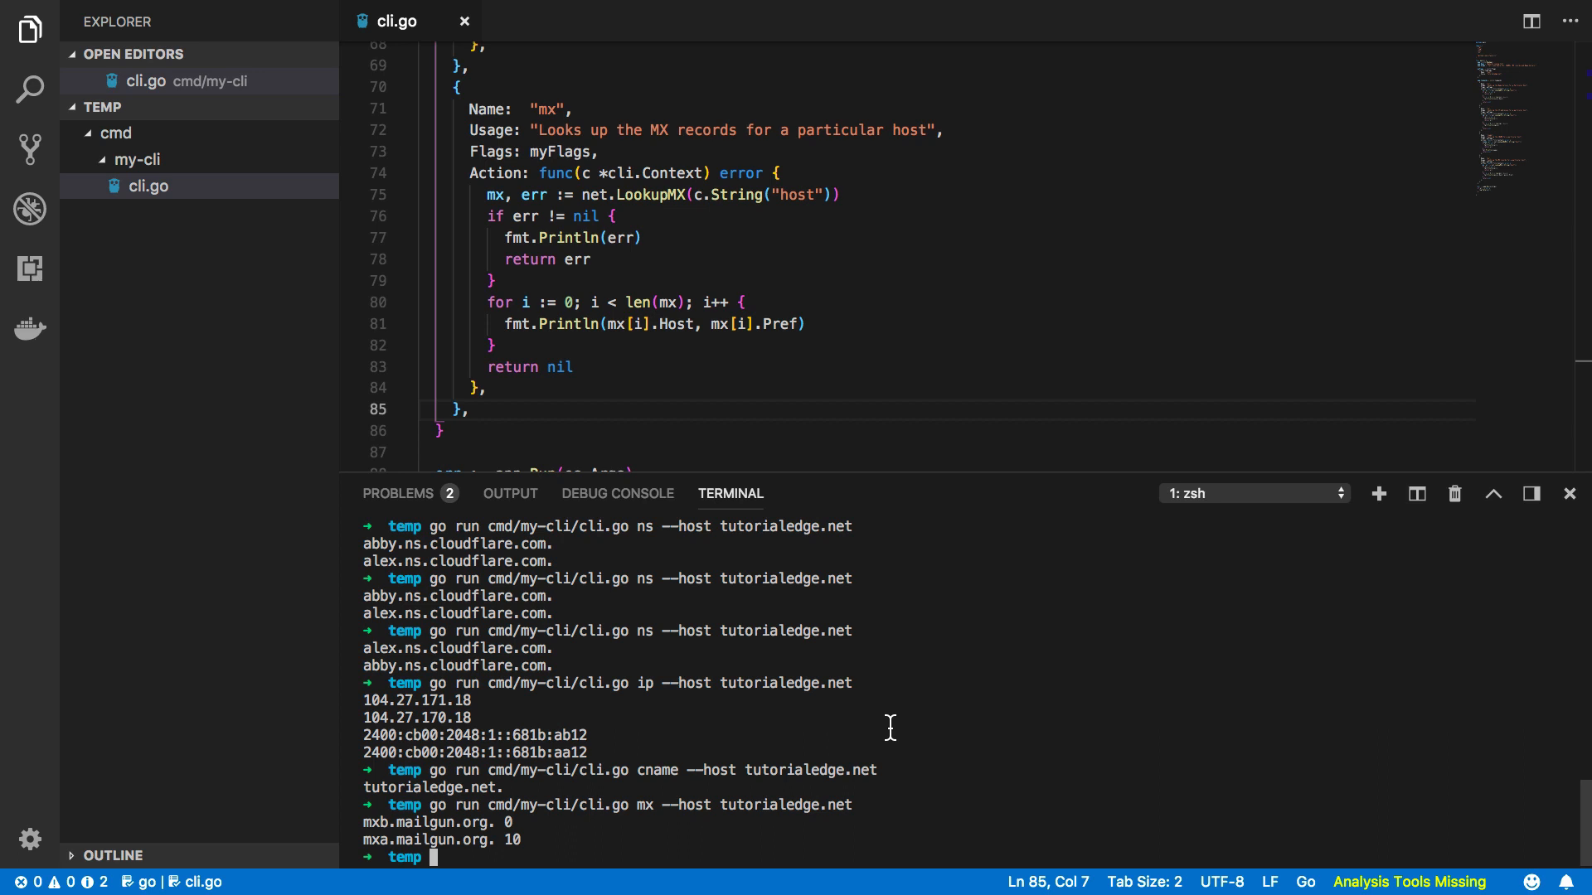
type("go")
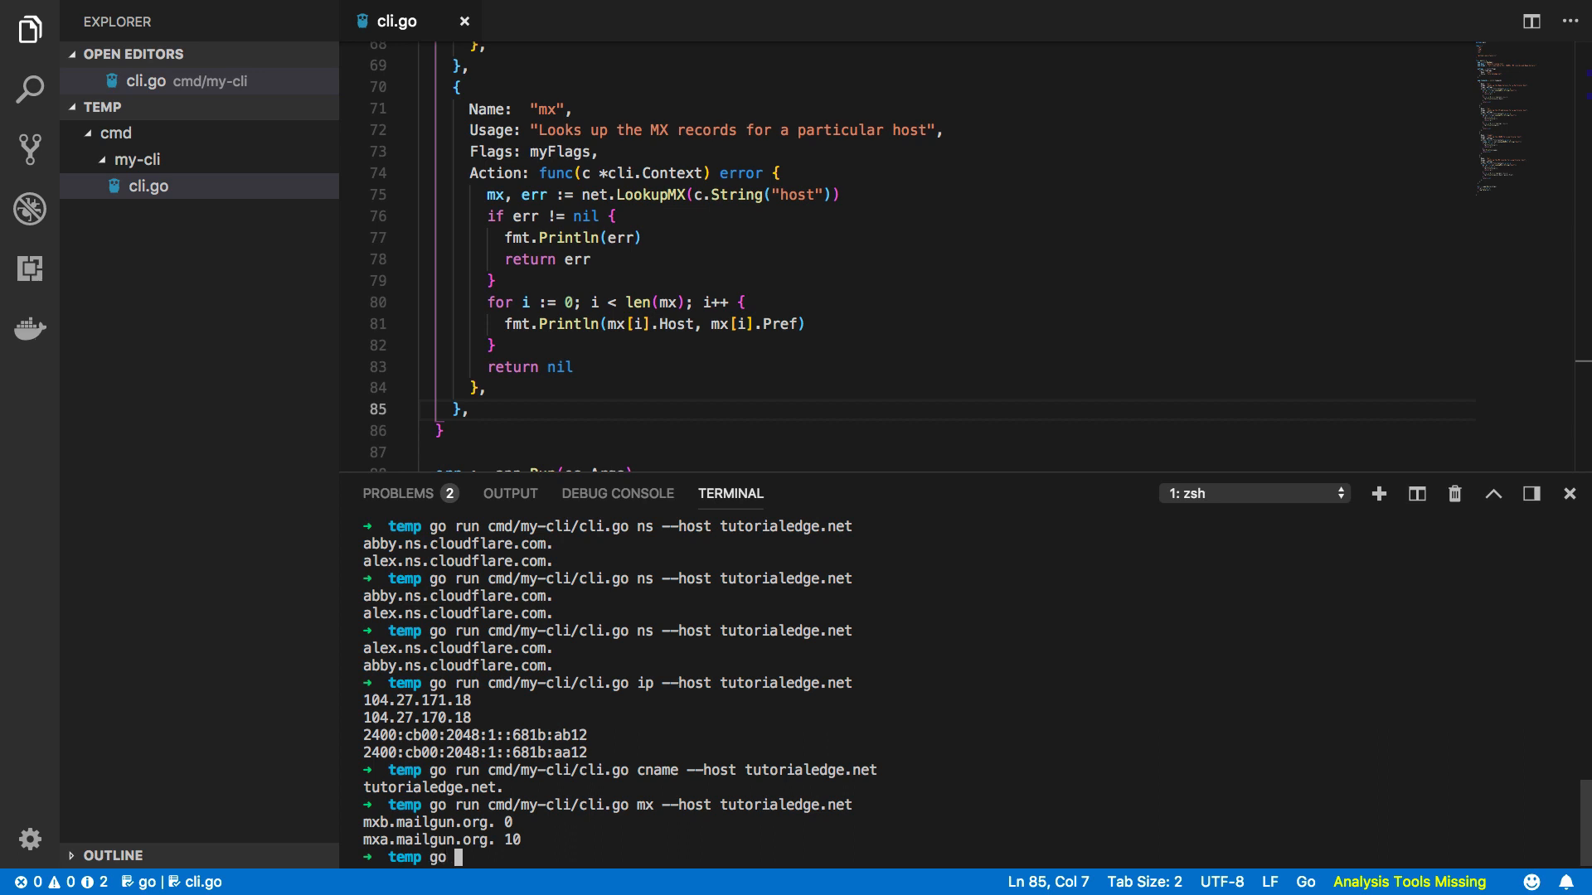
type("build")
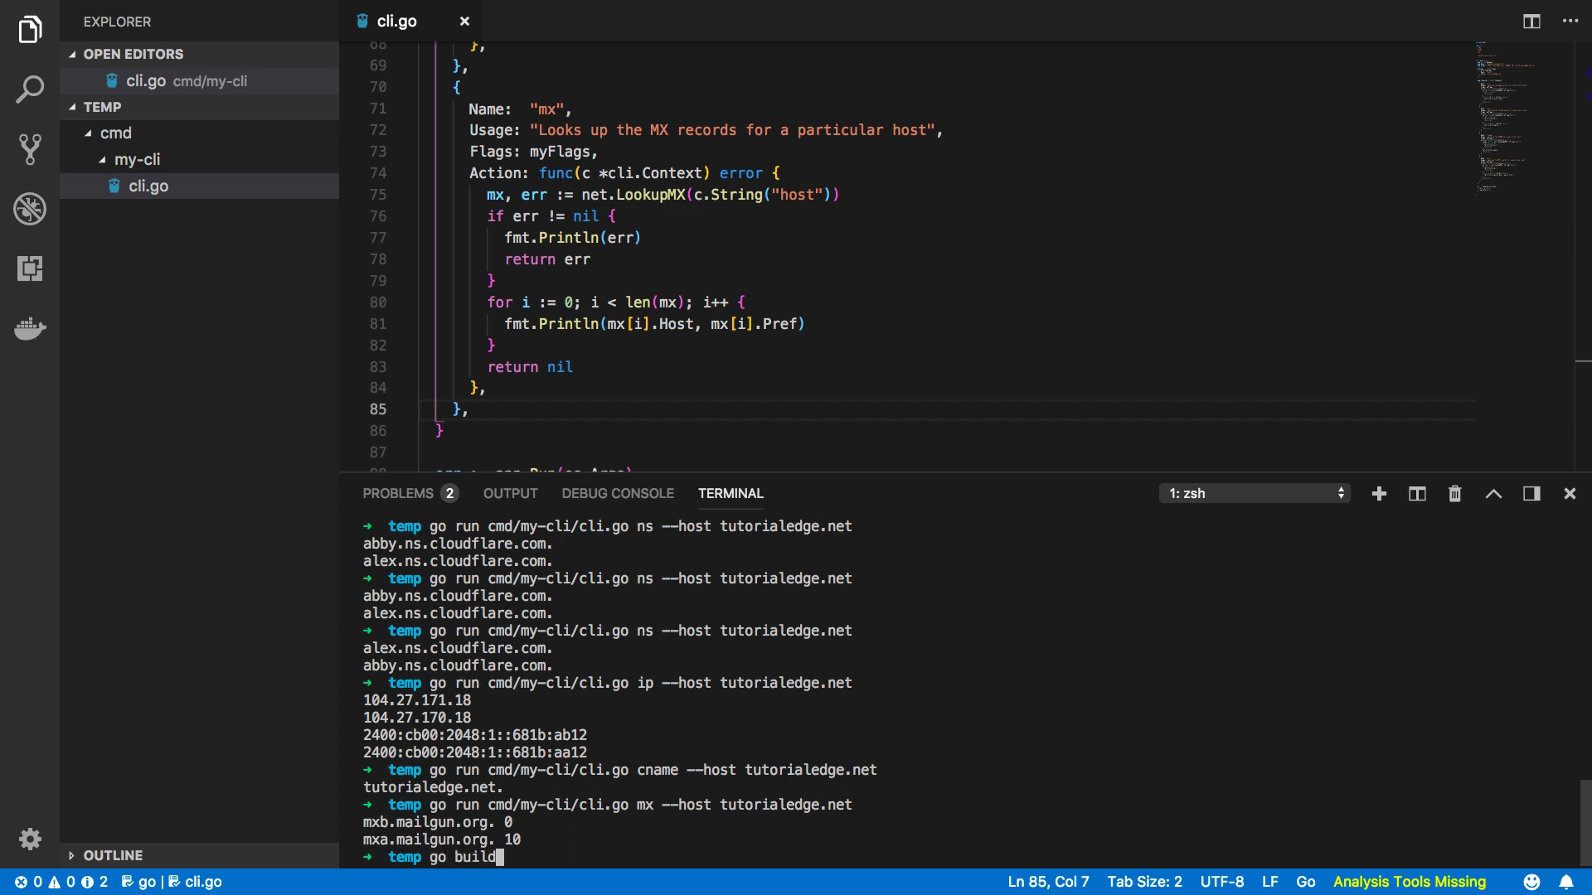
type("cmd/my-cli/cli.go")
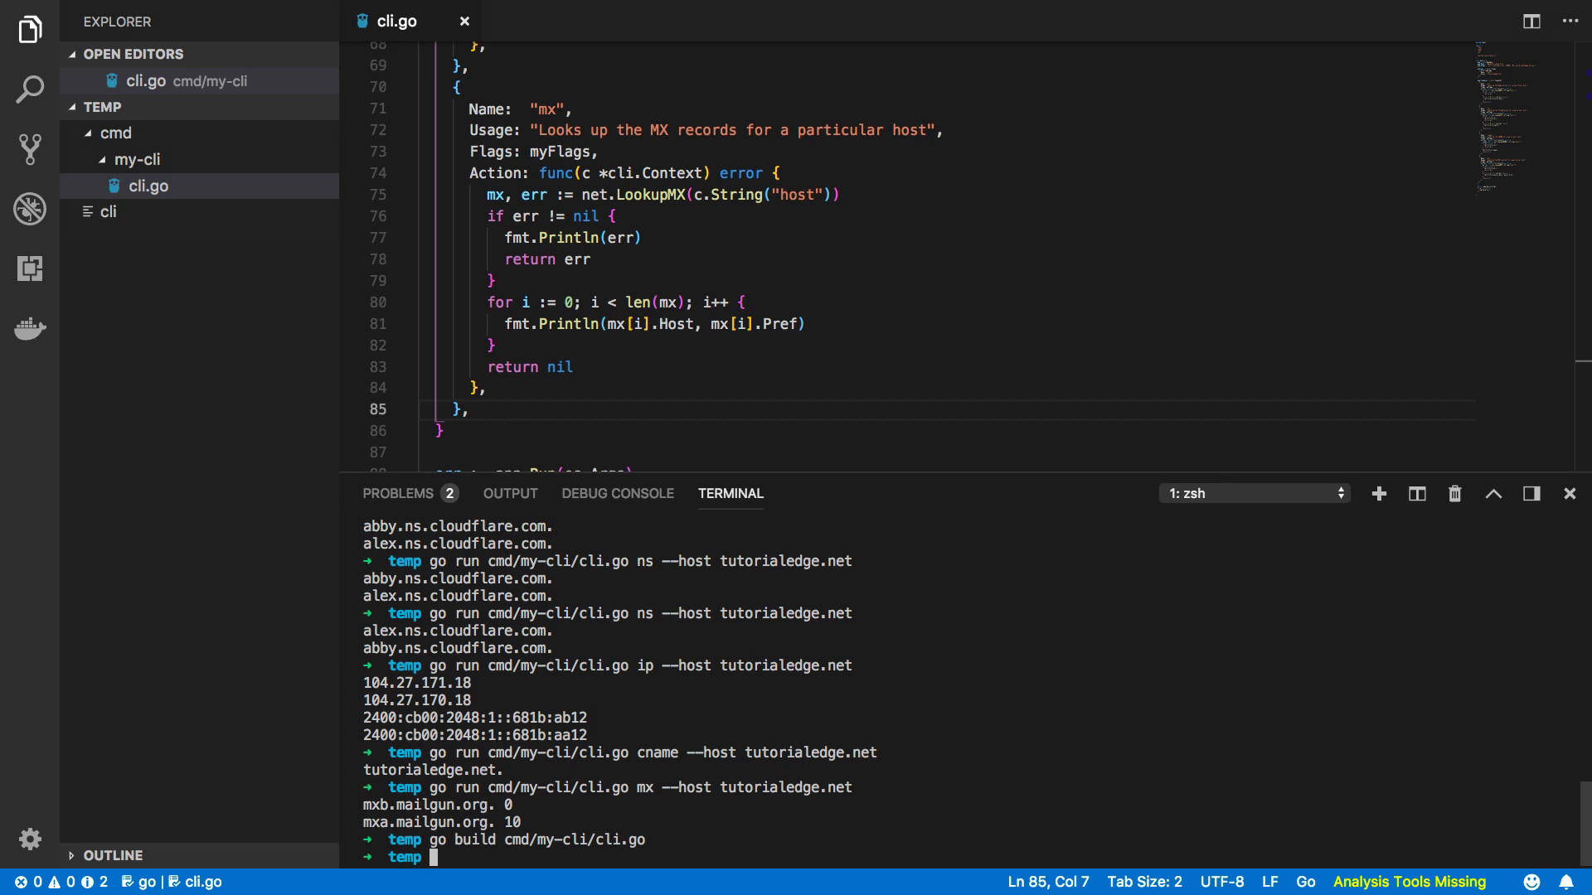
Run ./cli help, then extend the editor selection of the mx Action body through return nil.
type("./cli help")
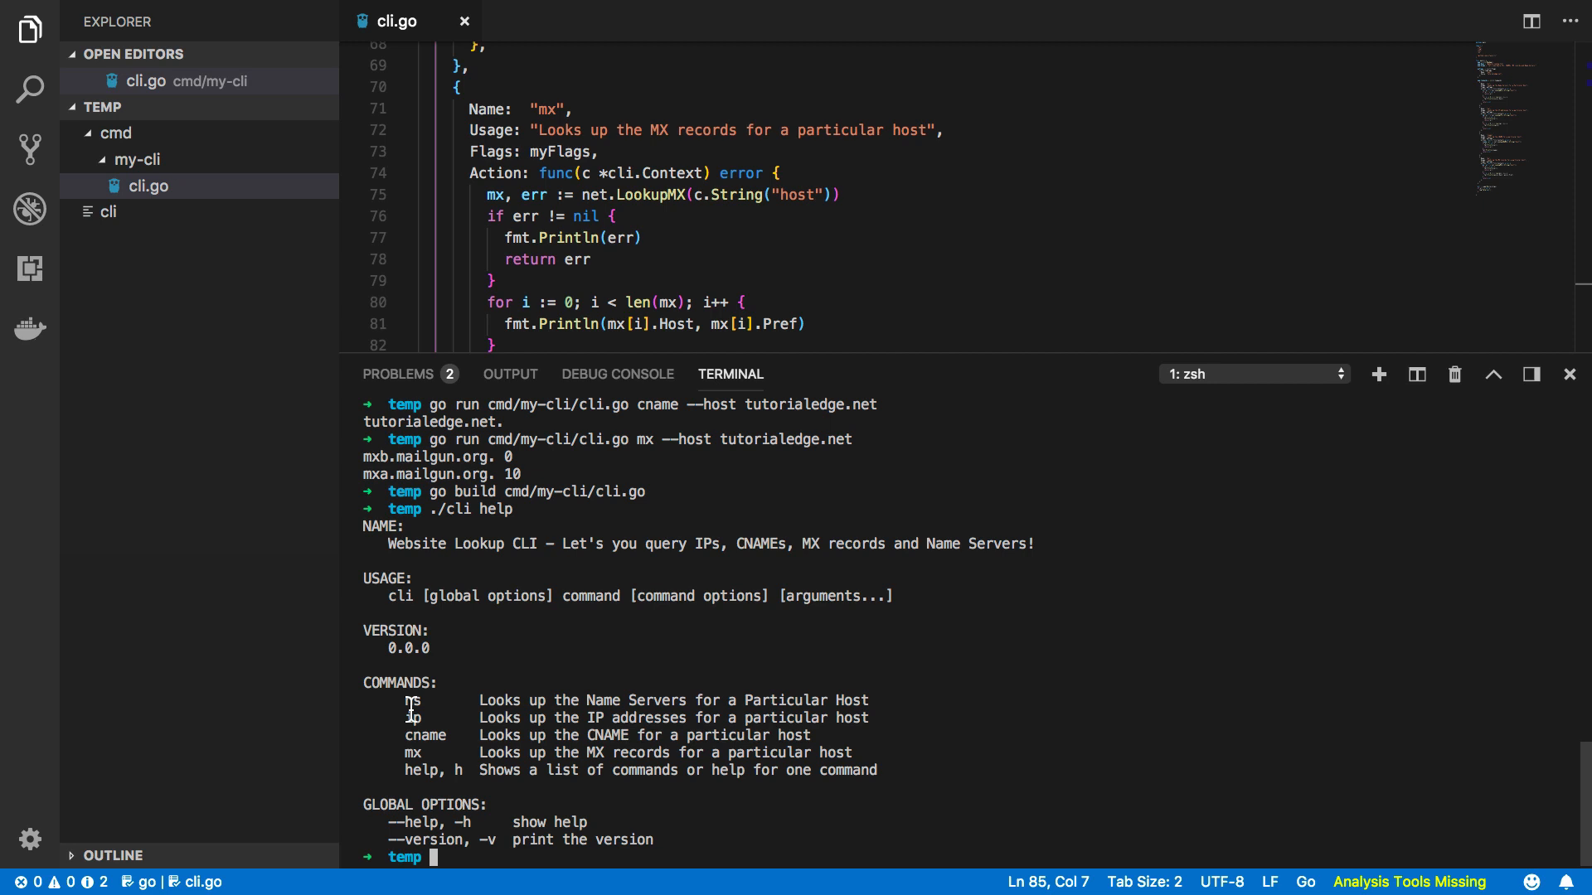
mouse_move(868, 754)
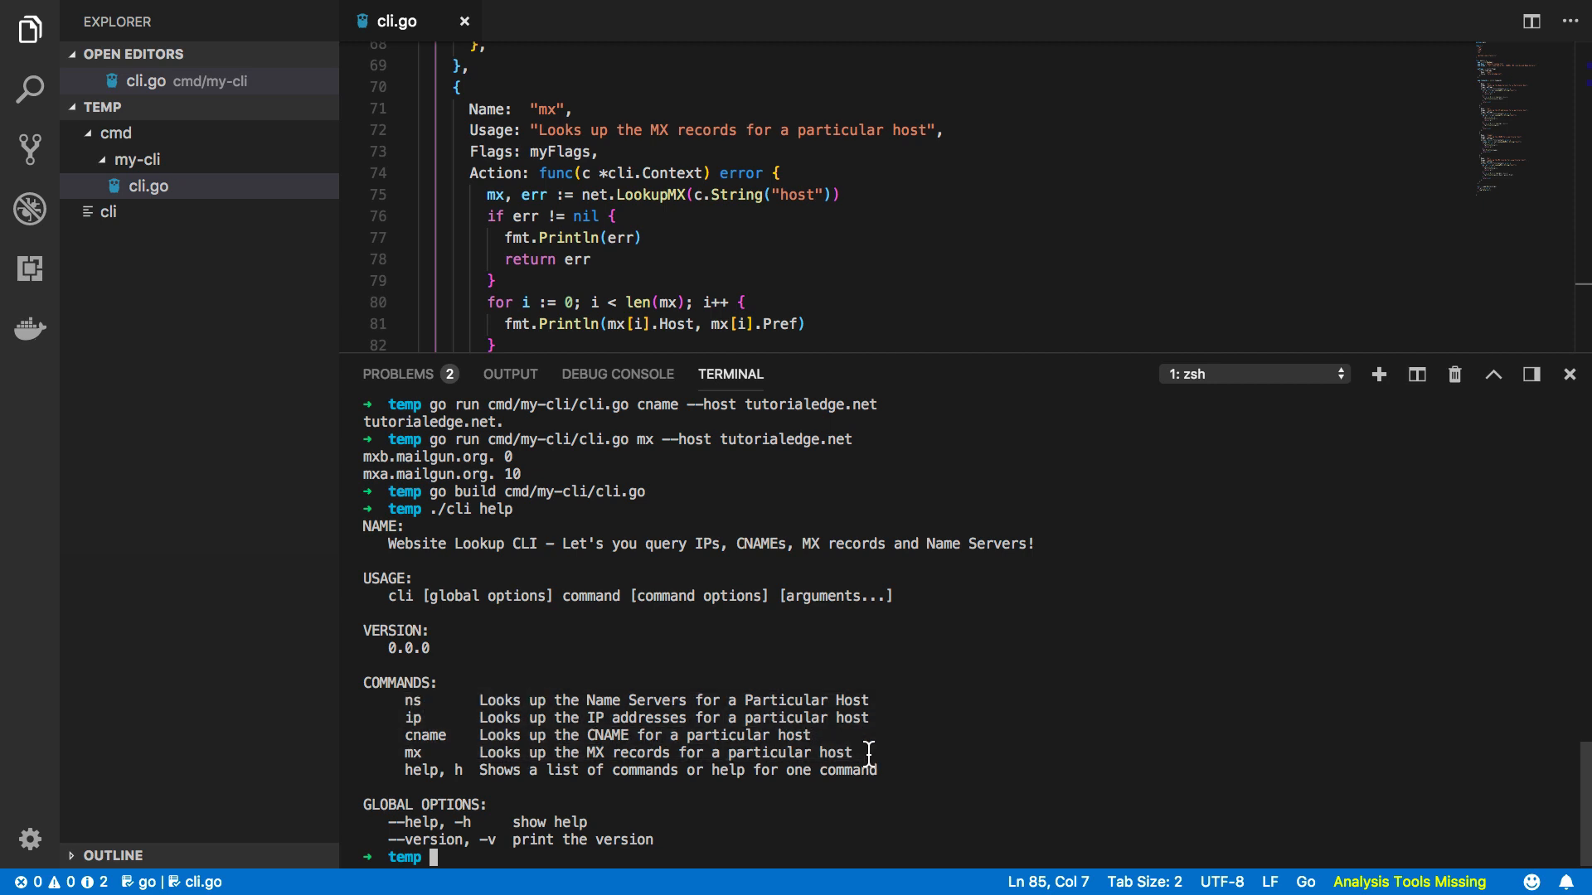
mouse_move(1177, 779)
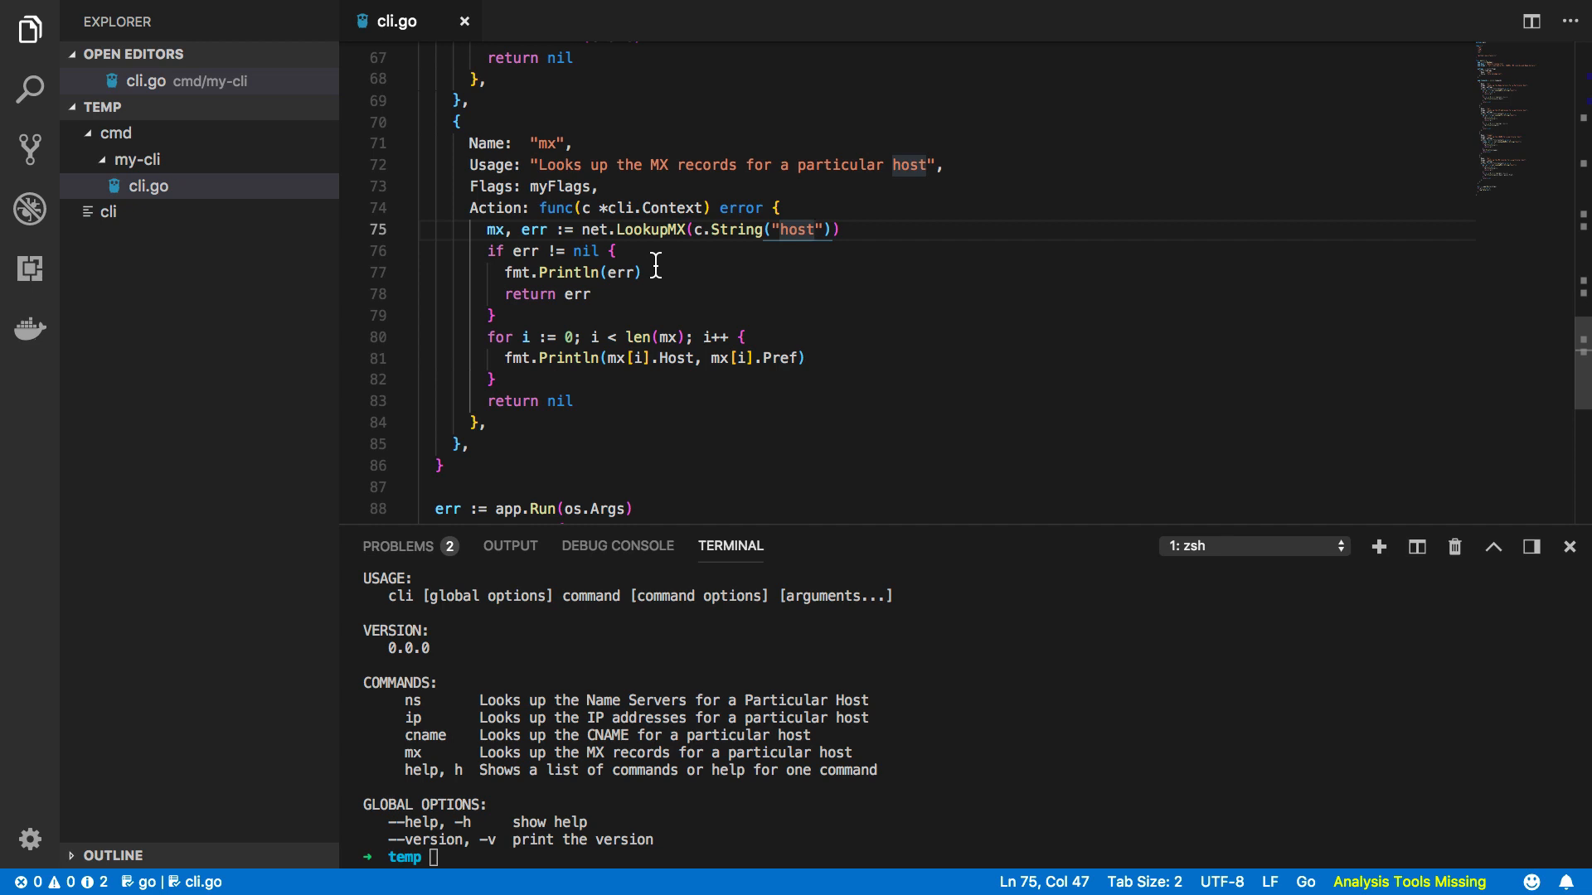
mouse_move(848, 263)
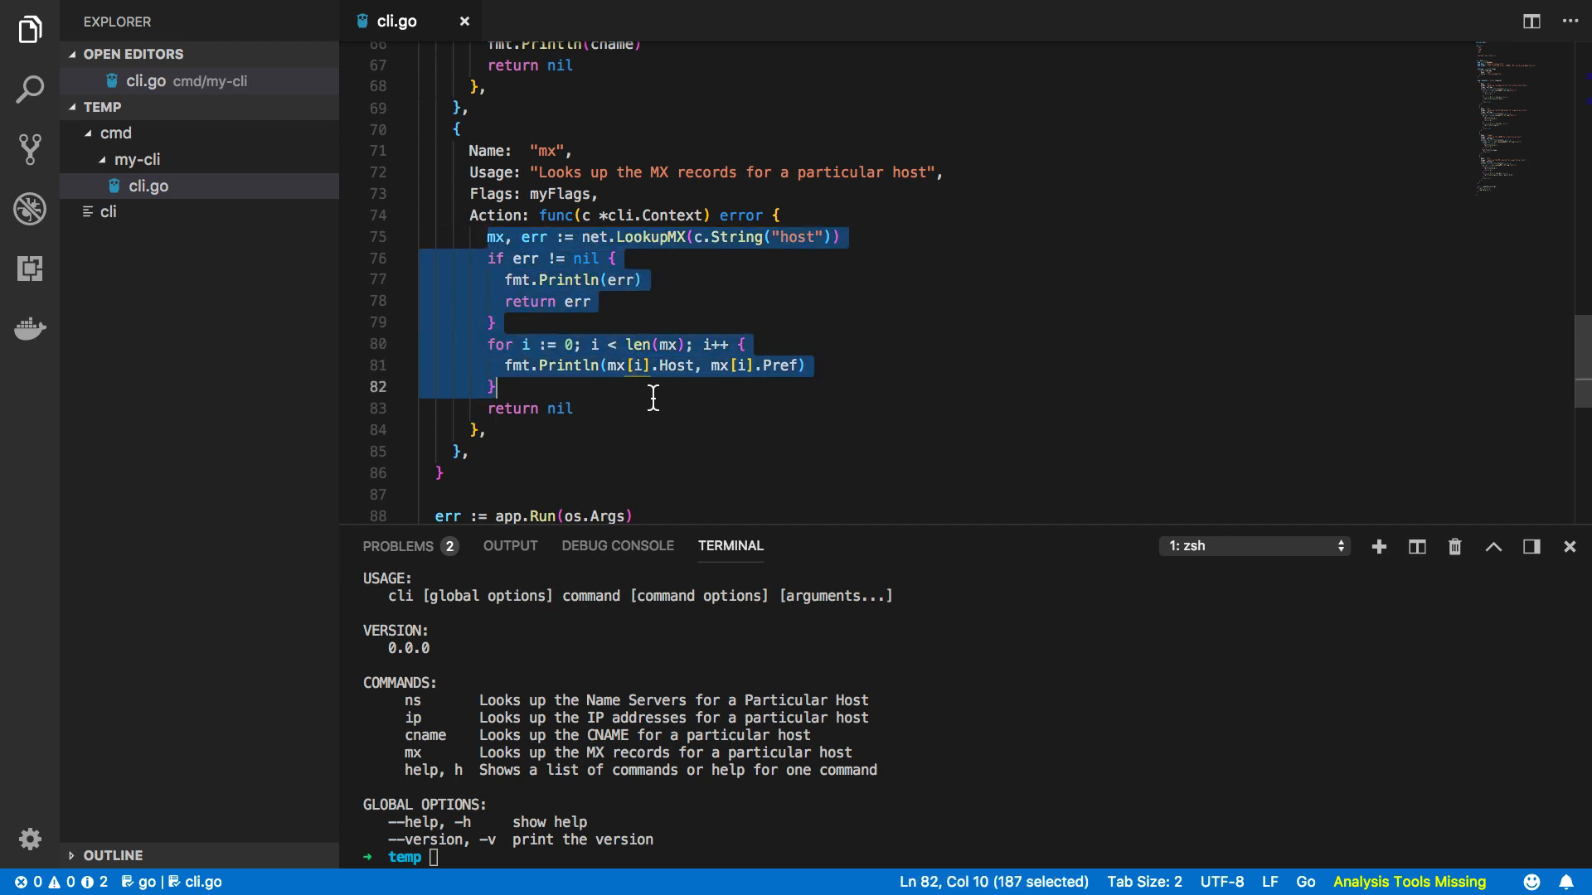
left_click(573, 409)
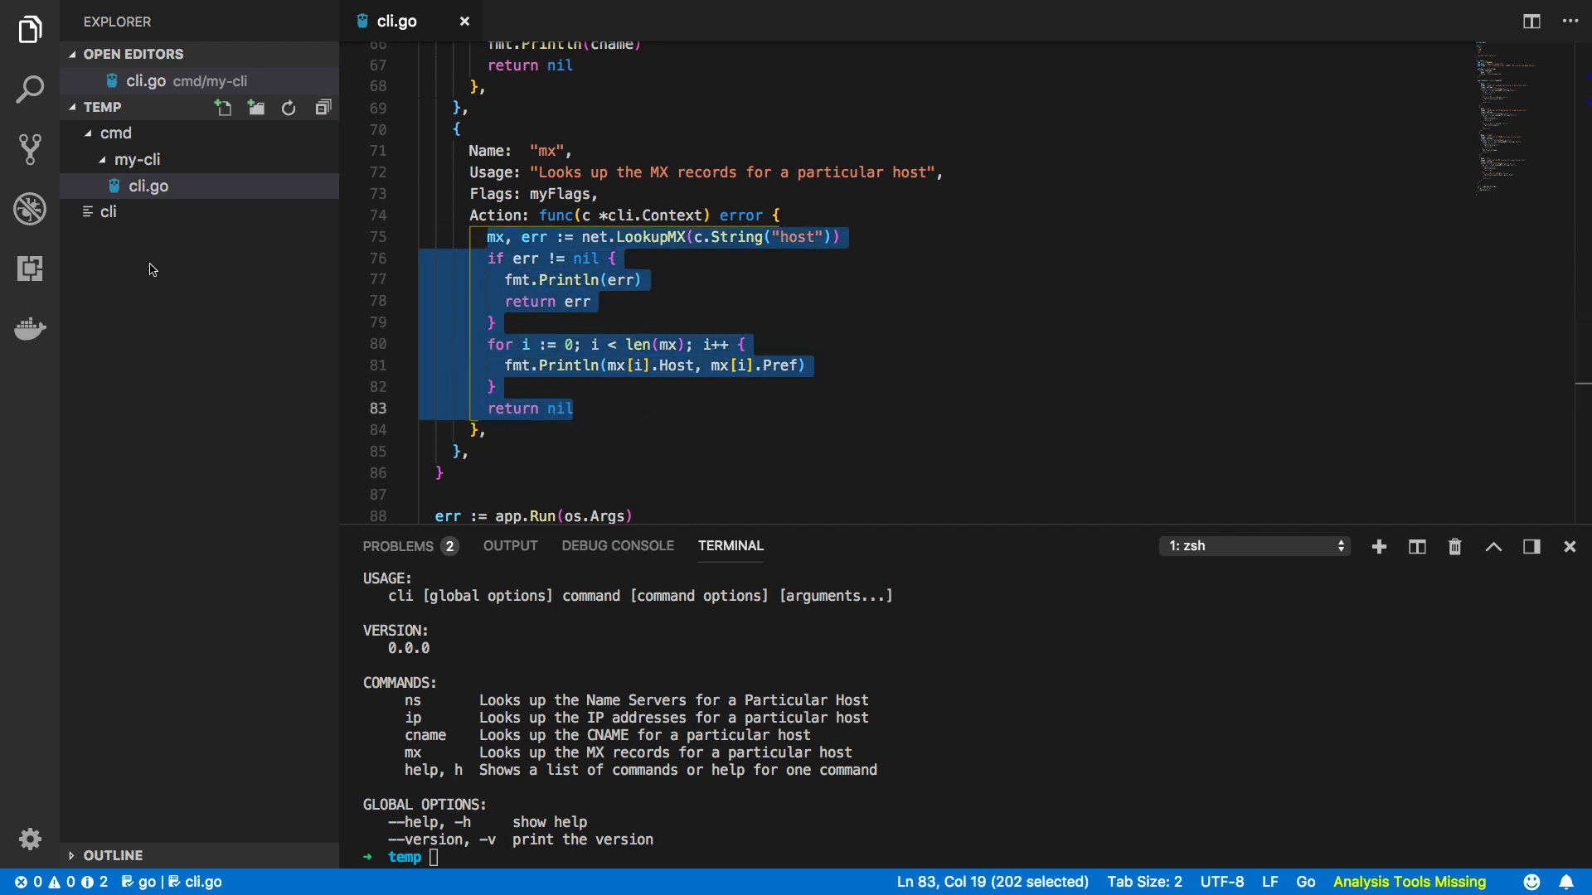